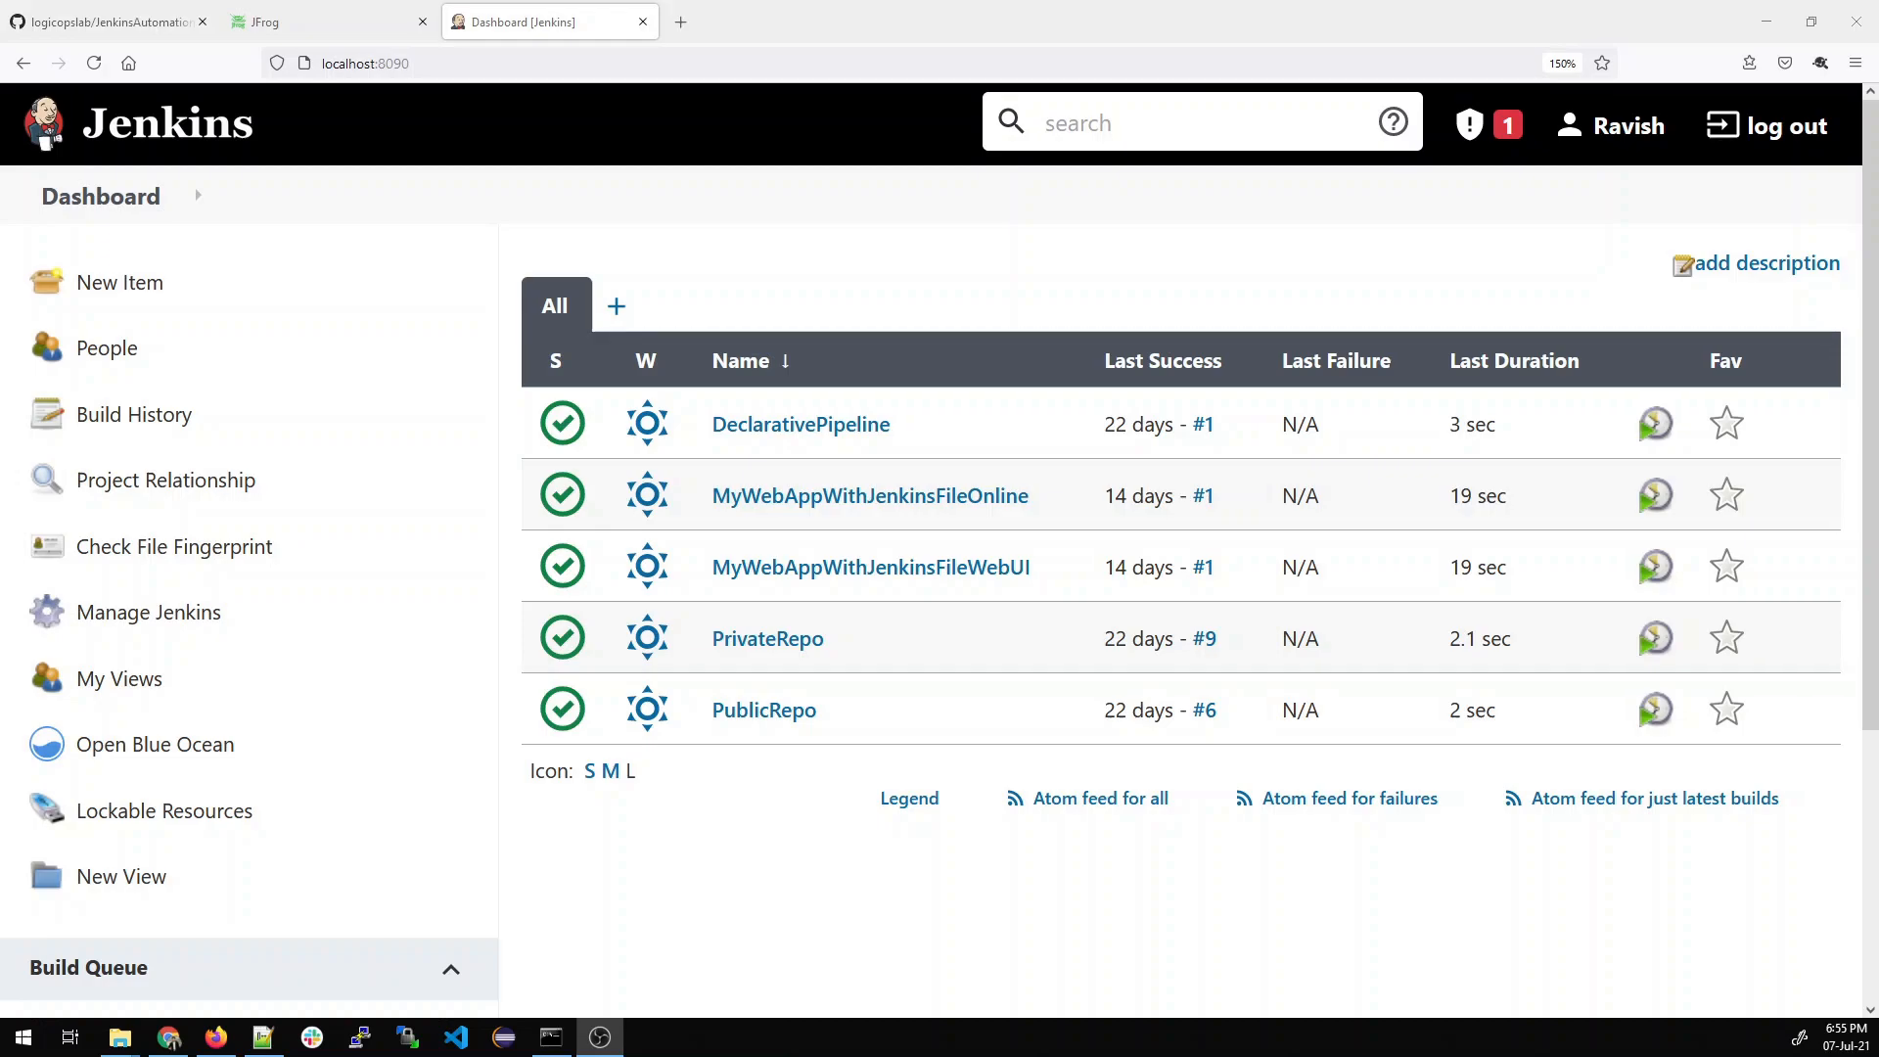
- Review the JenkinsAutomation Jenkinsfile on GitHub, noting the Maven version 3.6.3 it uses
click(108, 21)
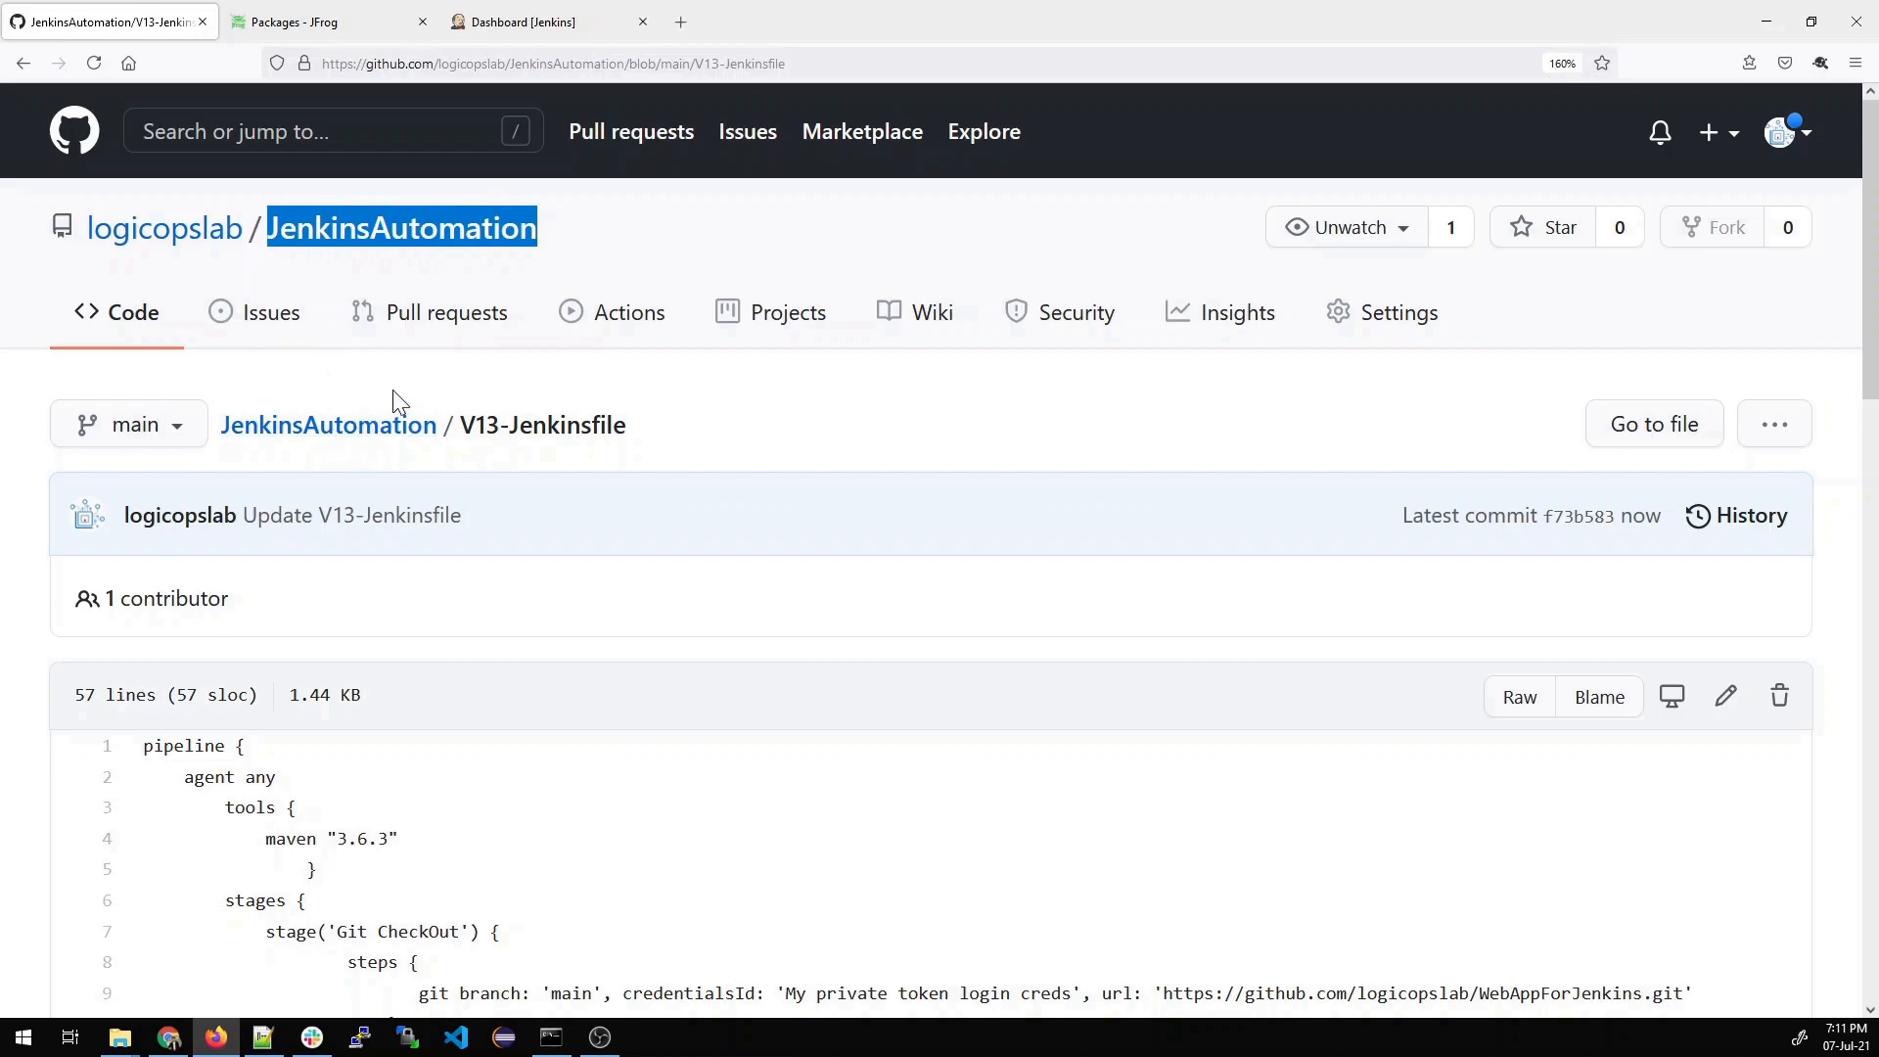
double_click(567, 424)
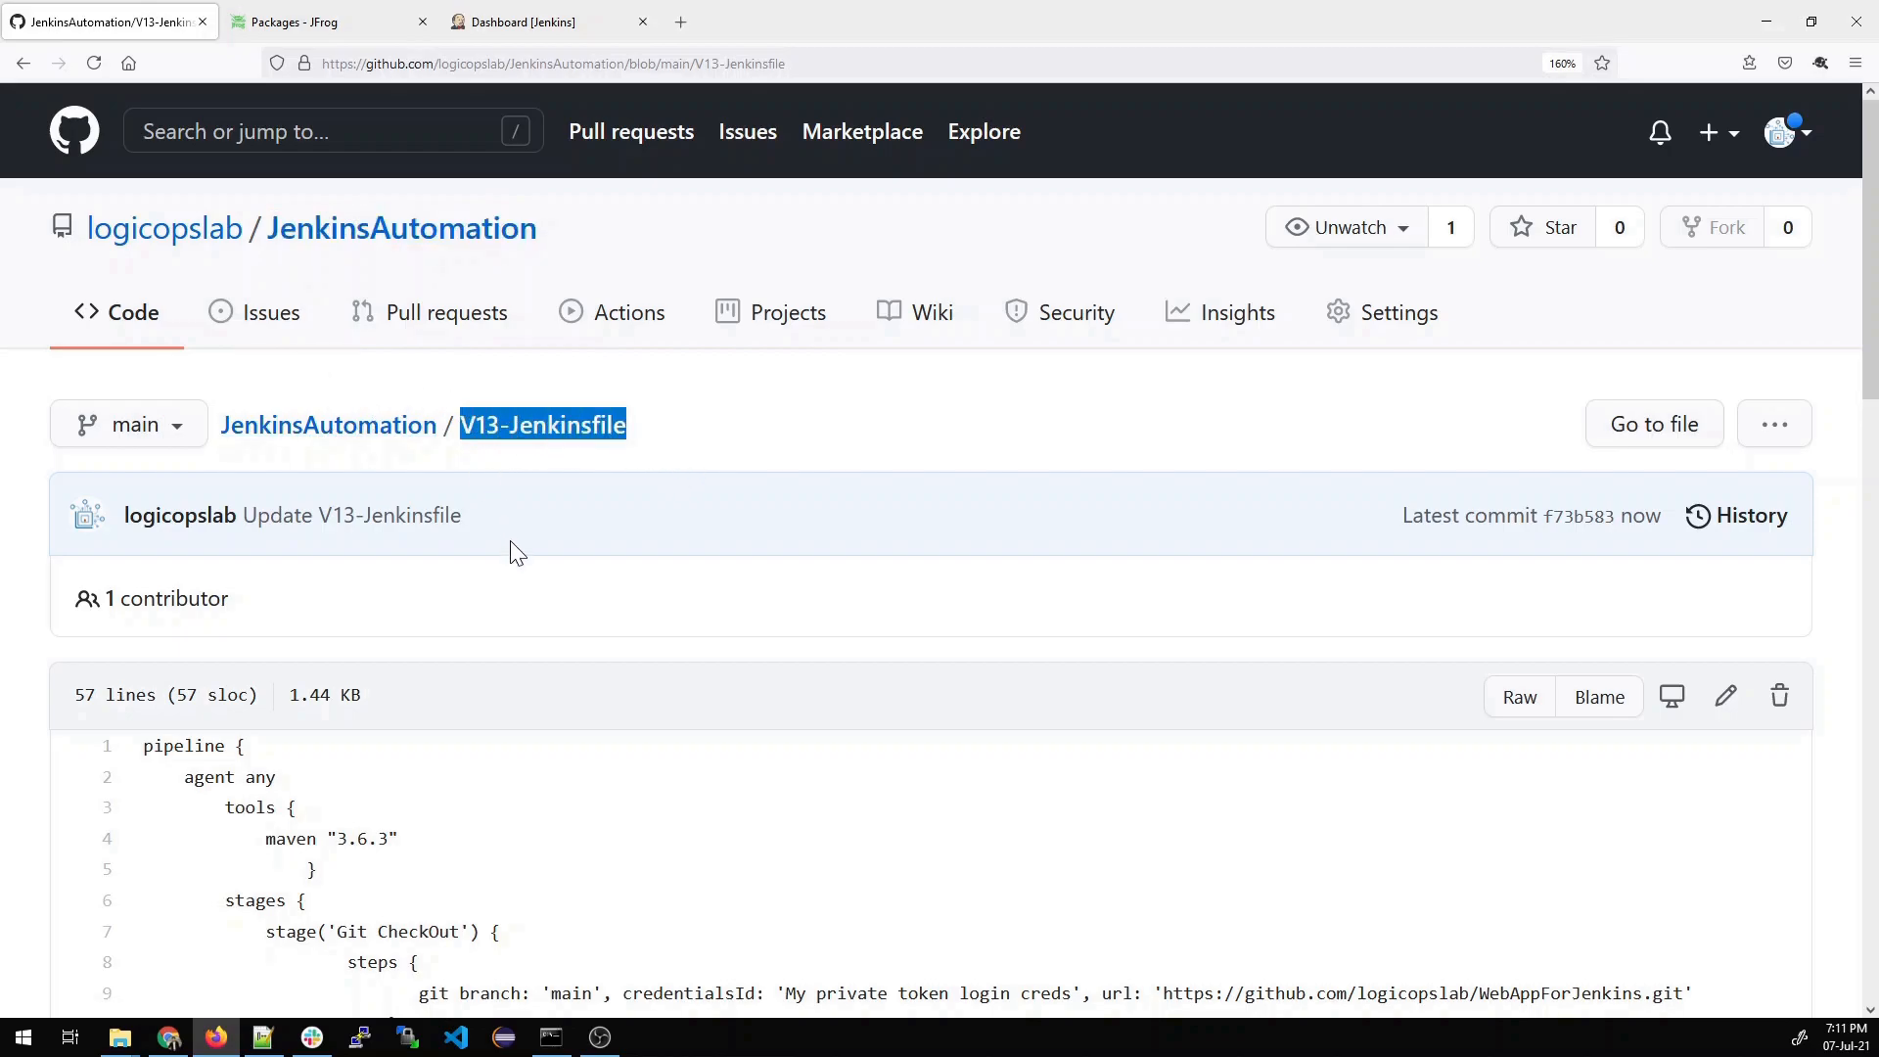
scroll(down, 3)
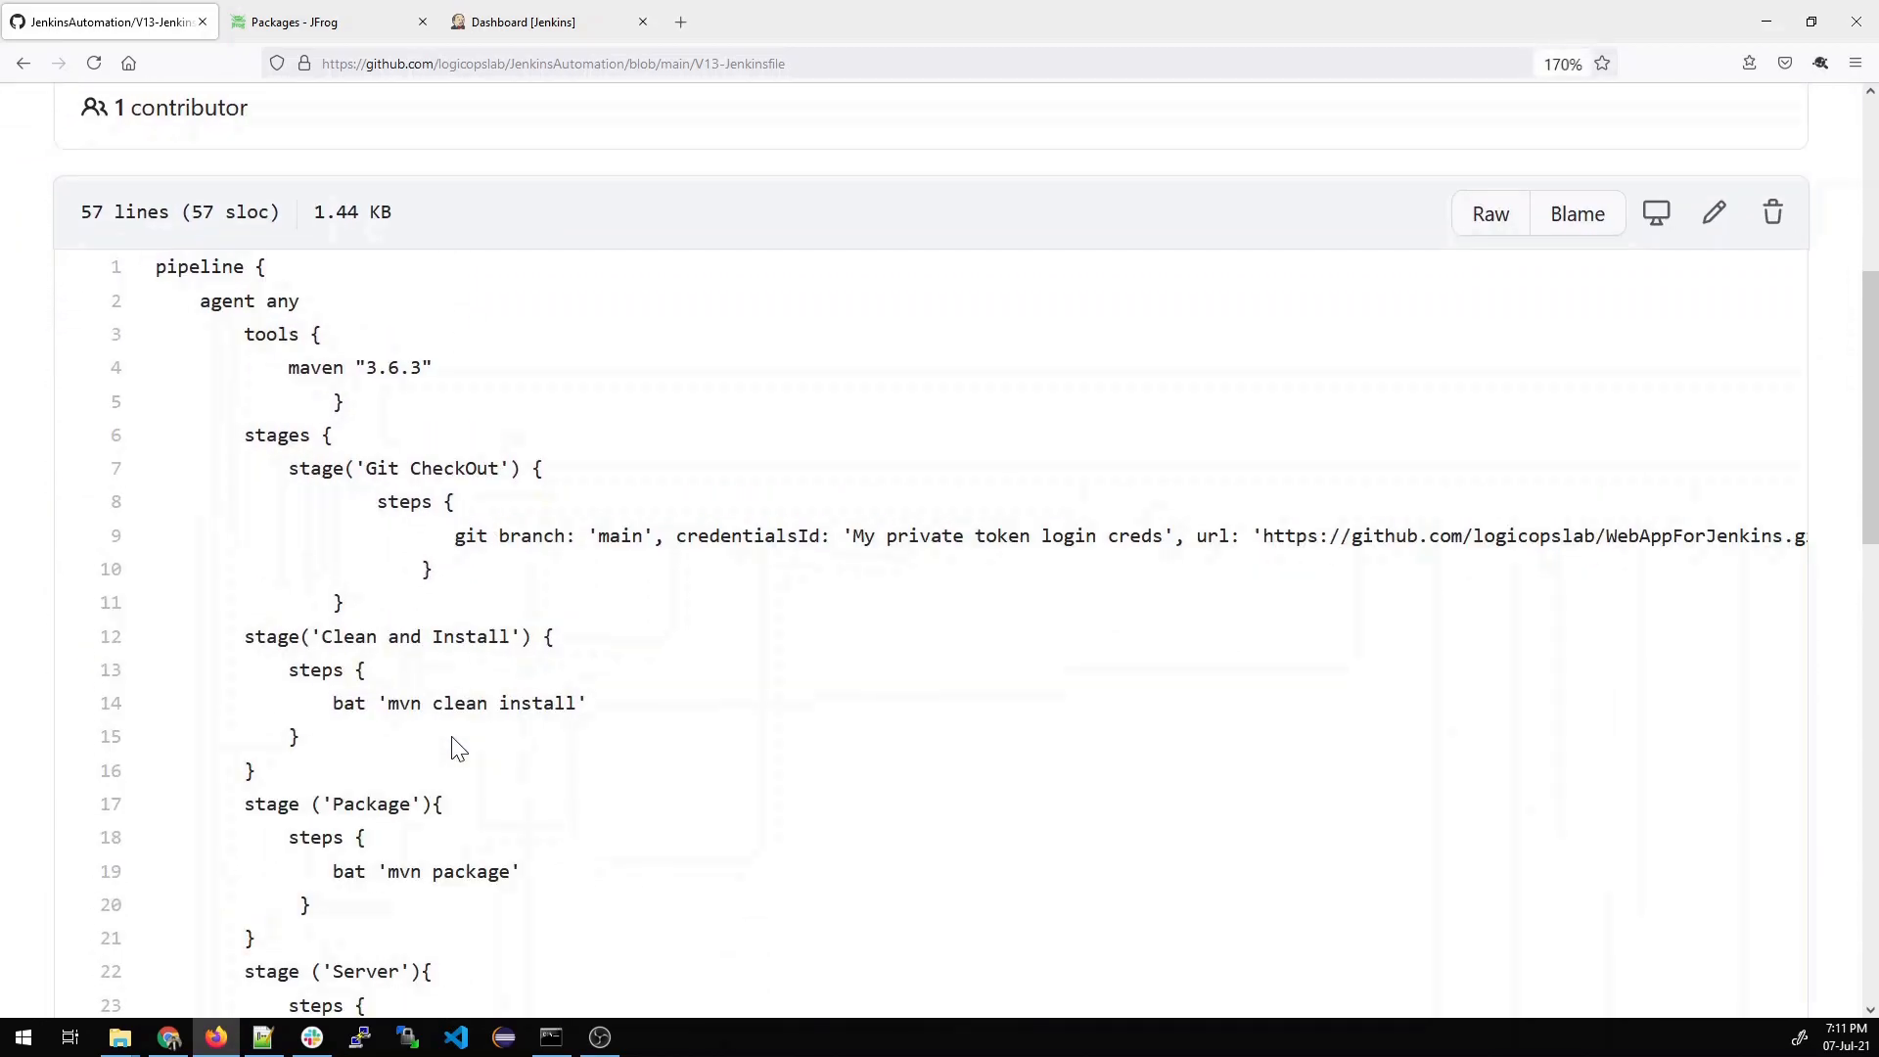
scroll(up, 3)
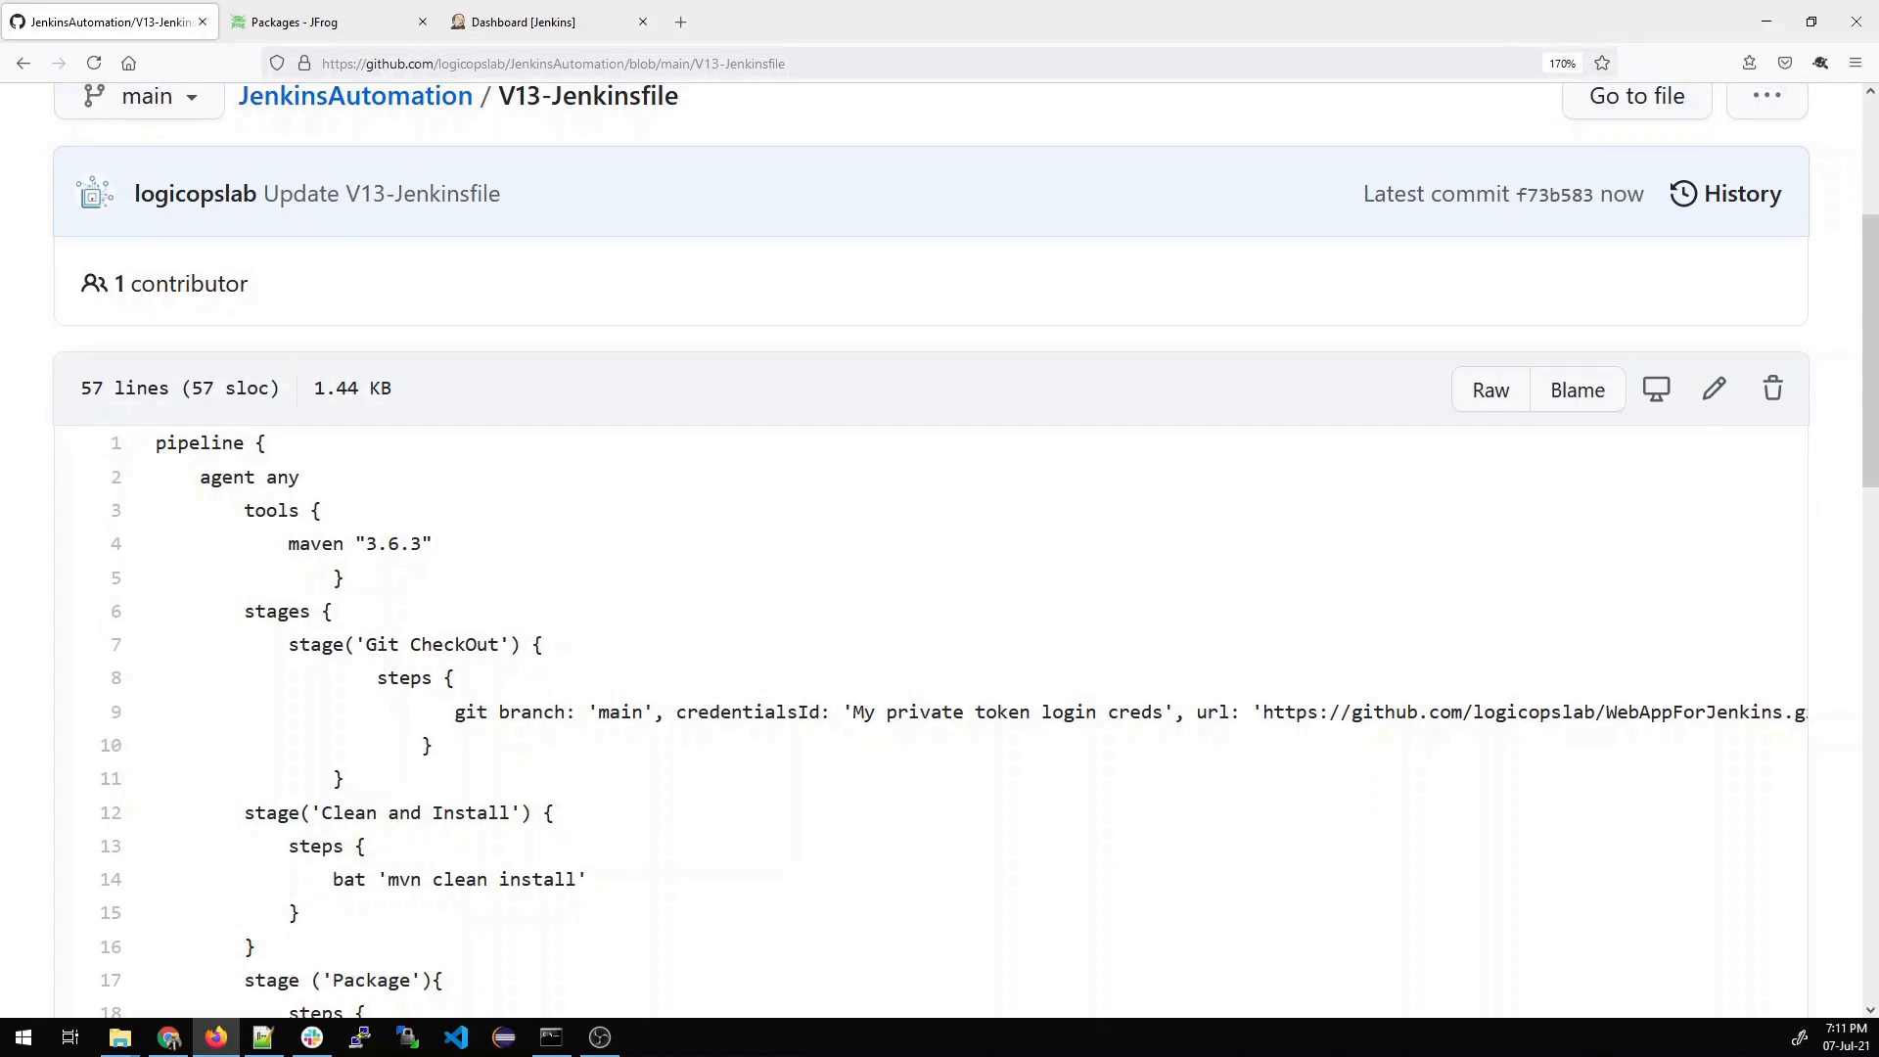
double_click(260, 478)
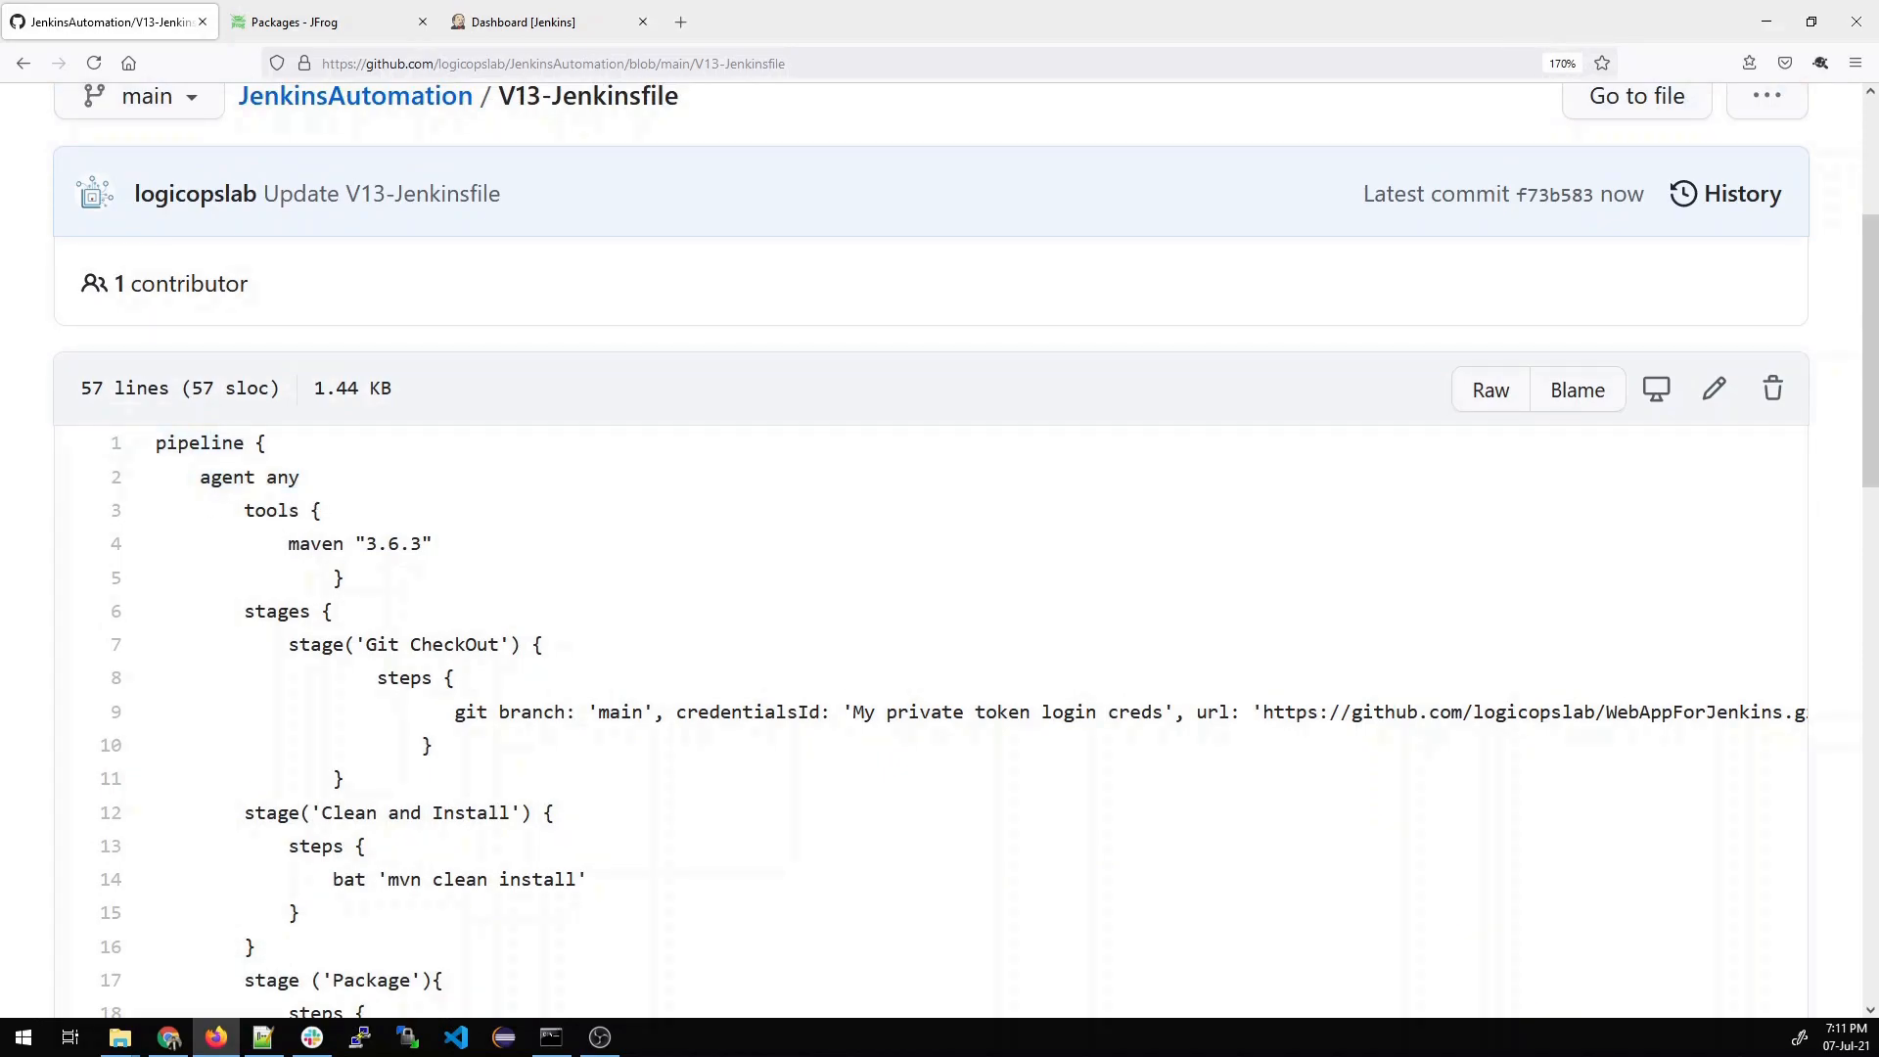
double_click(399, 542)
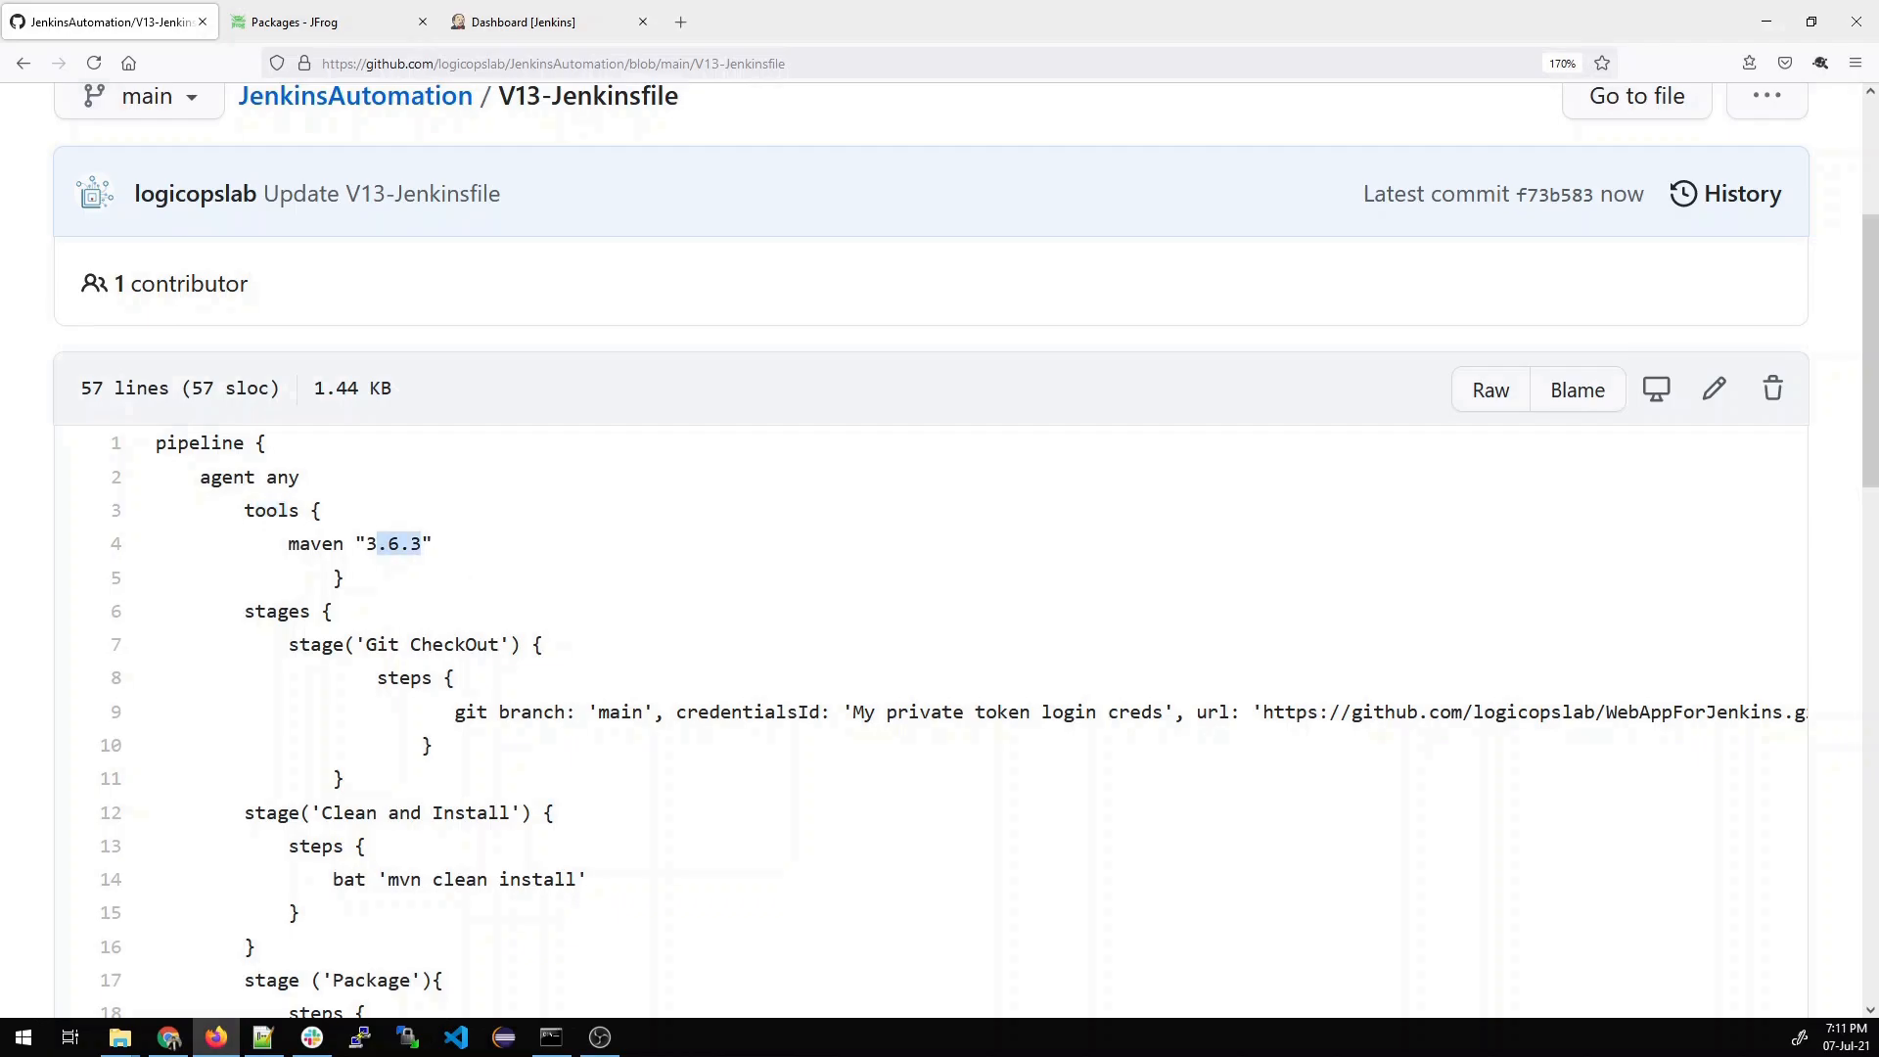
- Show the Maven installations in Jenkins Global Tool Configuration, revealing Maven 3.6.3 from Apache
click(546, 21)
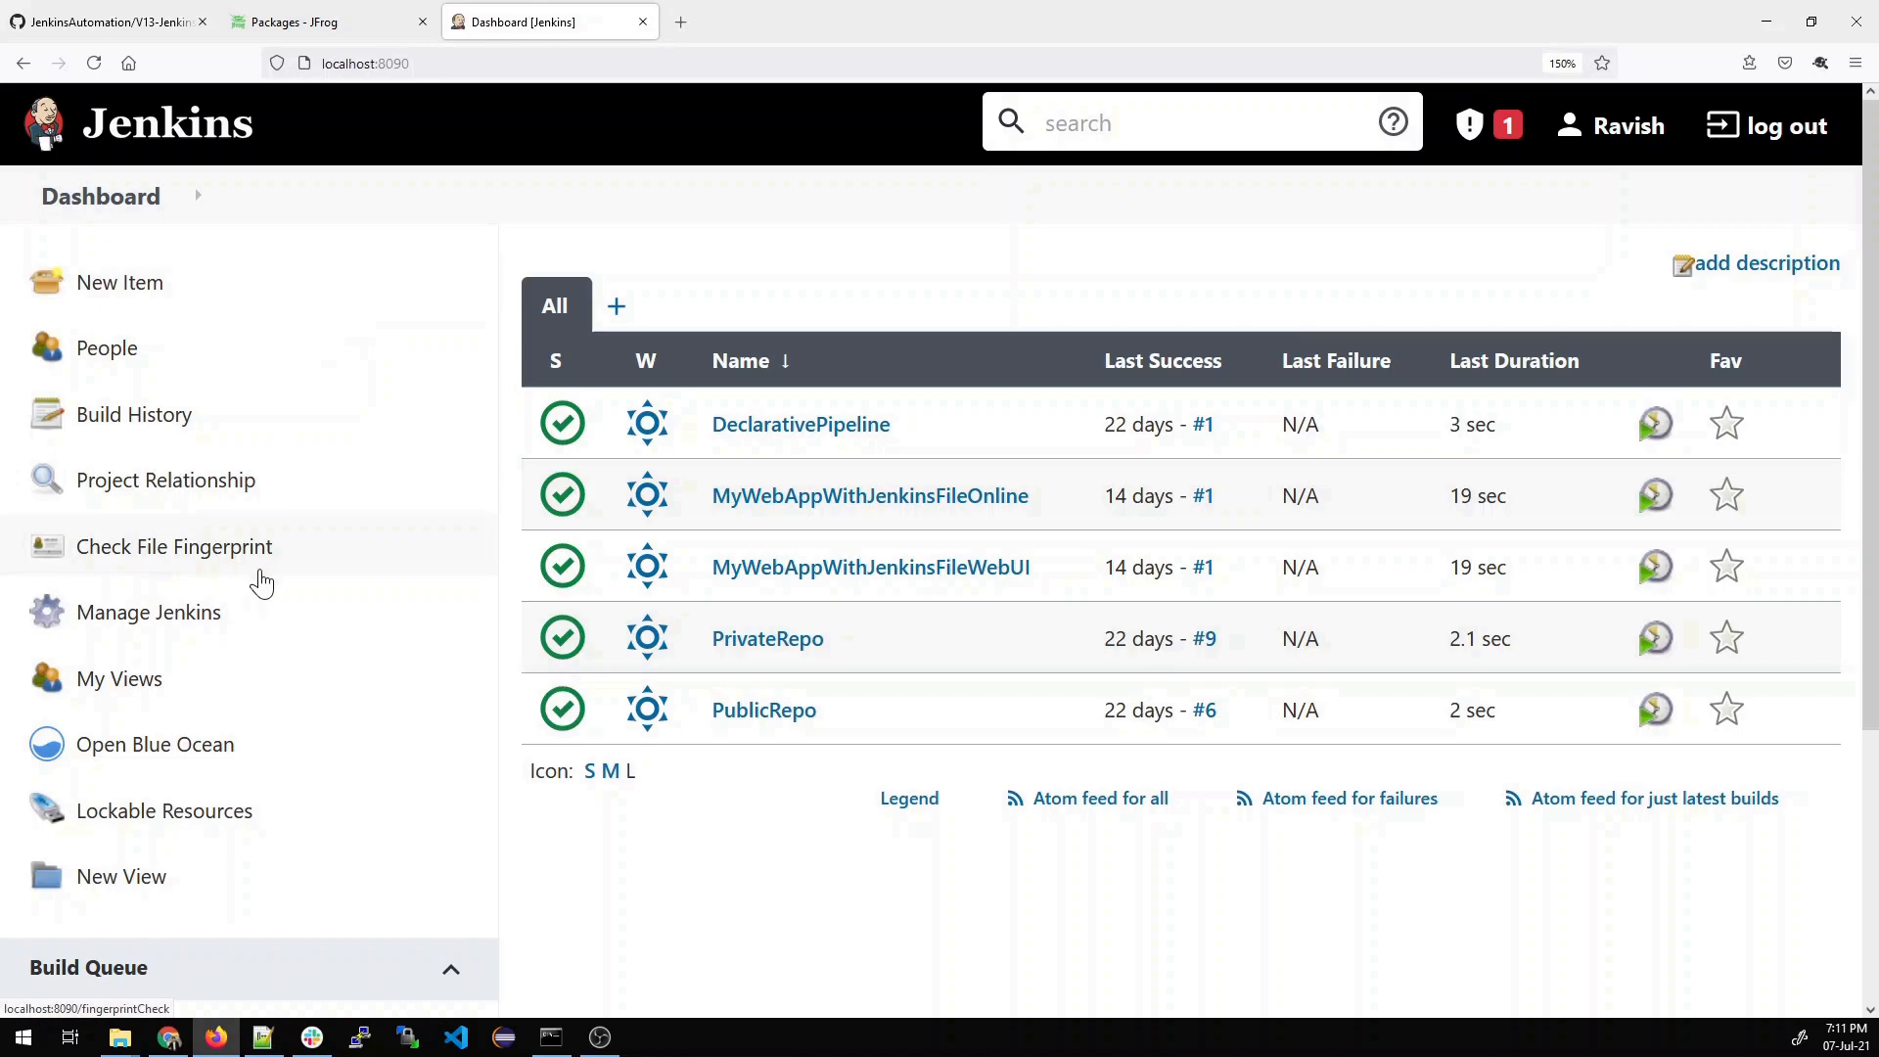
click(148, 610)
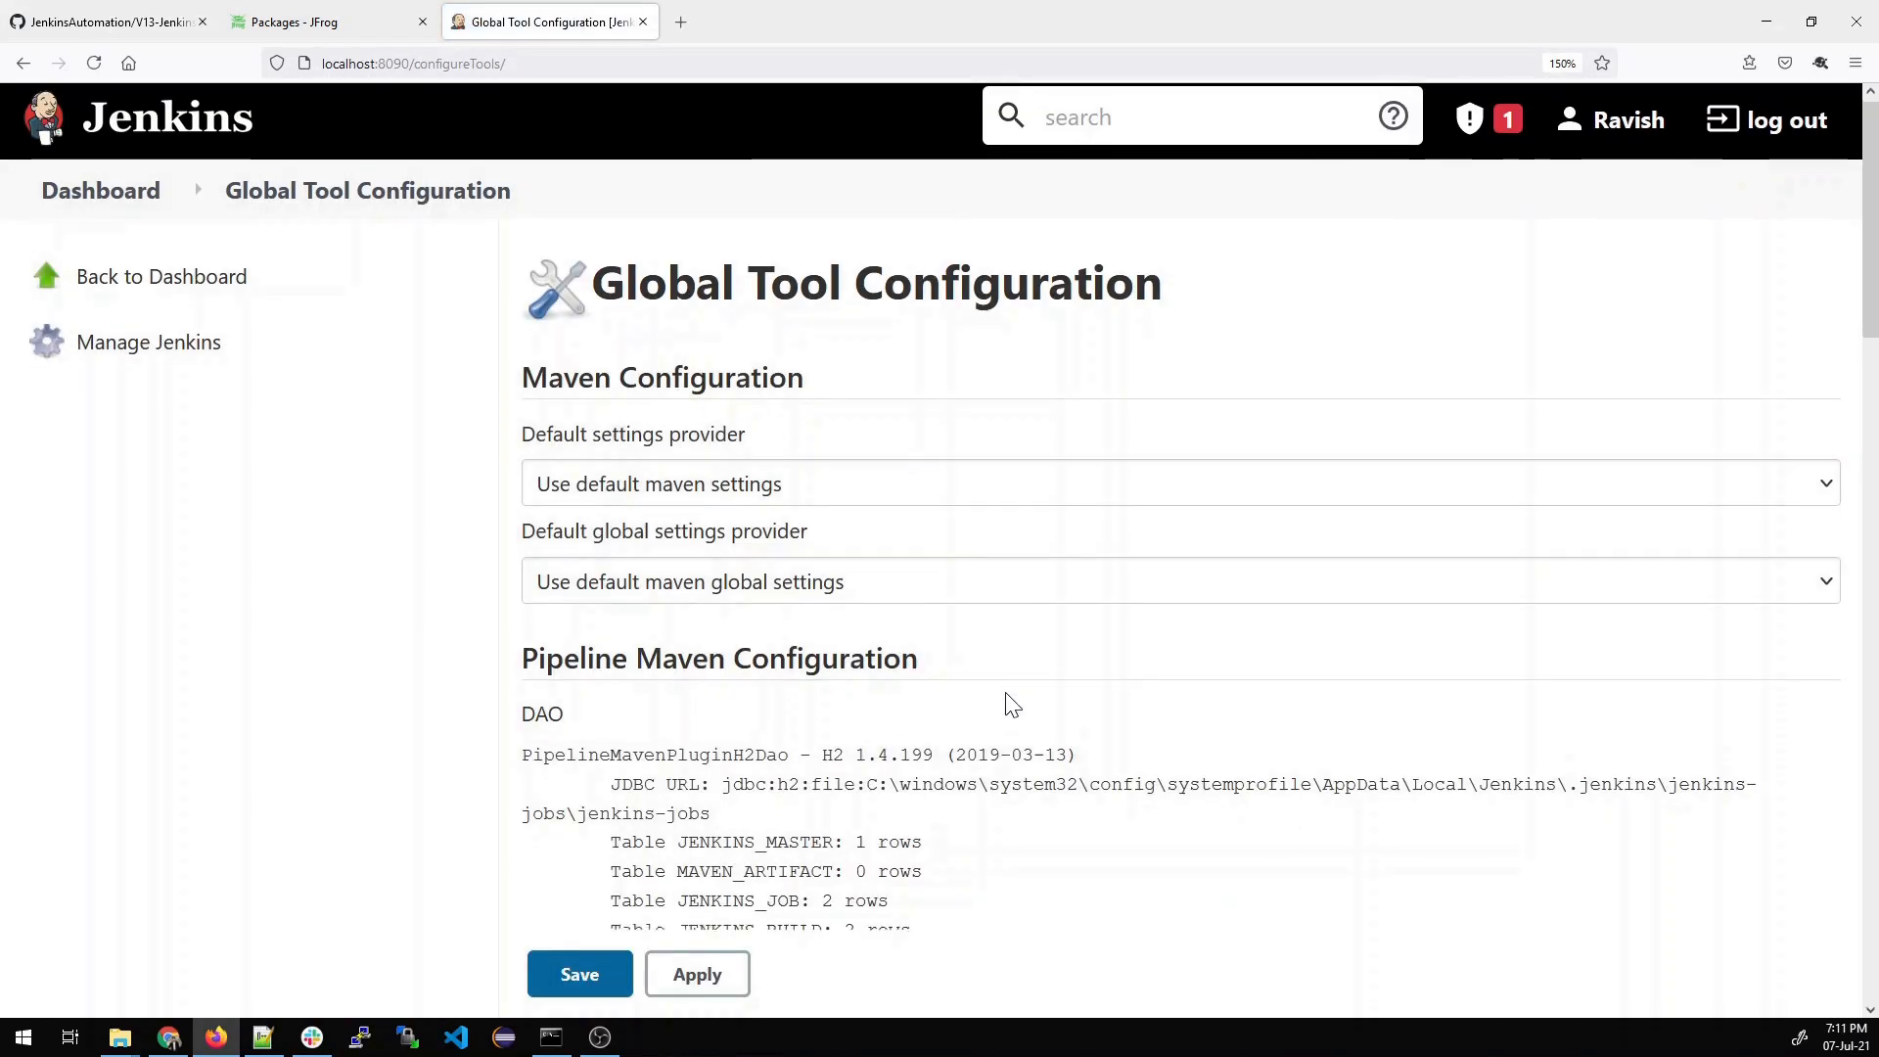
scroll(down, 3)
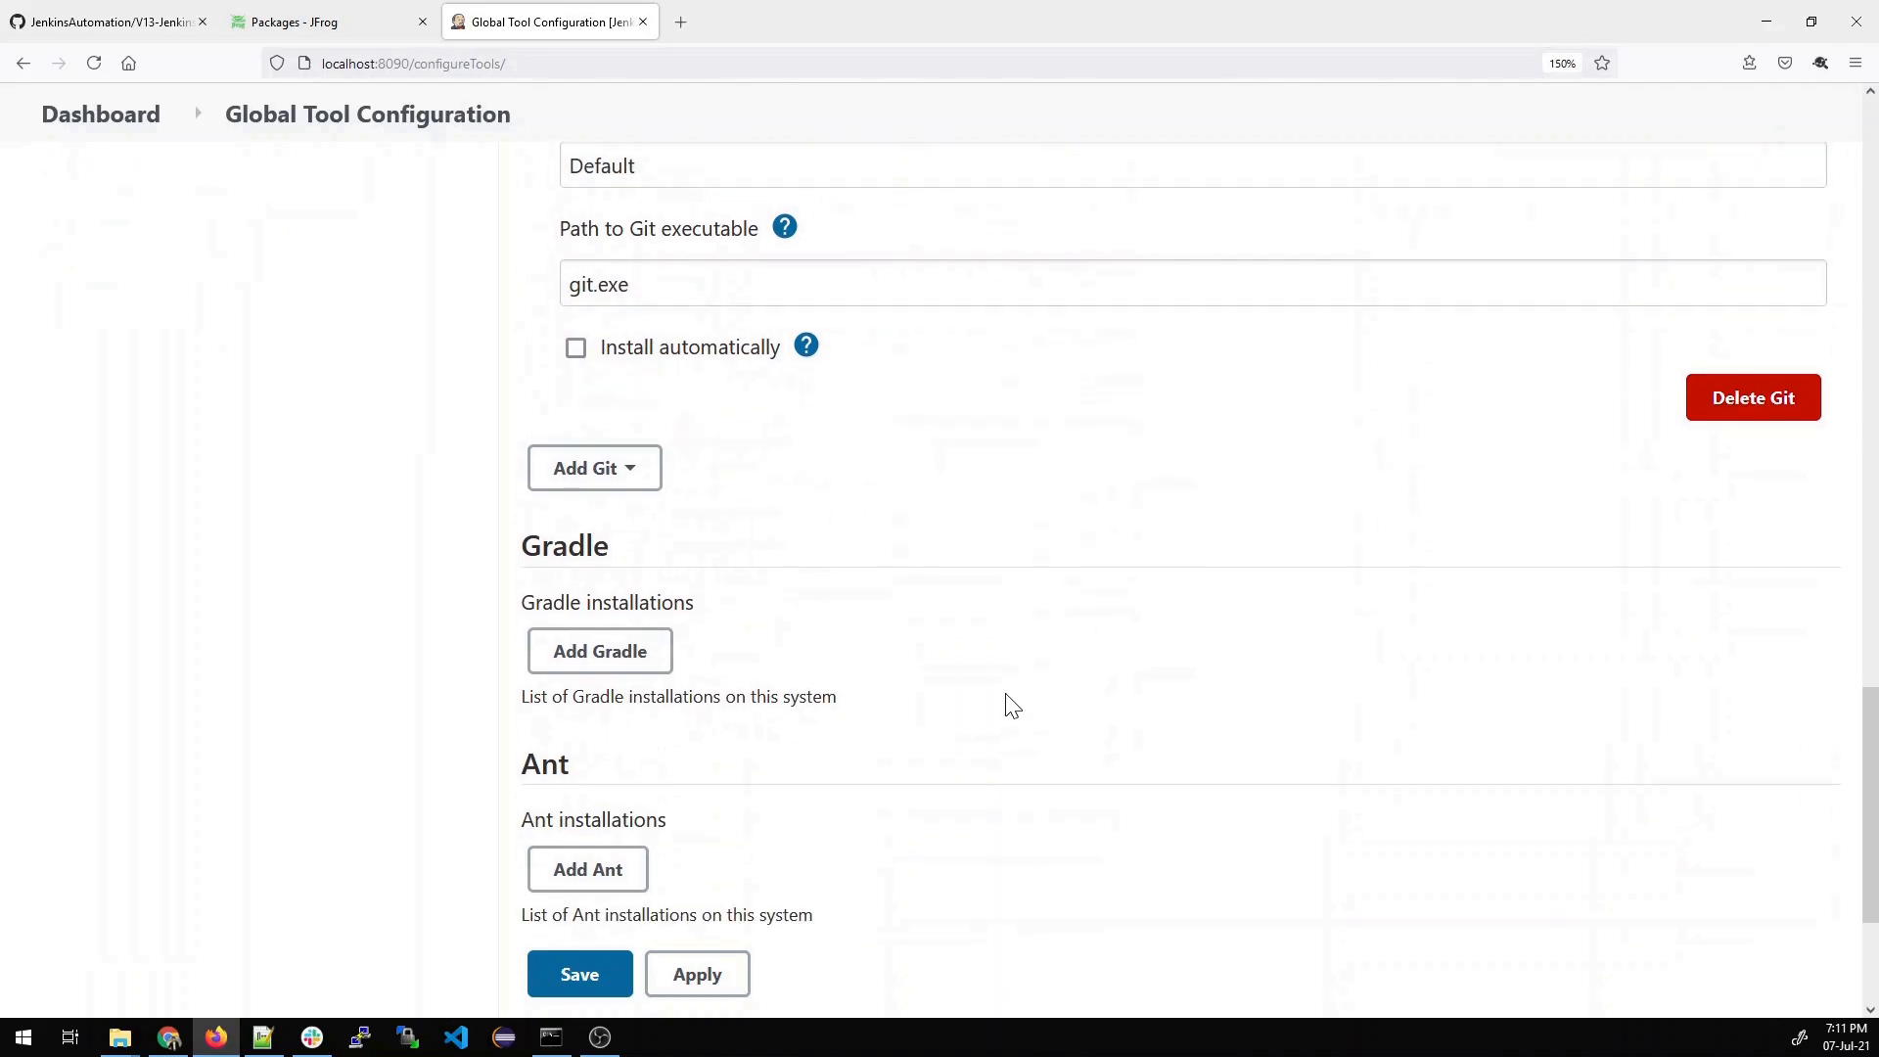
scroll(down, 3)
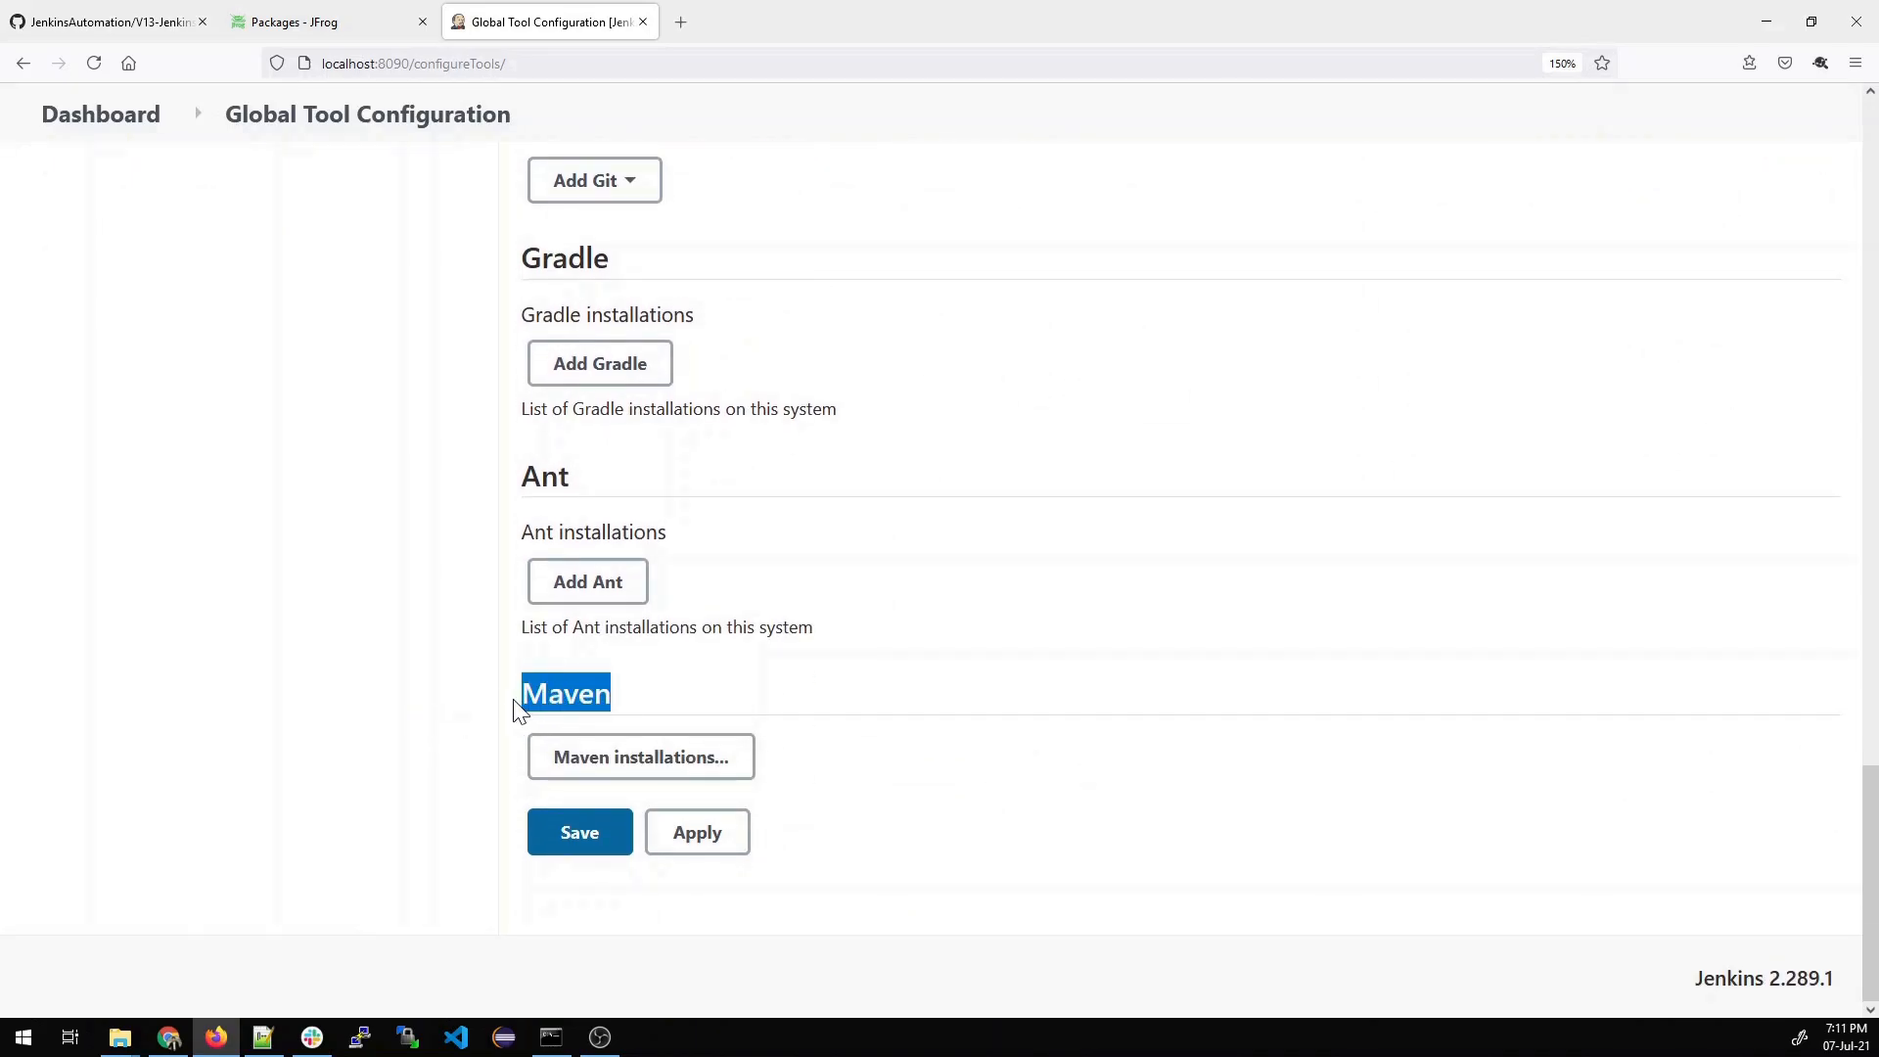
click(641, 756)
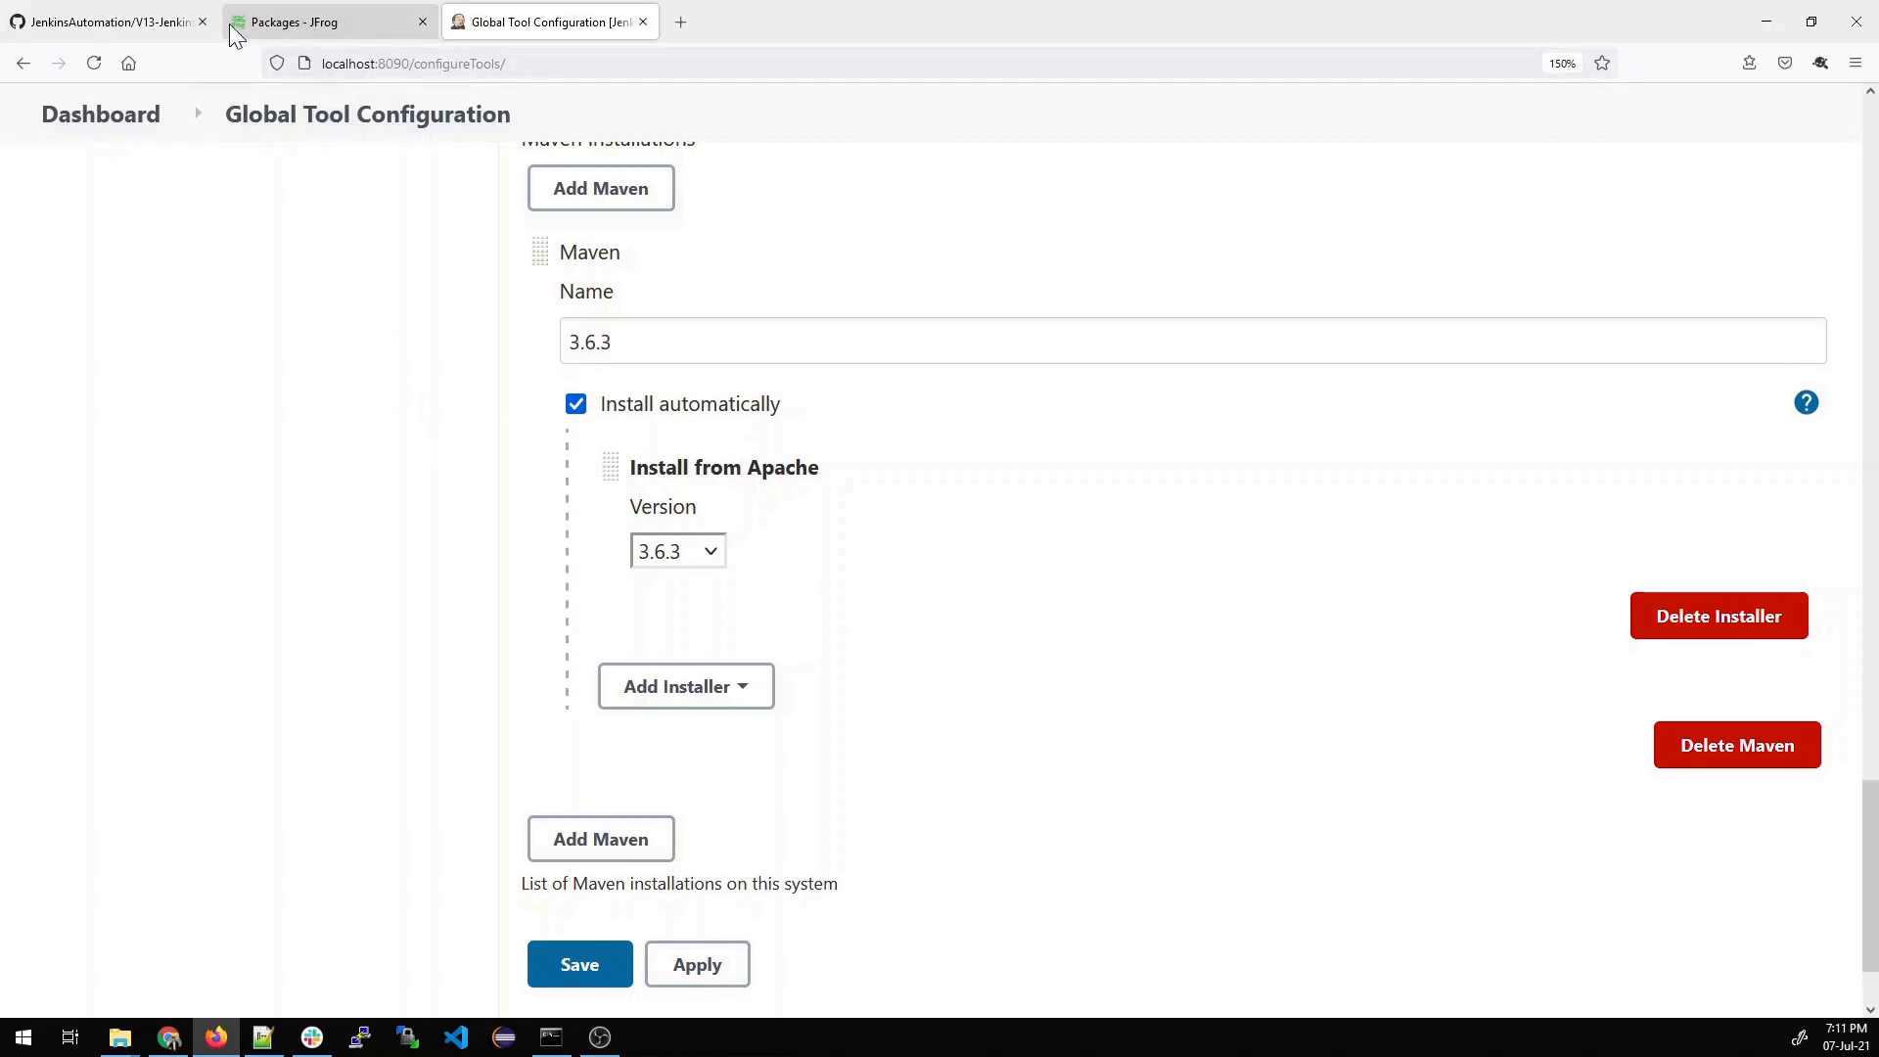
click(108, 21)
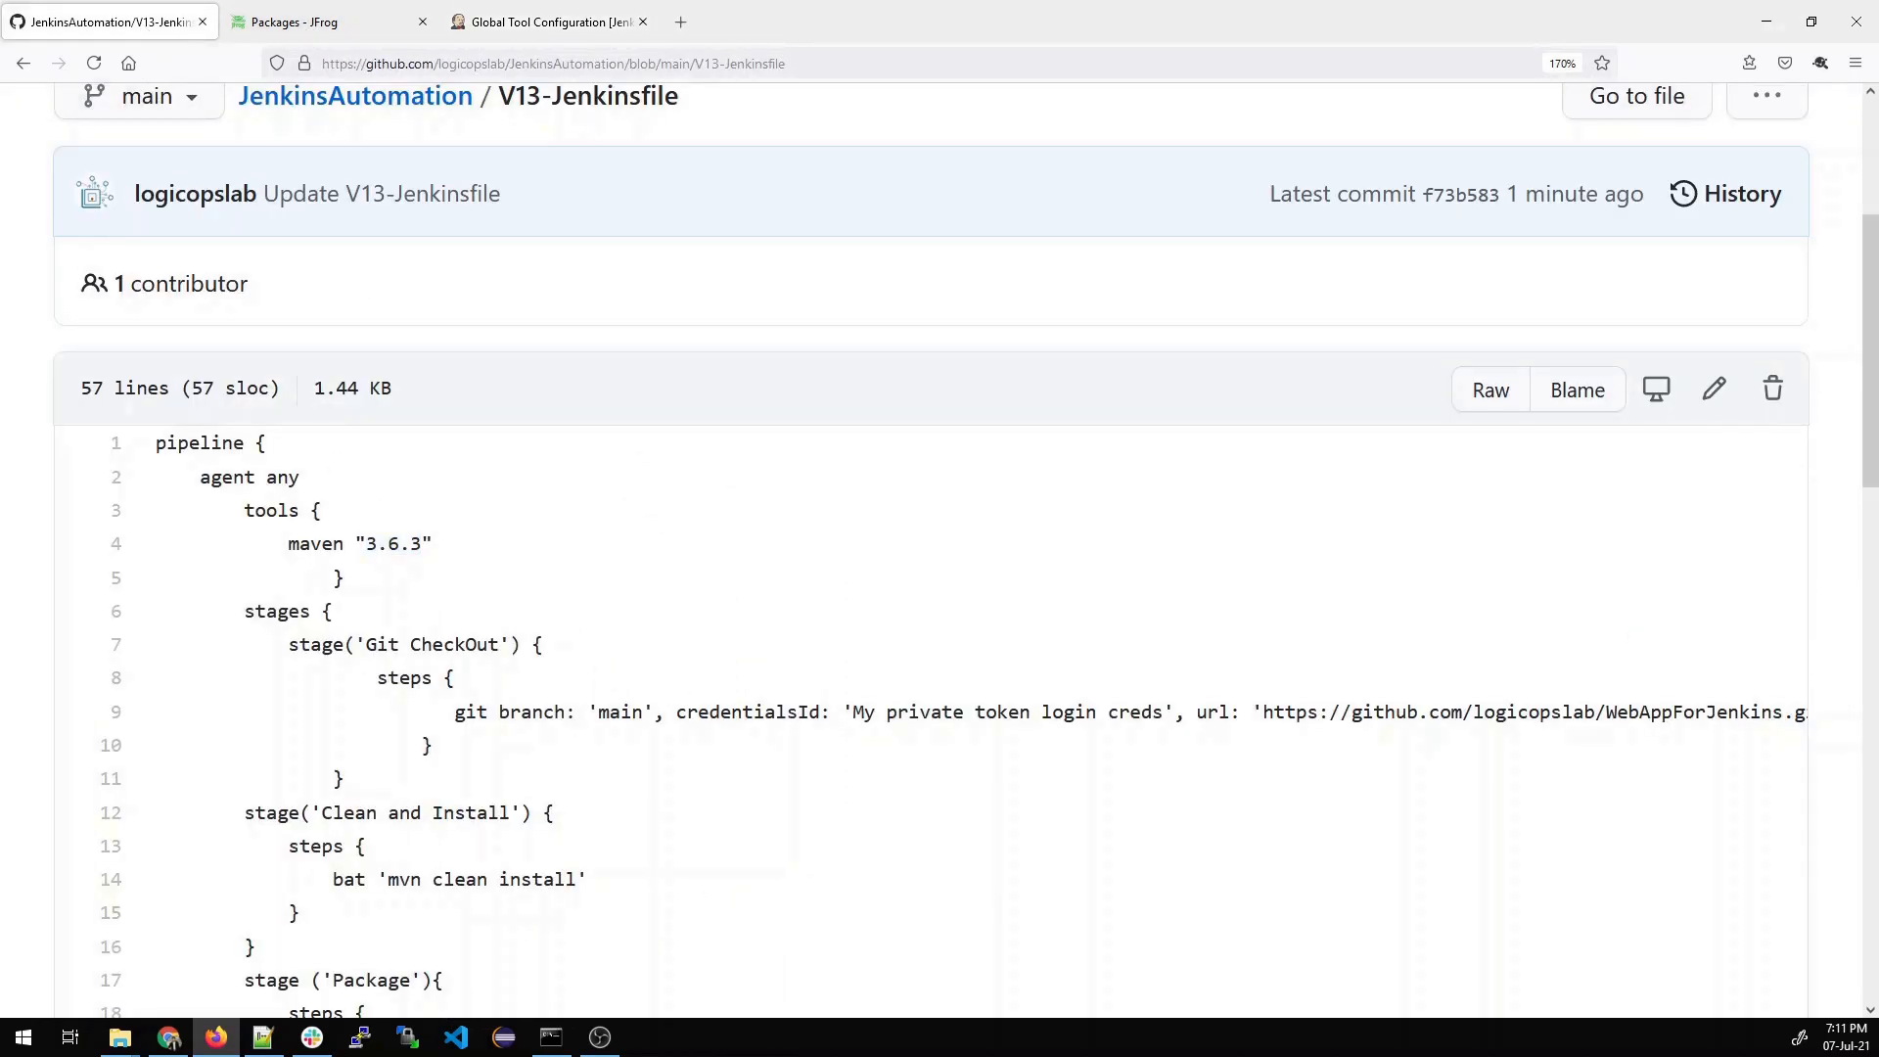
scroll(down, 3)
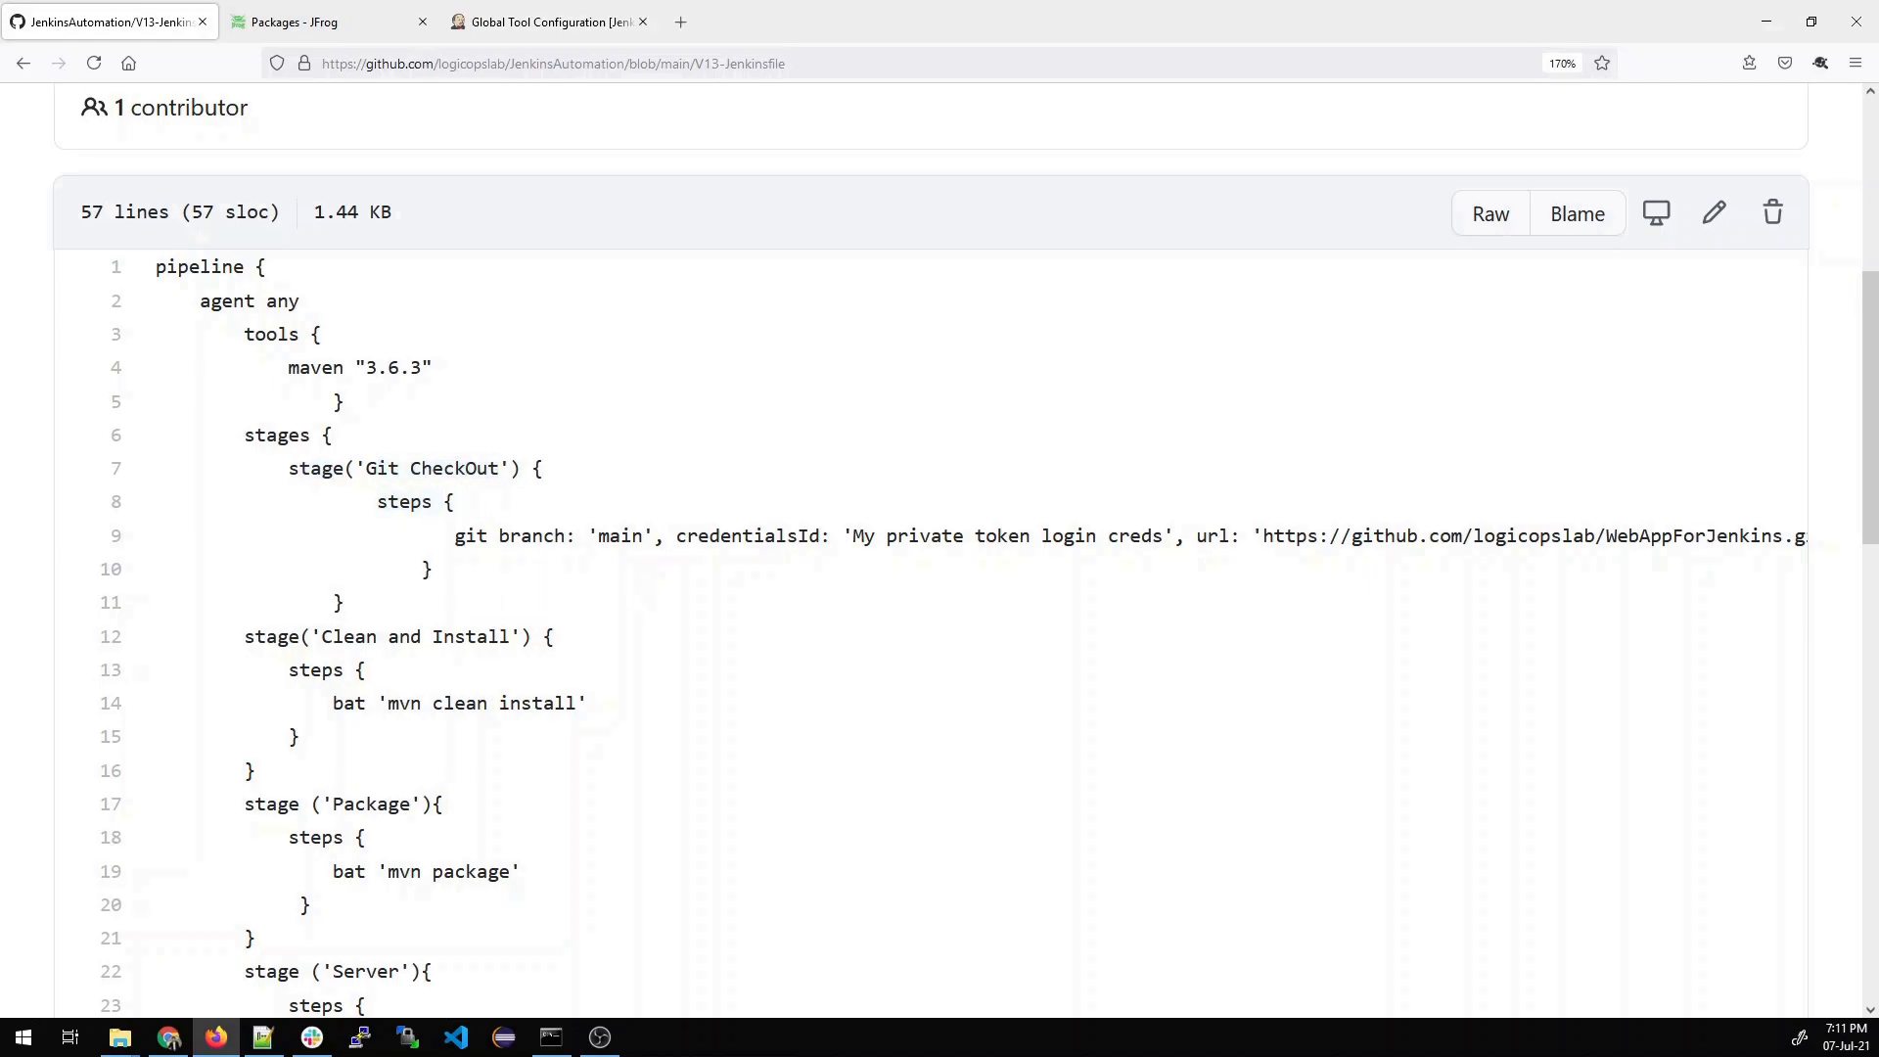
double_click(620, 537)
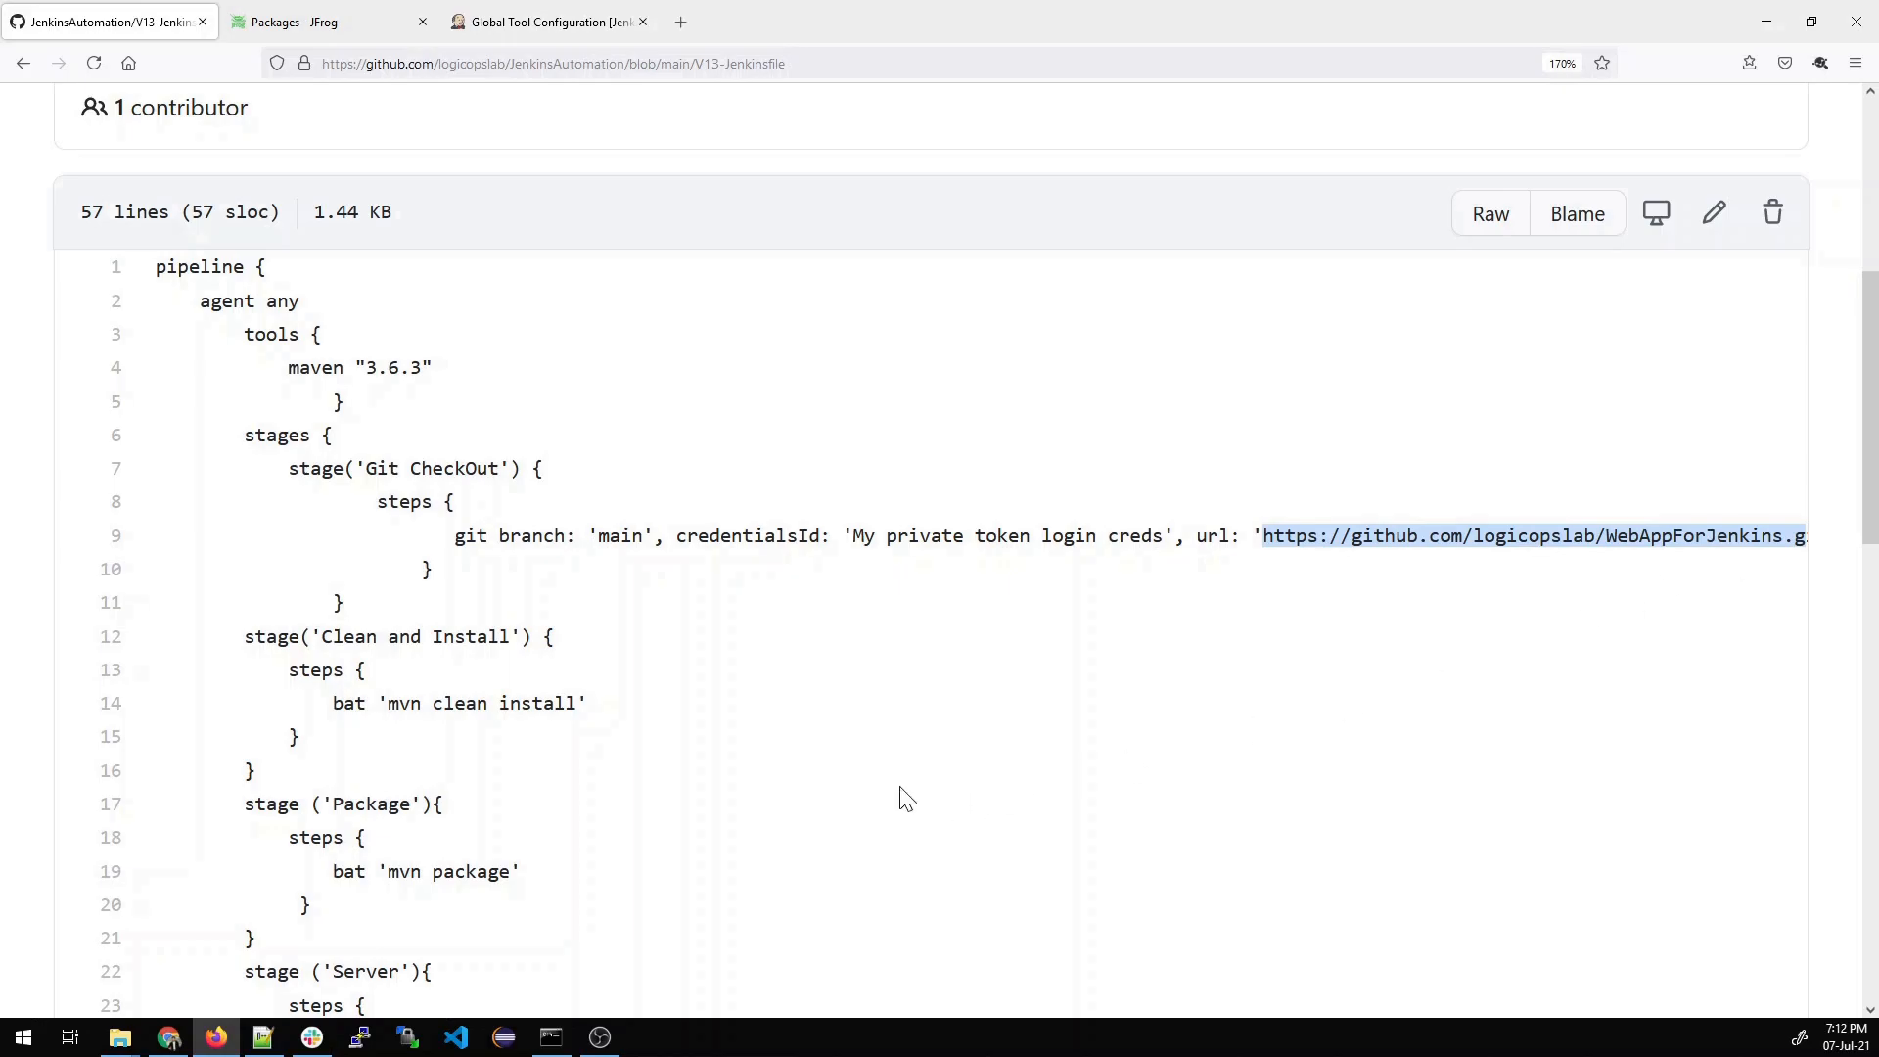
scroll(down, 3)
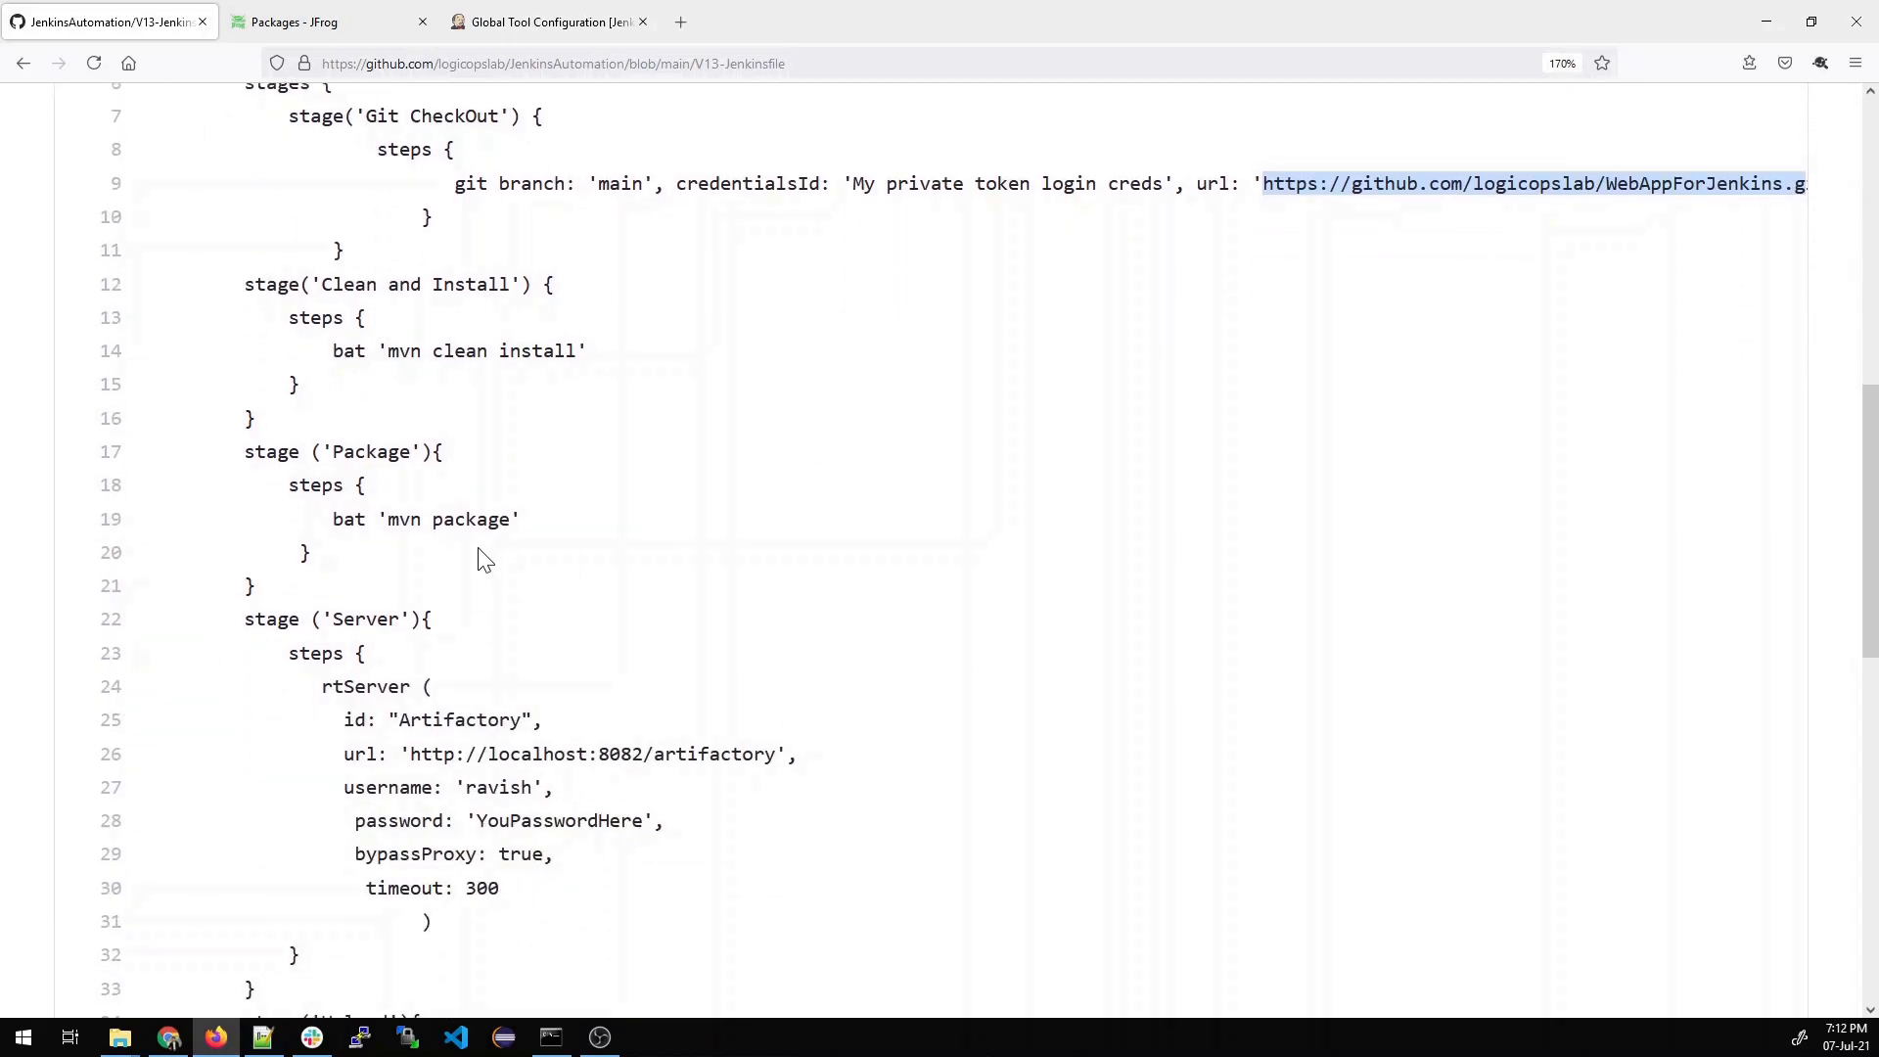
double_click(419, 283)
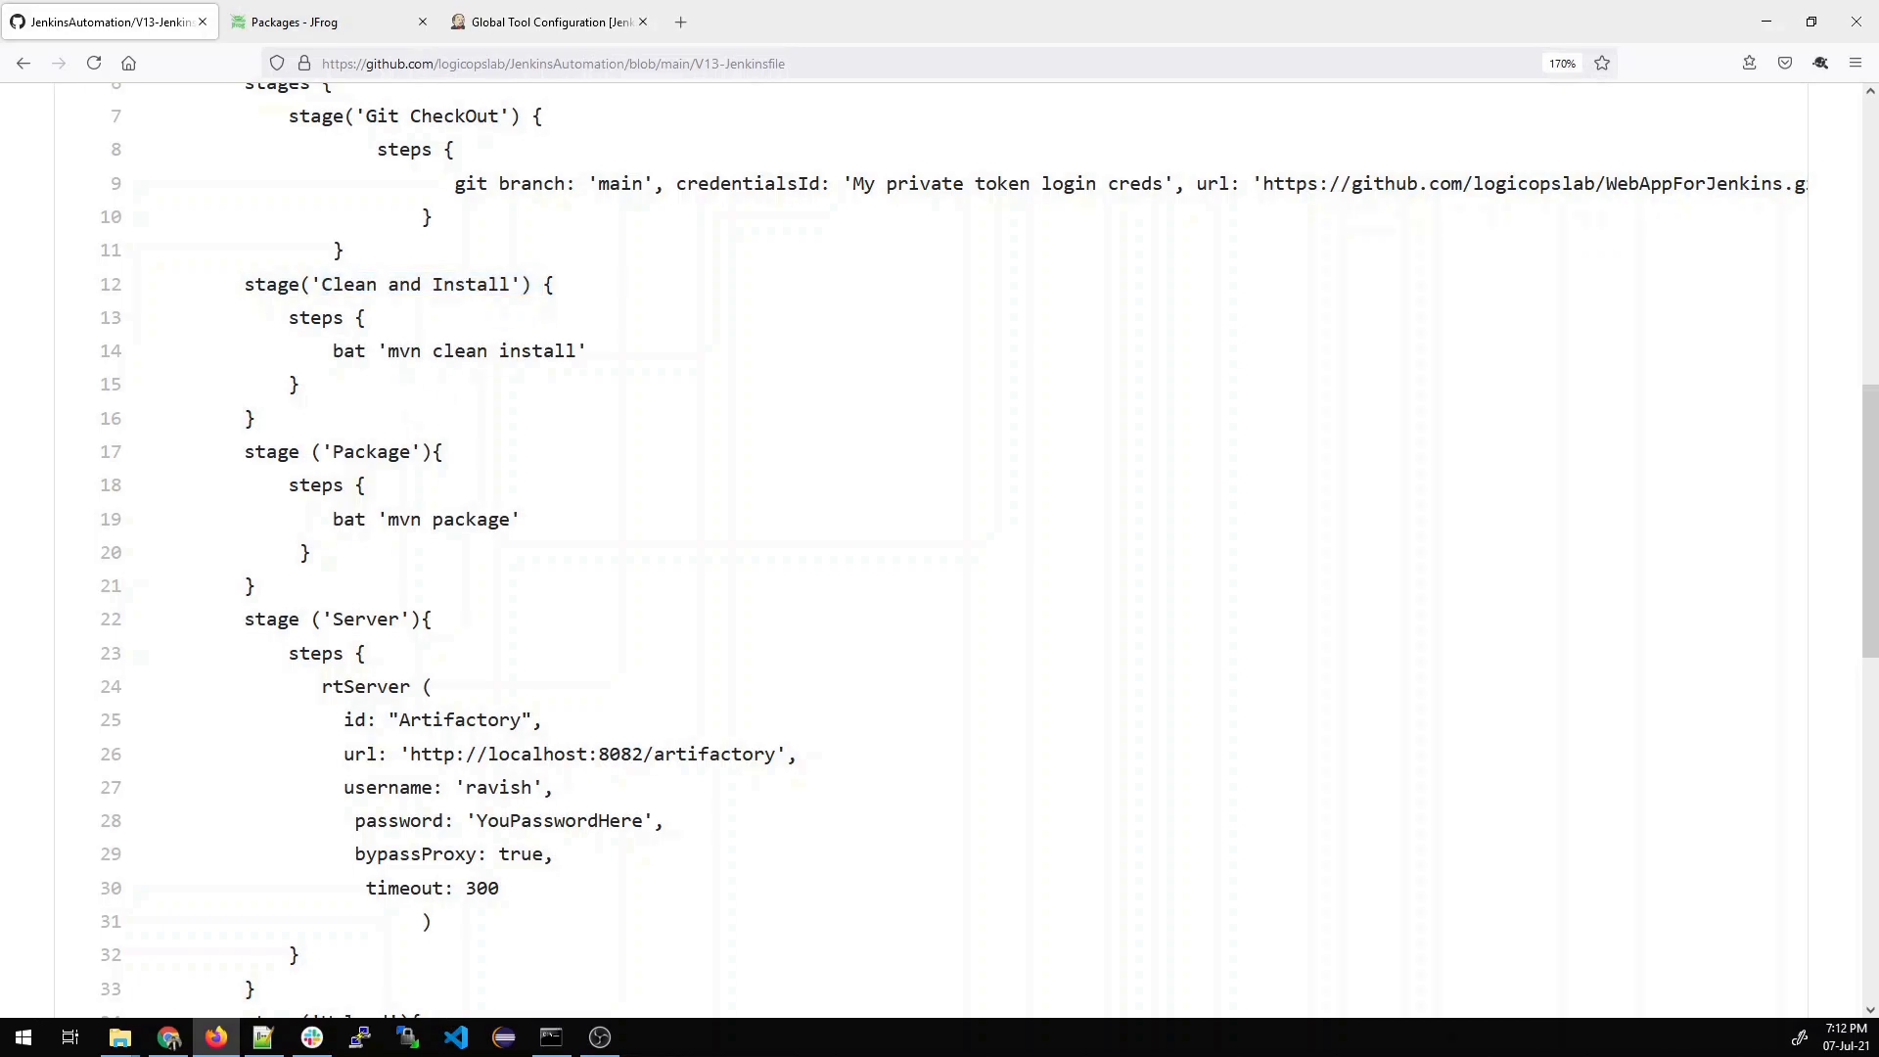
mouse_move(515, 441)
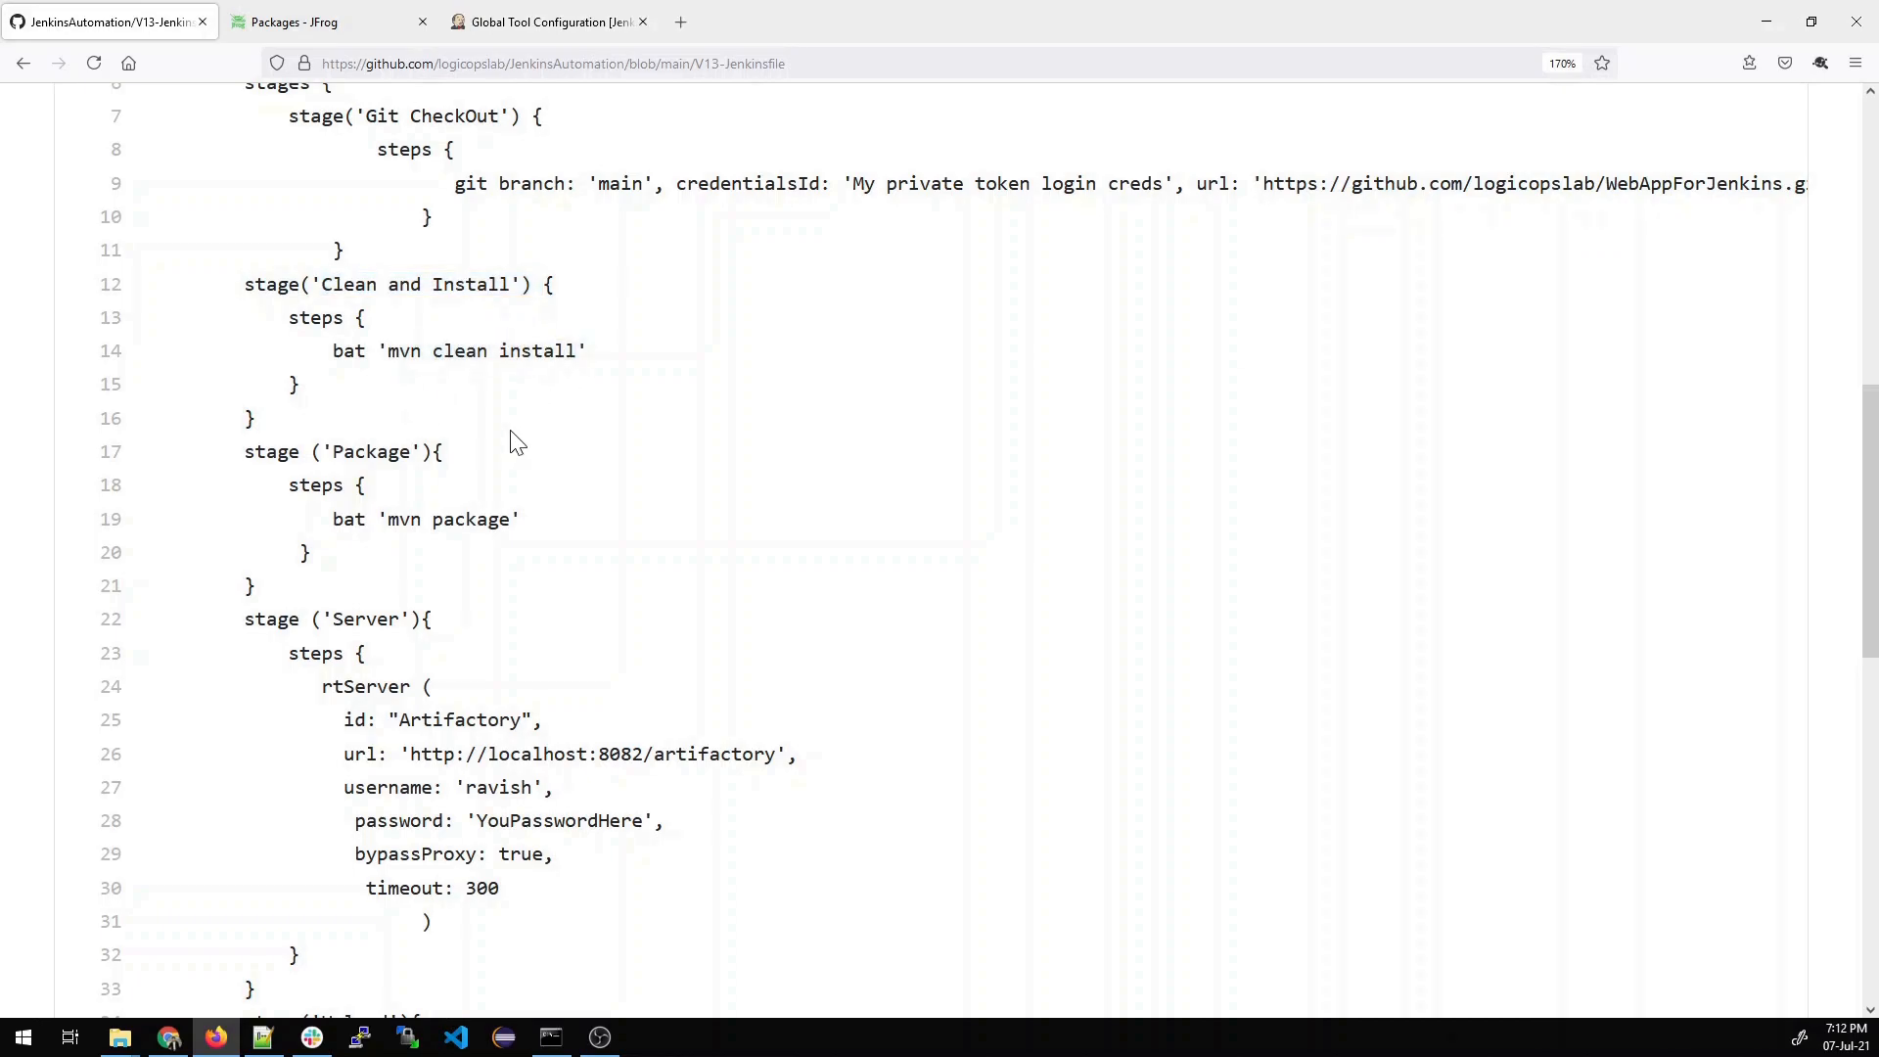
mouse_move(472, 432)
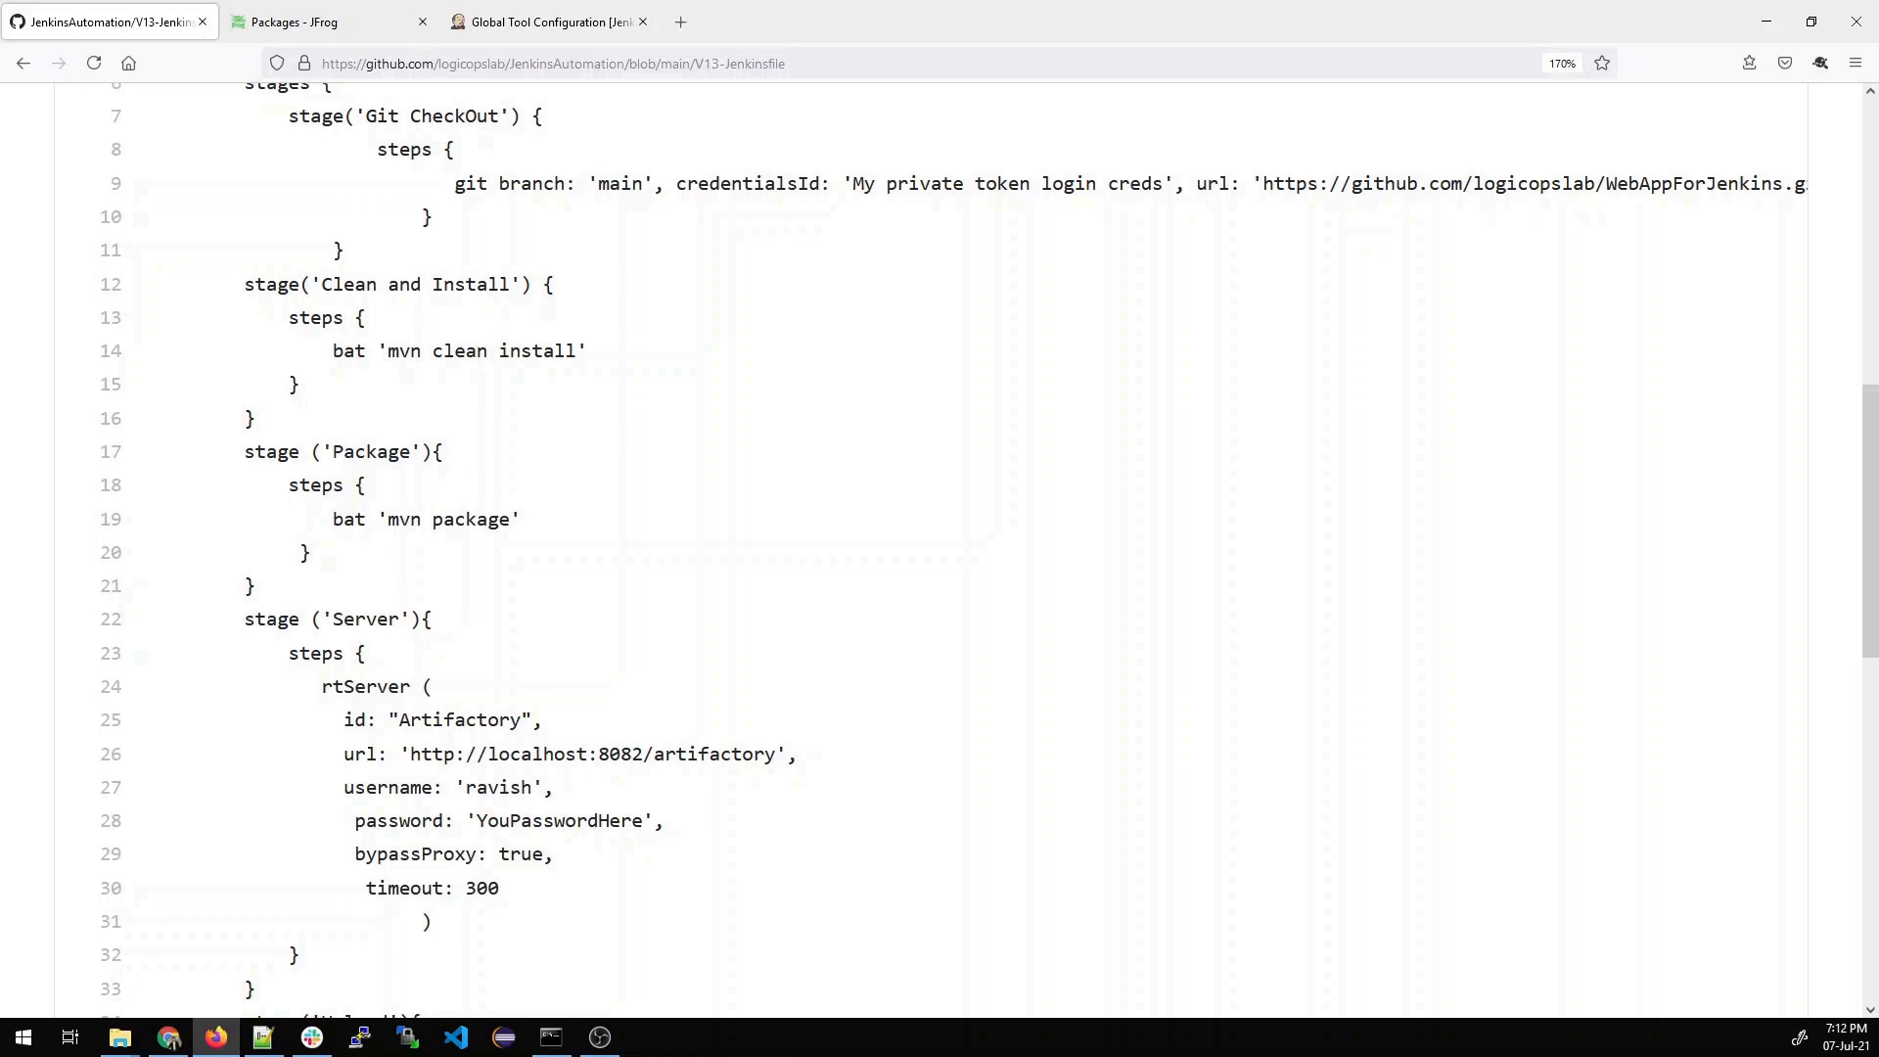
double_click(370, 452)
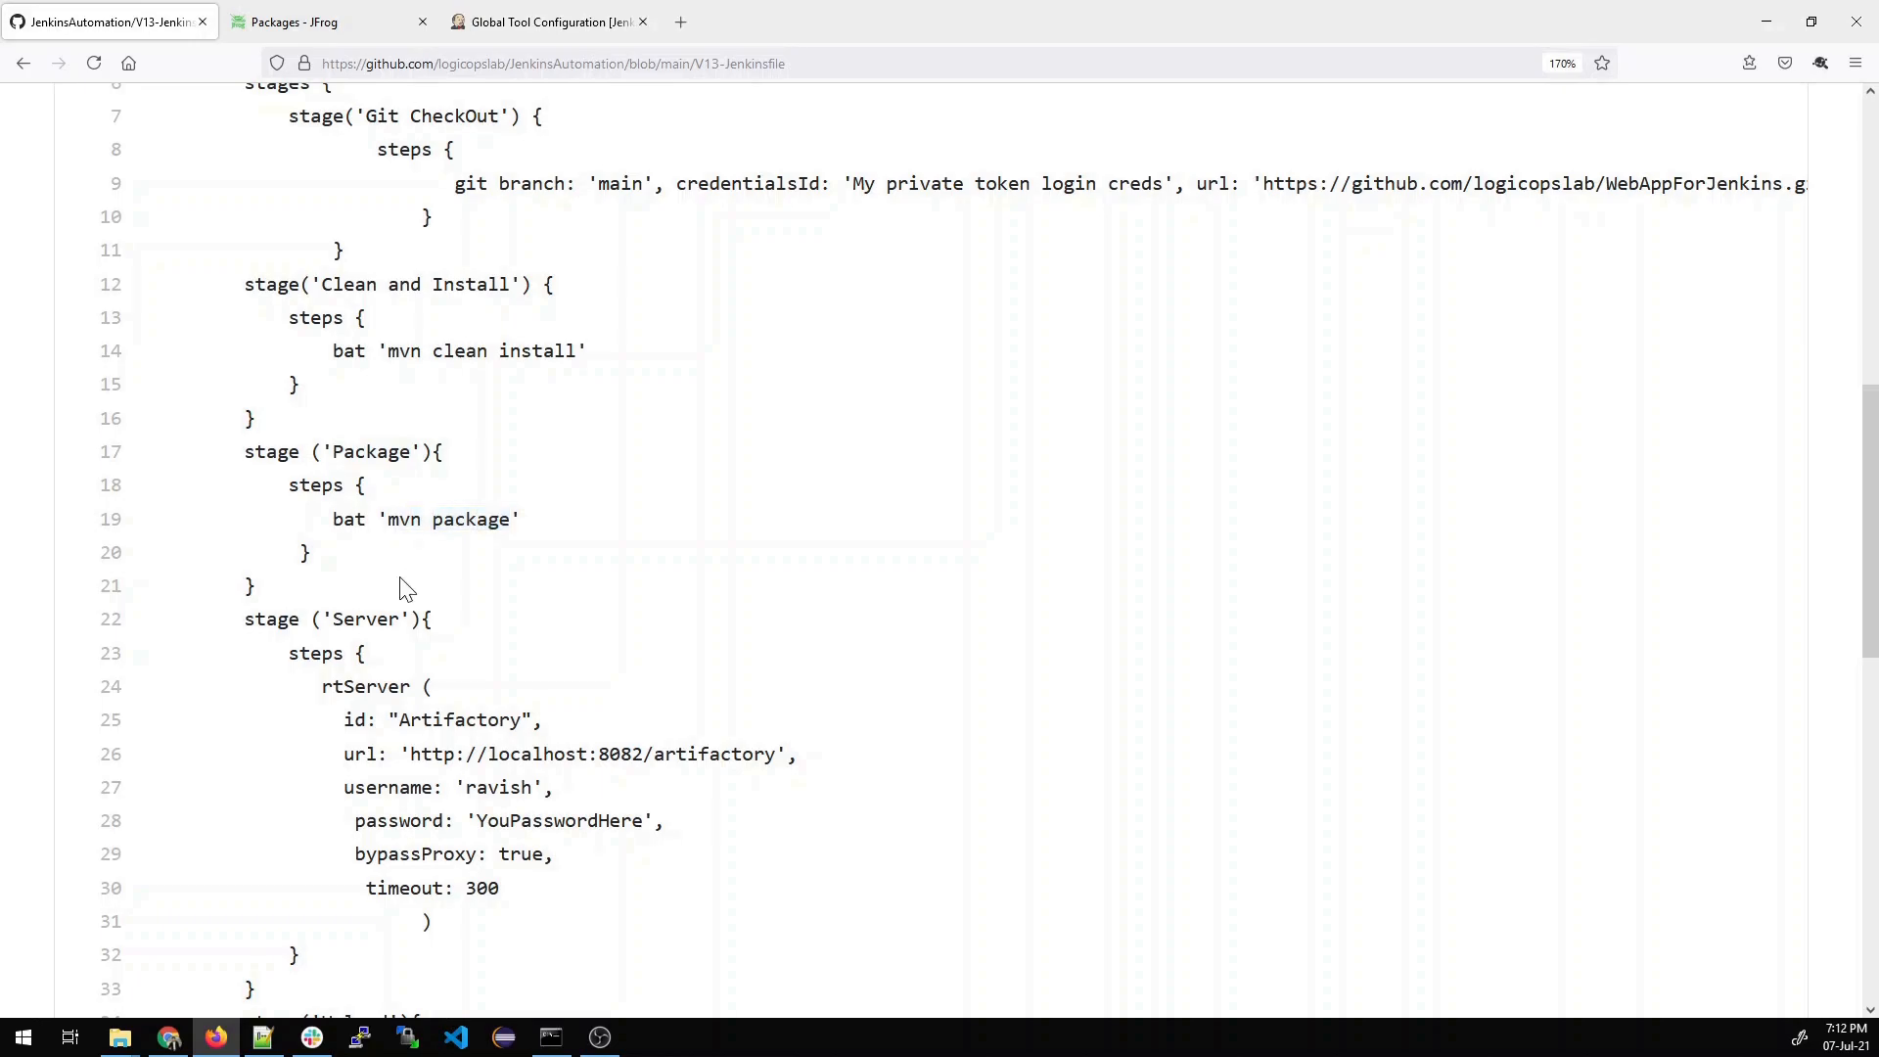
scroll(down, 3)
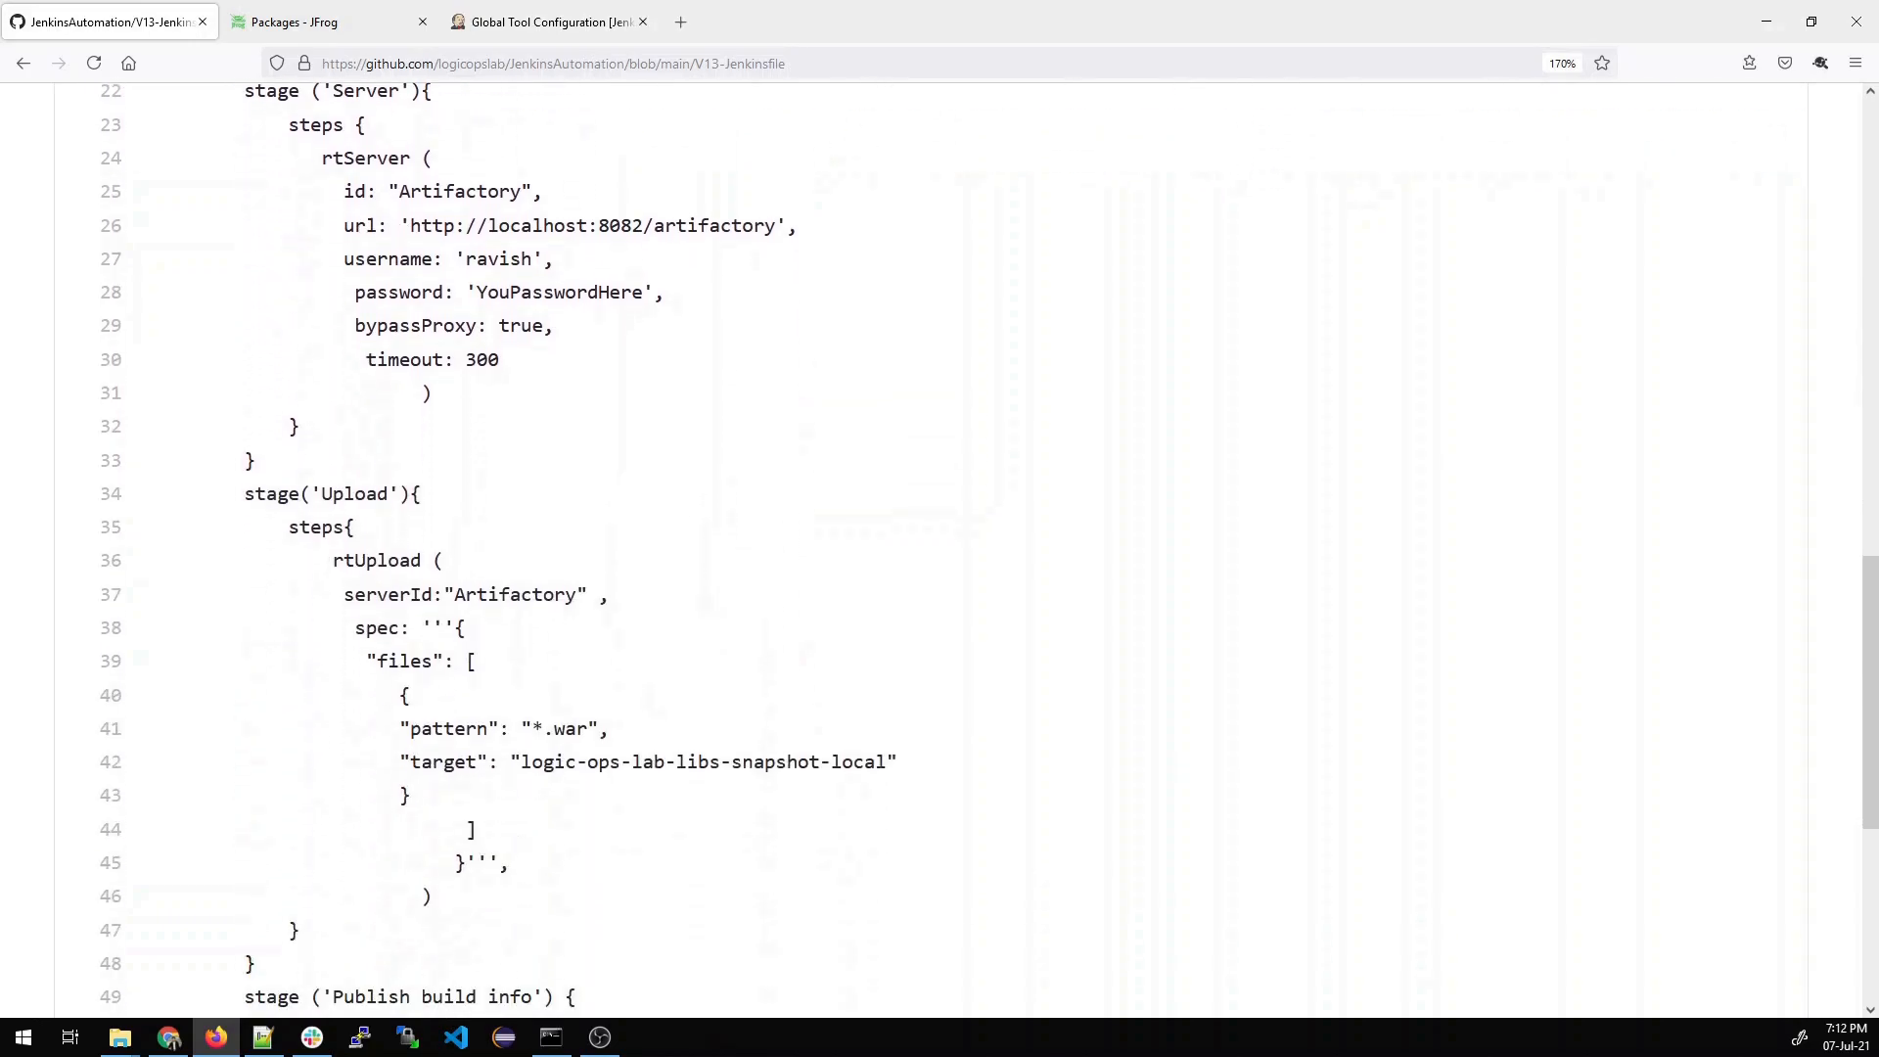
scroll(up, 3)
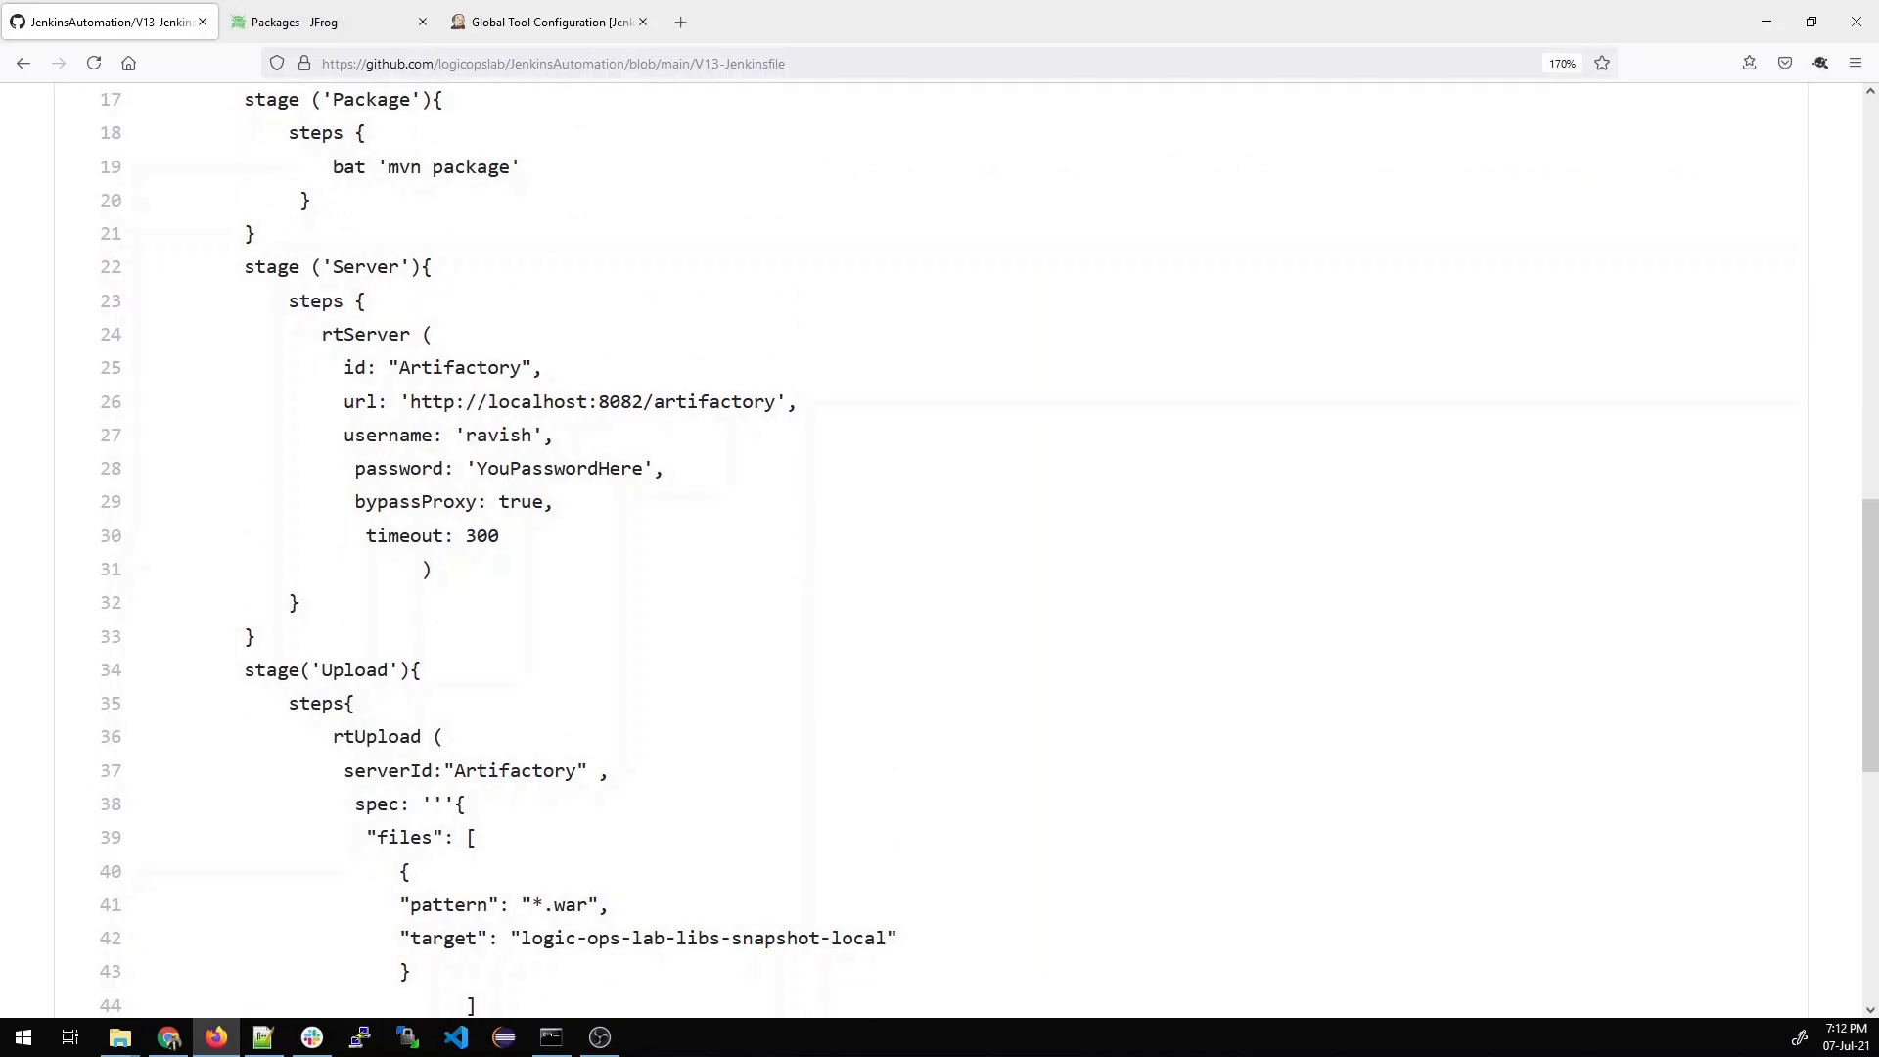
double_click(366, 266)
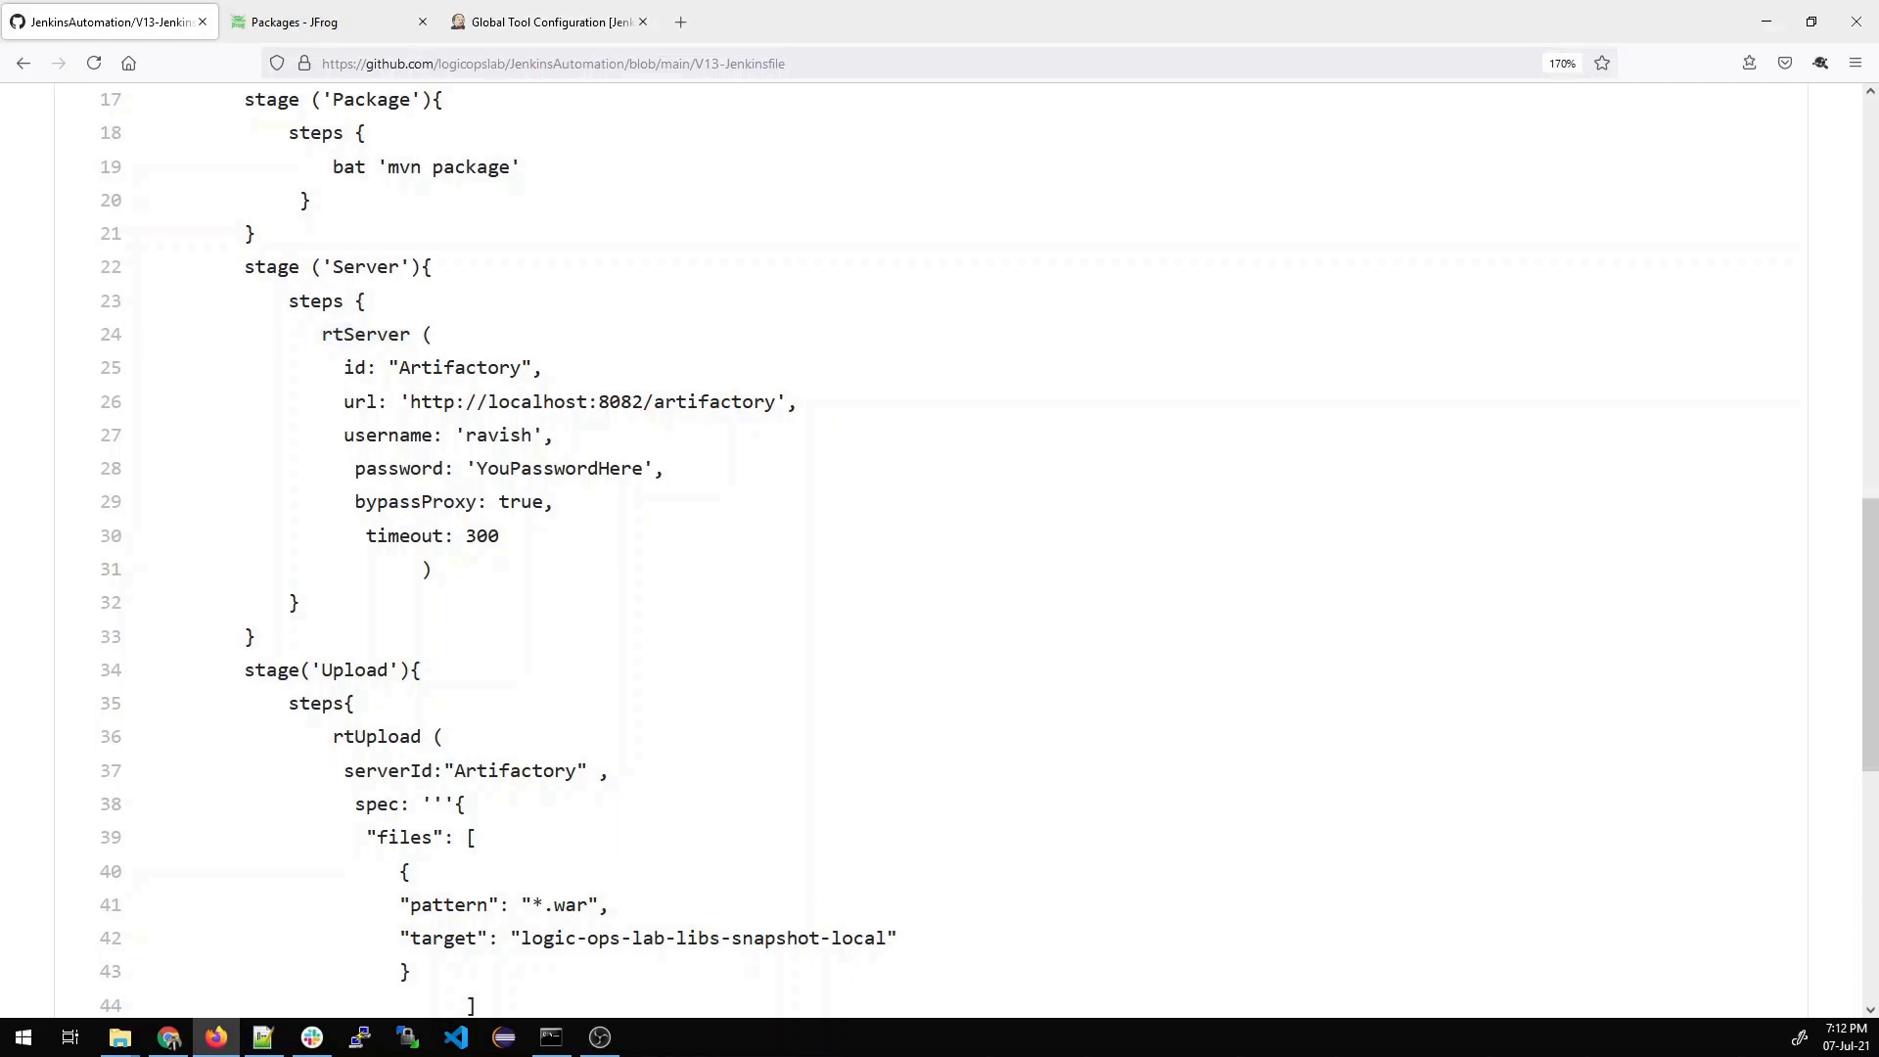
double_click(460, 368)
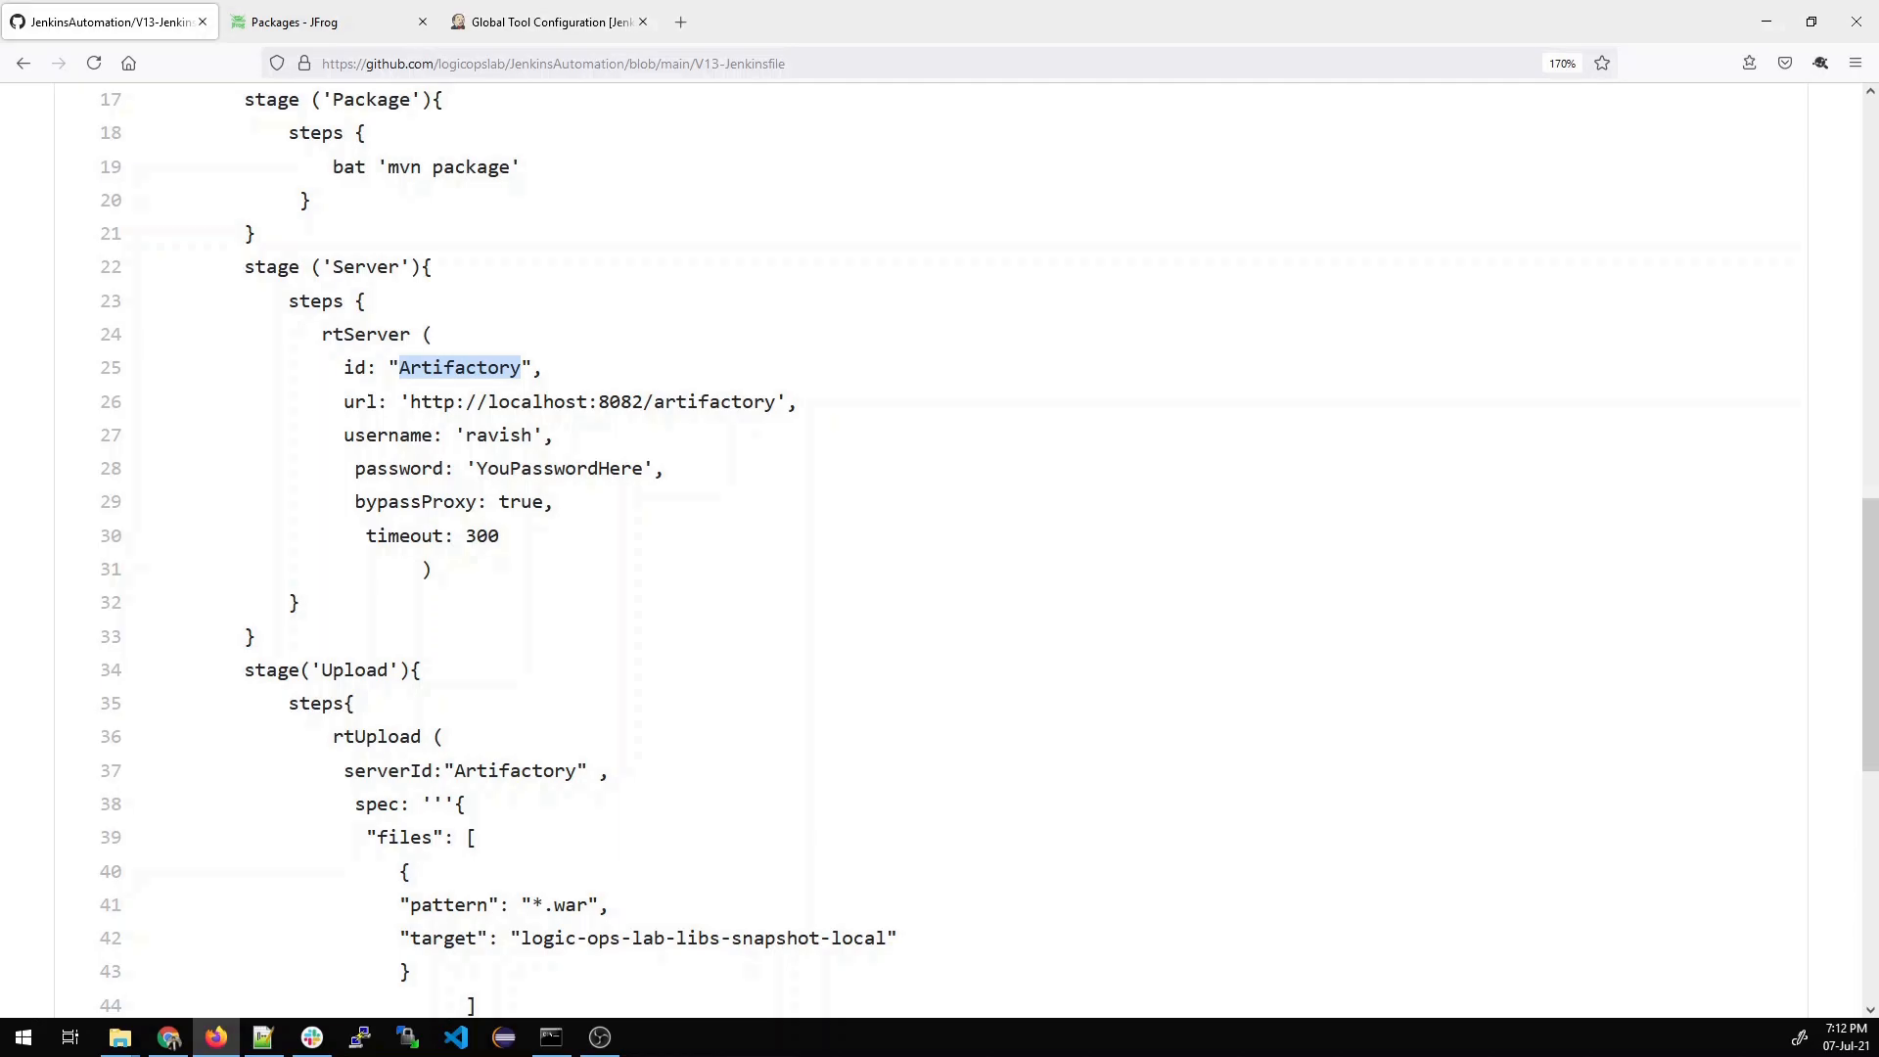
- Show the Plugin Manager's Installed list confirming Artifactory Plugin 3.12.3 is installed and enabled
click(548, 22)
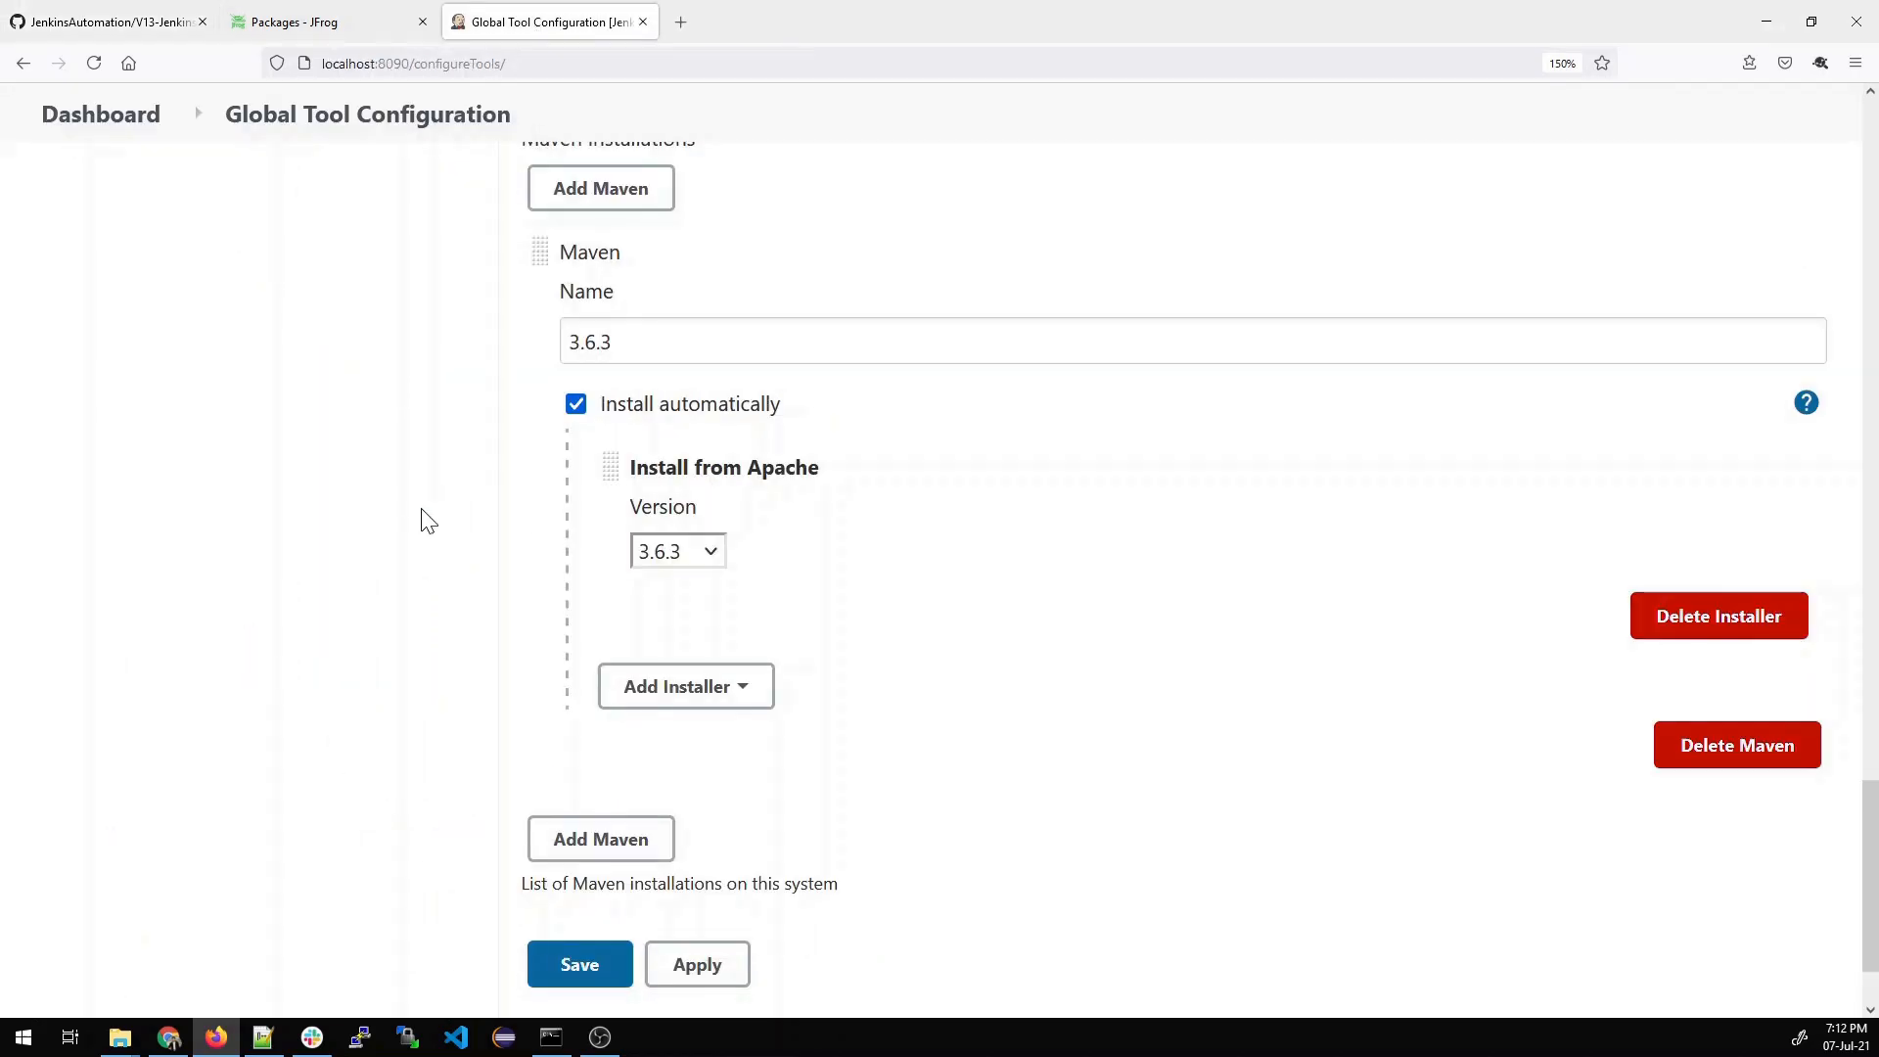
scroll(up, 3)
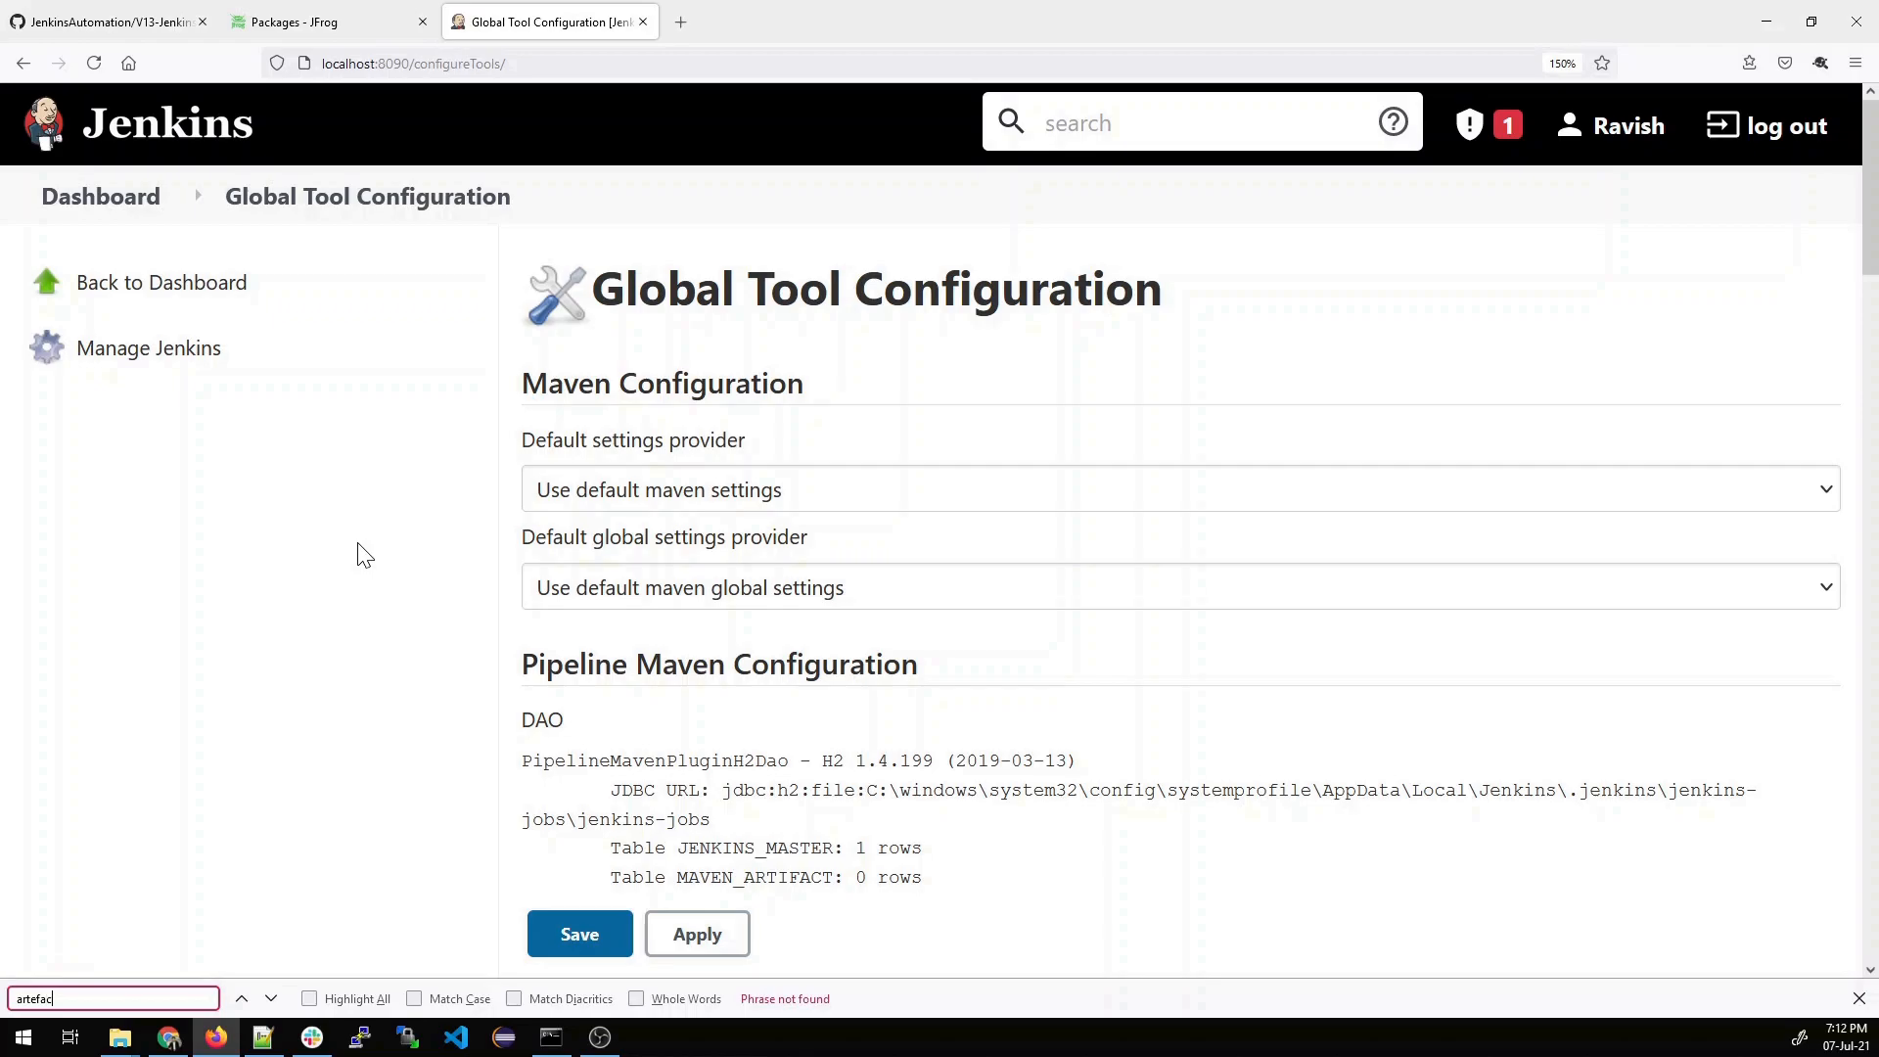
mouse_move(188, 384)
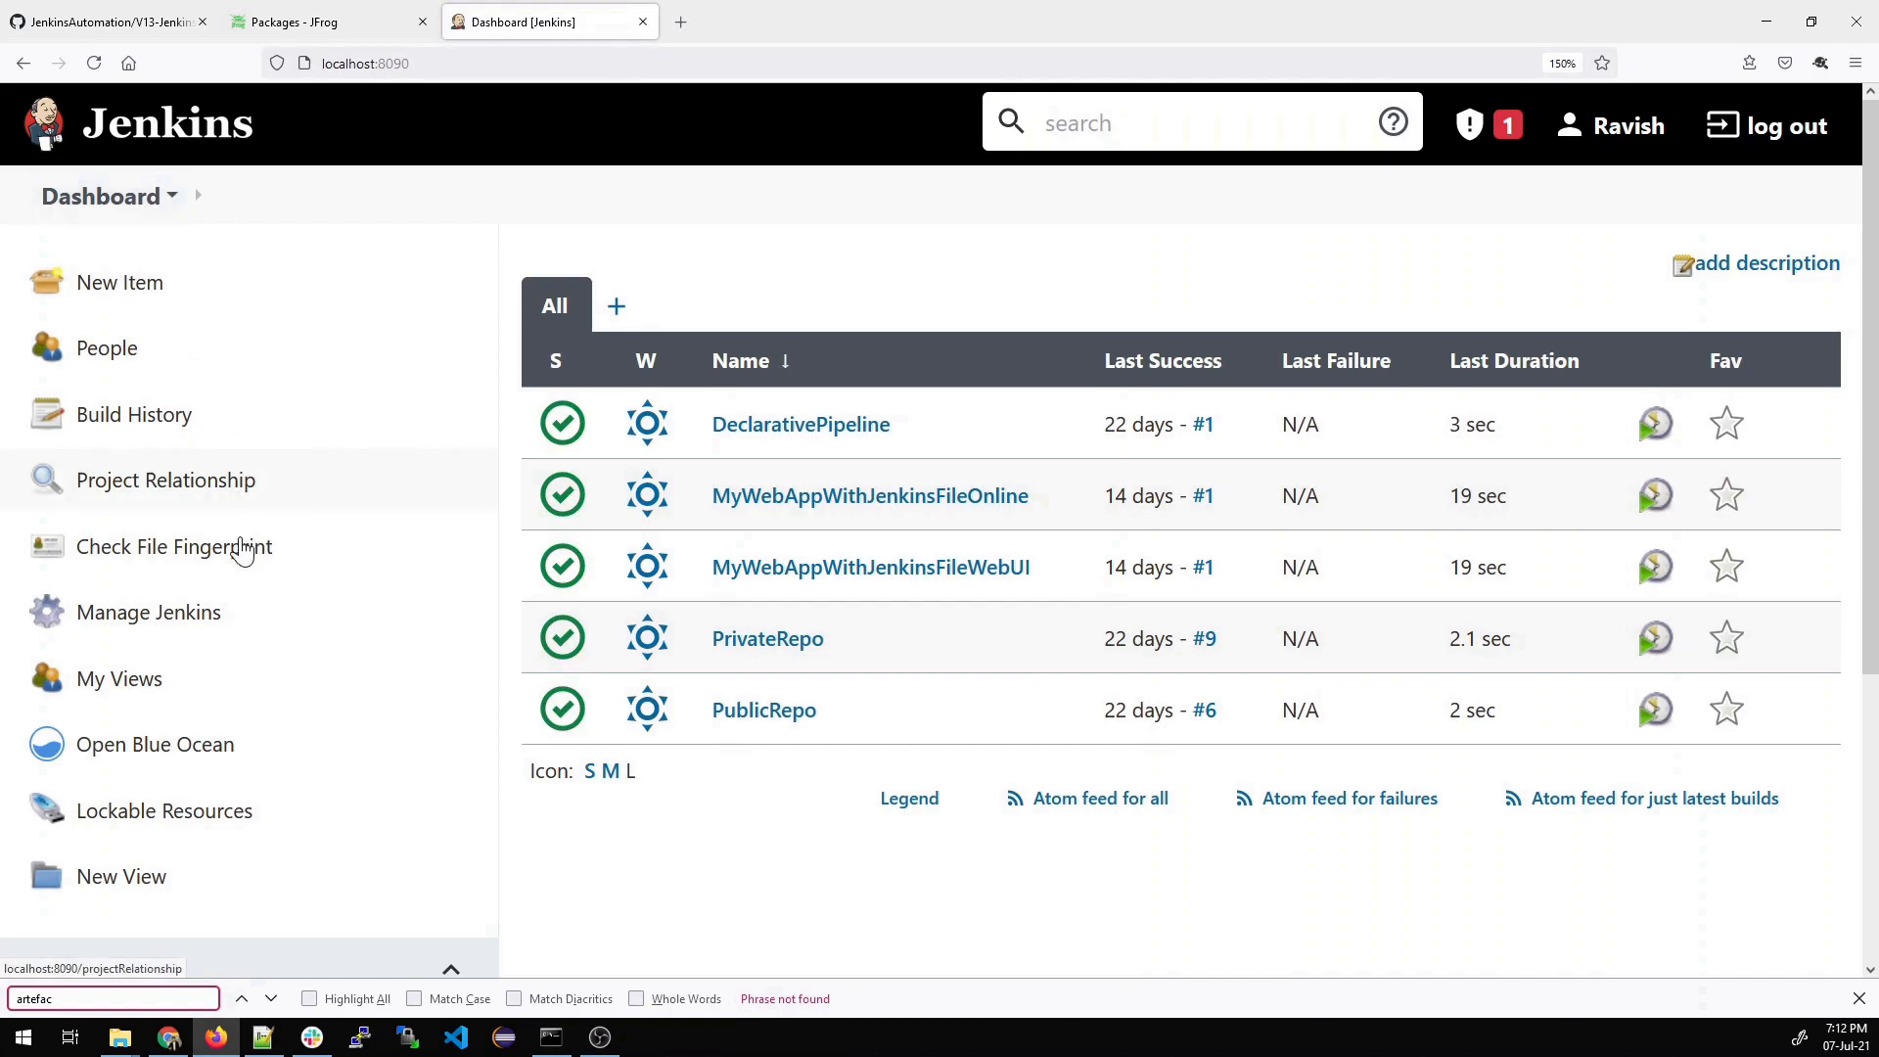
click(149, 611)
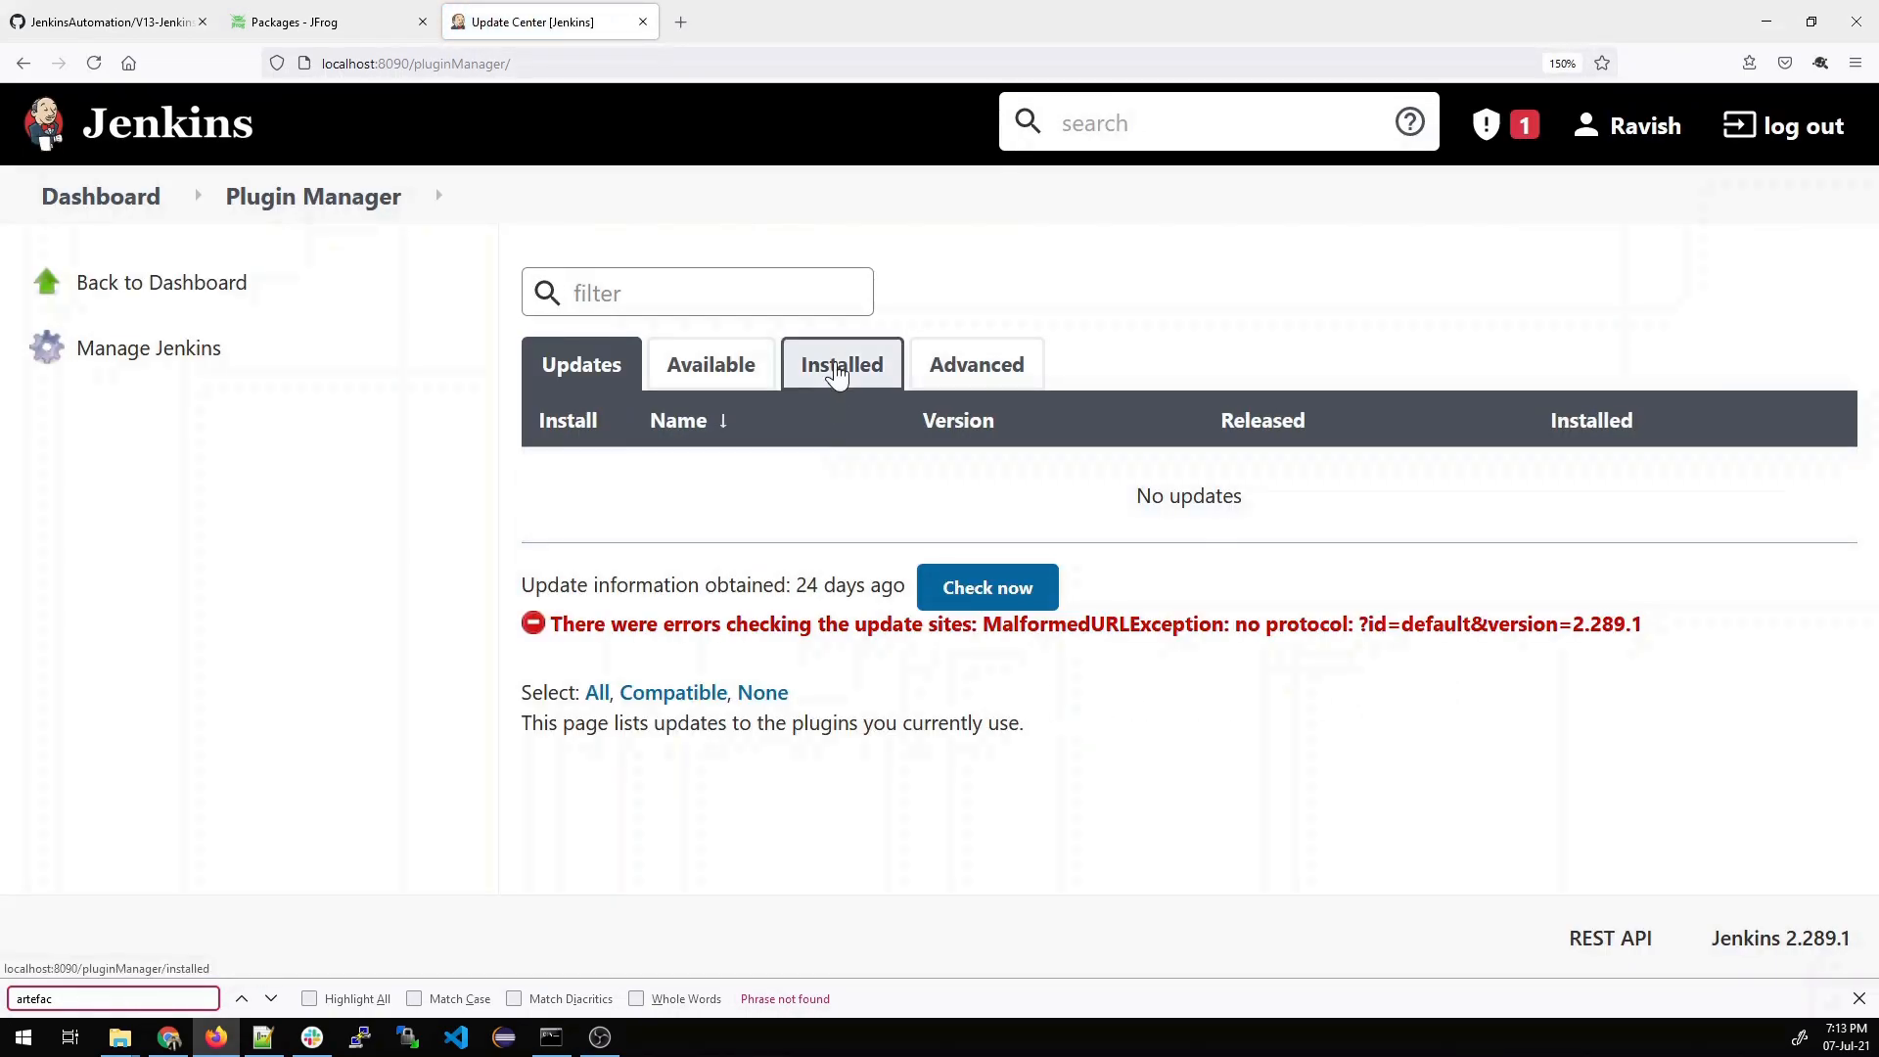
click(842, 364)
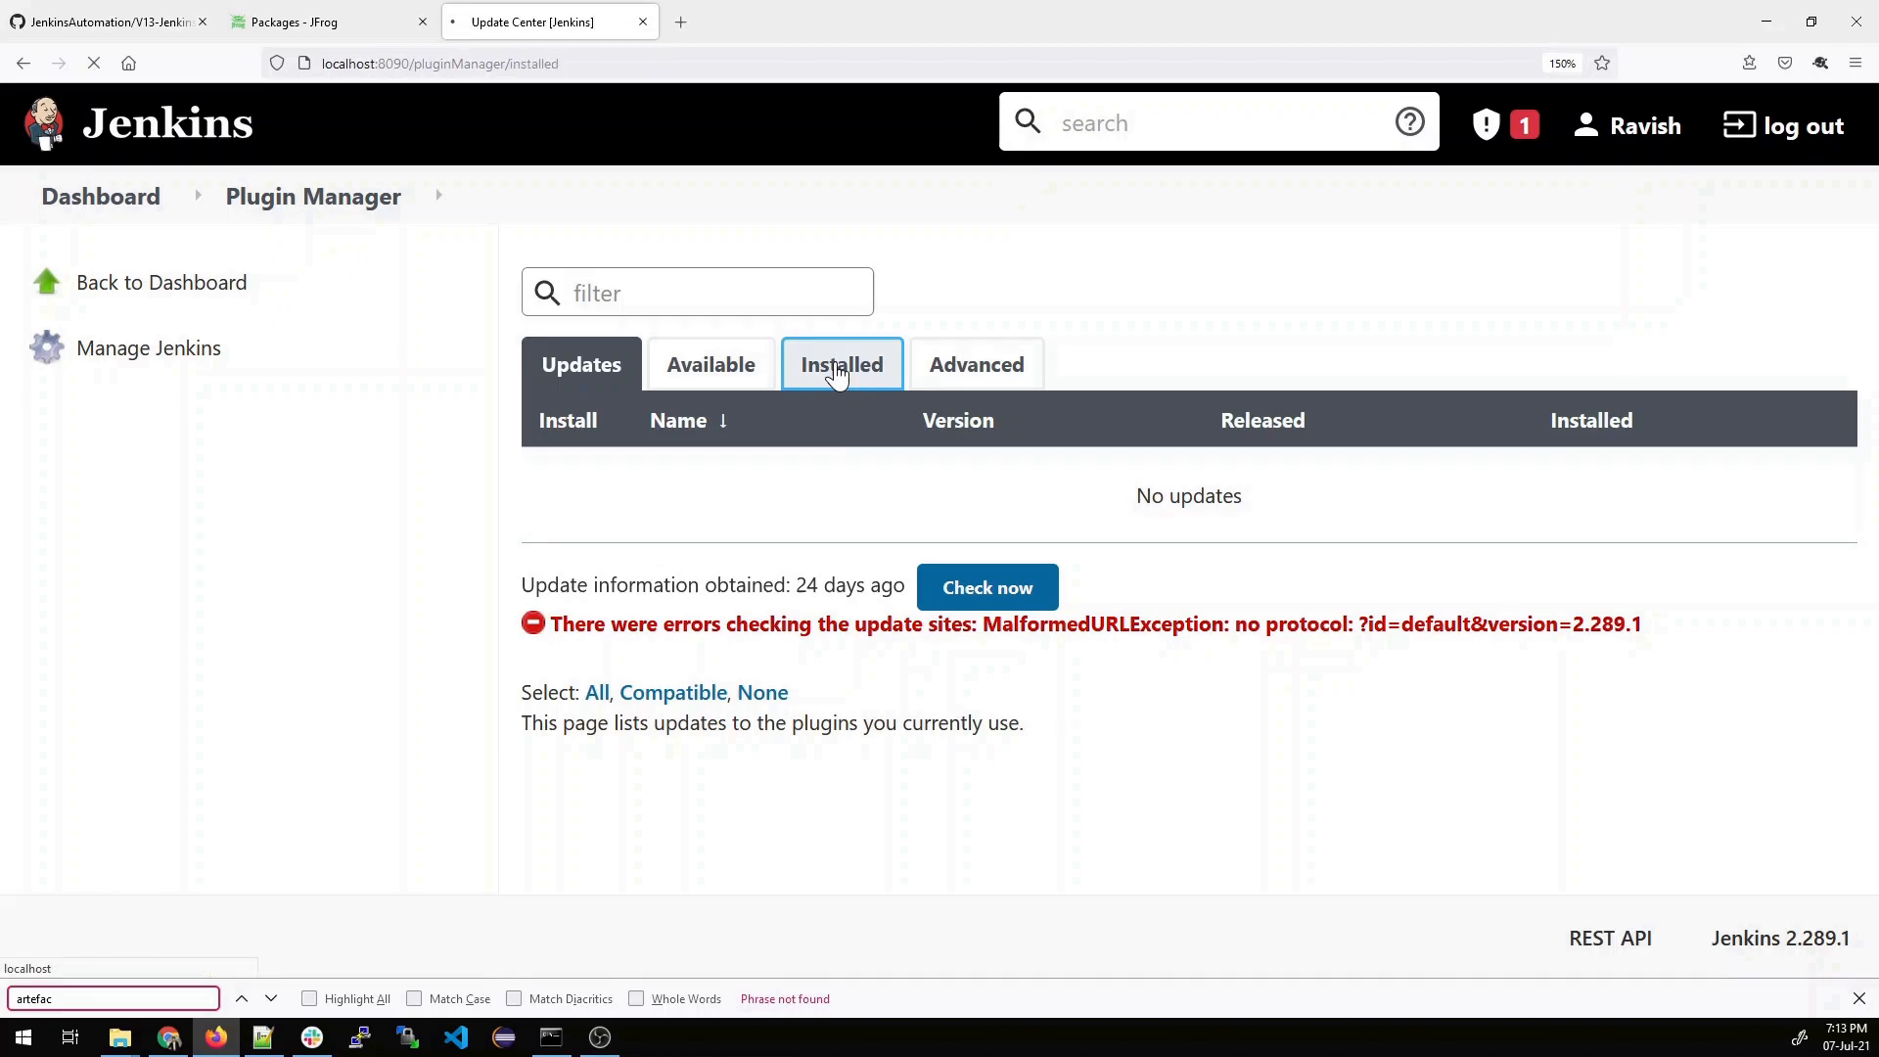
click(842, 364)
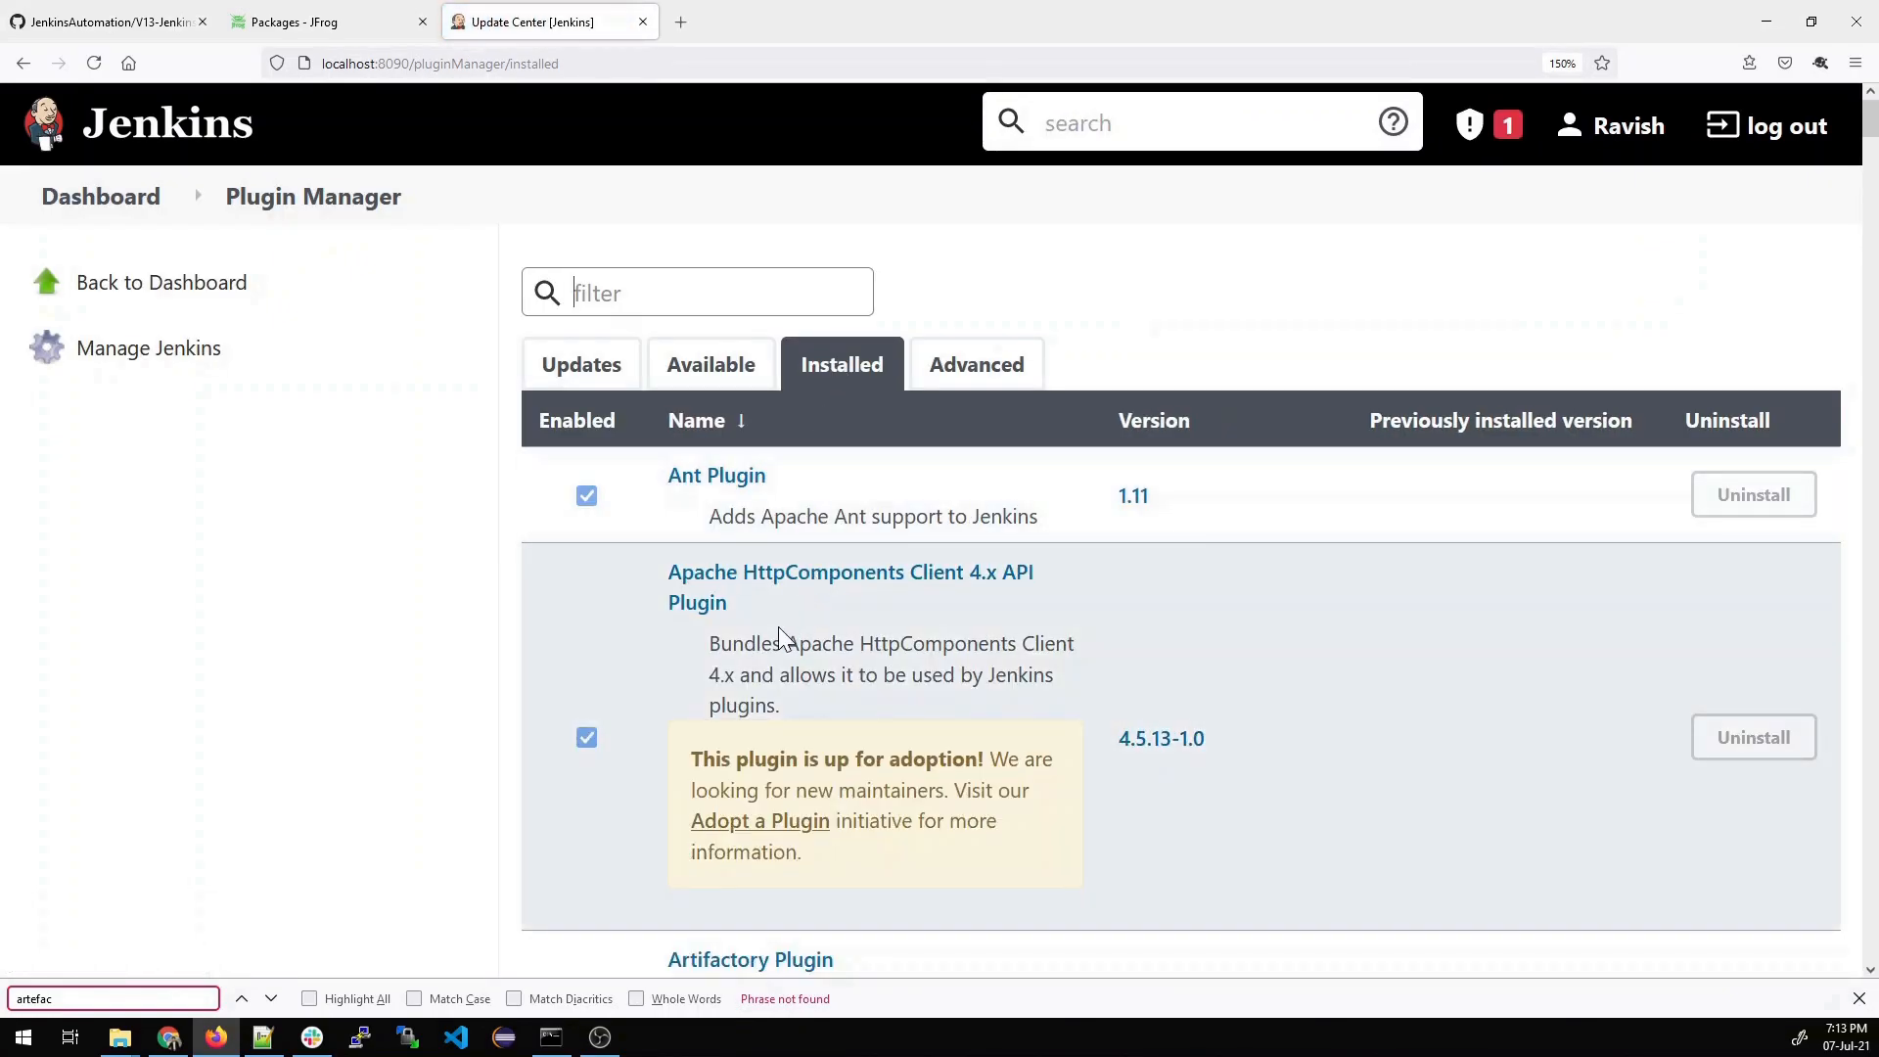
scroll(down, 3)
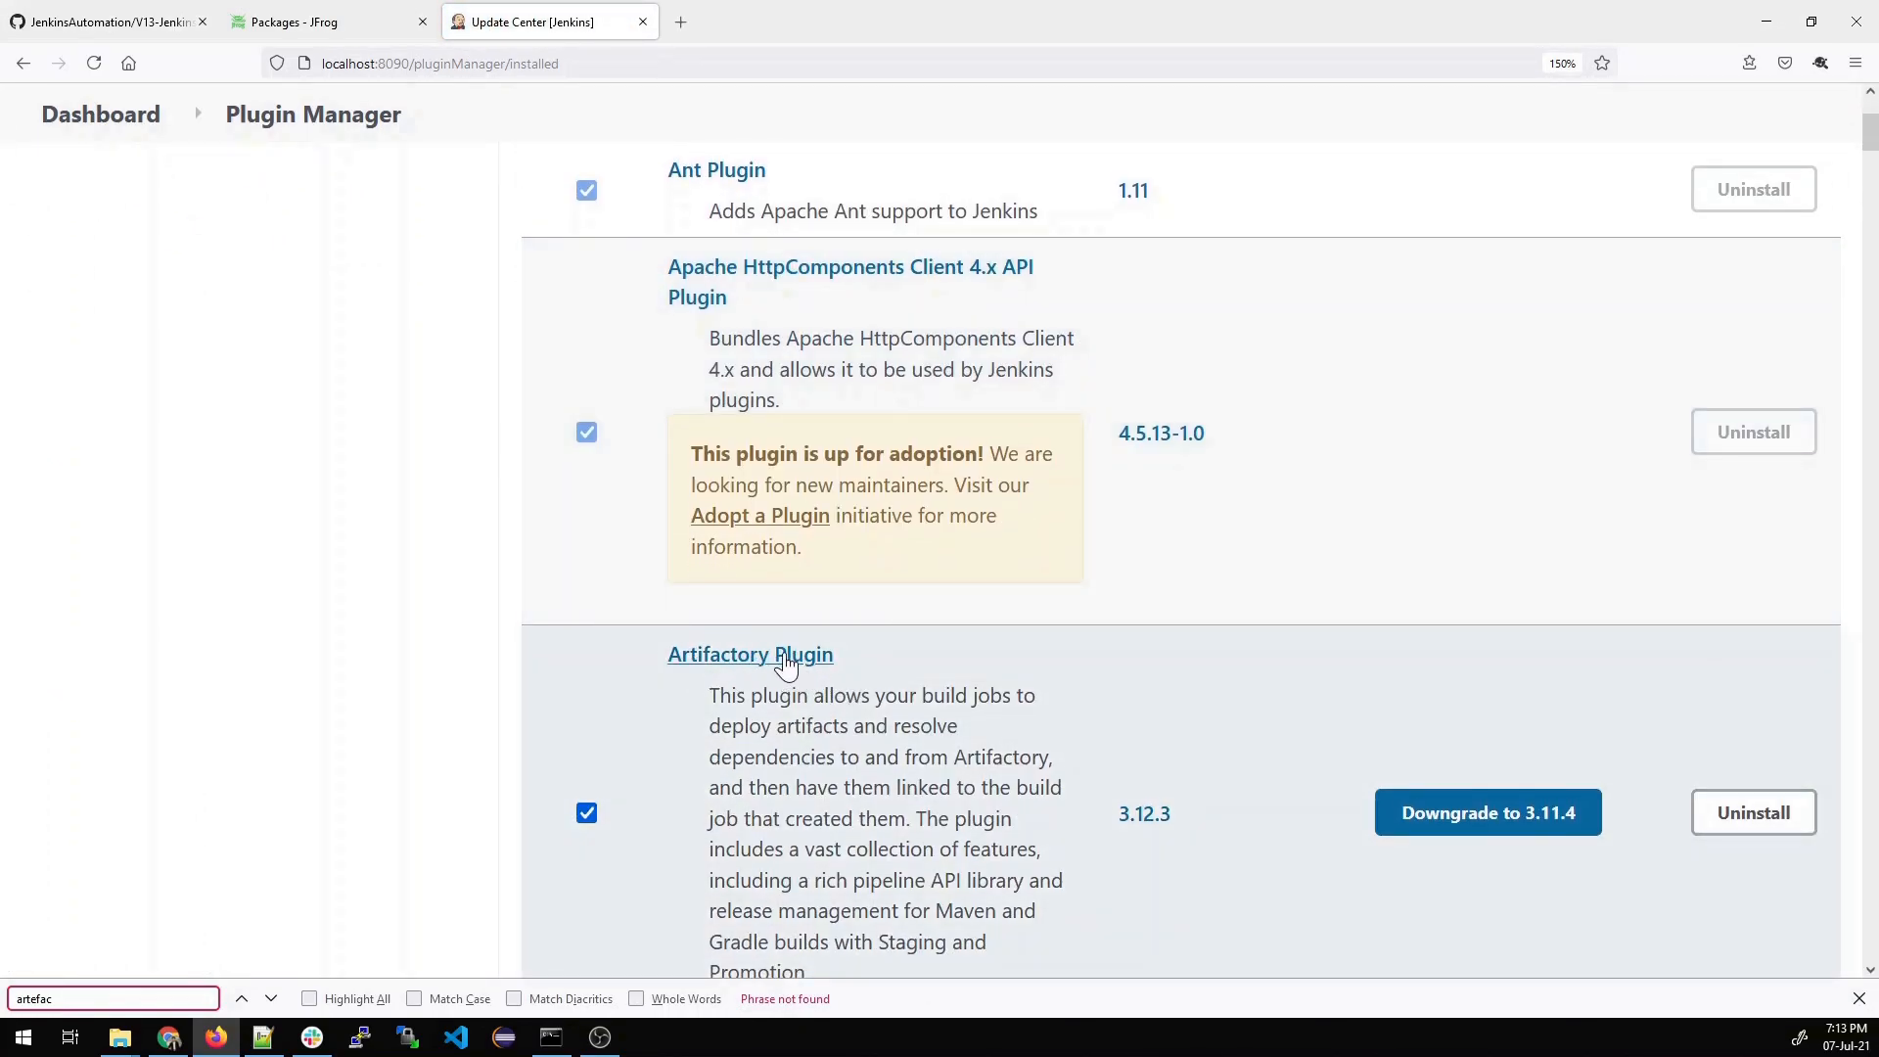
scroll(up, 3)
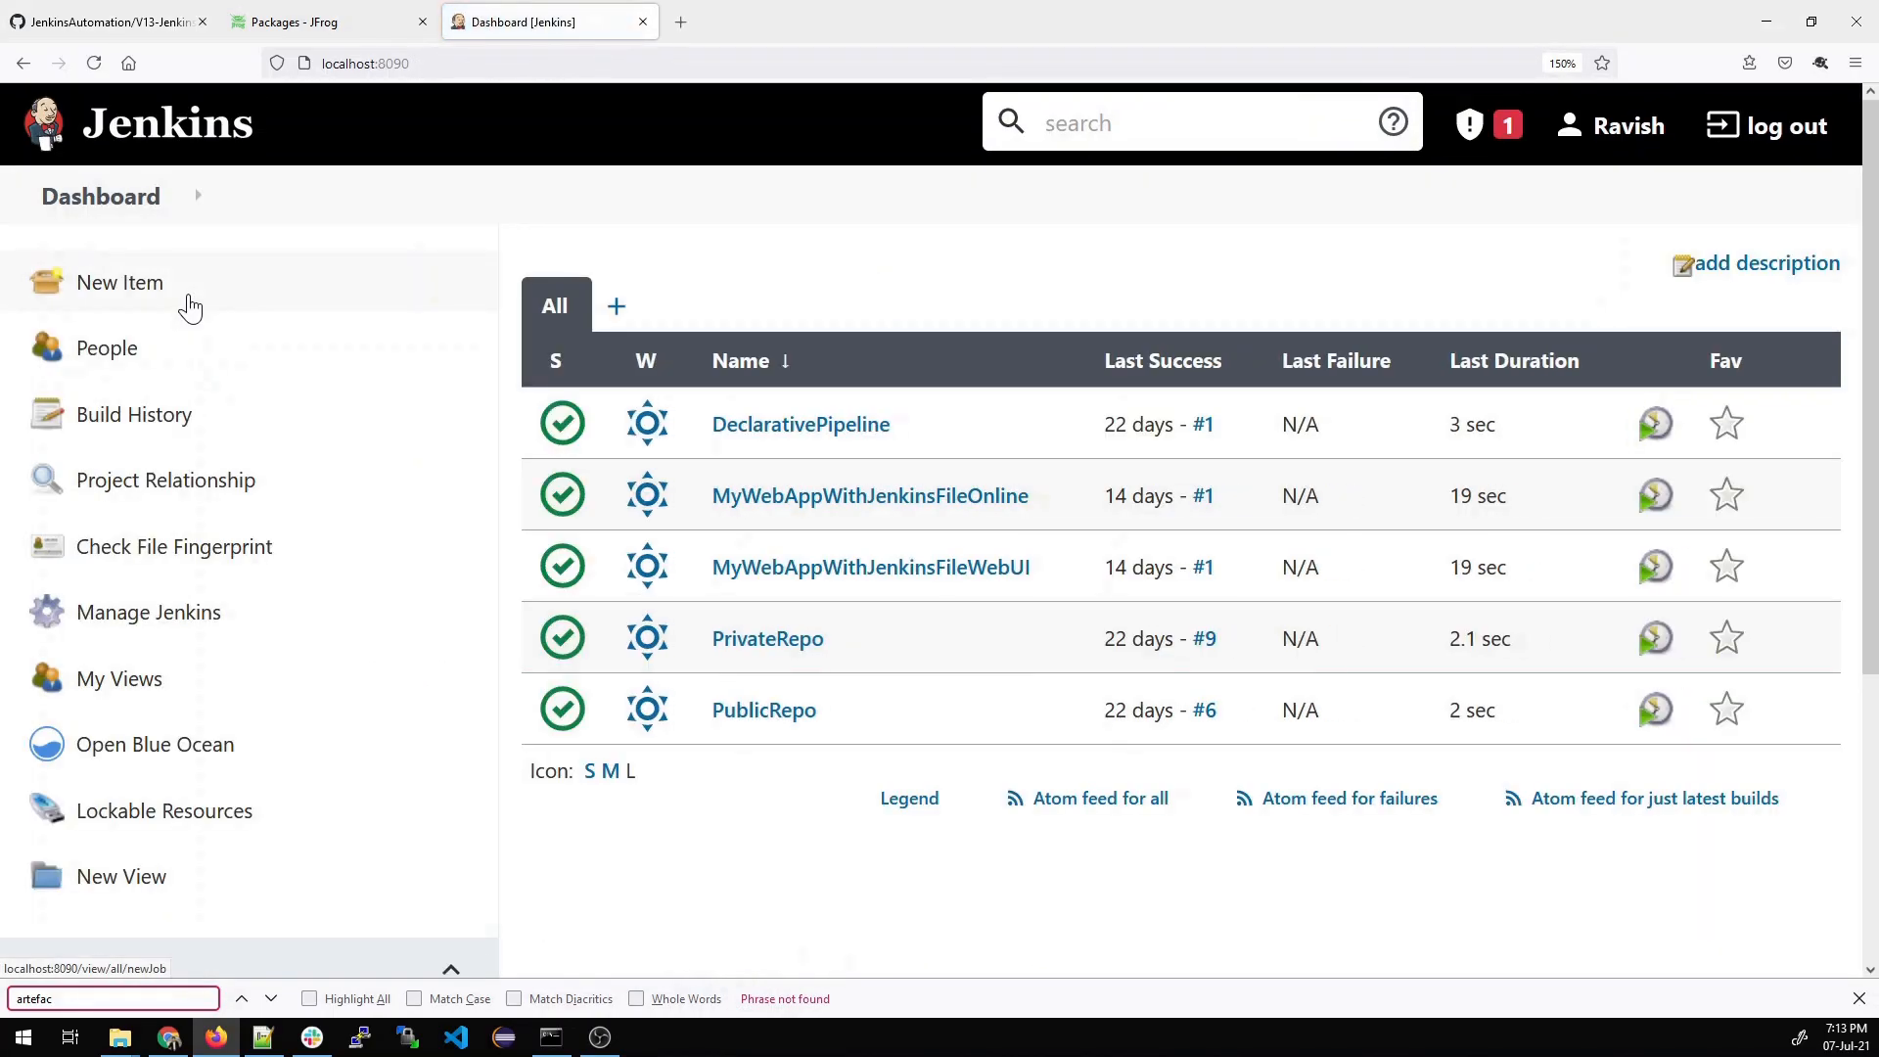
- Locate the JFrog section in Configure System via a search for 'art', showing Instance ID Artifactory
click(147, 610)
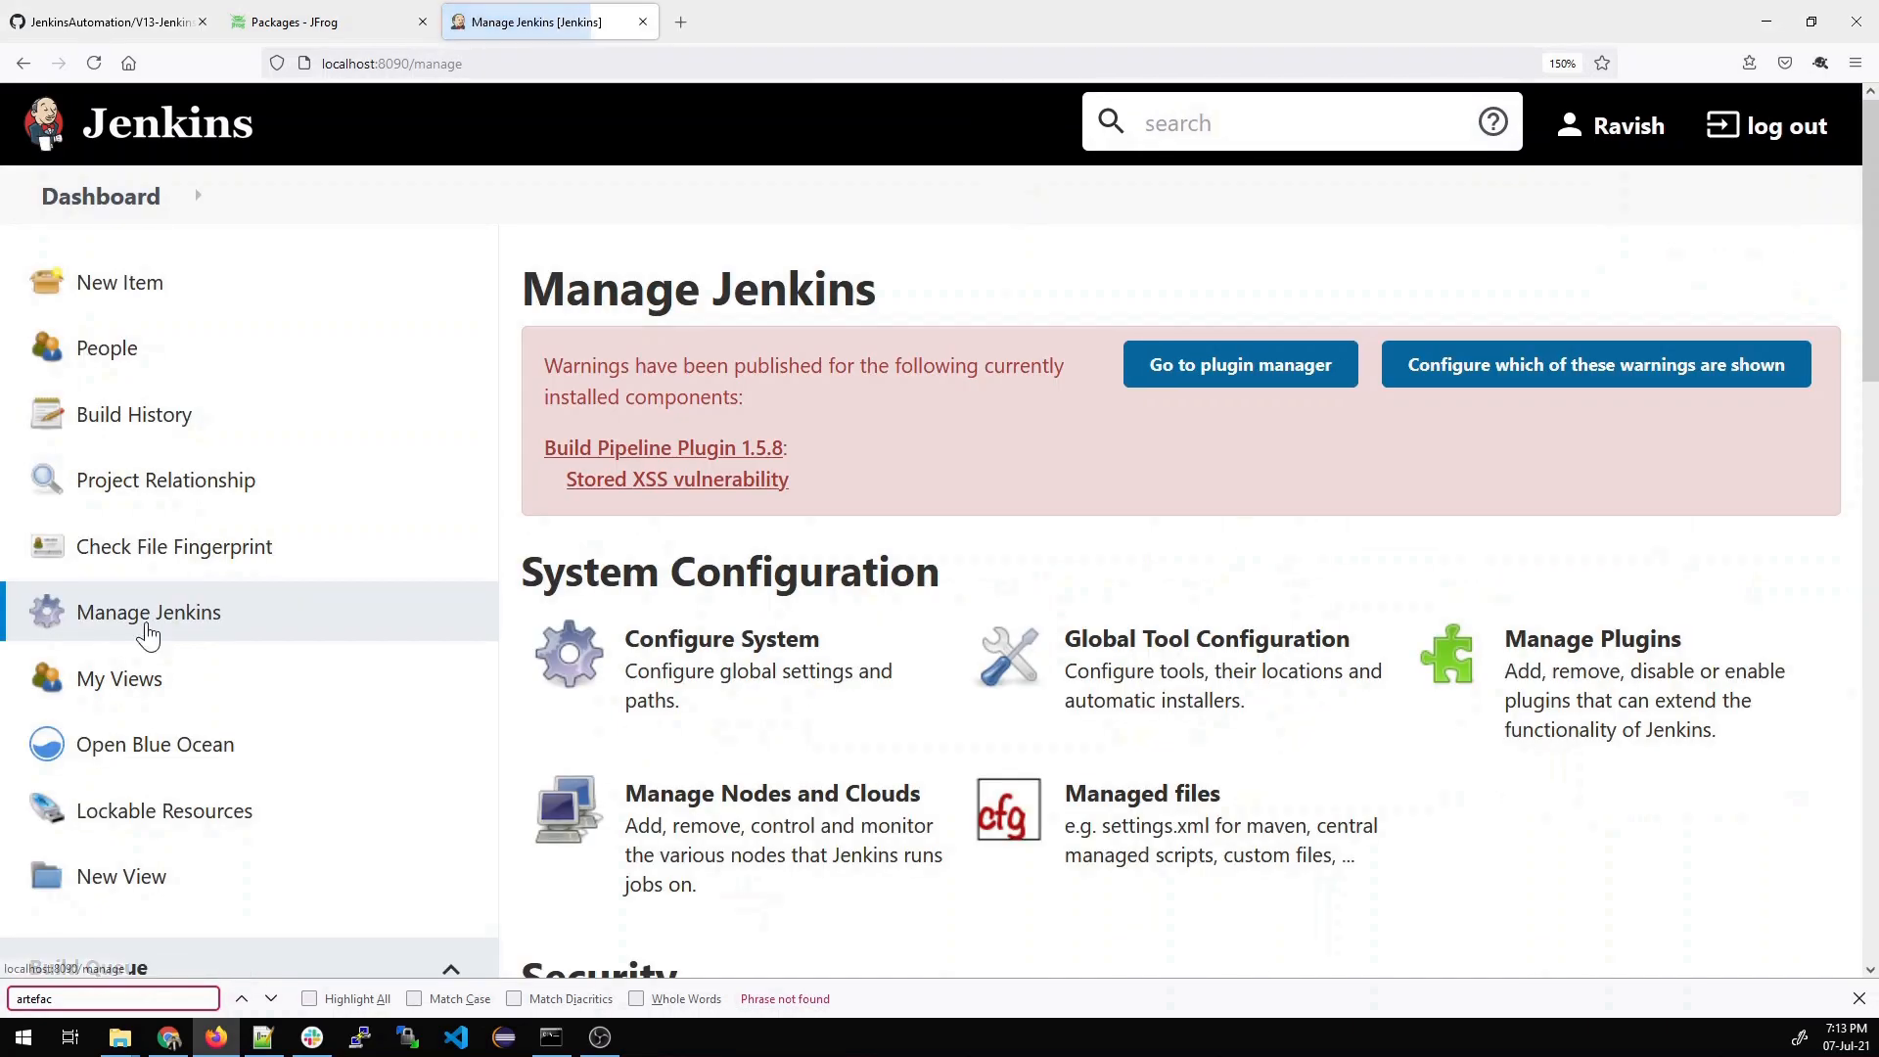
mouse_move(797, 679)
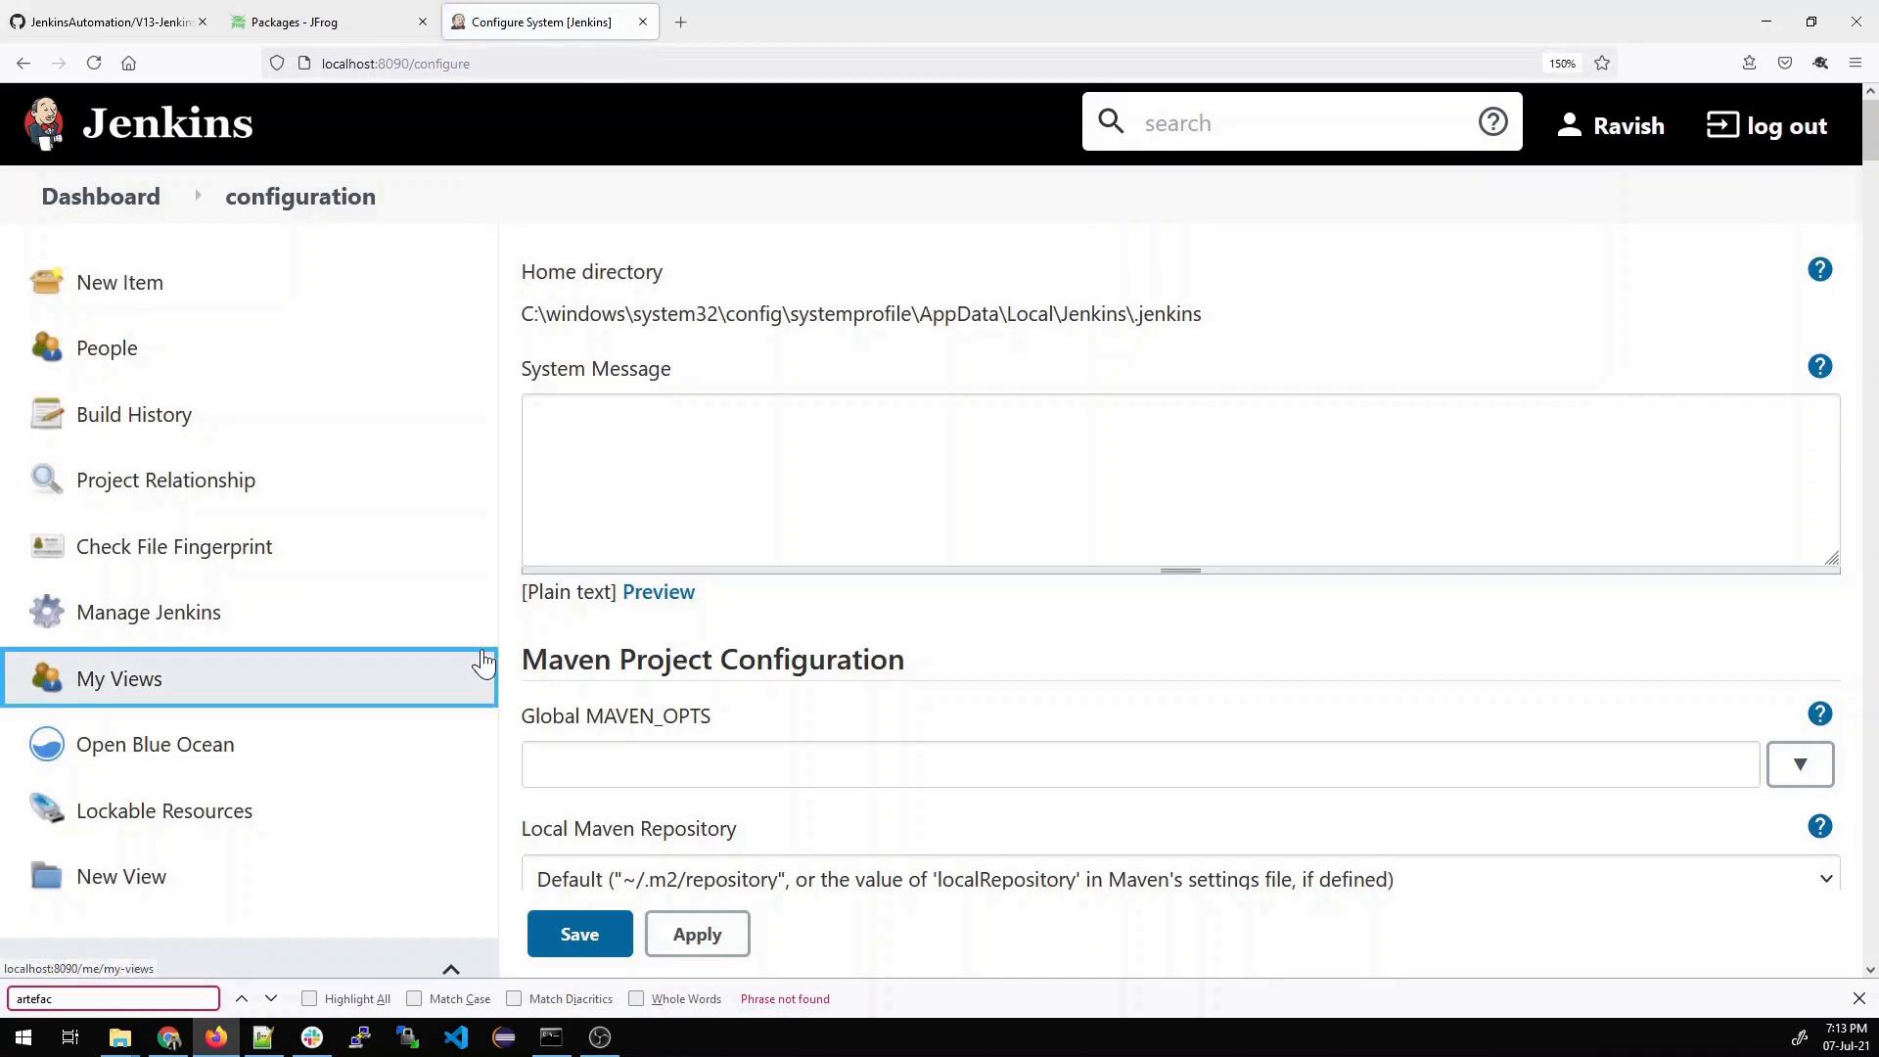
mouse_move(785, 632)
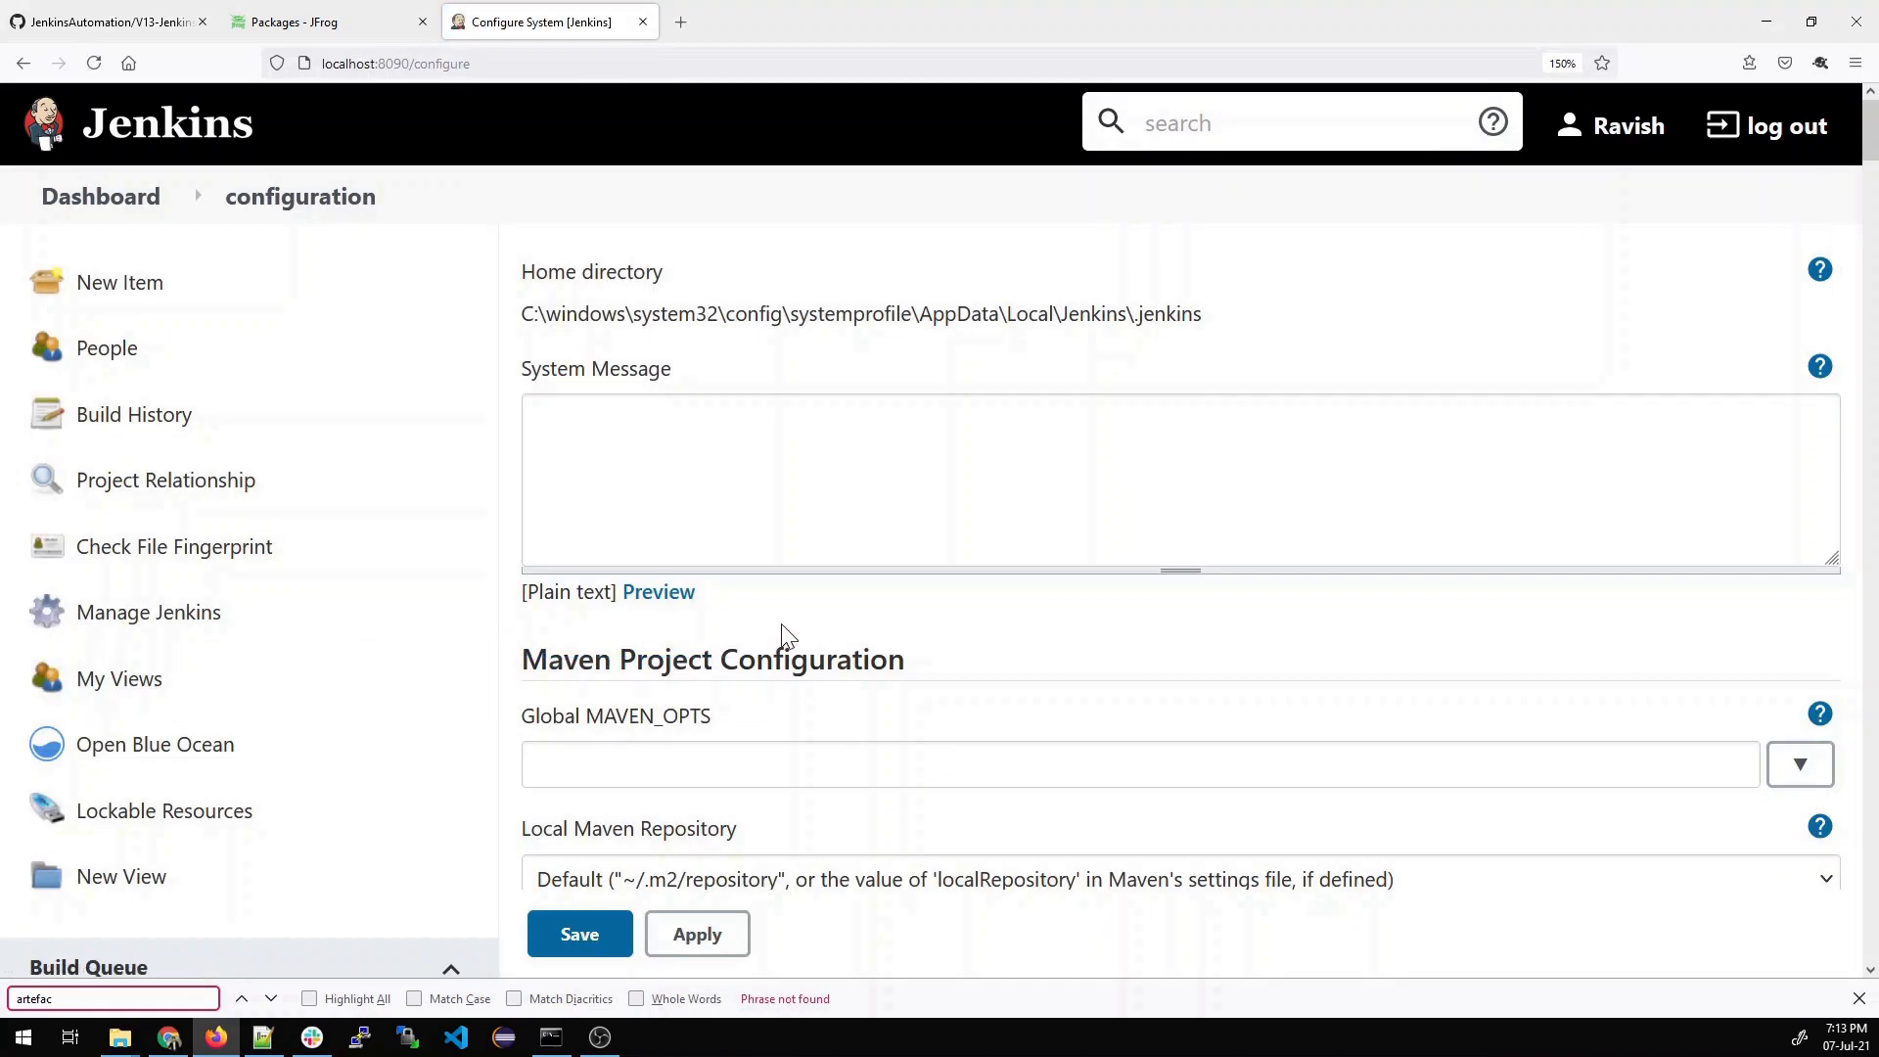
text(art)
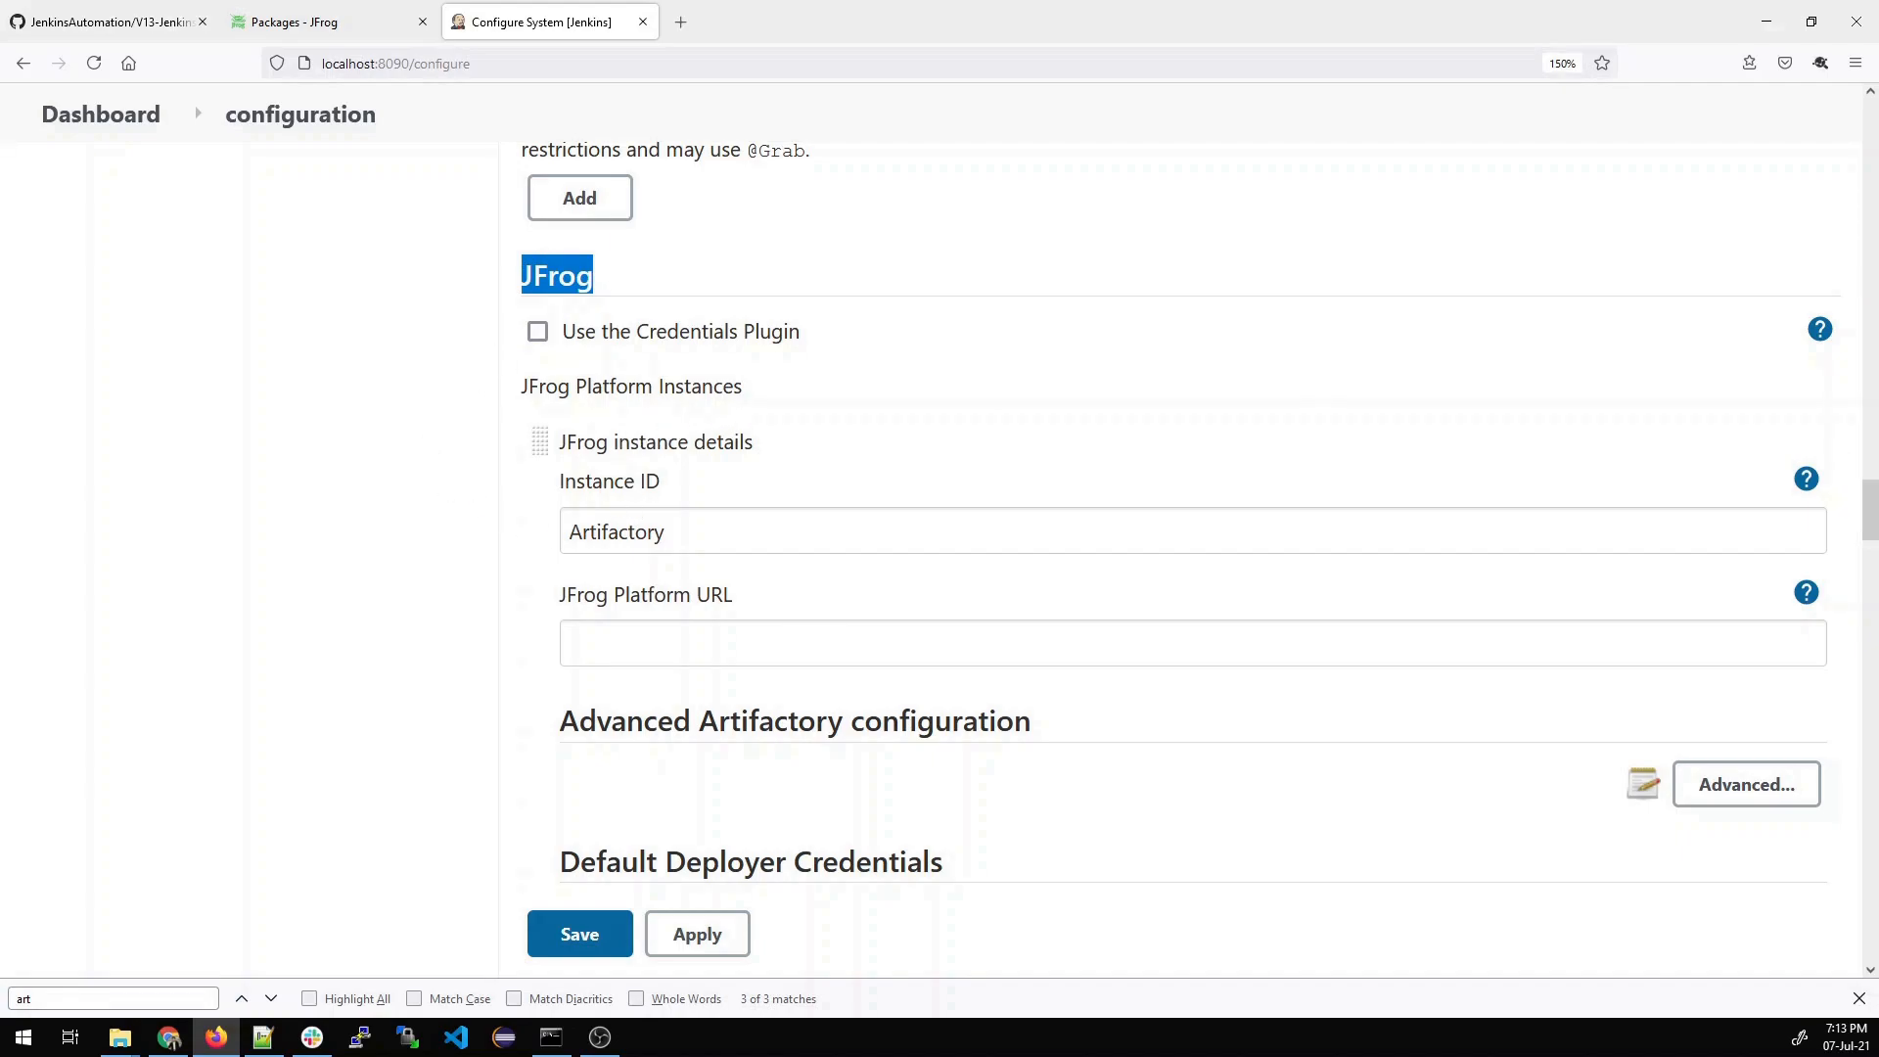
click(444, 552)
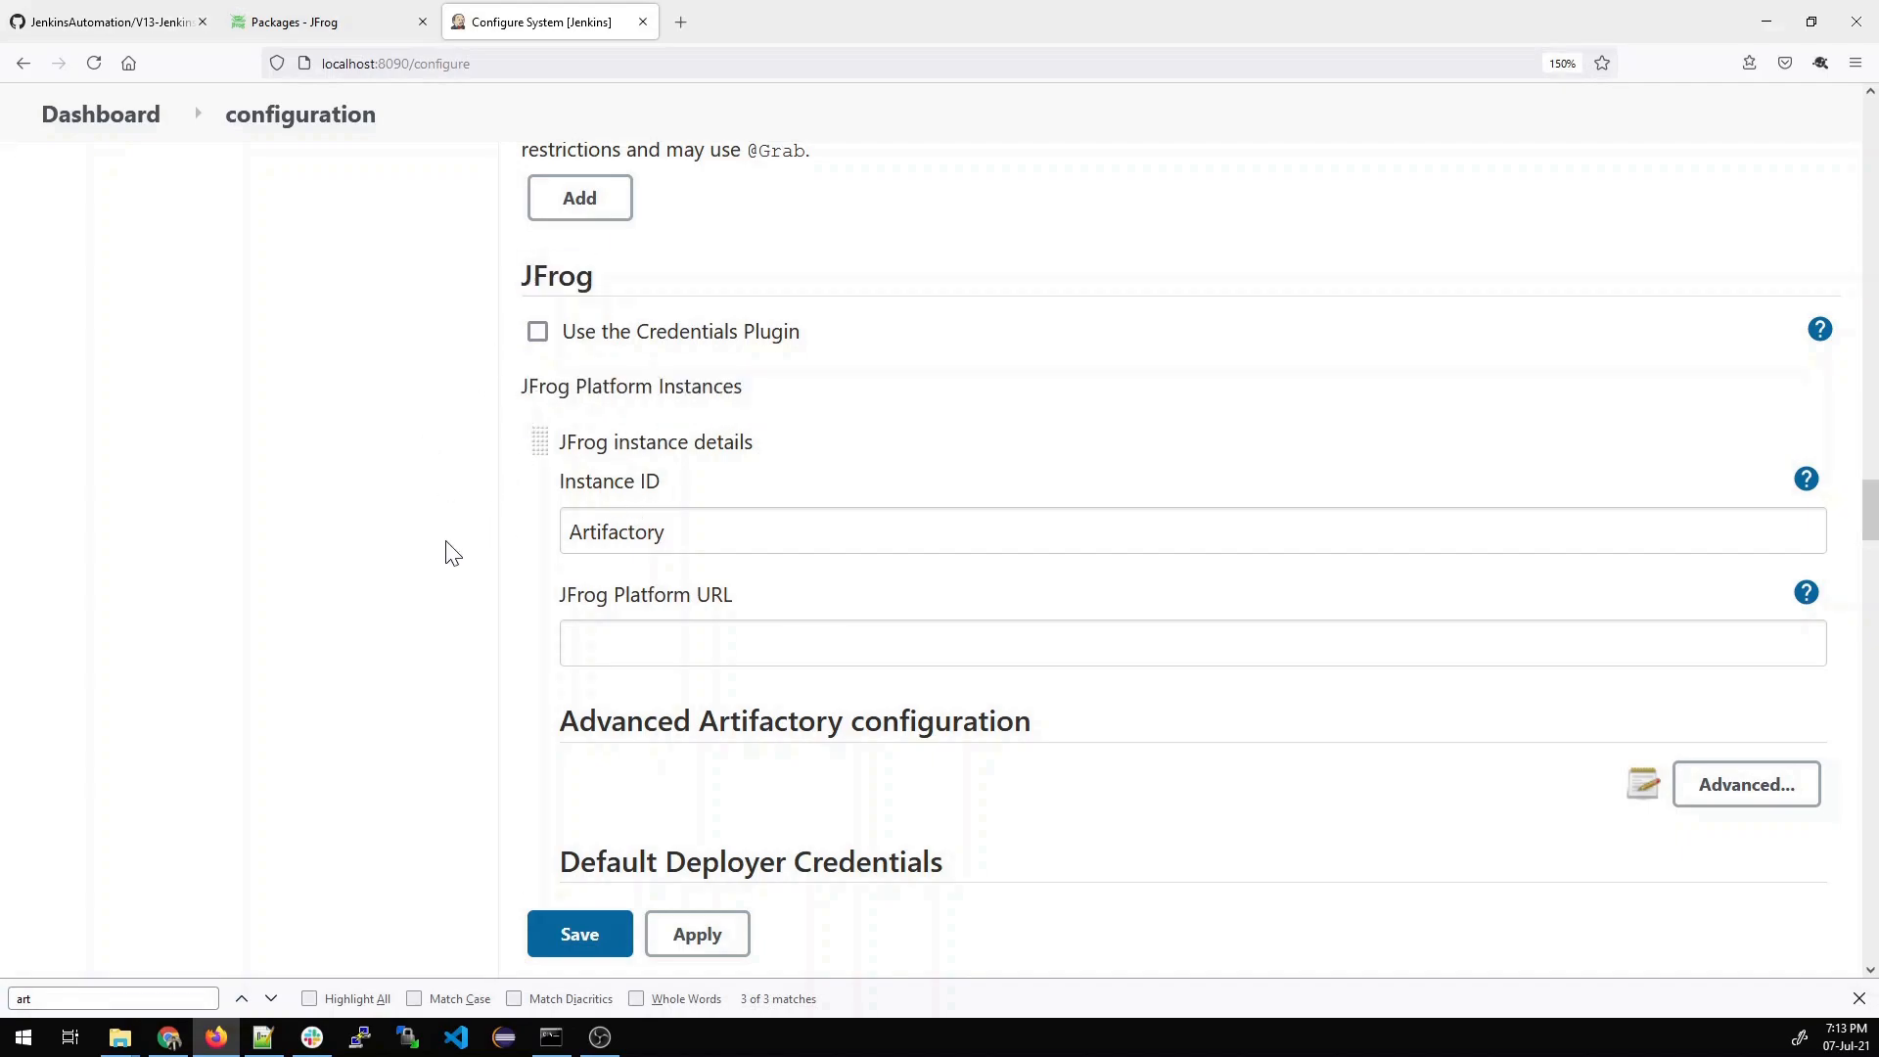
double_click(609, 481)
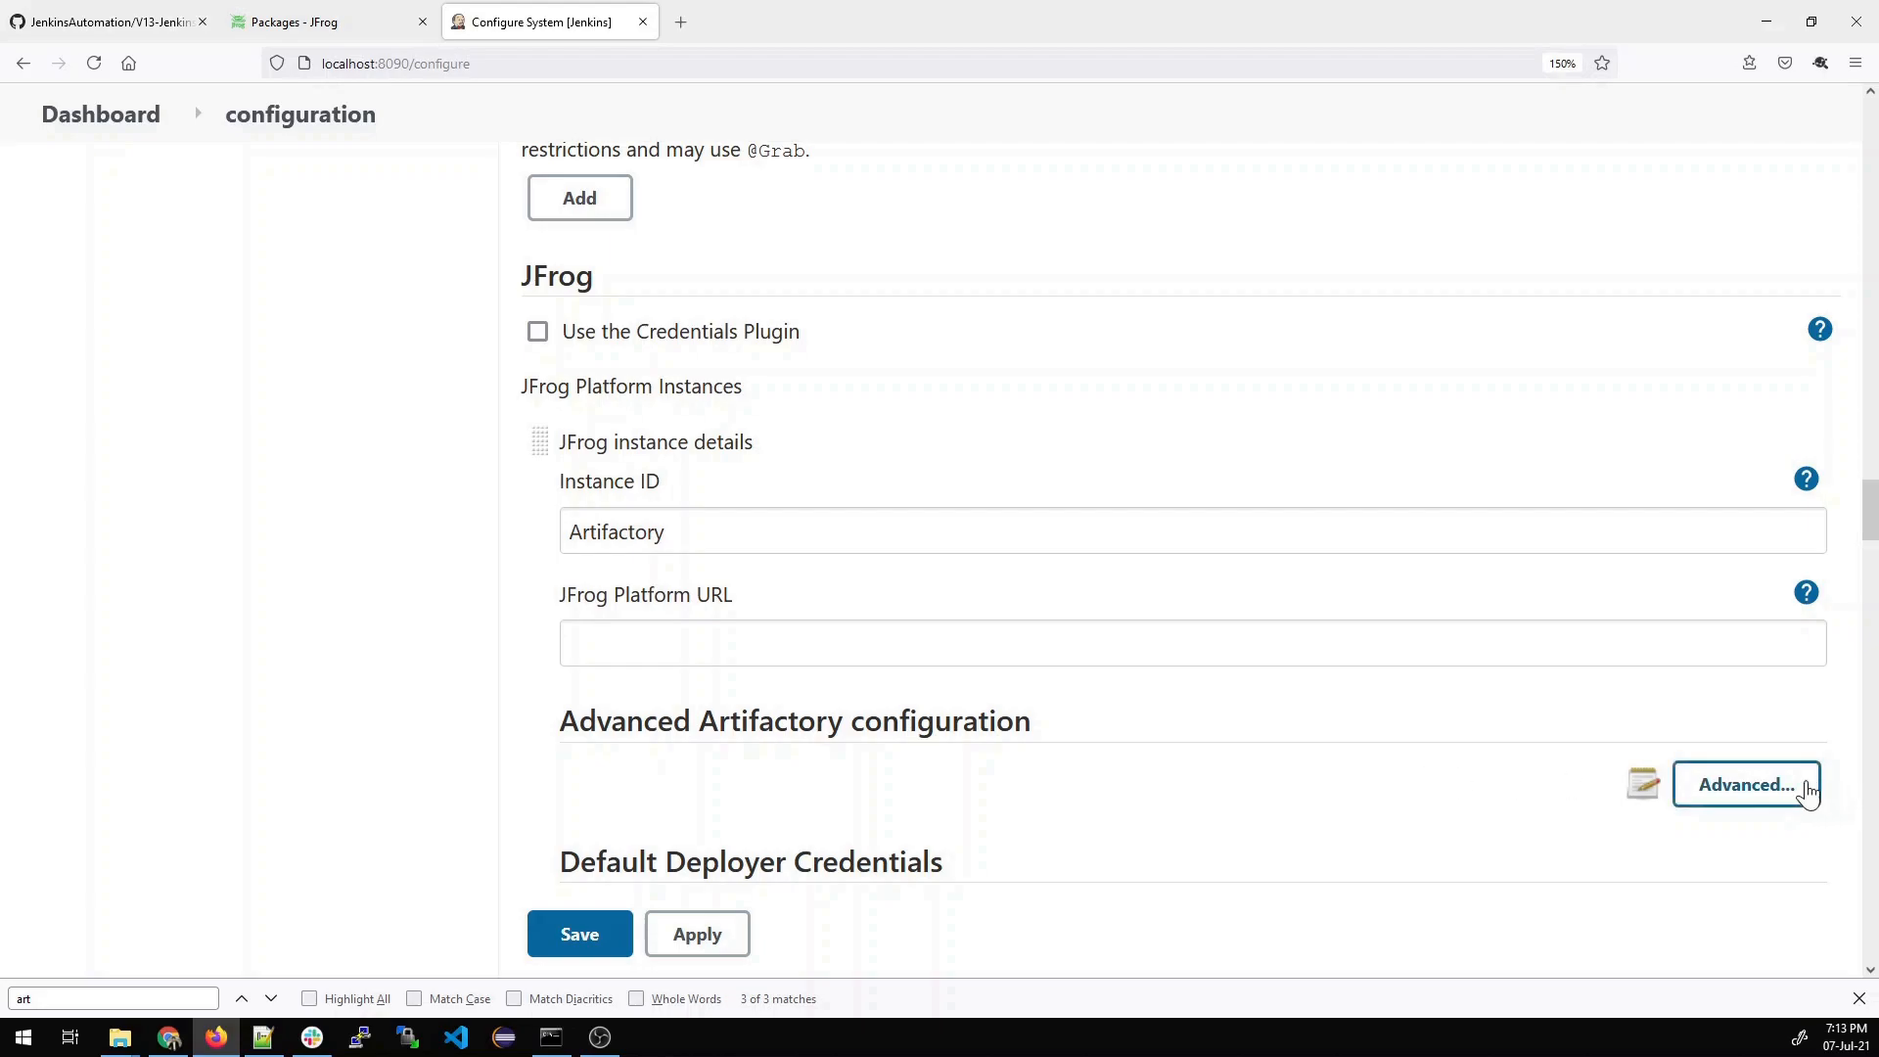
- Reveal the advanced Artifactory settings with URL localhost:8082/artifactory and deployer credentials for ravish, checked against the JFrog site
click(1746, 785)
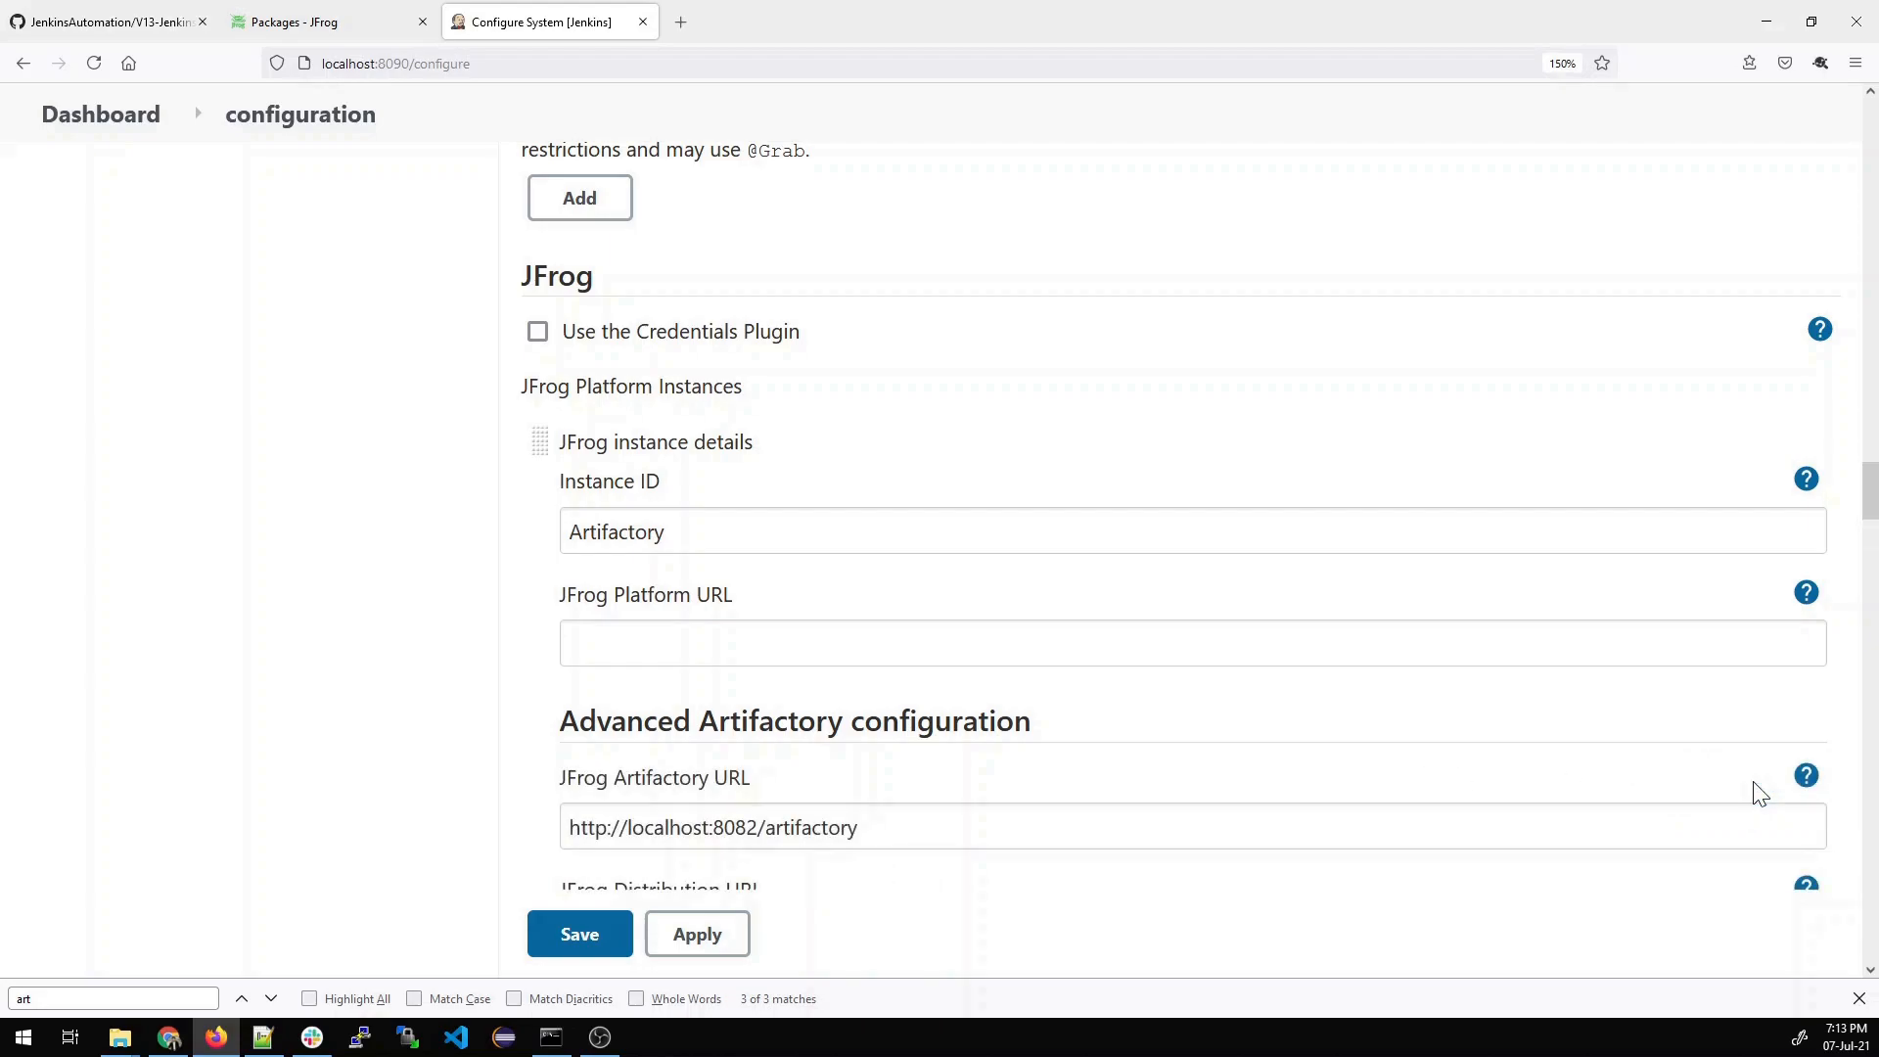
scroll(down, 3)
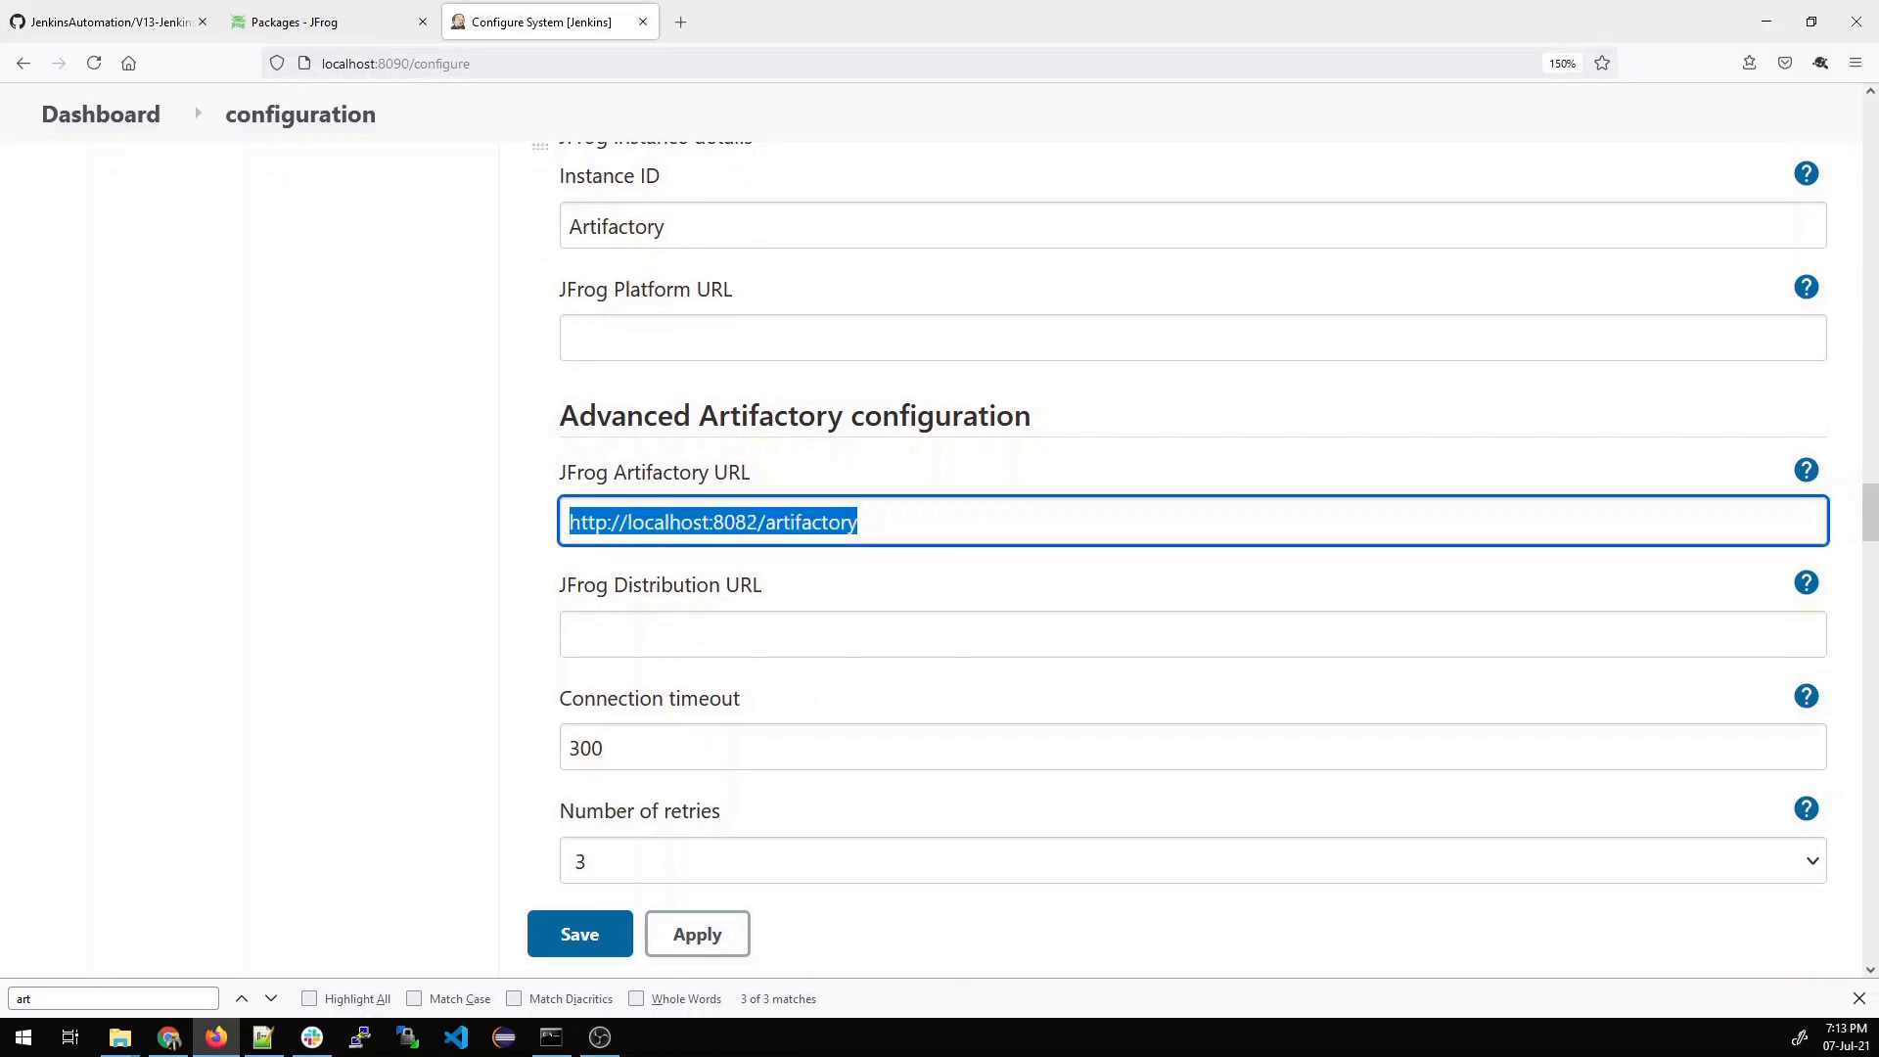
click(323, 22)
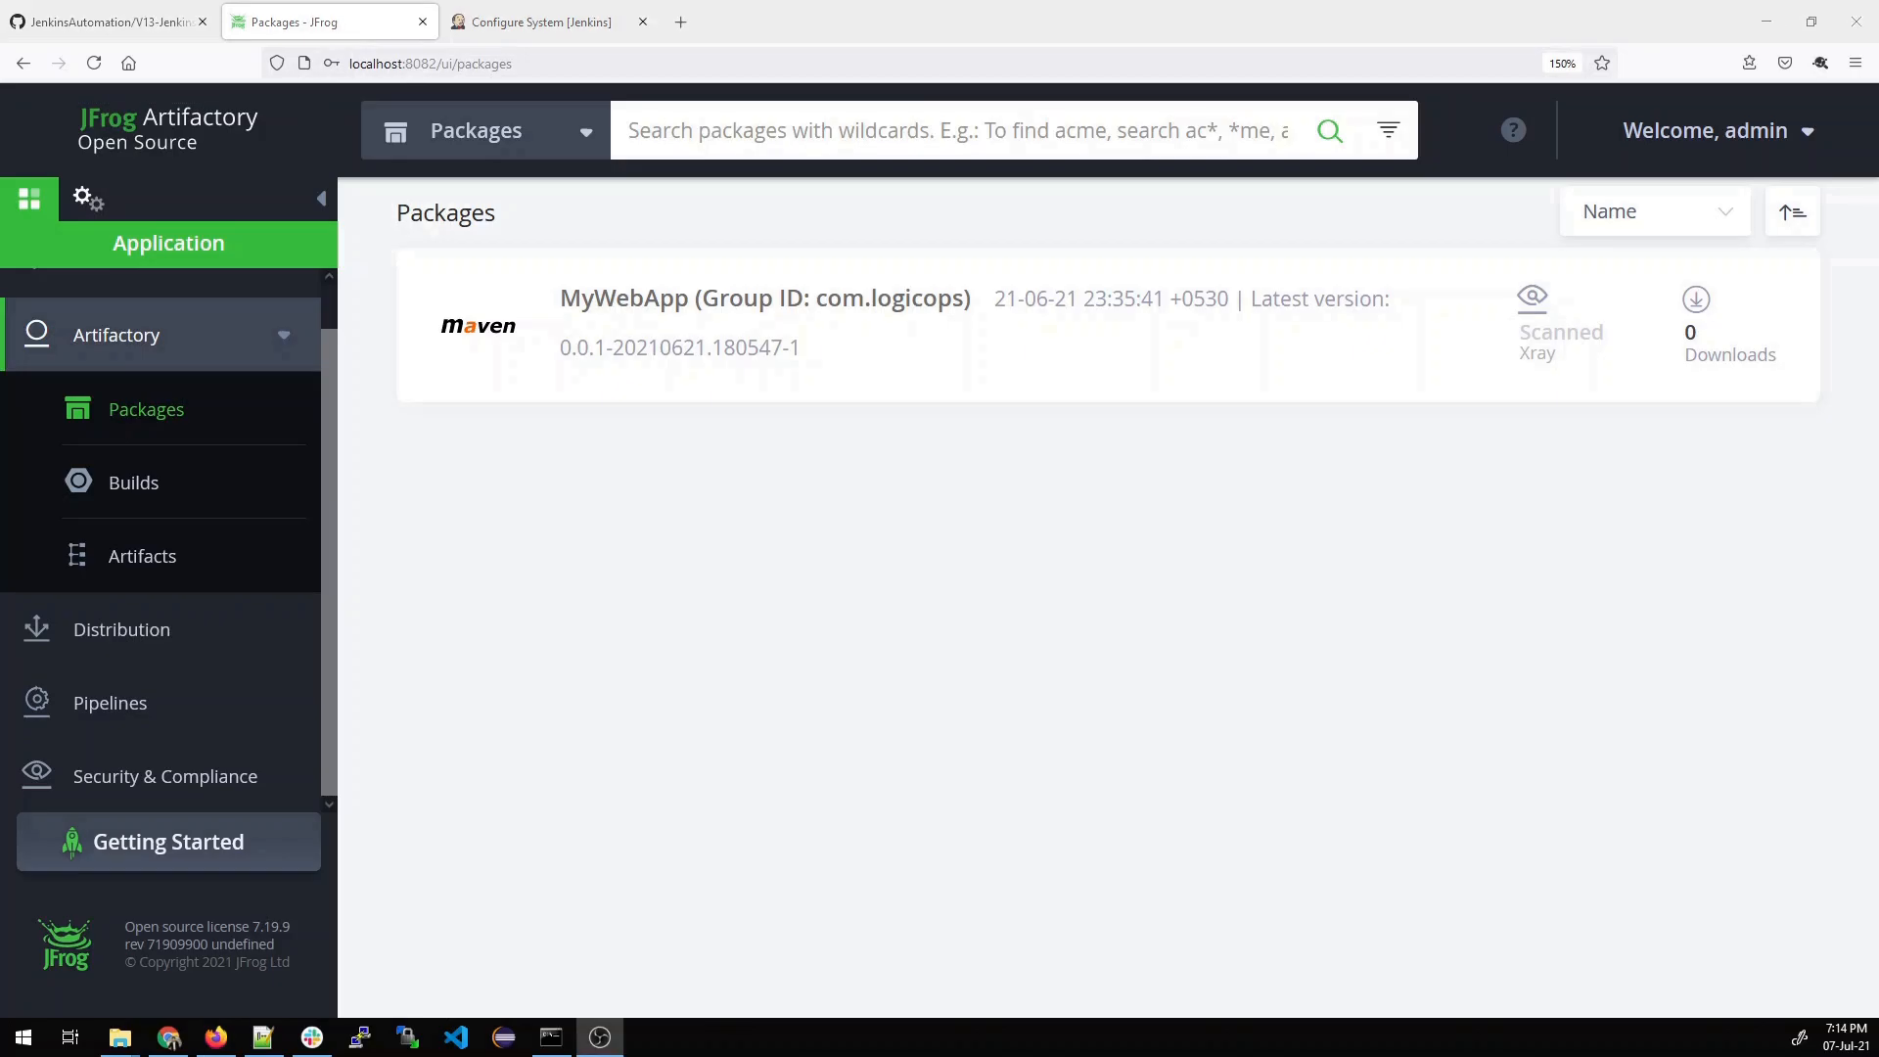
mouse_move(385, 166)
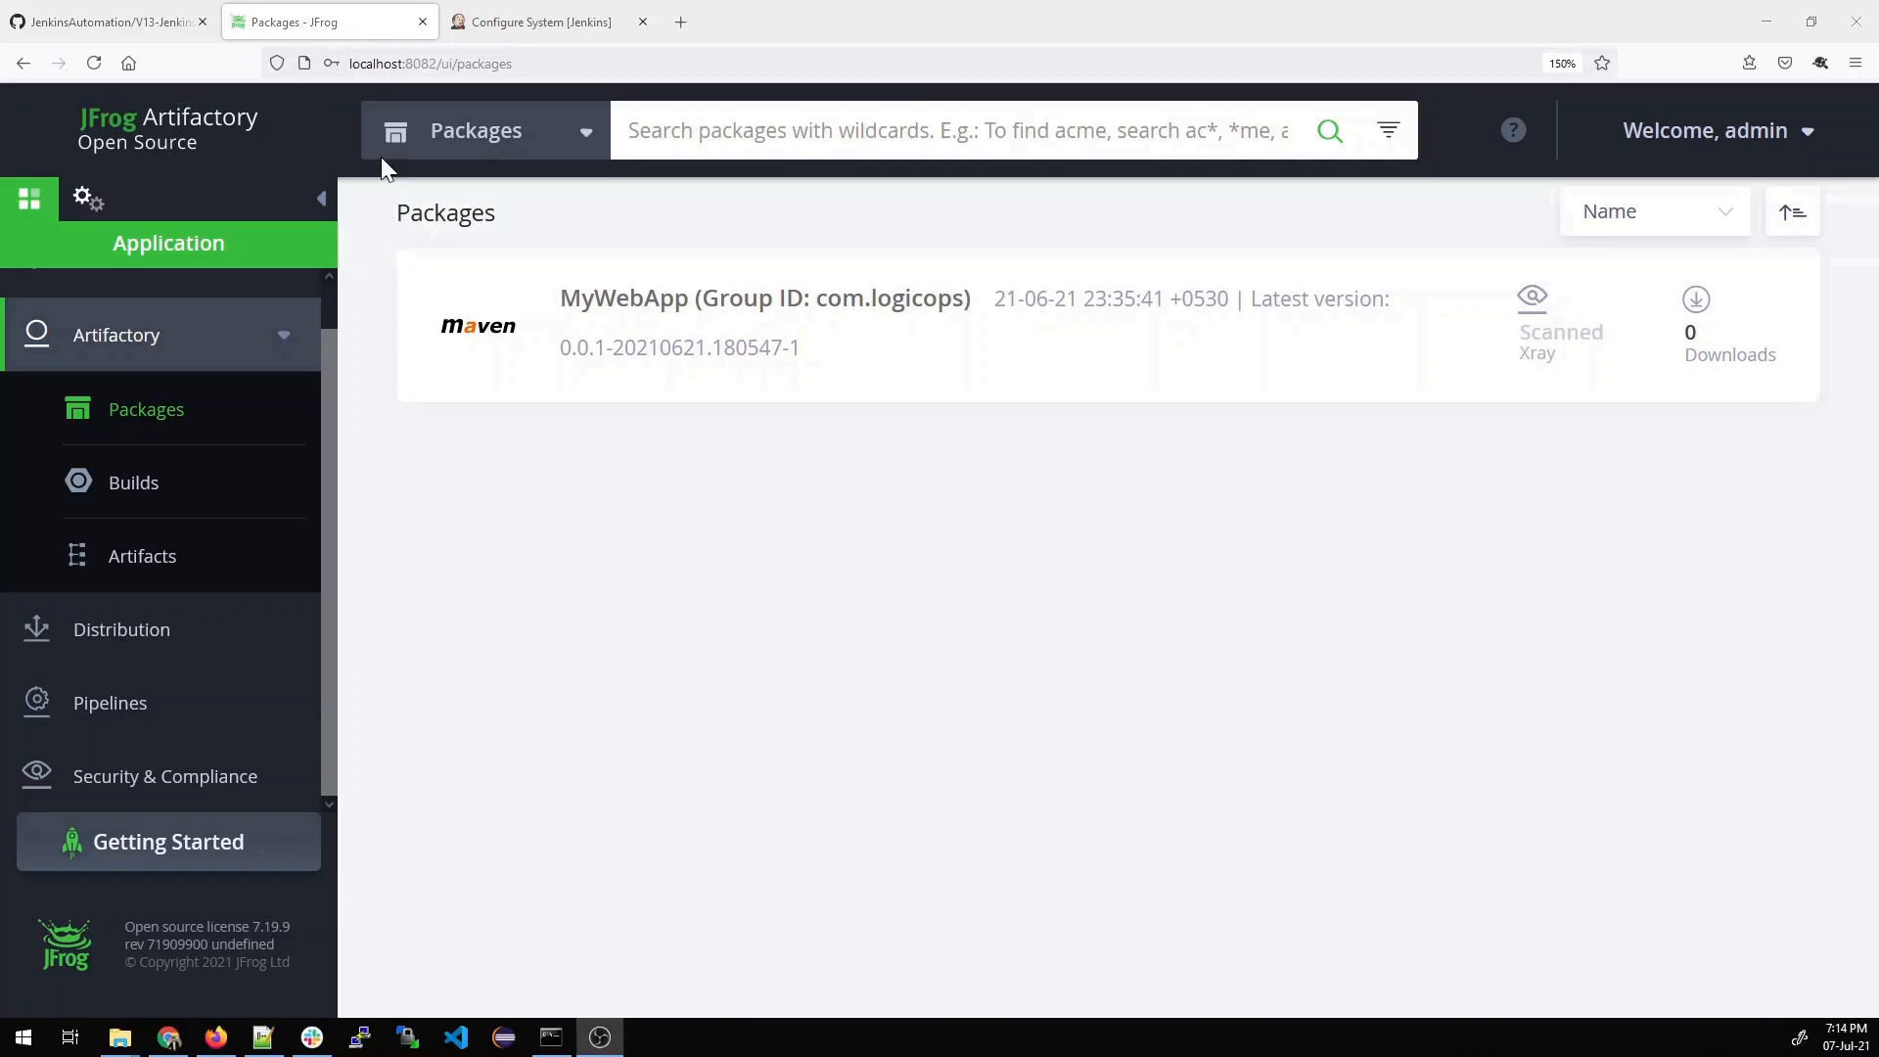
mouse_move(548, 22)
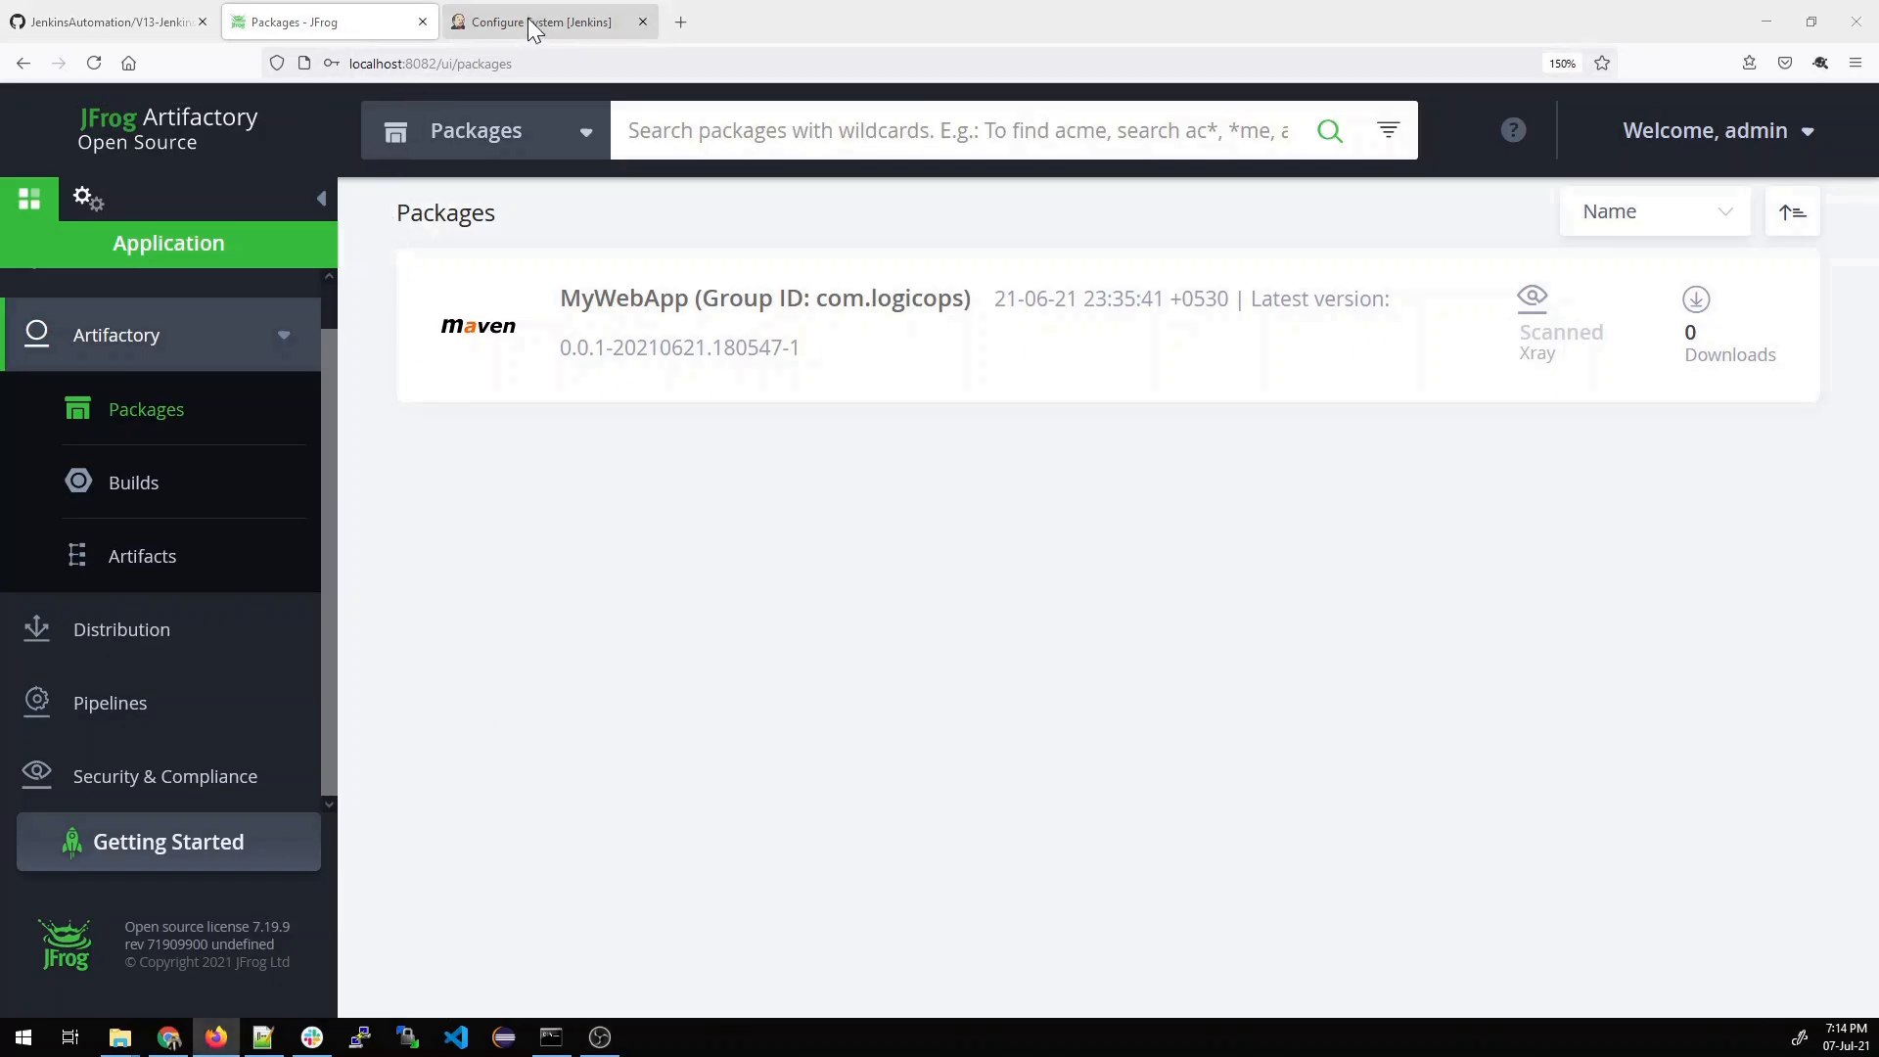
click(548, 22)
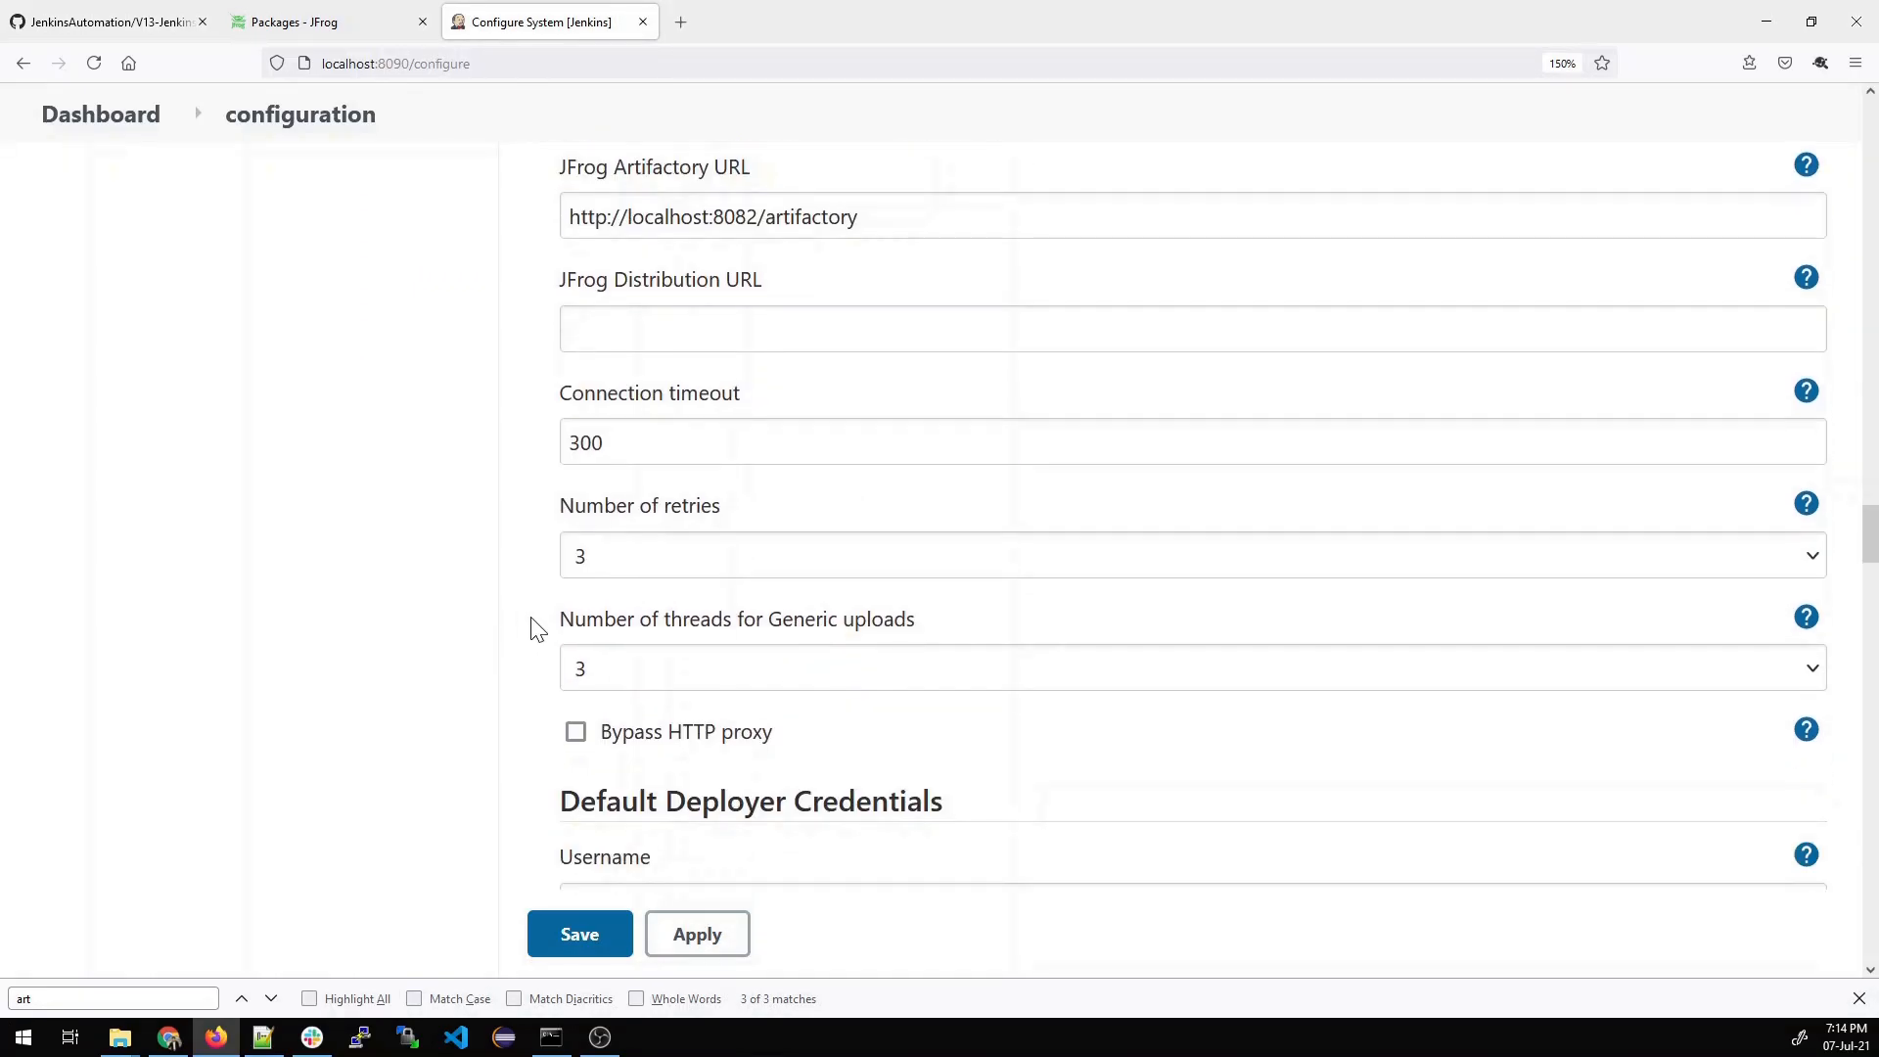
scroll(down, 3)
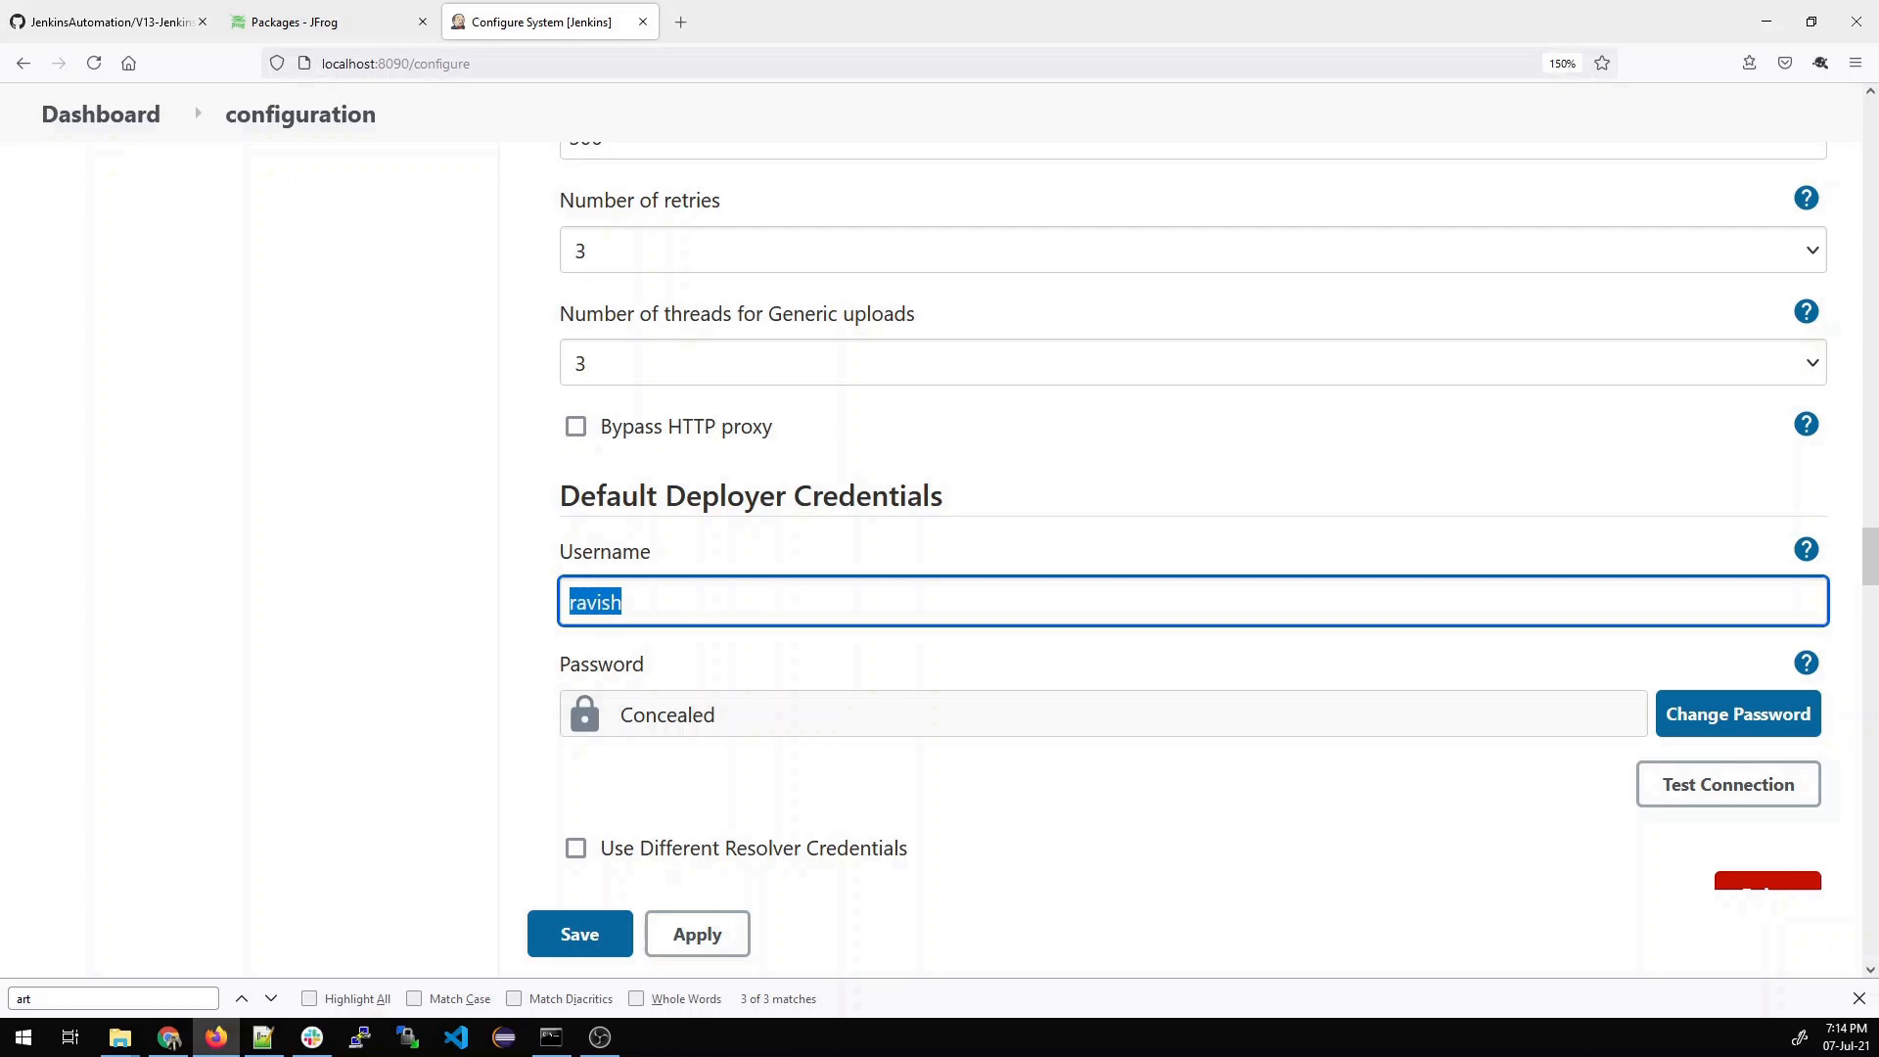
mouse_move(386, 110)
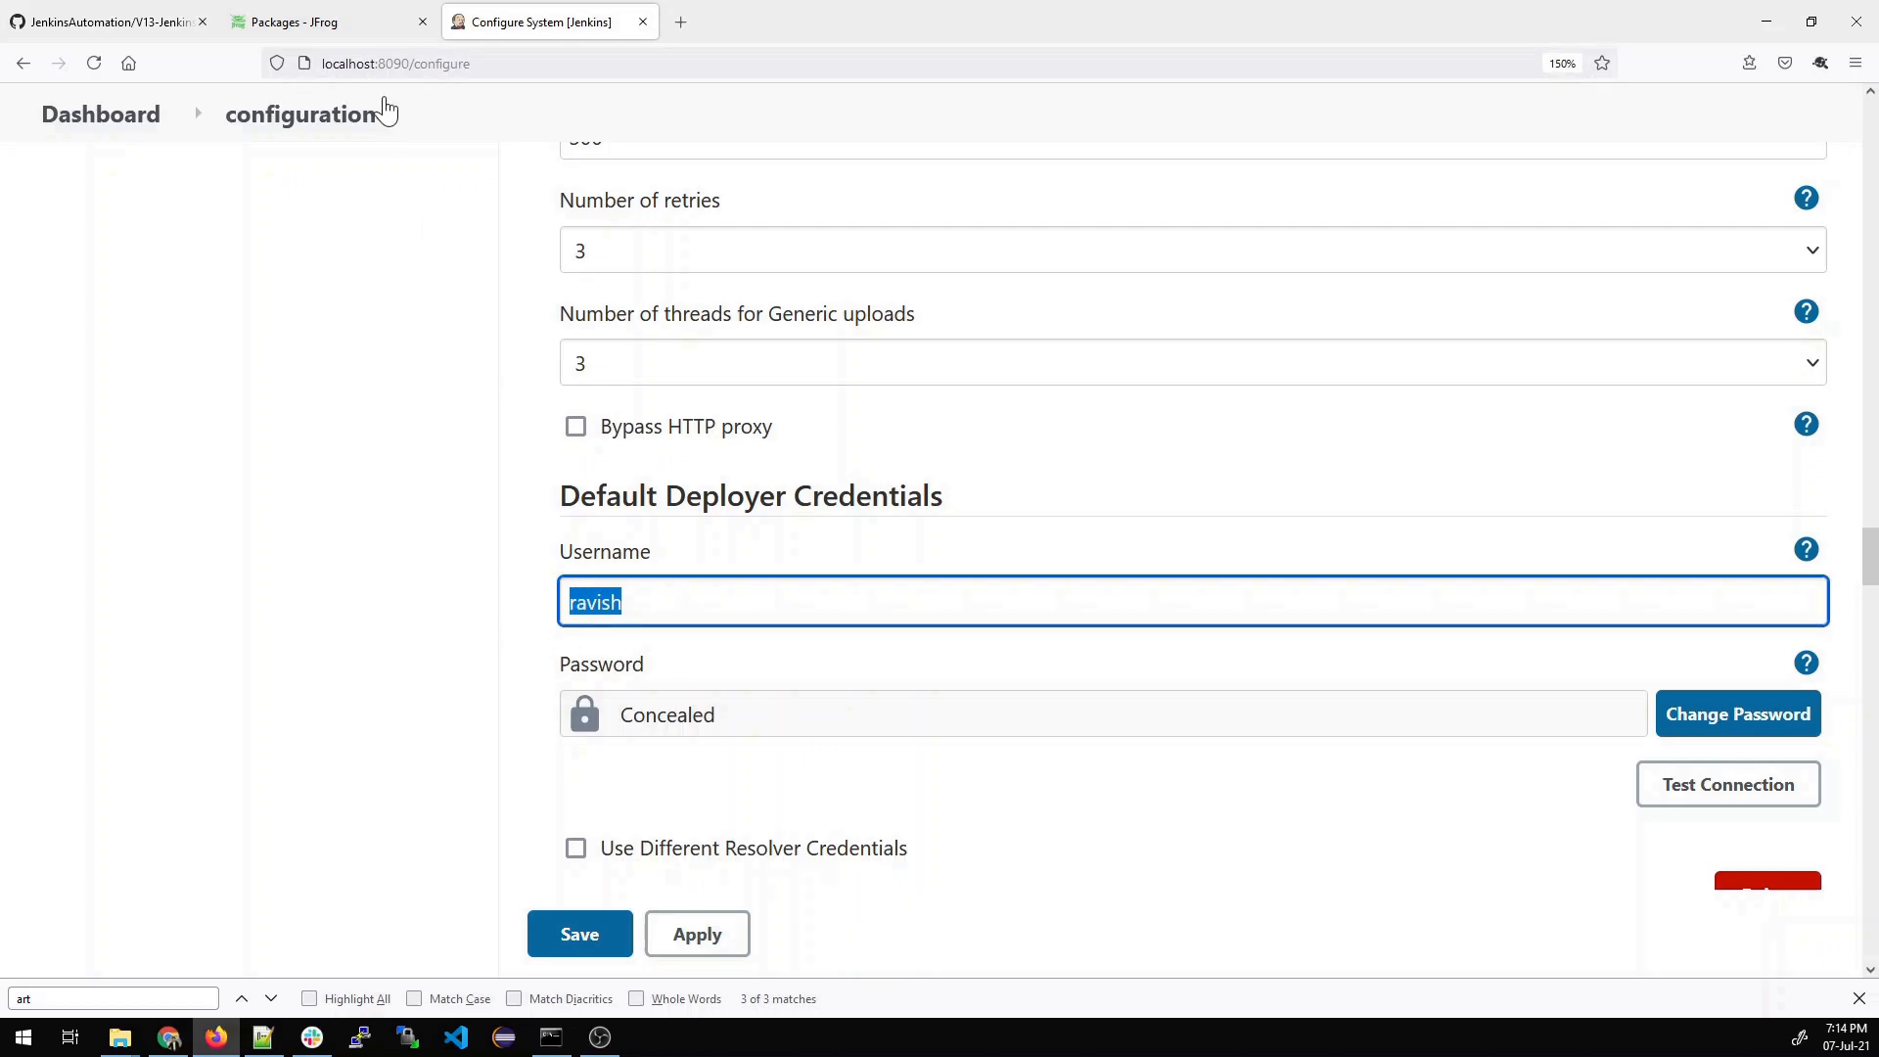
- Confirm ravish exists in Artifactory's Identity and Access user list, then return to the Jenkins deployer credentials
click(327, 22)
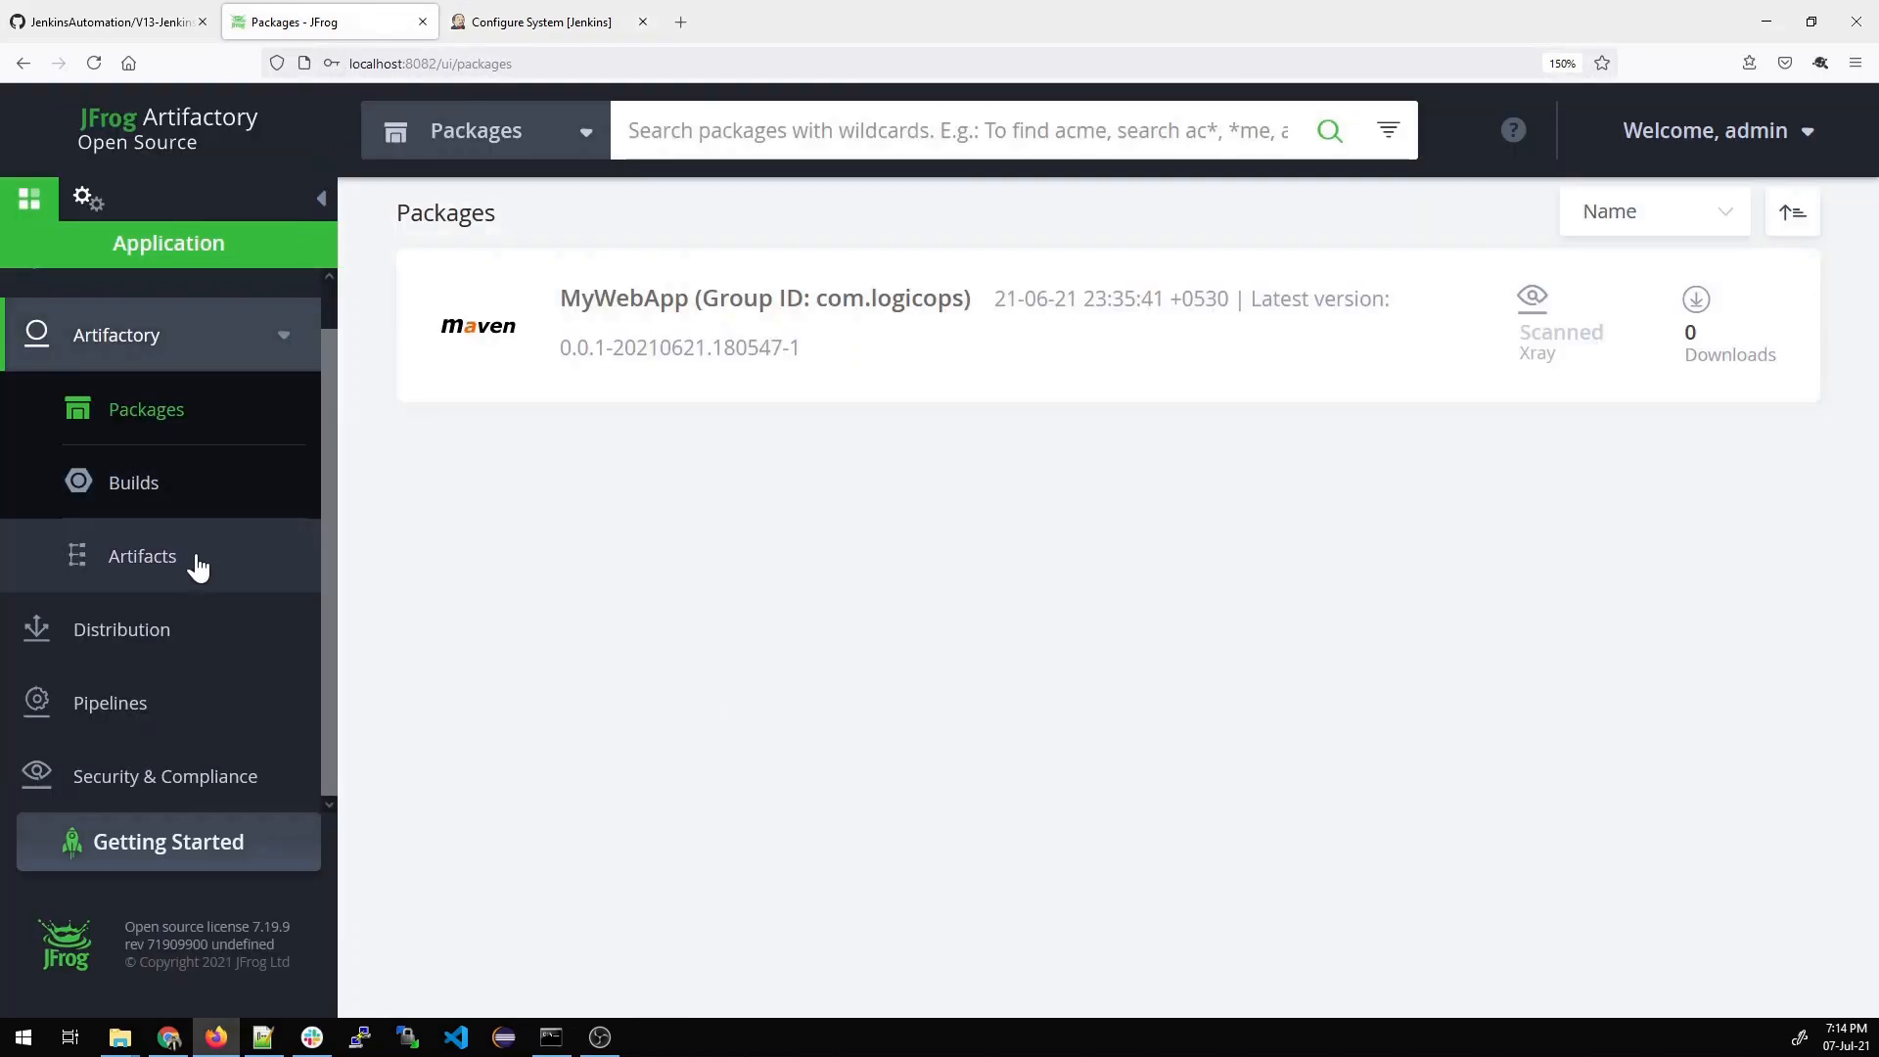
click(88, 200)
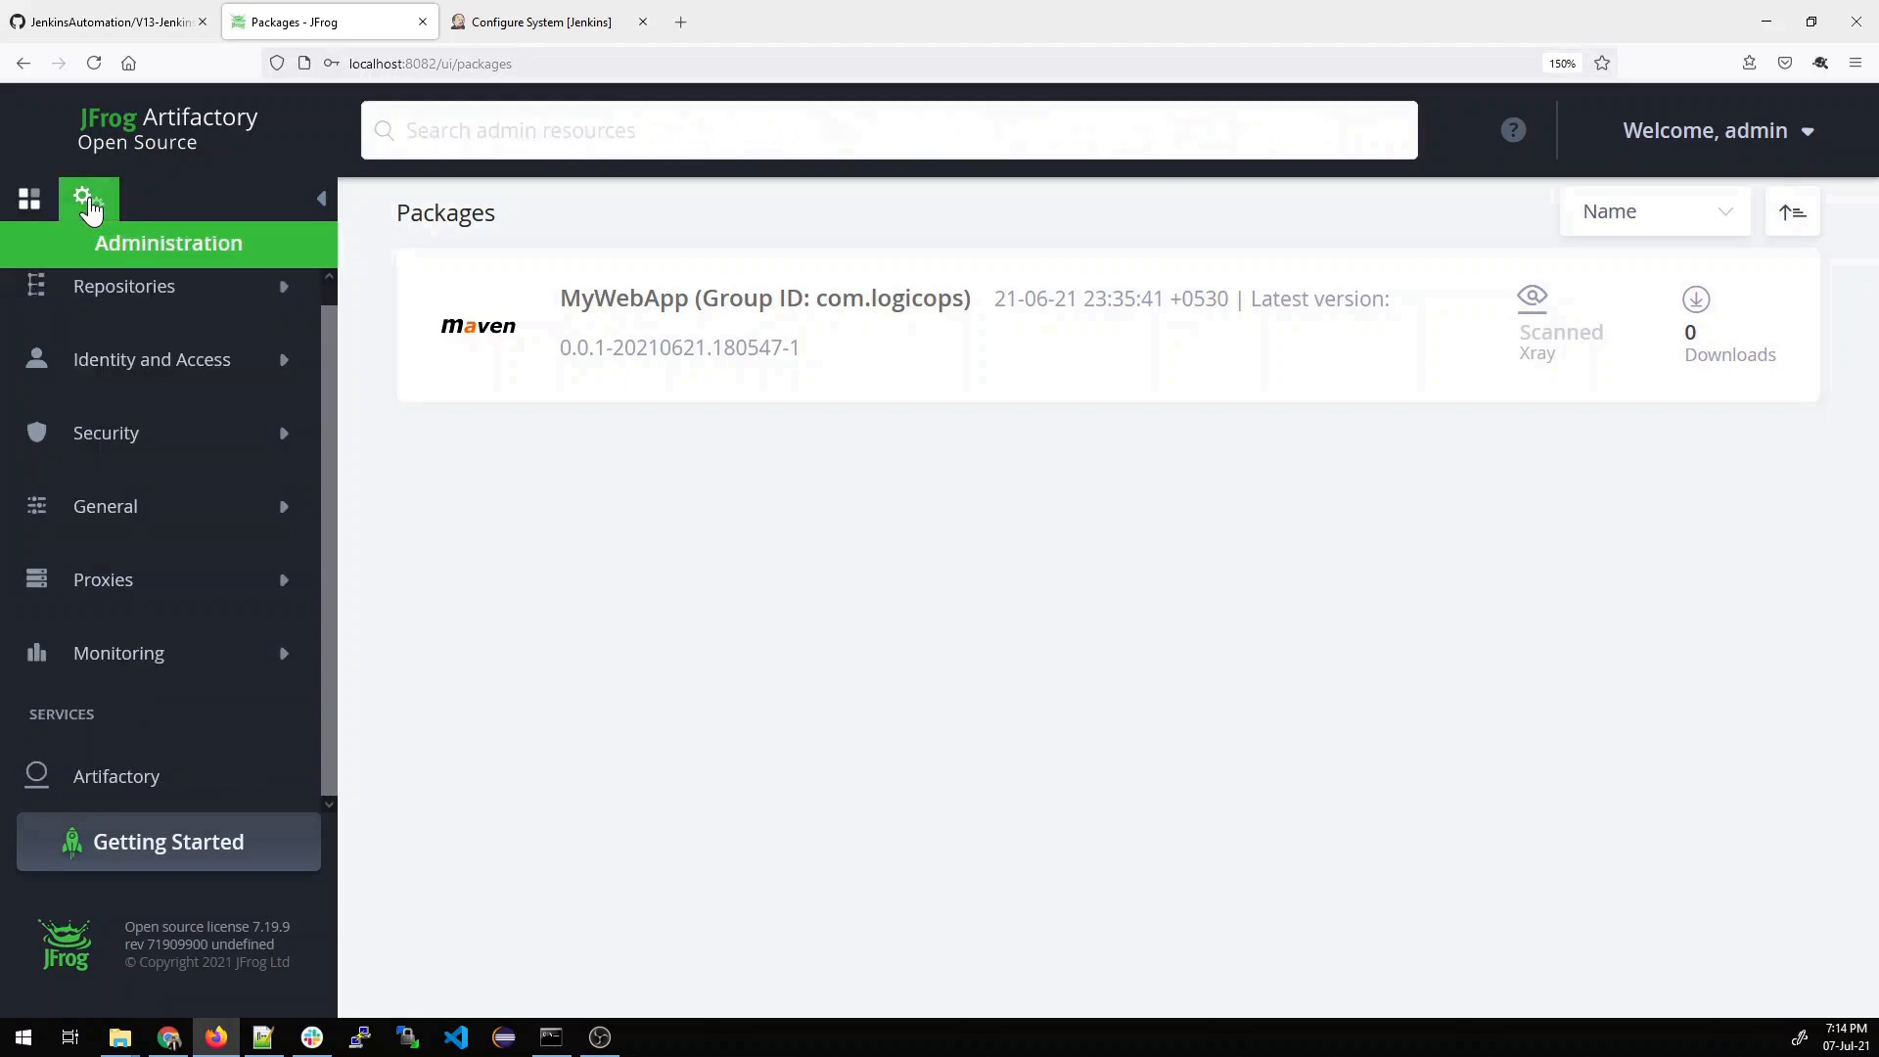
click(106, 432)
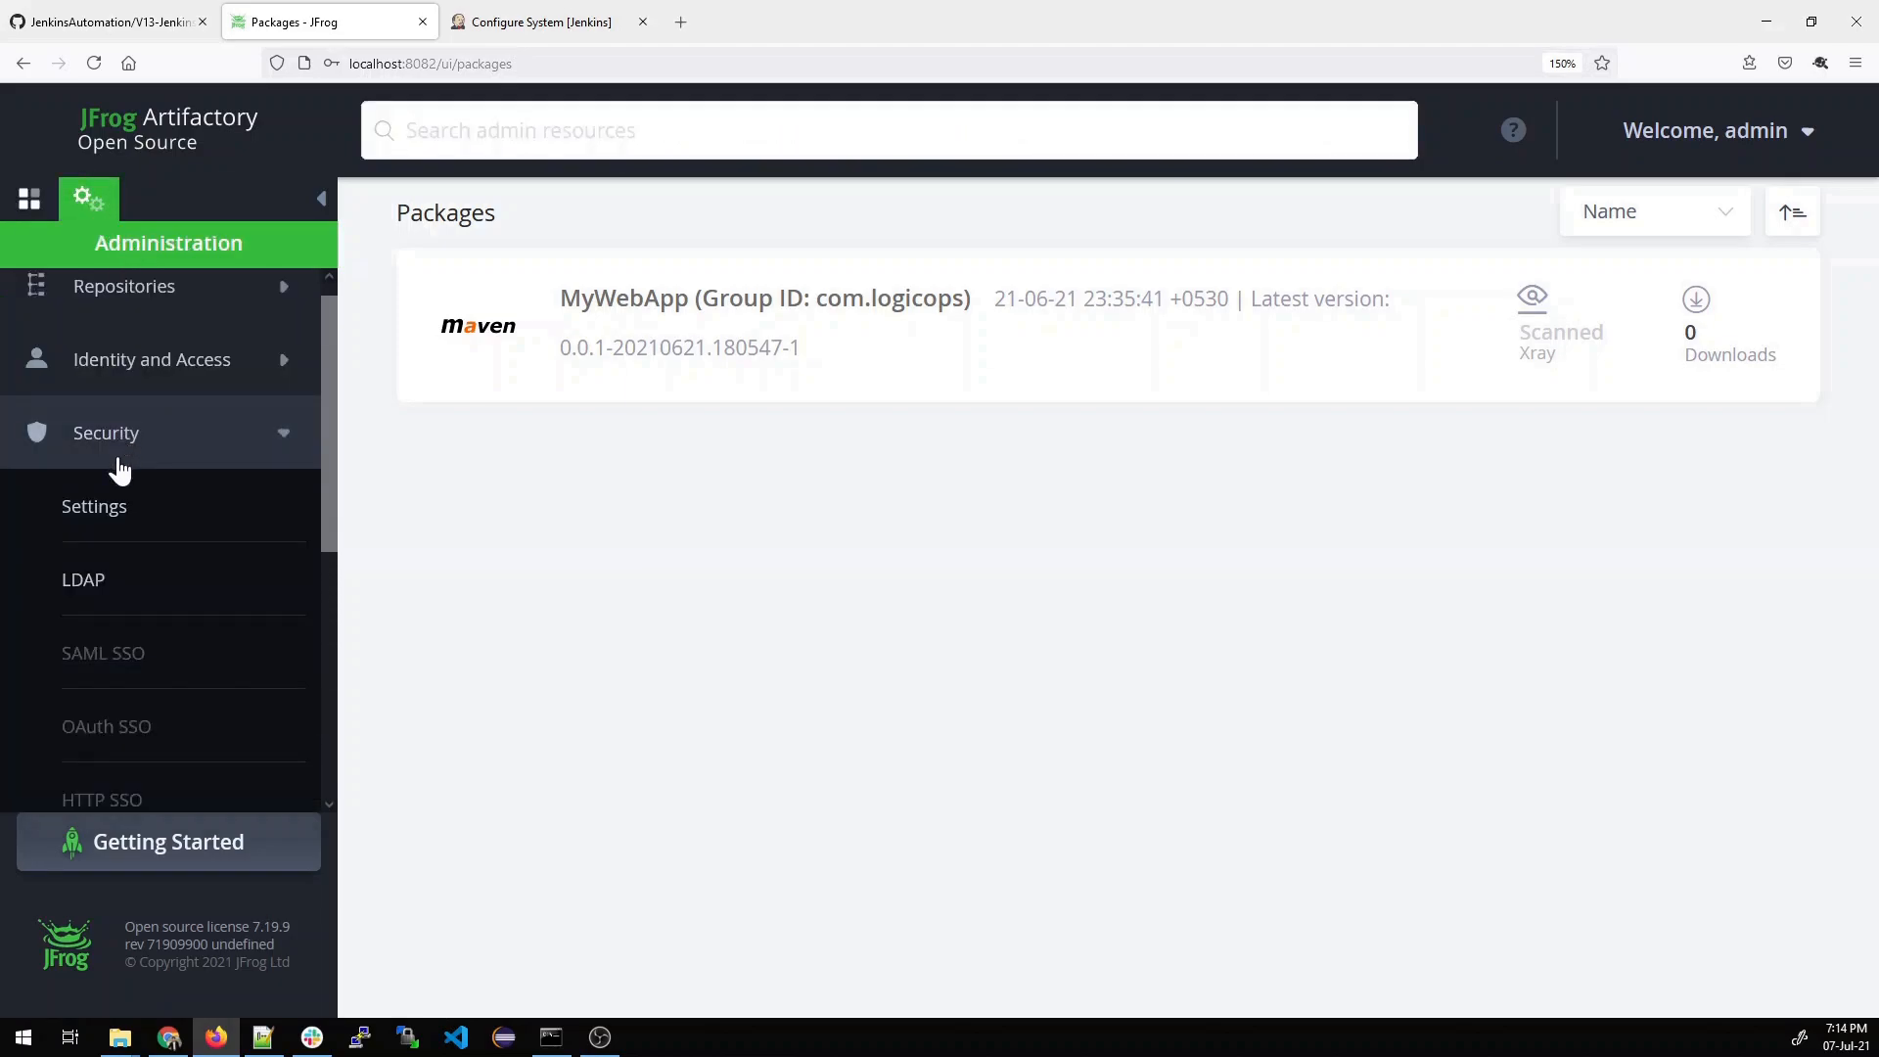
click(94, 505)
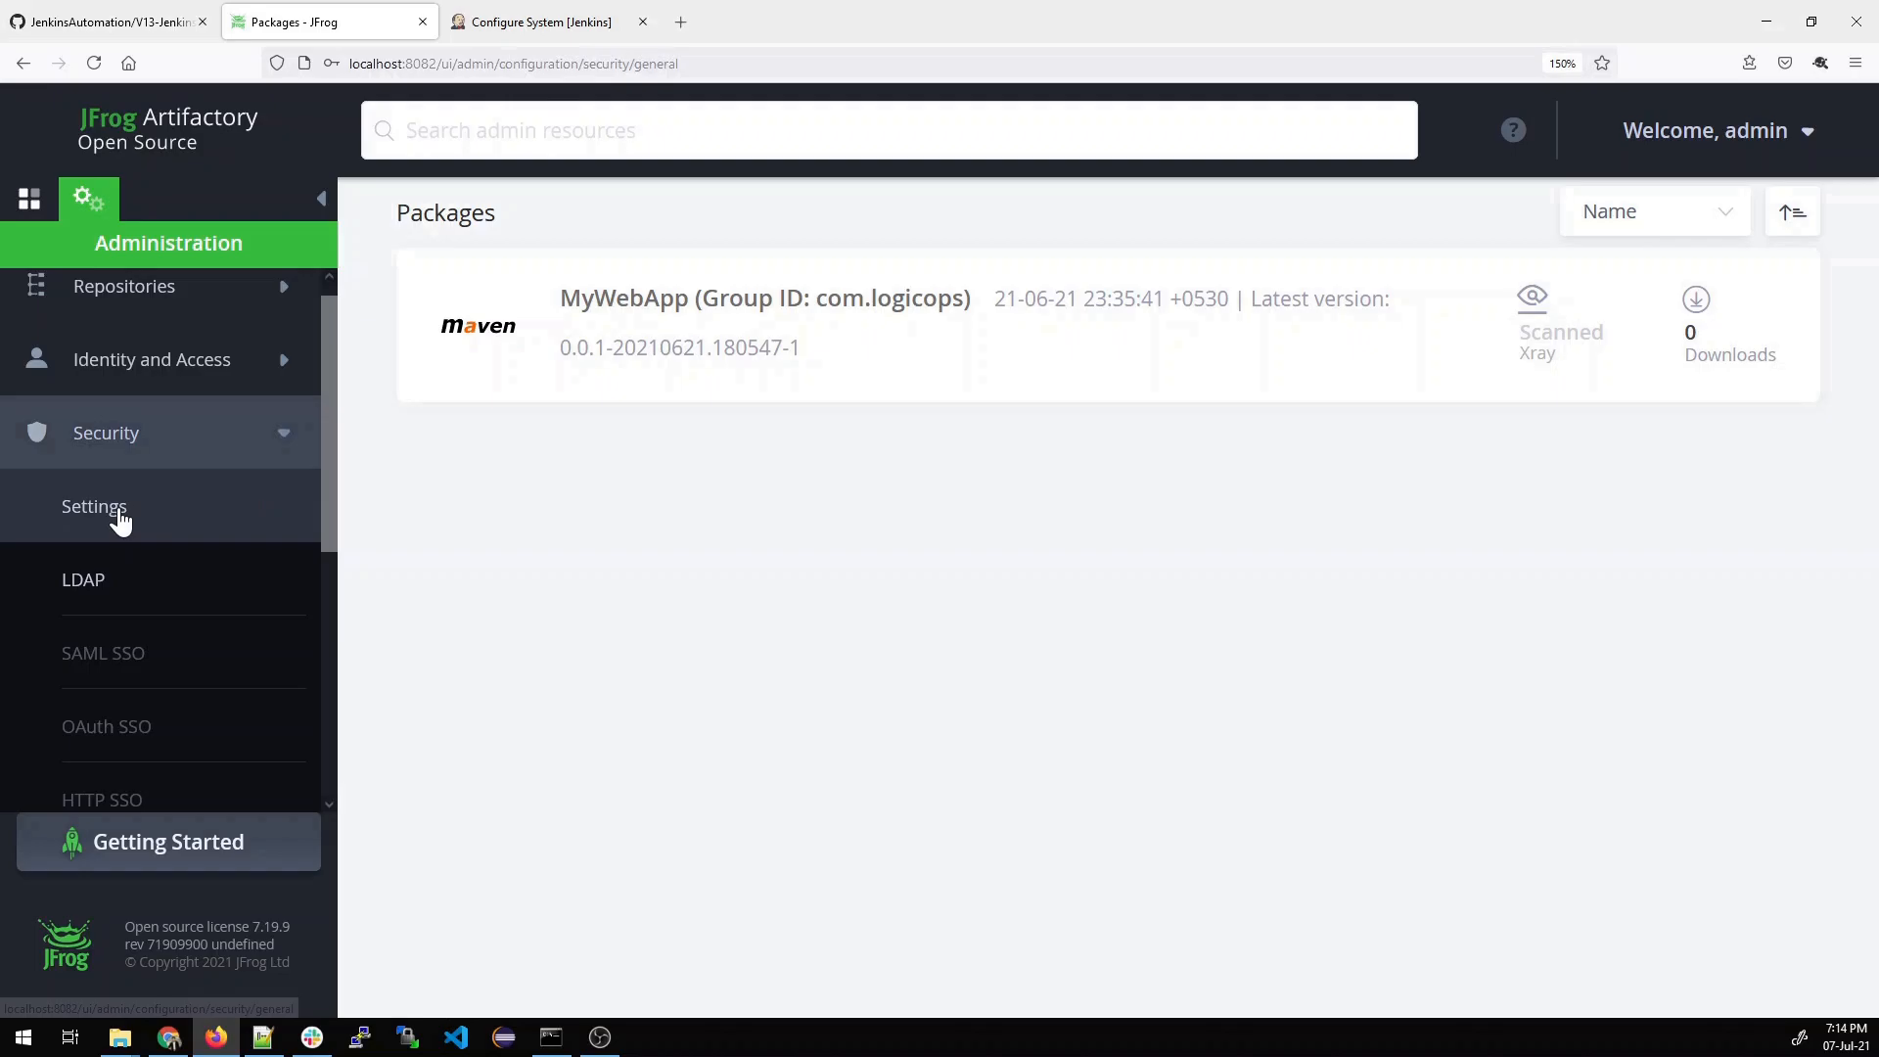
click(94, 505)
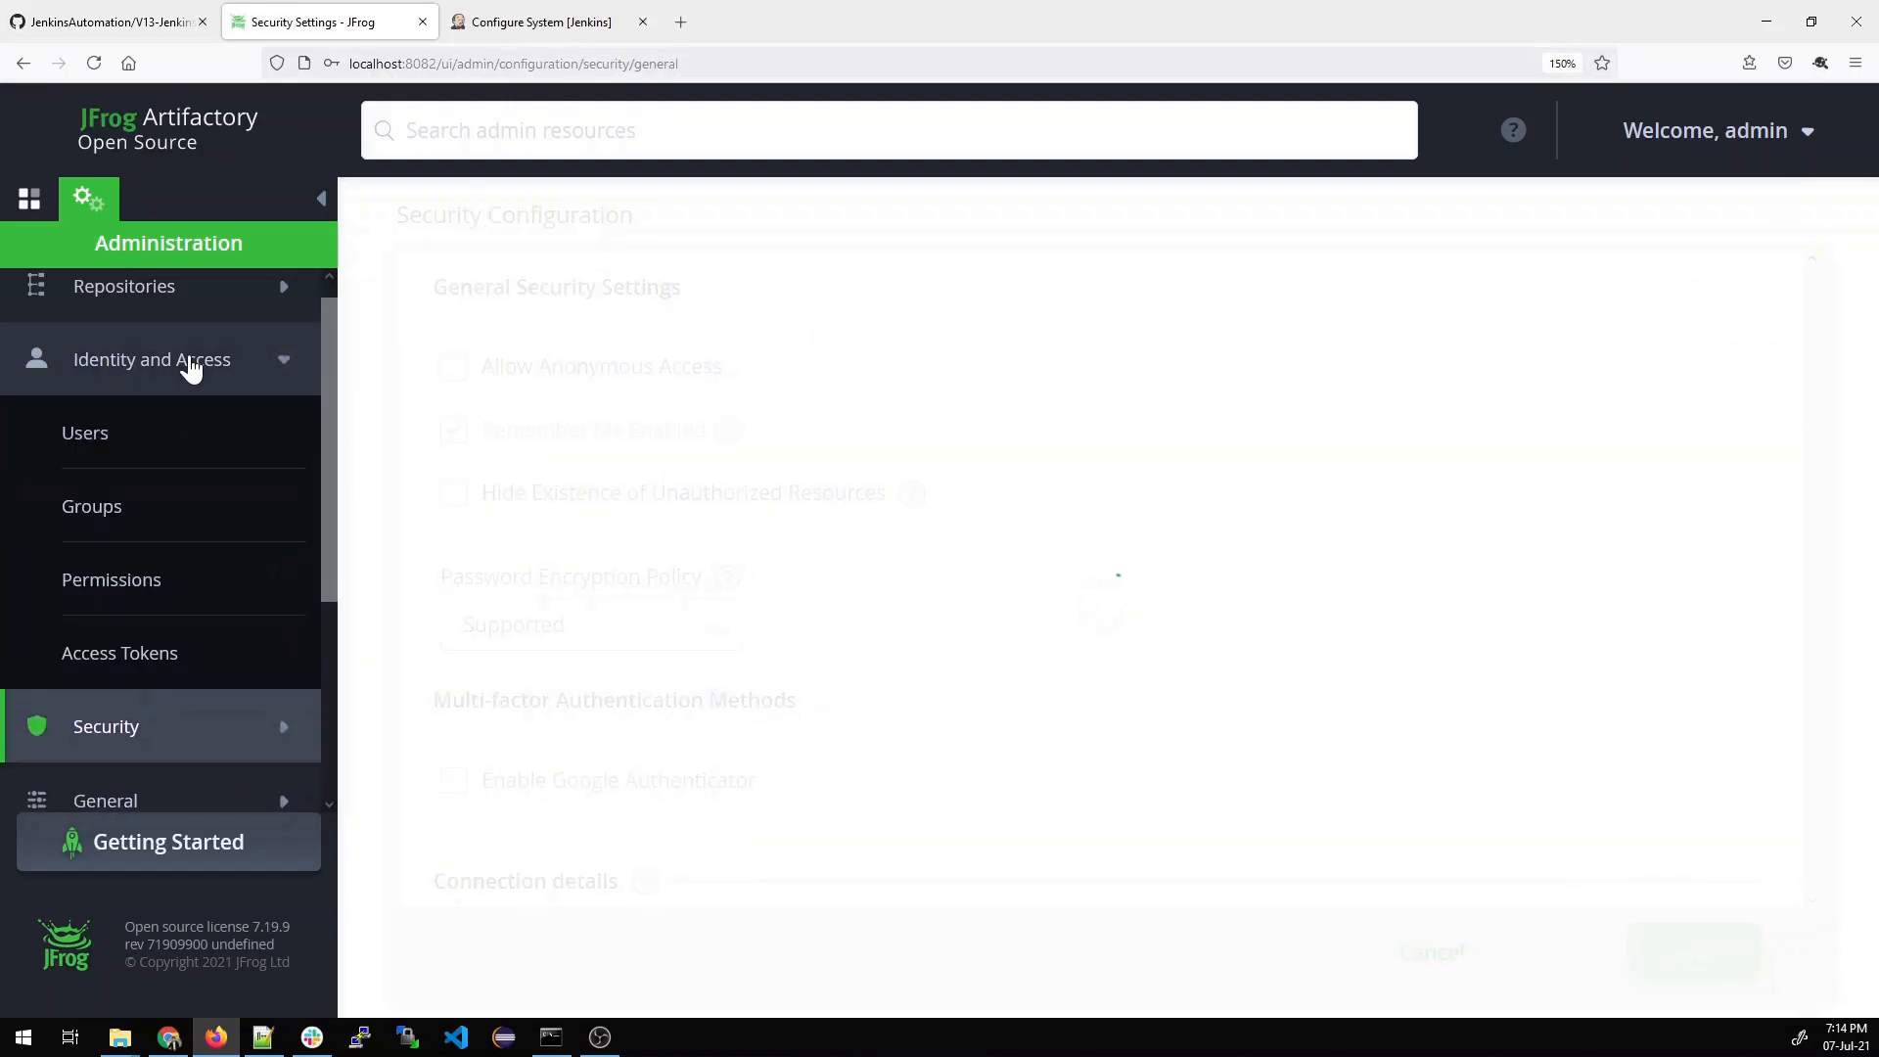
click(84, 433)
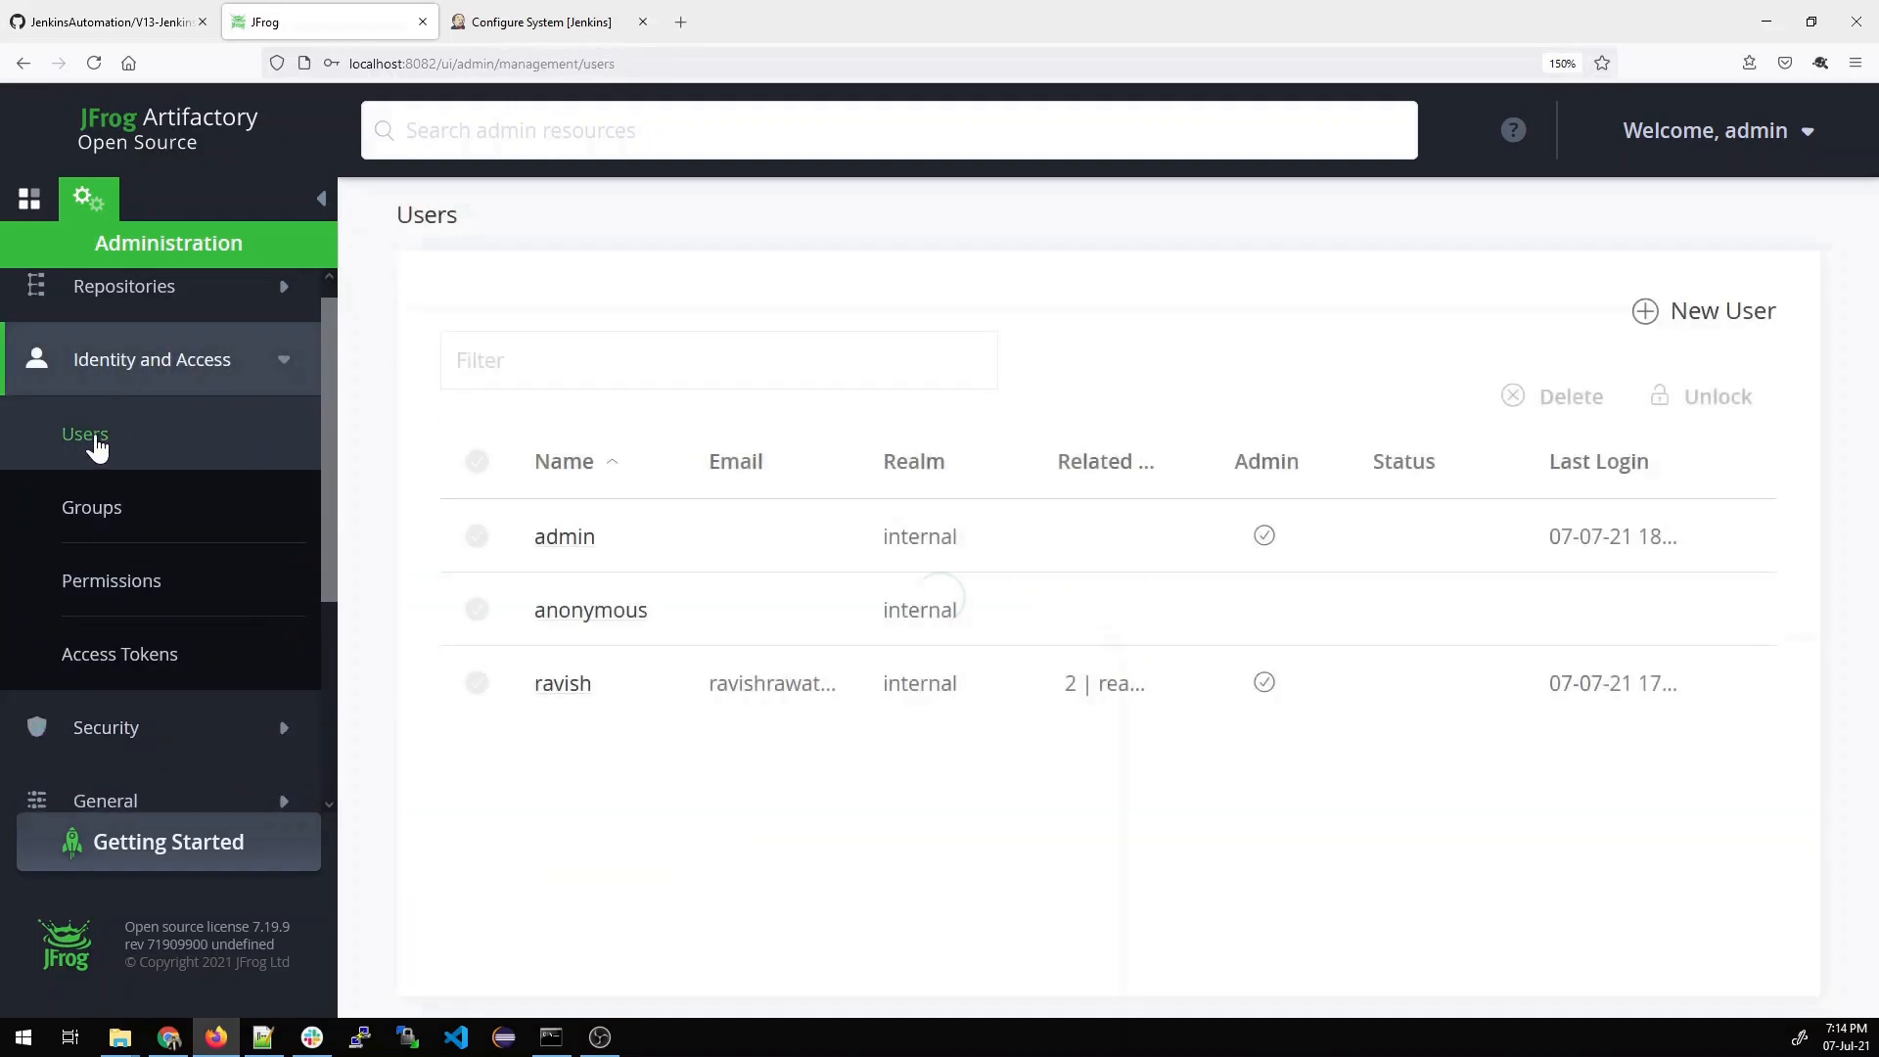
mouse_move(562, 683)
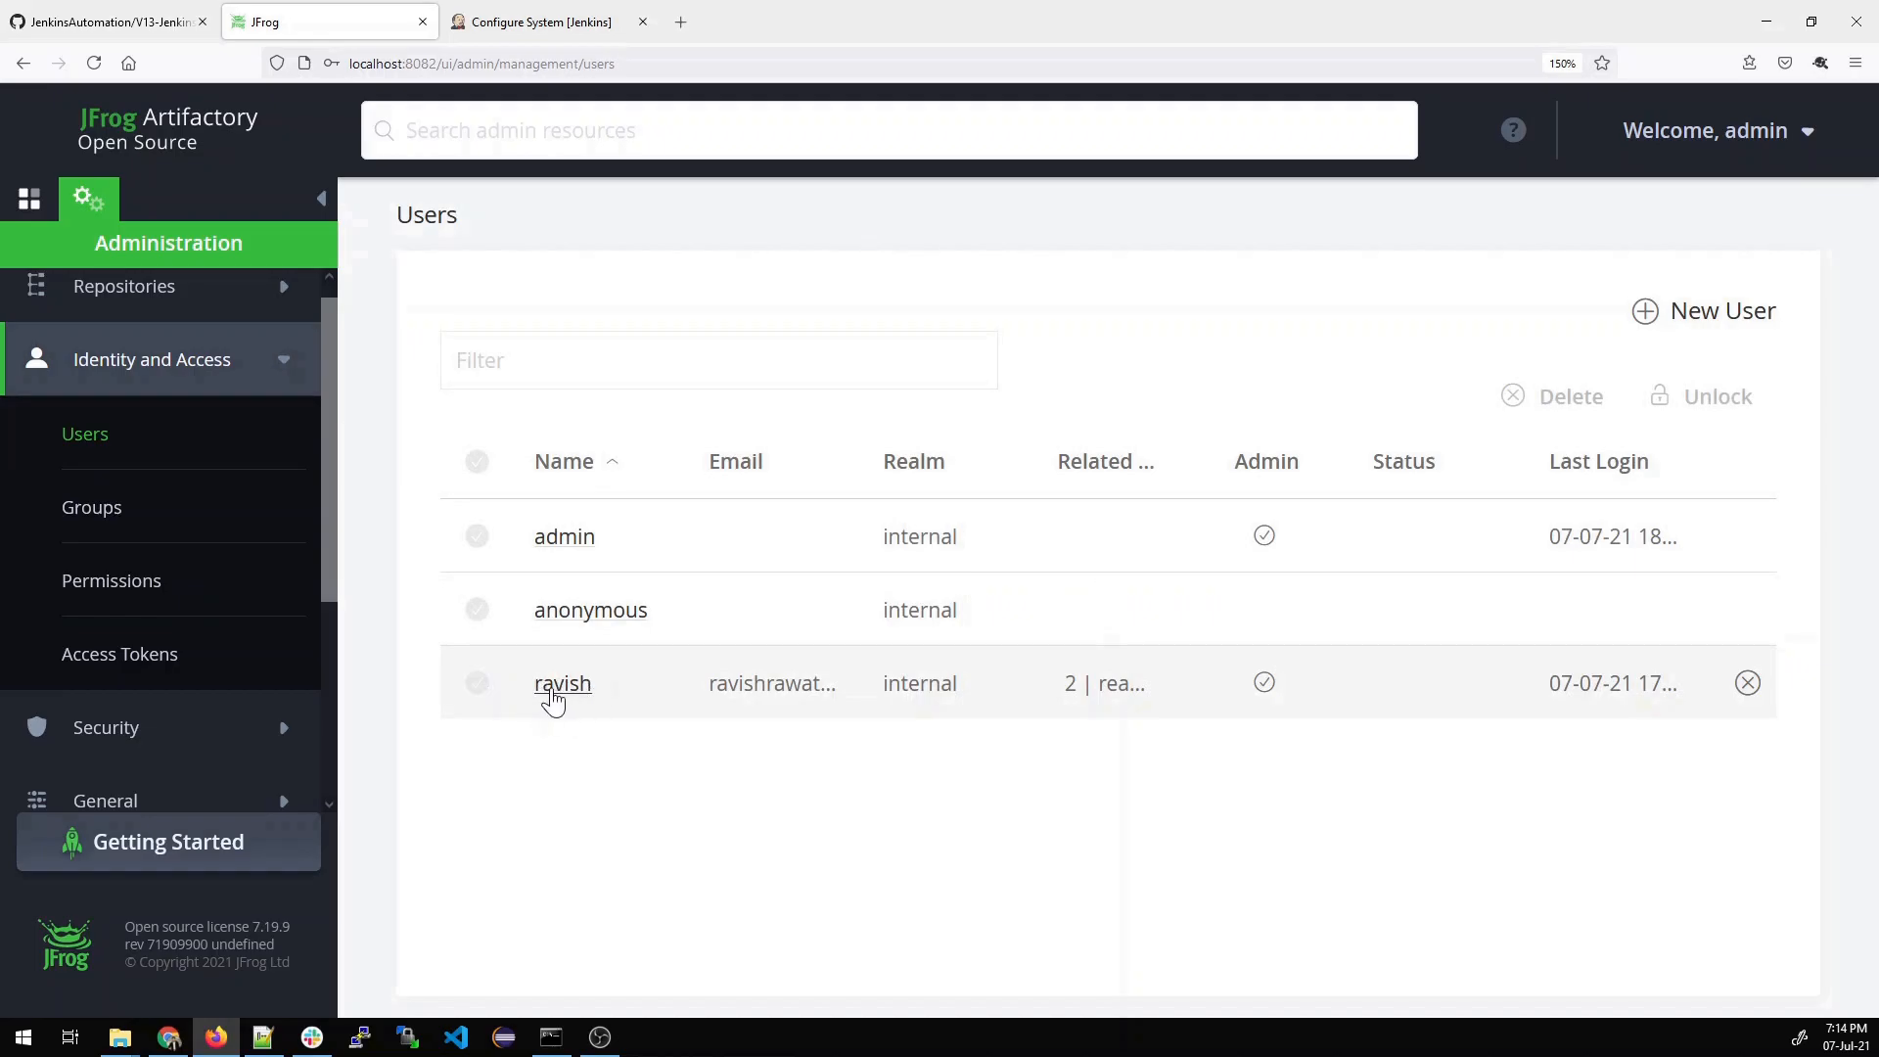
click(541, 21)
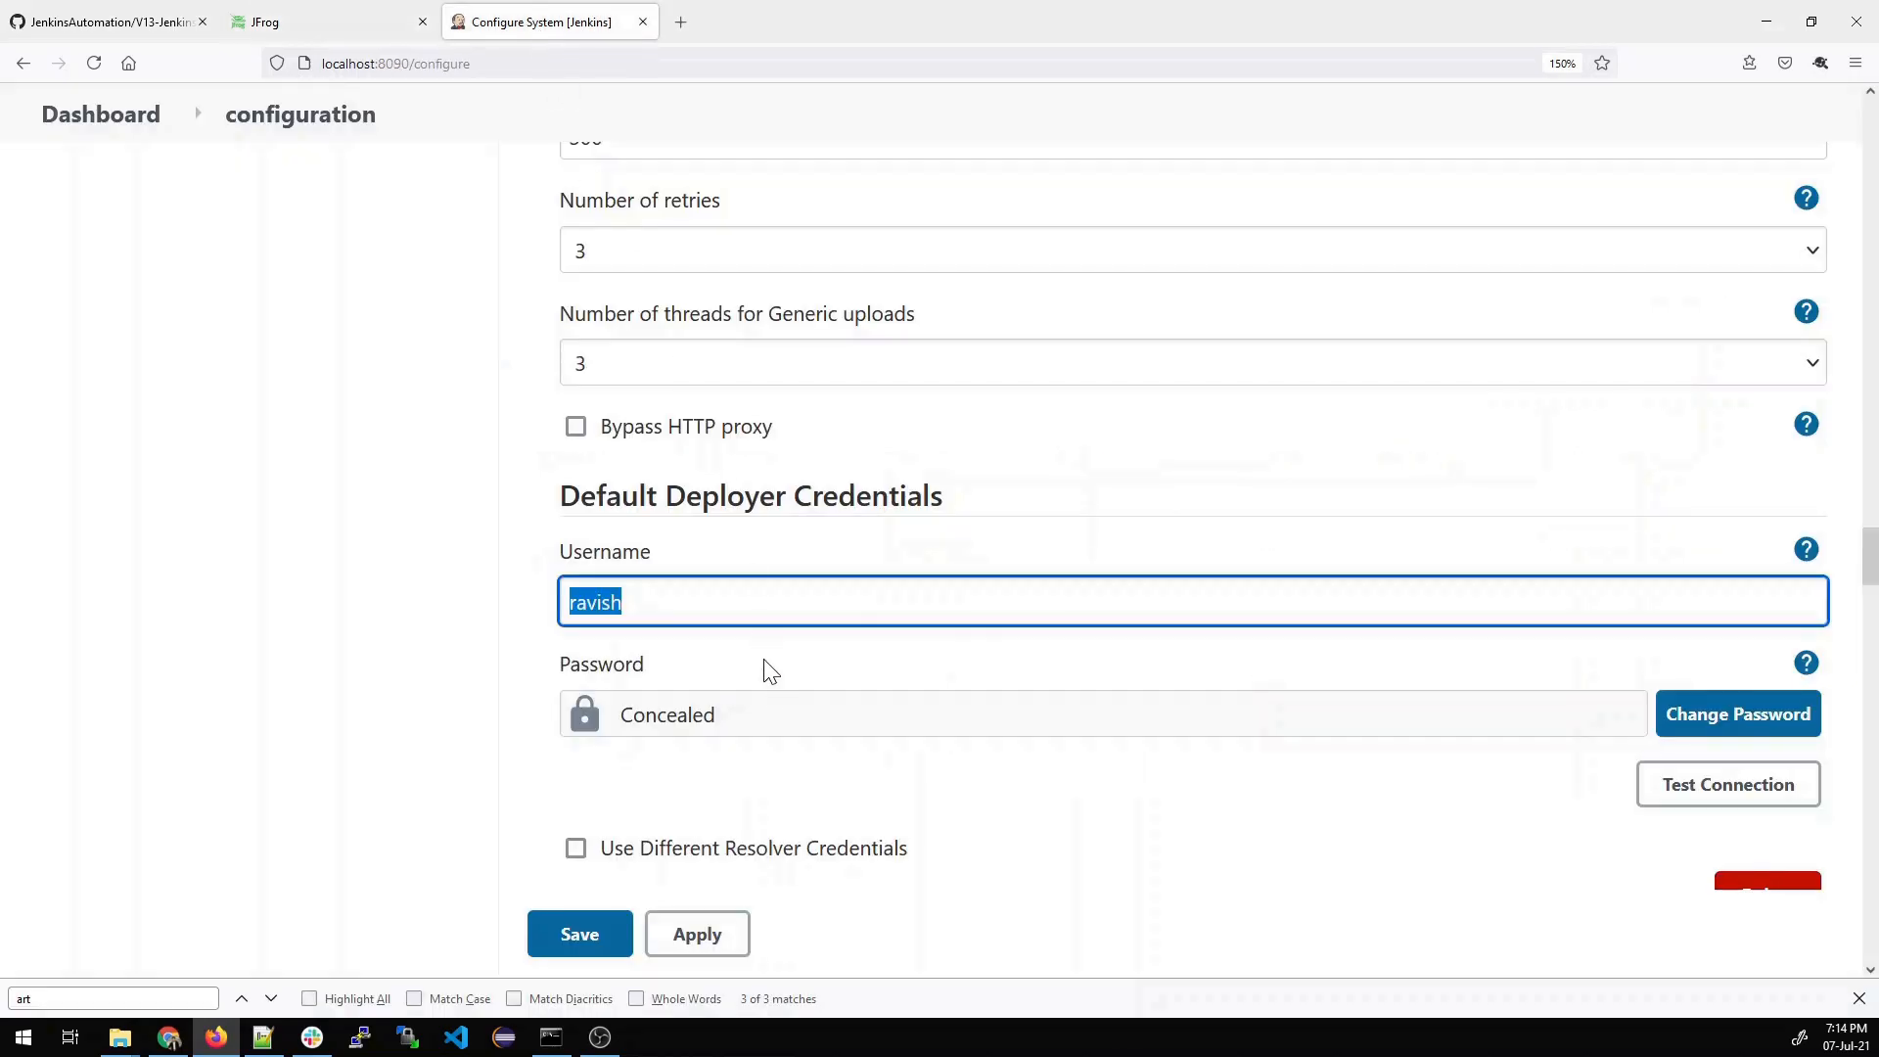
scroll(down, 3)
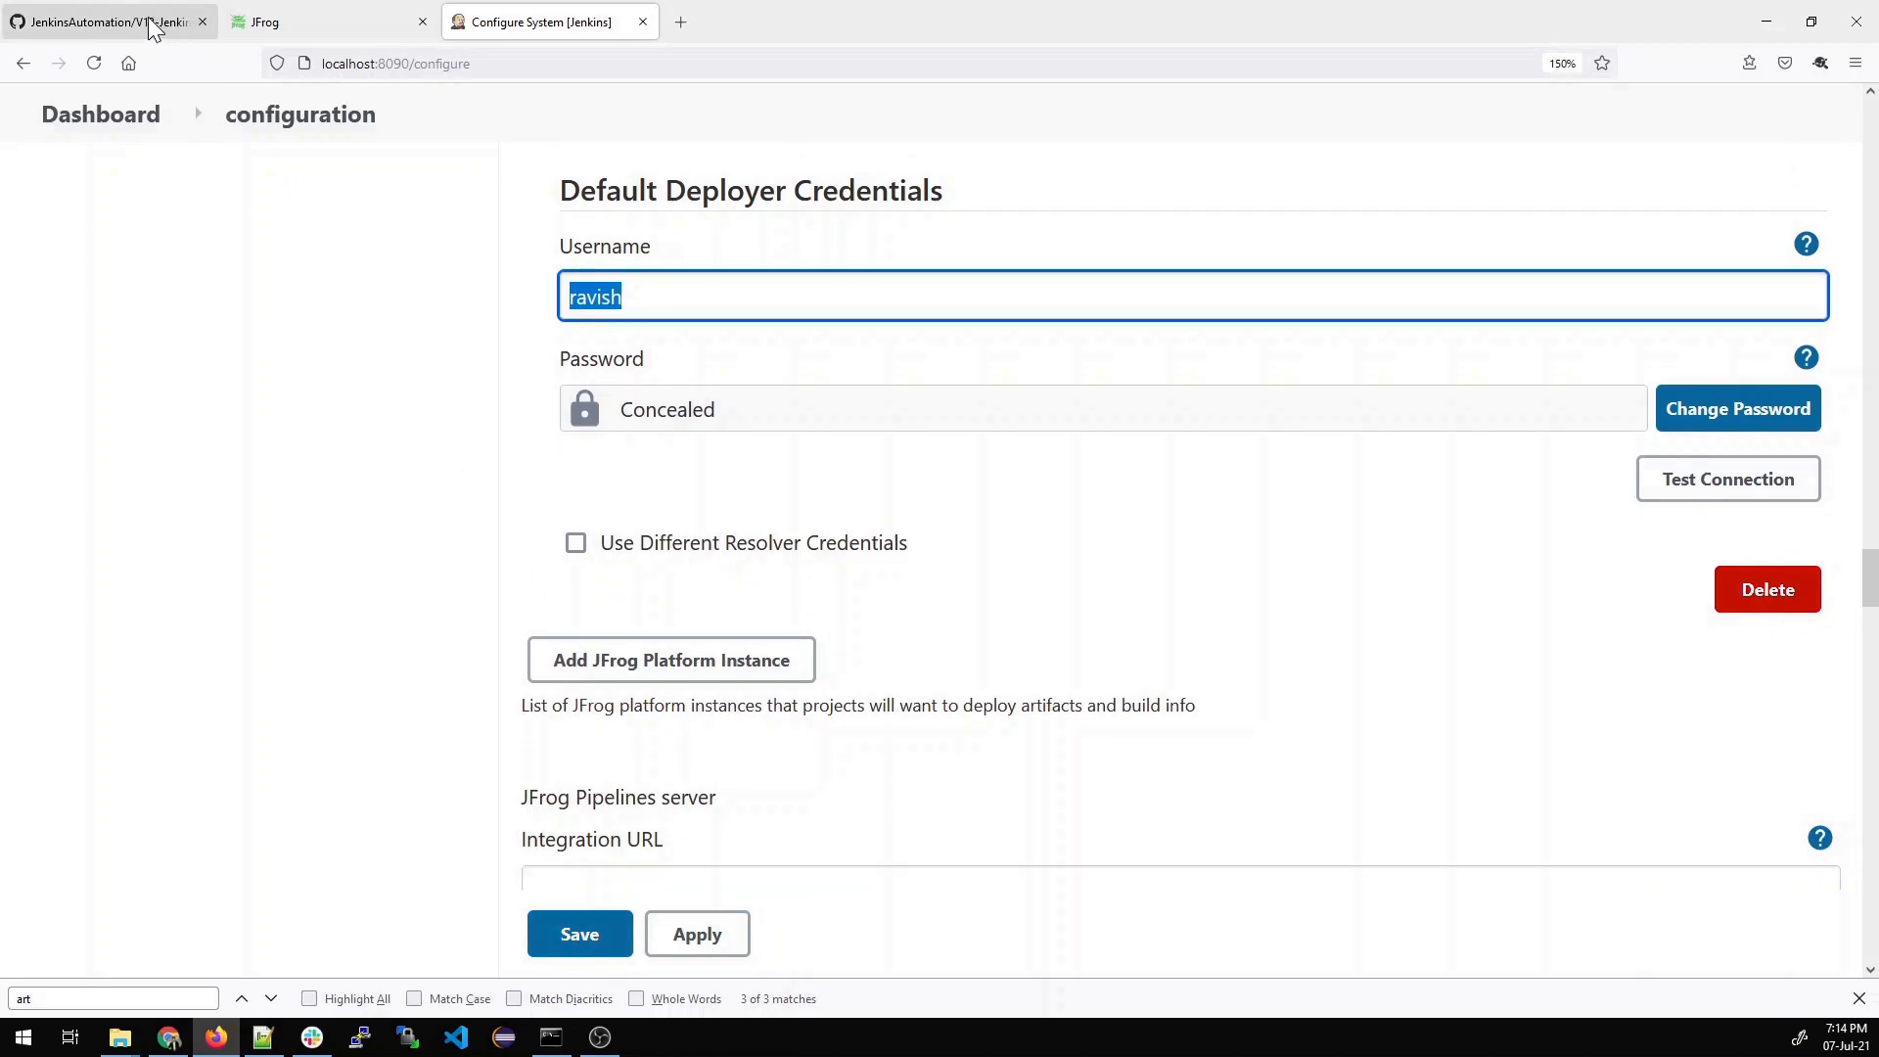
- Review the Jenkinsfile's Artifactory credentials placeholder and timeout 300 on GitHub
click(107, 22)
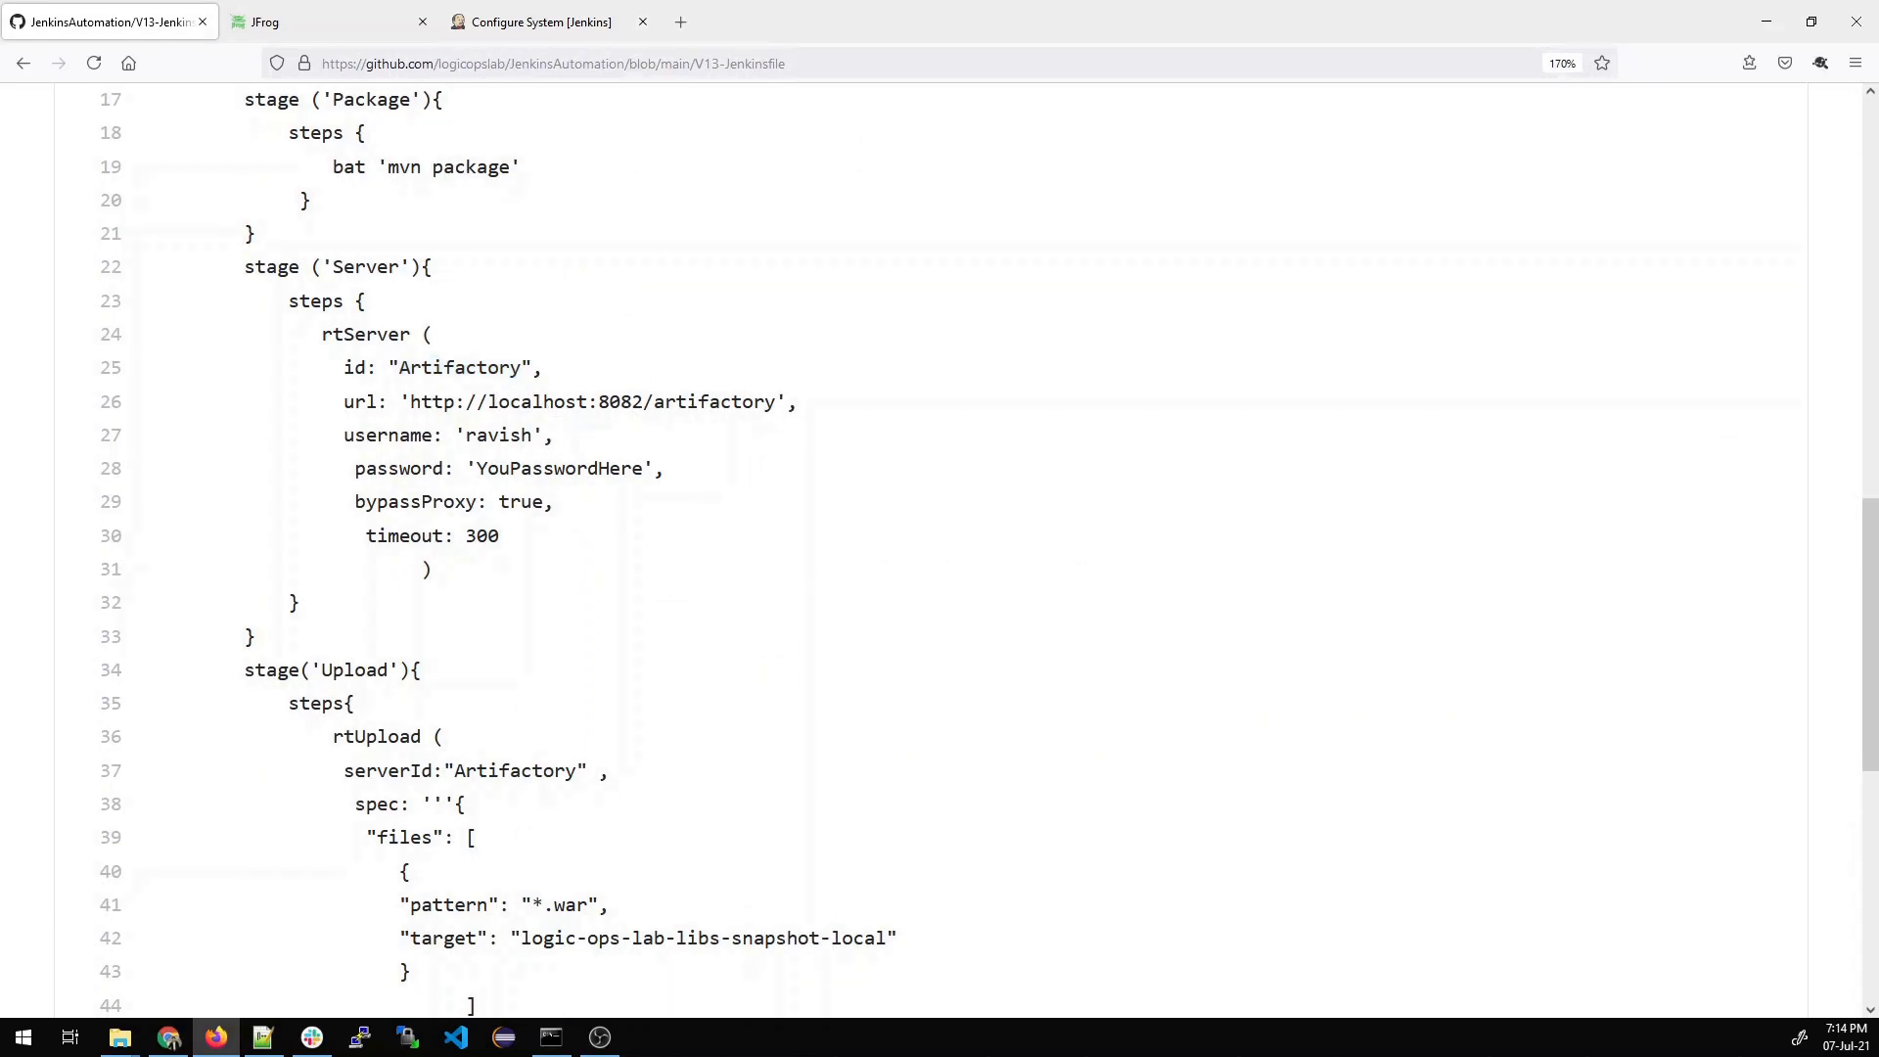
double_click(593, 401)
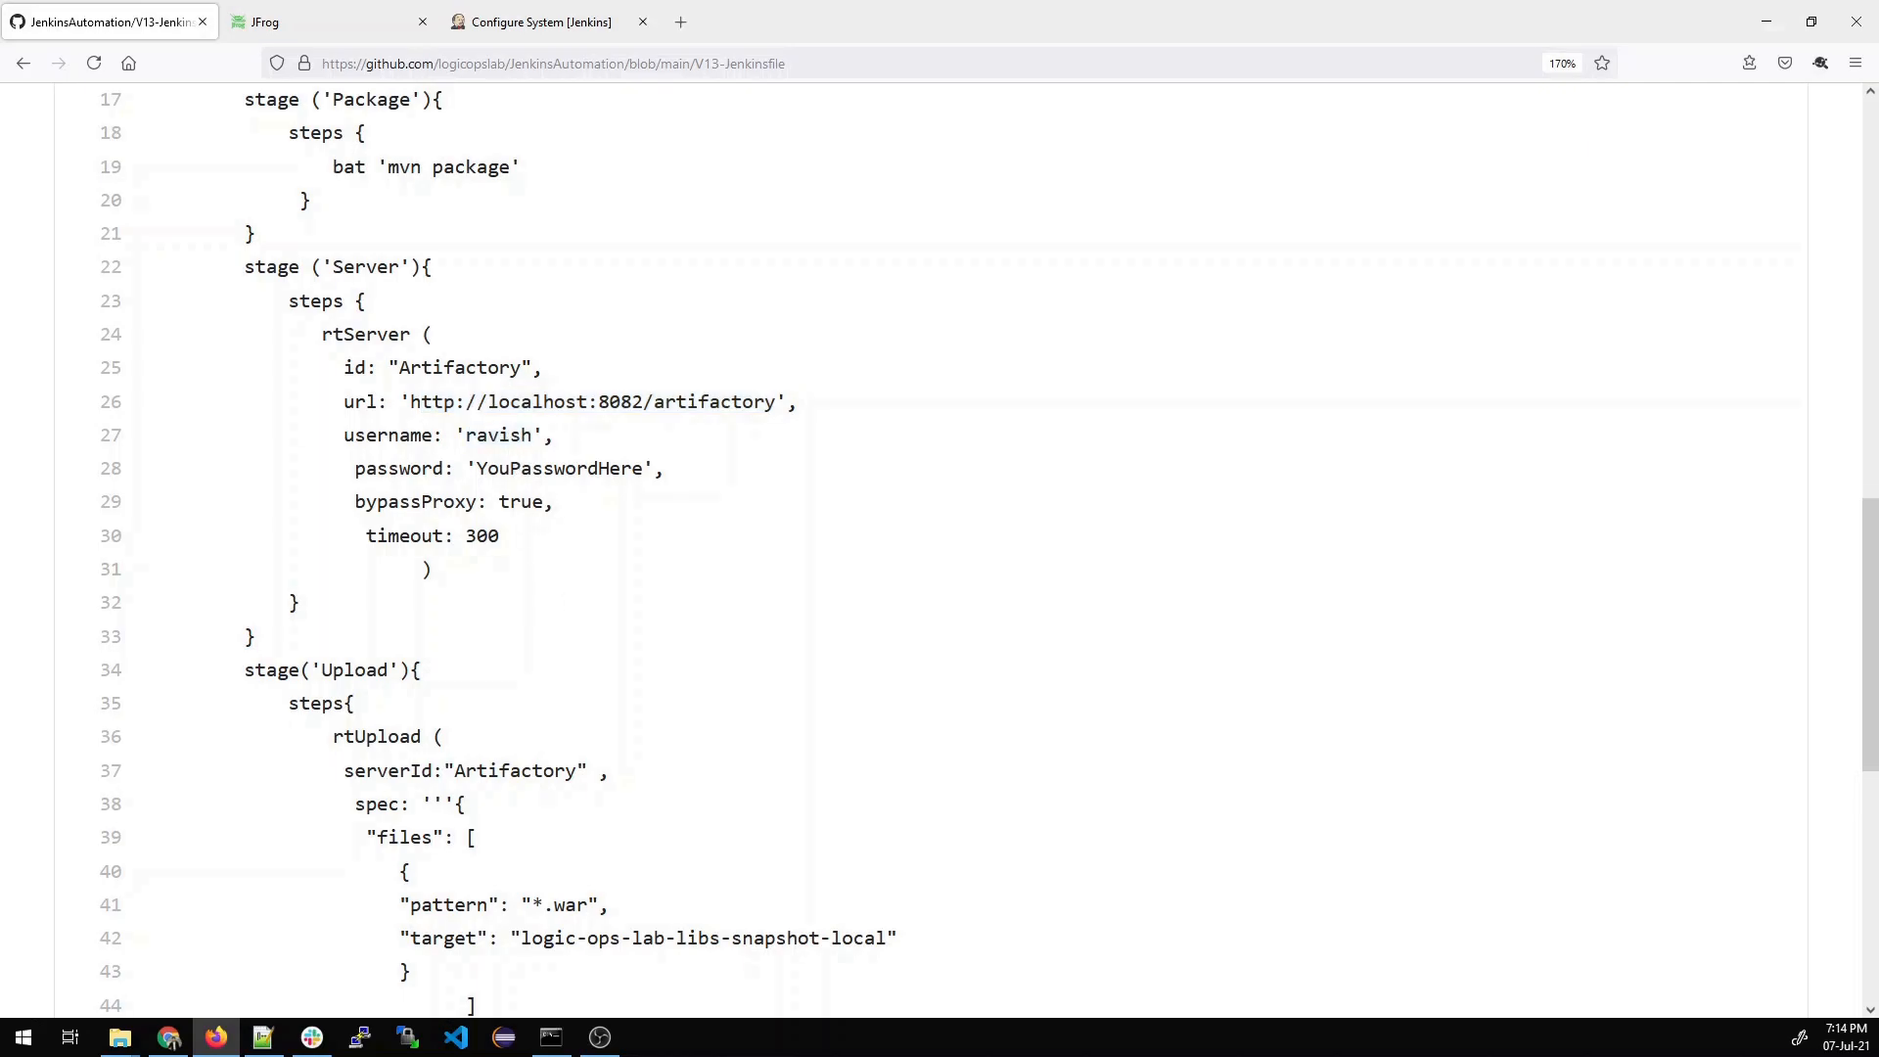
double_click(557, 468)
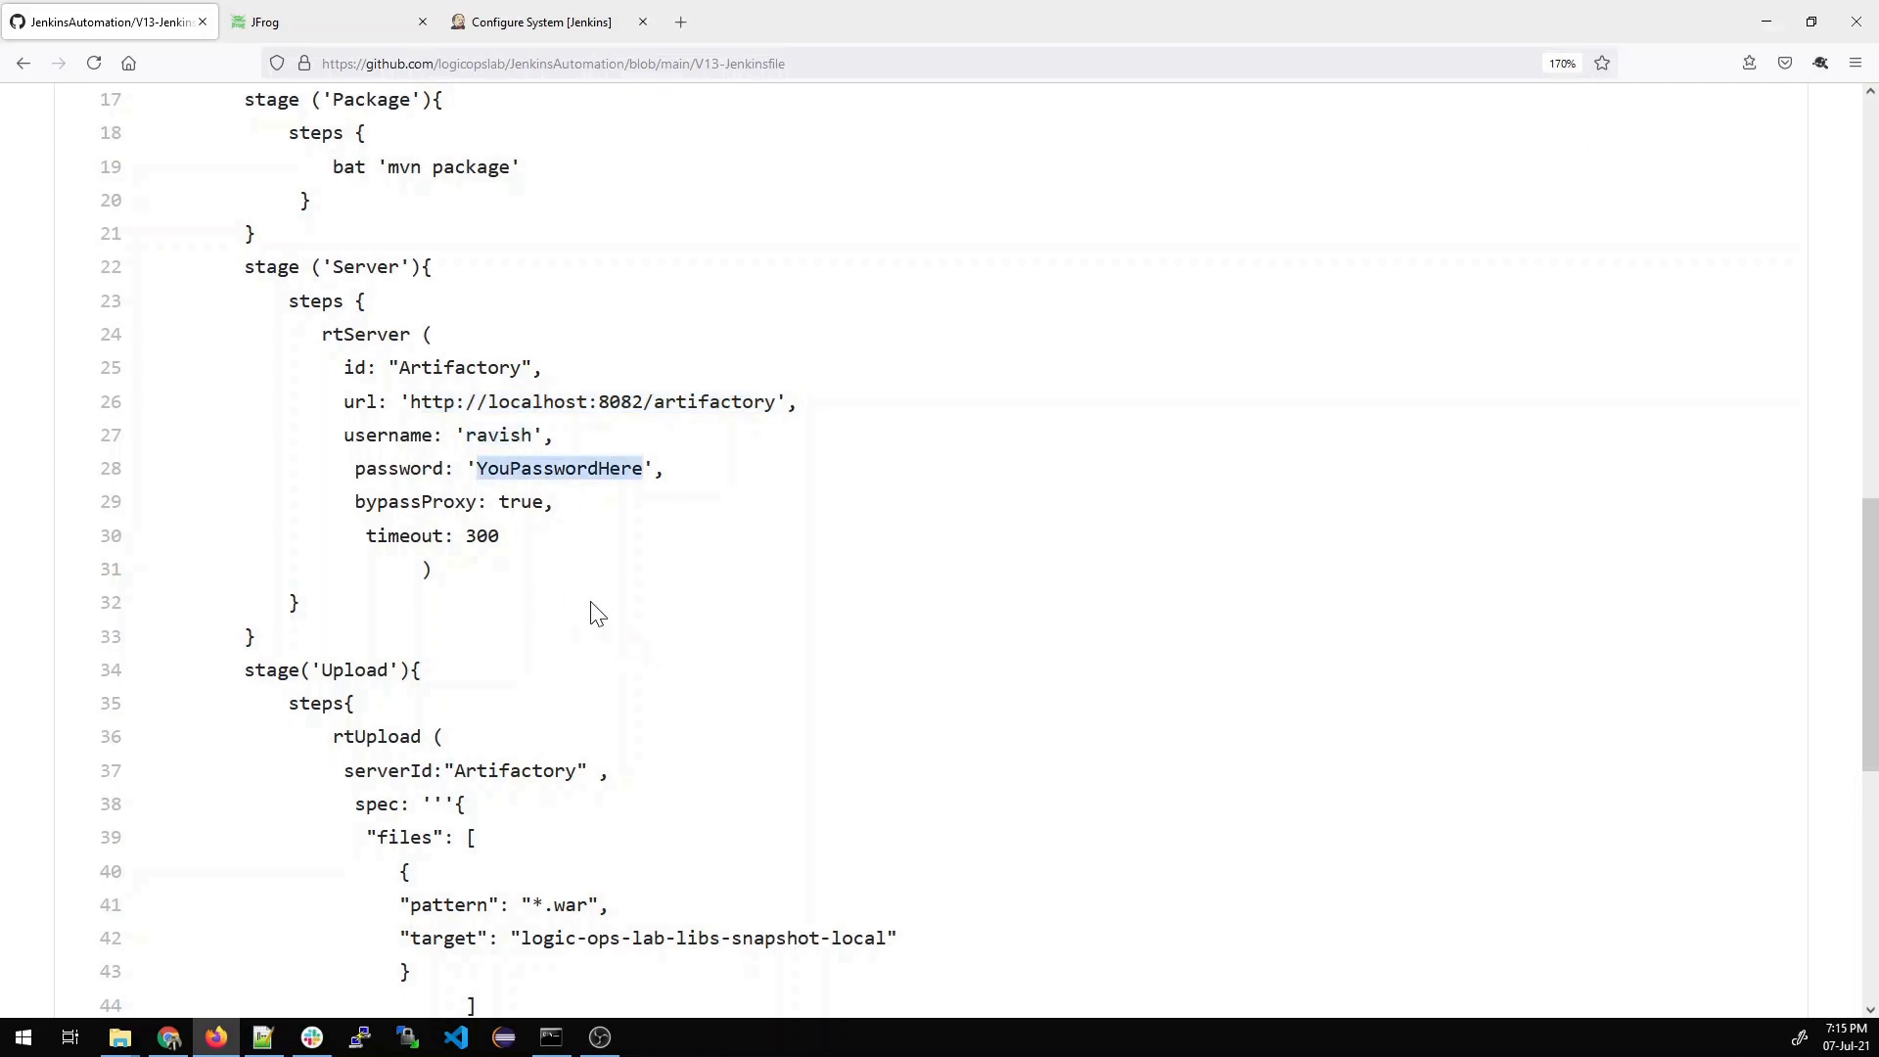
double_click(481, 536)
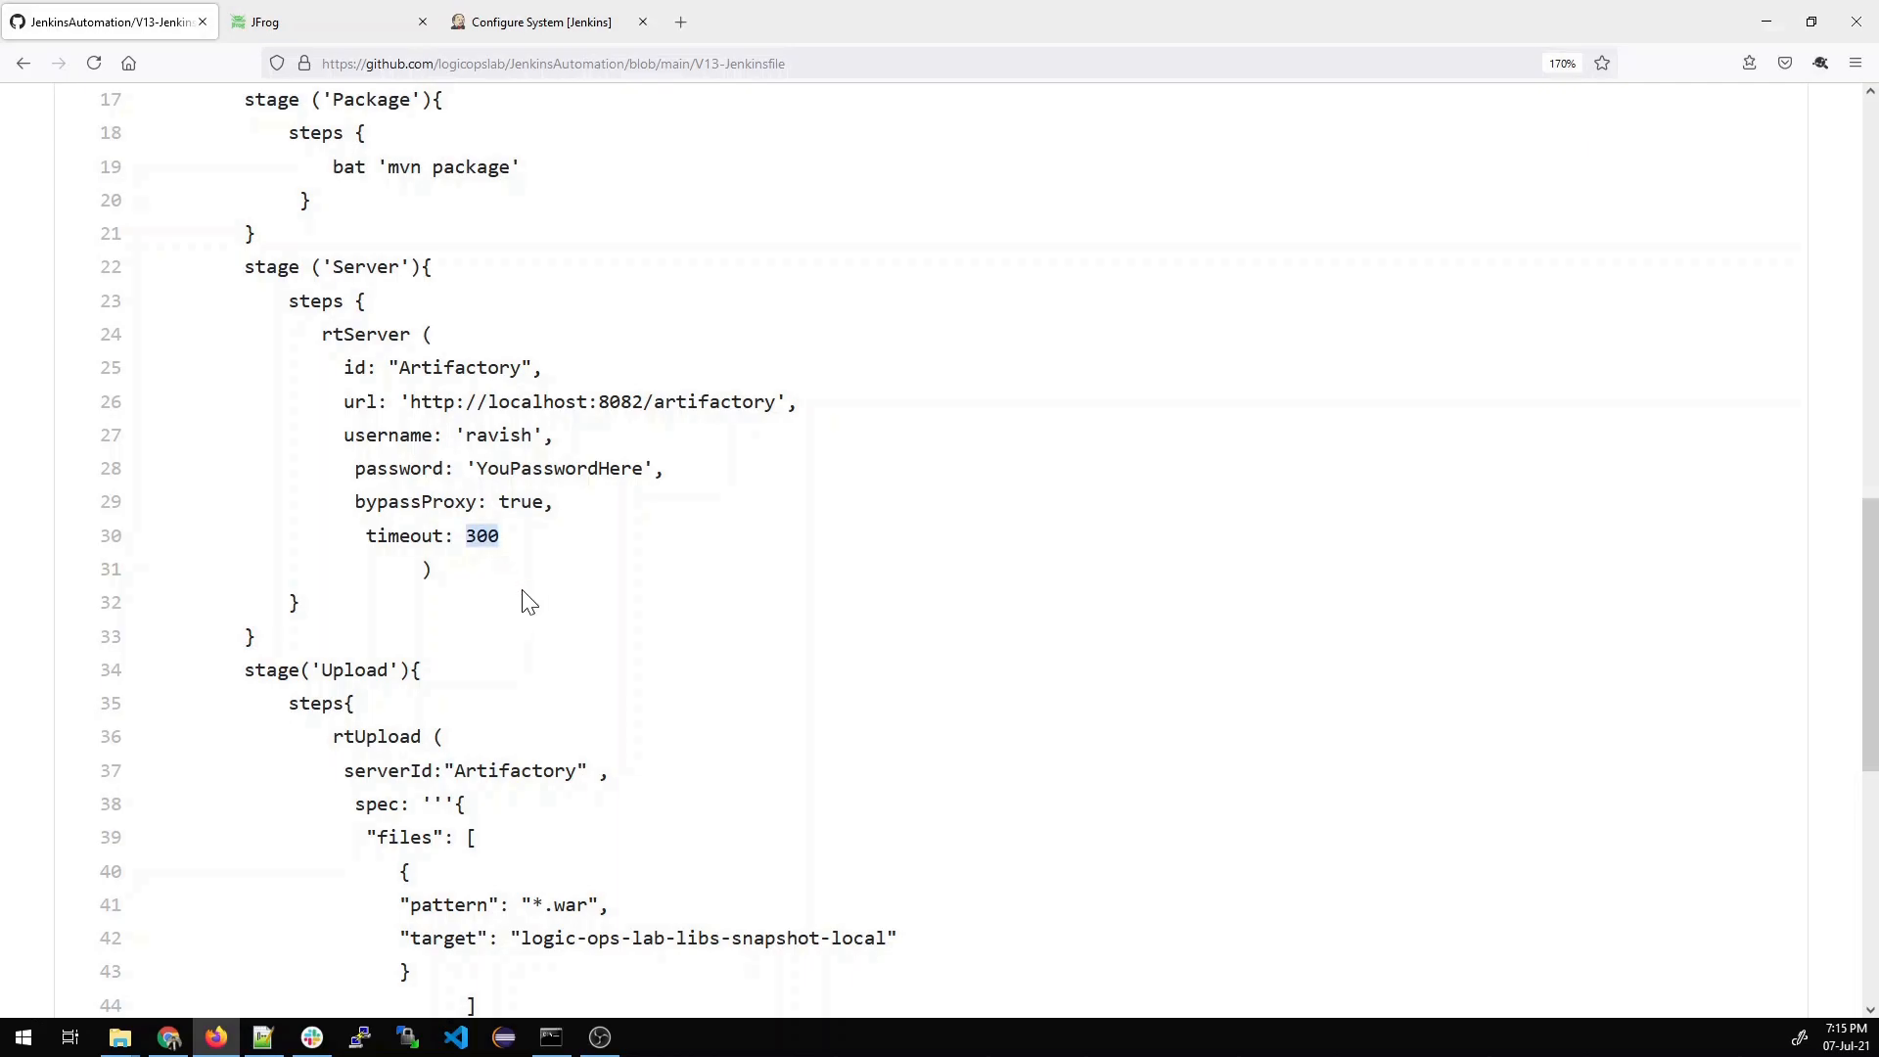
scroll(down, 3)
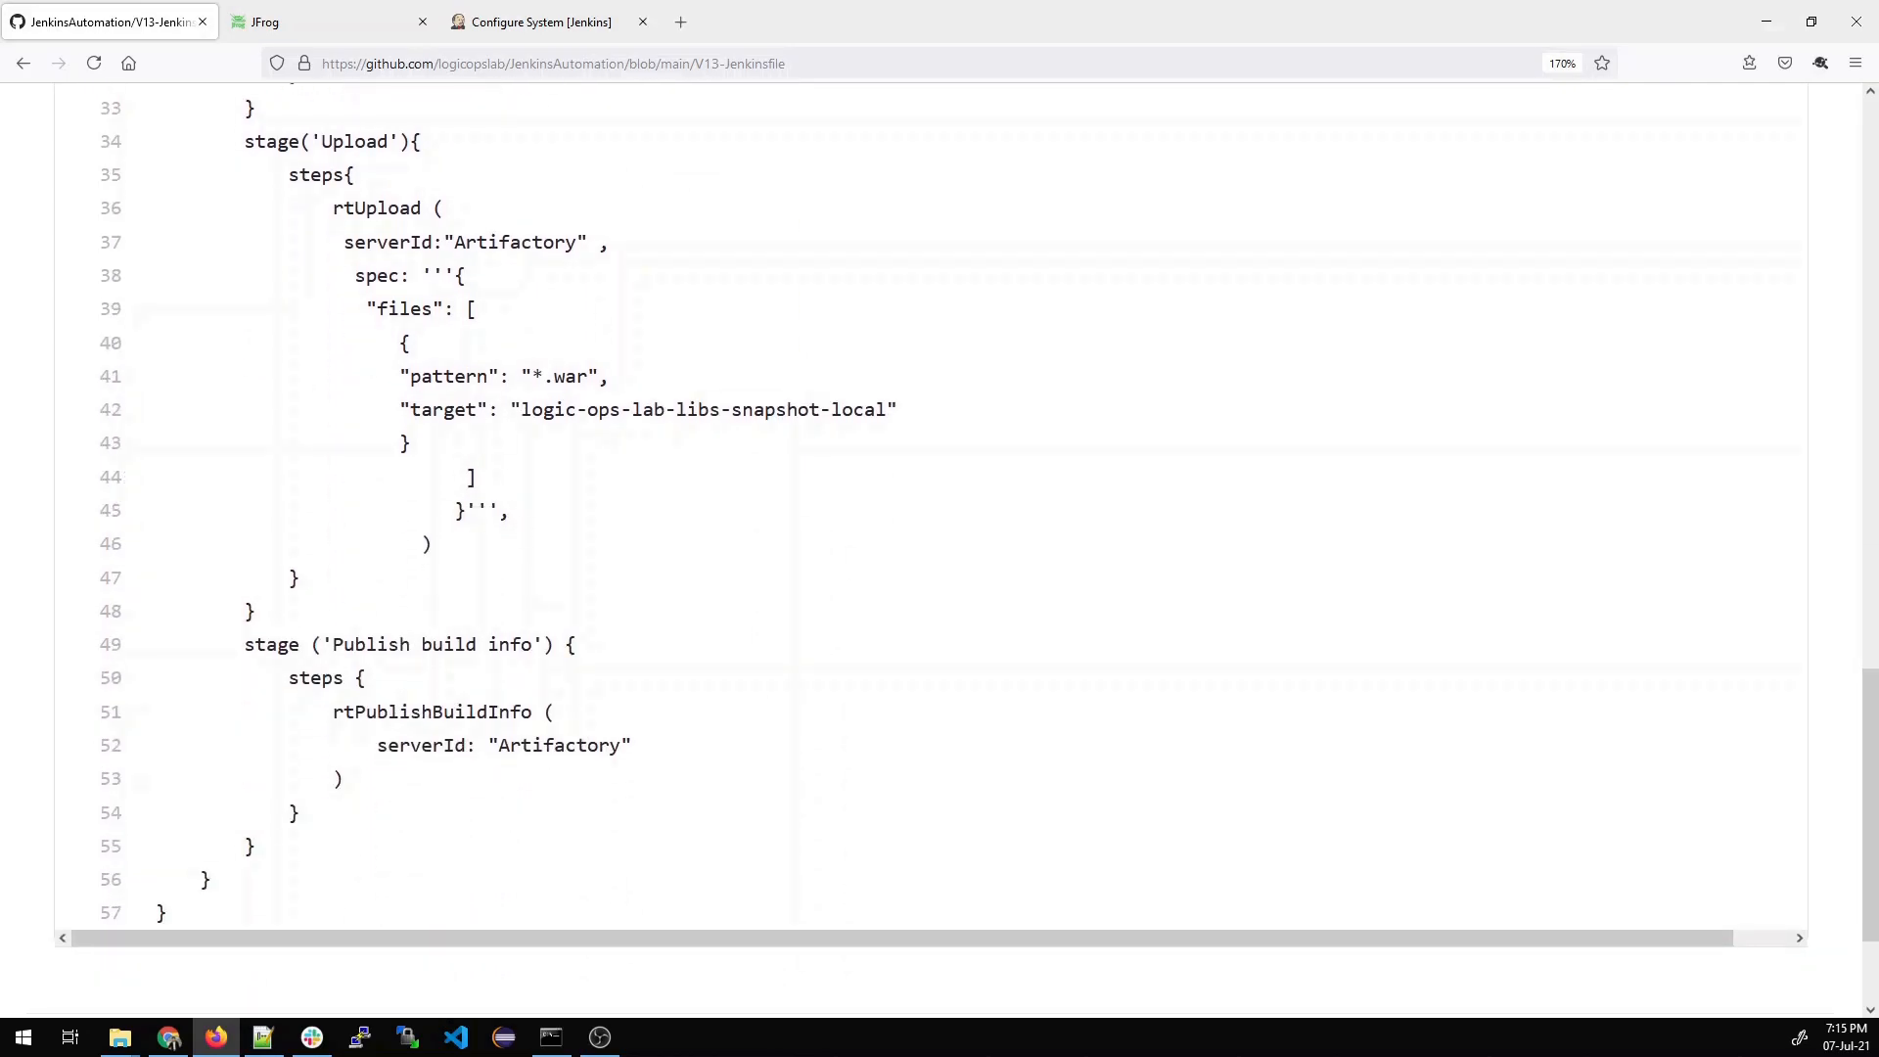
- Copy the logic-ops-lab prefix from the Upload stage's target logic-ops-lab-libs-snapshot-local
double_click(355, 141)
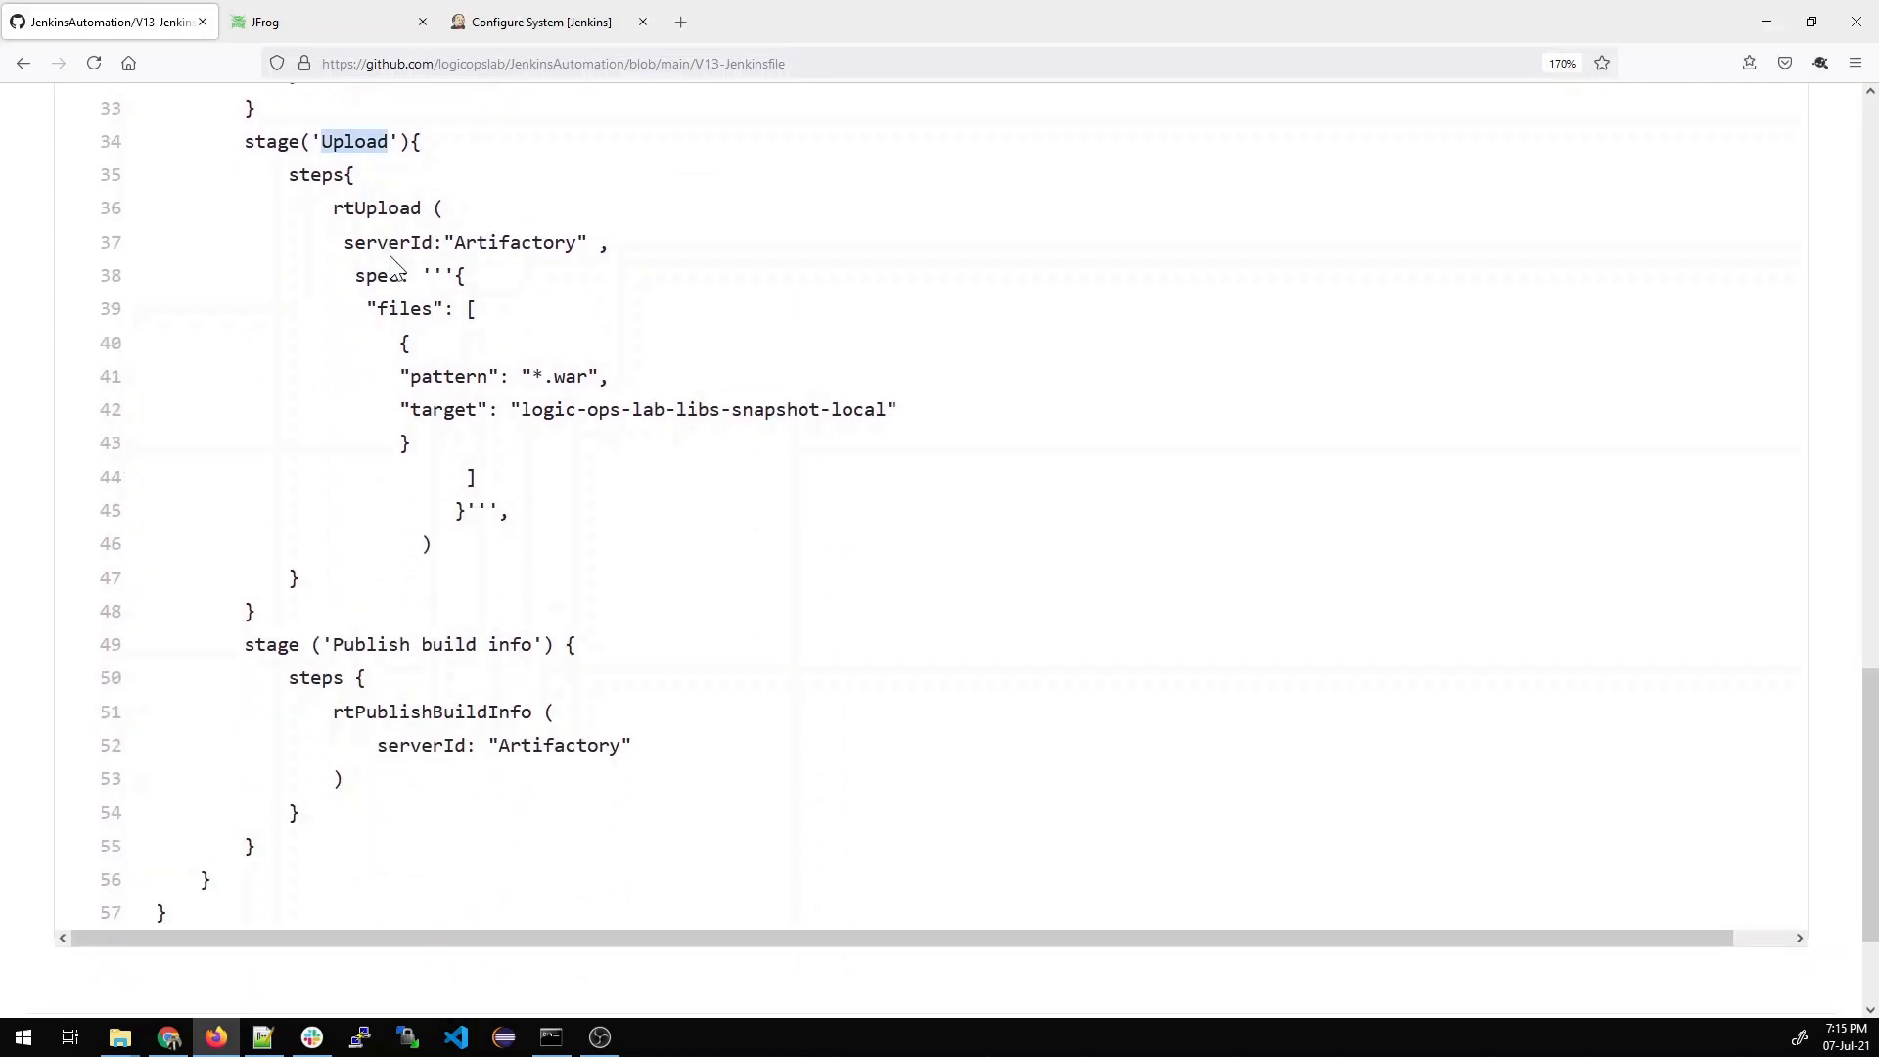
double_click(375, 207)
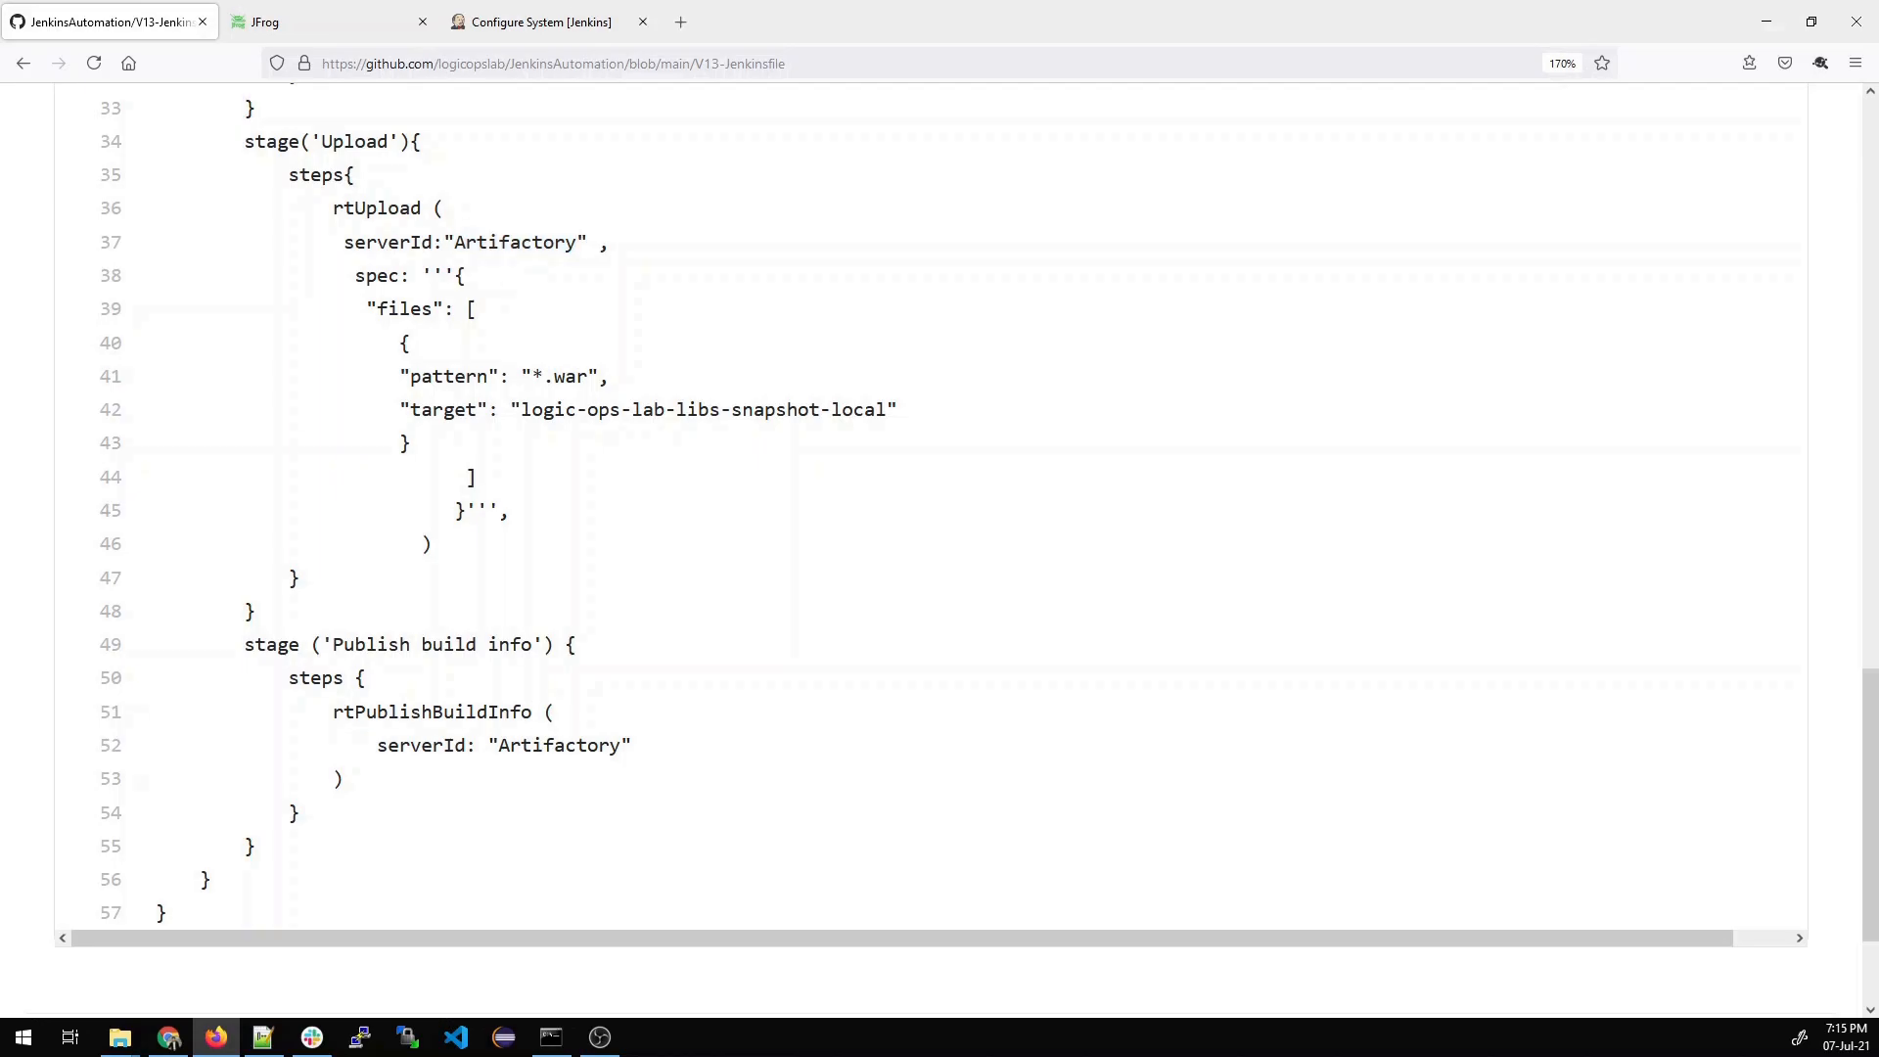
double_click(403, 307)
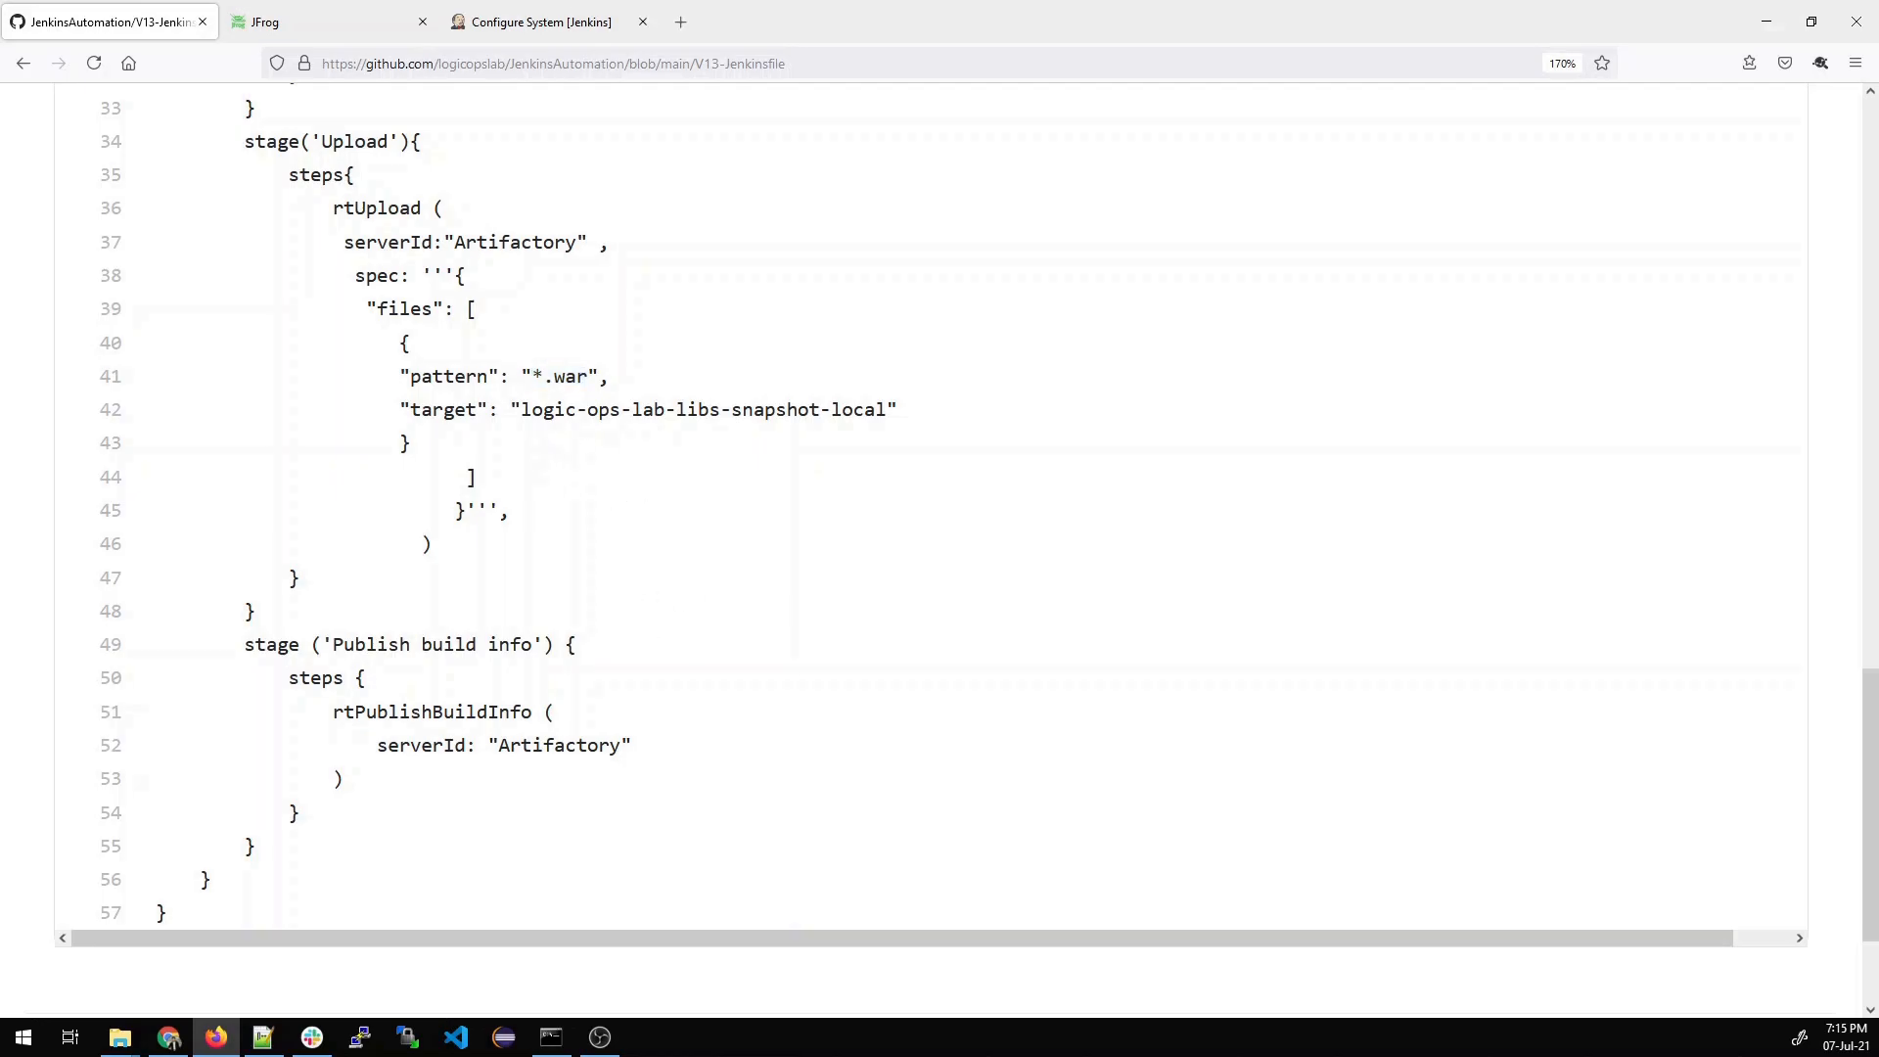
double_click(704, 409)
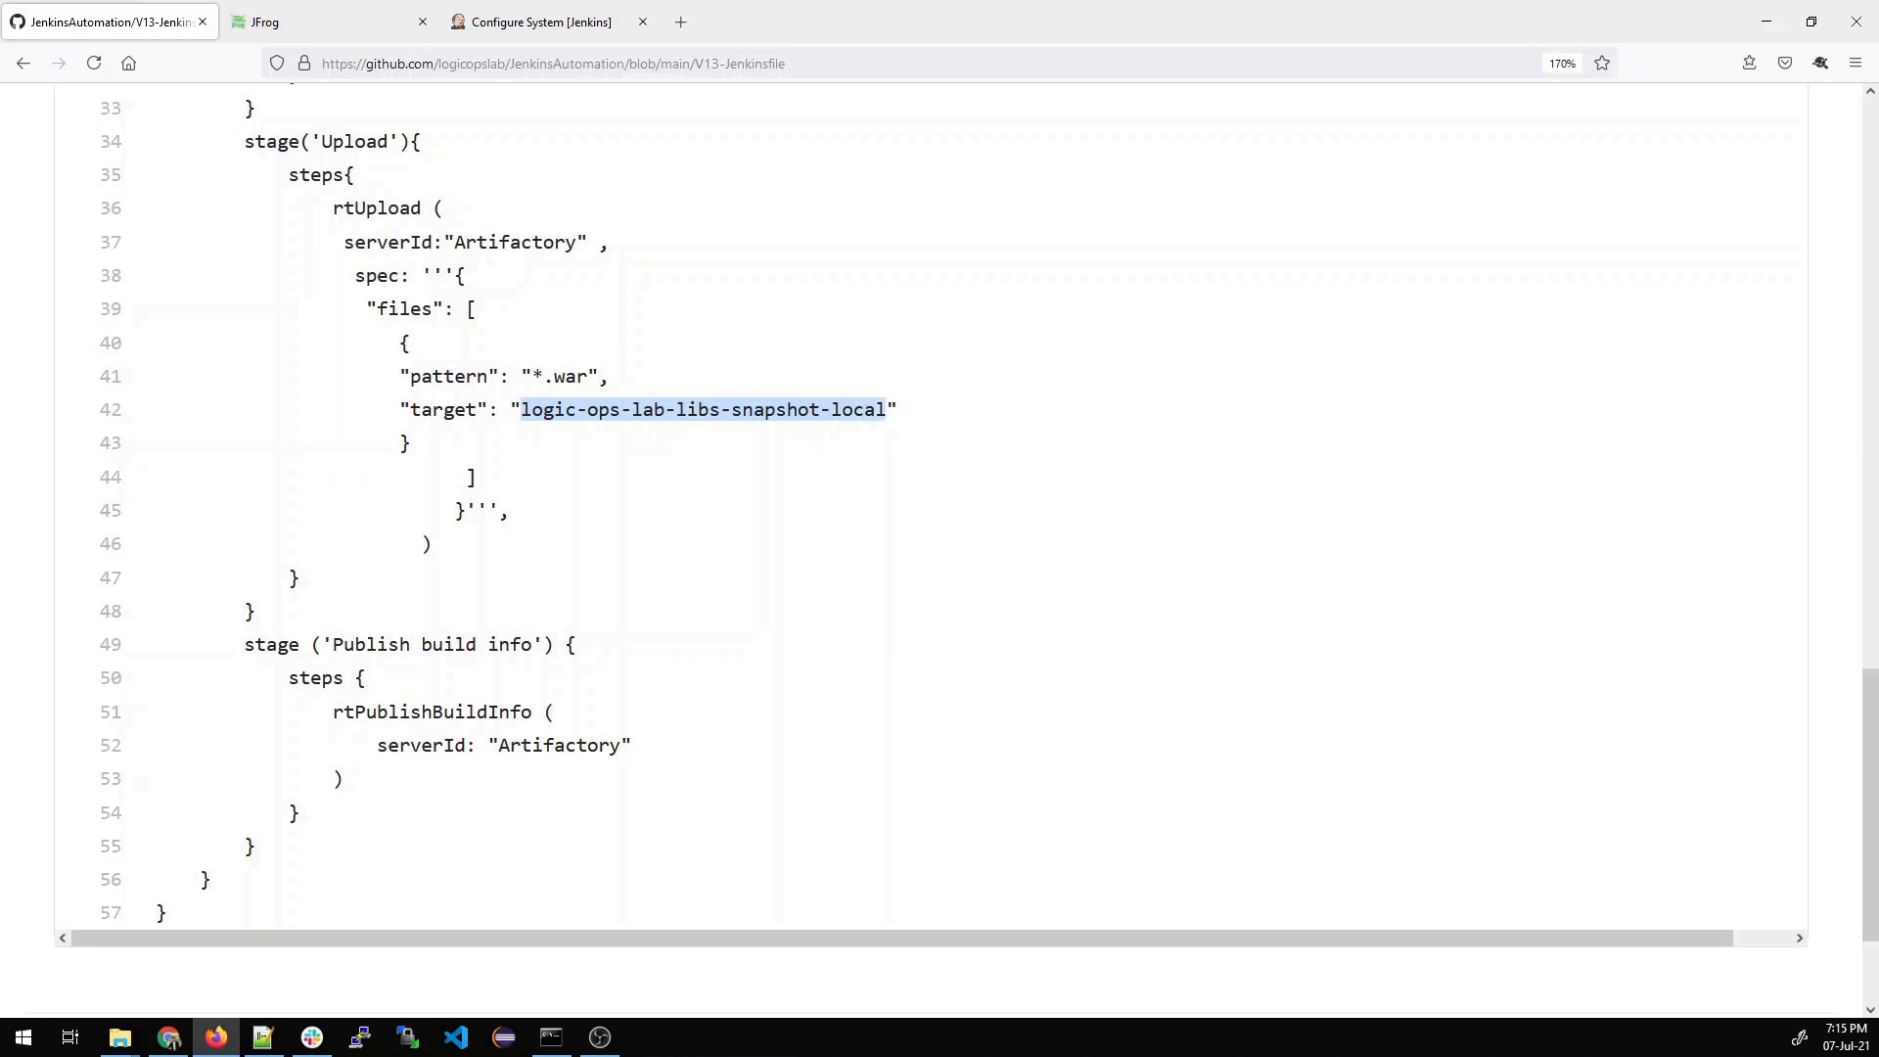
mouse_move(779, 563)
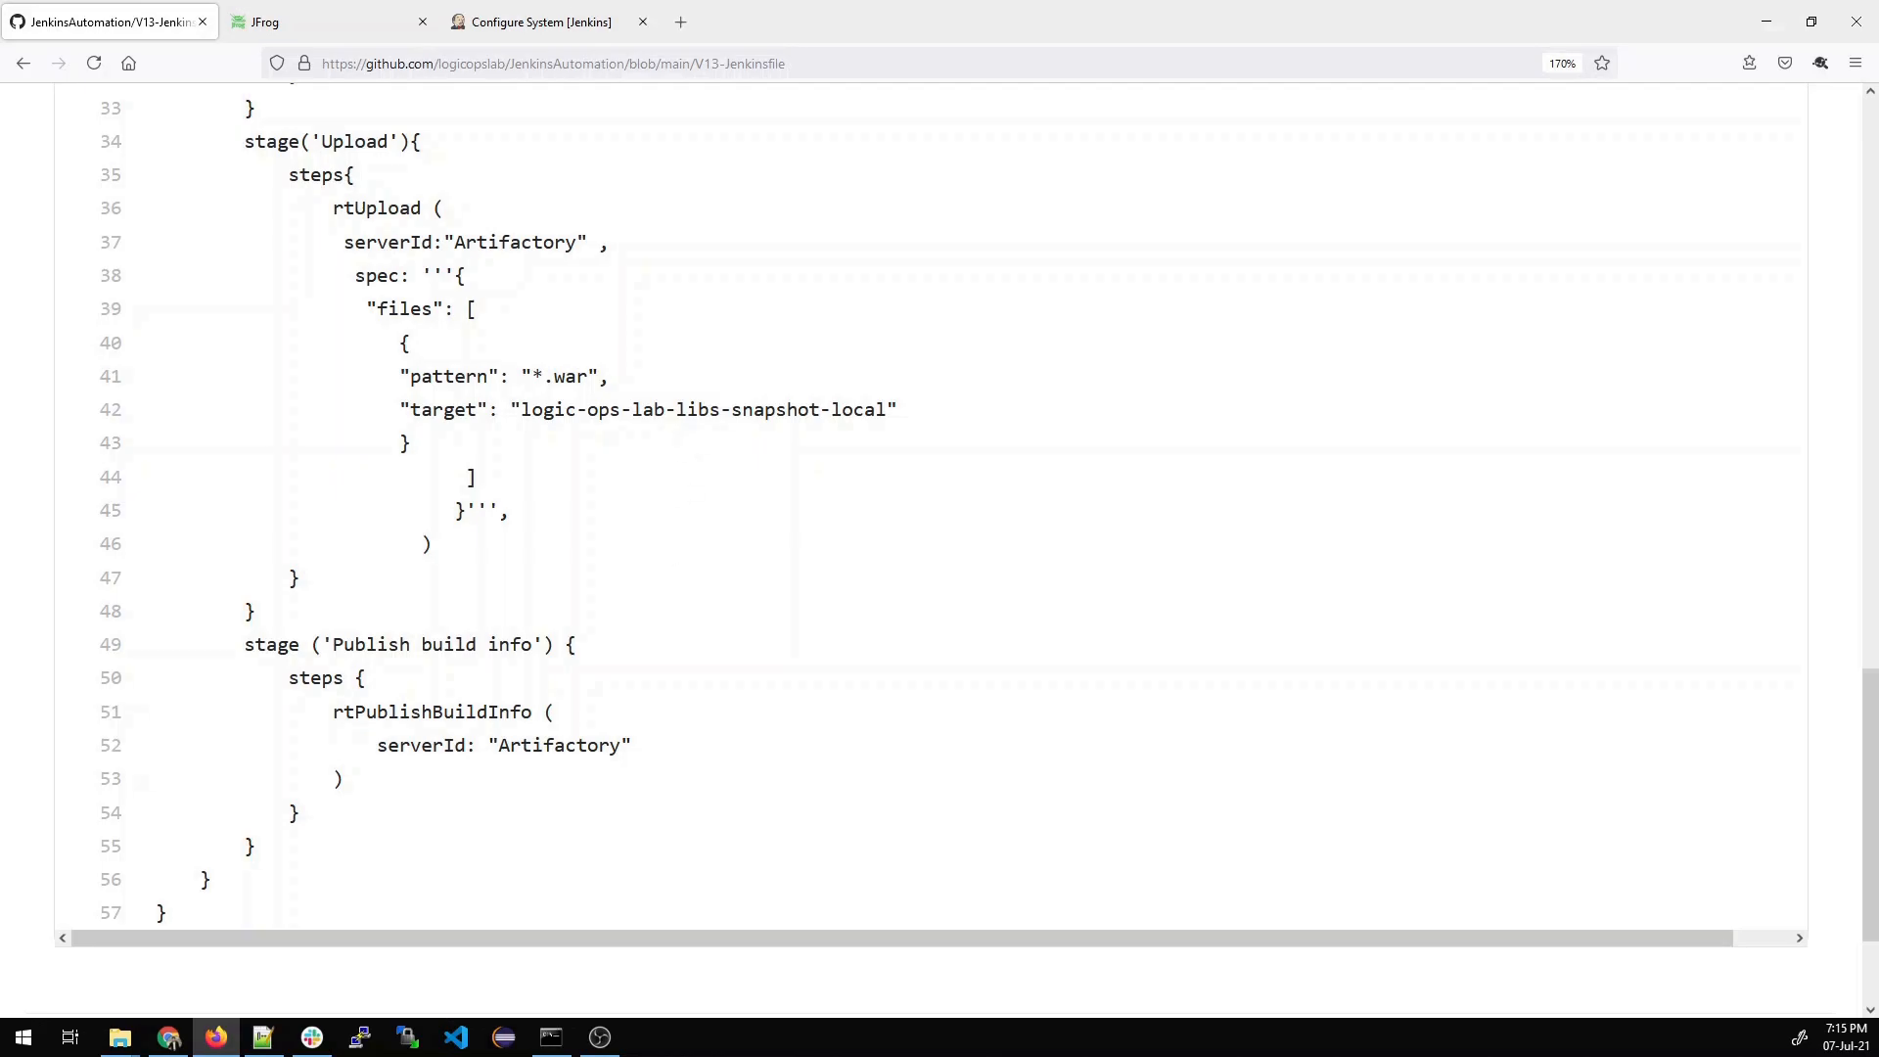
double_click(599, 409)
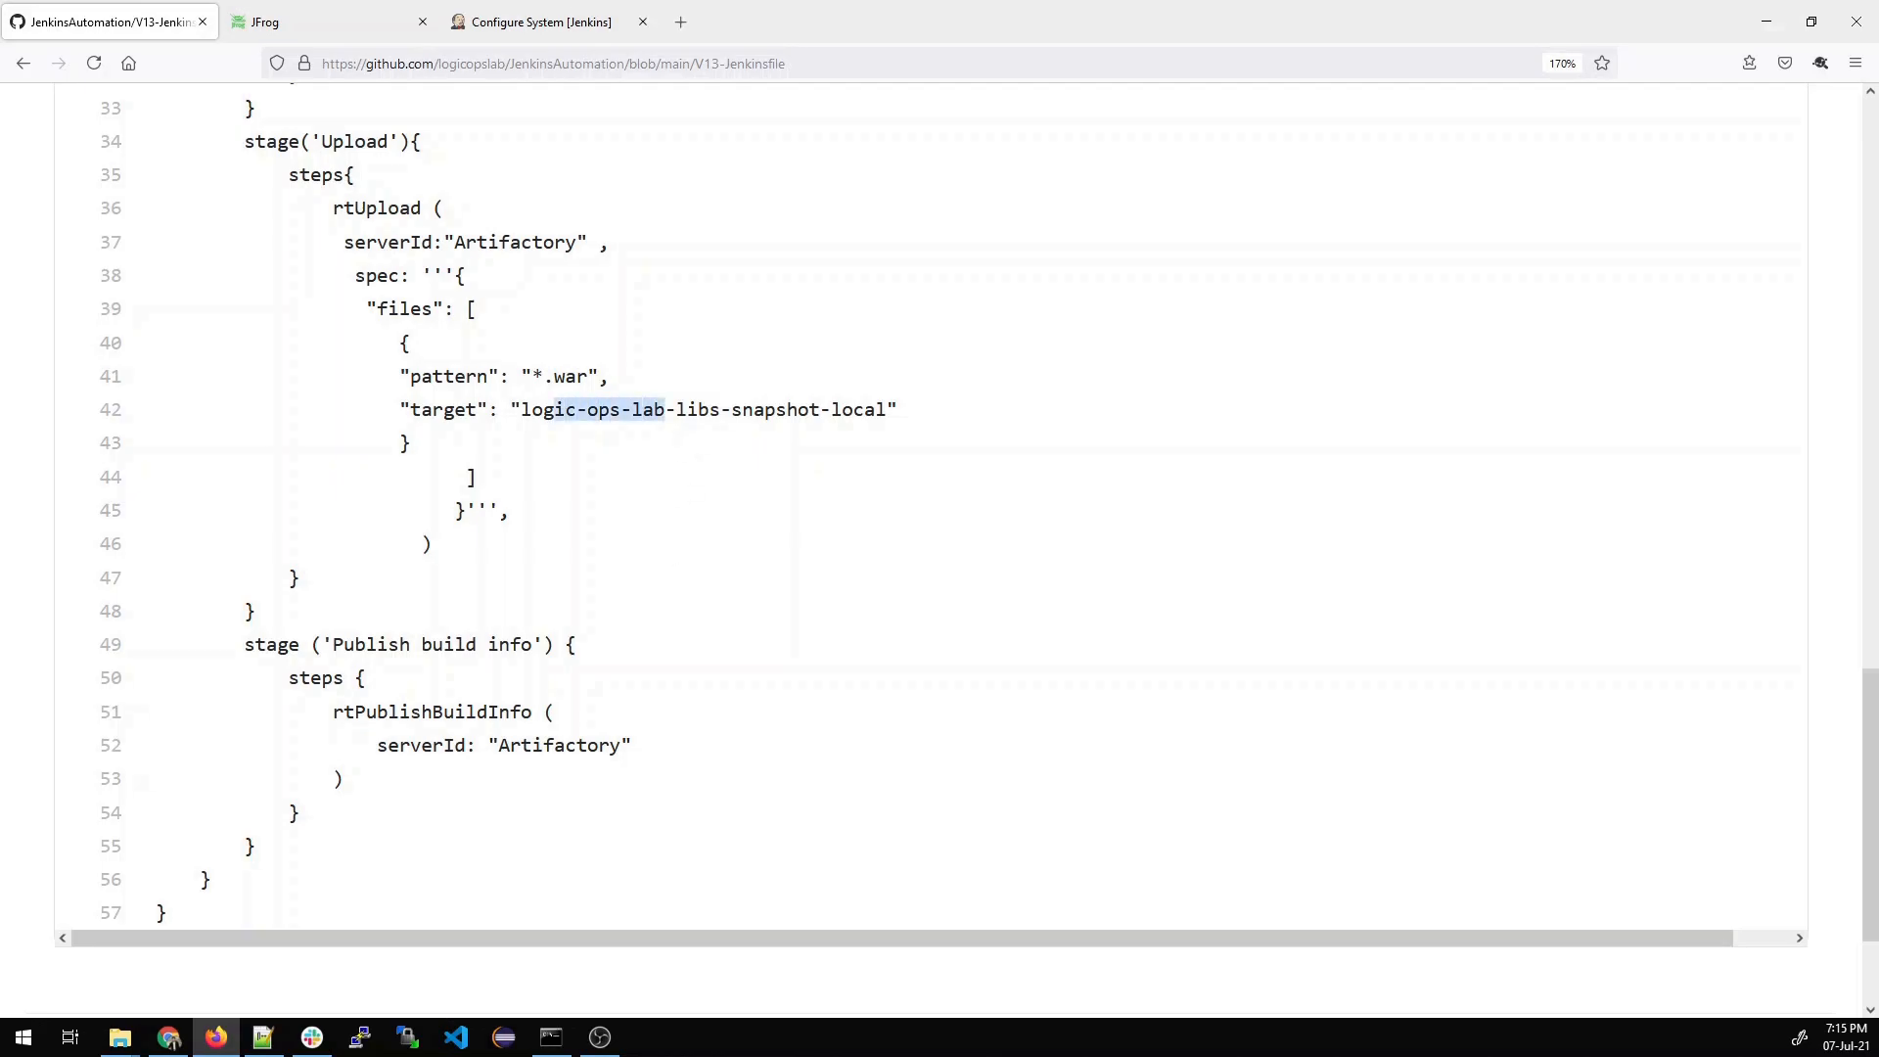
right_click(587, 409)
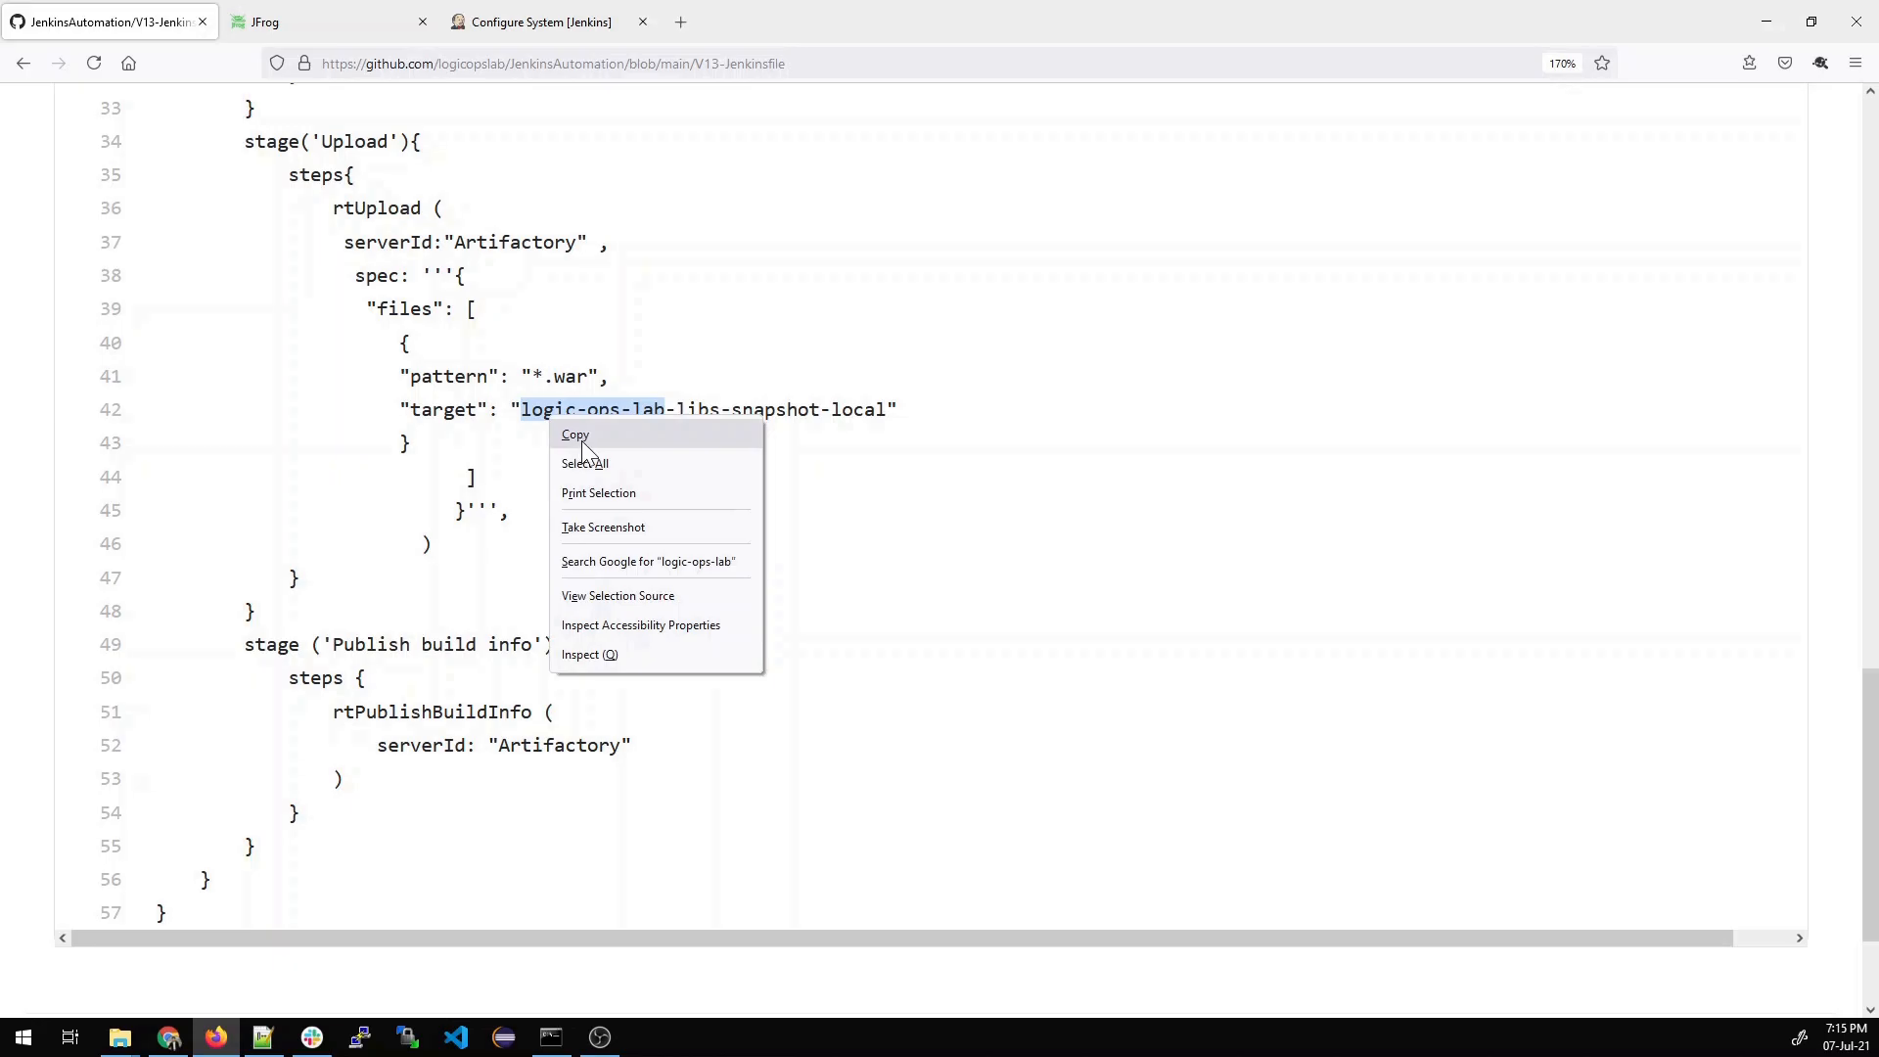
- Start Artifactory's Quick Setup for Maven repositories from the Welcome admin menu
click(323, 22)
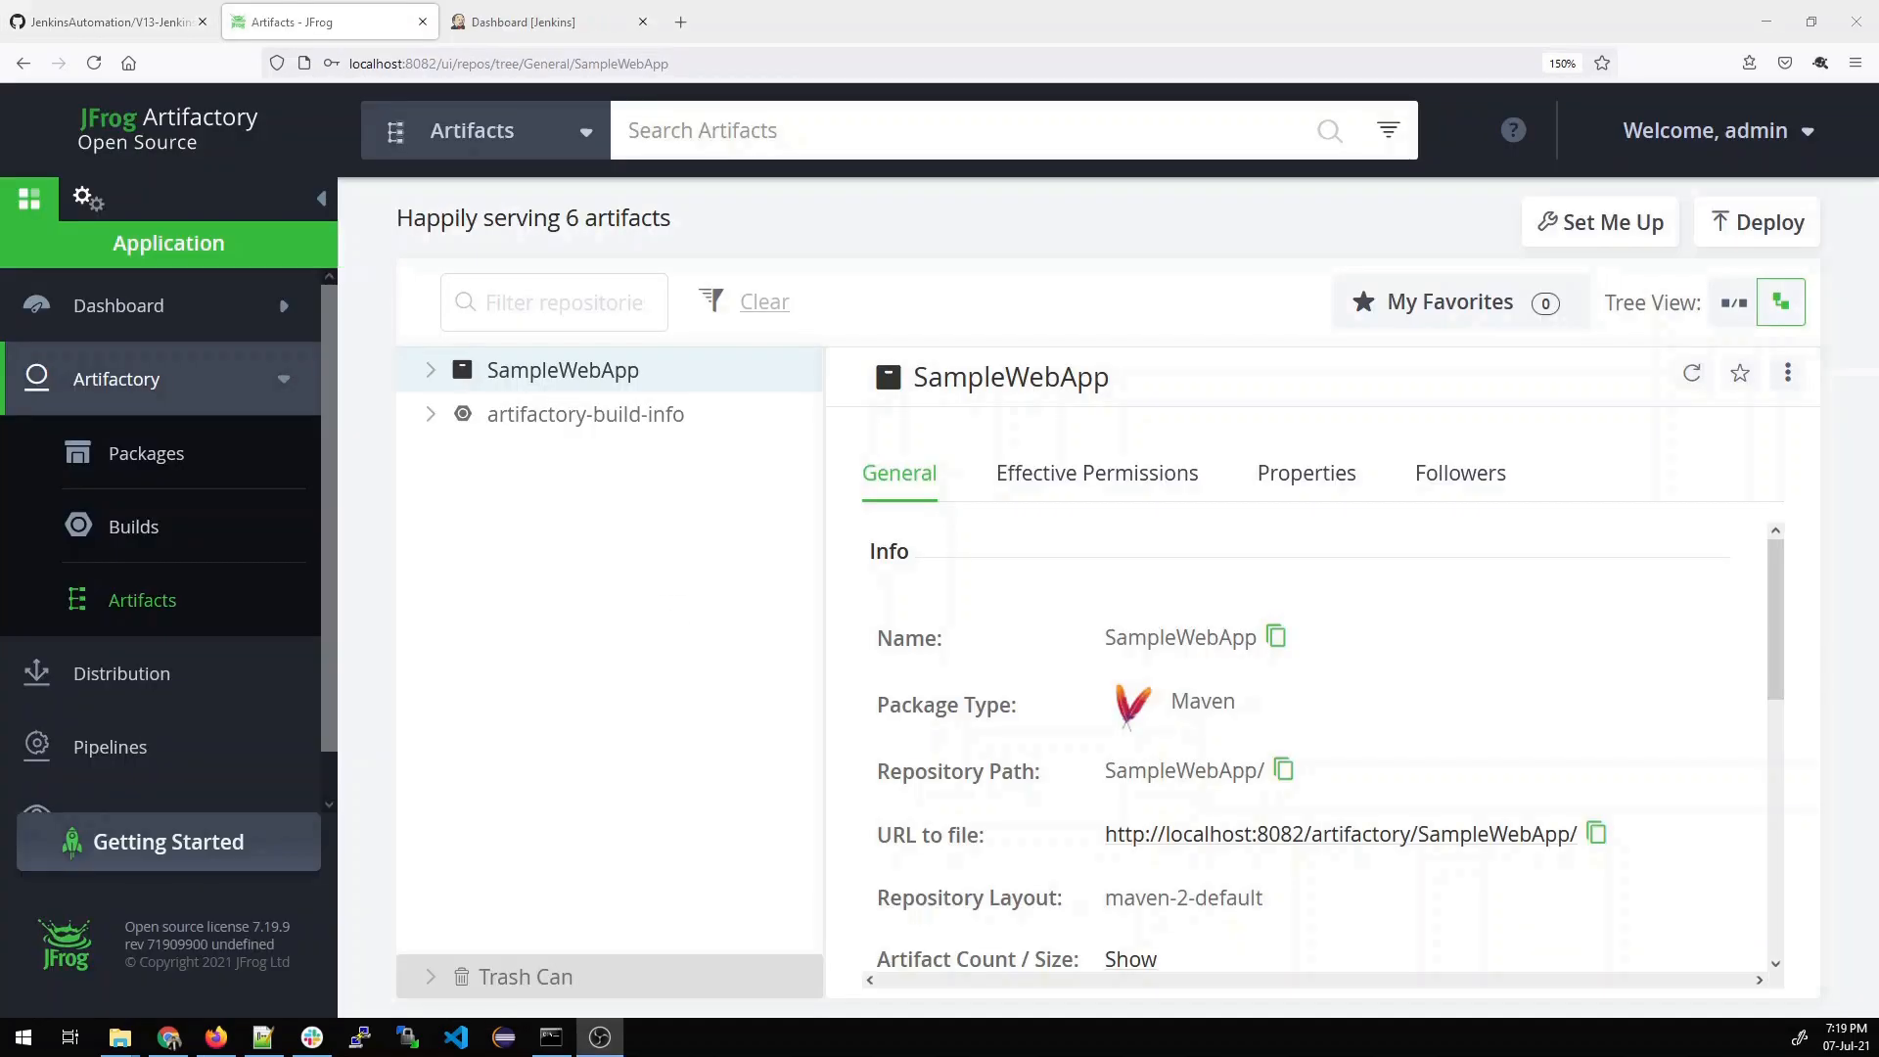
mouse_move(767, 239)
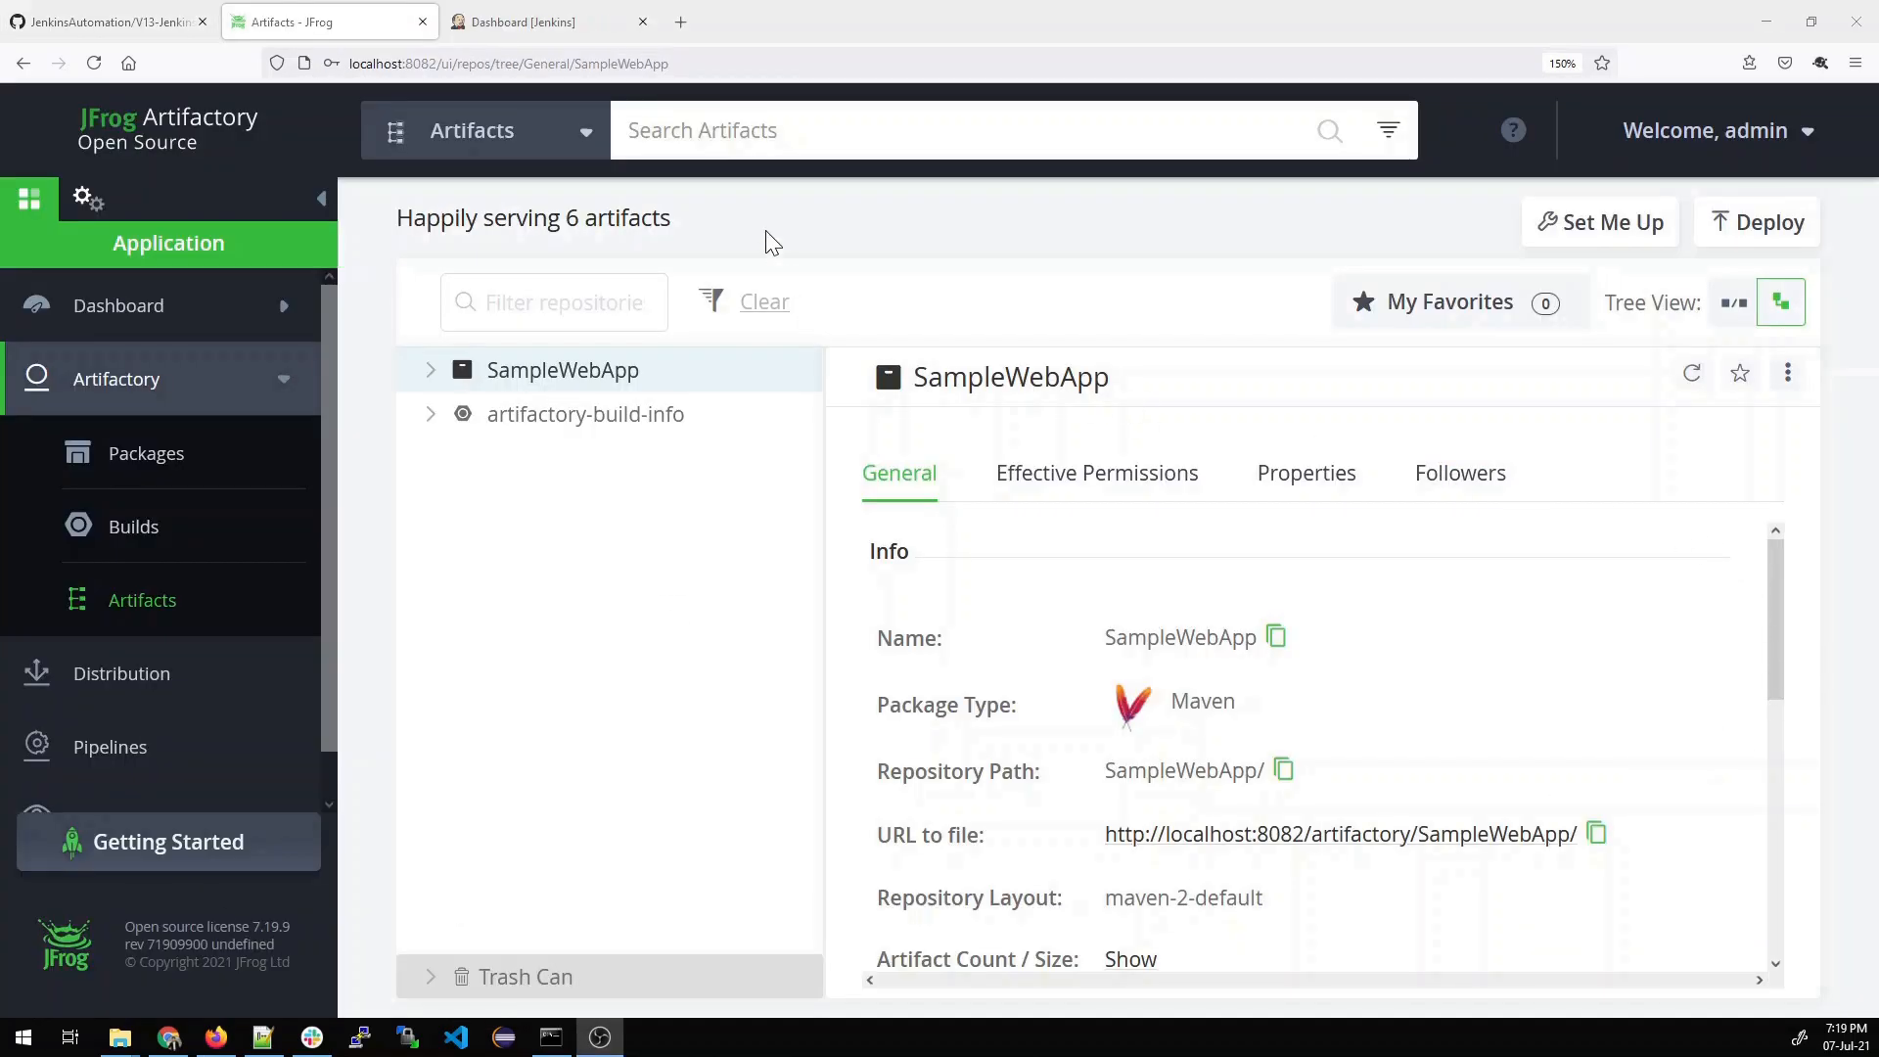
mouse_move(1764, 221)
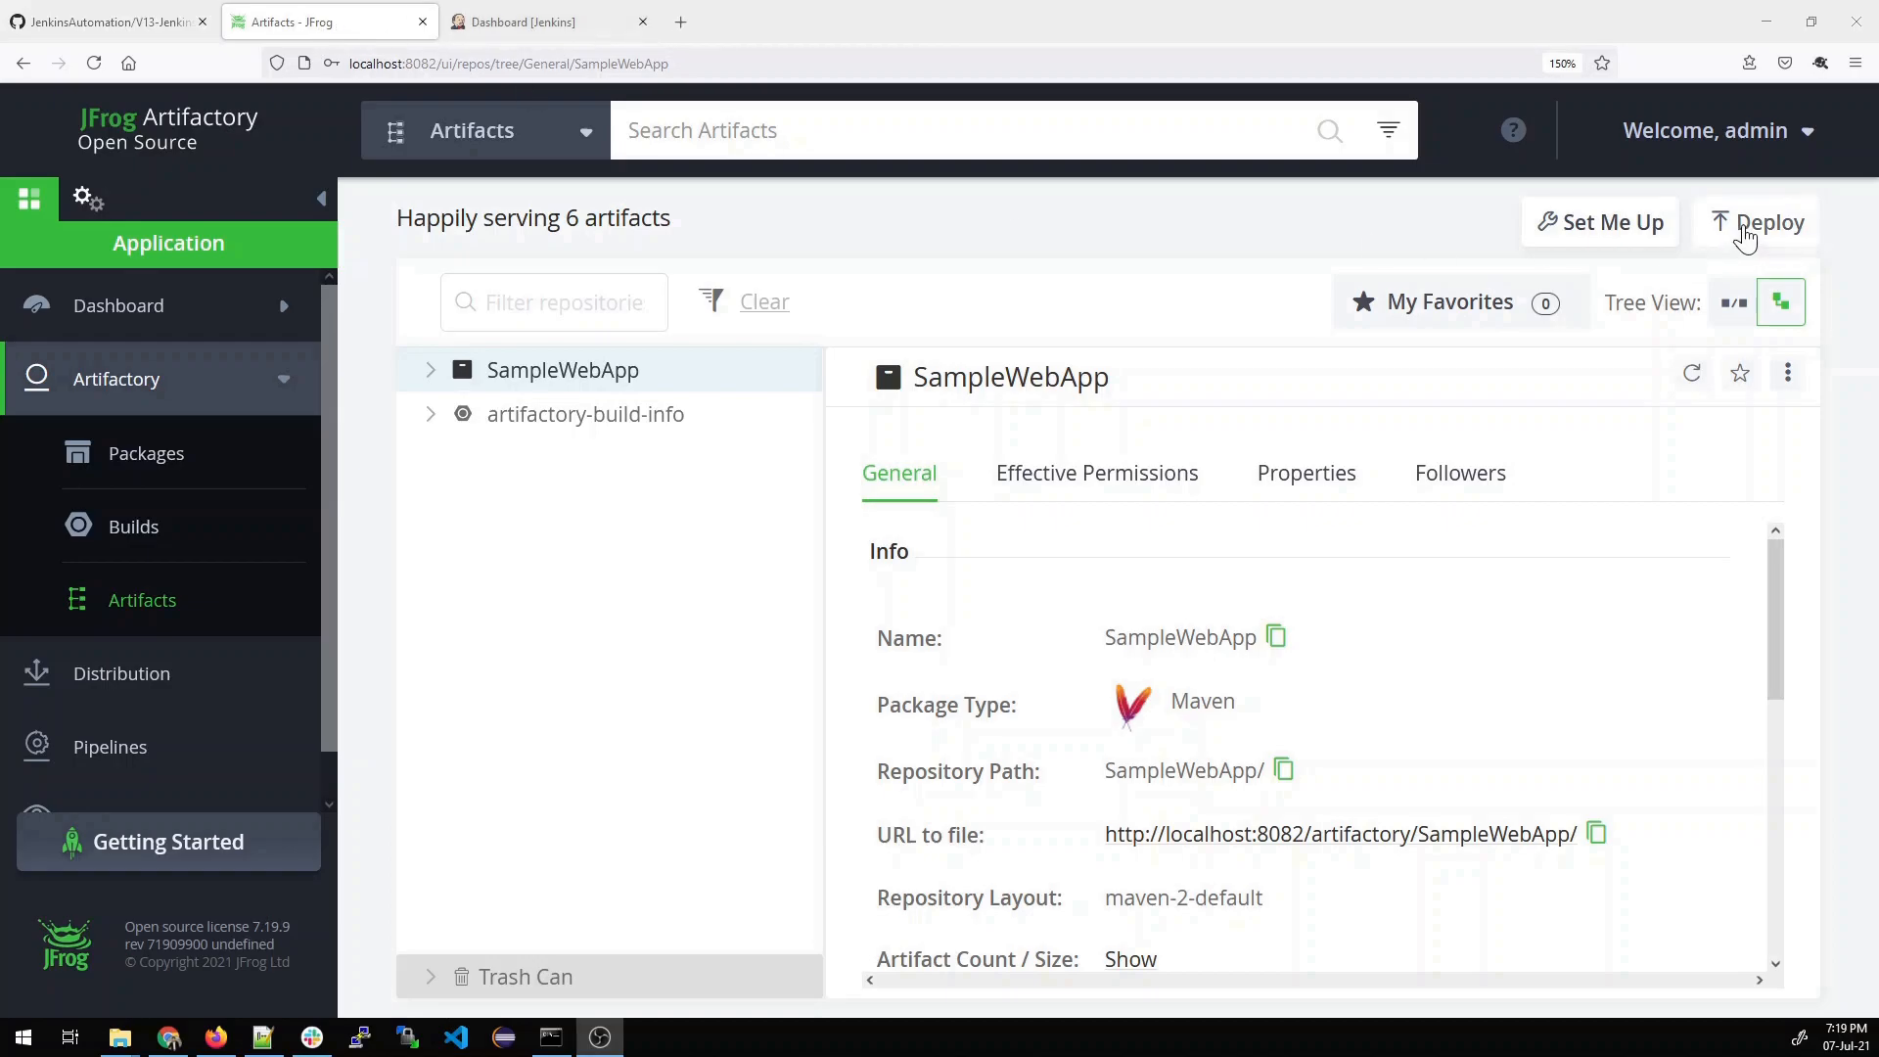
click(1707, 129)
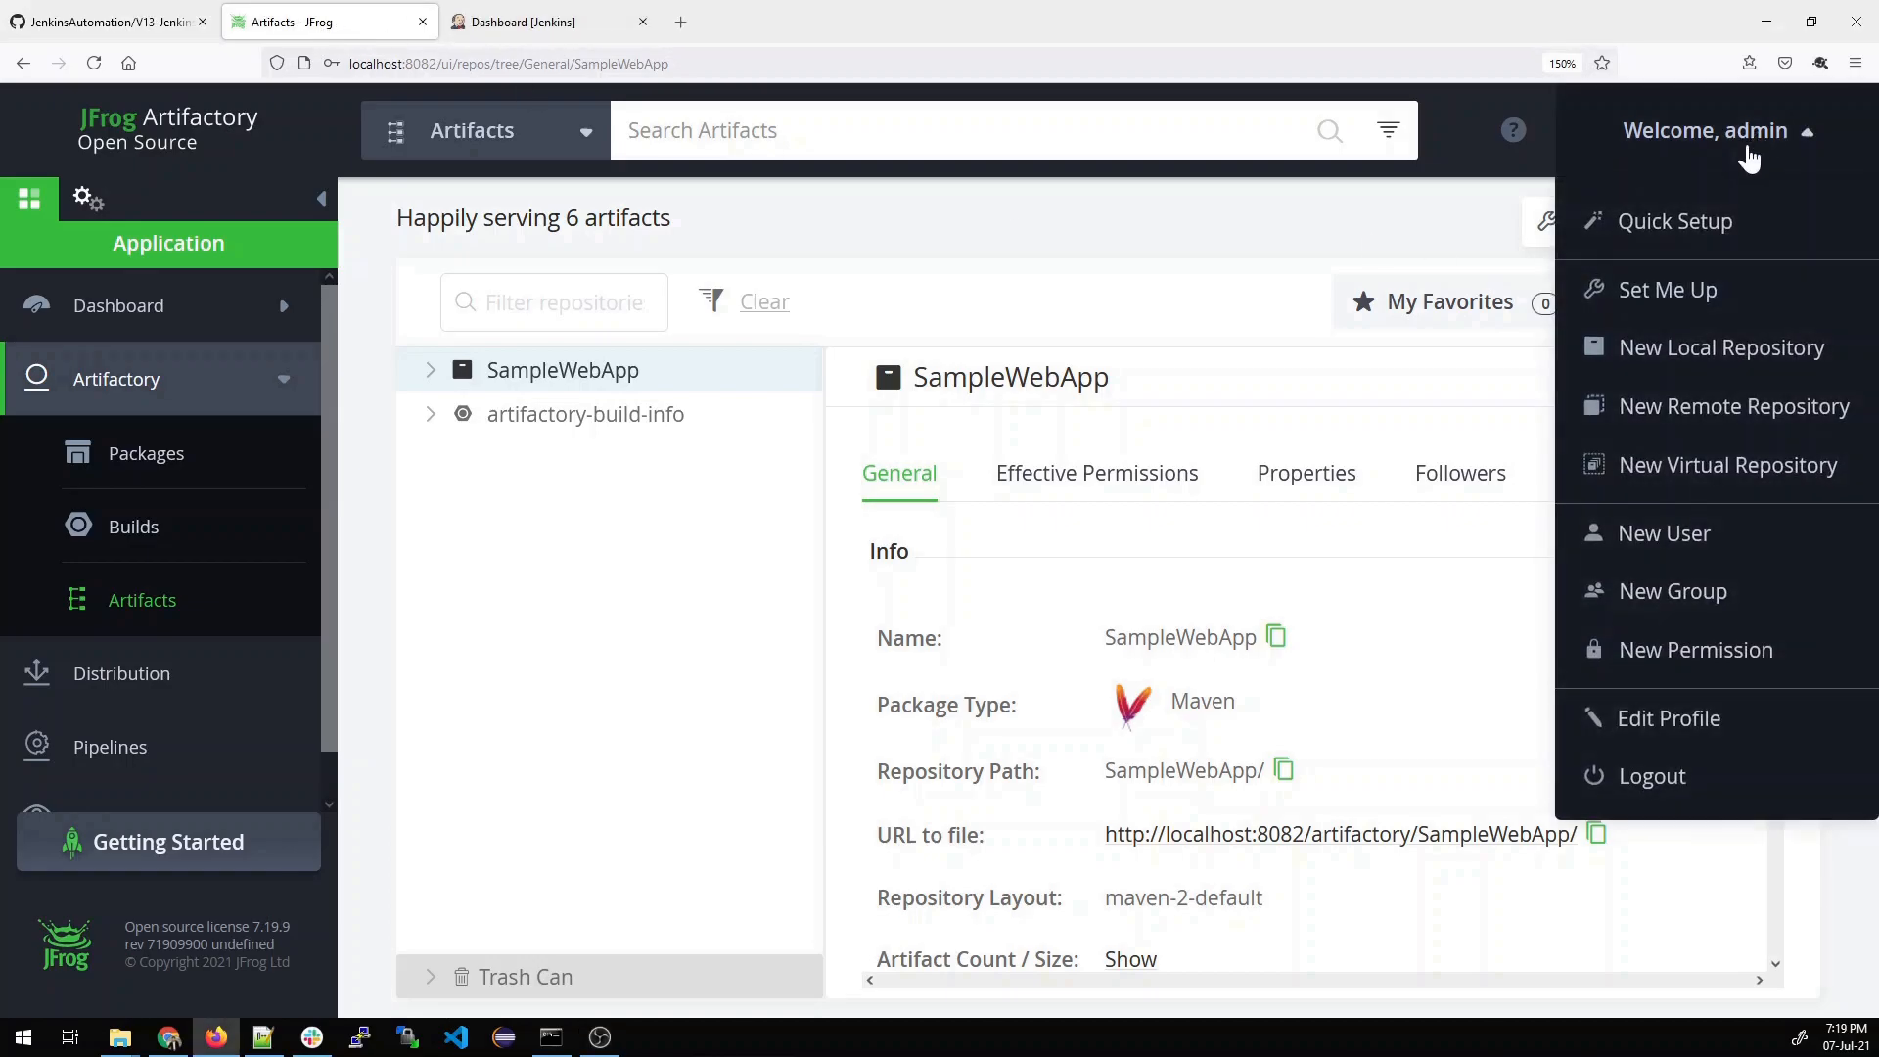
click(1674, 221)
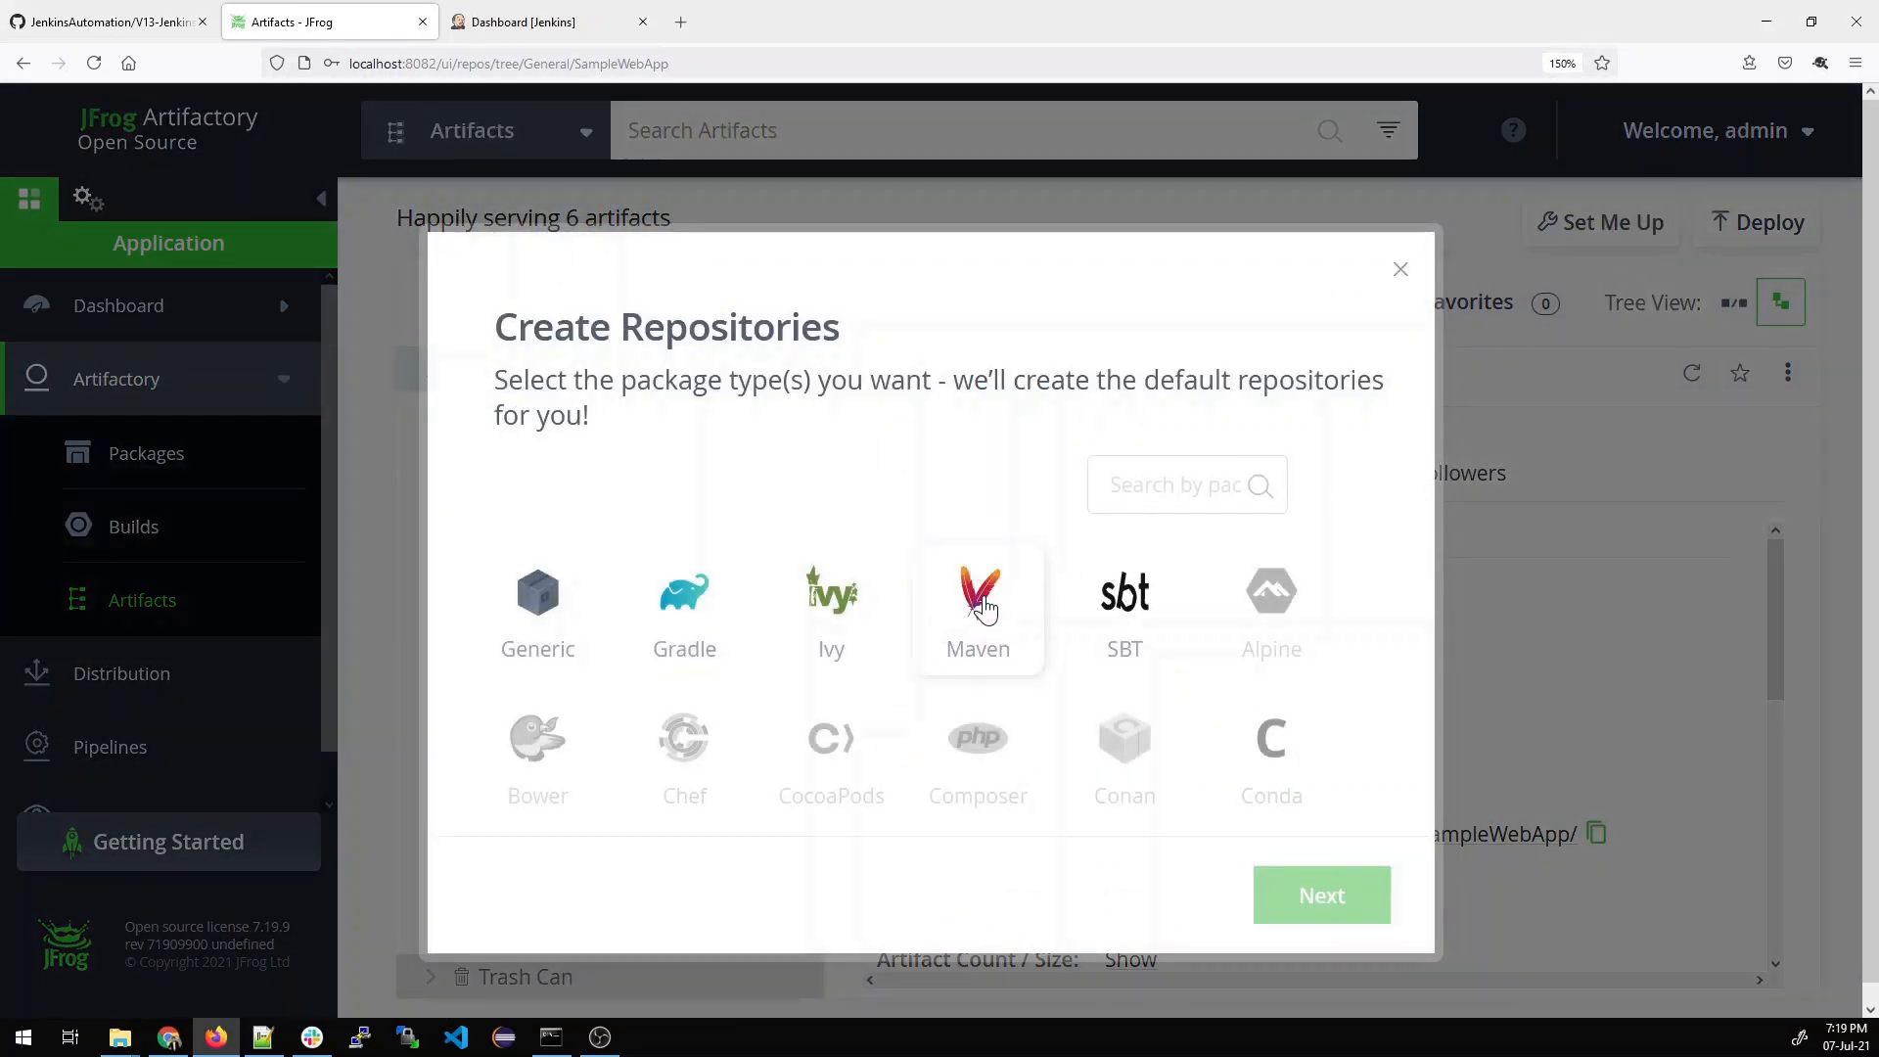
mouse_move(1321, 894)
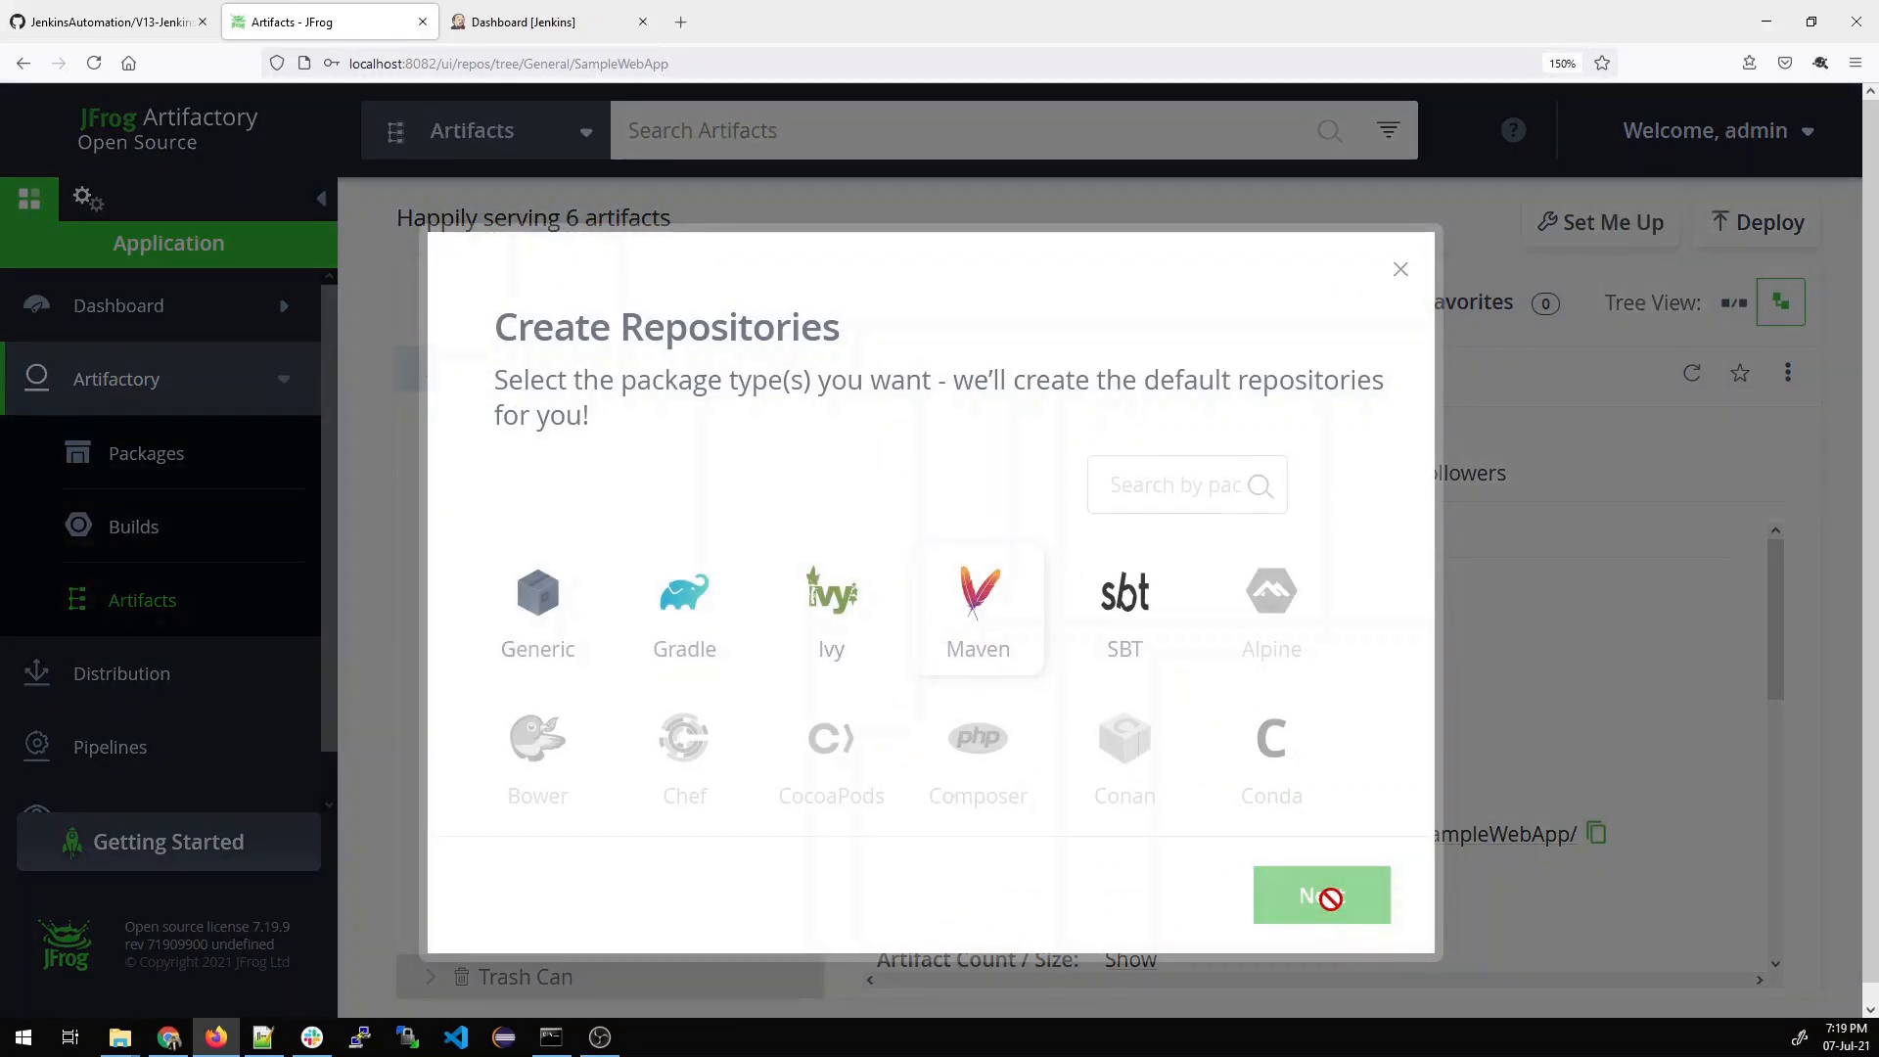
click(1321, 894)
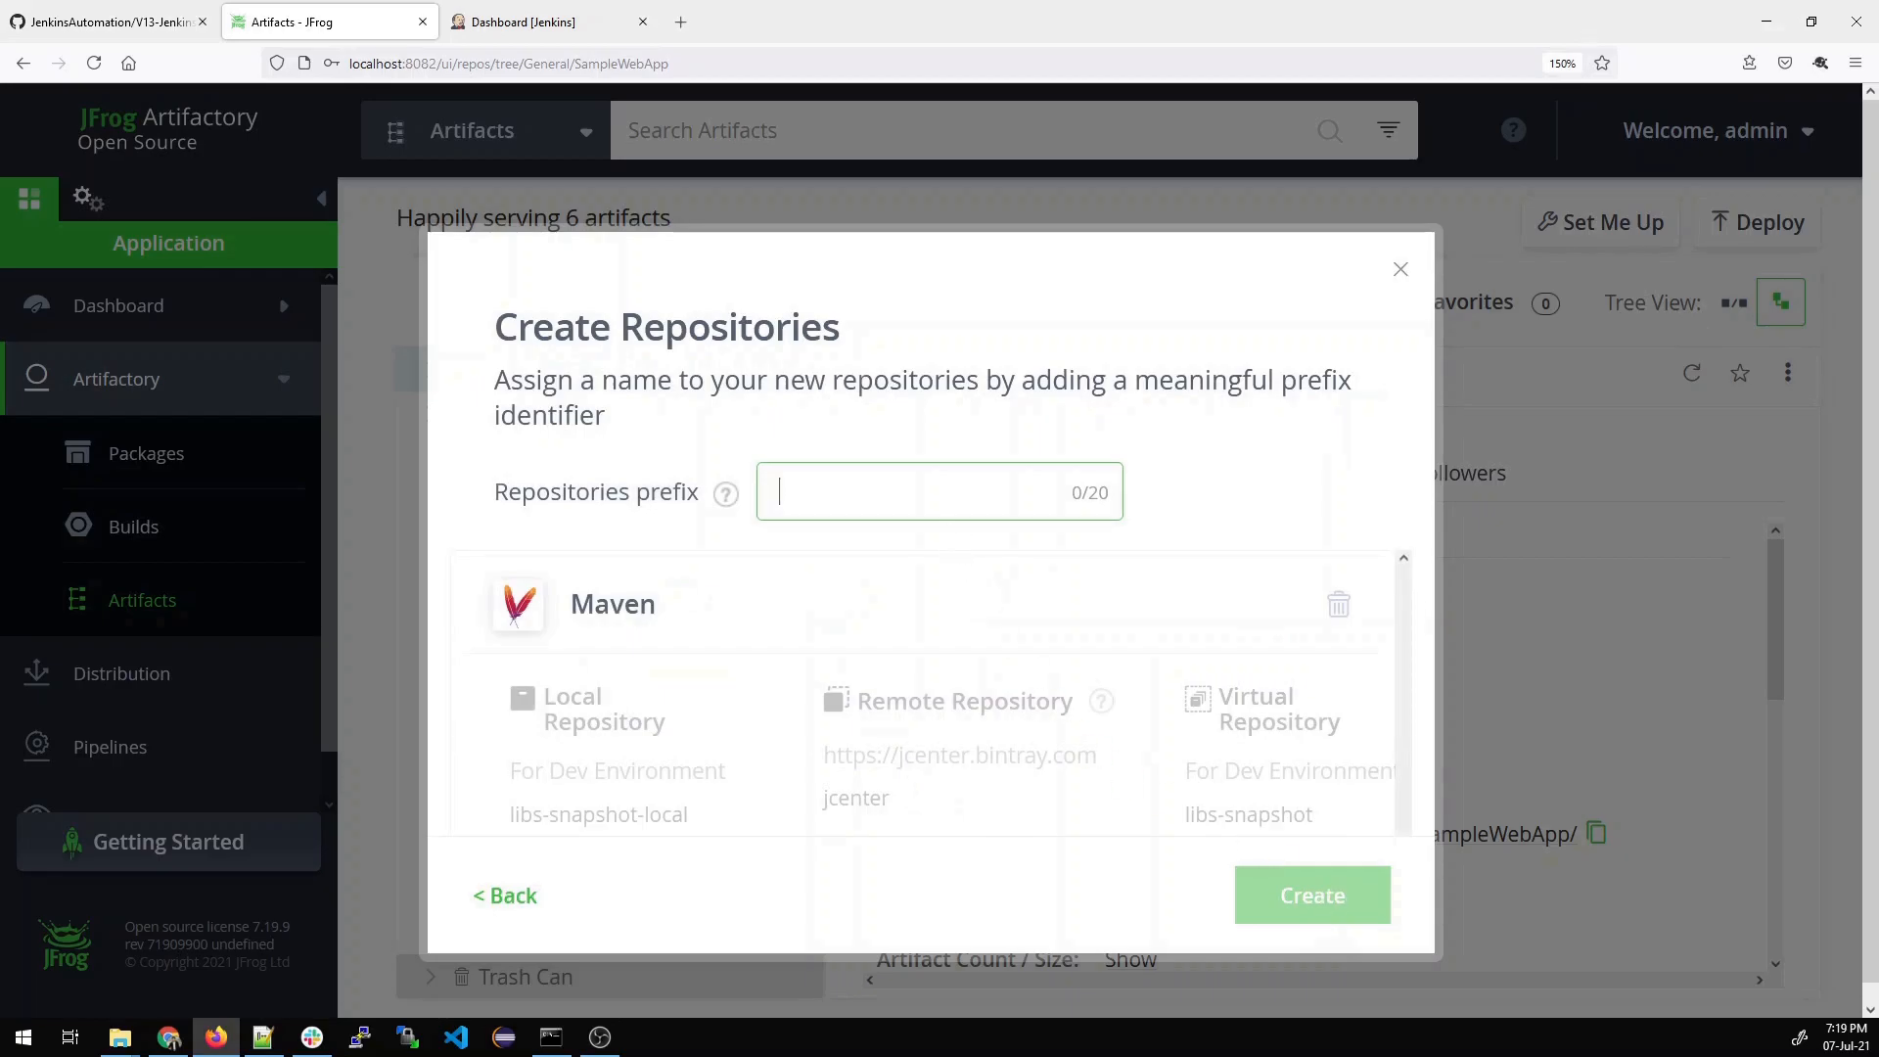
- Create the Maven repositories with prefix logic-ops-lab, including logic-ops-lab-libs-snapshot-local, and dismiss the confirmation
text(logic-ops-lab)
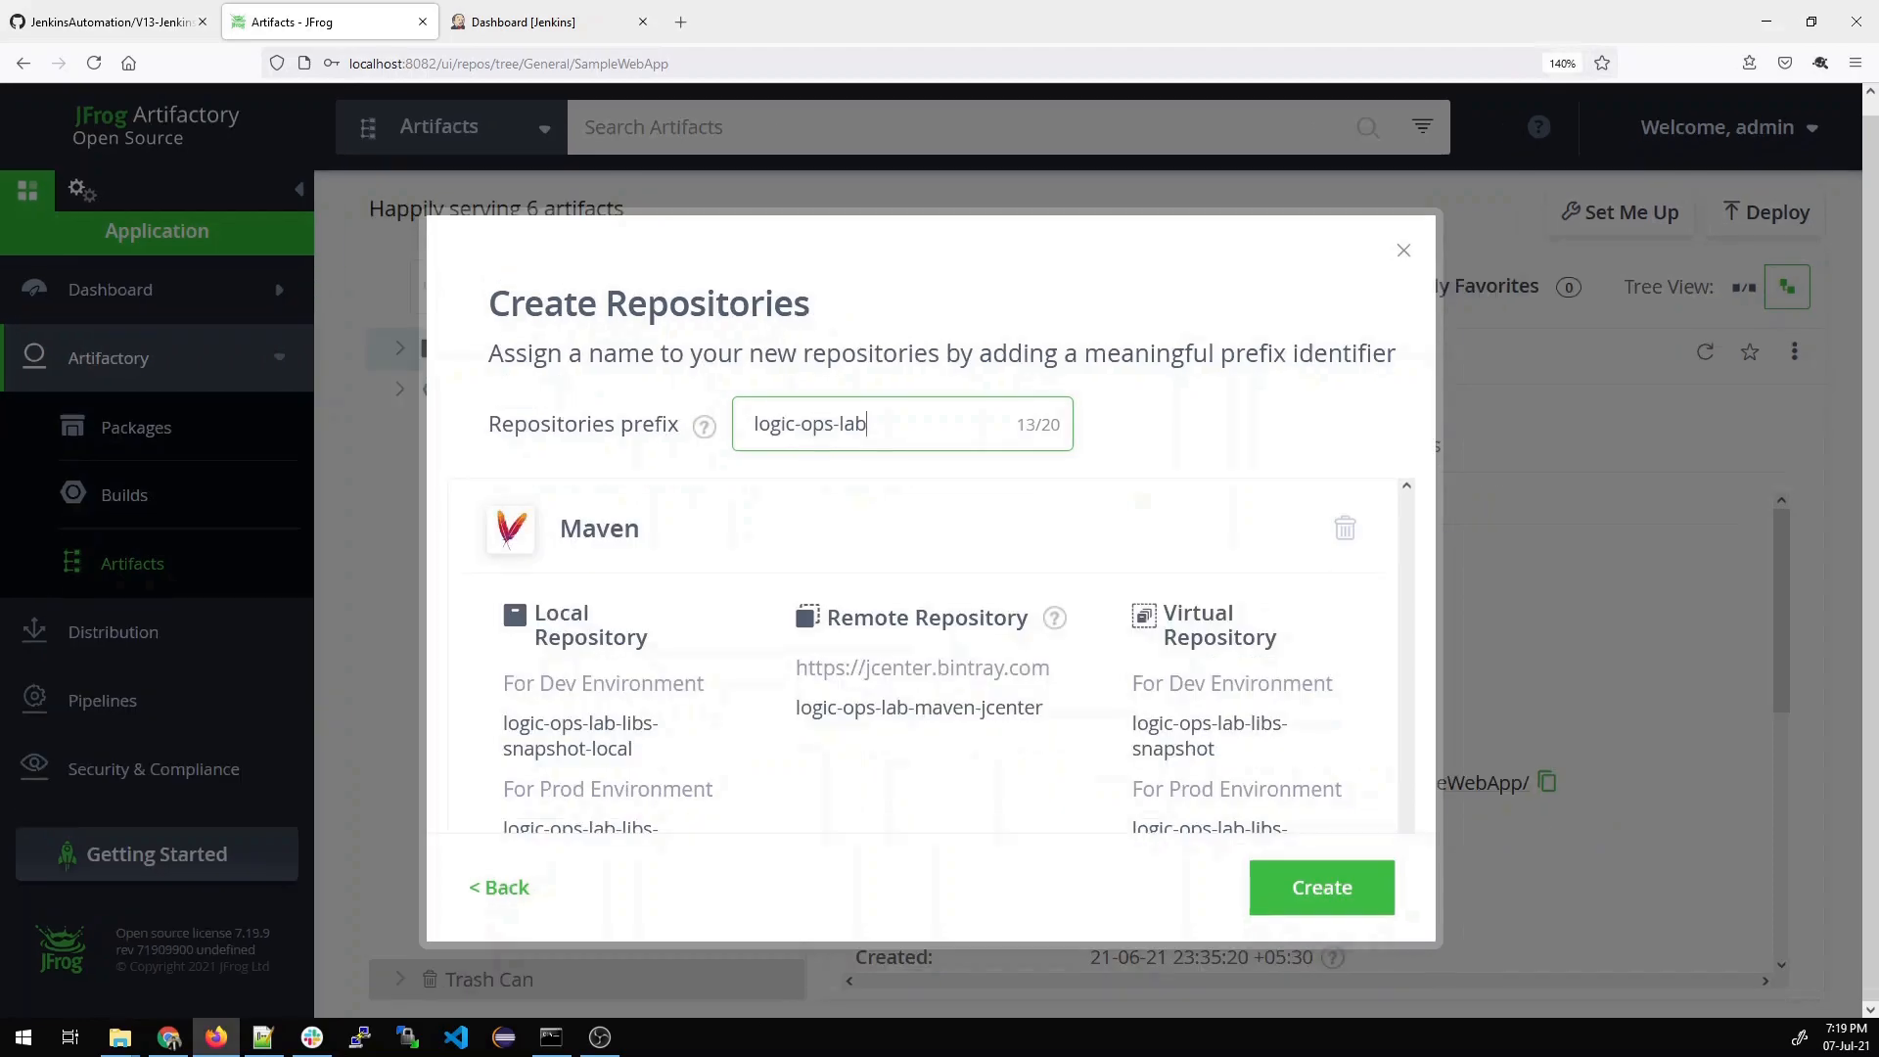
double_click(579, 734)
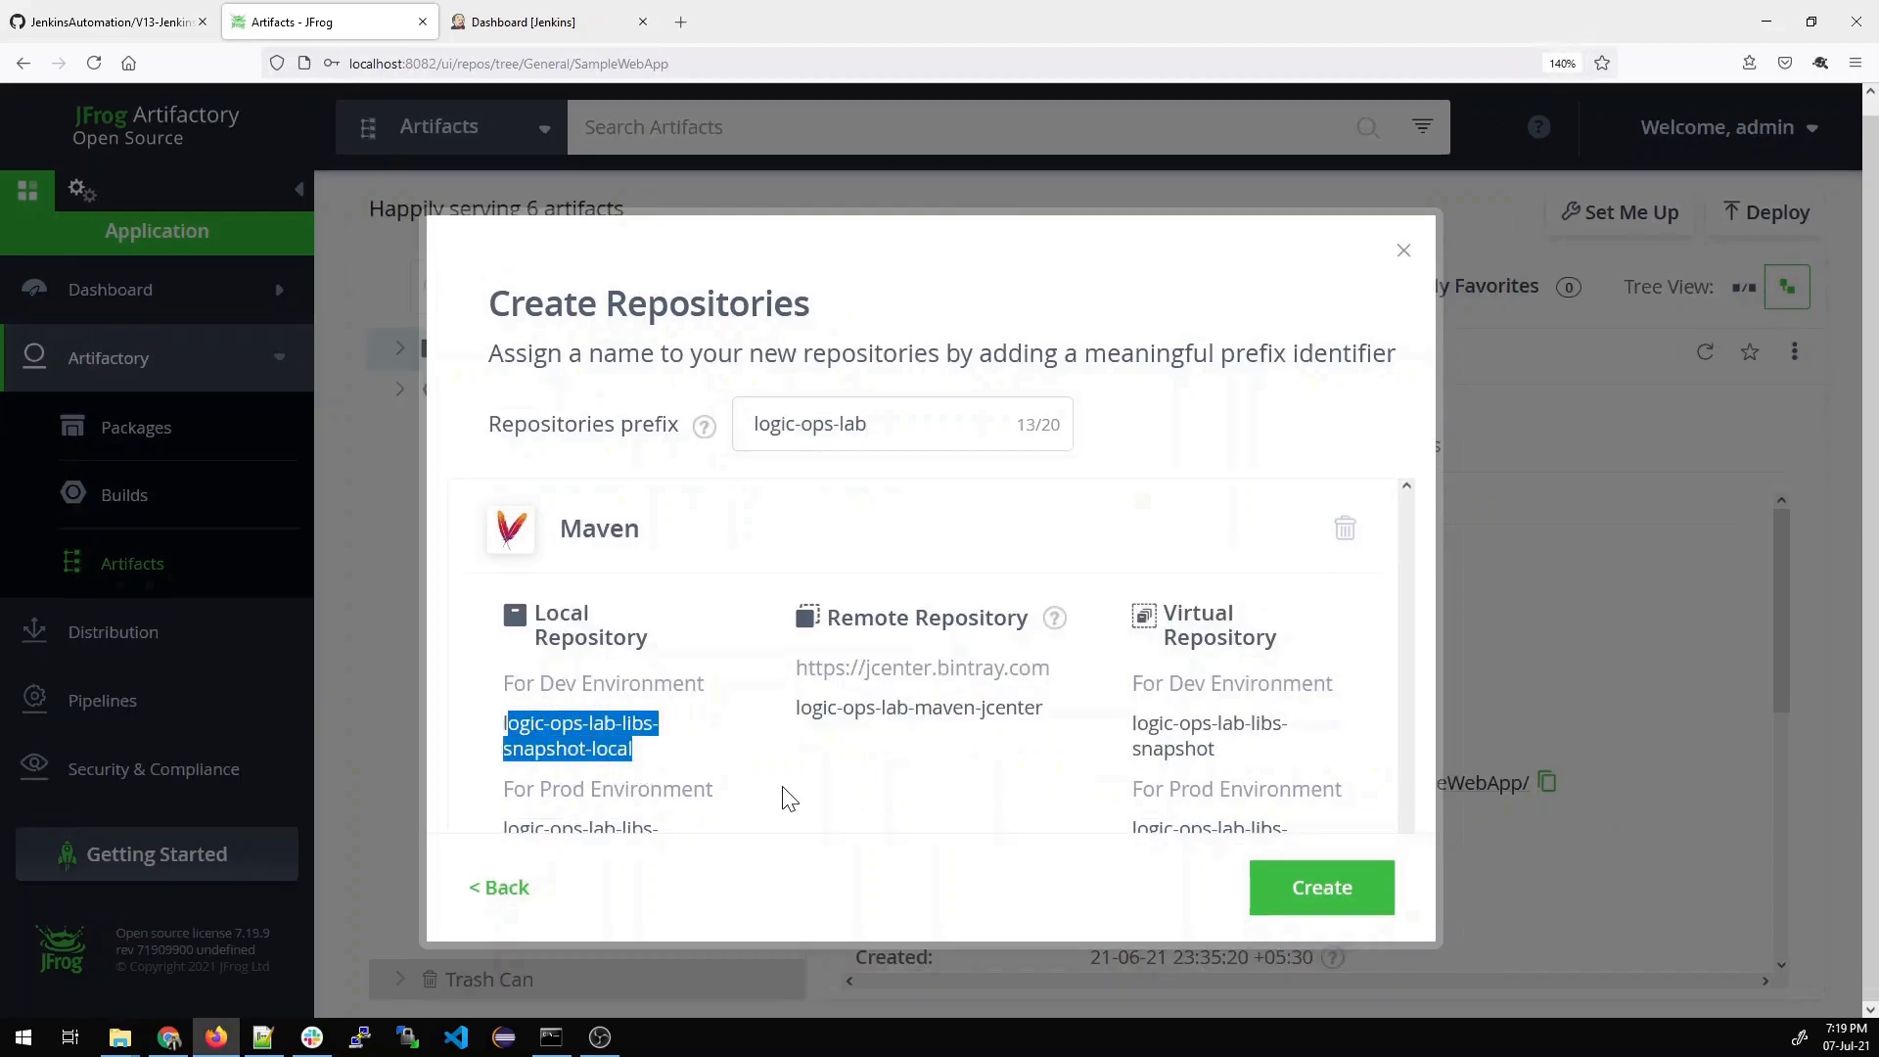
double_click(1210, 734)
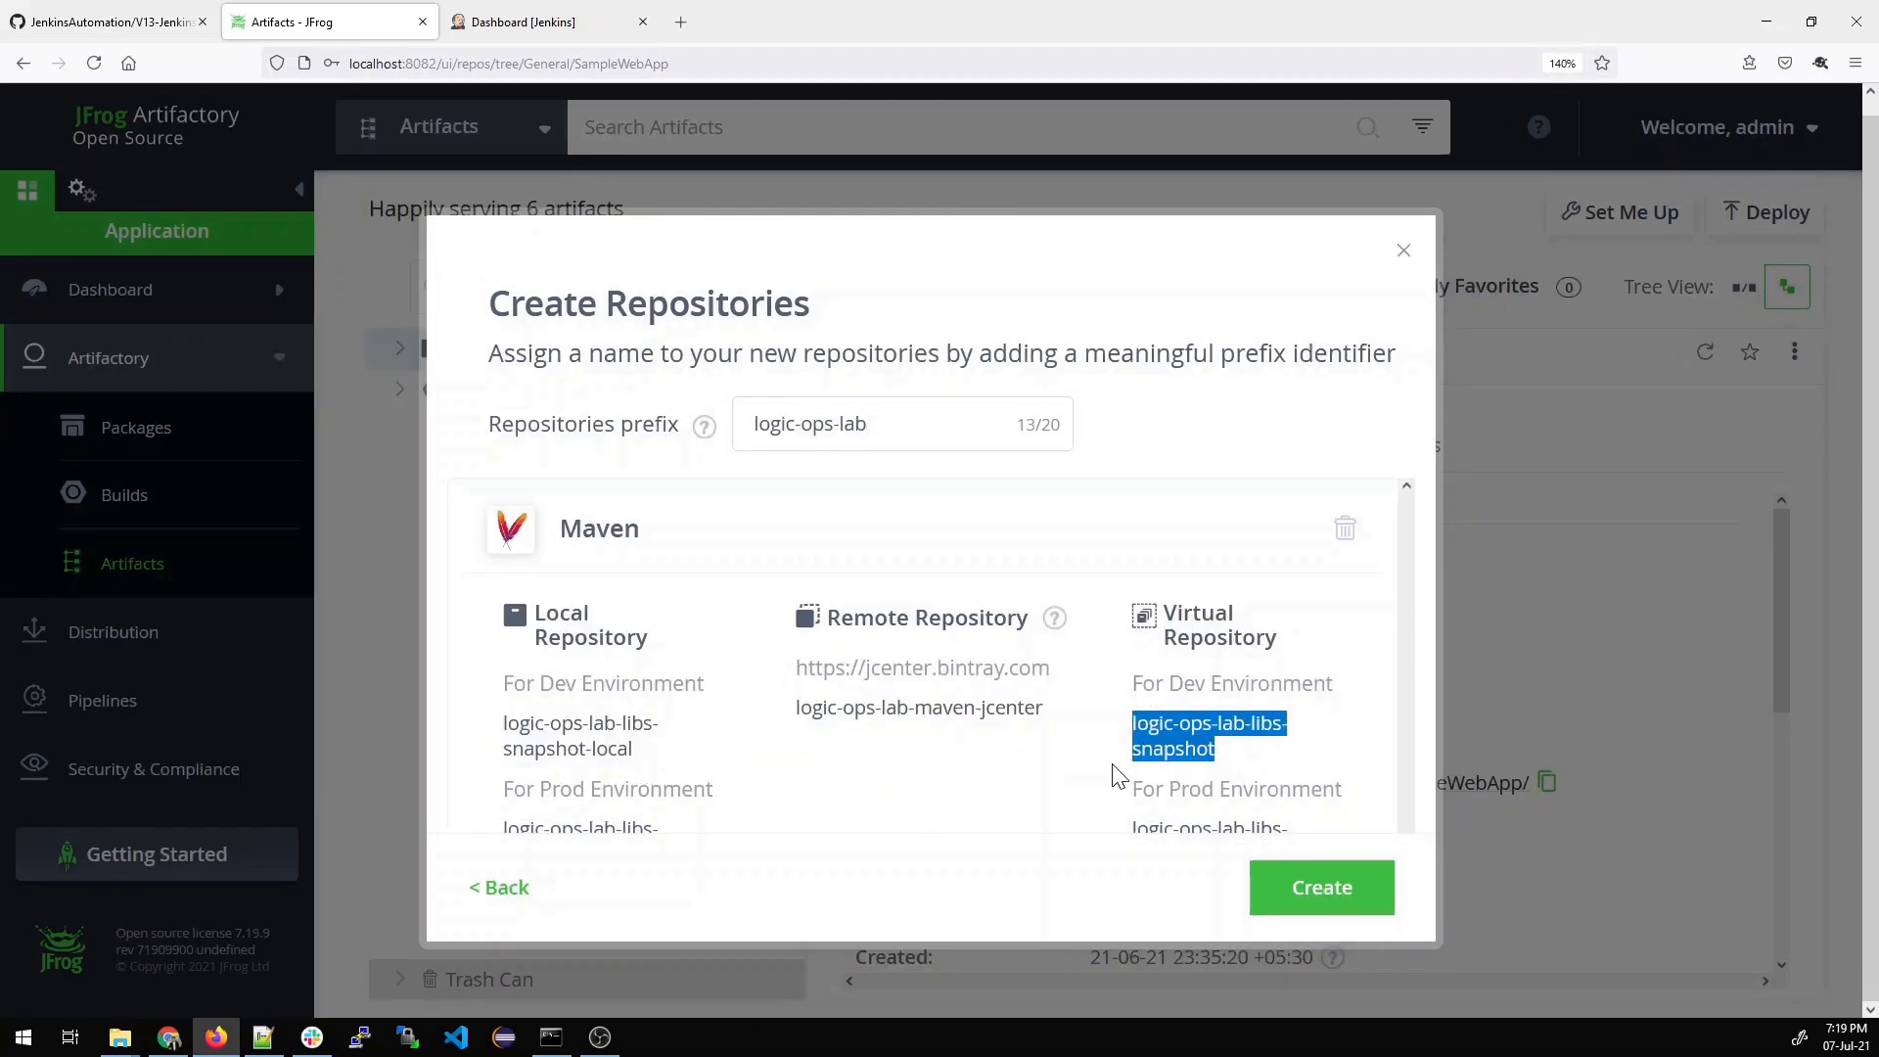
click(1321, 886)
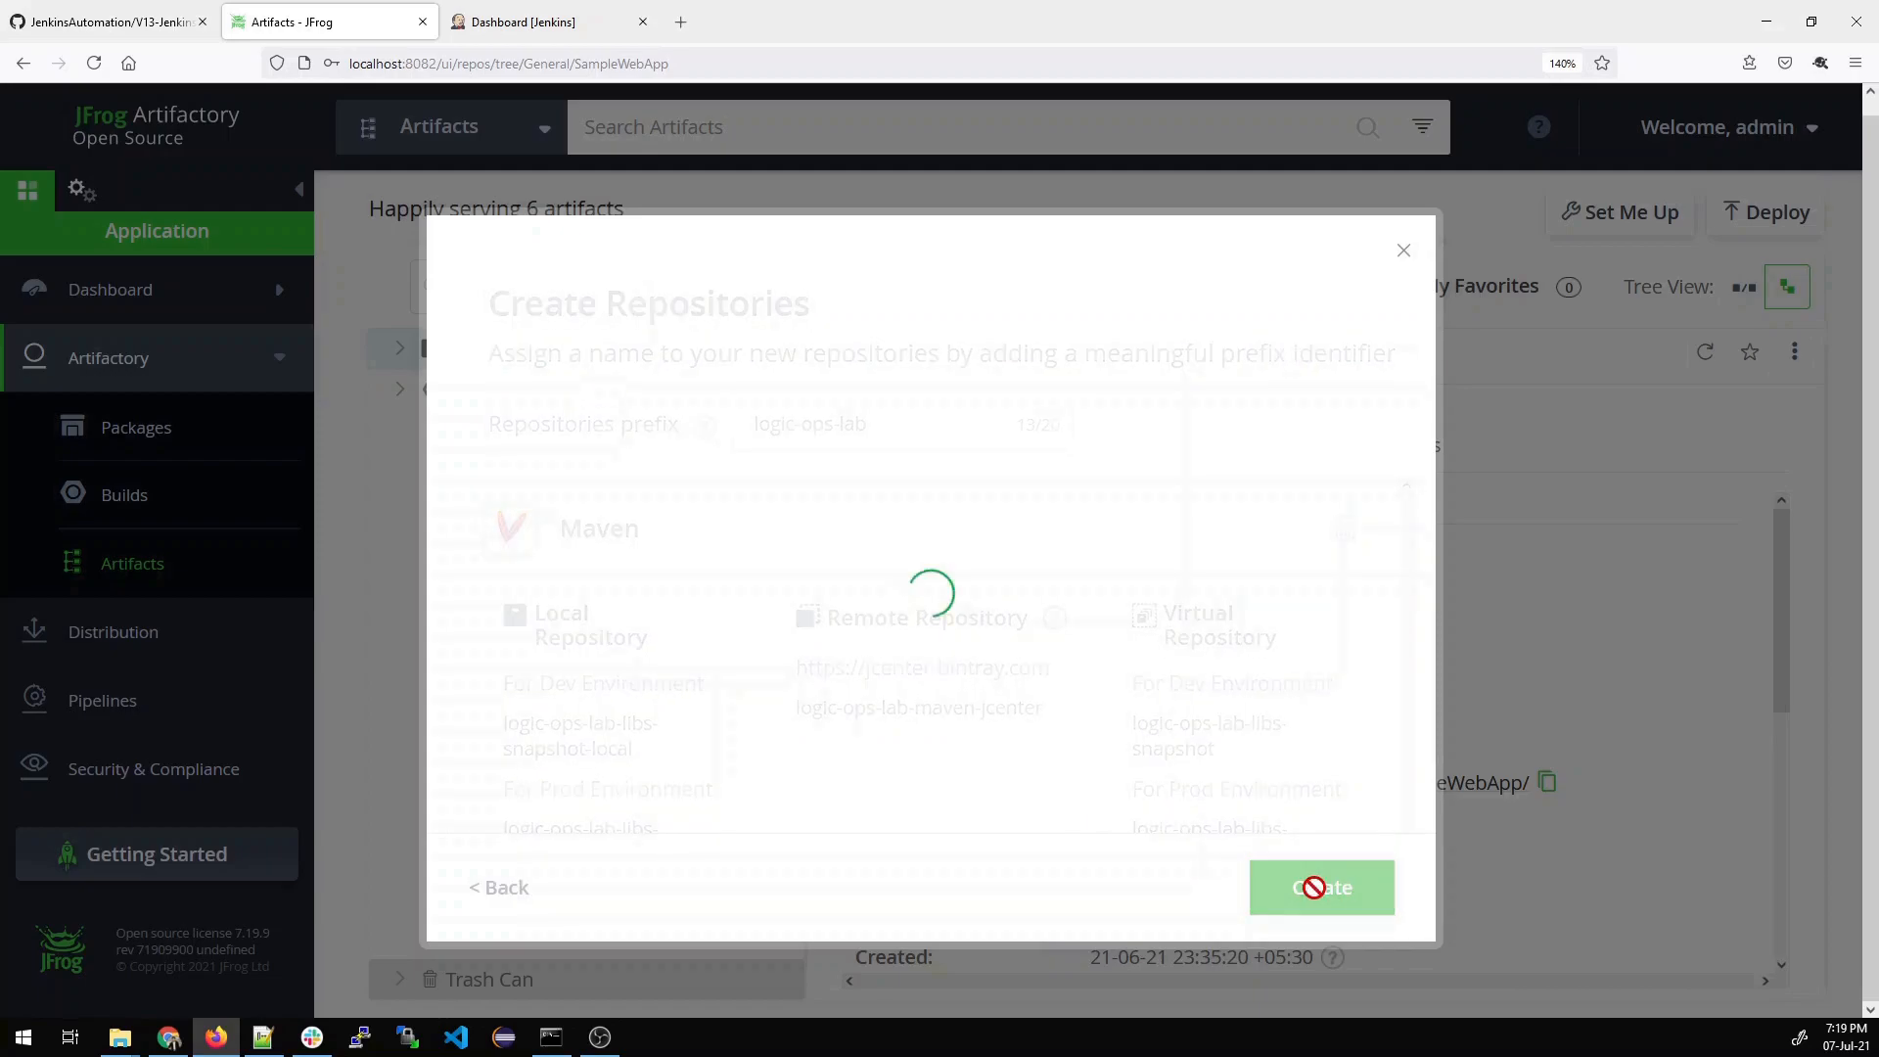
click(1321, 887)
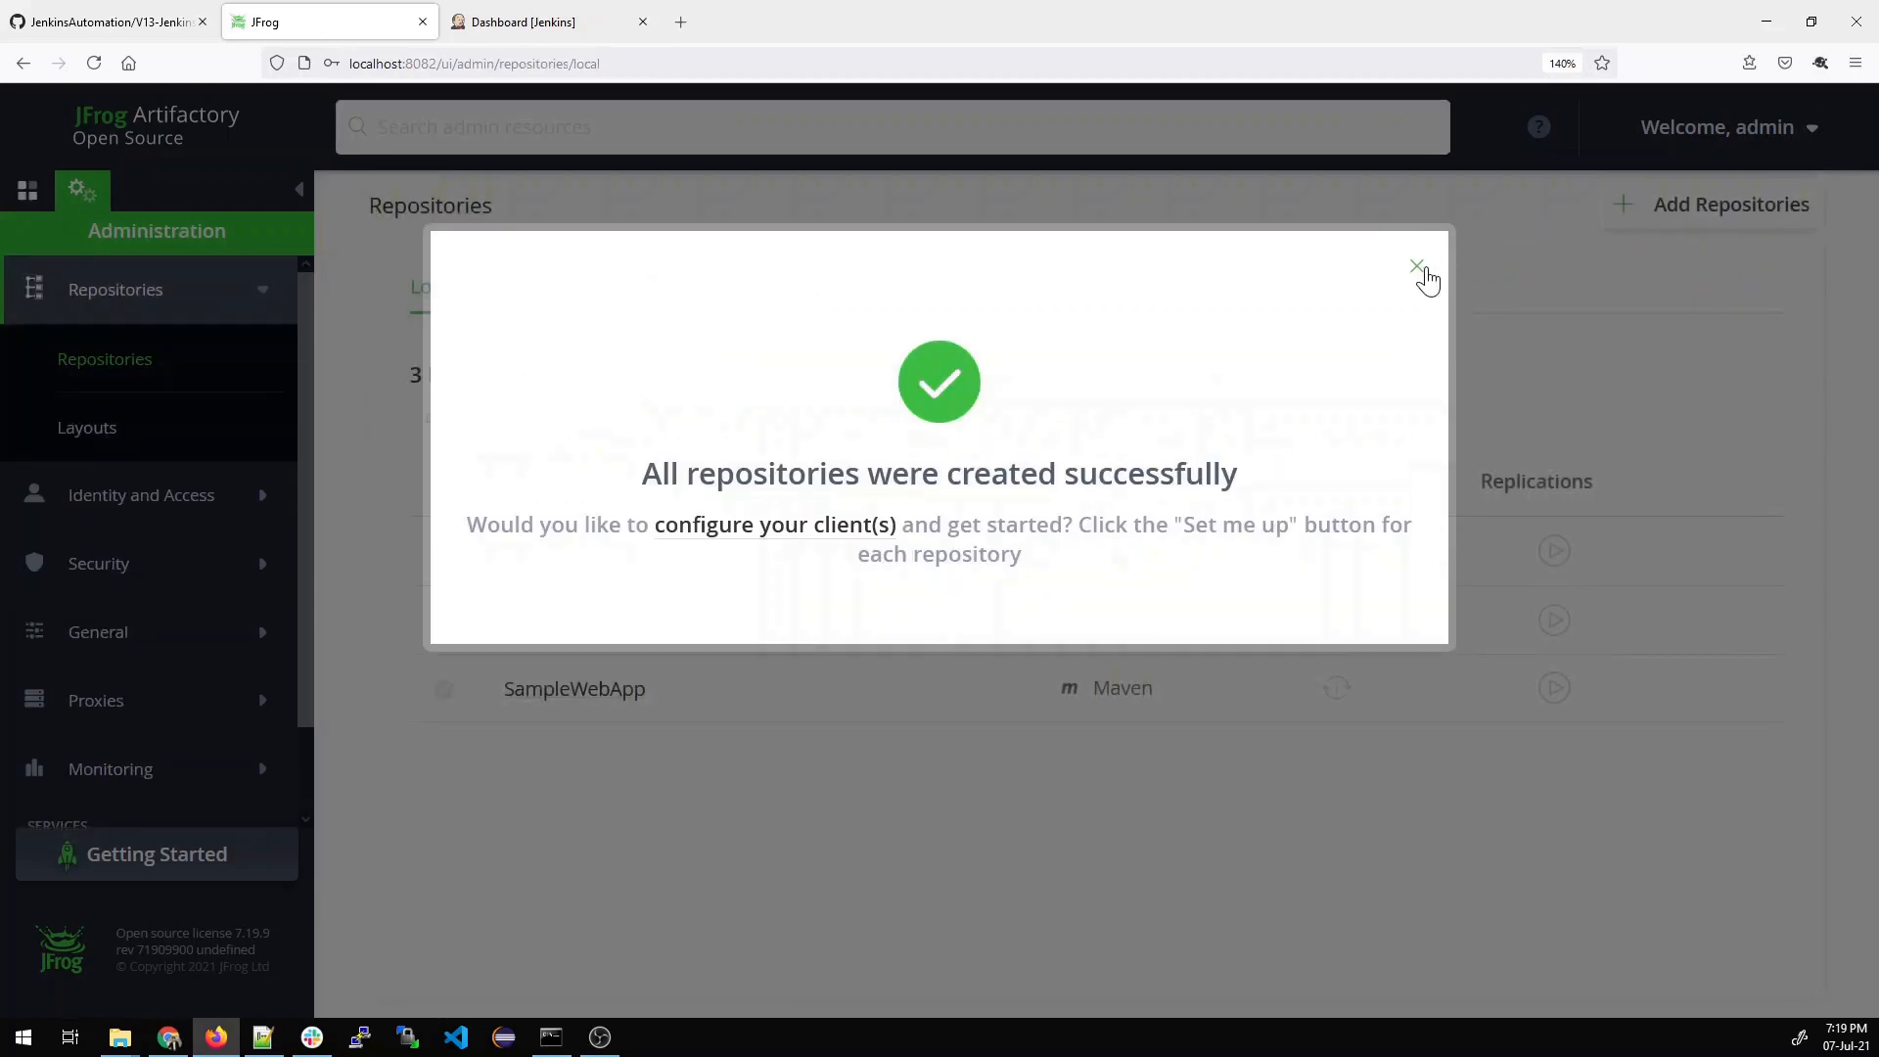
click(1419, 264)
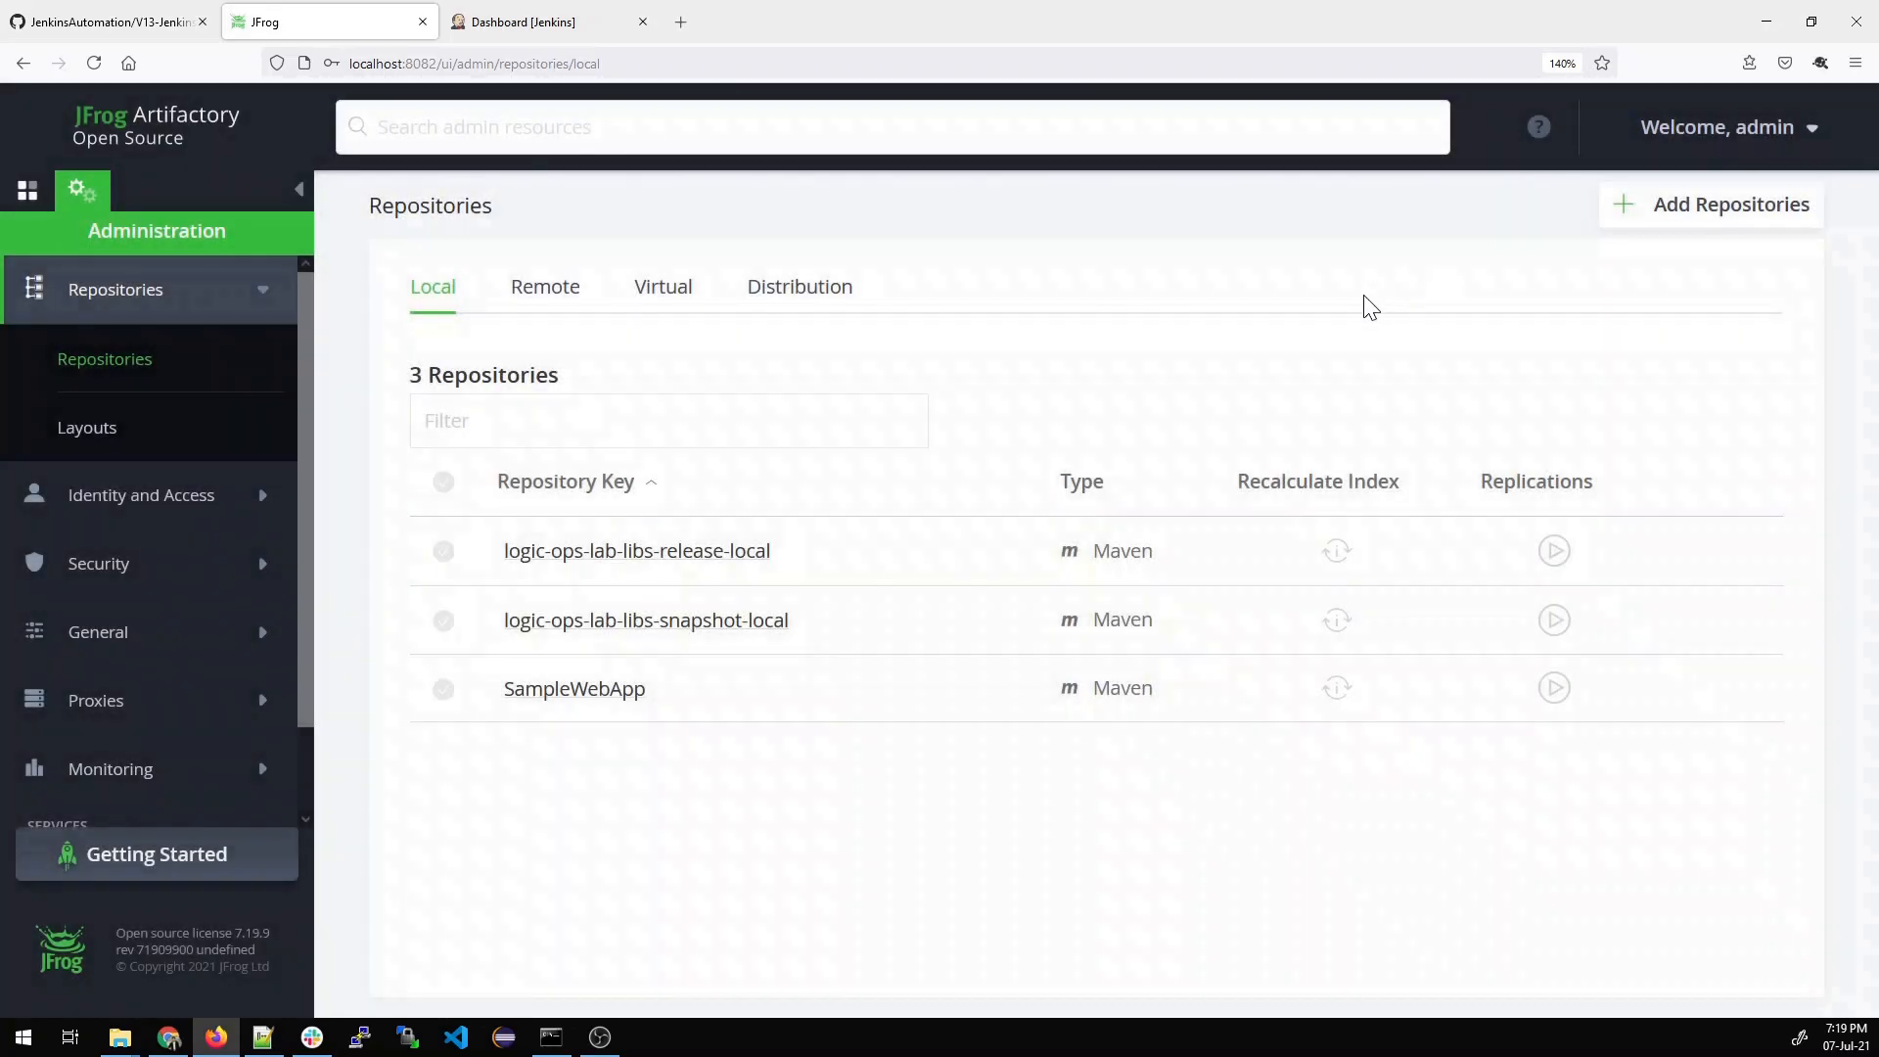
- Browse Application > Artifactory > Artifacts, listing the new logic-ops-lab repositories and the libs-release virtual repo details
click(25, 190)
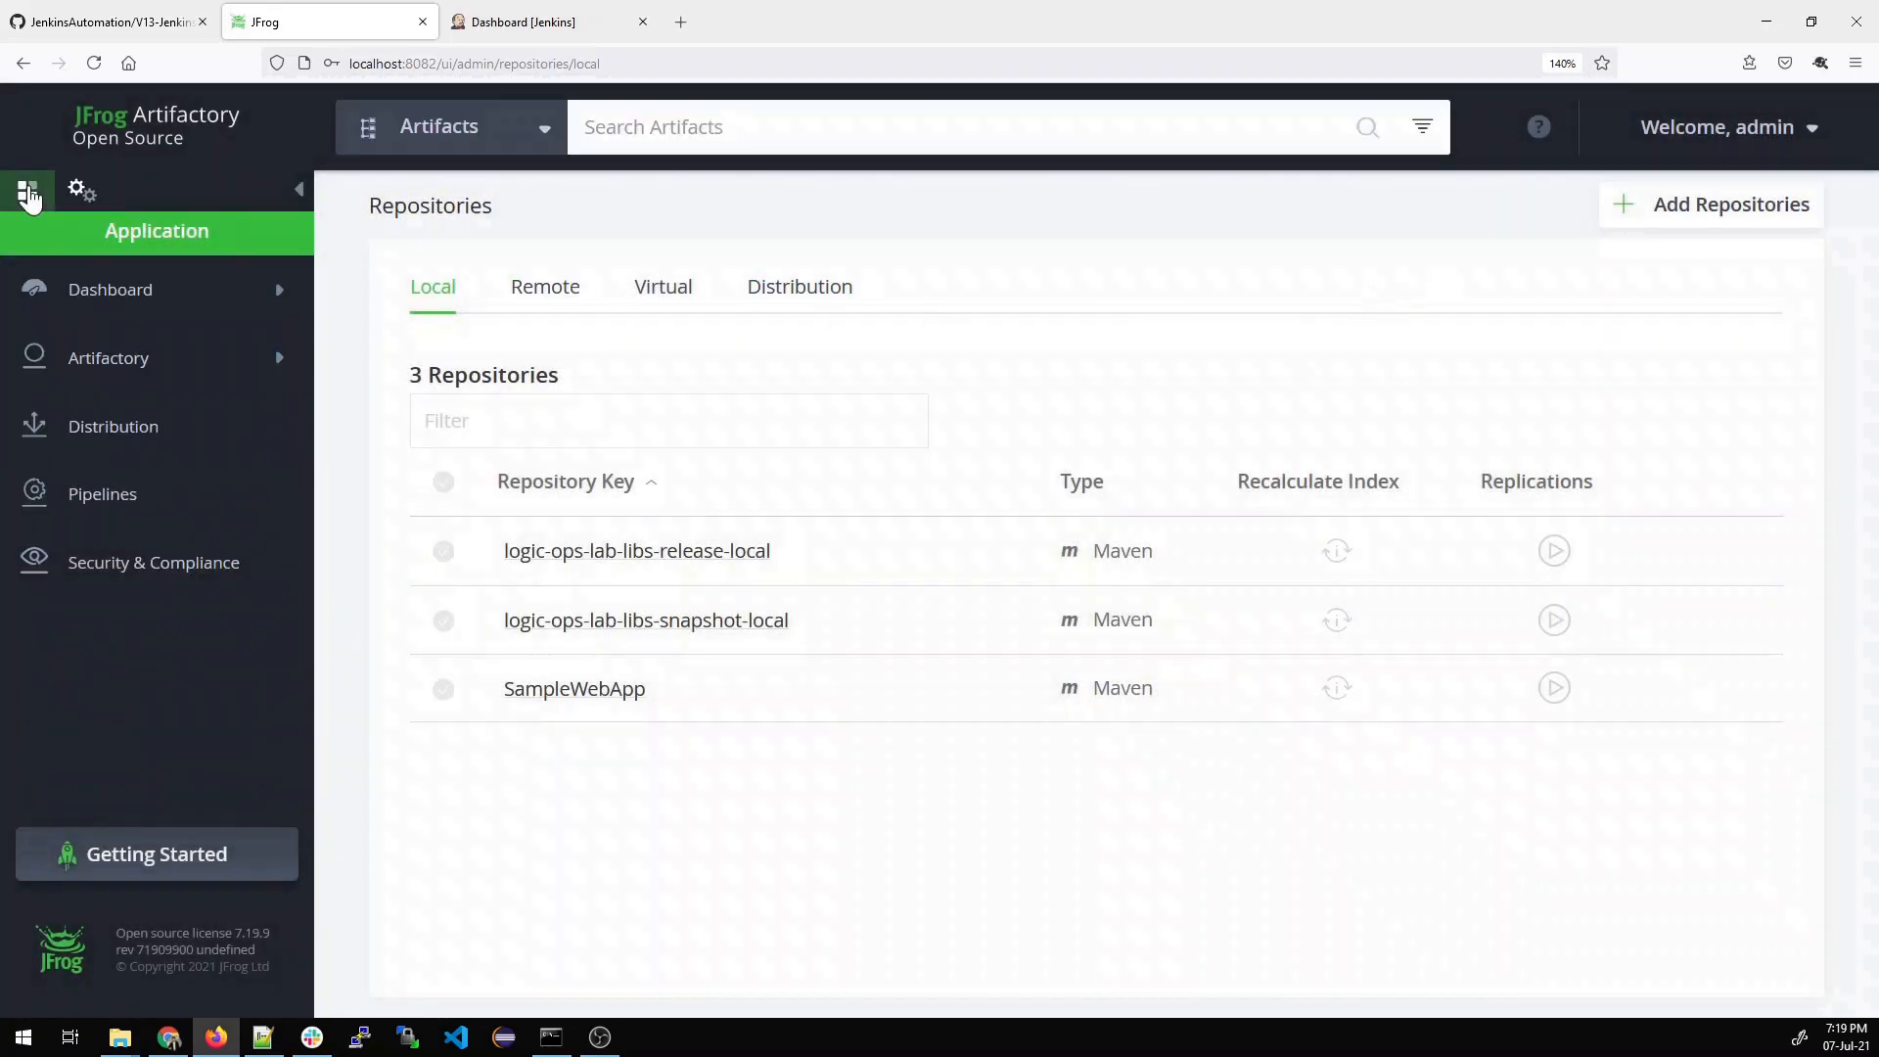
click(110, 356)
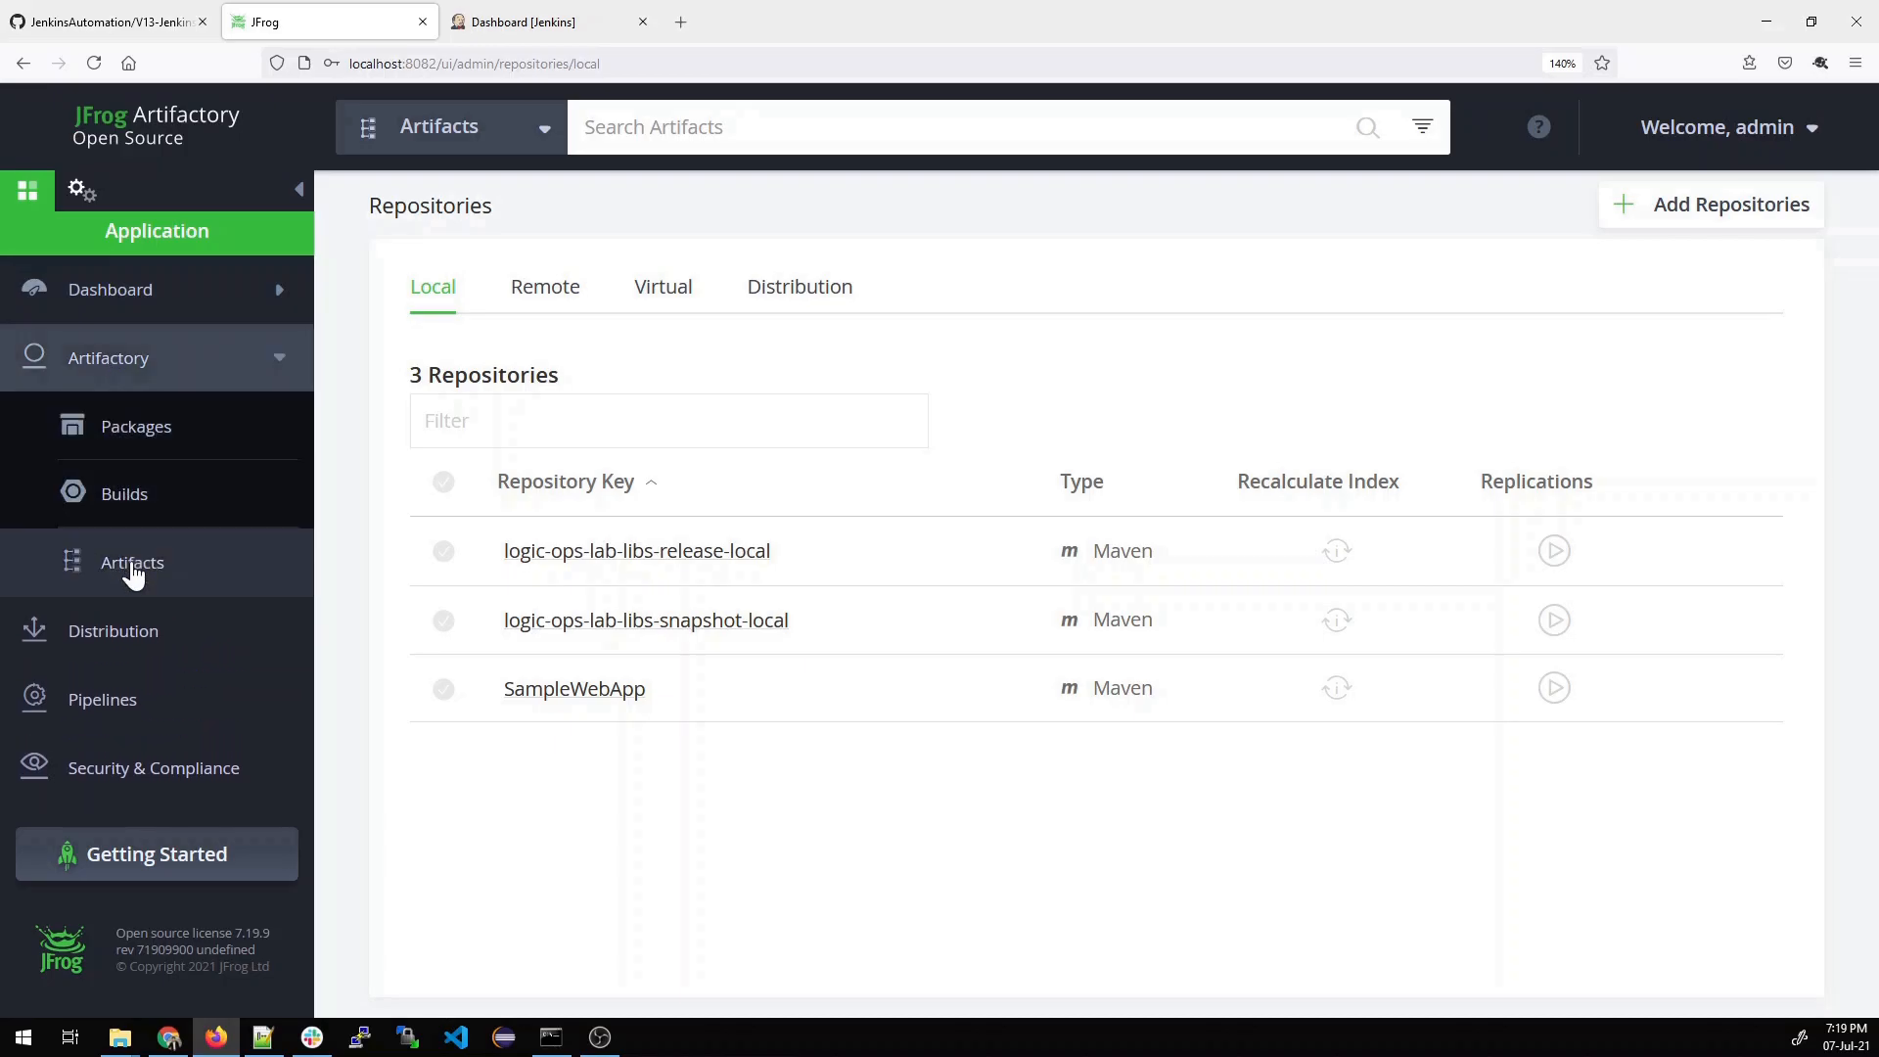
click(131, 562)
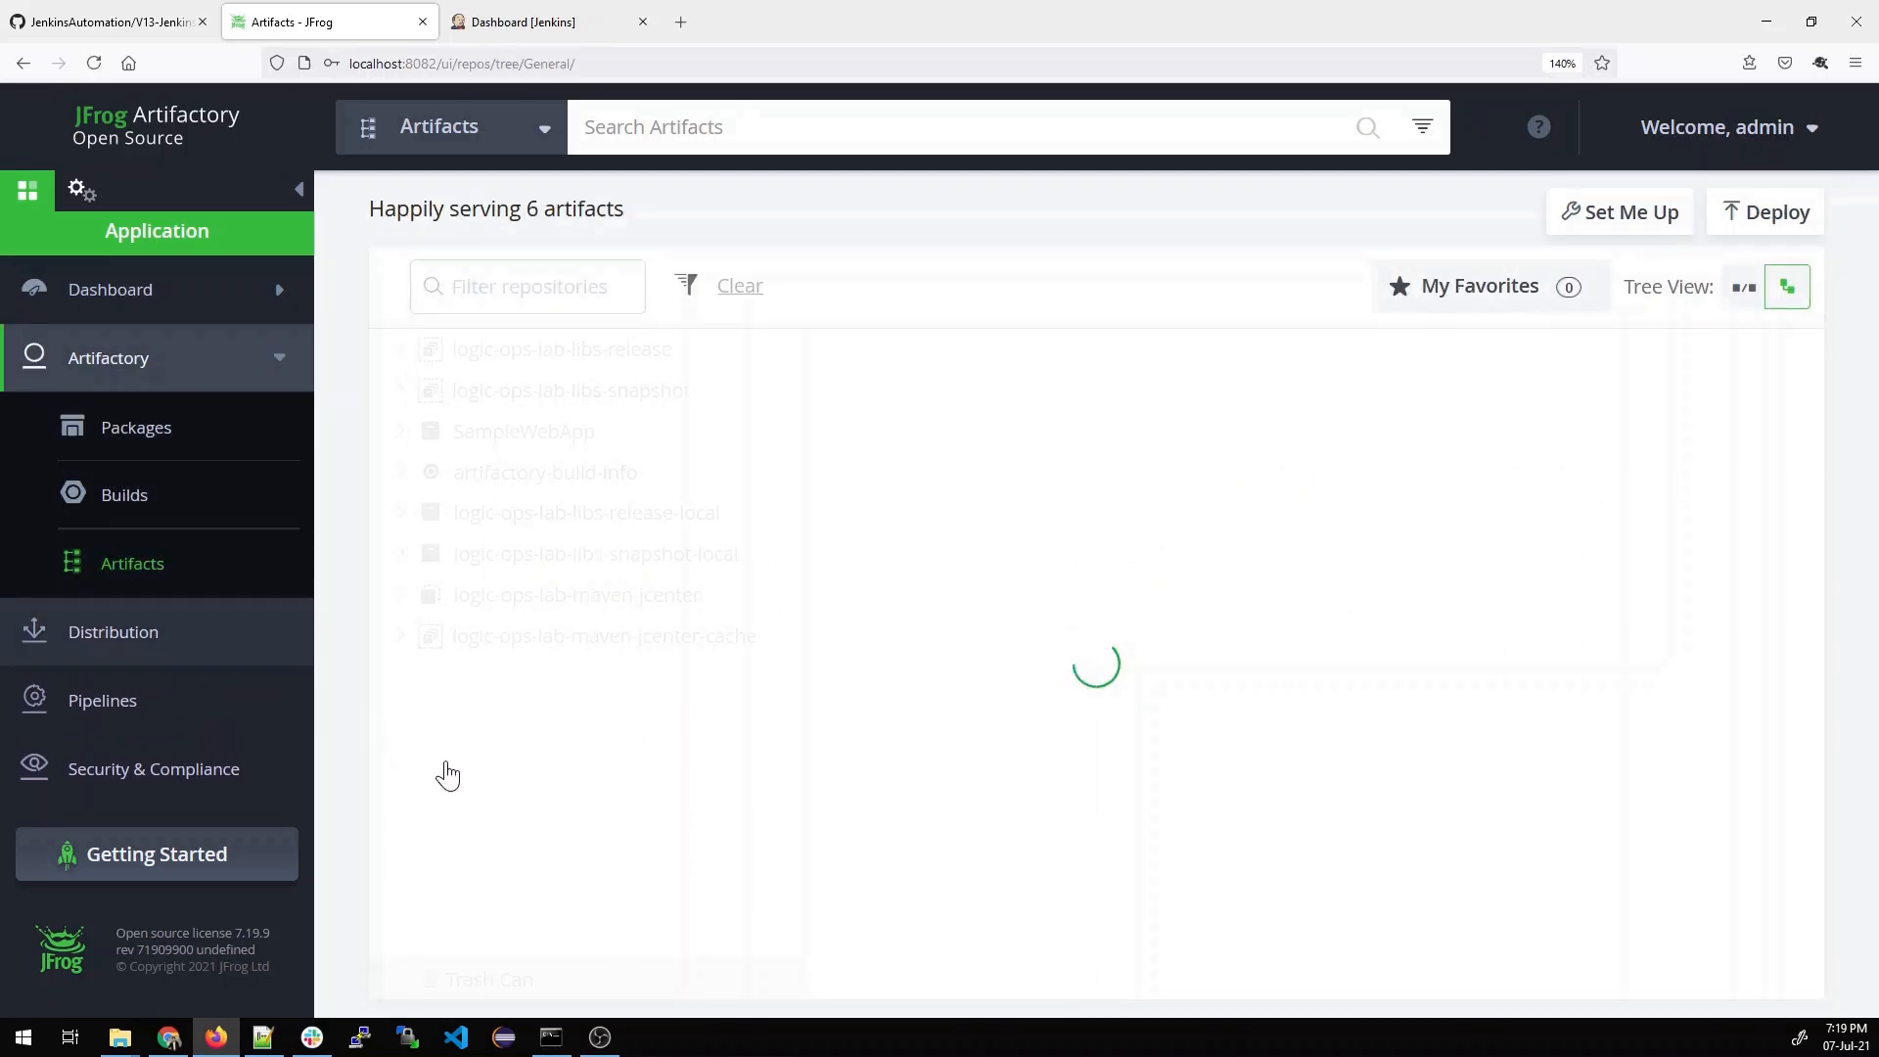
click(560, 348)
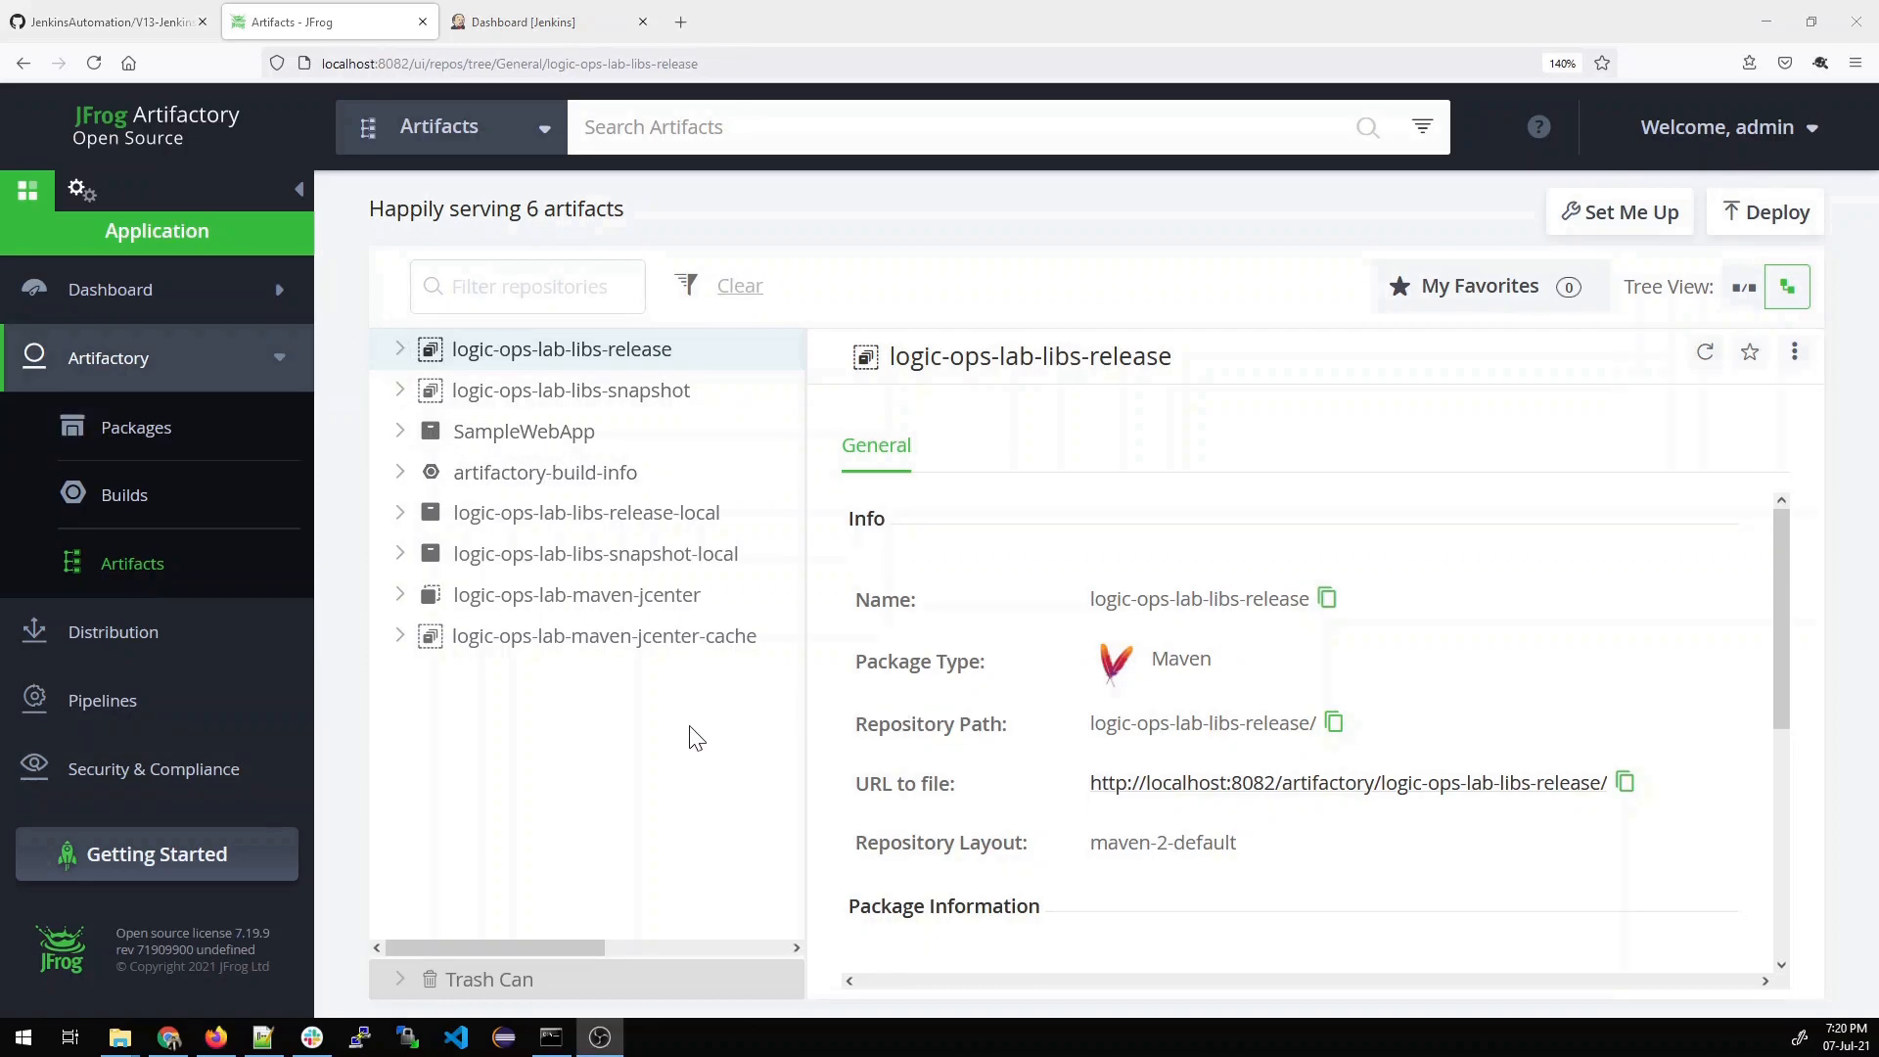
- Review the V13-Jenkinsfile's pipeline stages on GitHub through the Publish build info stage
click(107, 22)
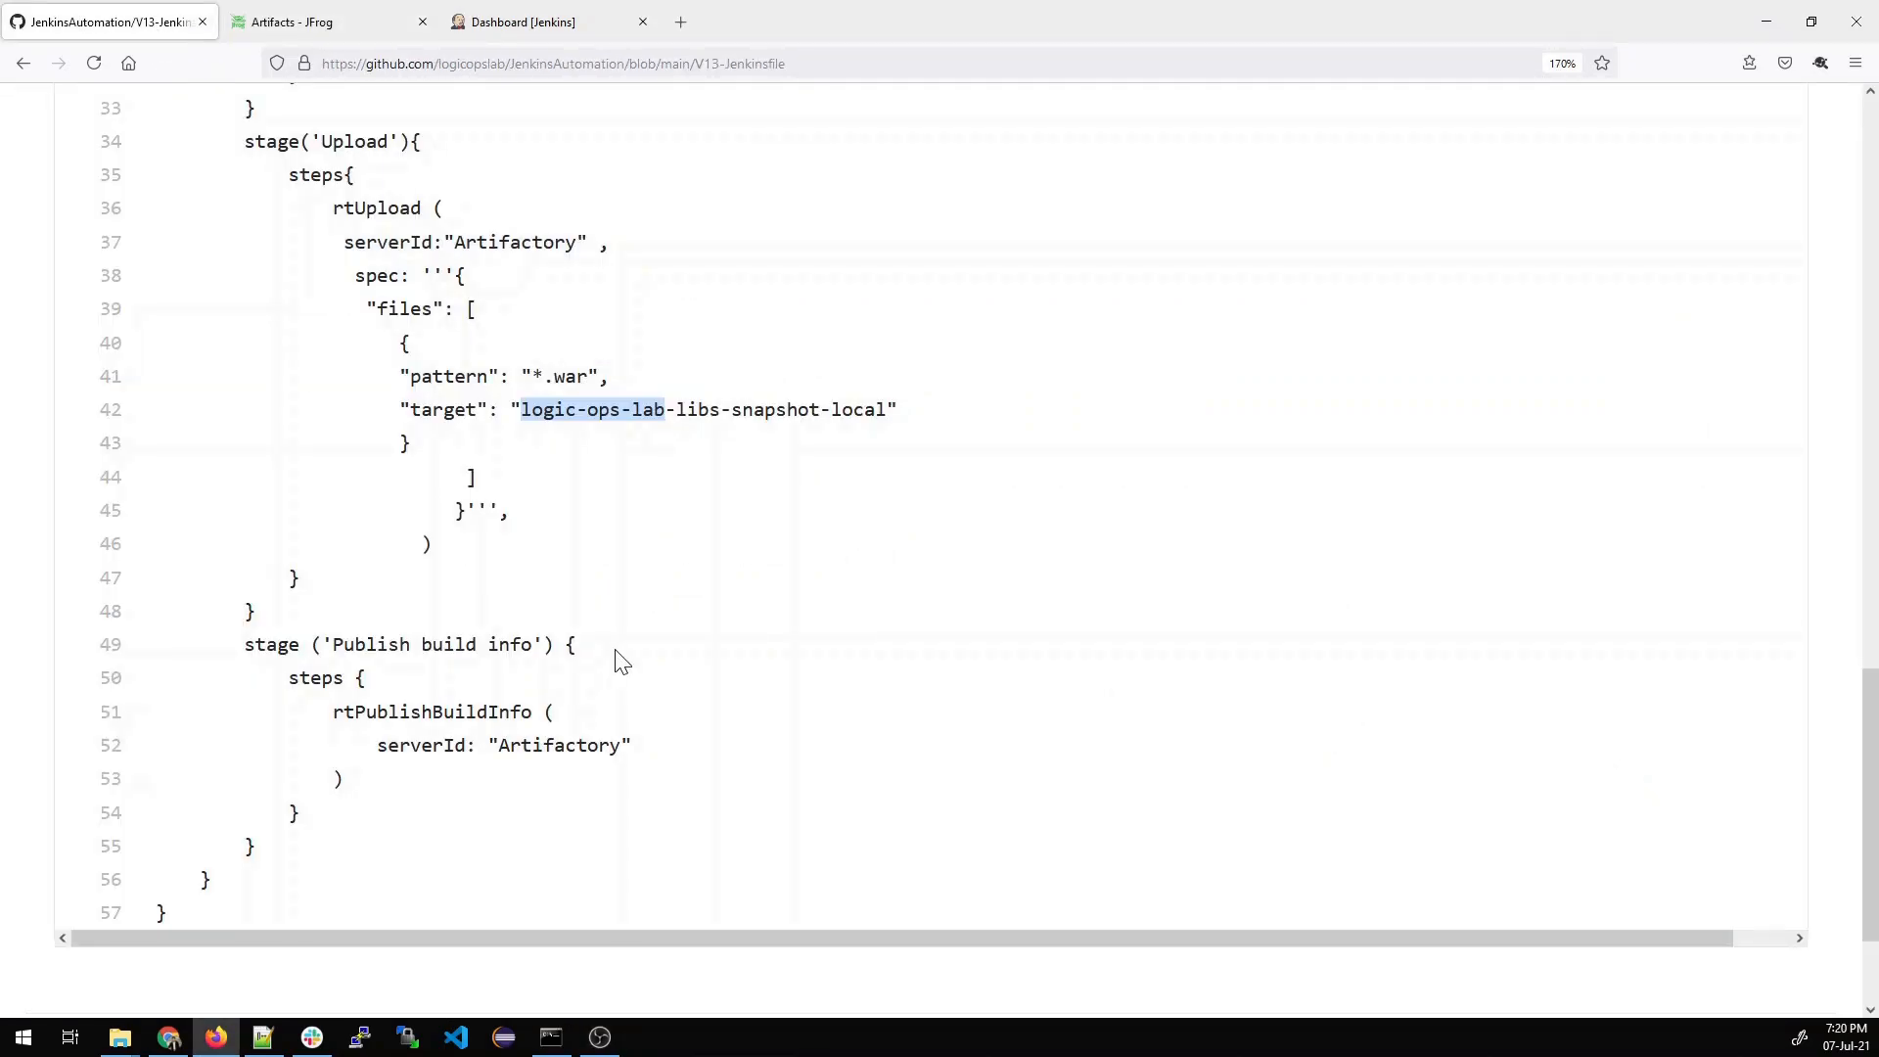
scroll(down, 3)
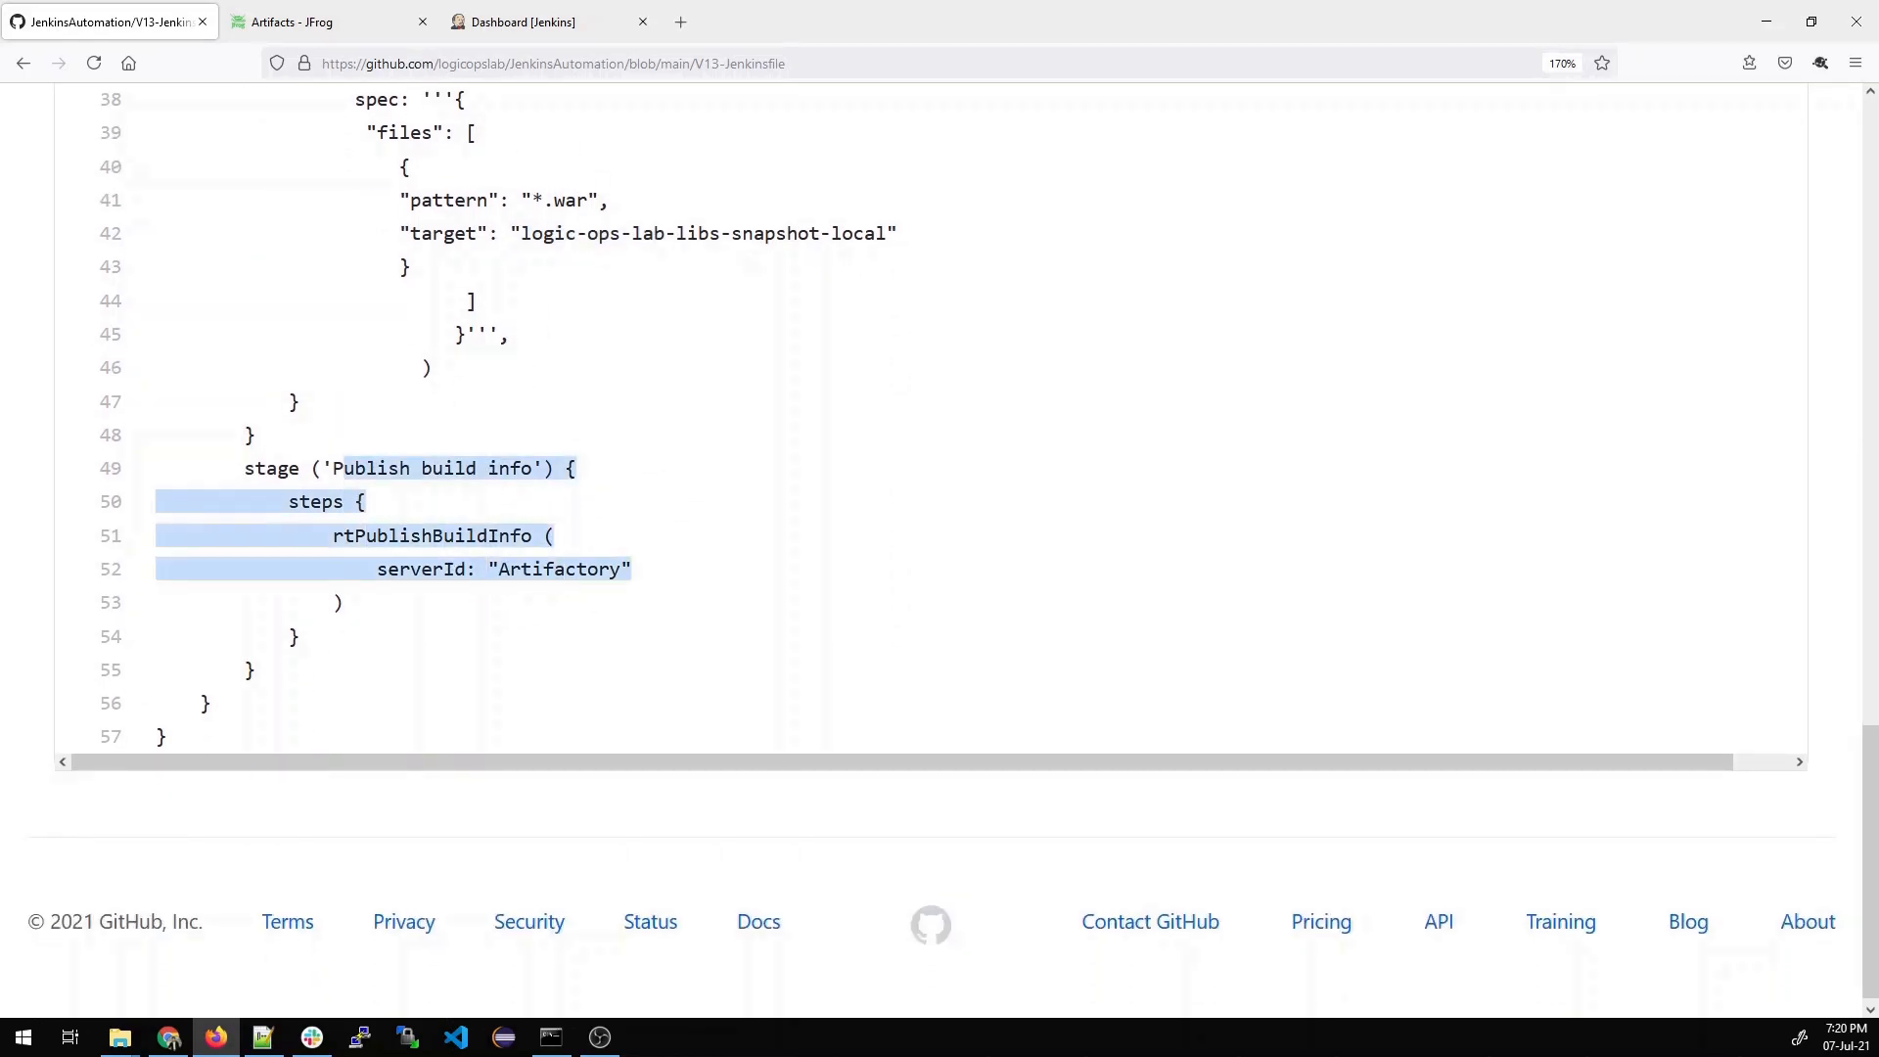
scroll(up, 3)
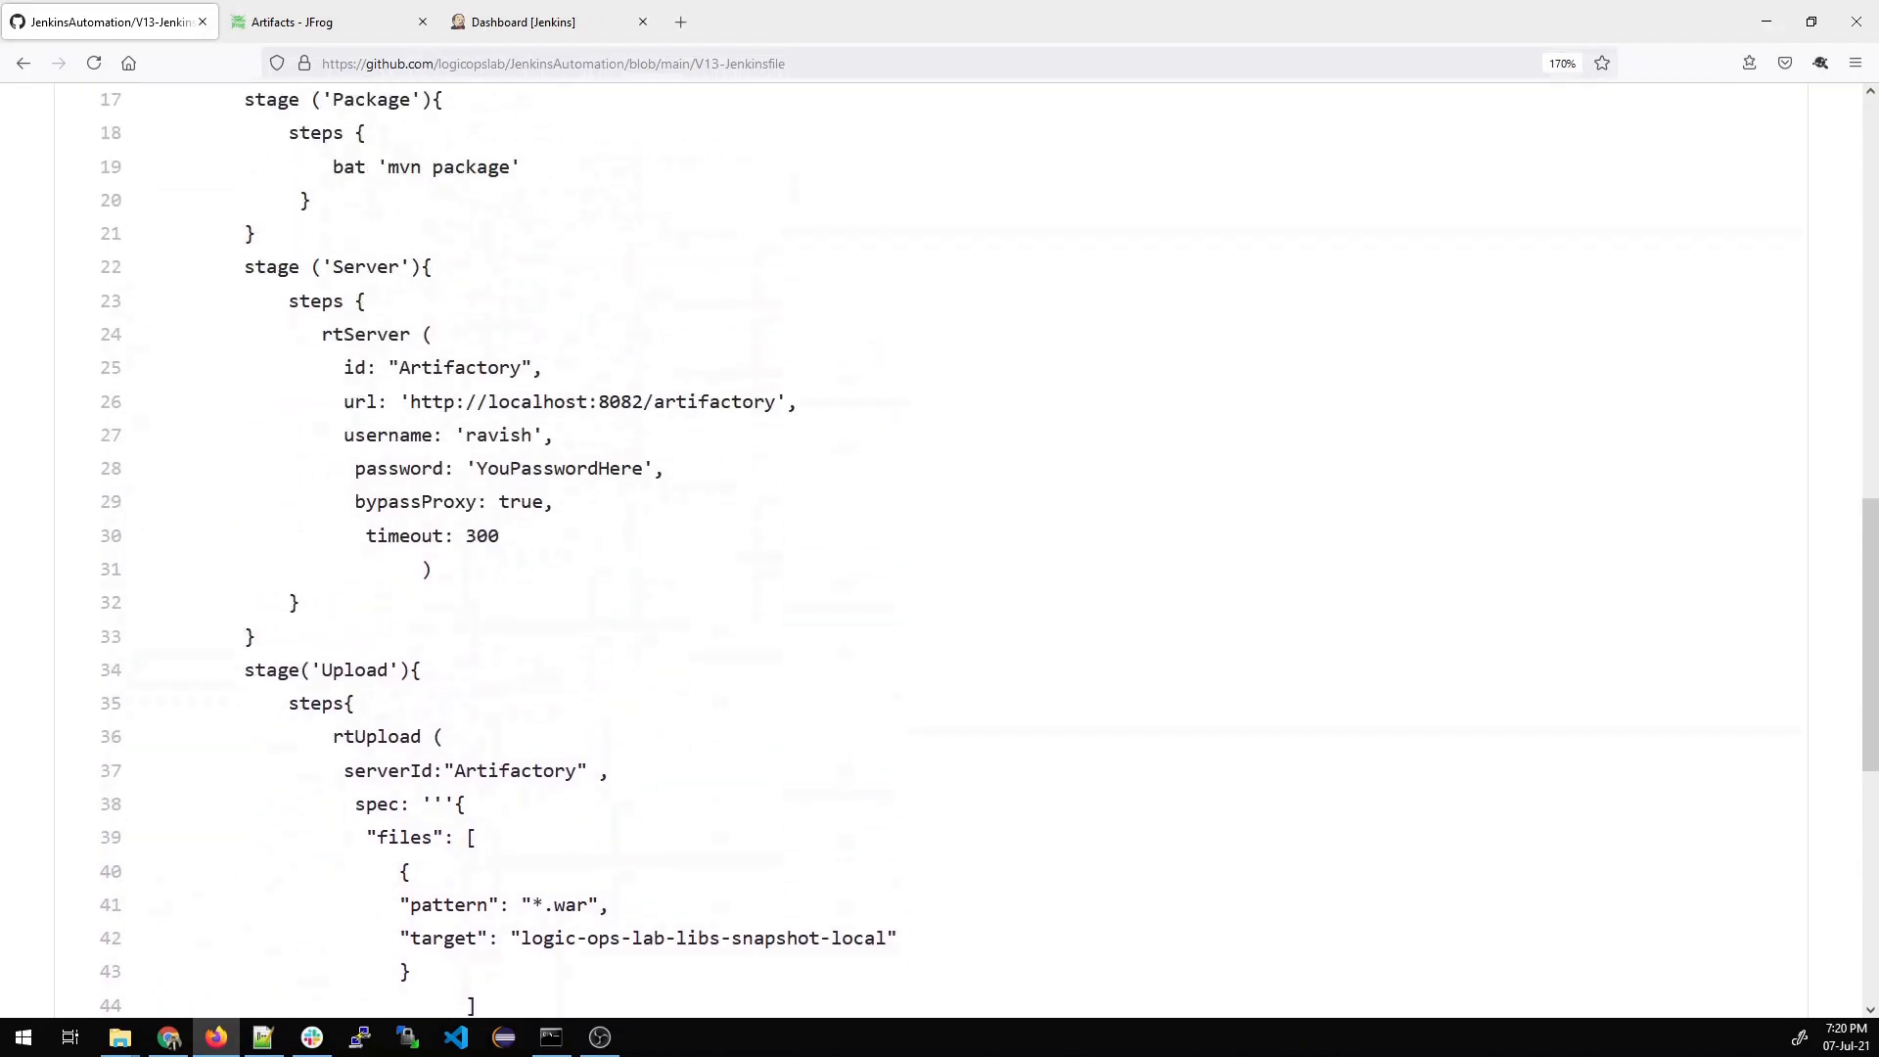
scroll(up, 3)
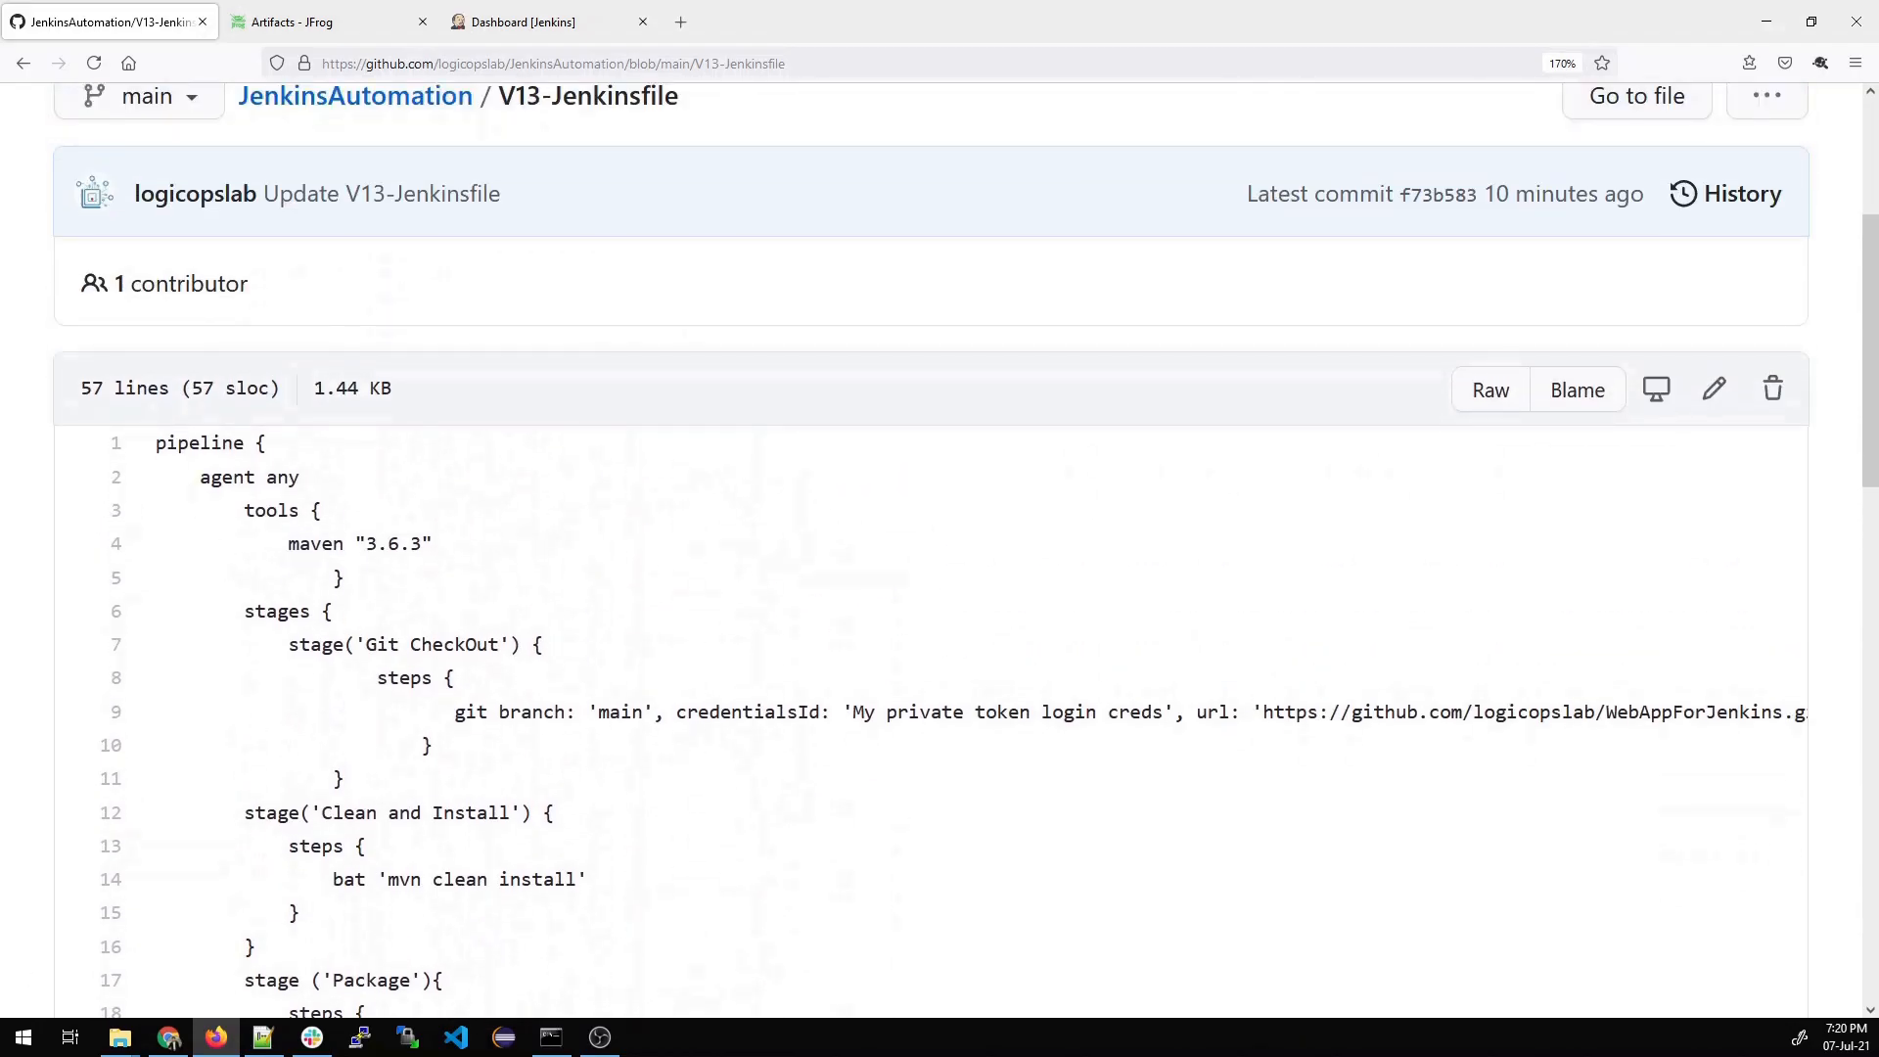
scroll(down, 3)
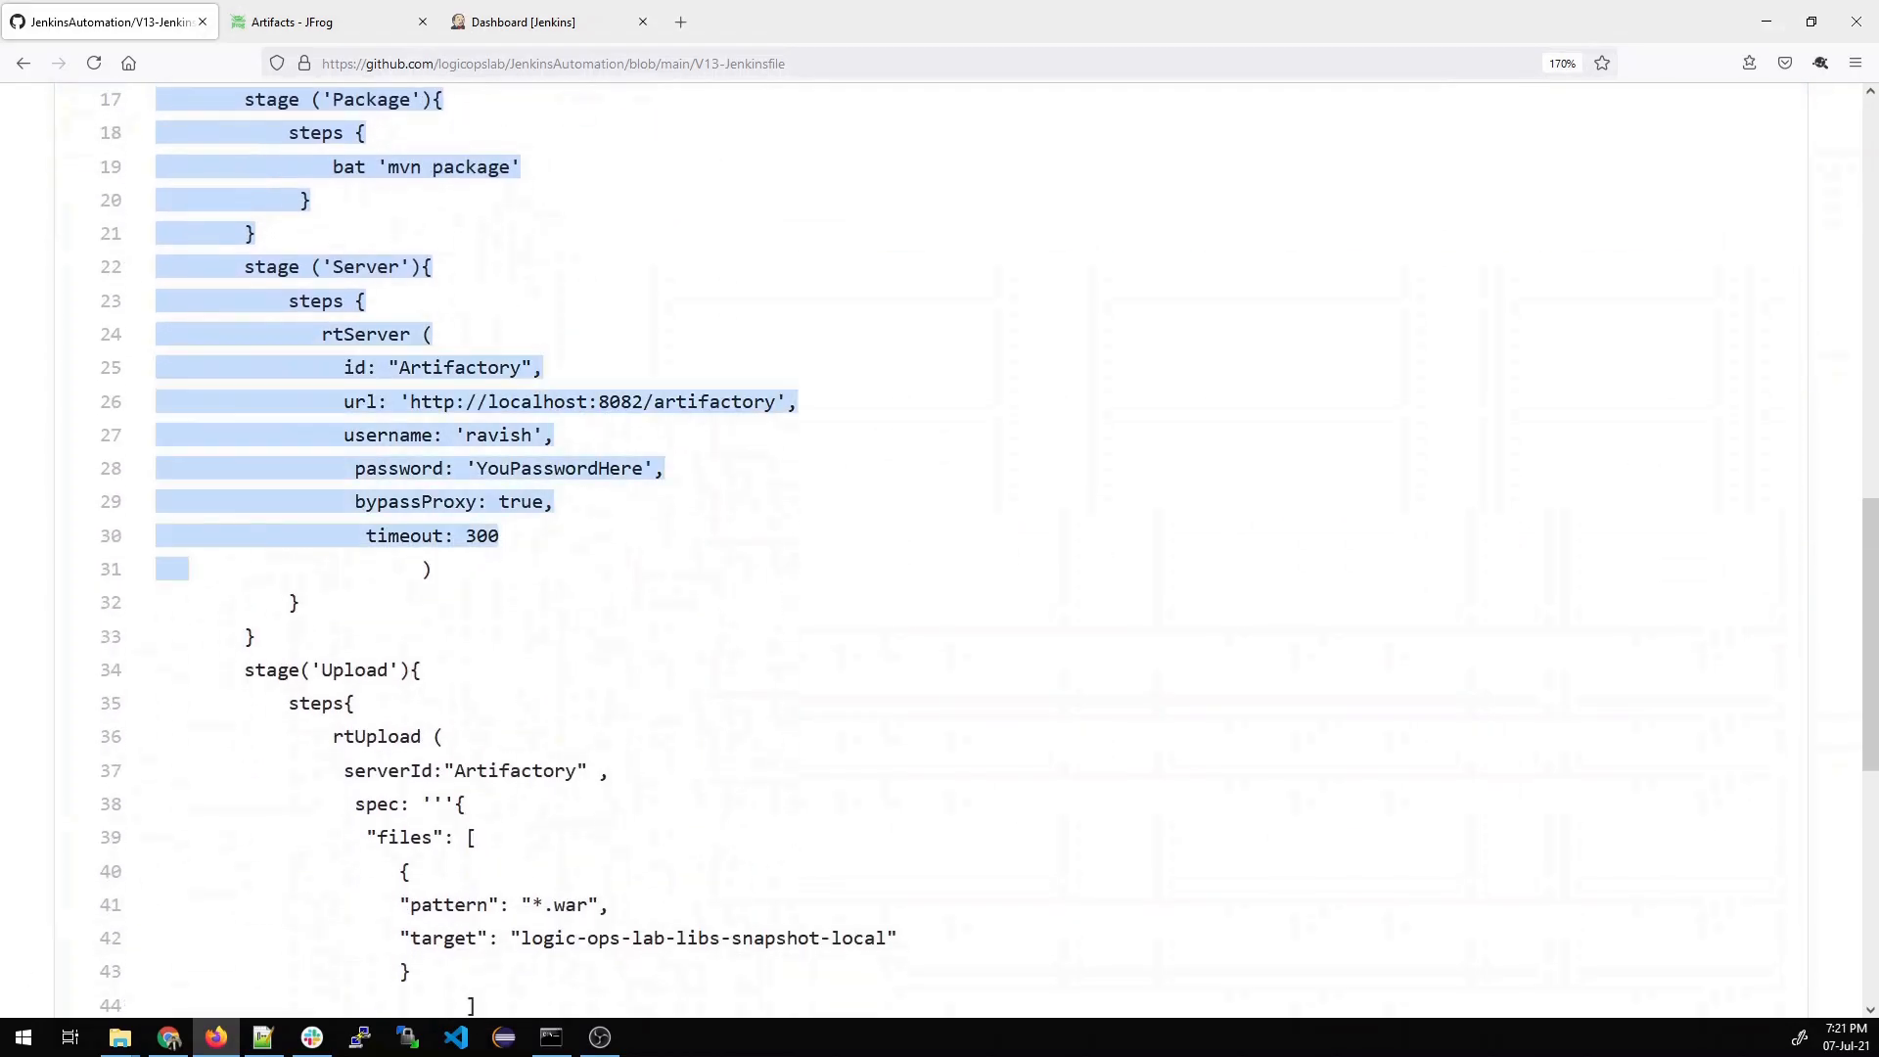
scroll(down, 3)
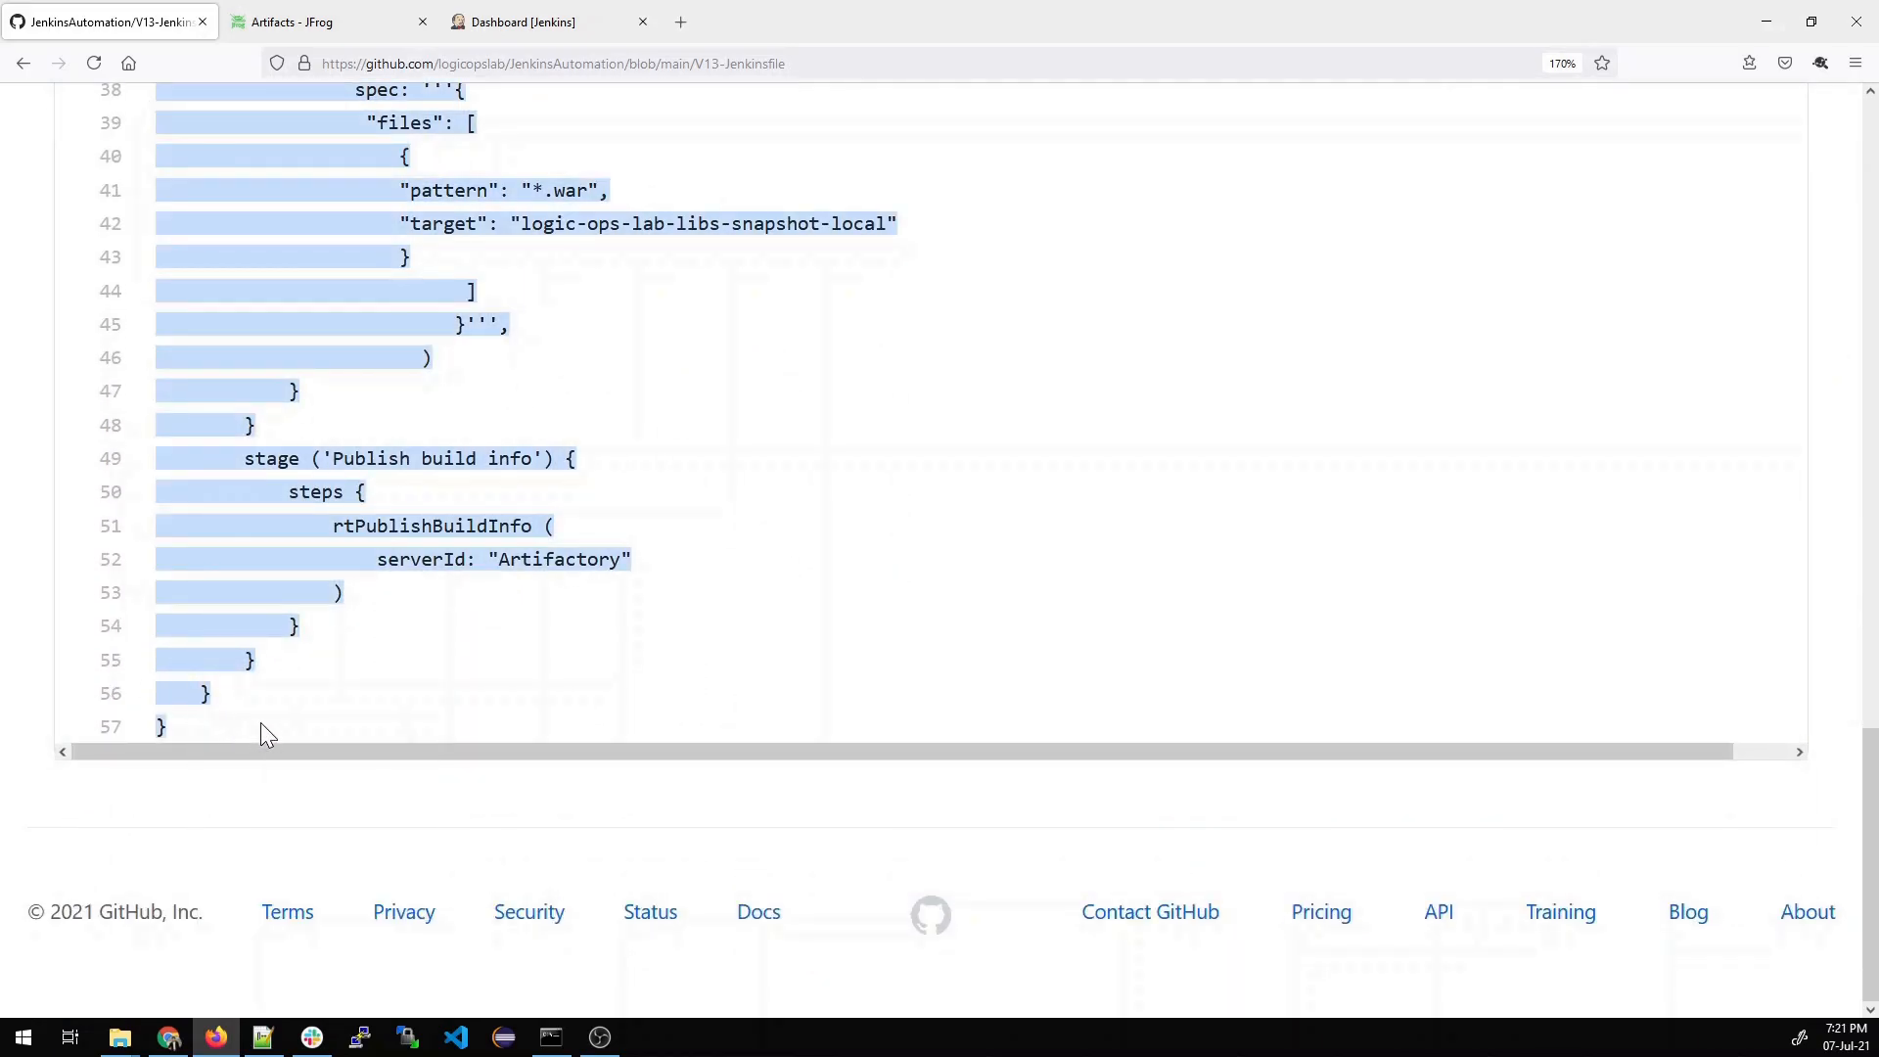
scroll(up, 3)
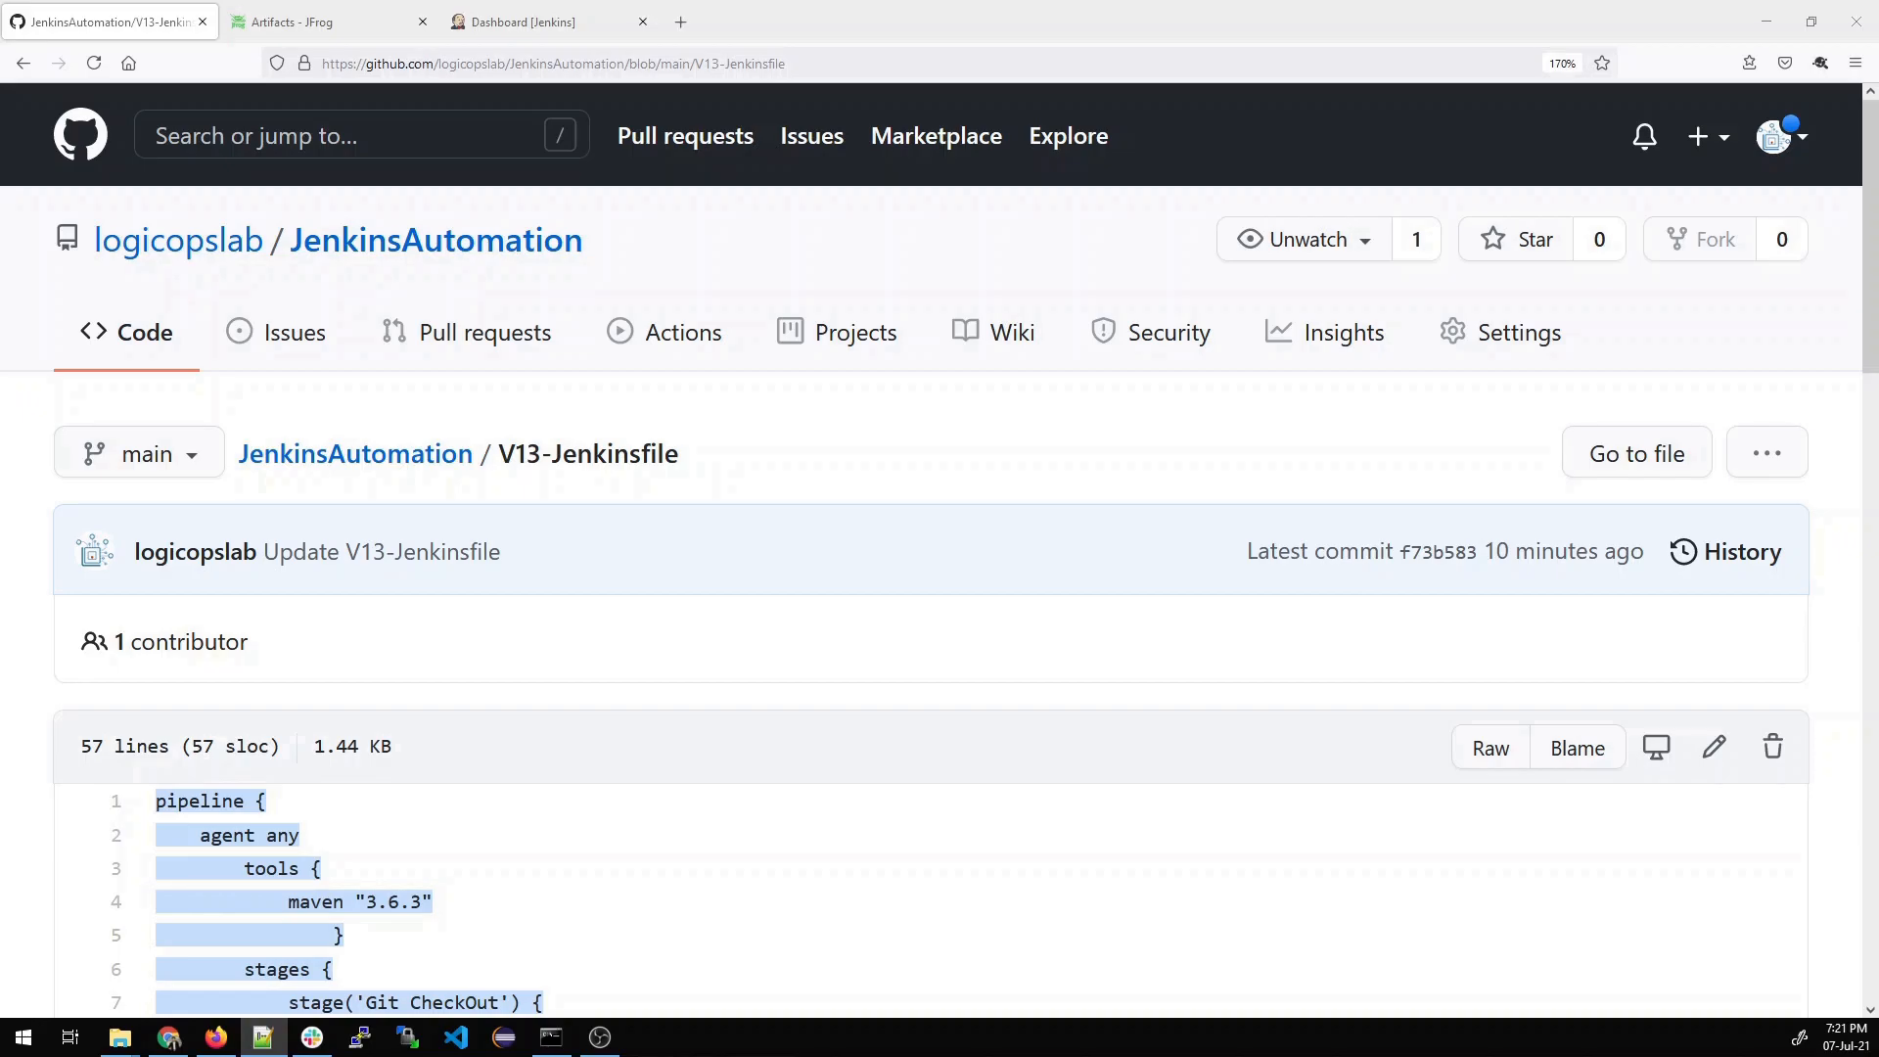
- Return to the Jenkins dashboard listing DeclarativePipeline and MyWebAppWithJenkinsFileOnline after a glance at Artifactory
click(323, 21)
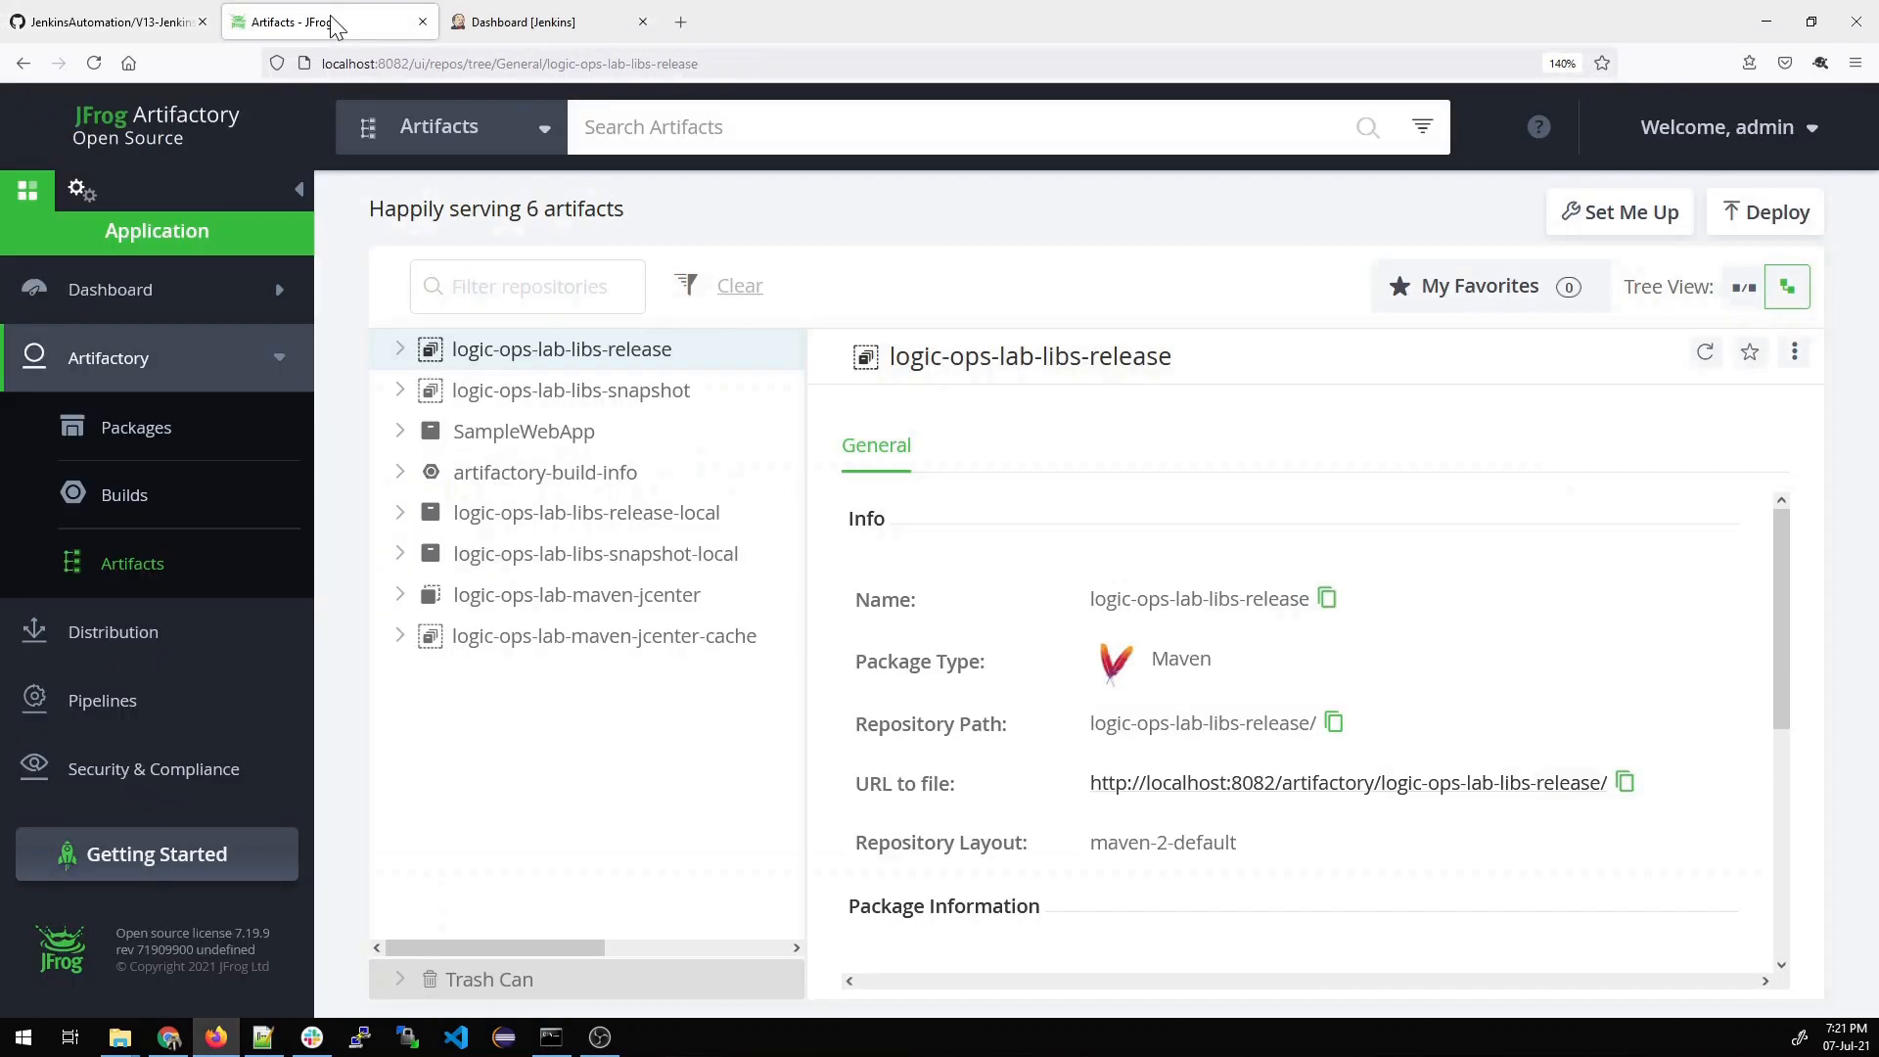
click(548, 22)
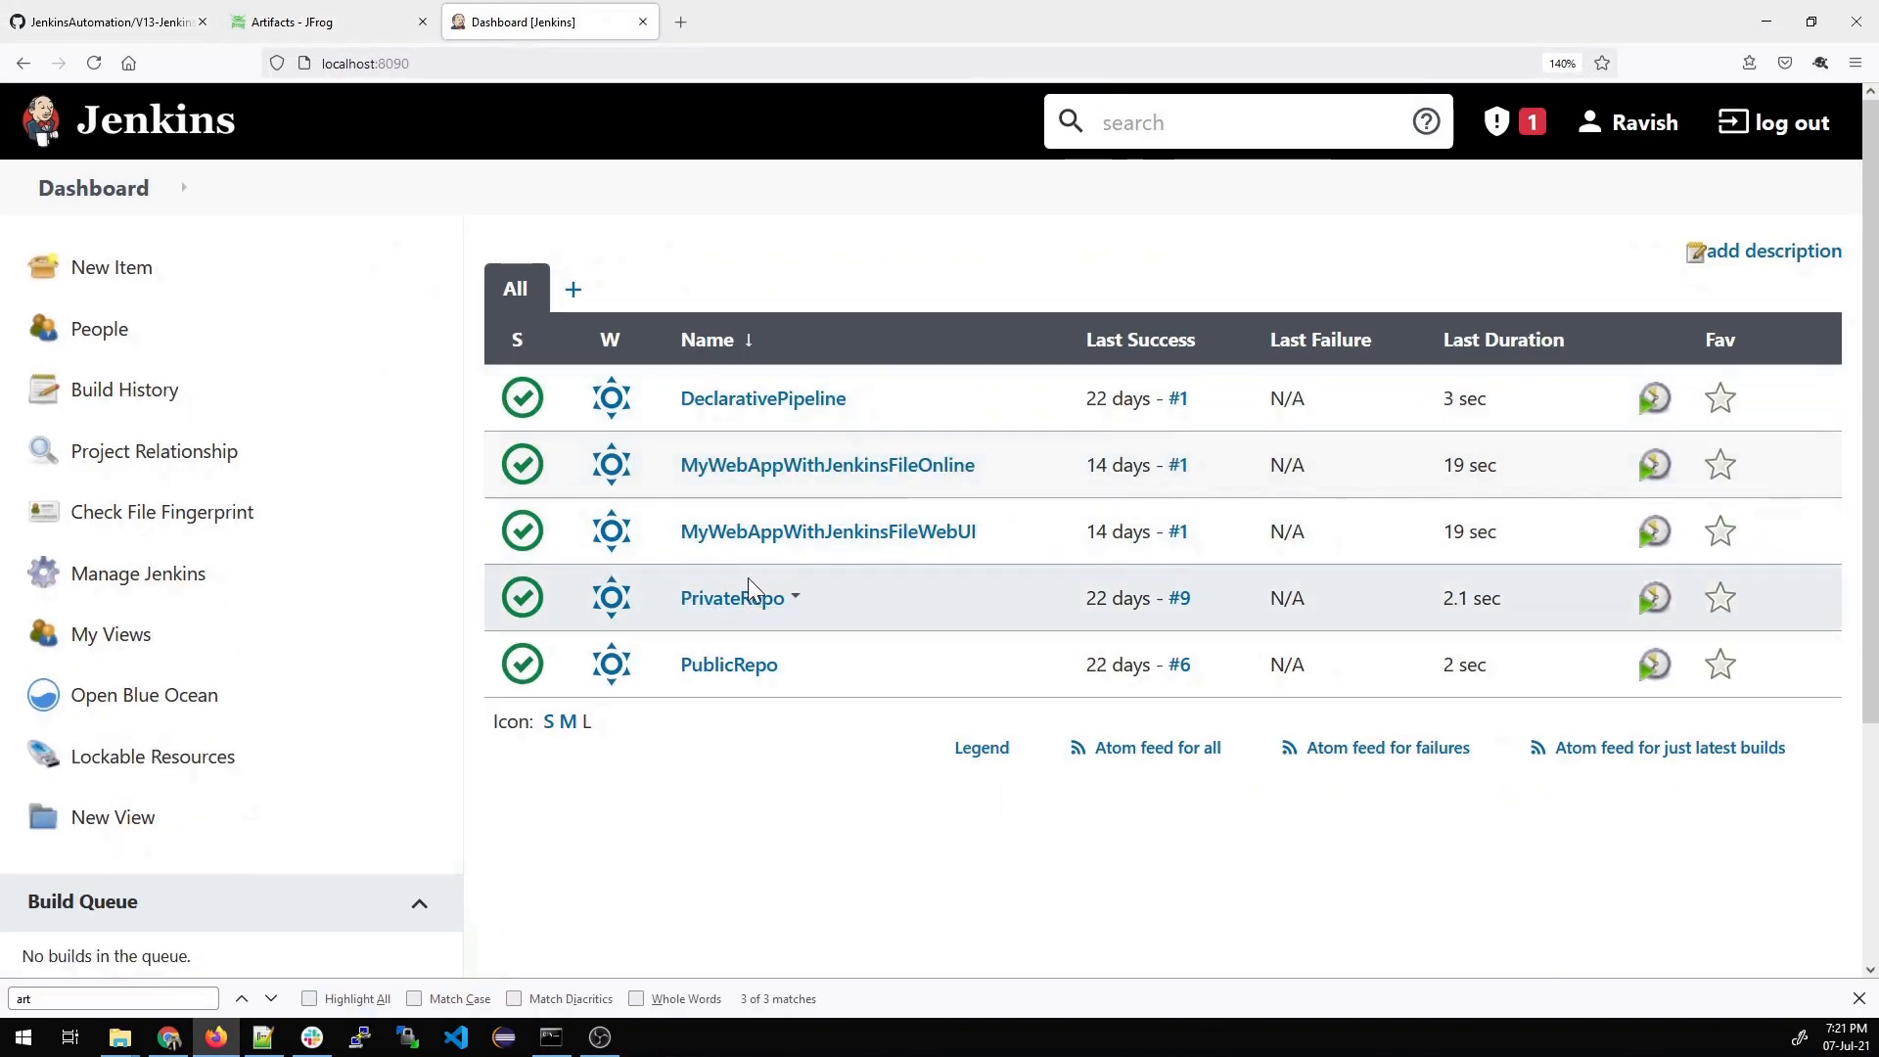
mouse_move(112, 268)
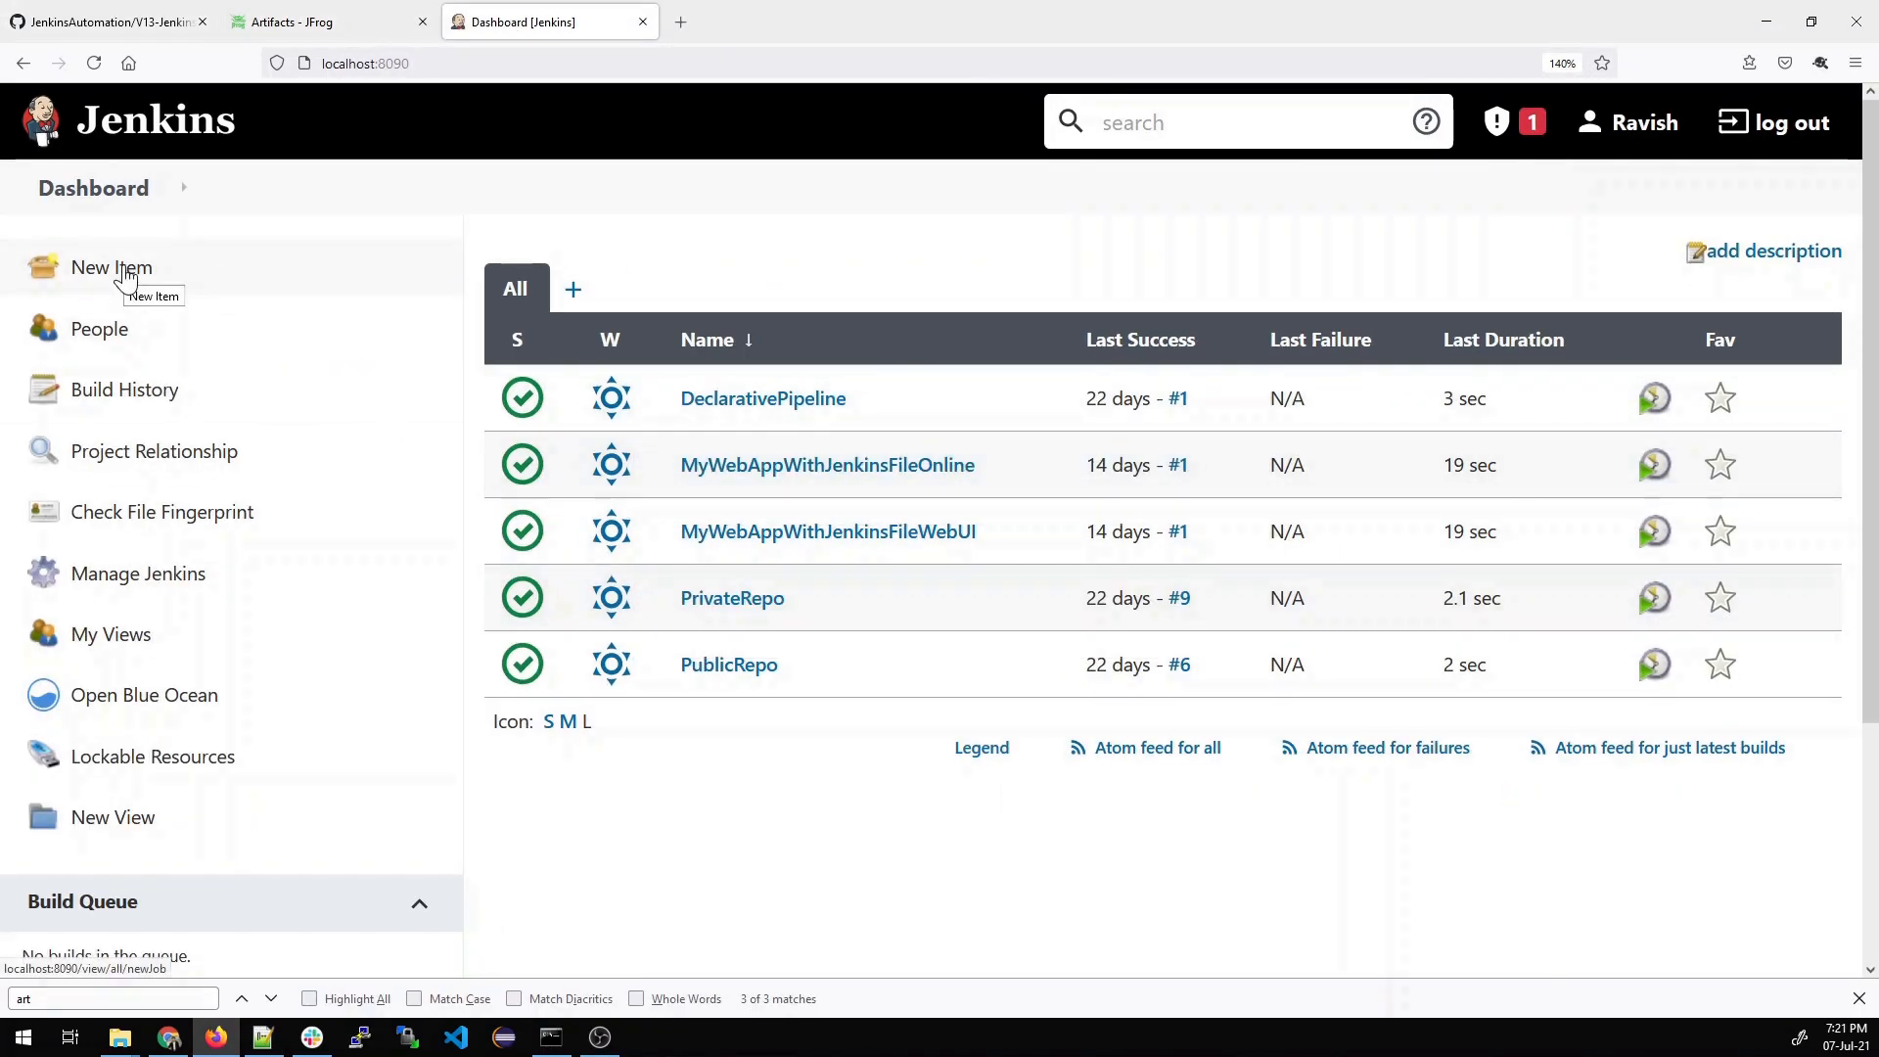
click(110, 268)
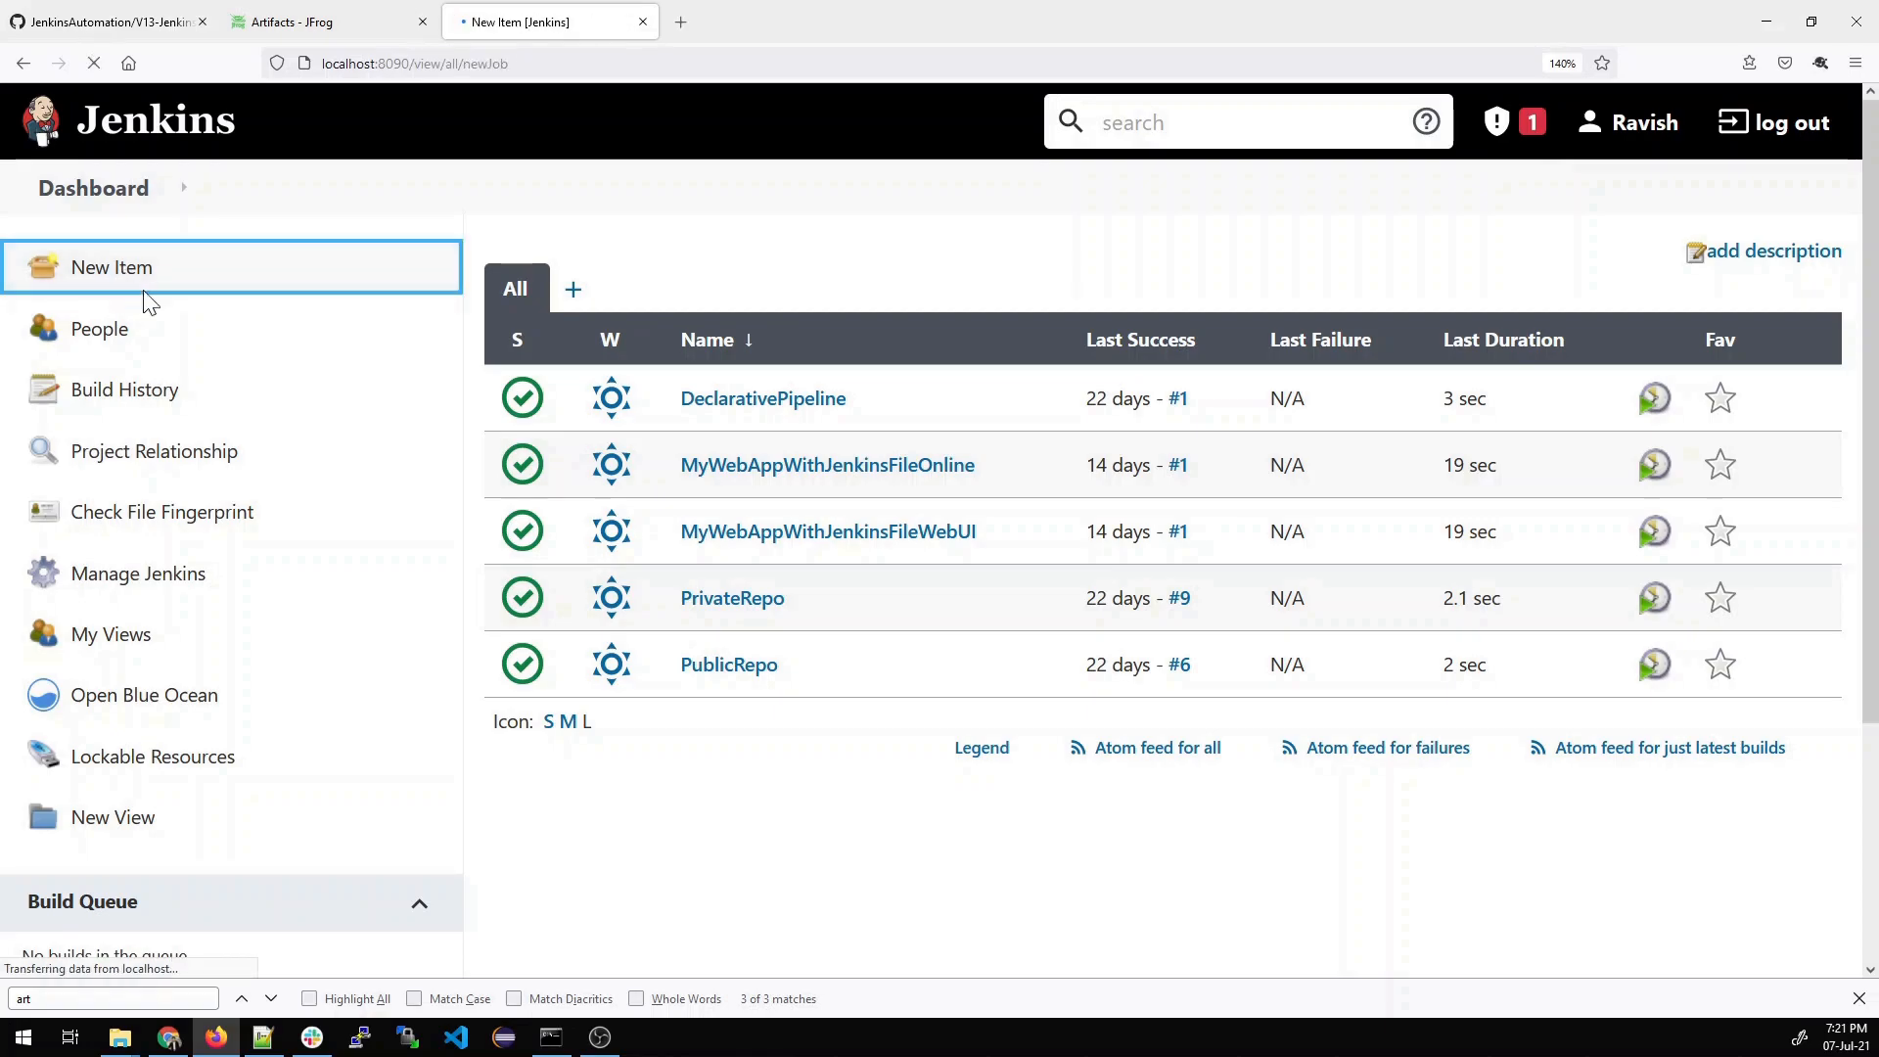
click(112, 268)
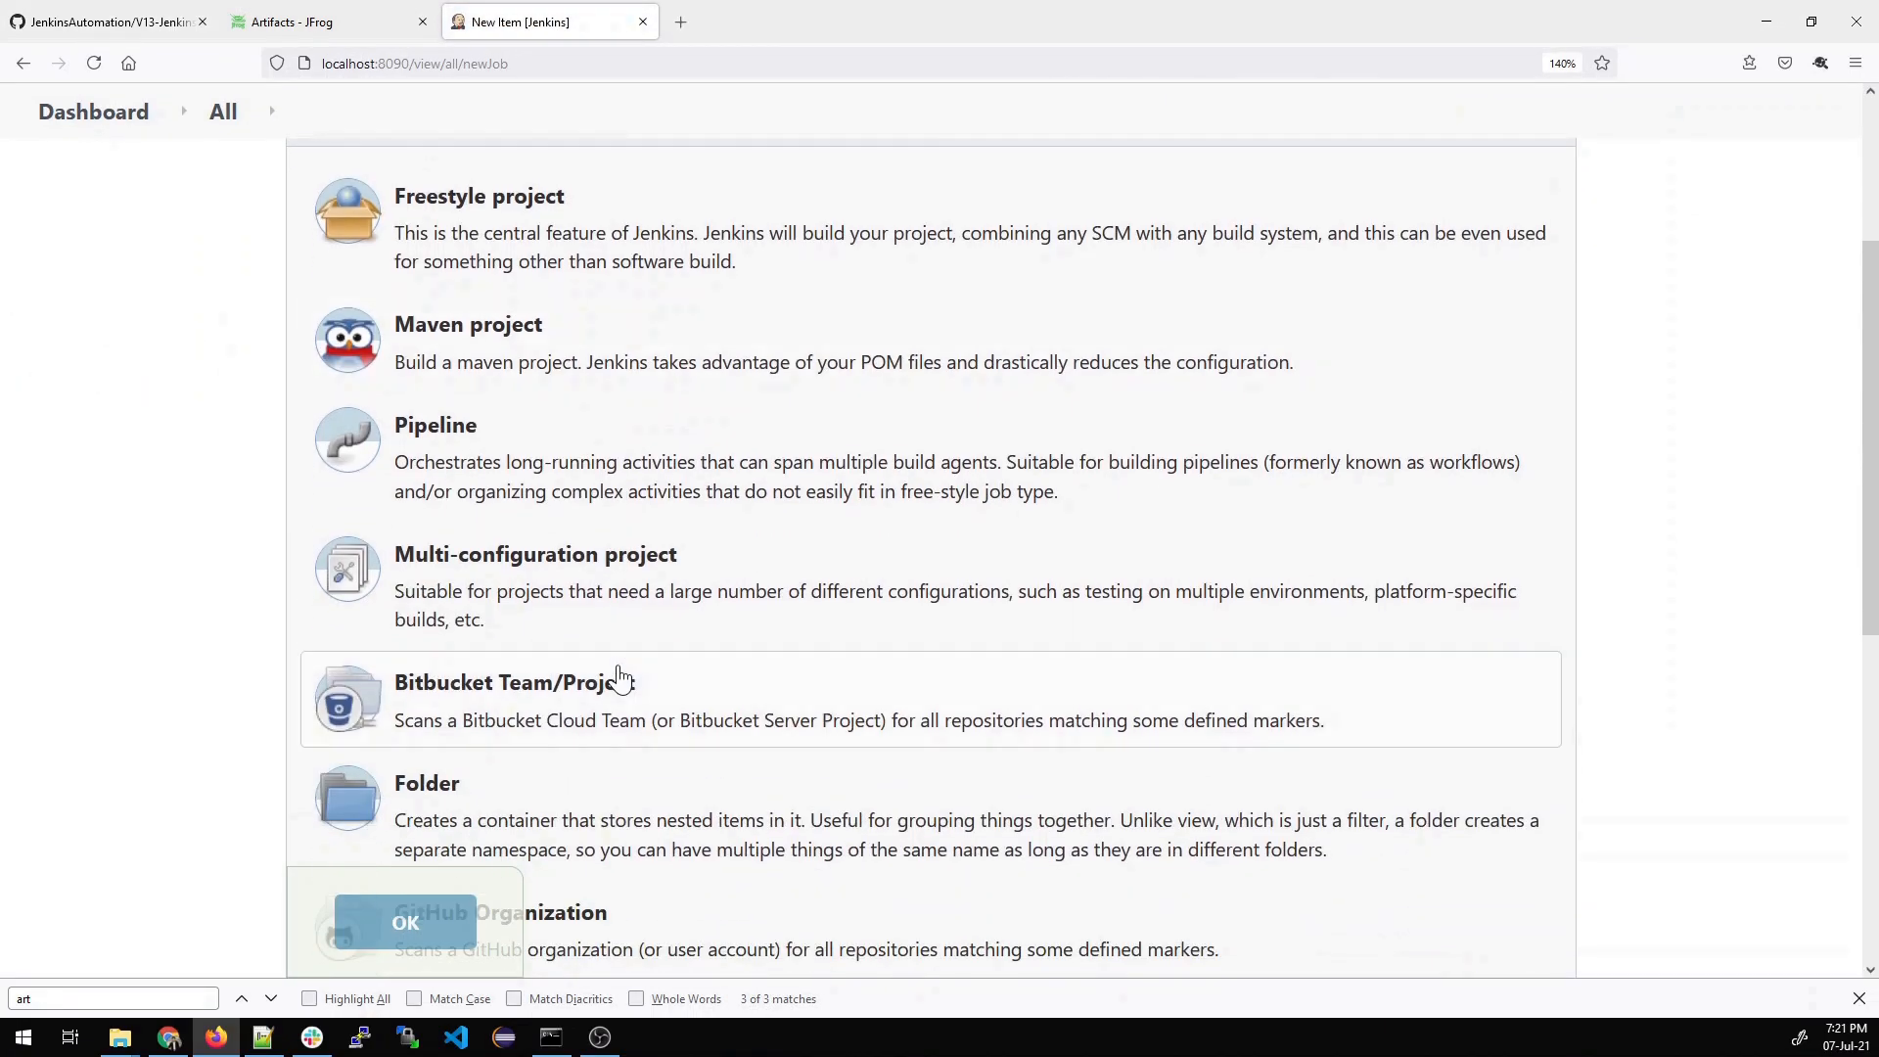
click(405, 922)
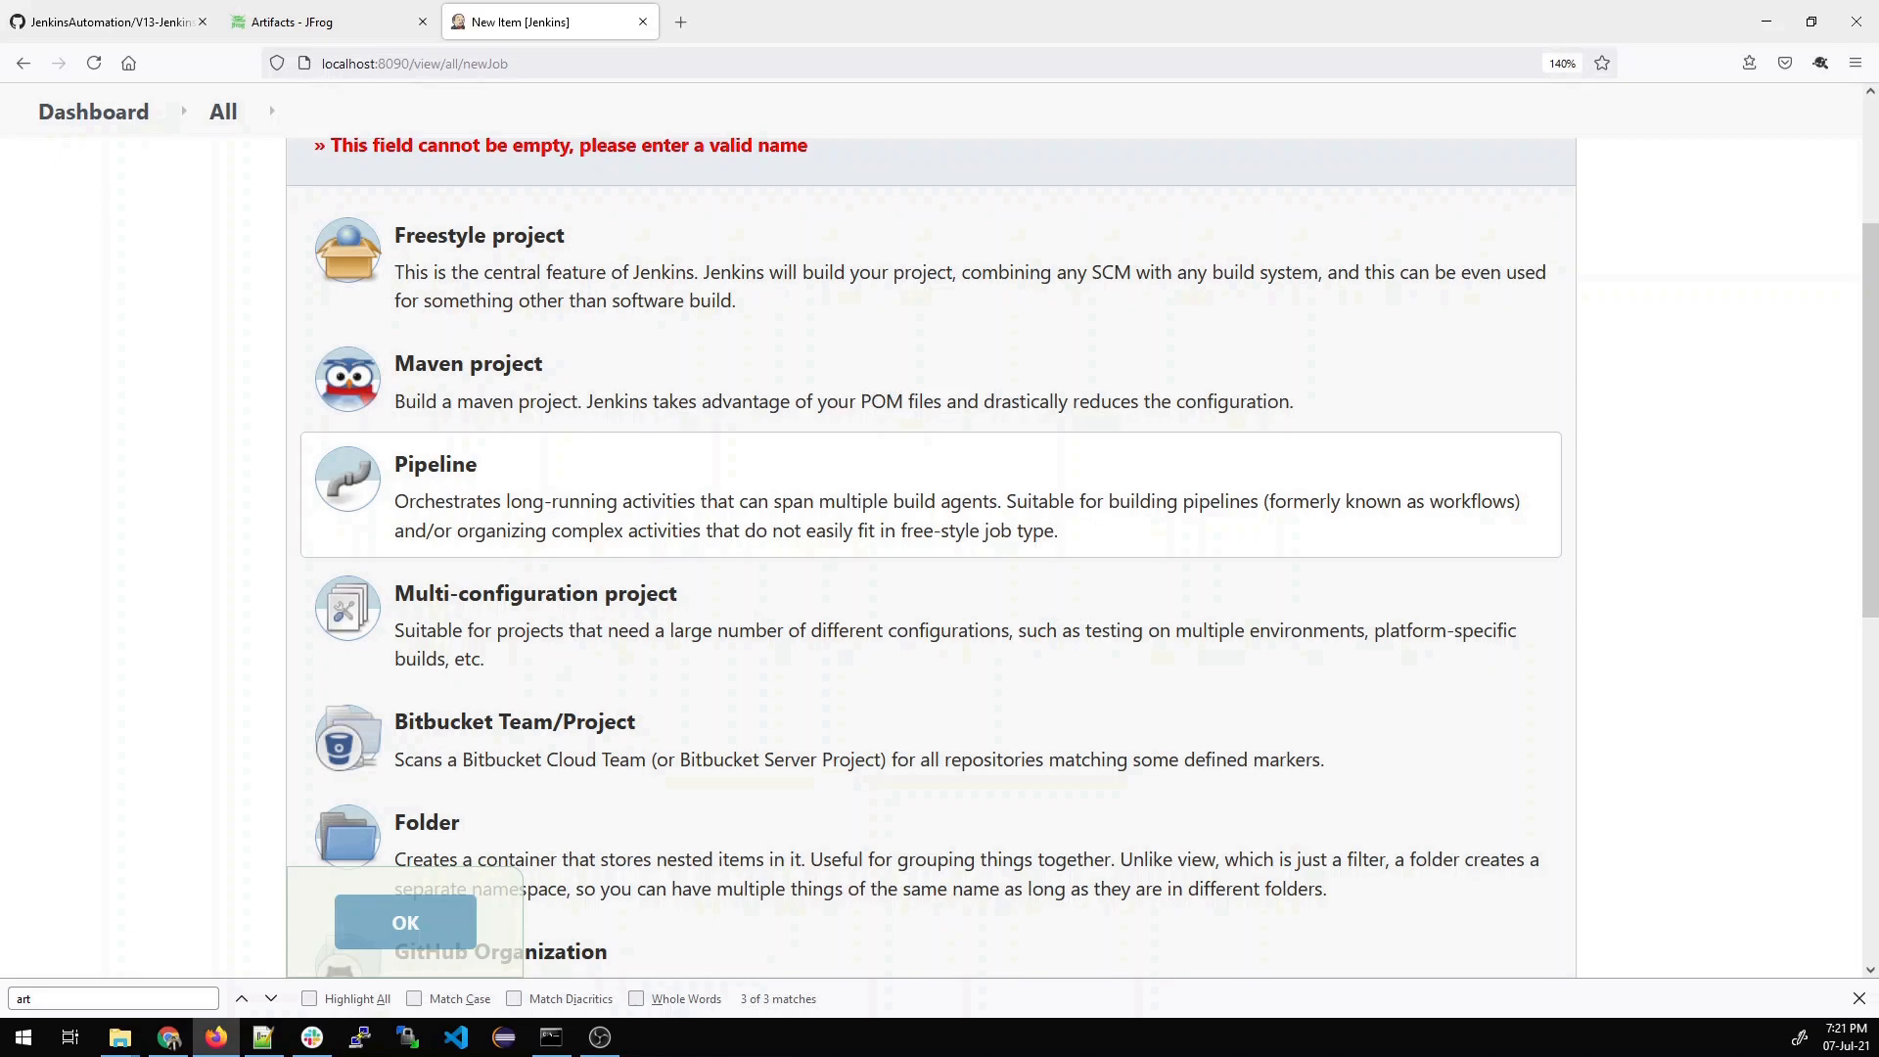
scroll(down, 3)
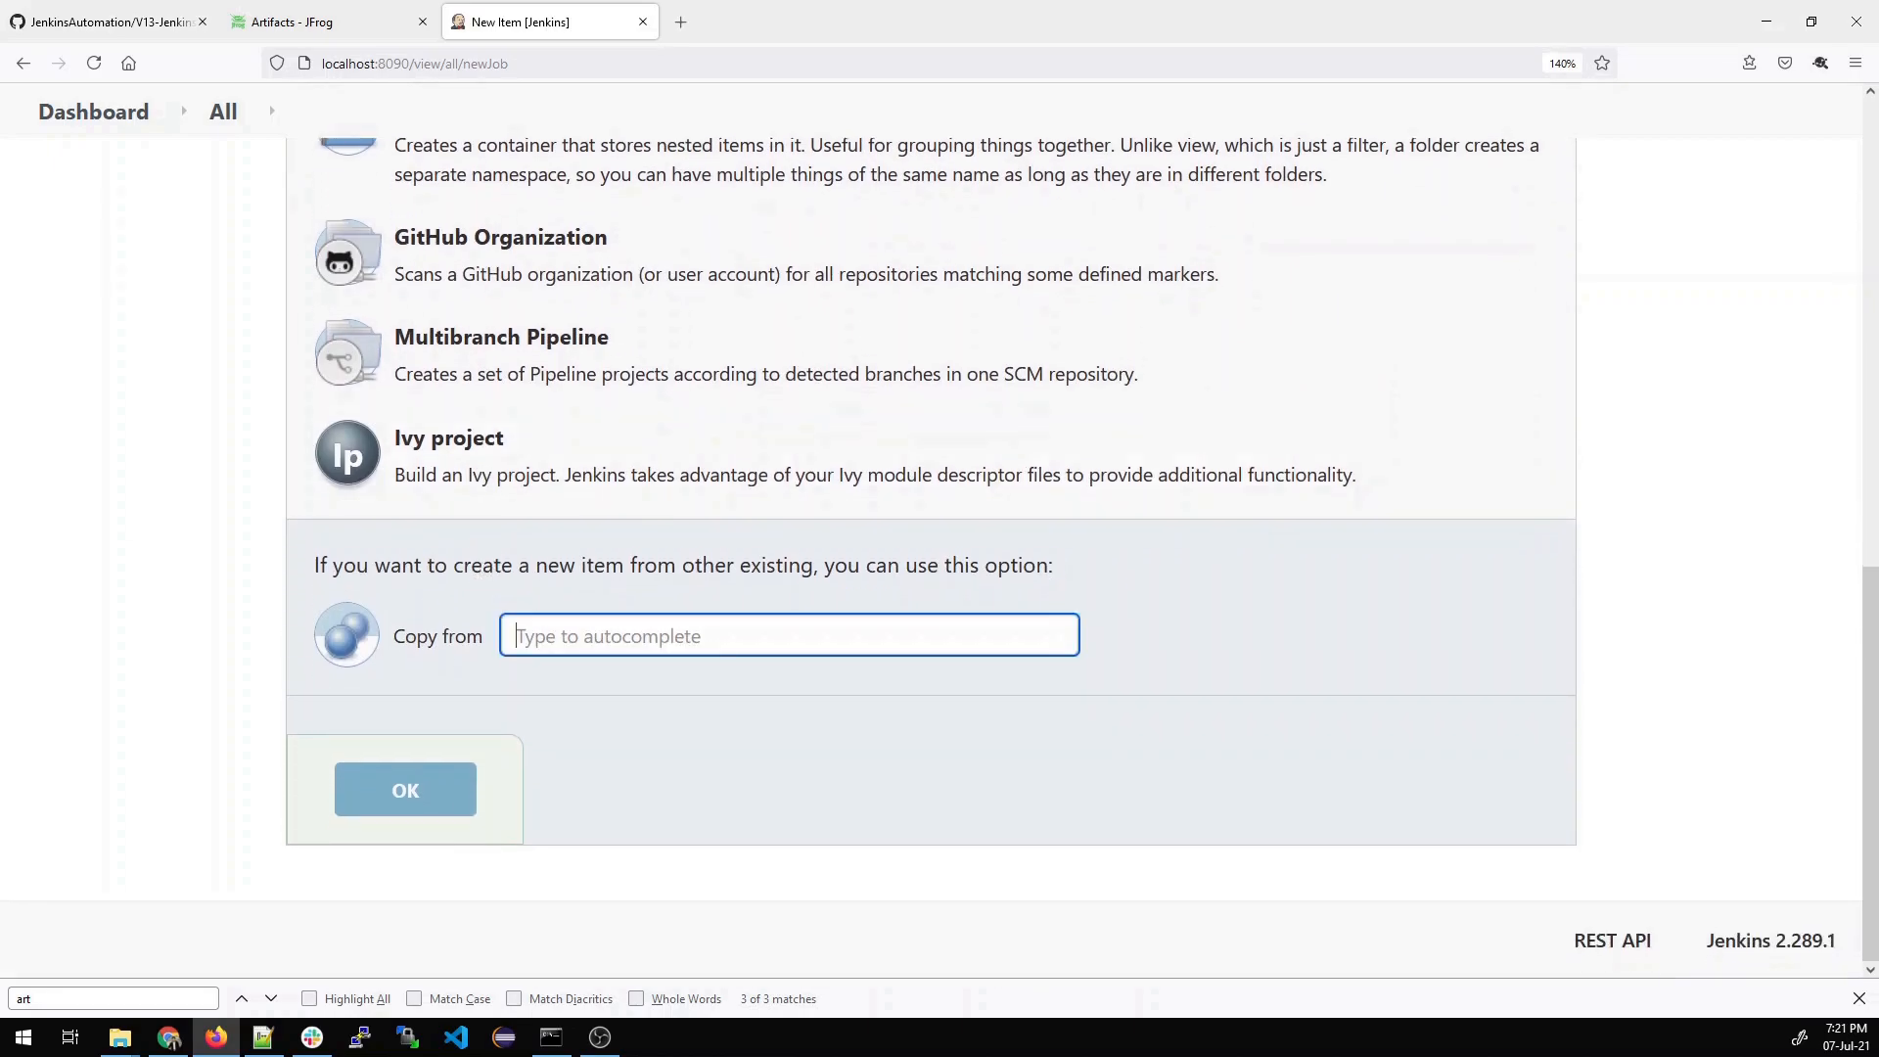
click(405, 788)
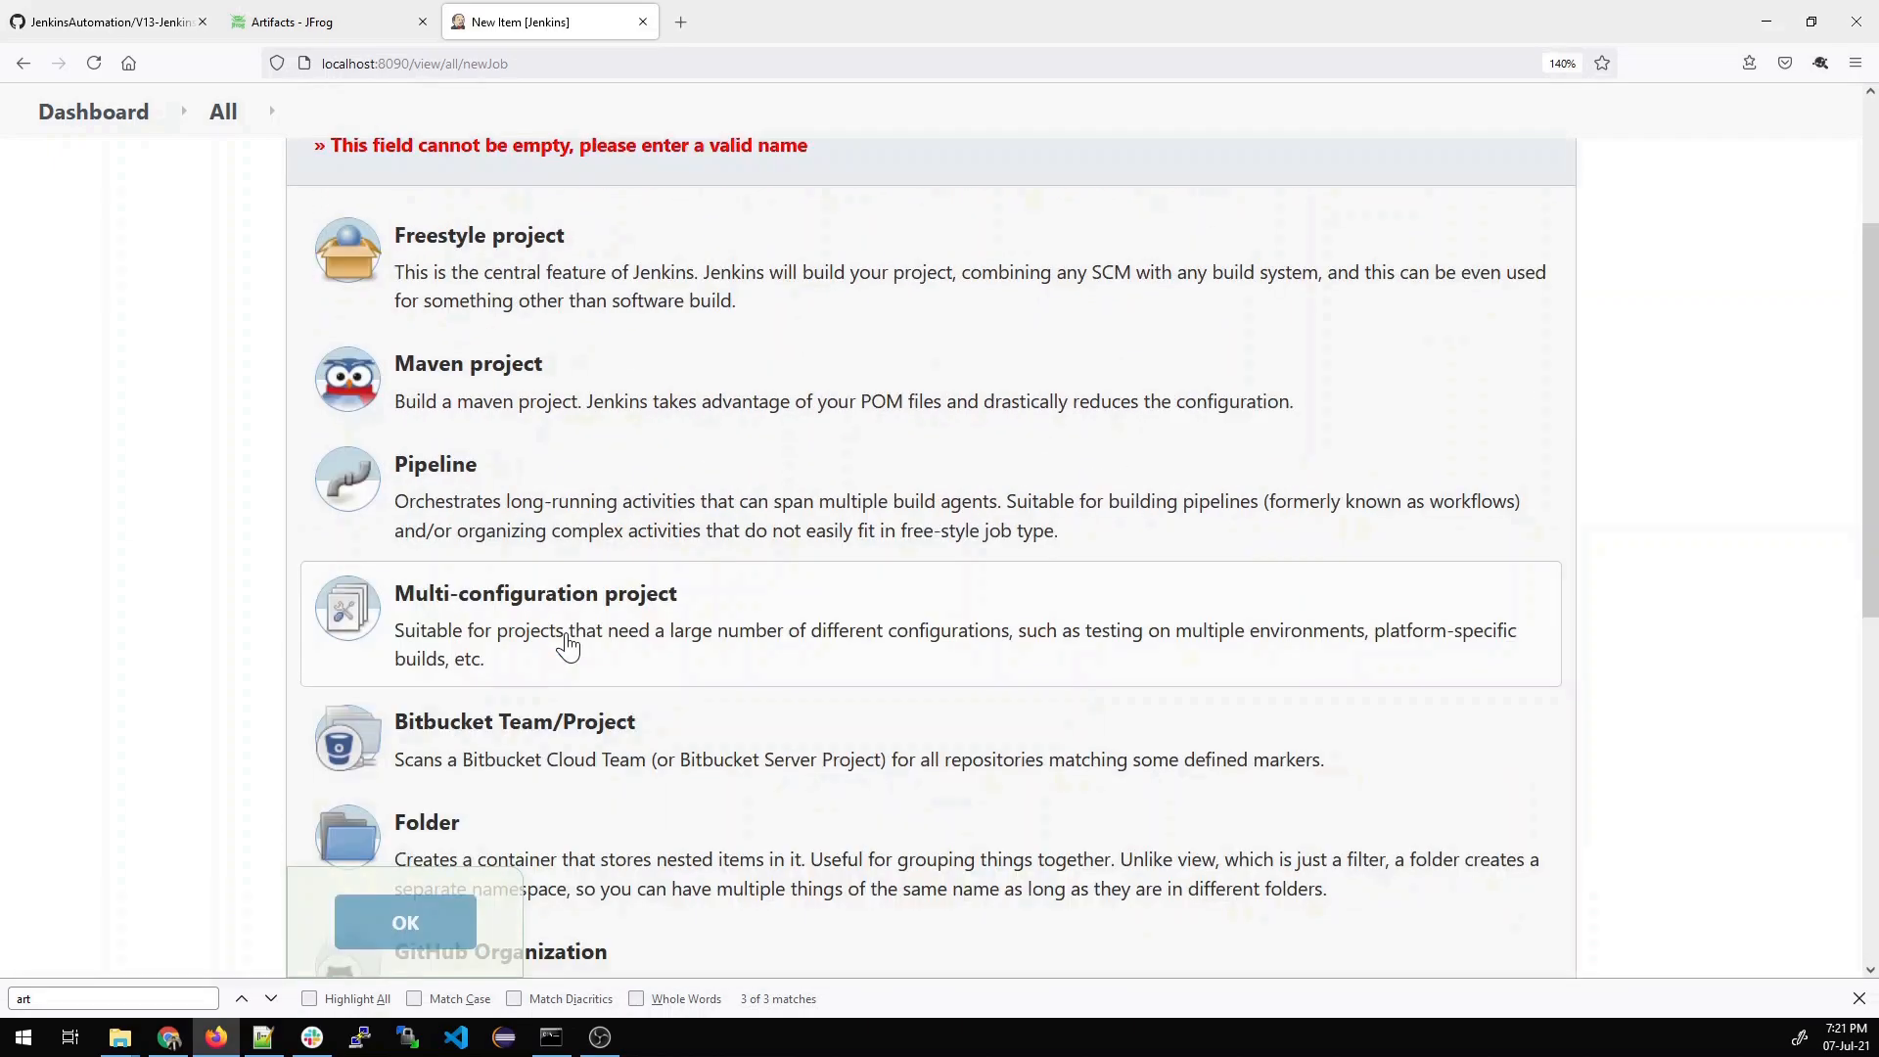
scroll(down, 3)
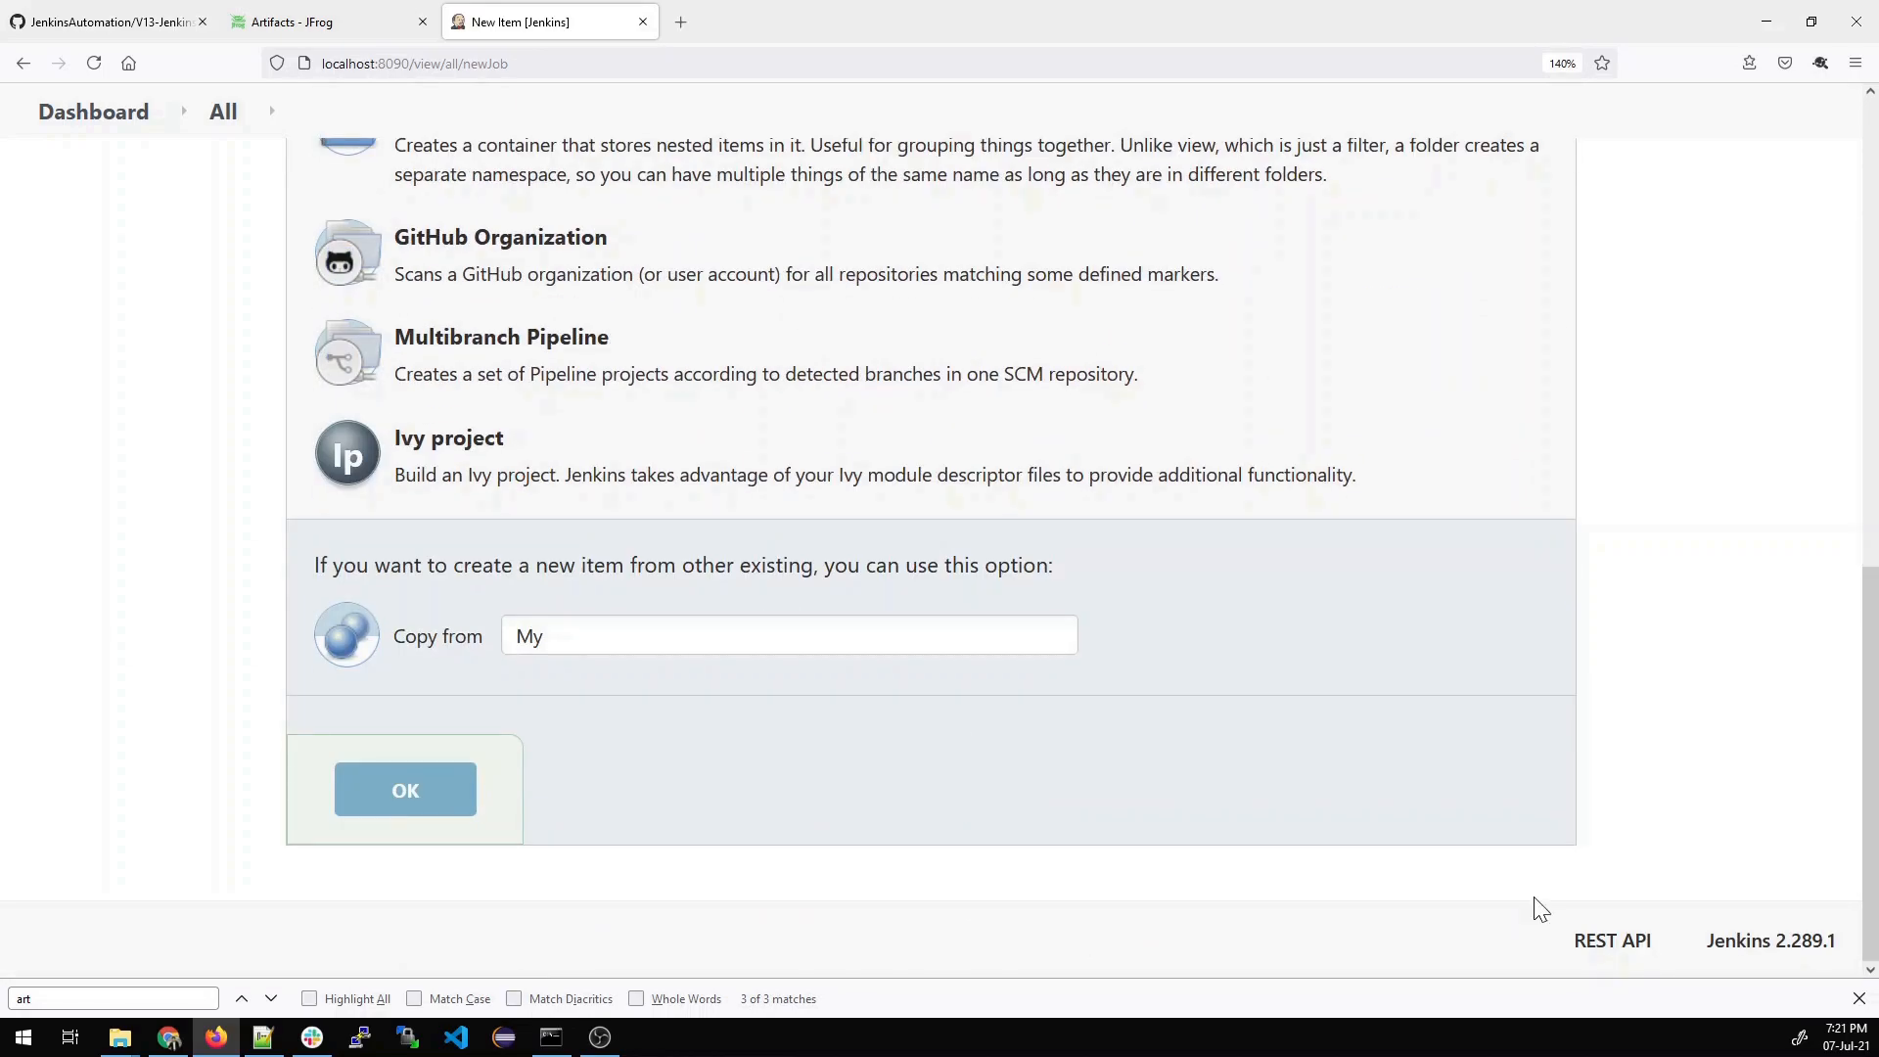
scroll(up, 3)
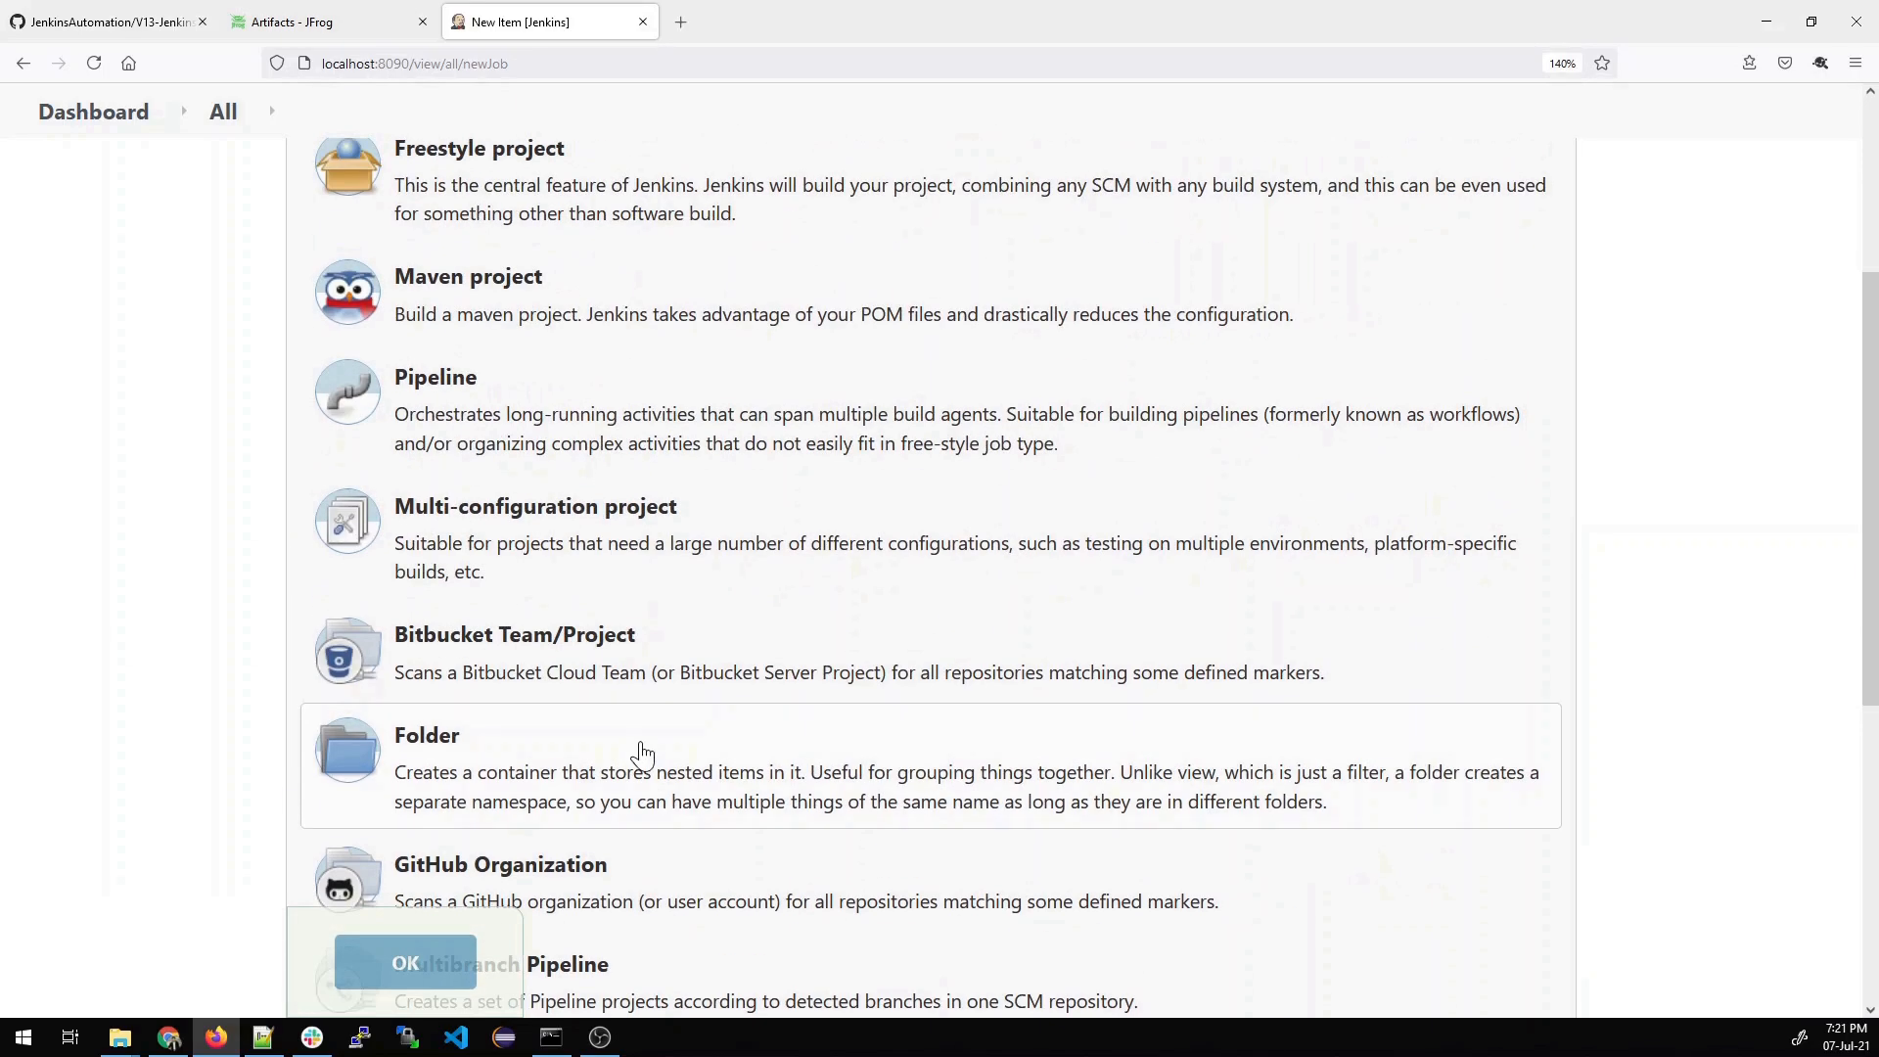
scroll(down, 3)
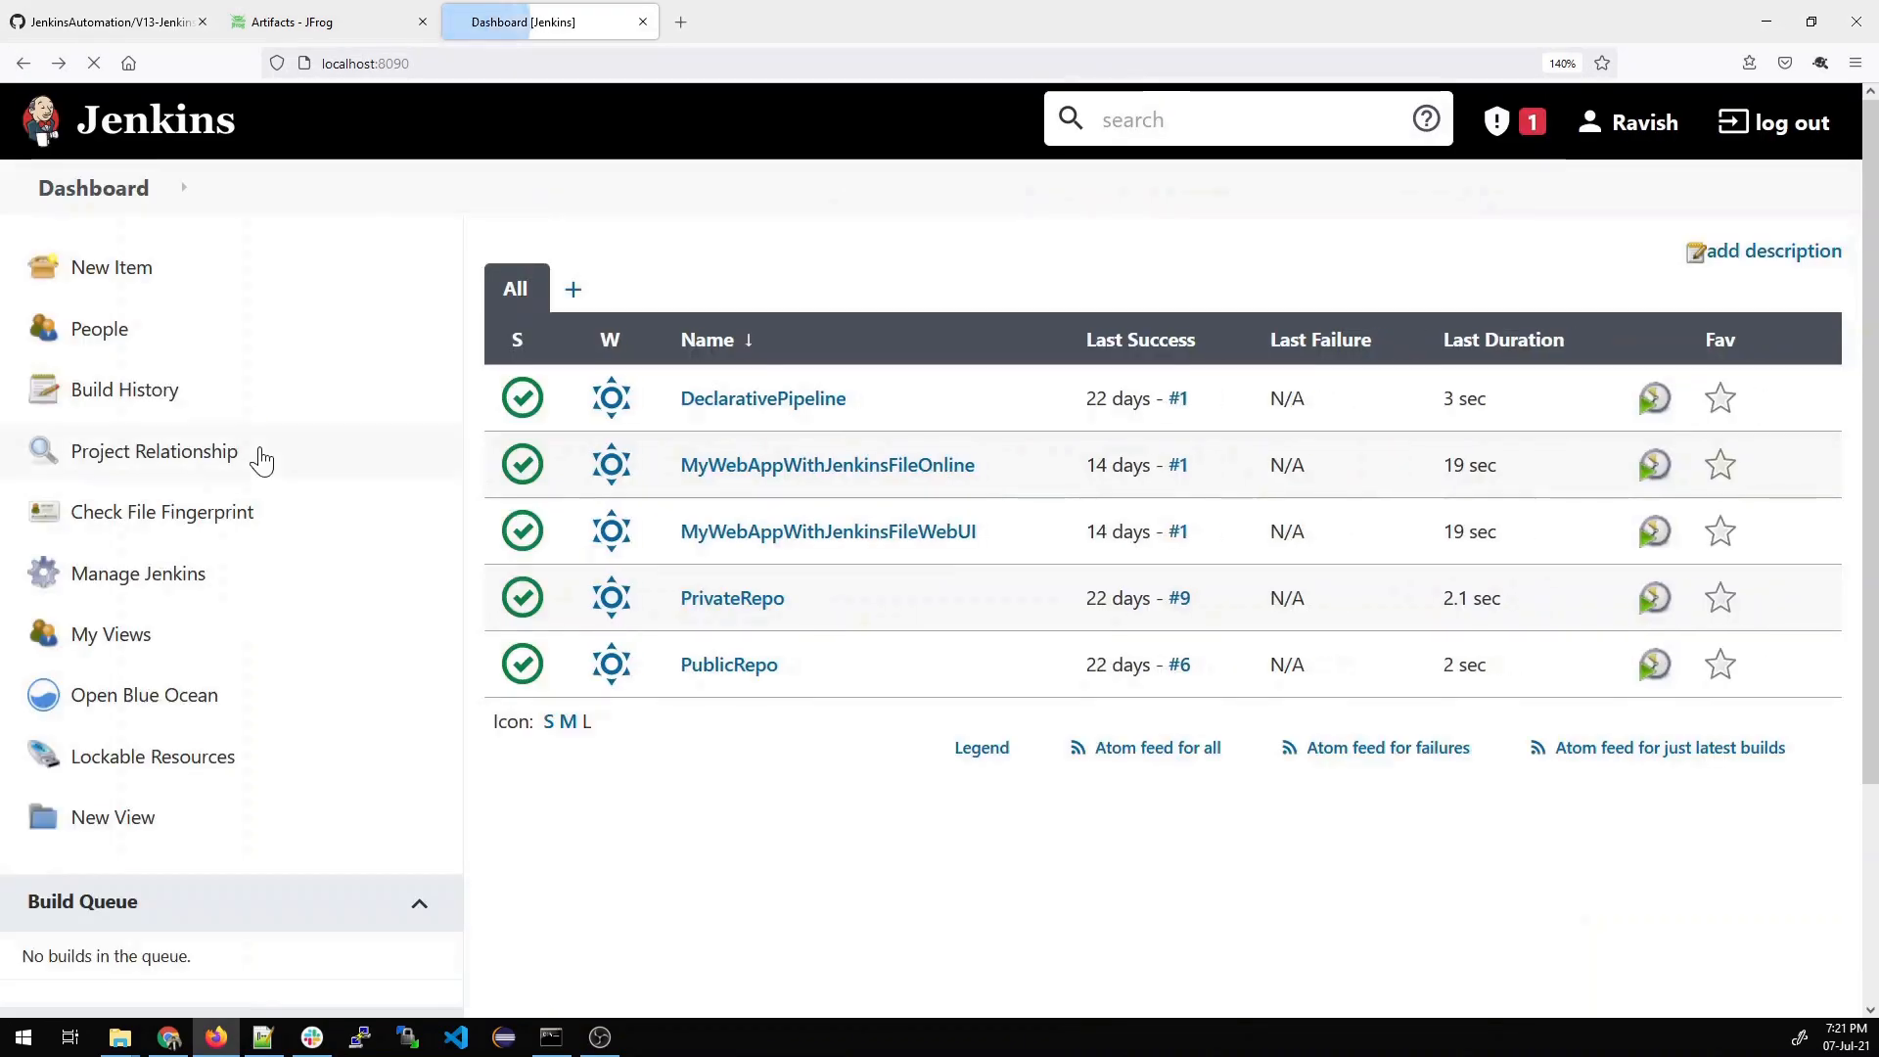
mouse_move(981, 546)
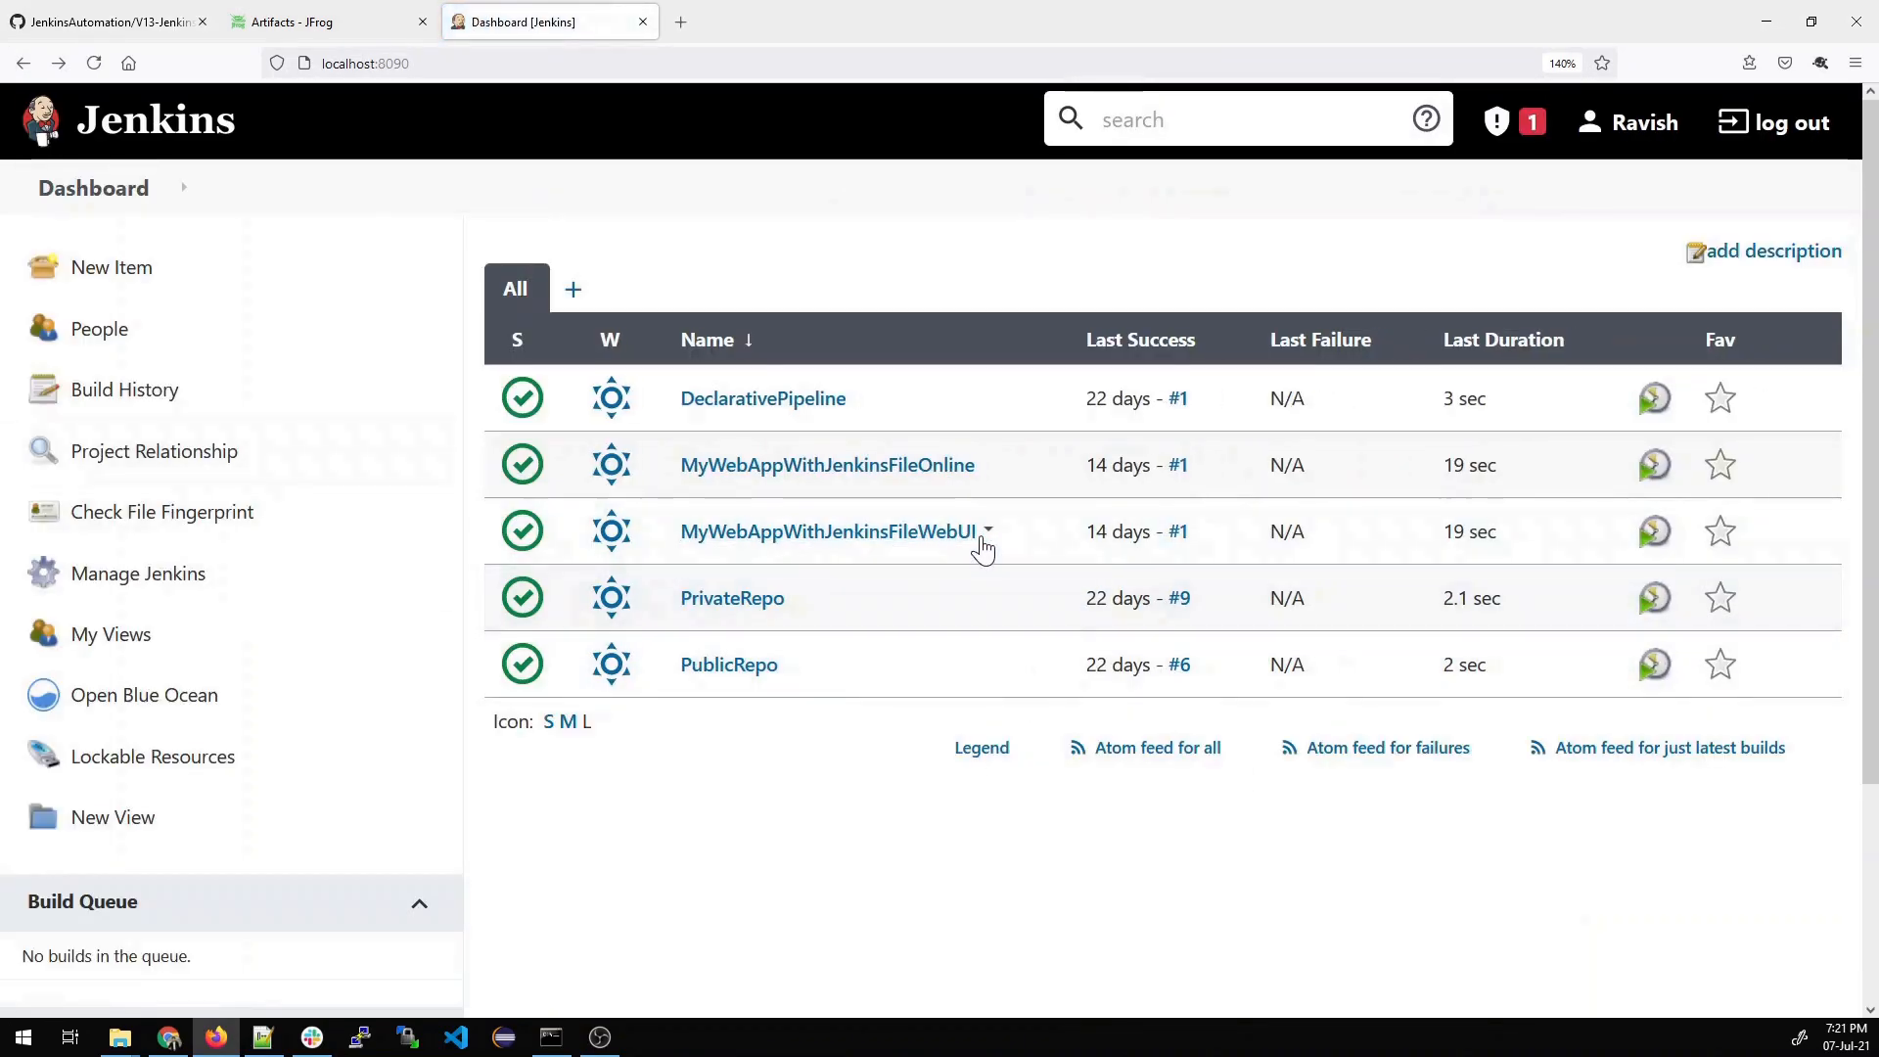
click(826, 530)
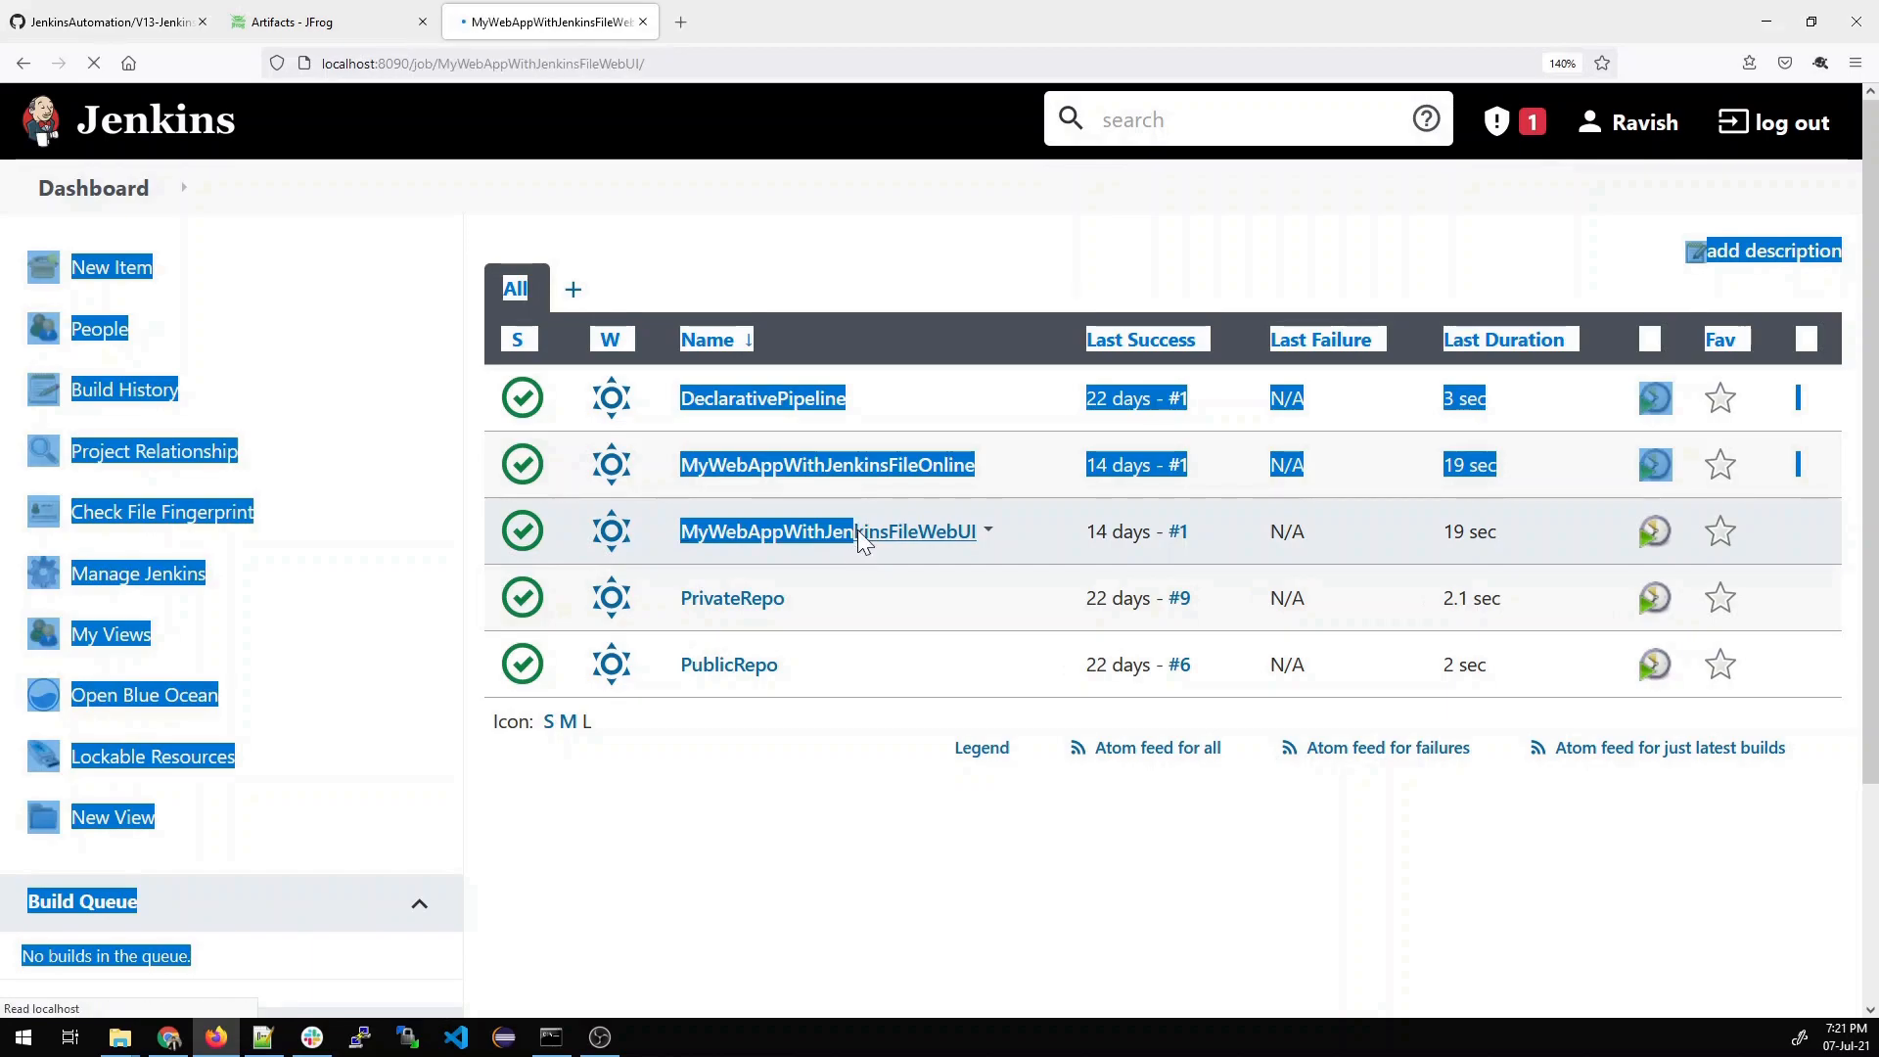
click(824, 530)
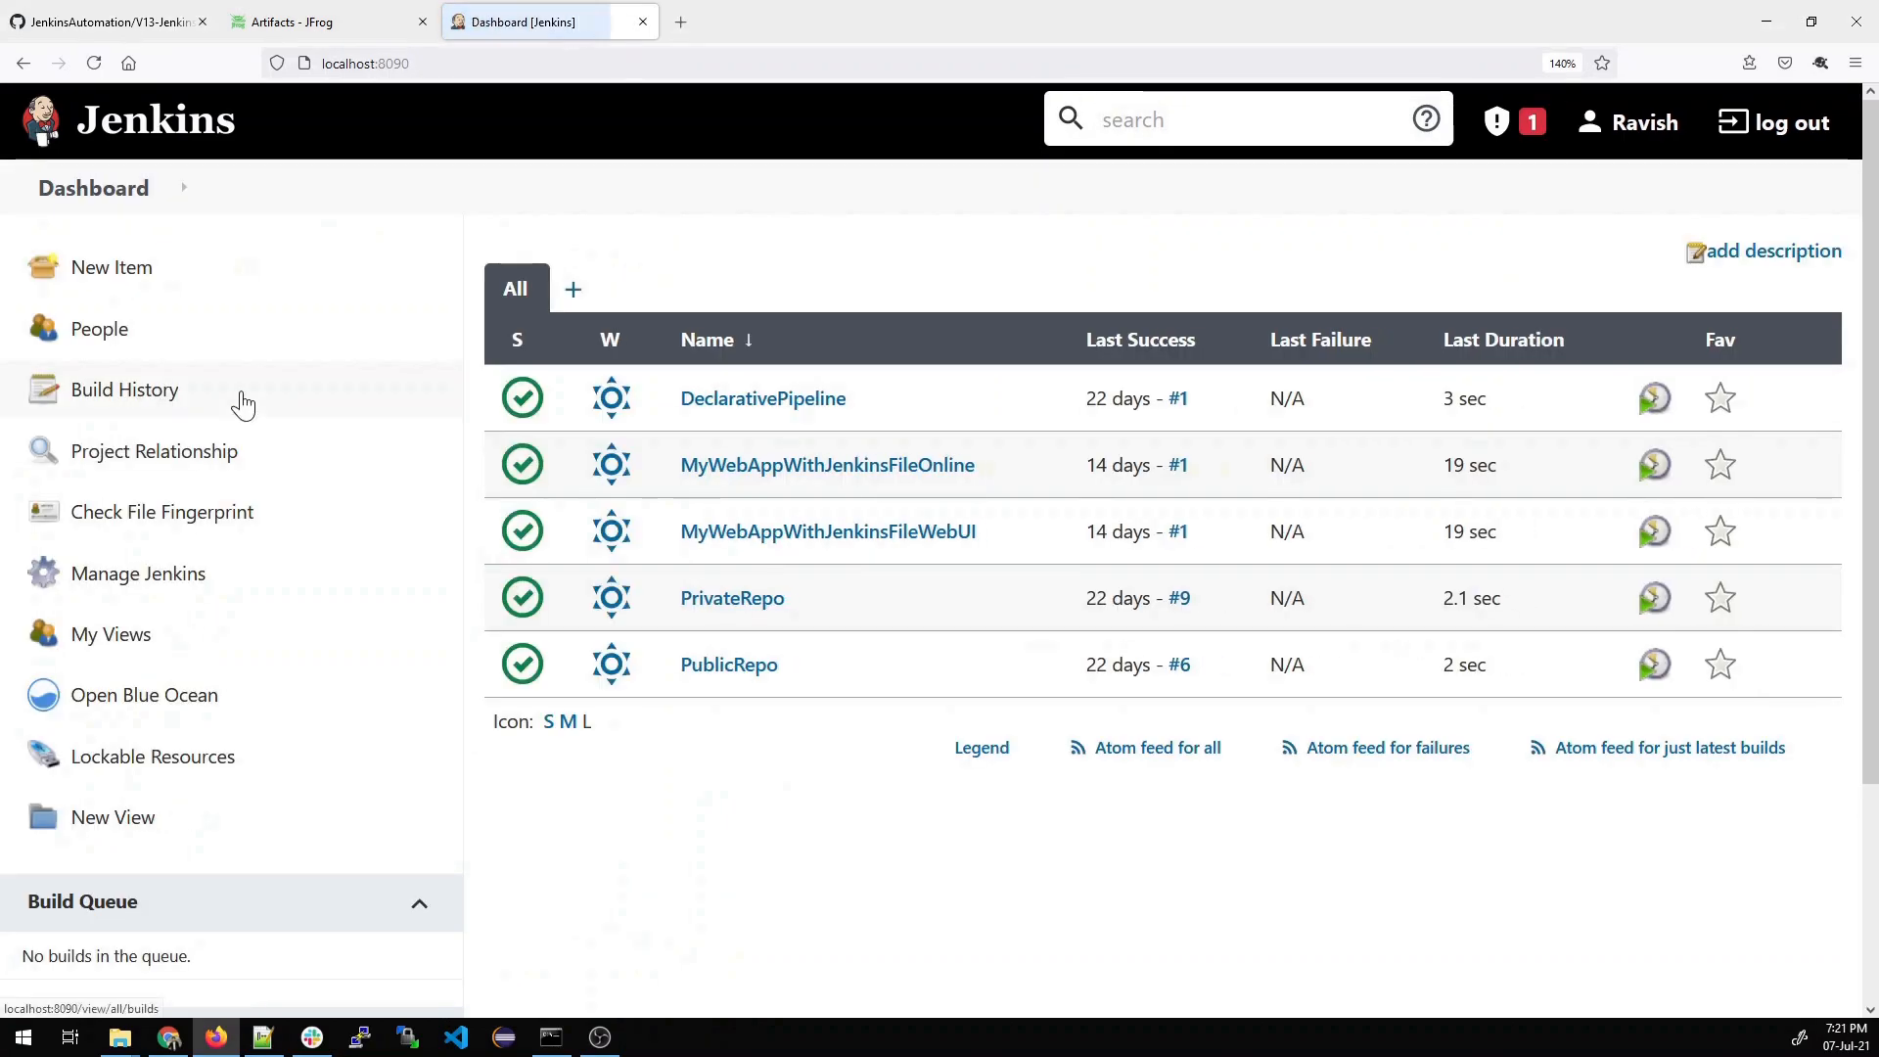
- Create Pipeline MyWebAppWithJenkinsFileWebUIArtifactory copied from MyWebAppWithJenkinsFileWebUI
click(112, 269)
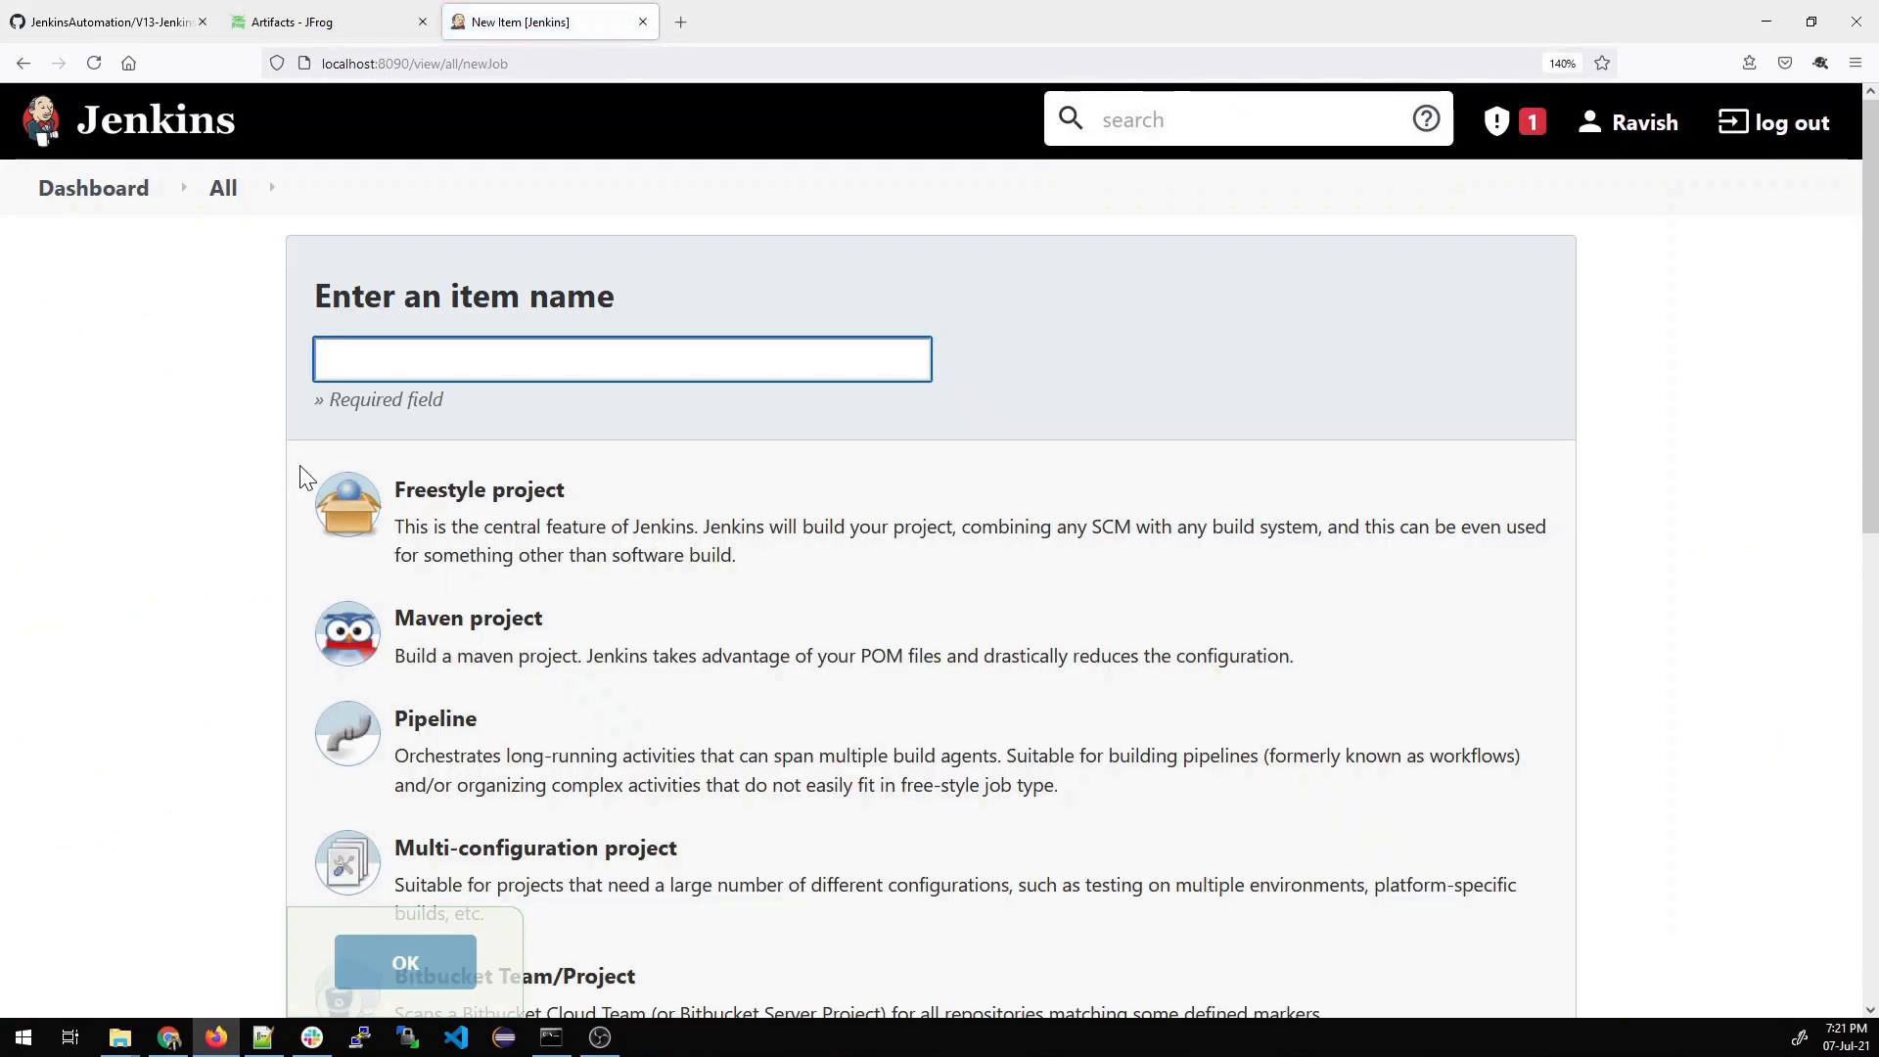
click(405, 963)
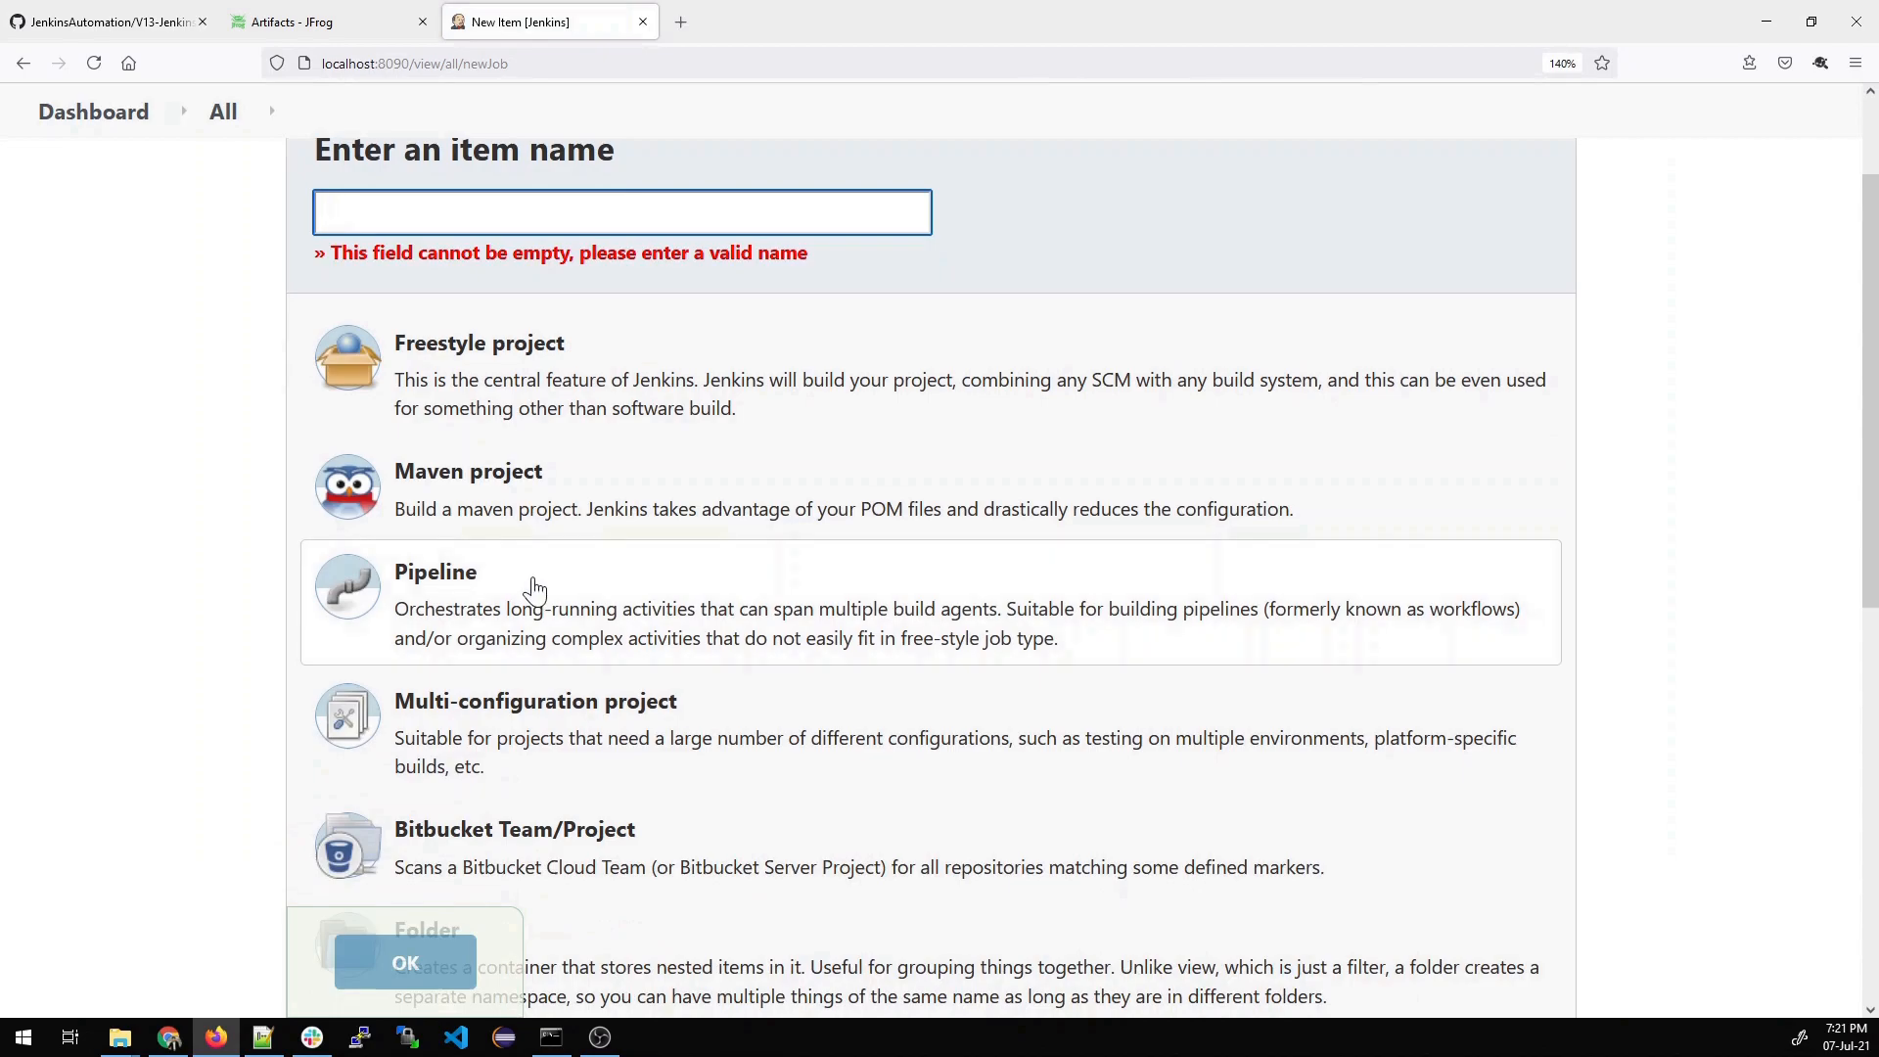
text(MyWebAppWithJenkinsFileWebUIArtefac)
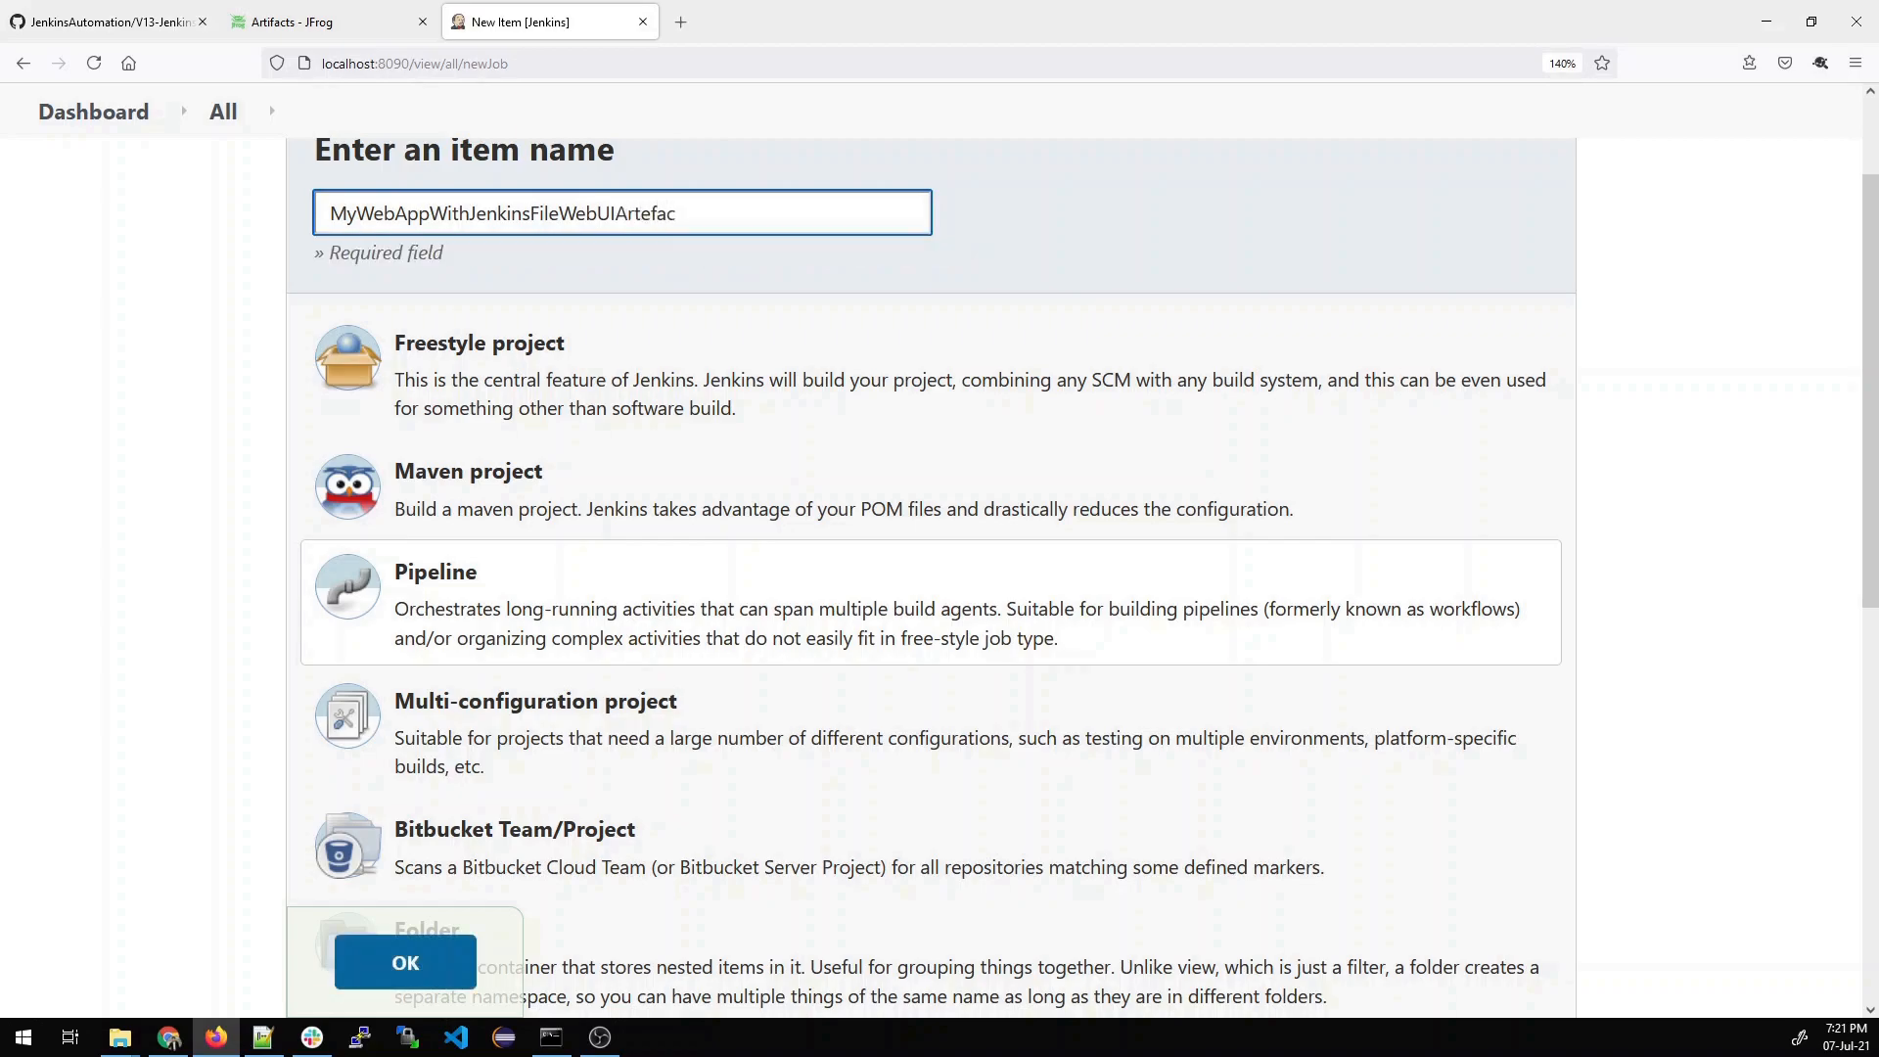
text(tory)
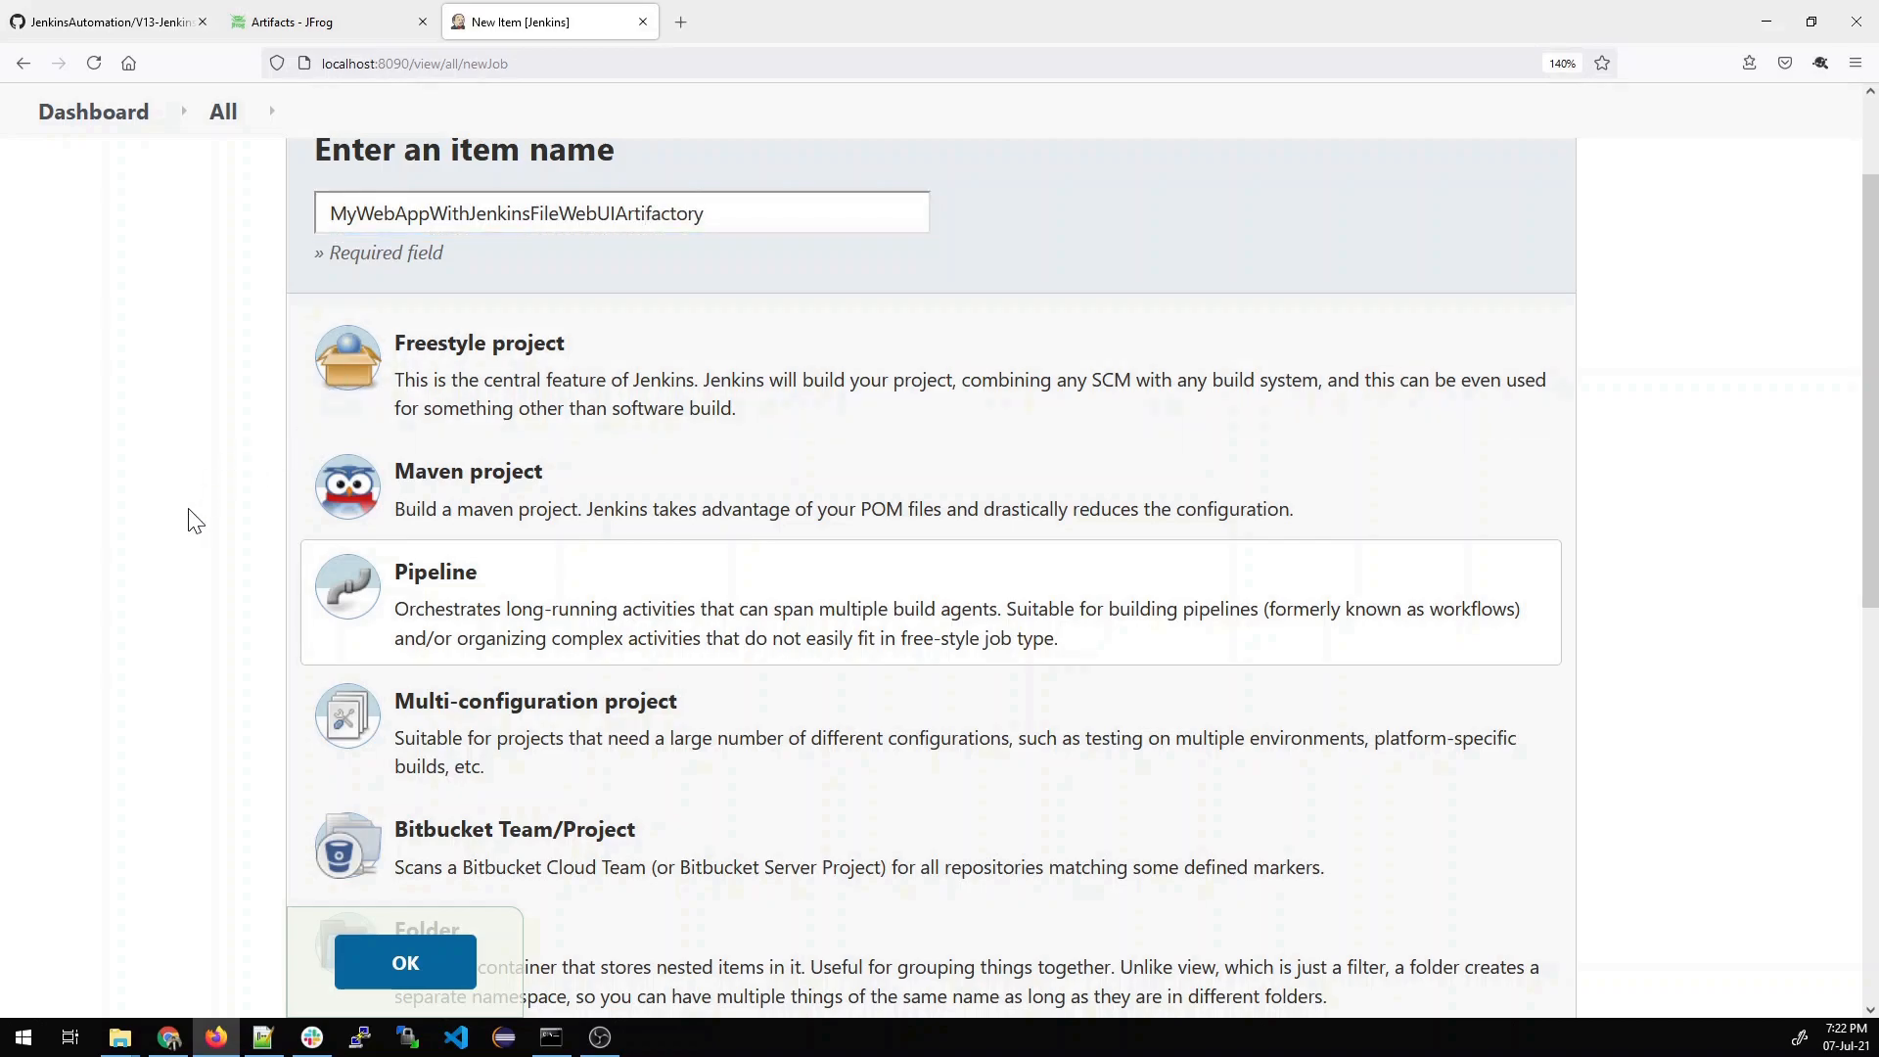
scroll(down, 3)
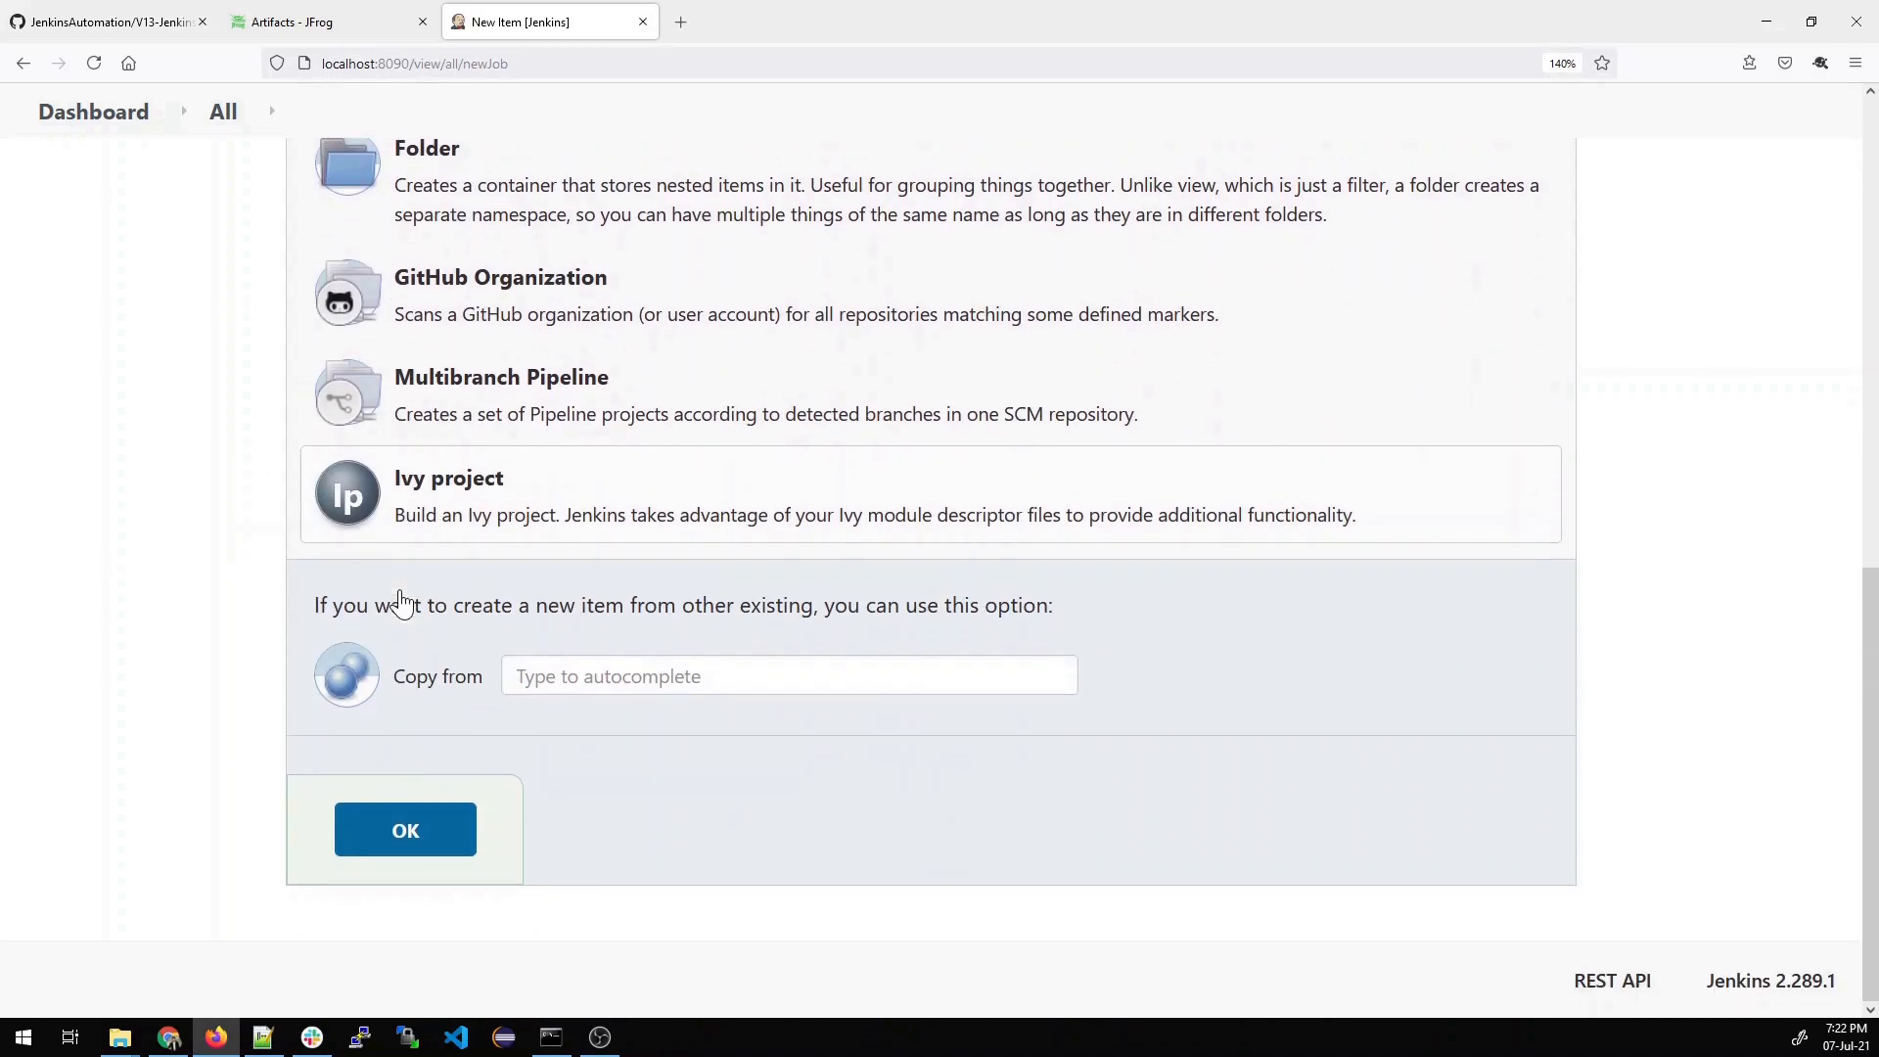
text(MyWebAppWithJenkinsFileWebUI)
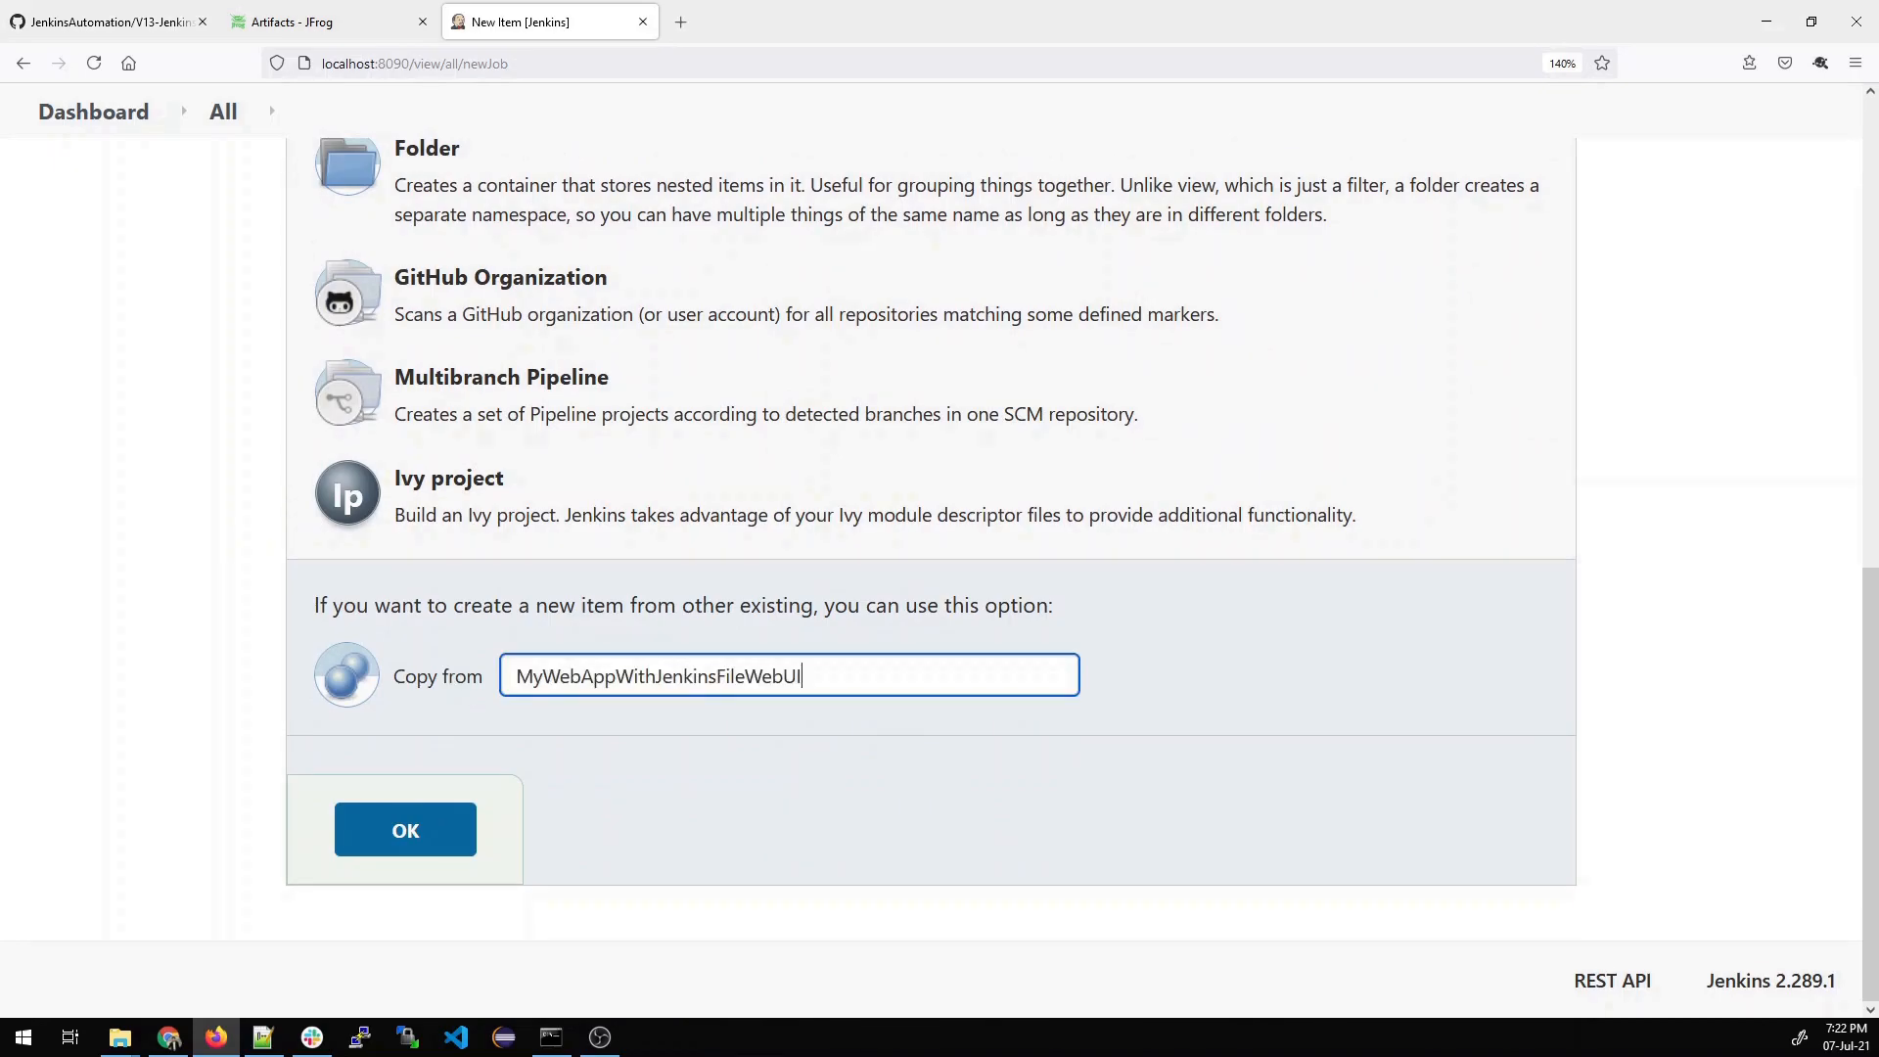
mouse_move(636, 734)
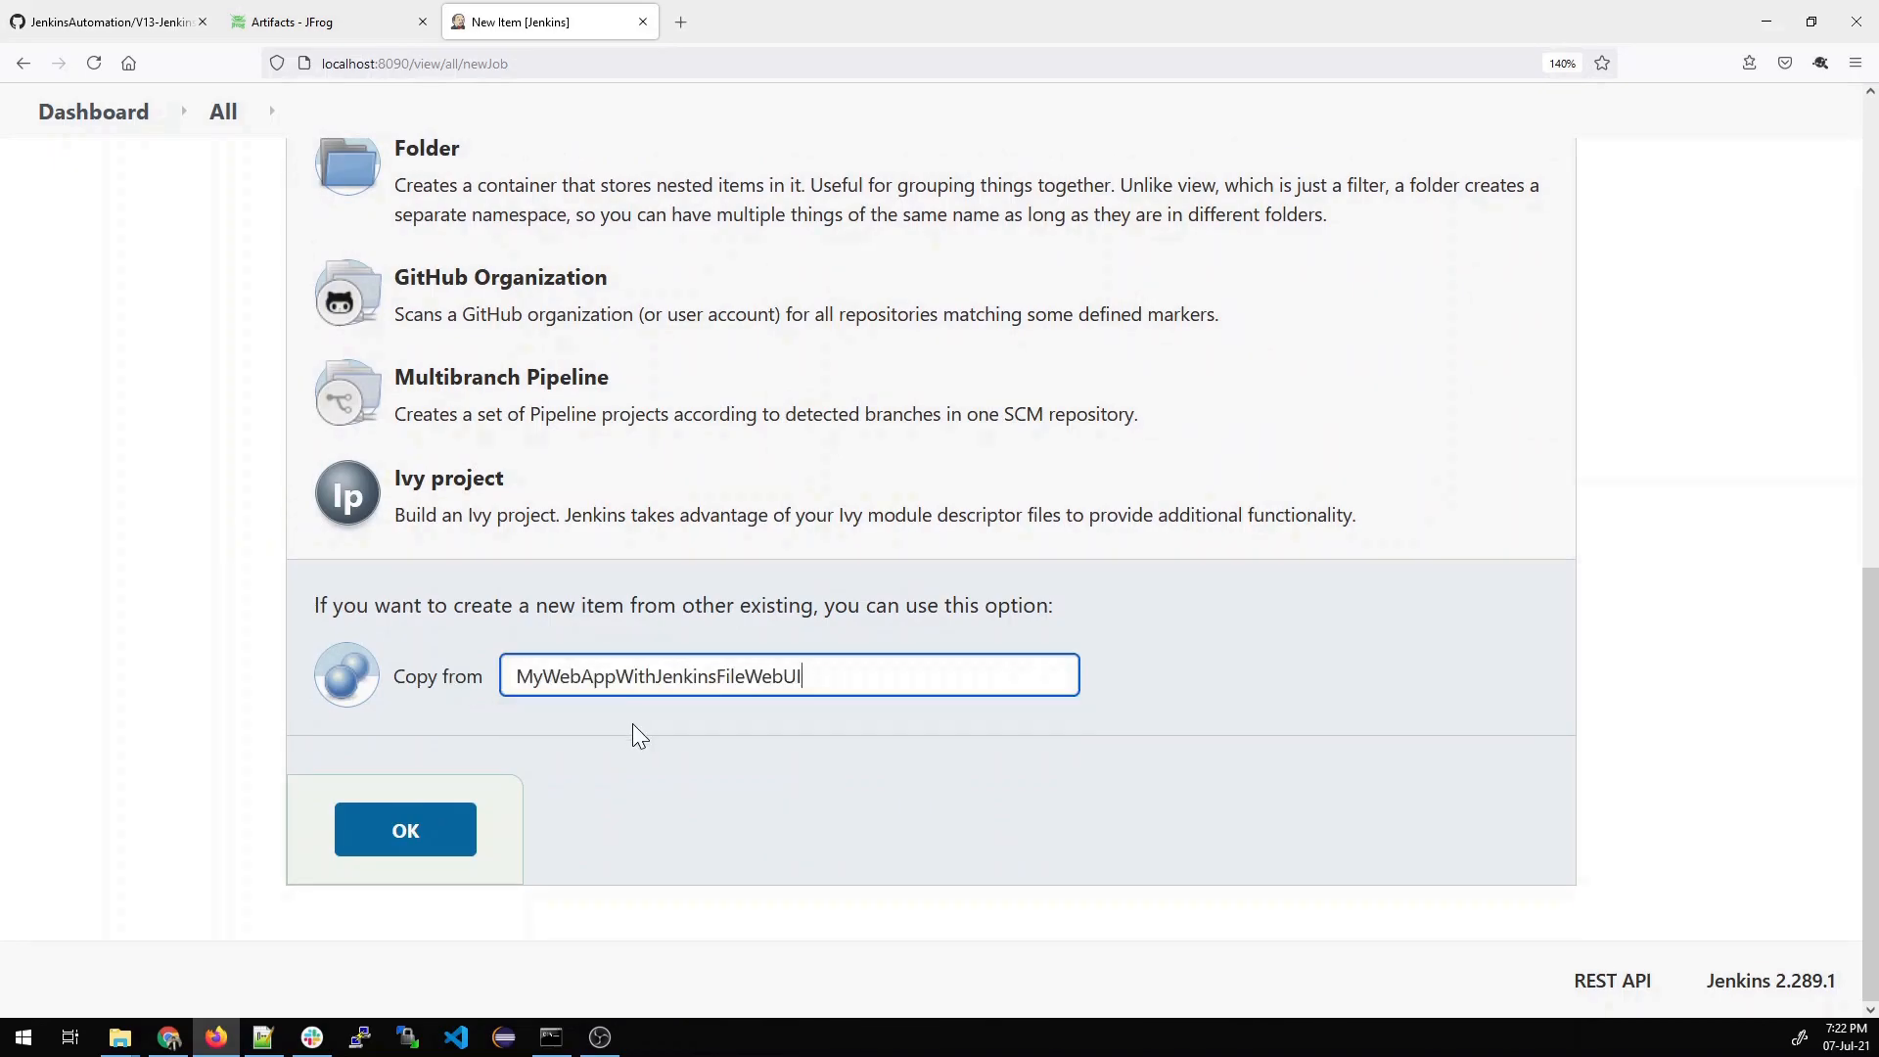
click(405, 830)
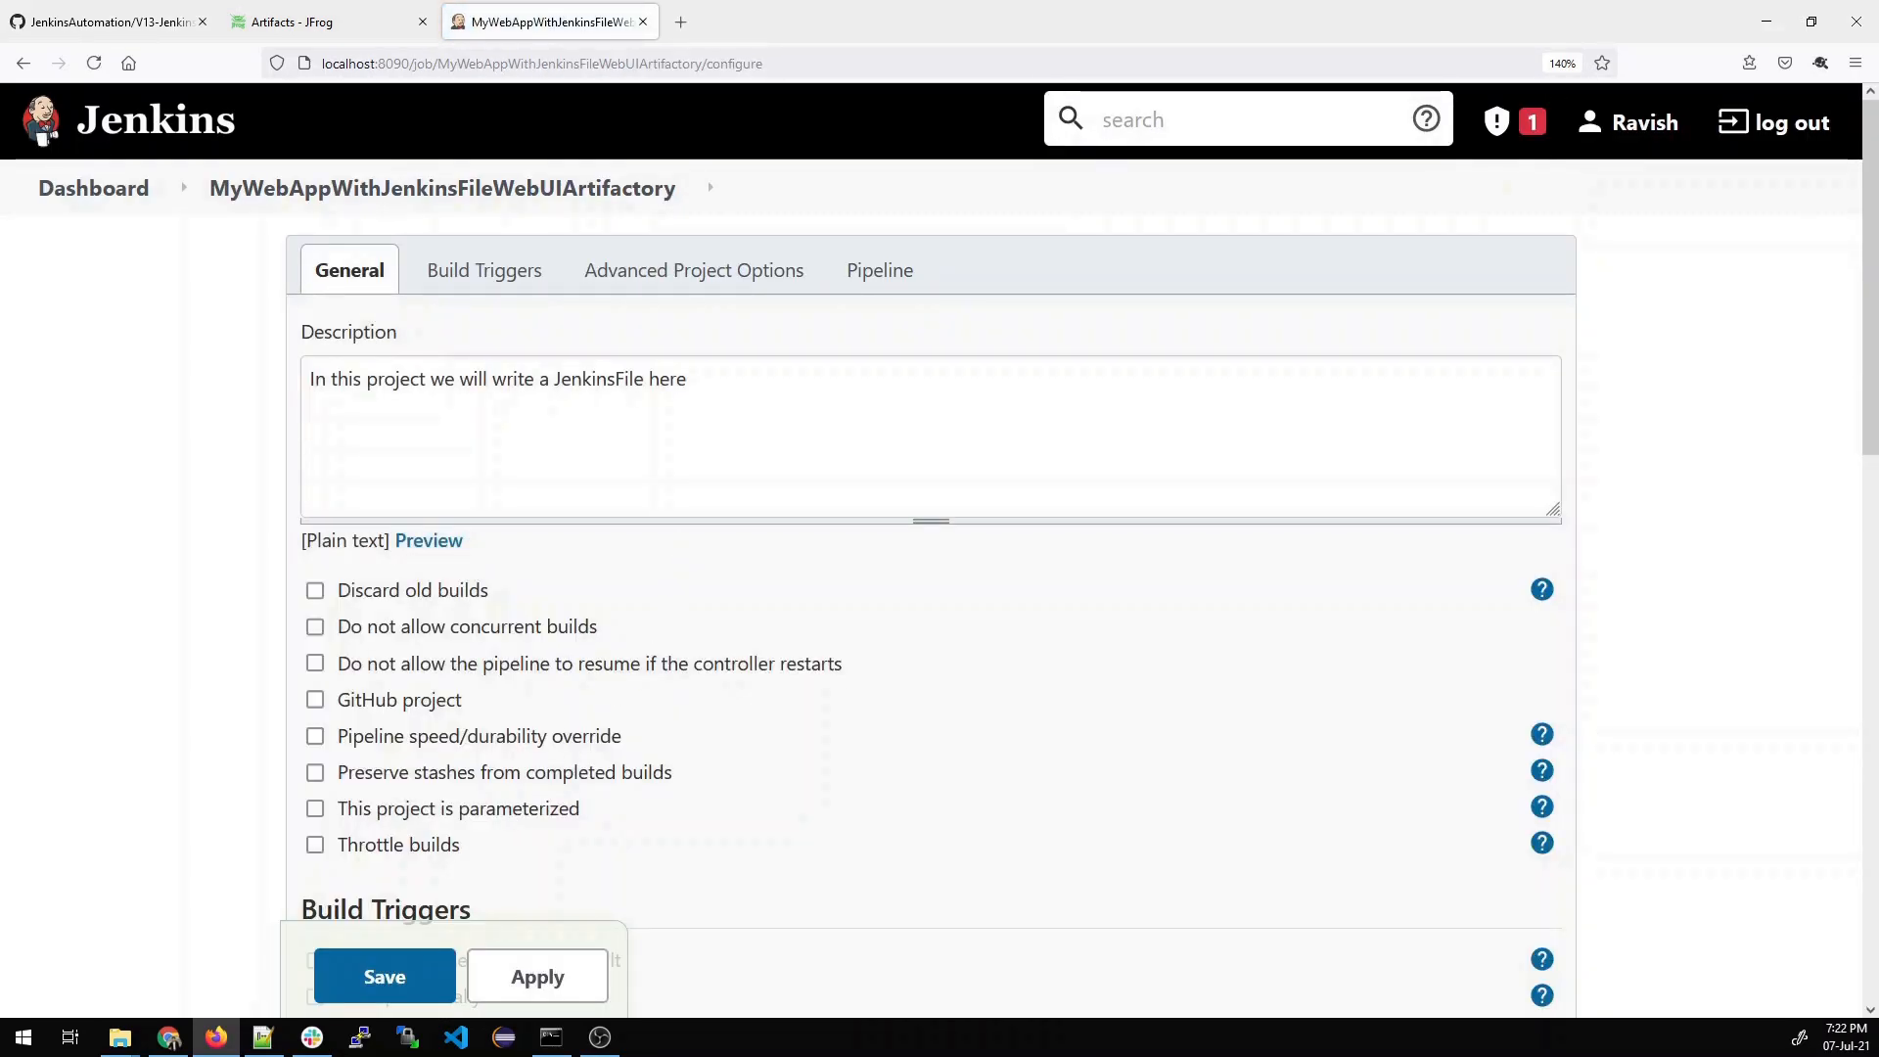
- Append 'and push our artifact to JFrog' to the description, correcting the spelling to 'artifact'
text(and)
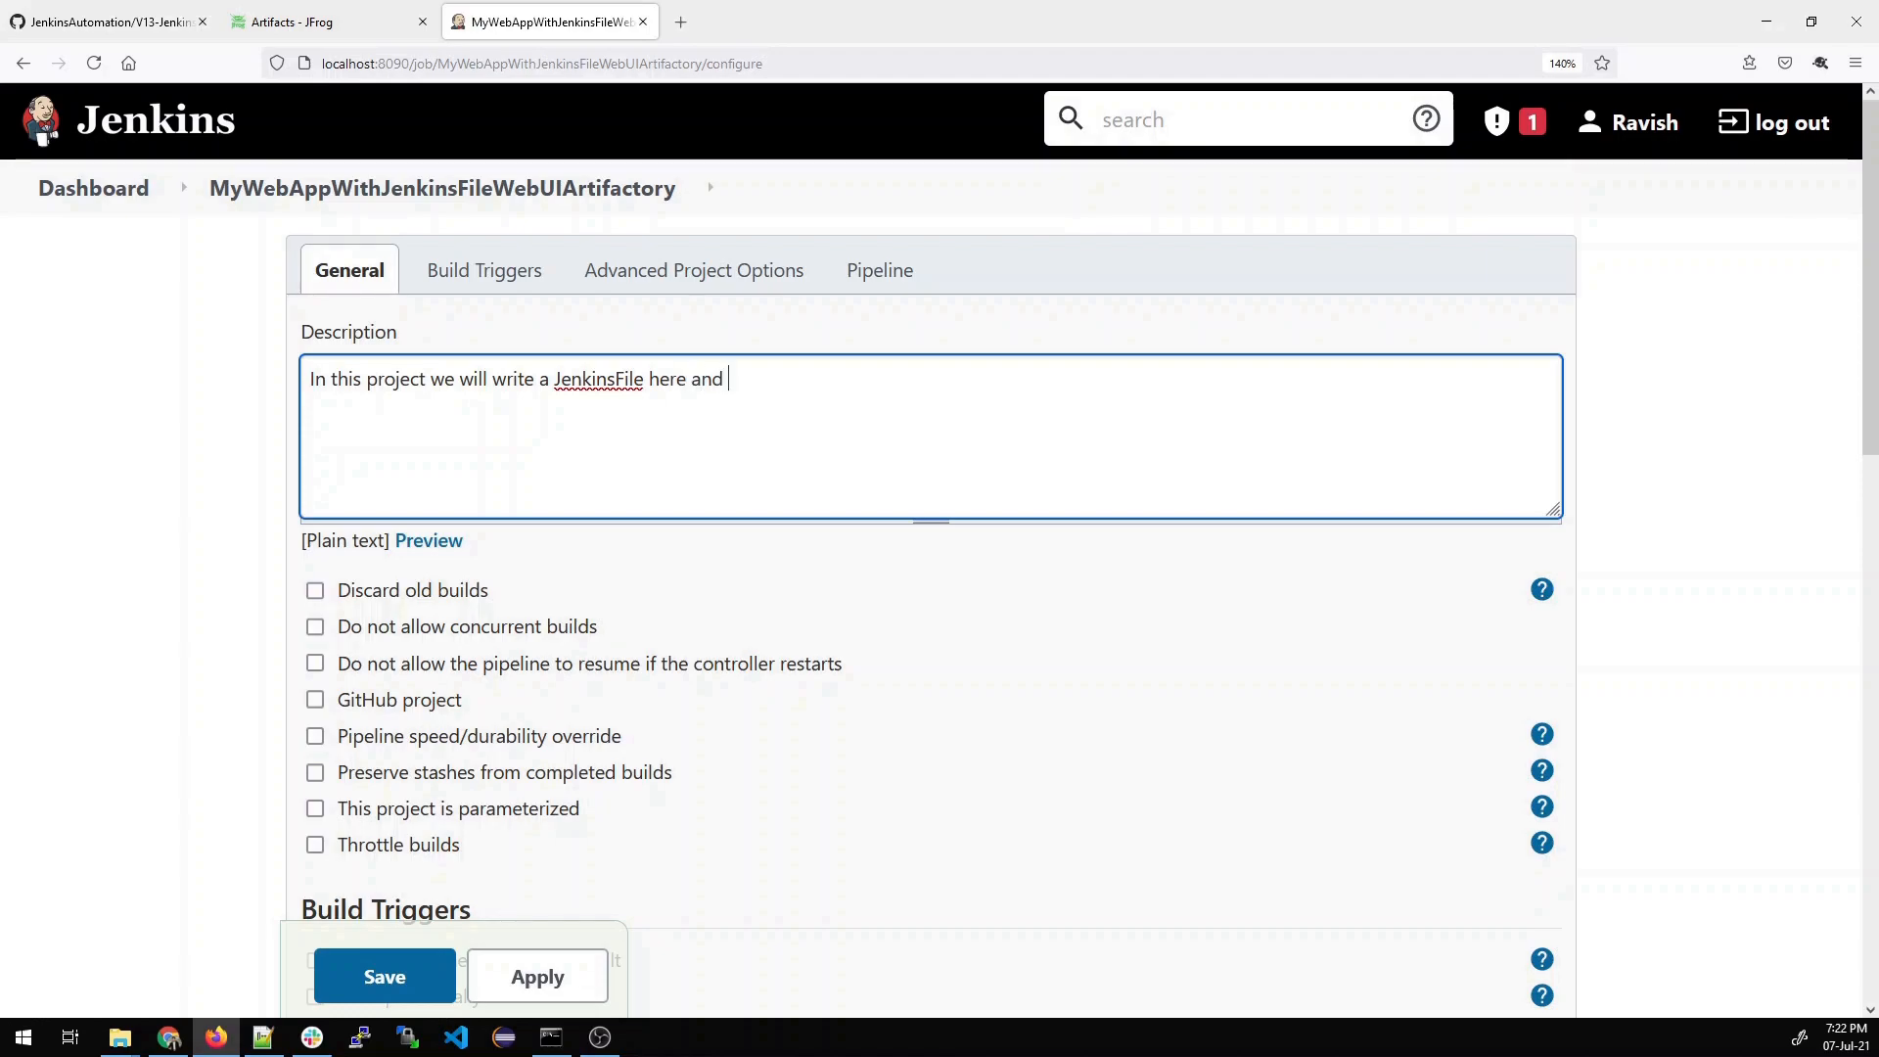
text(push o)
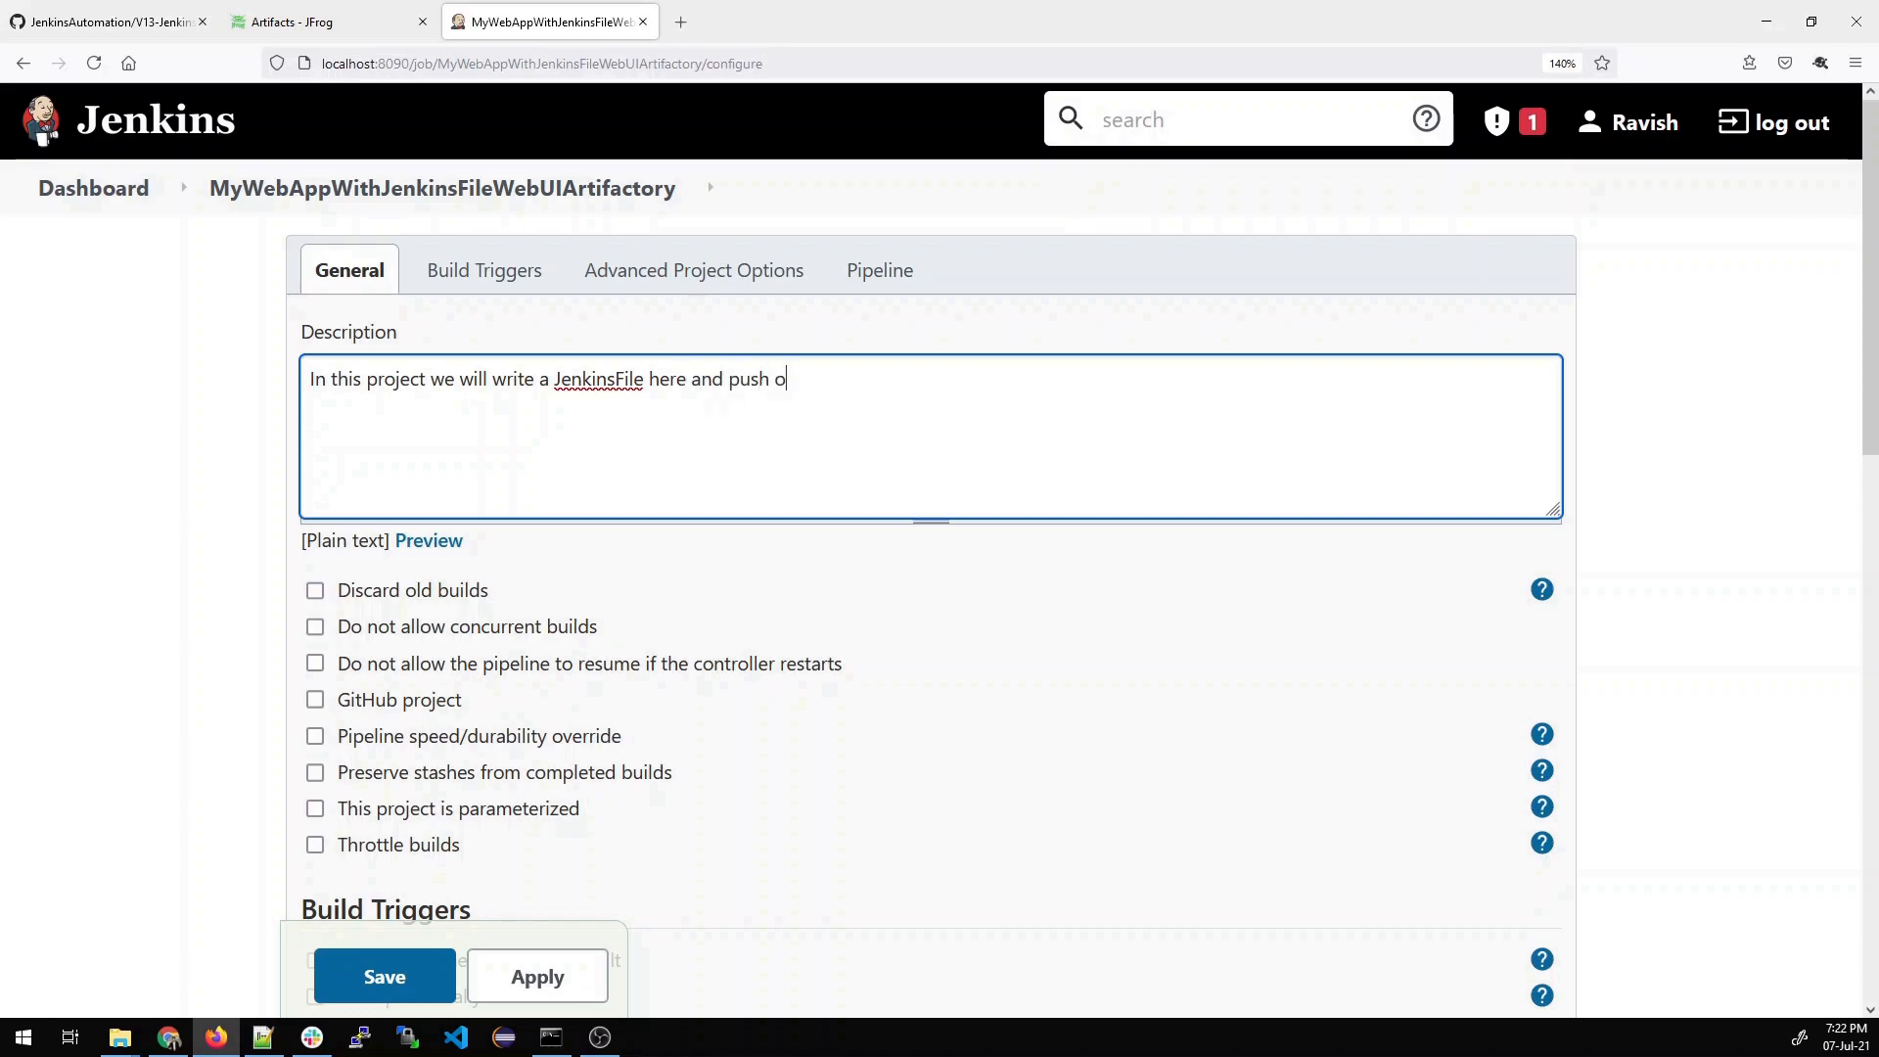
text(ur artefact)
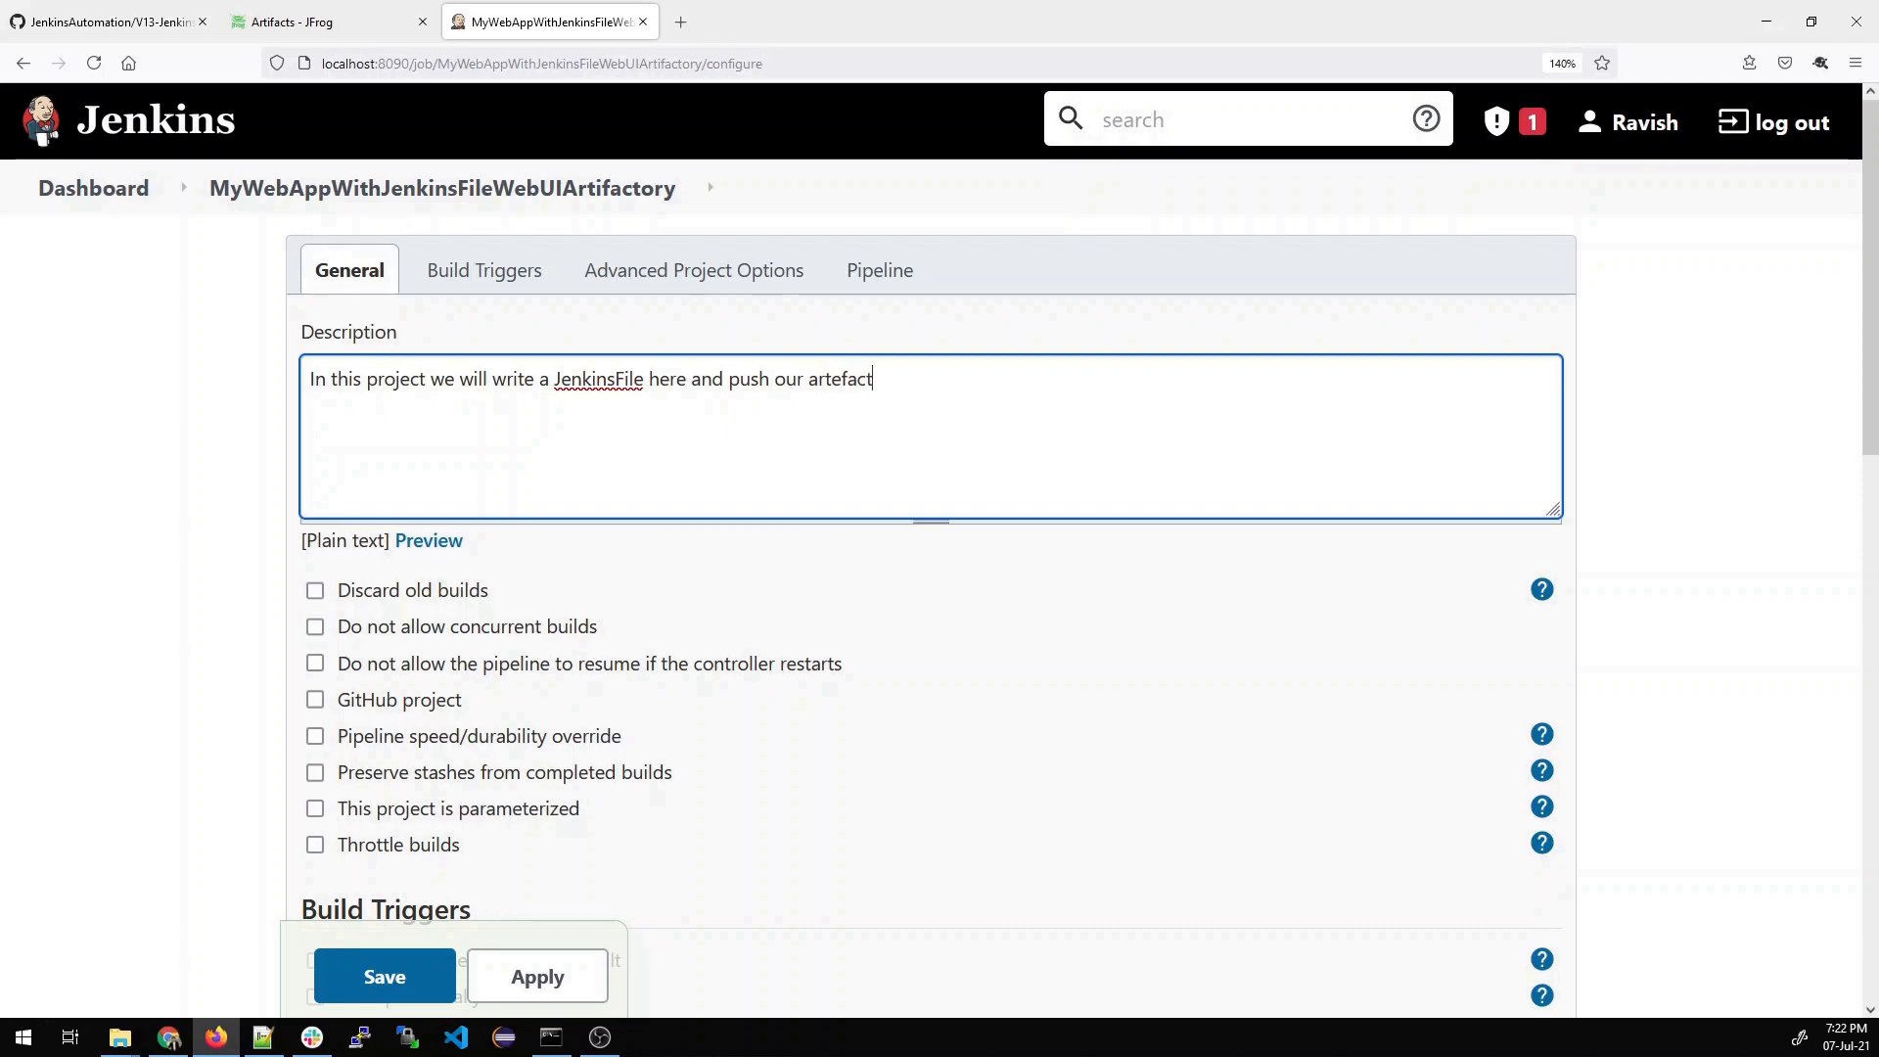
text(to)
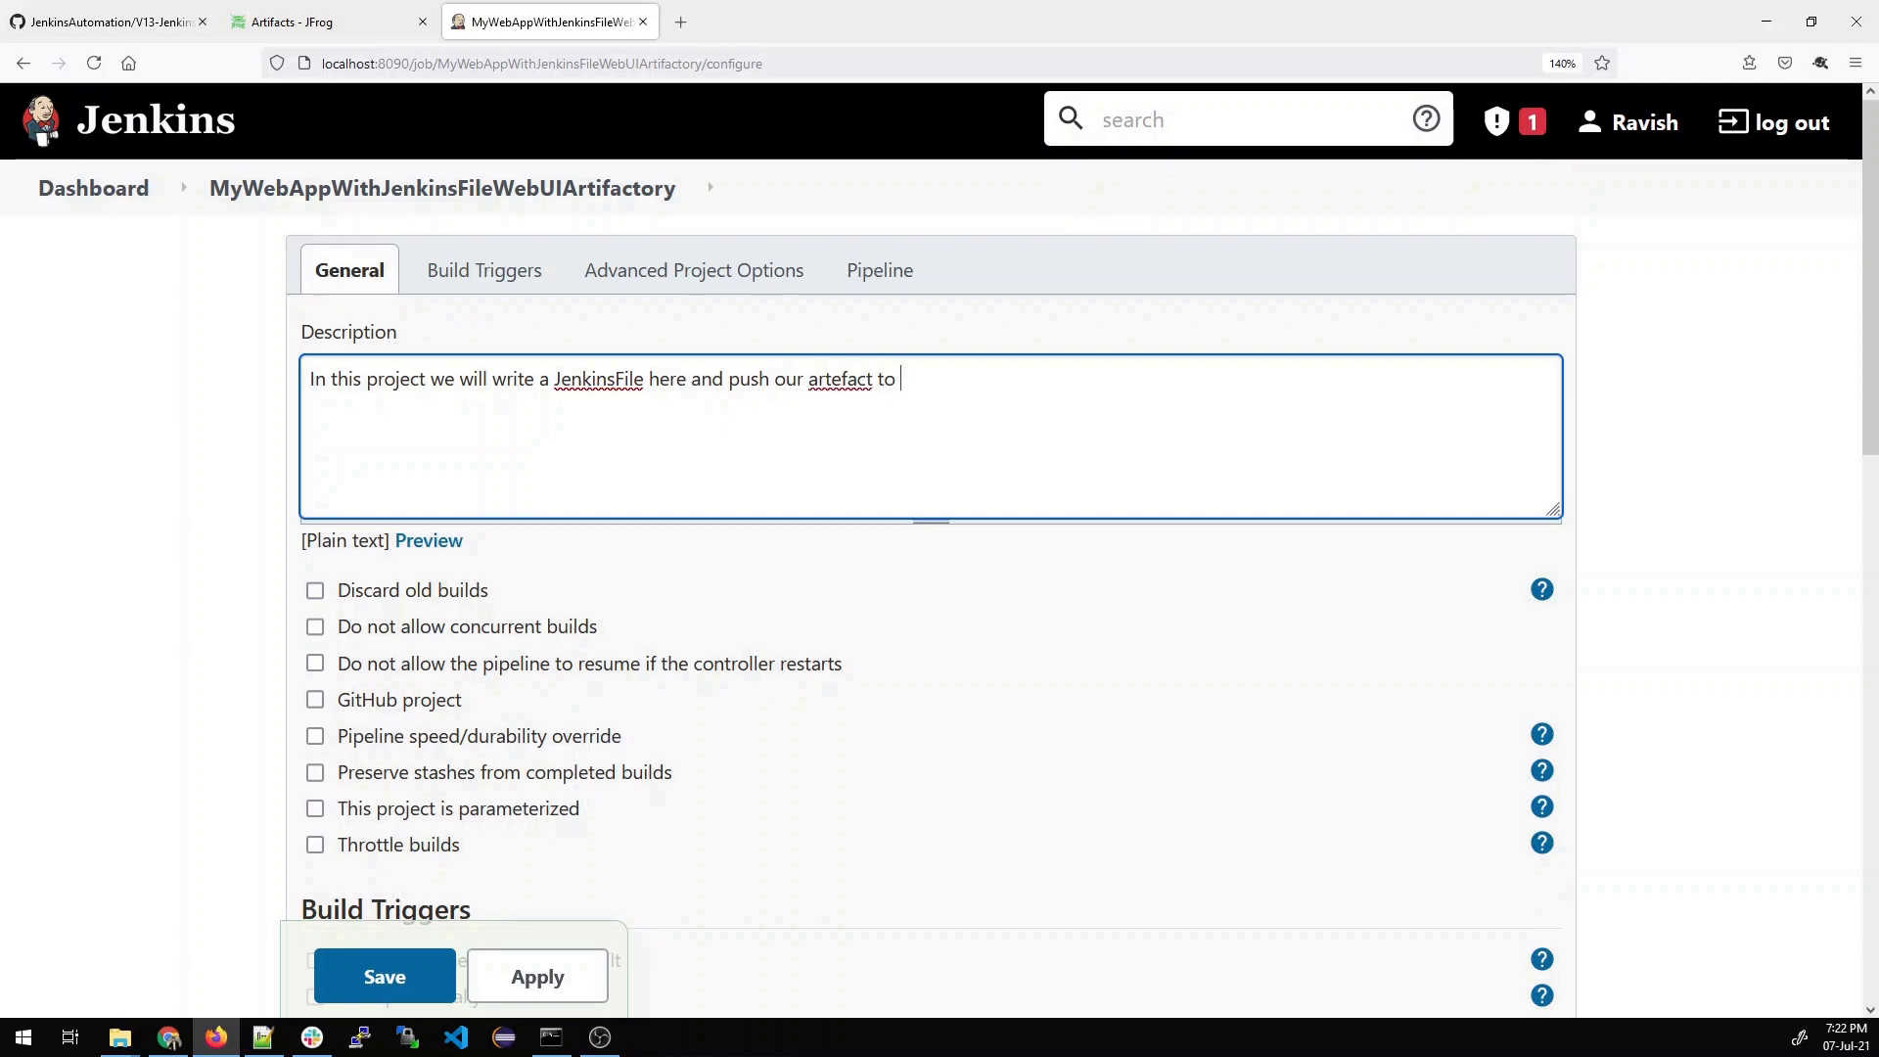
text(JFro)
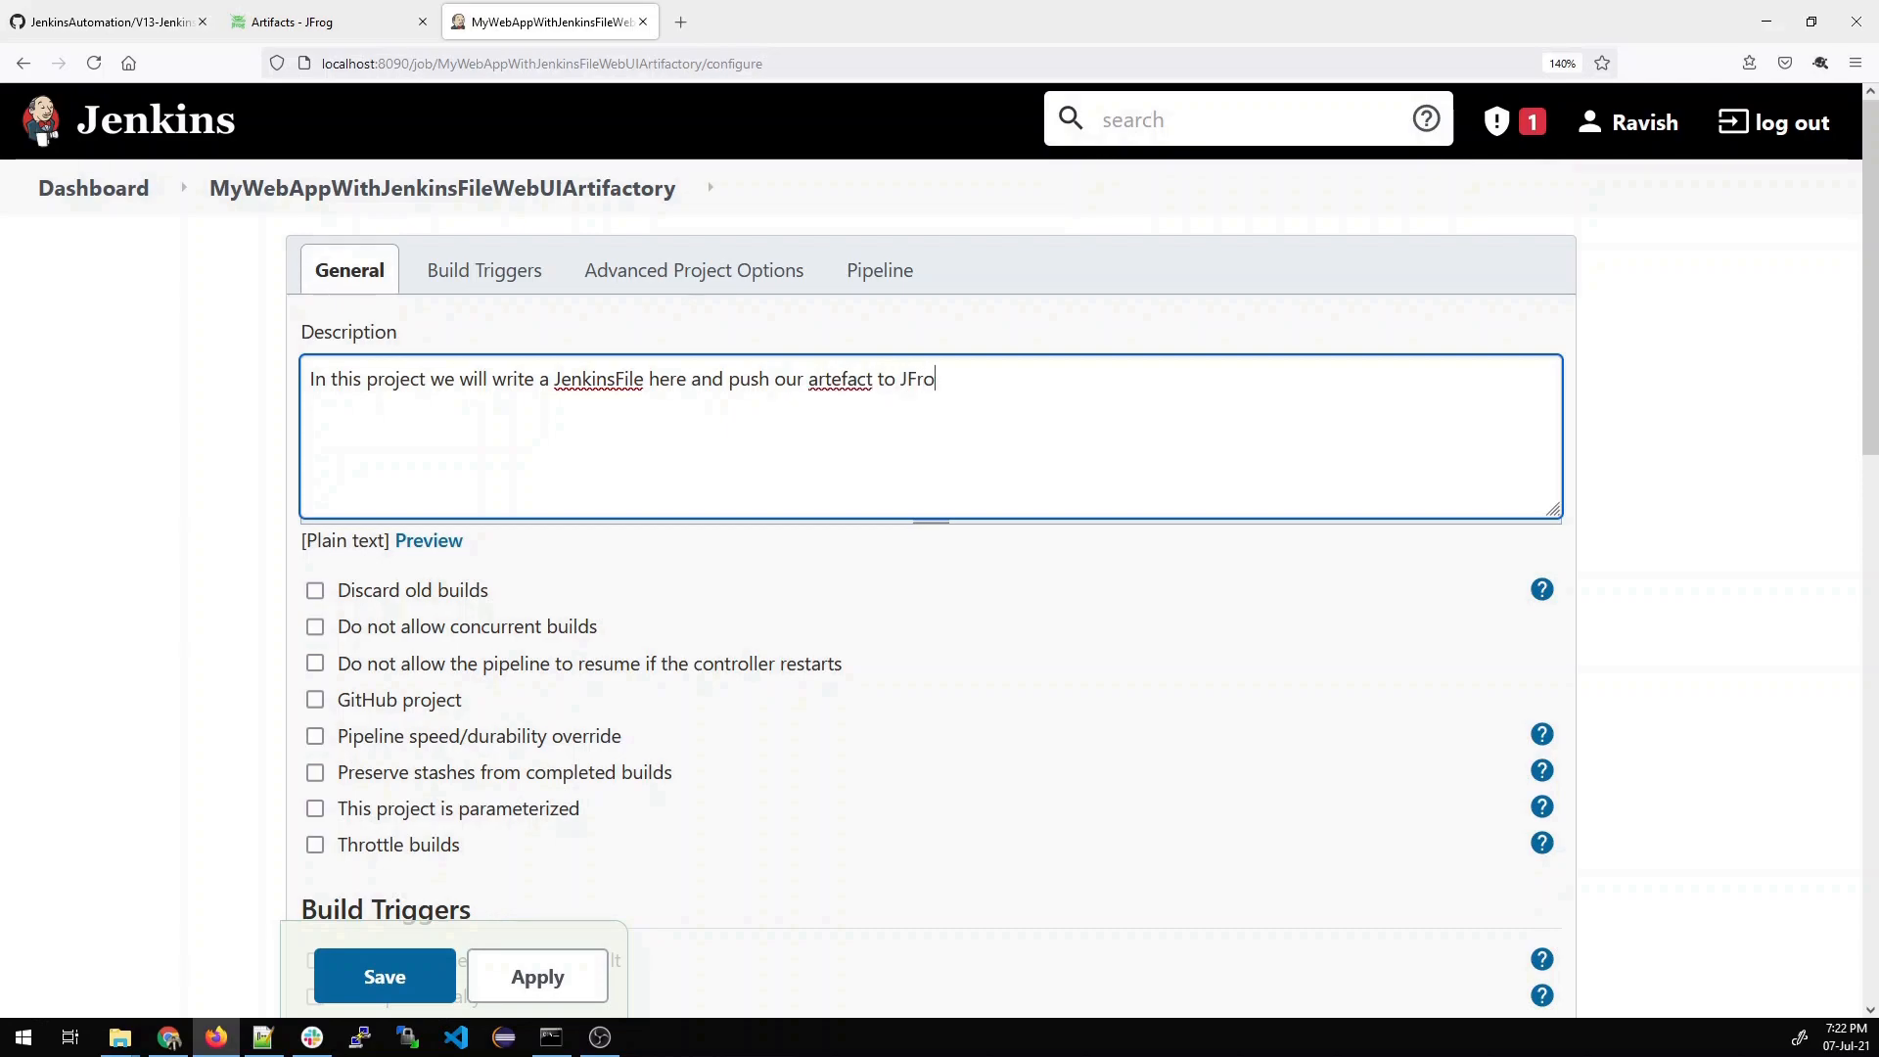
text(g)
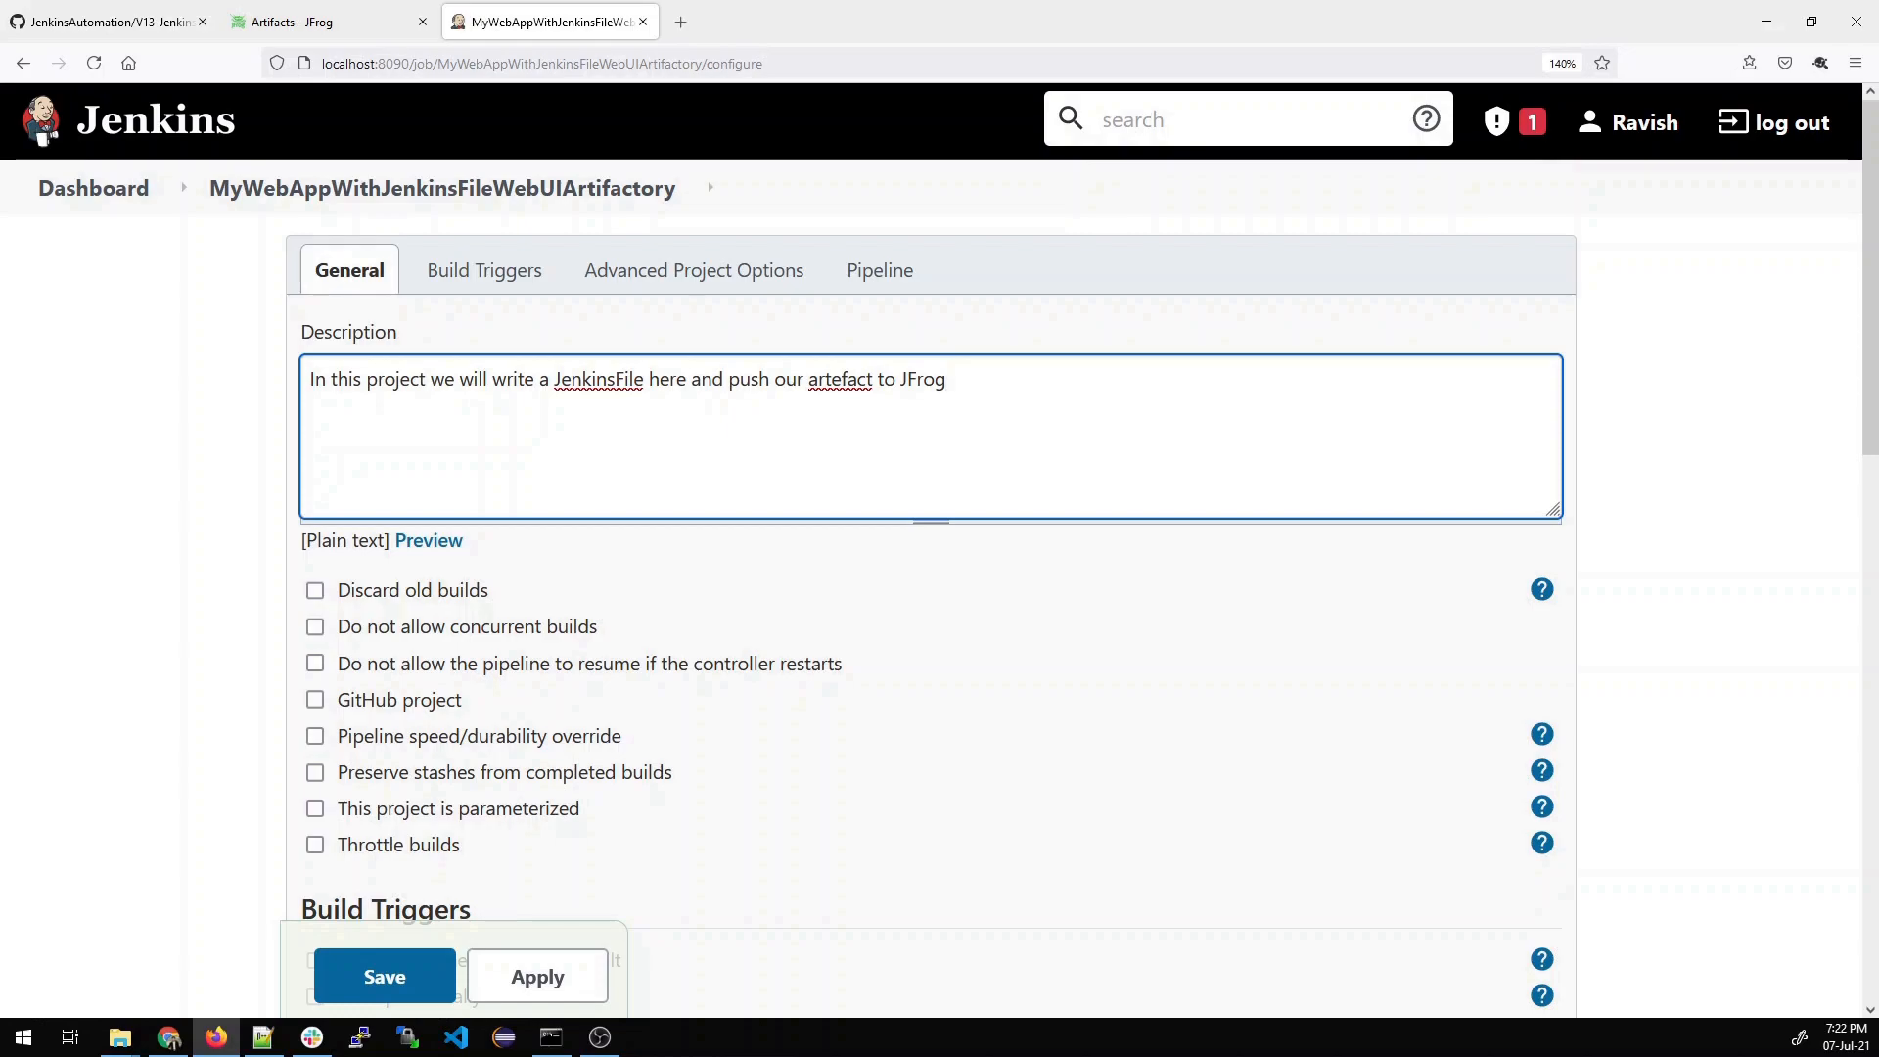
right_click(839, 378)
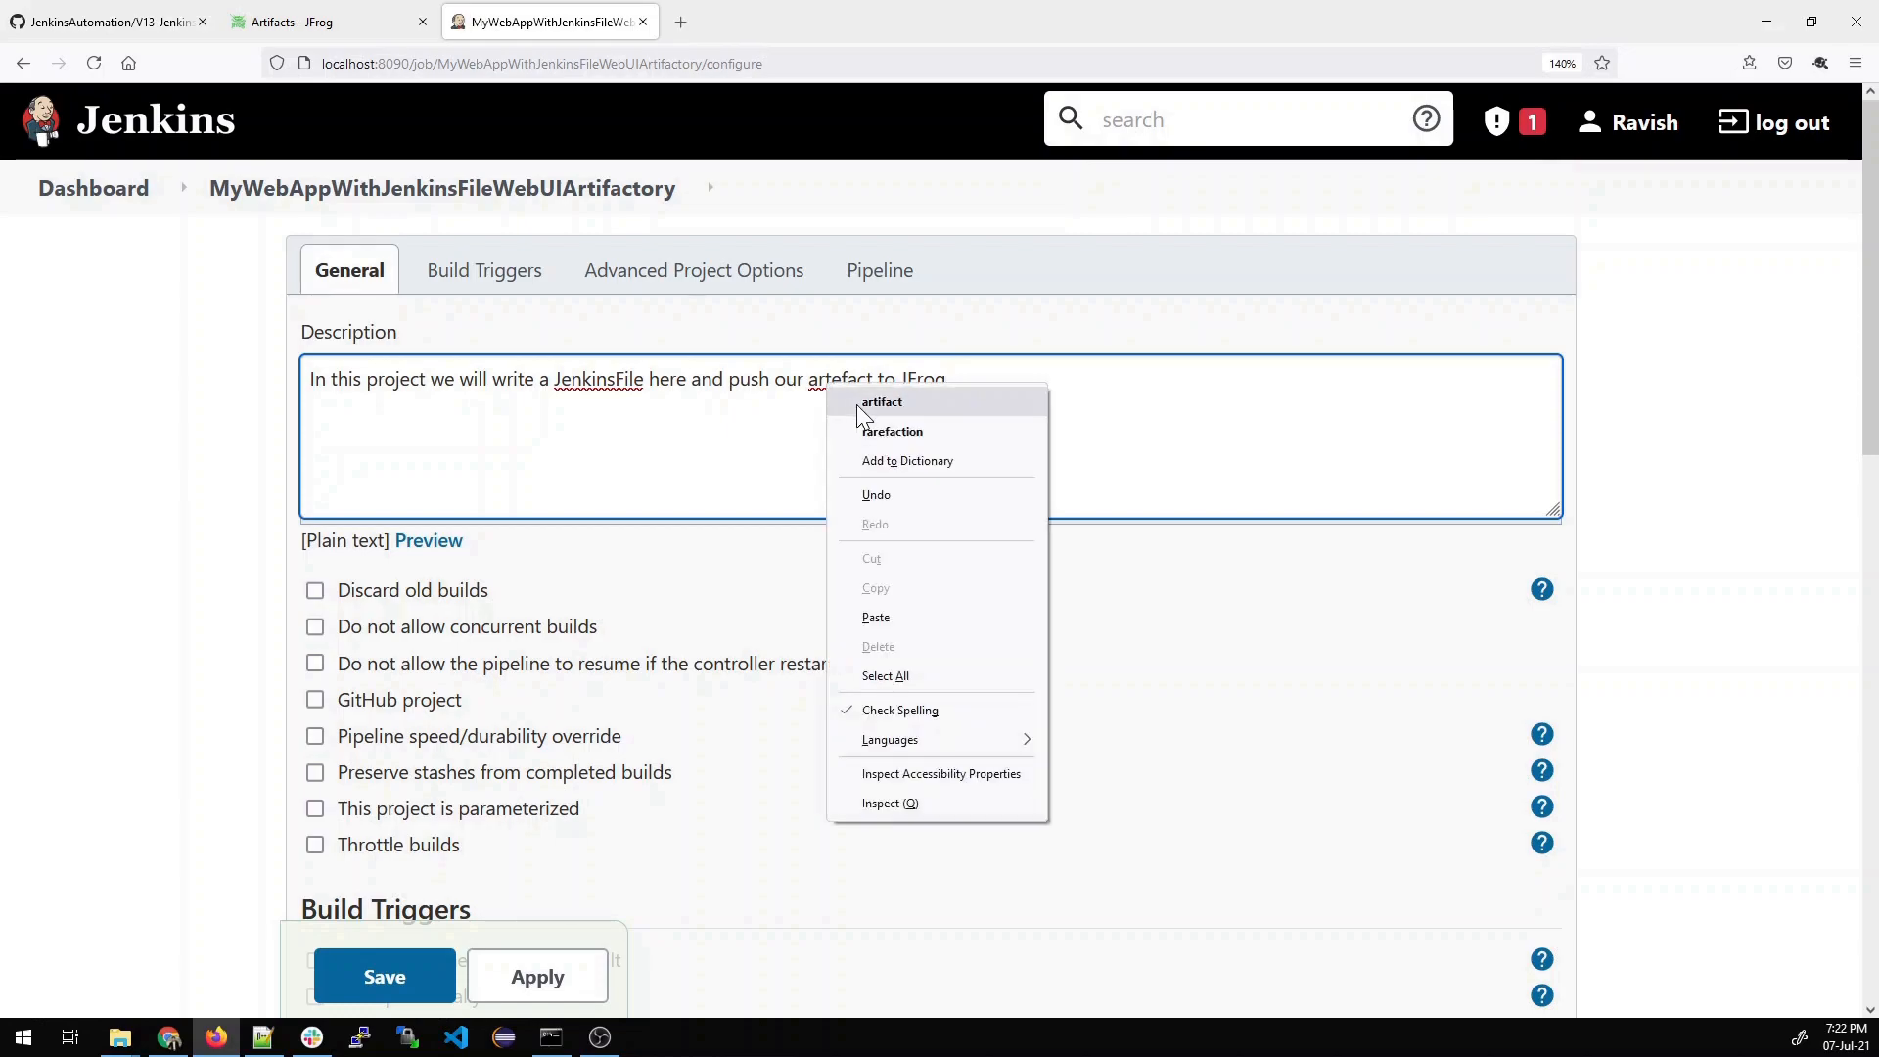
click(881, 401)
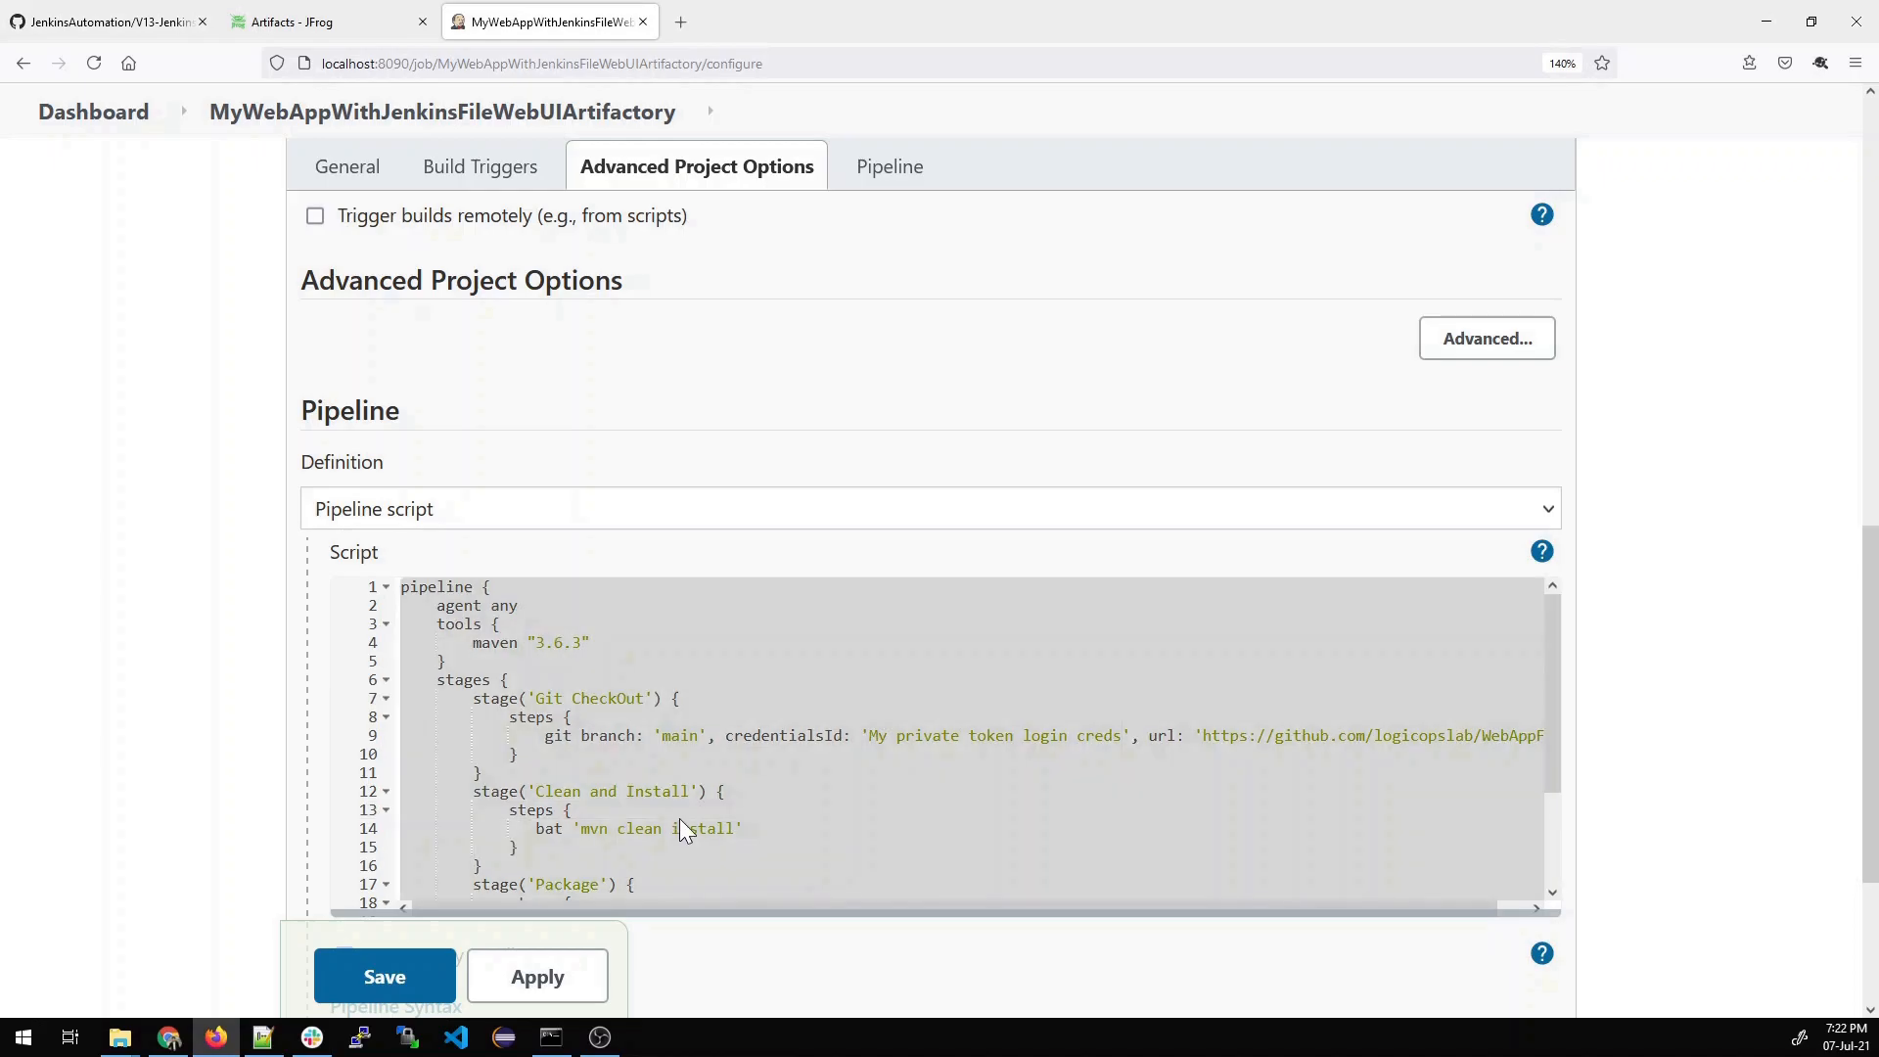
scroll(down, 3)
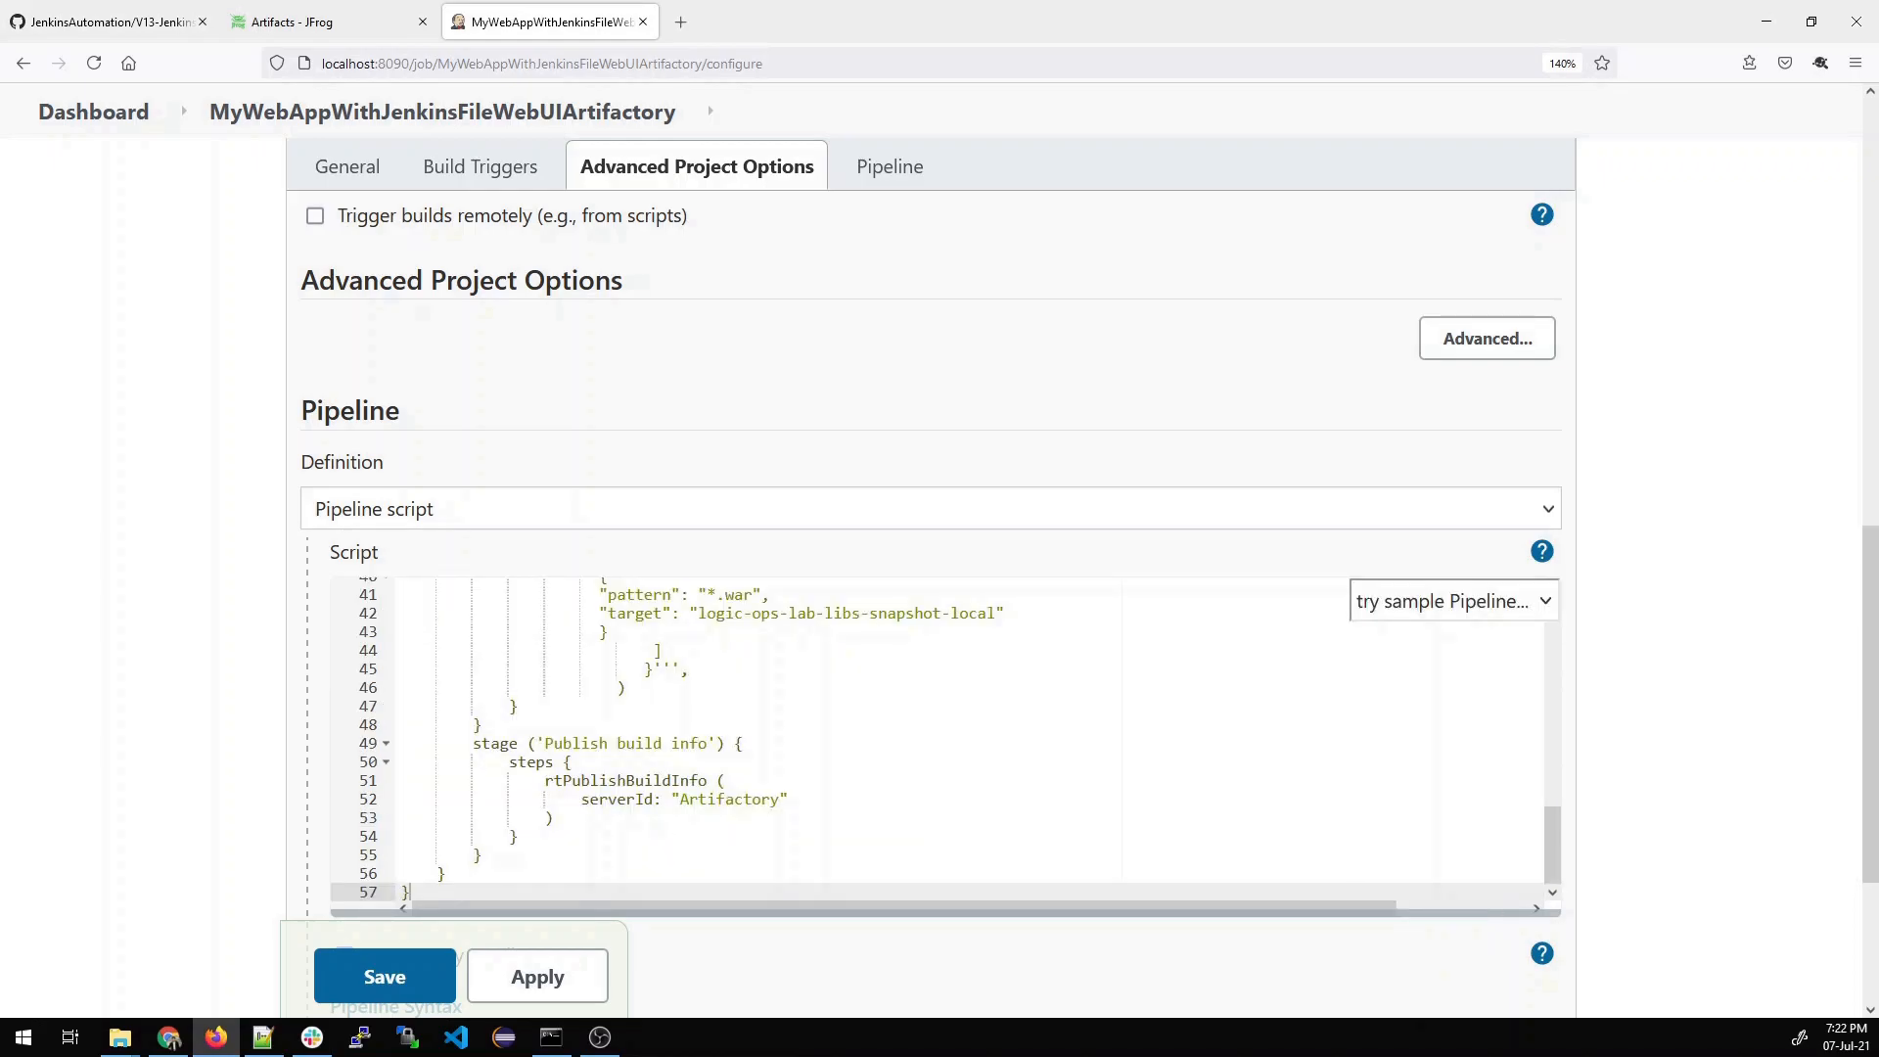
scroll(up, 3)
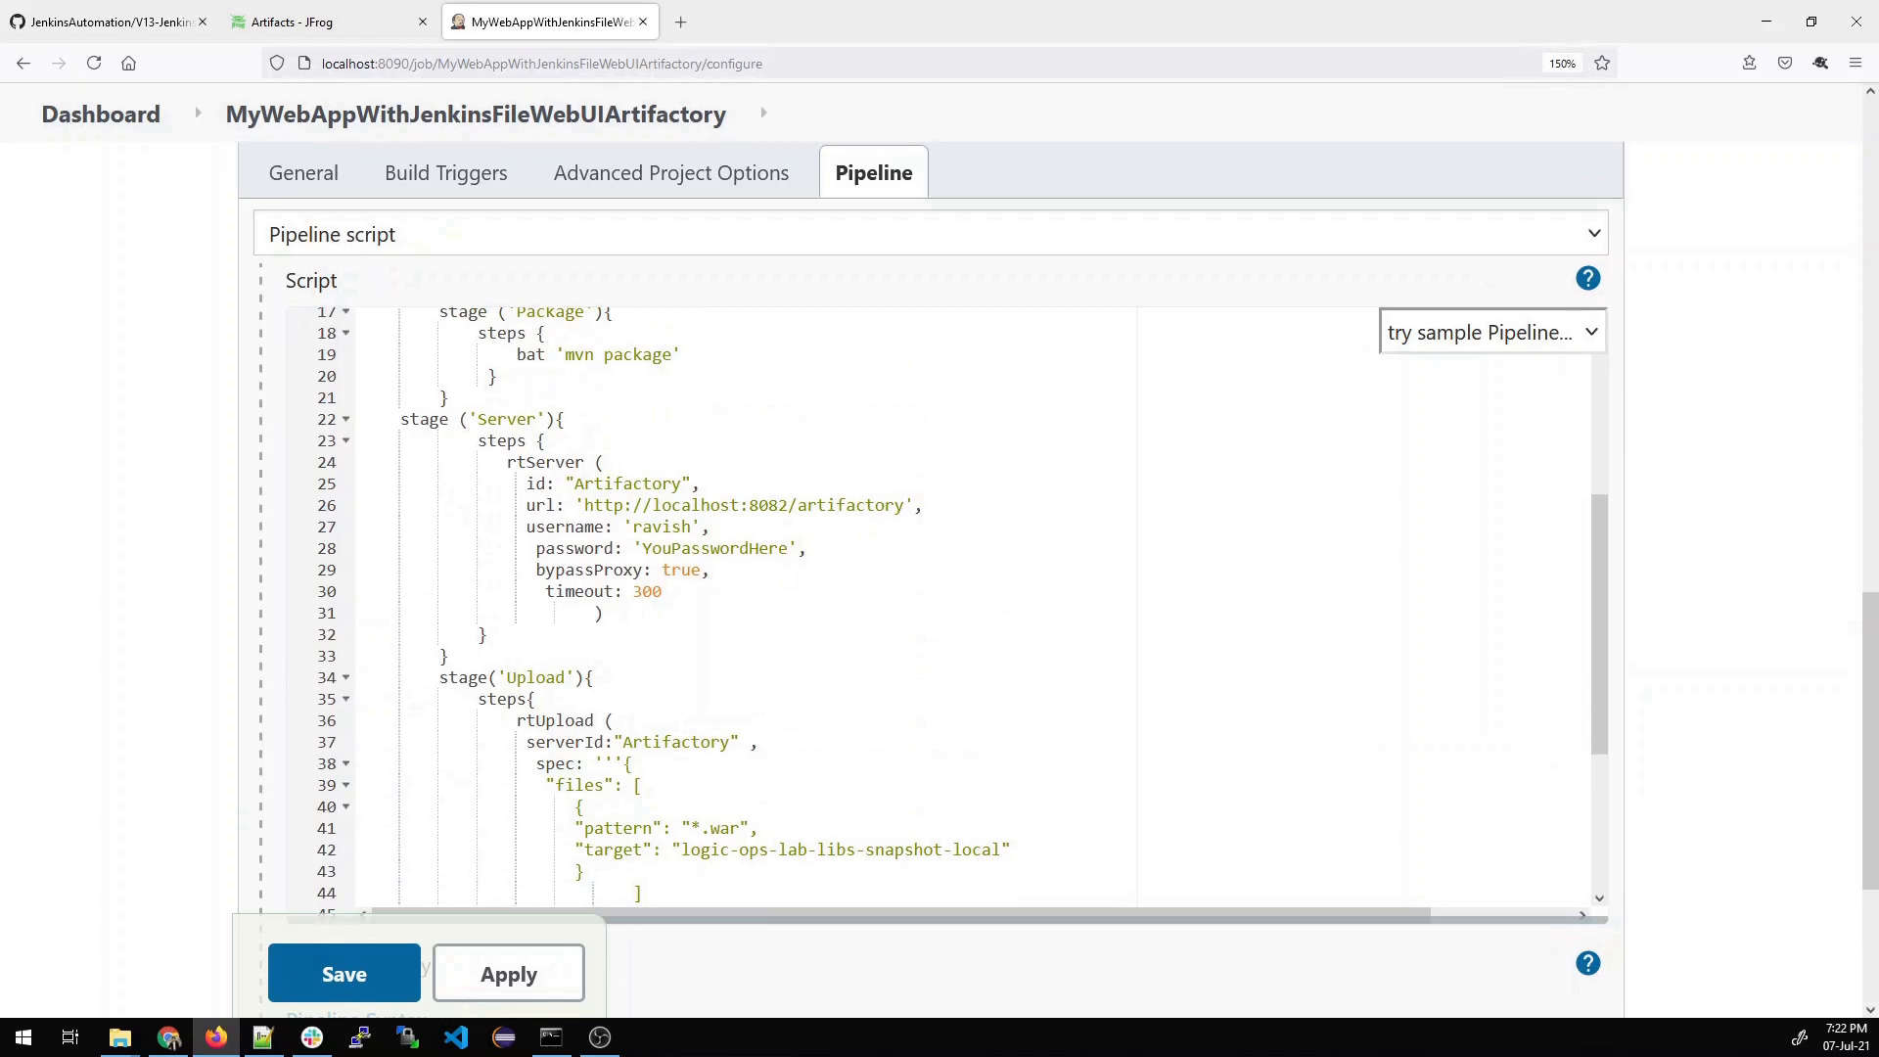
double_click(713, 548)
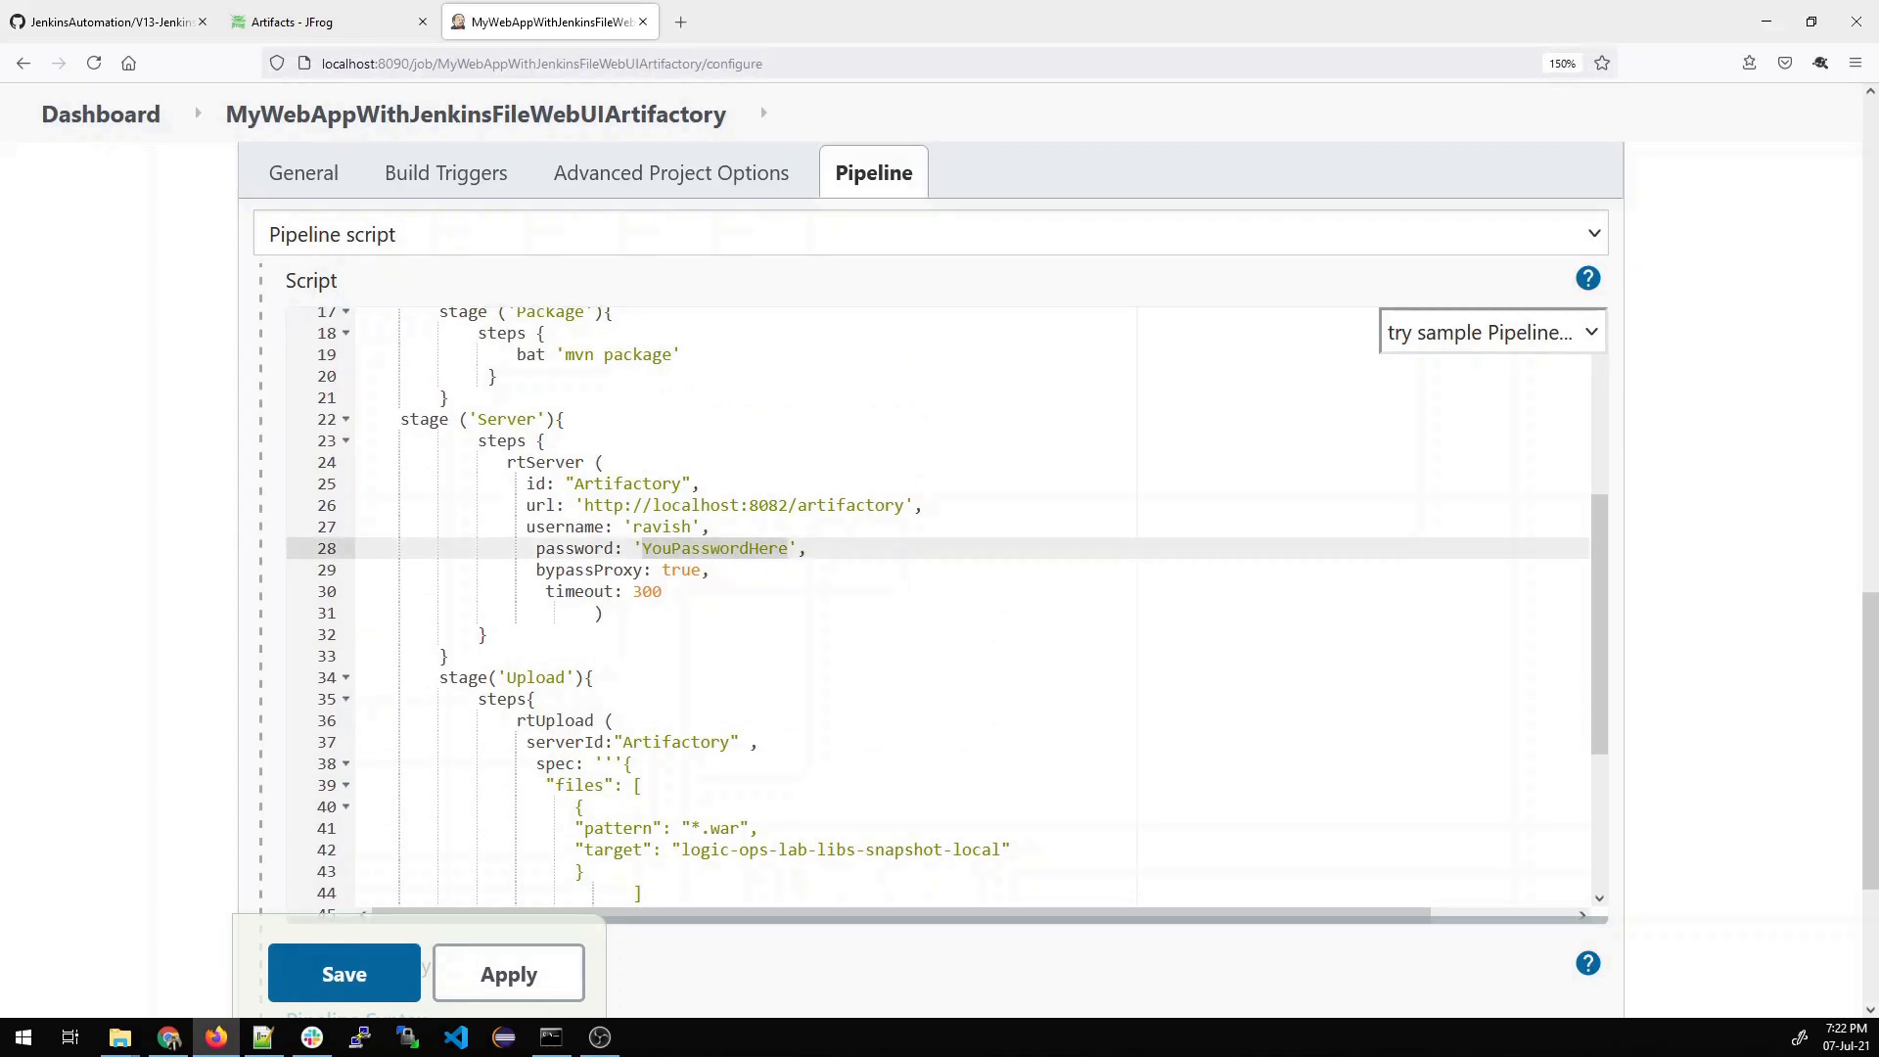
scroll(down, 3)
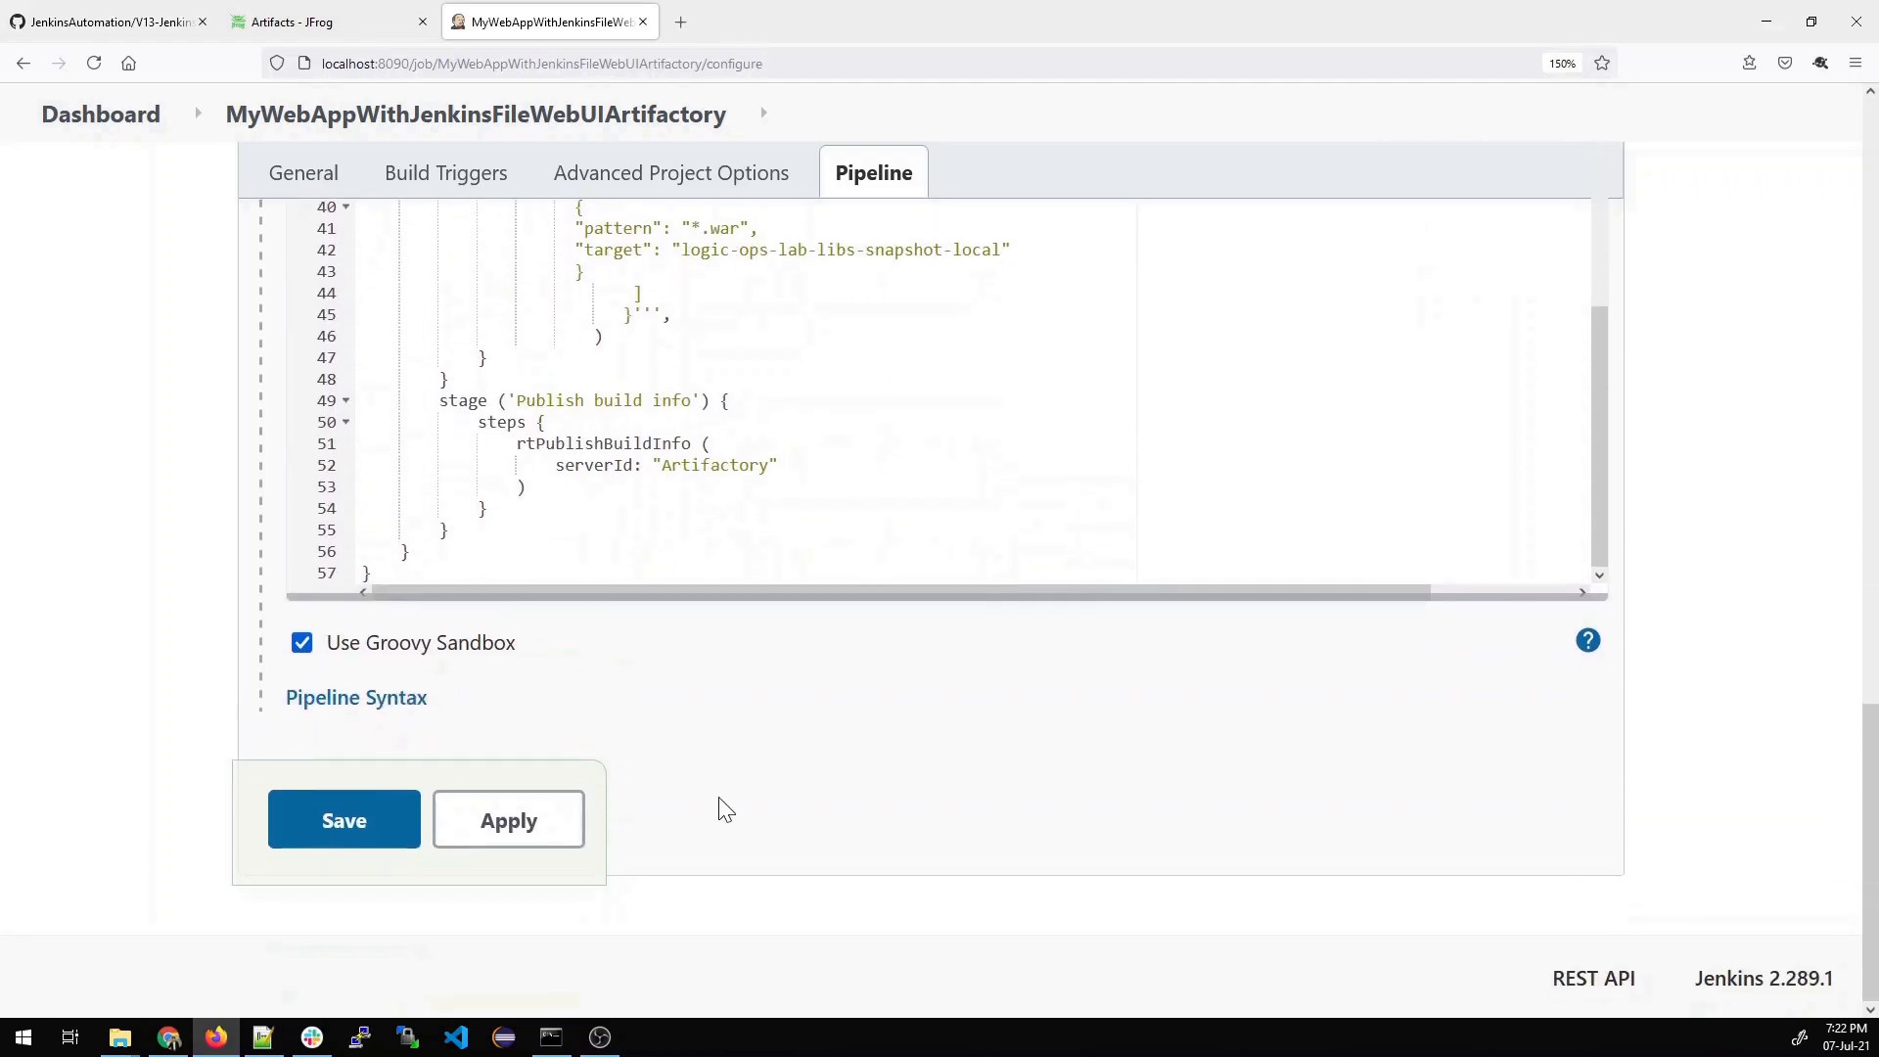
click(509, 821)
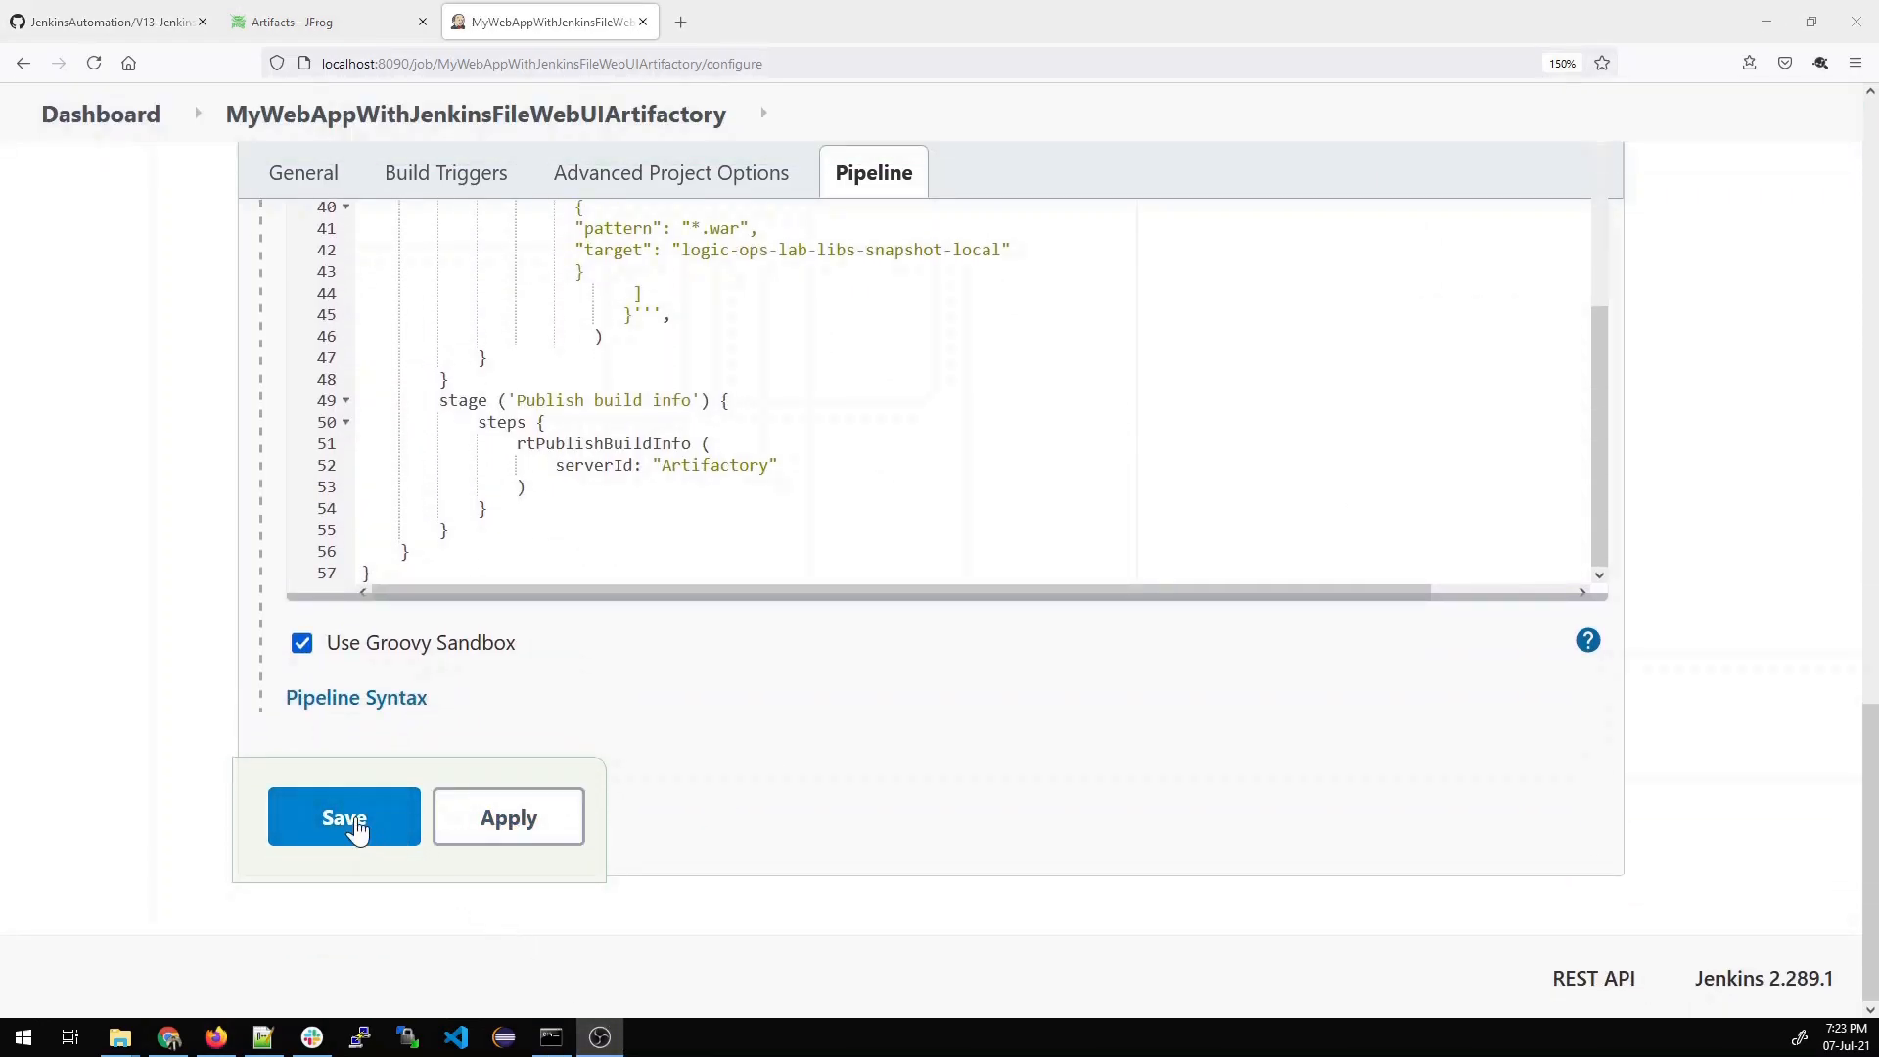
- Save the configuration, run Build Now and go to build #1
click(345, 816)
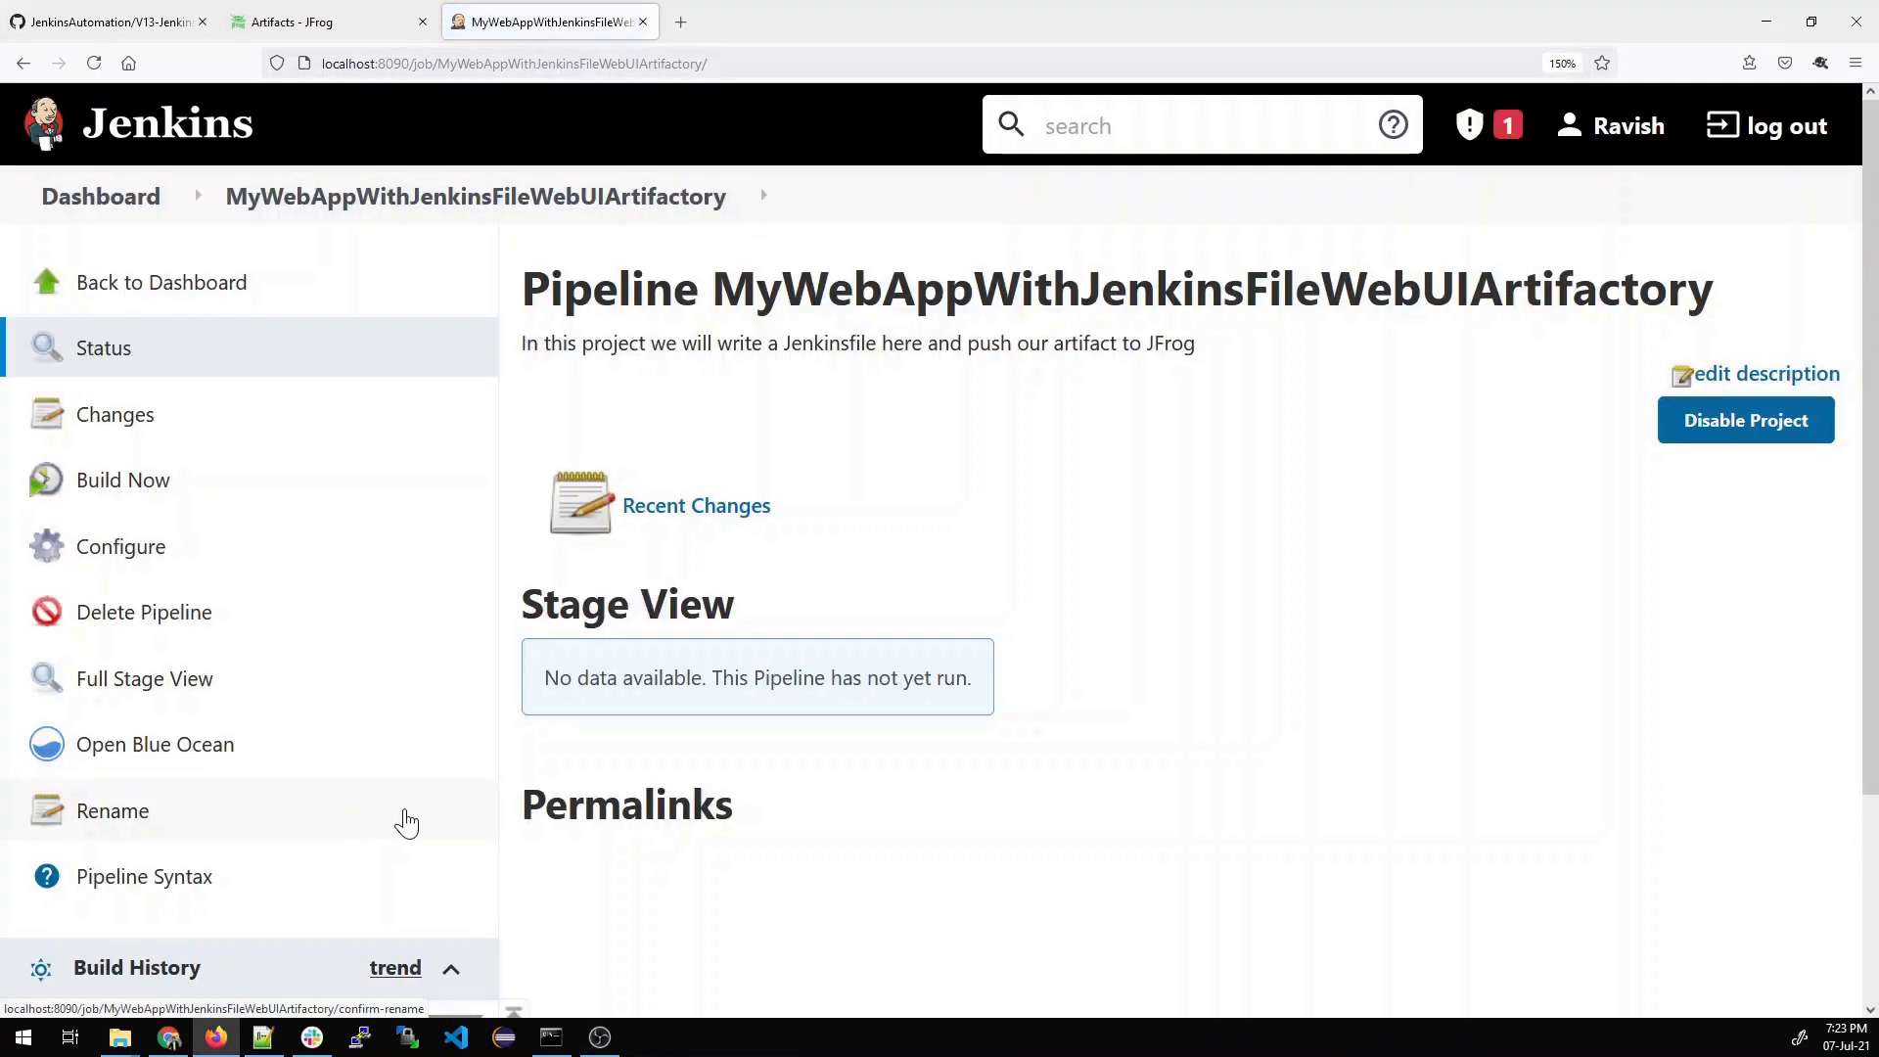
mouse_move(589, 414)
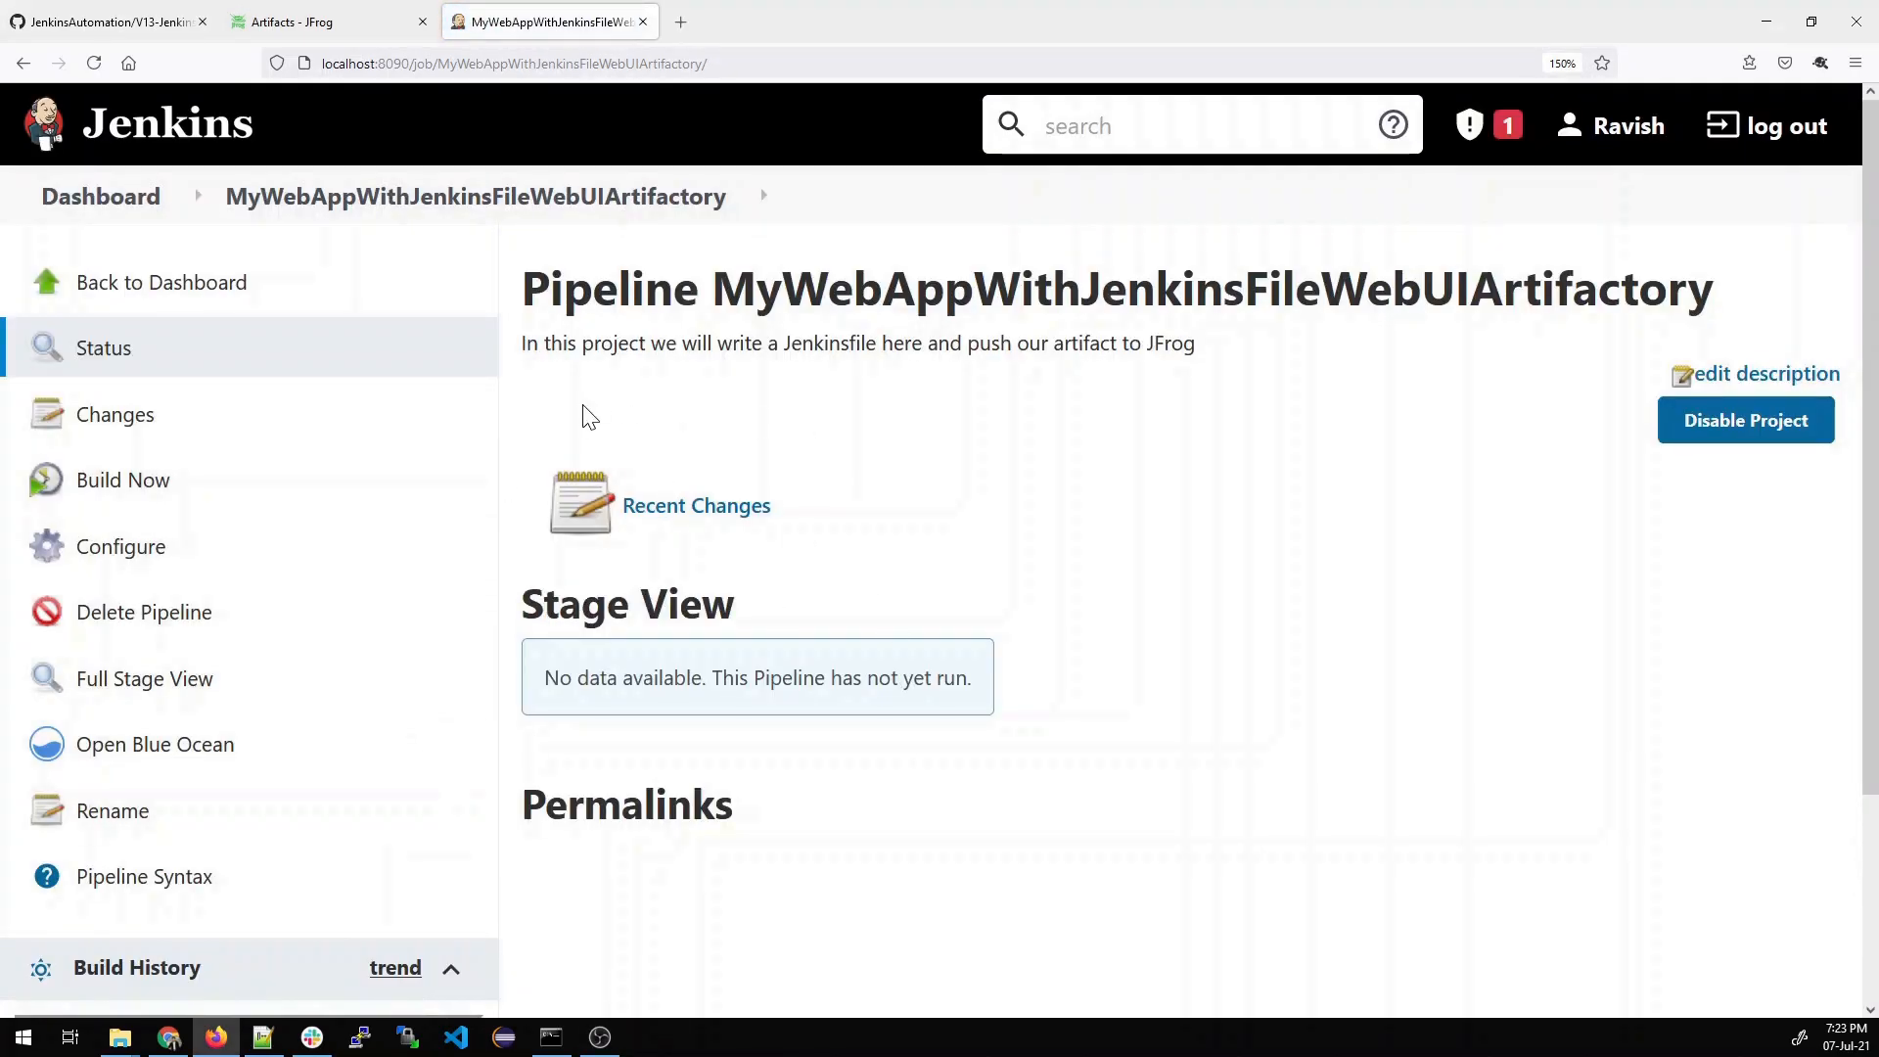
mouse_move(122, 479)
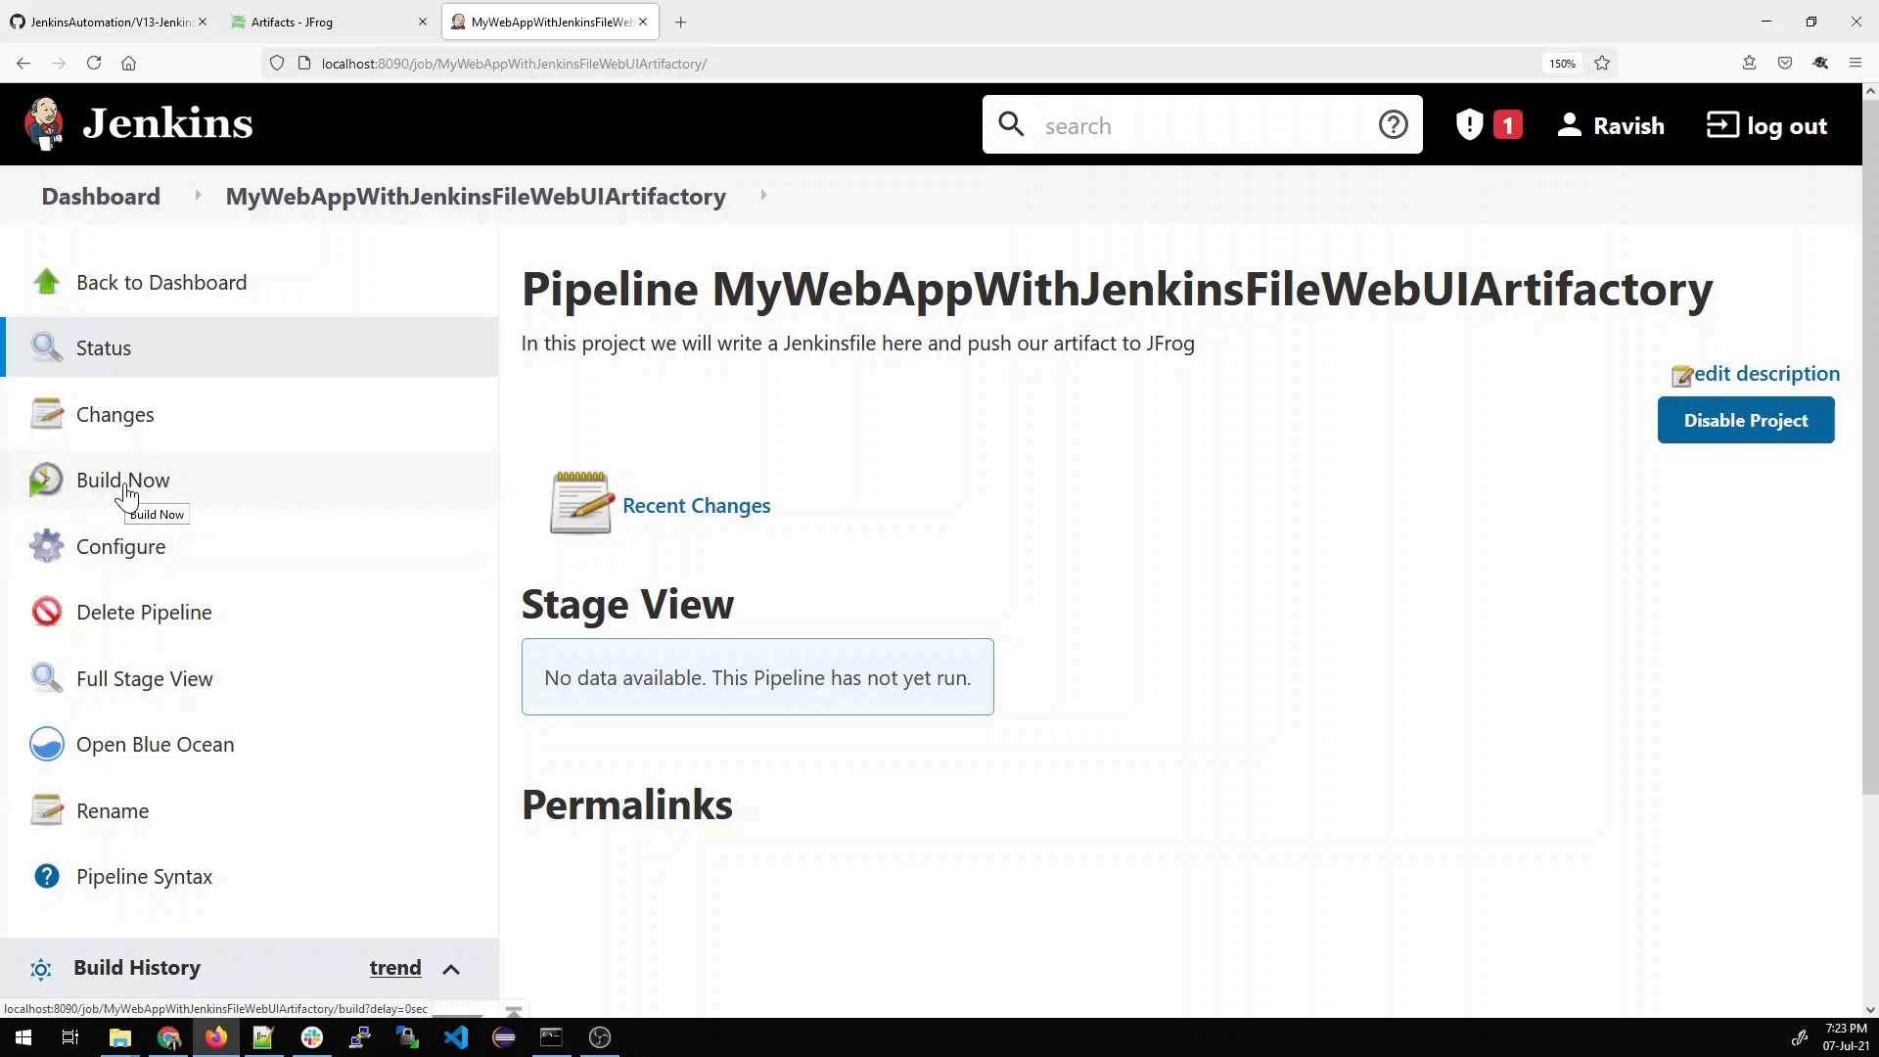
click(121, 480)
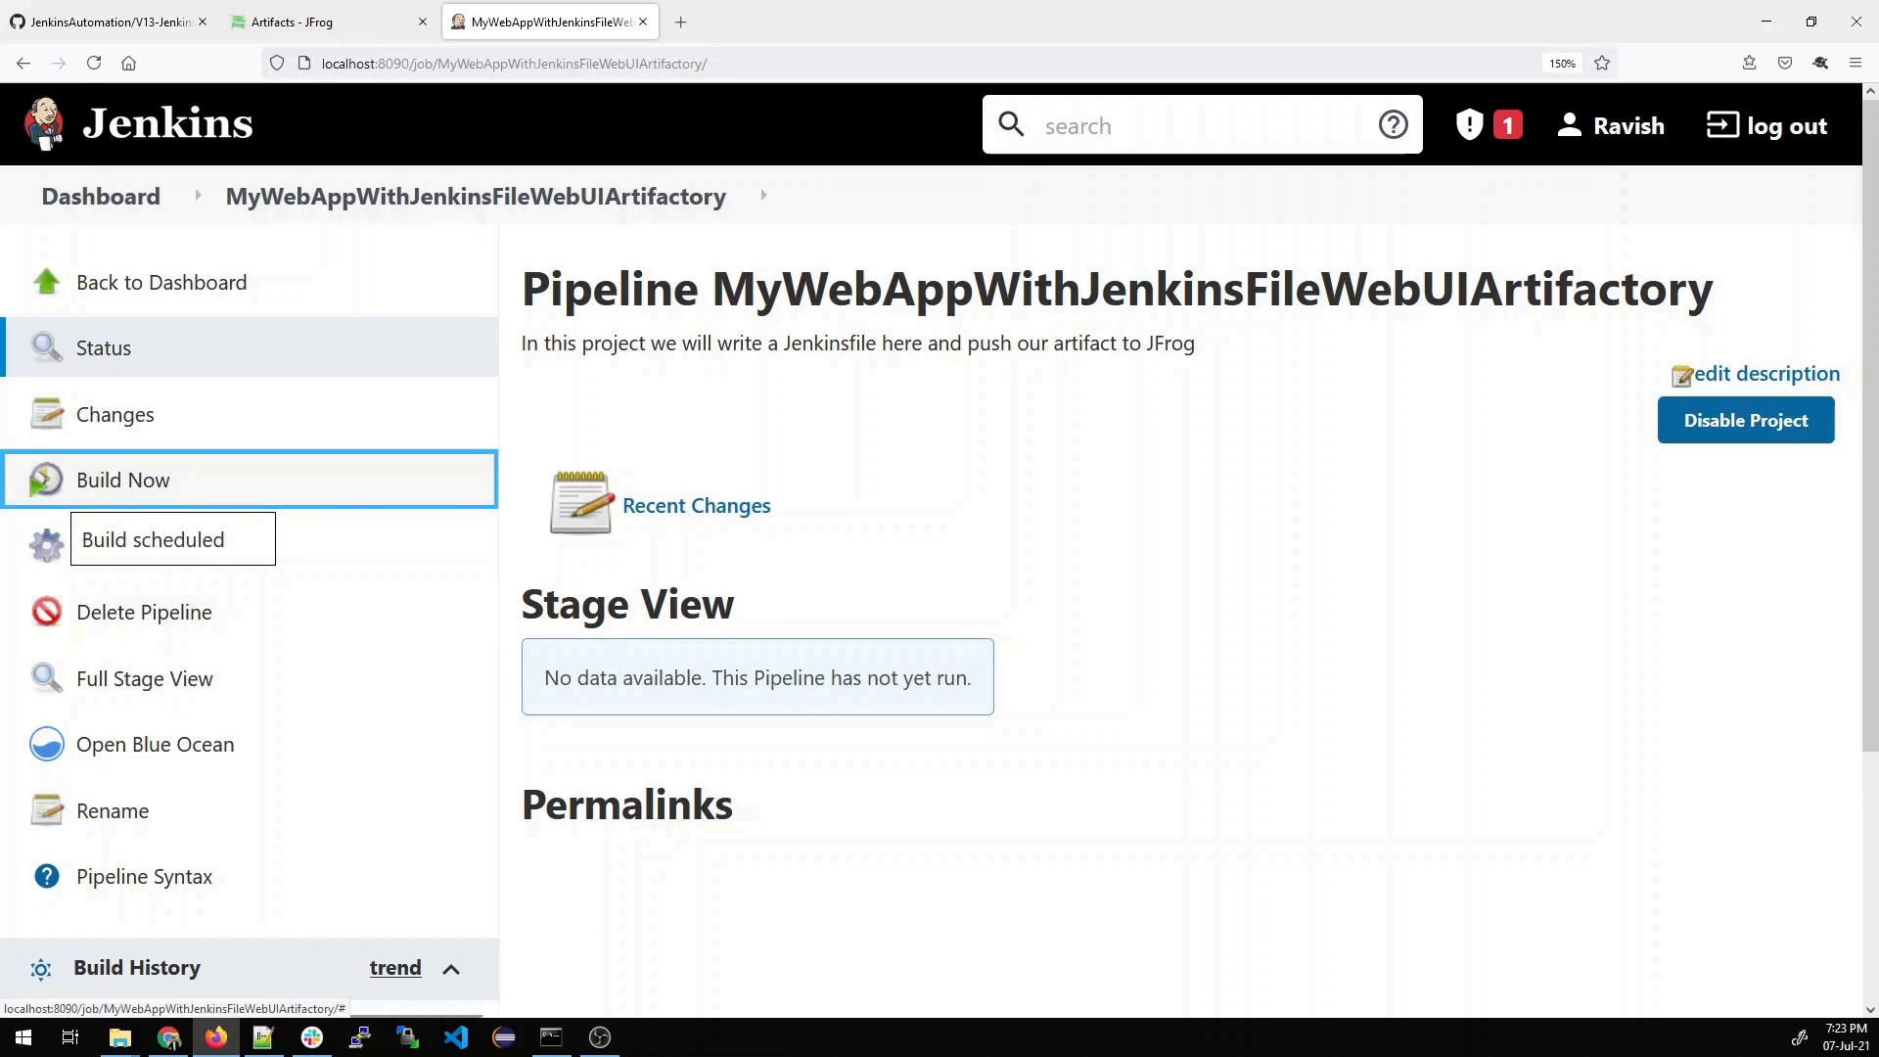
click(121, 480)
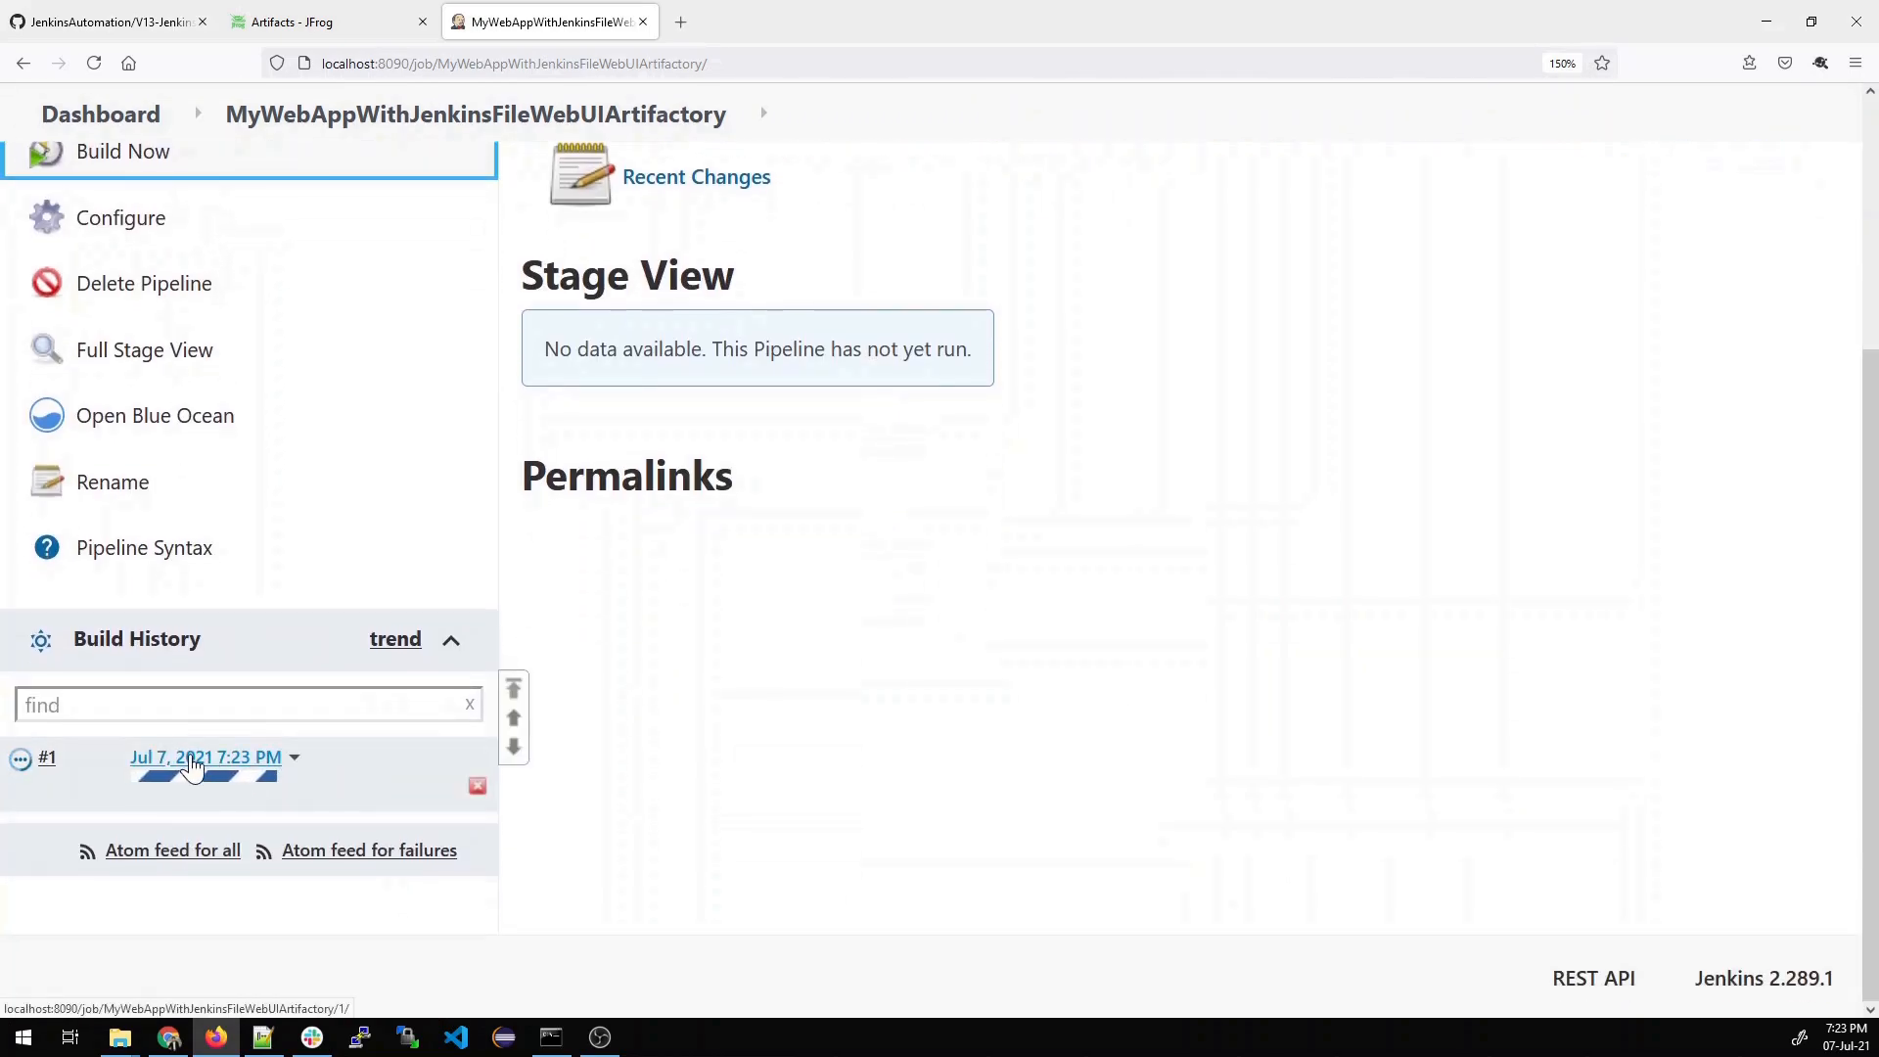
click(205, 756)
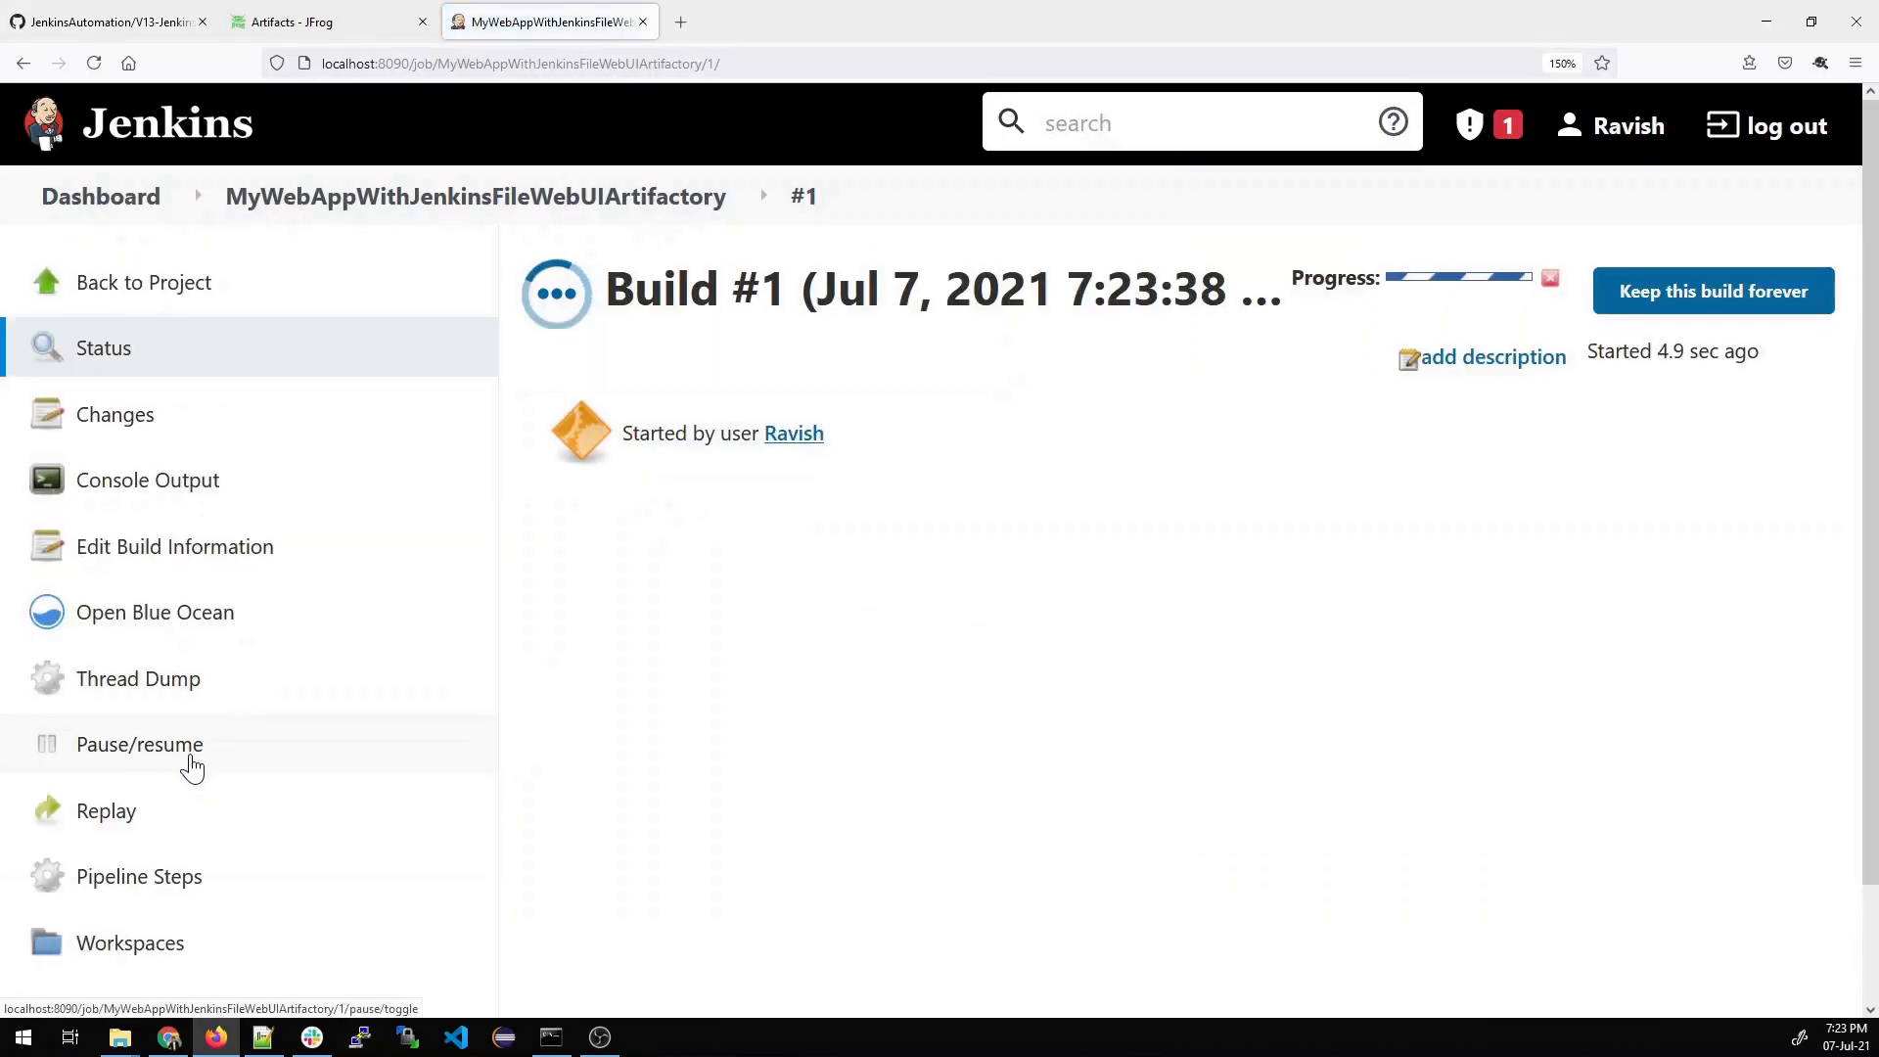
mouse_move(732, 681)
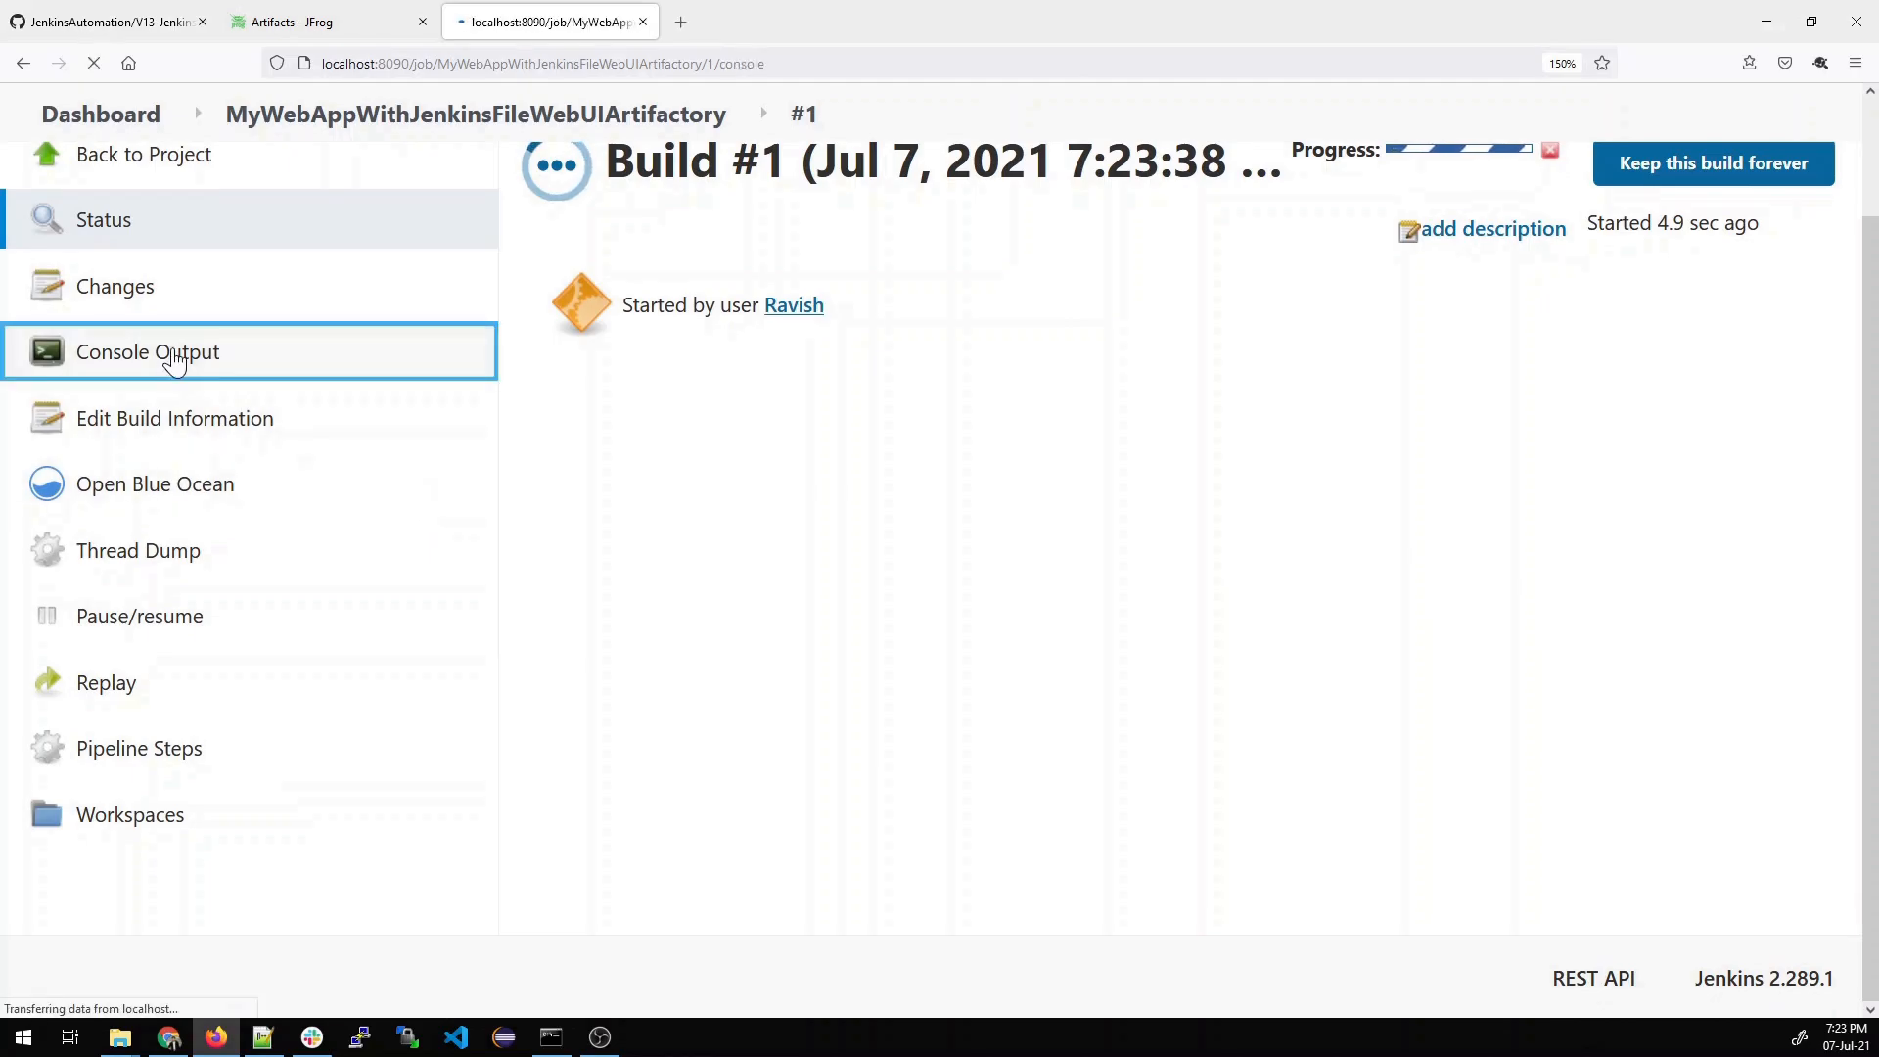
- Review build #1's Console Output, then return to the project's Stage View with seven green stages
click(147, 350)
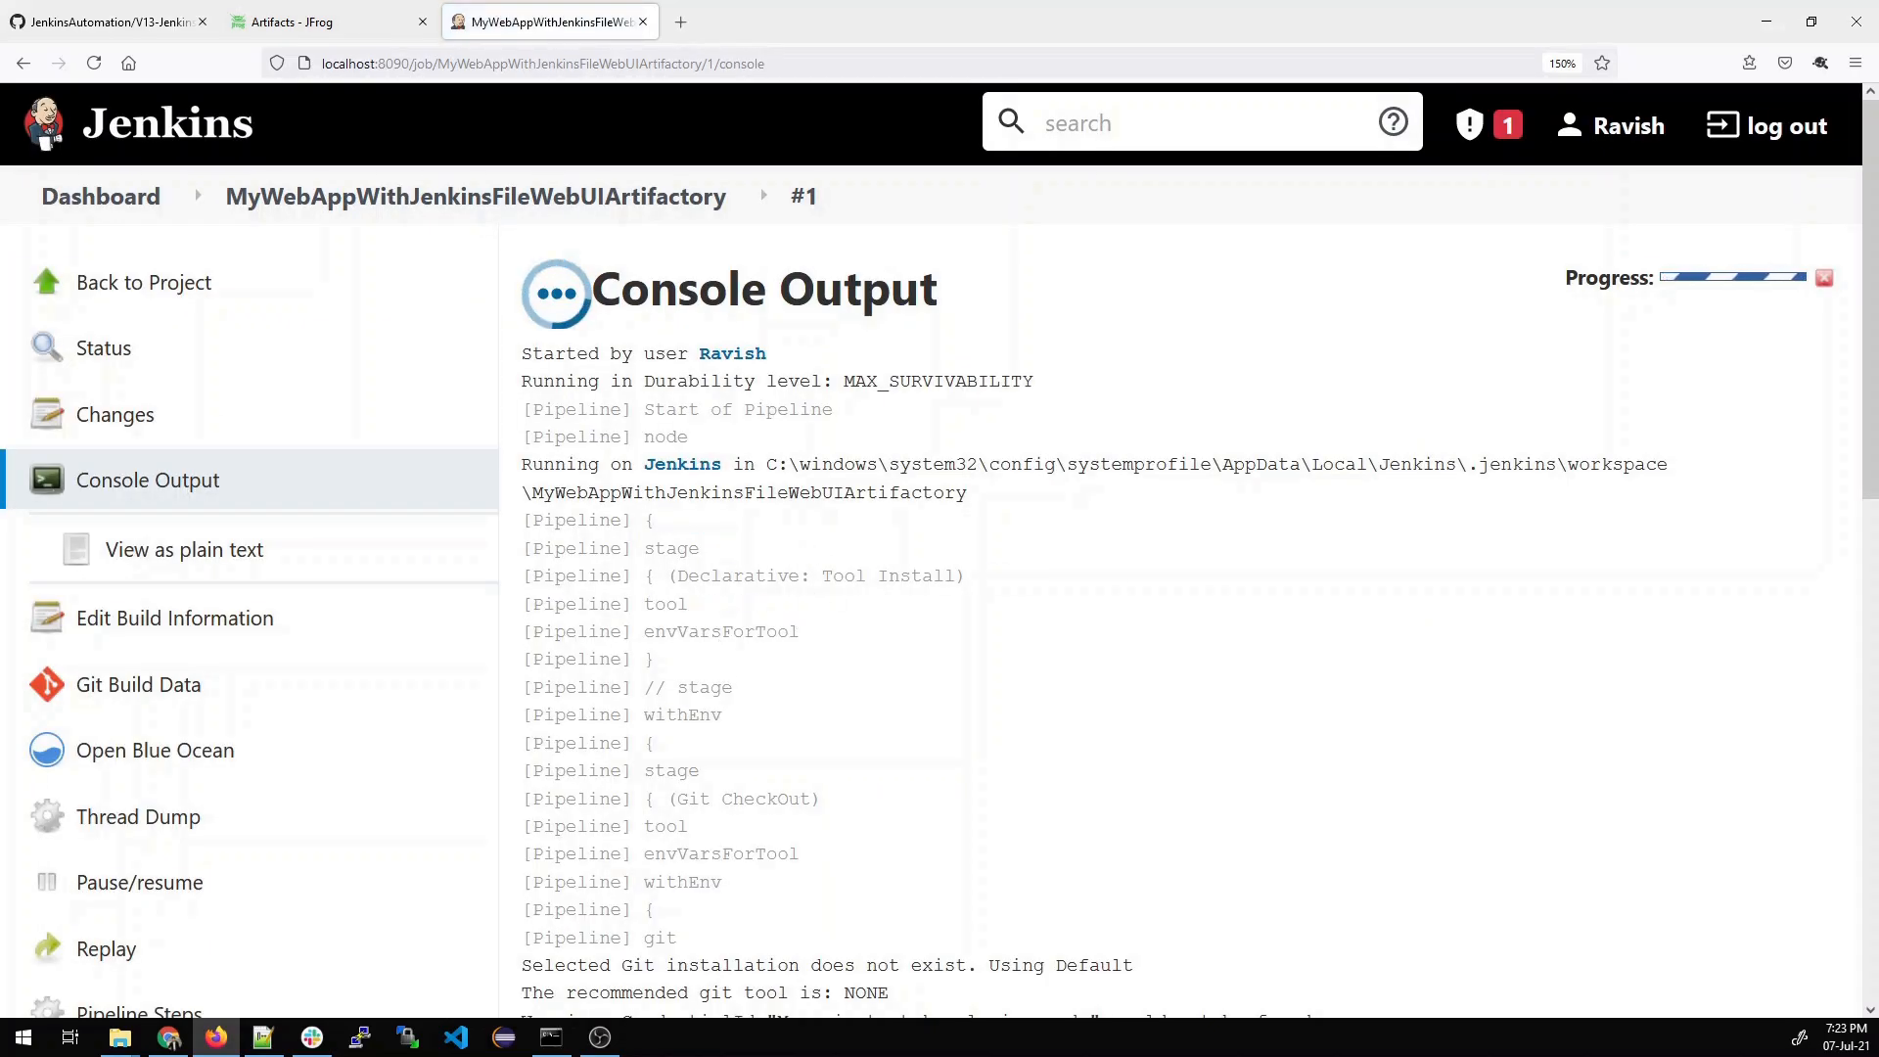
scroll(down, 3)
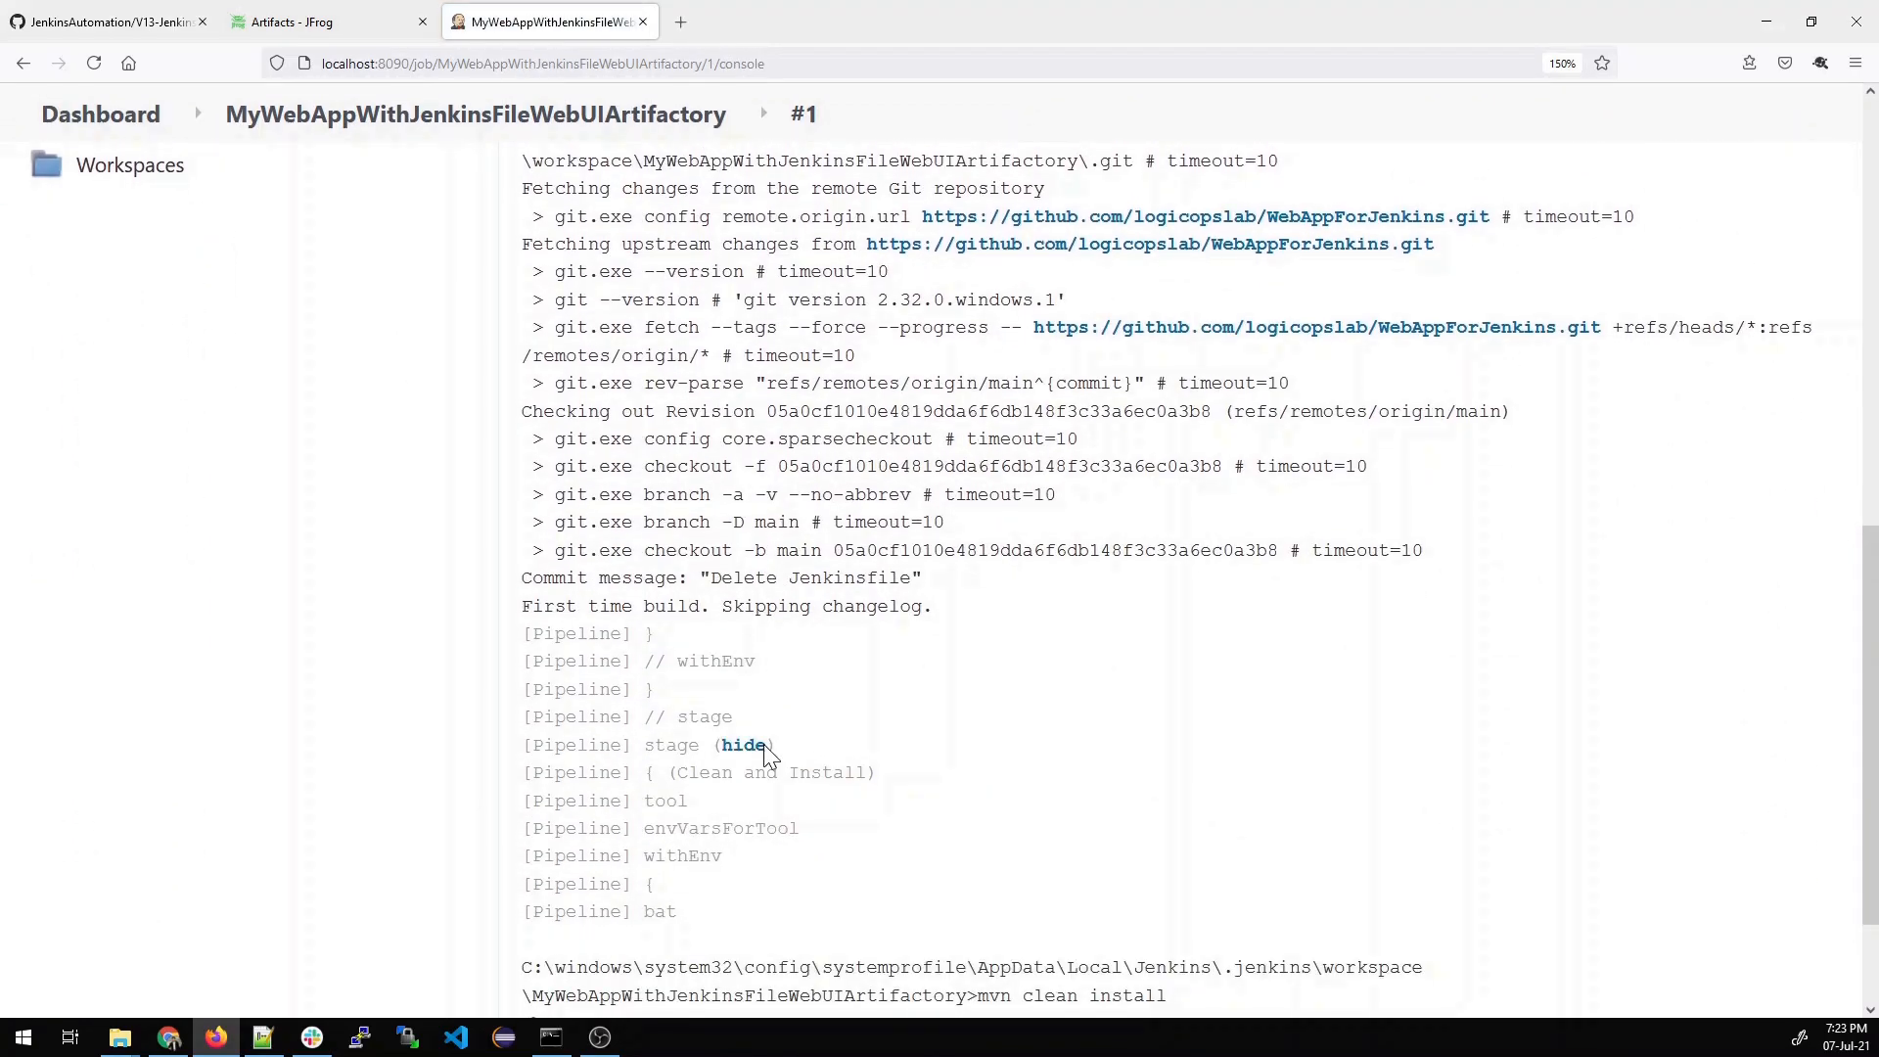
scroll(down, 3)
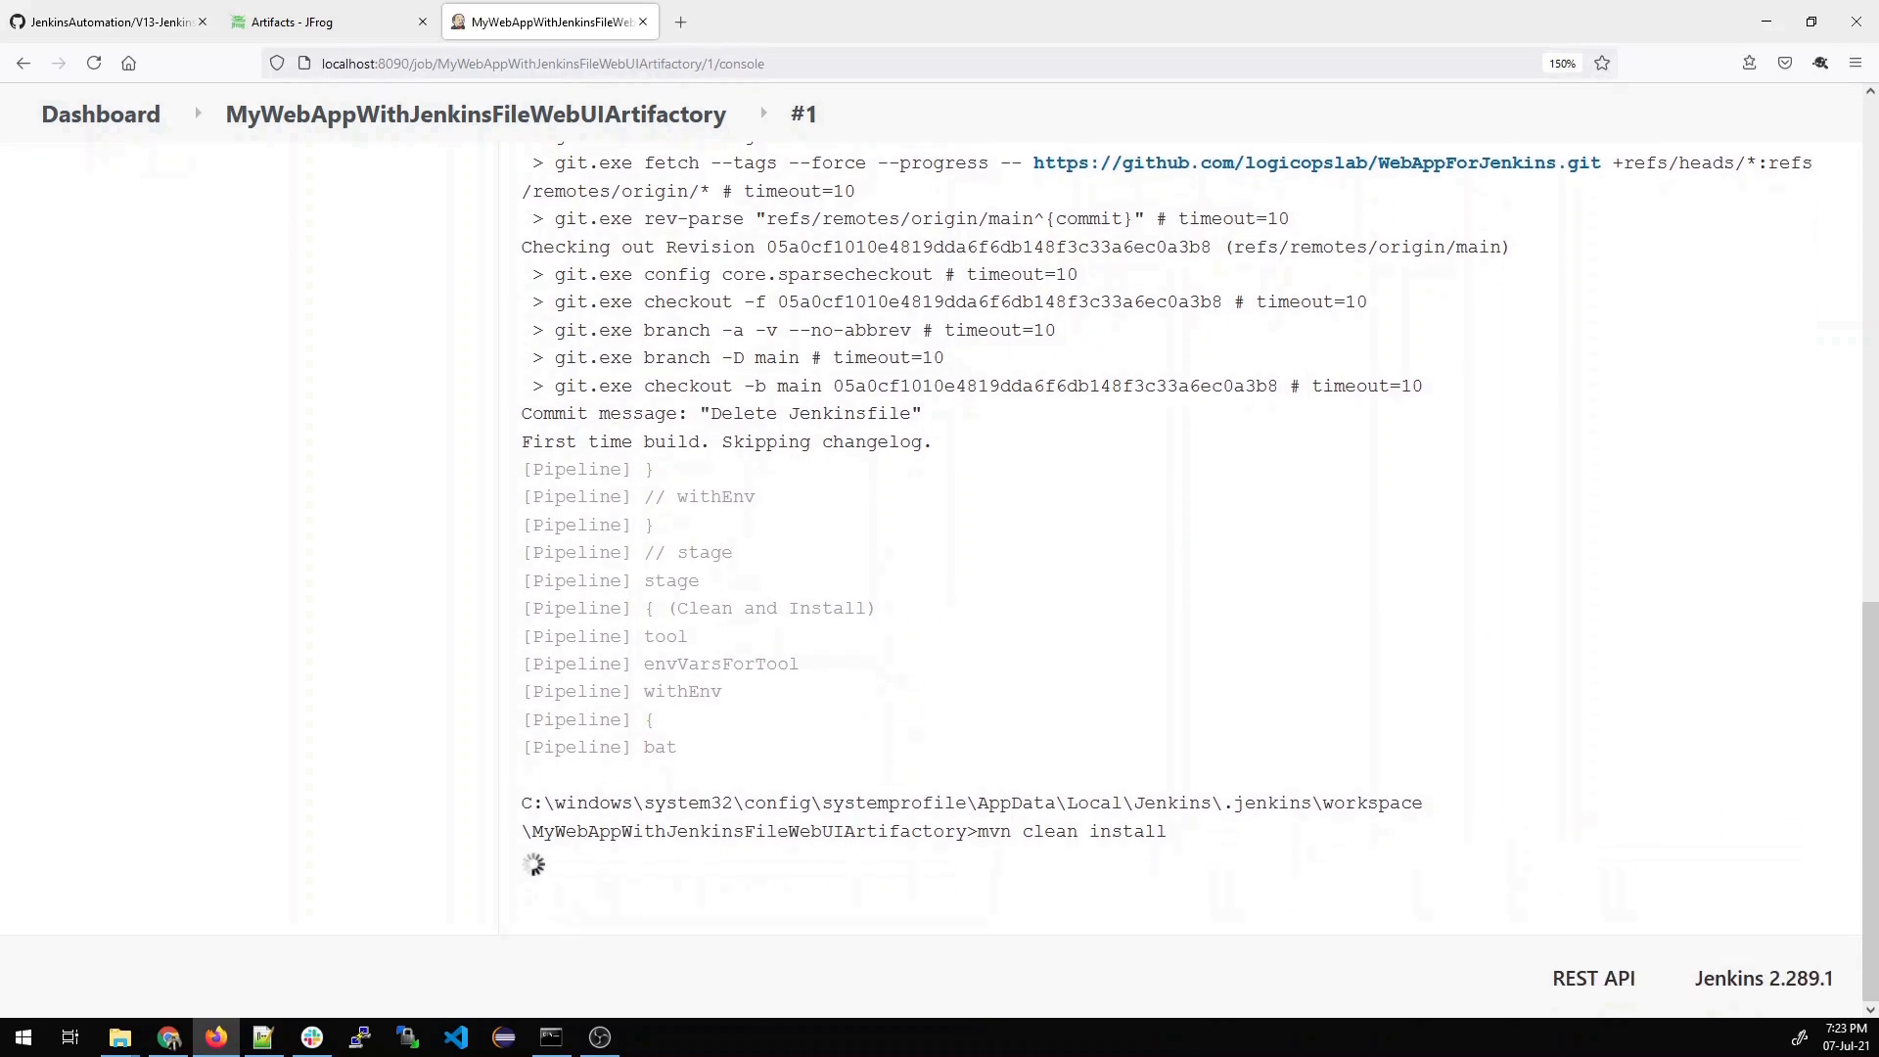
scroll(up, 3)
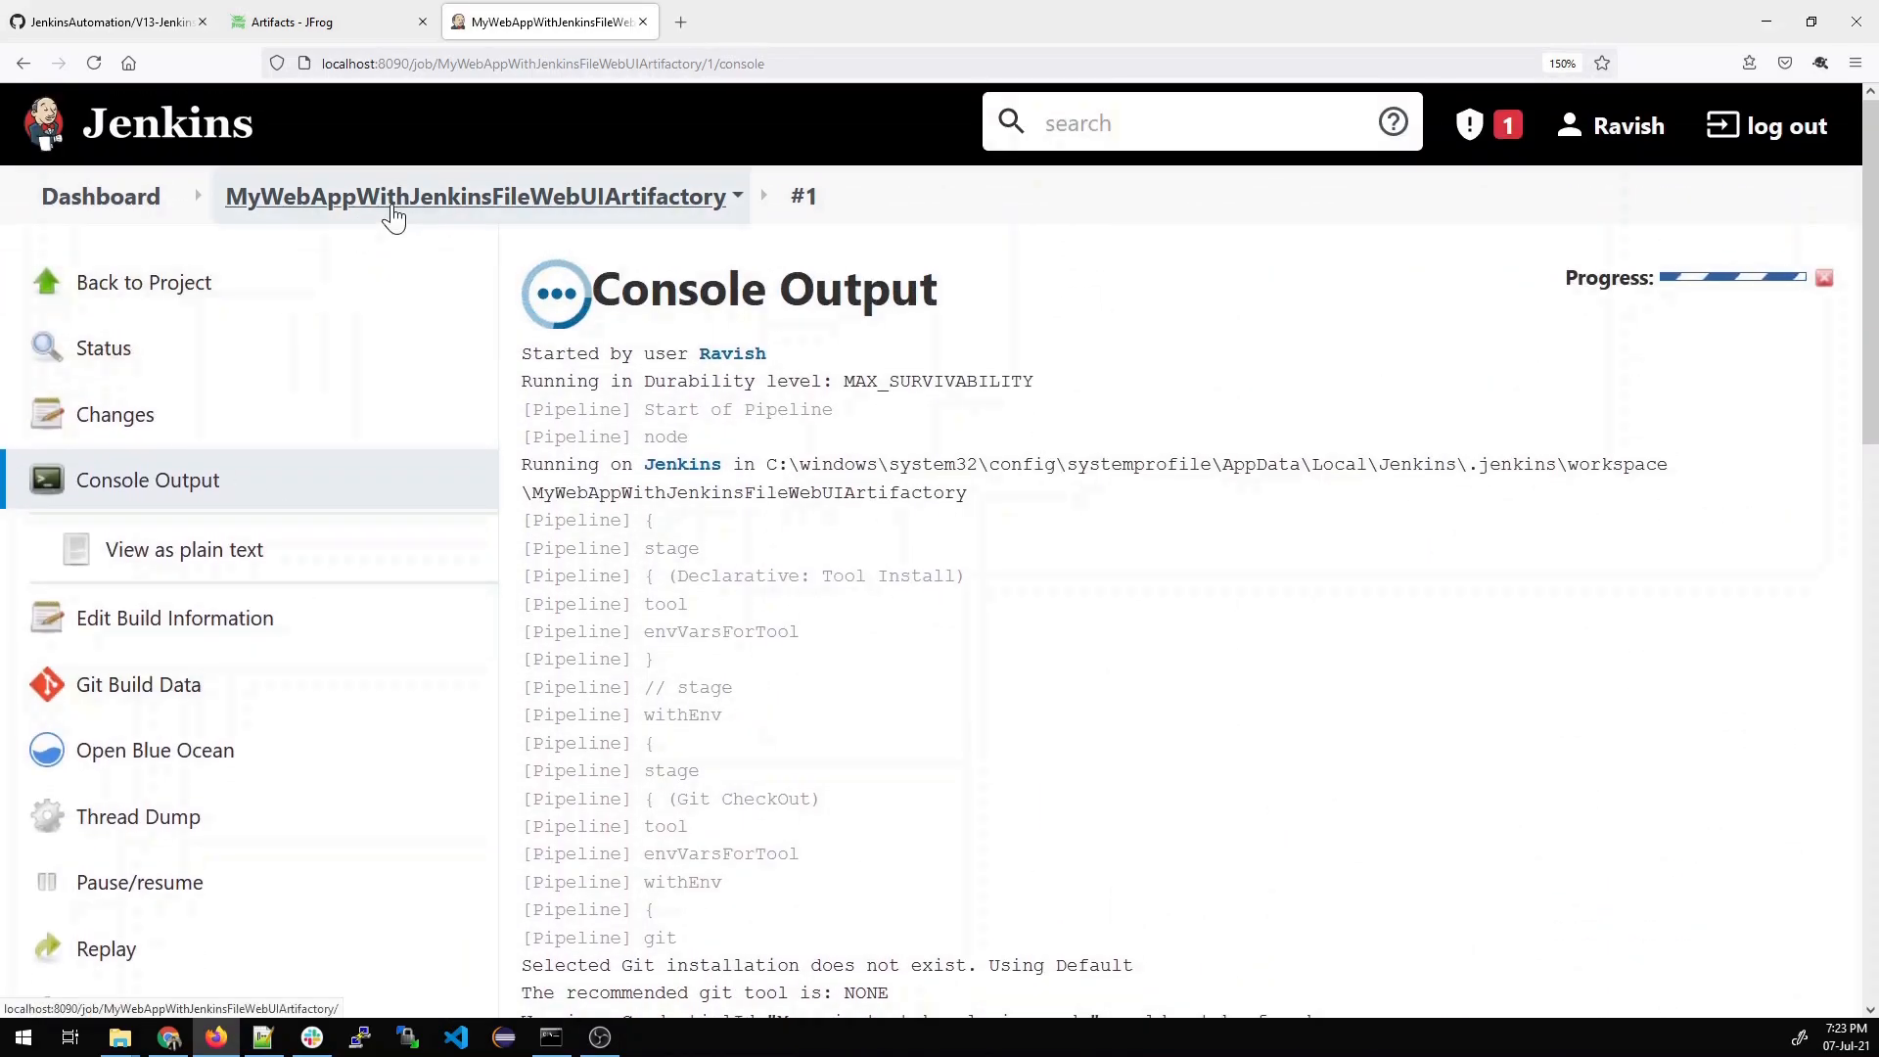
click(474, 196)
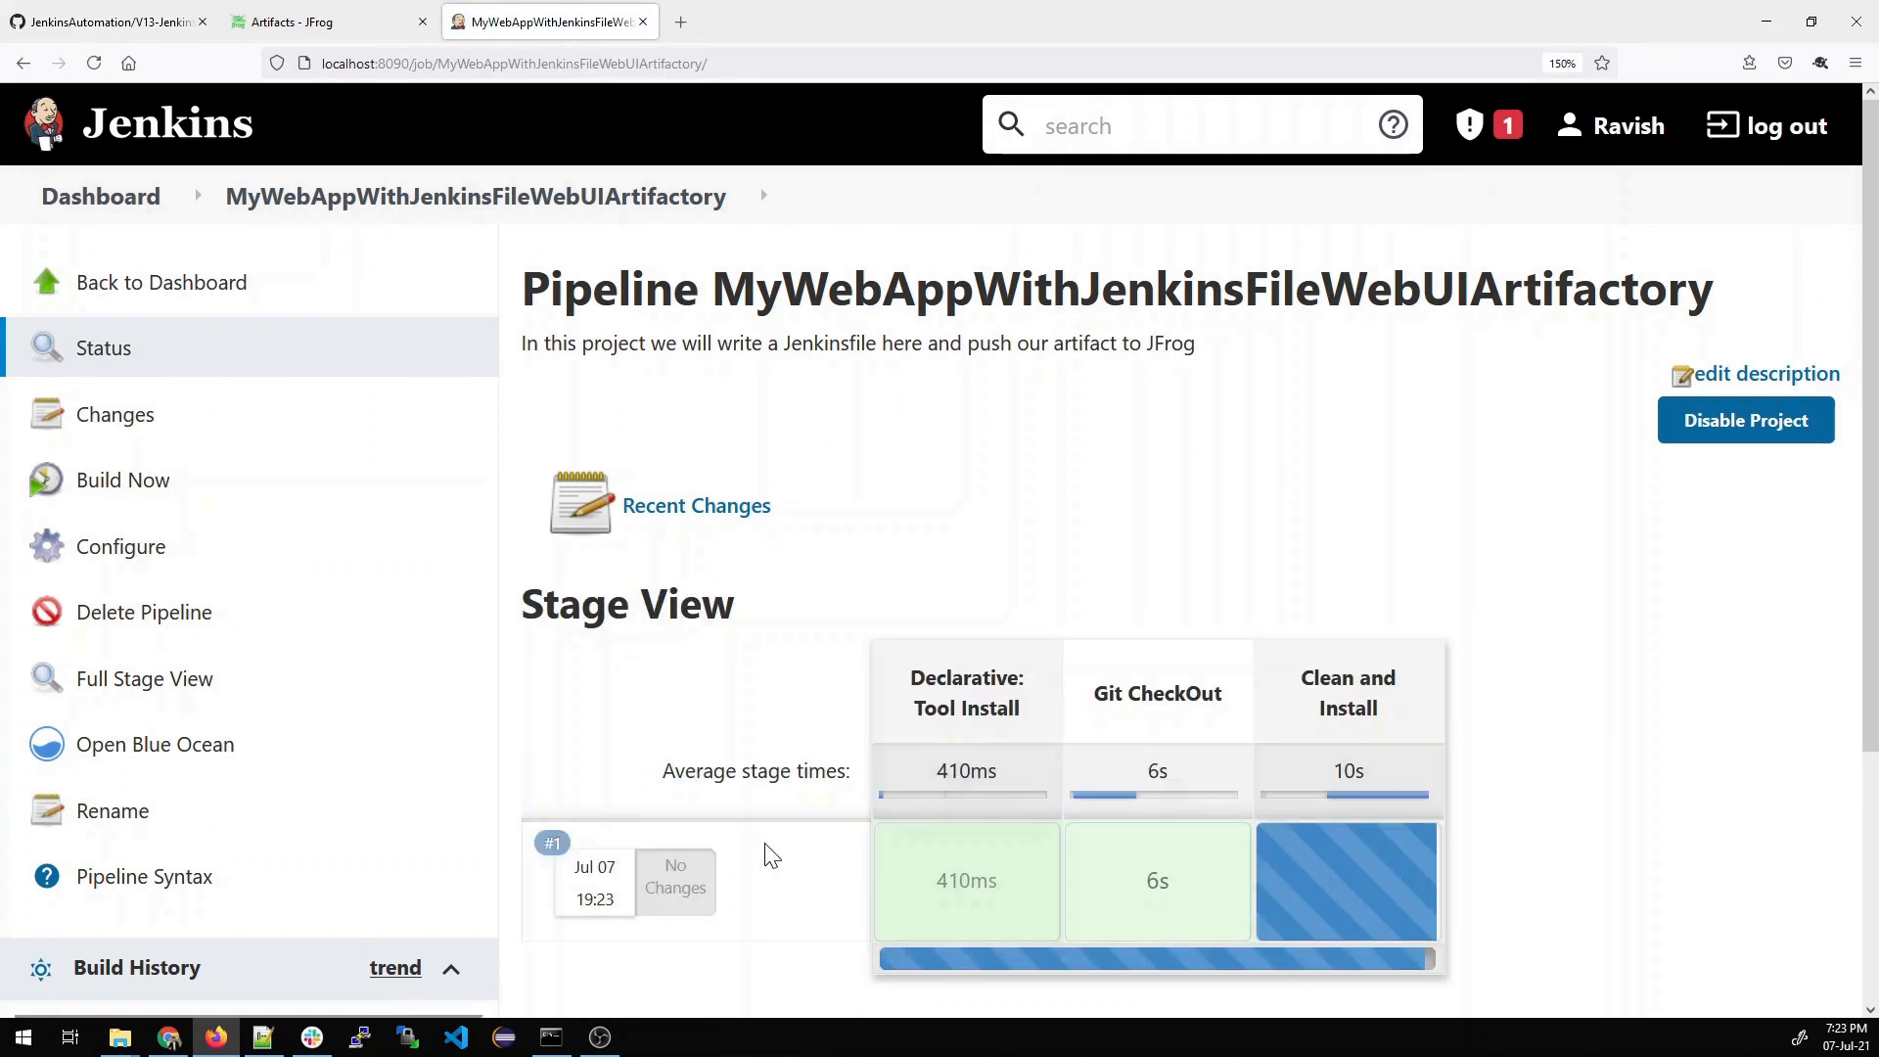
scroll(down, 3)
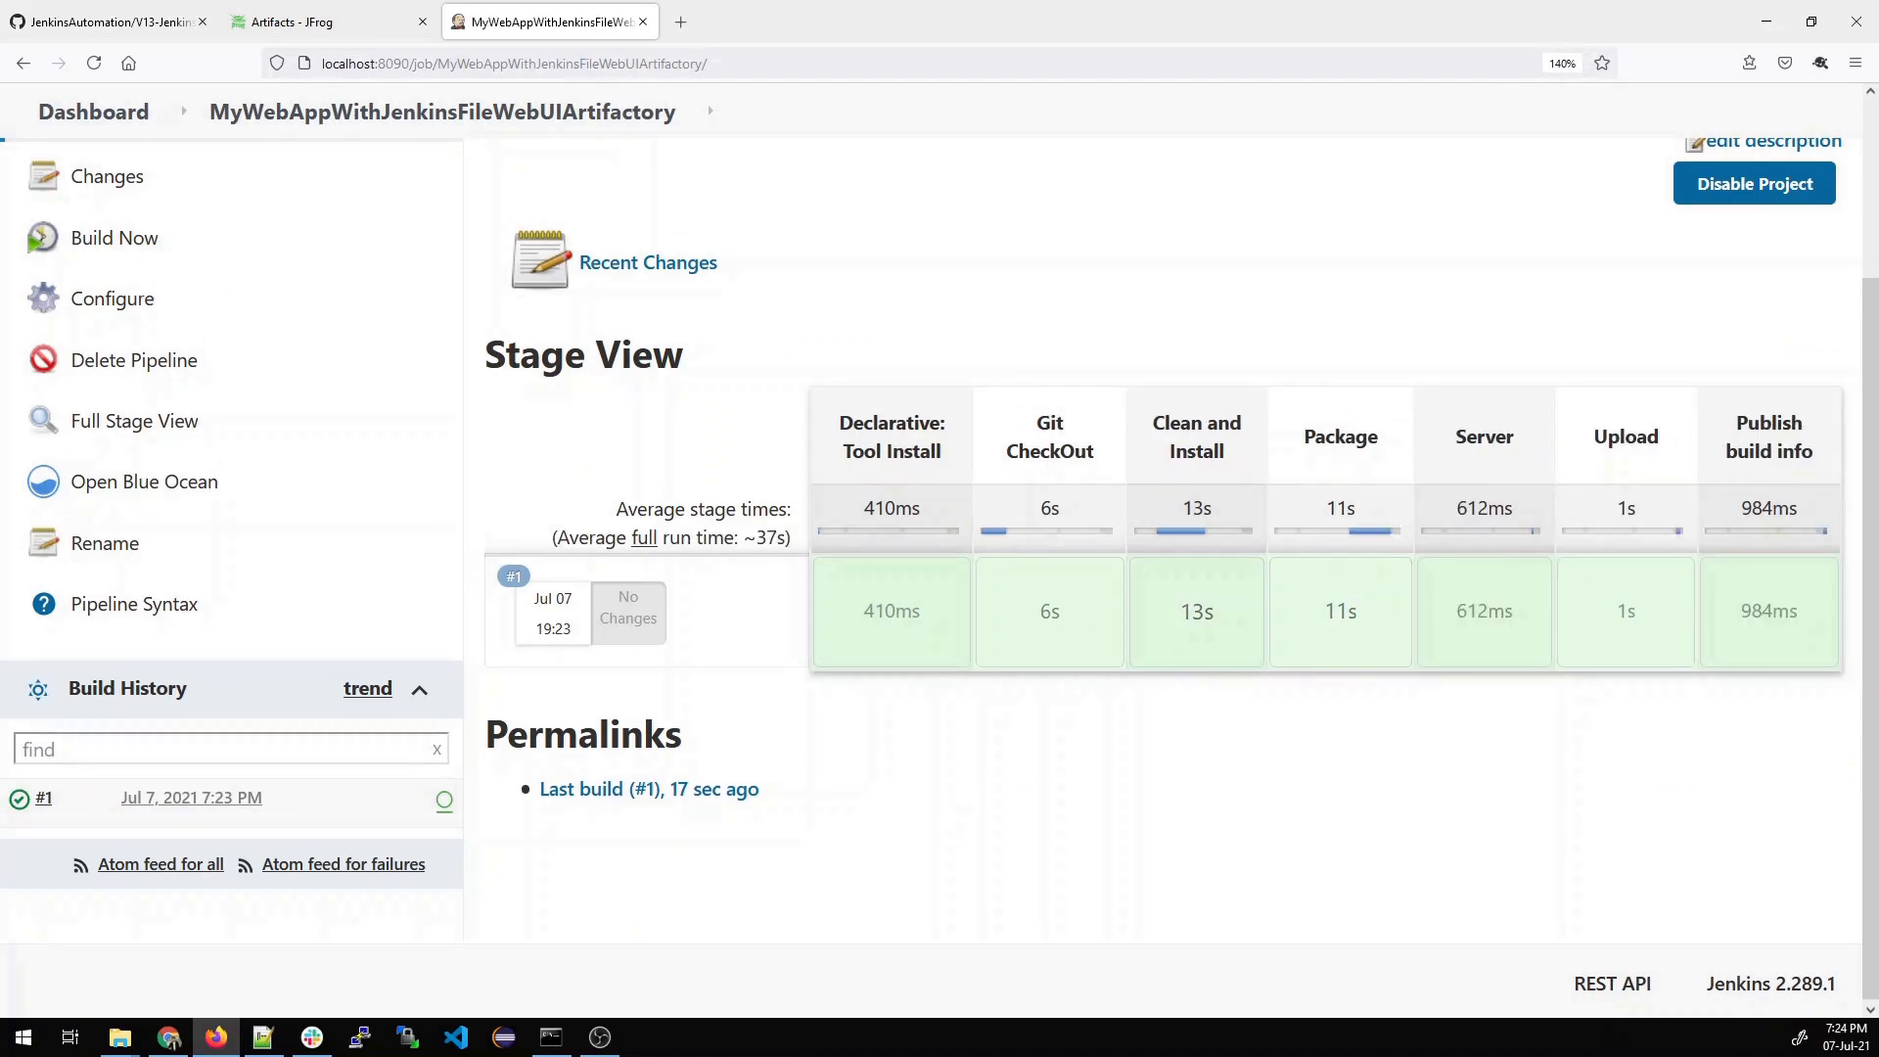
mouse_move(820, 785)
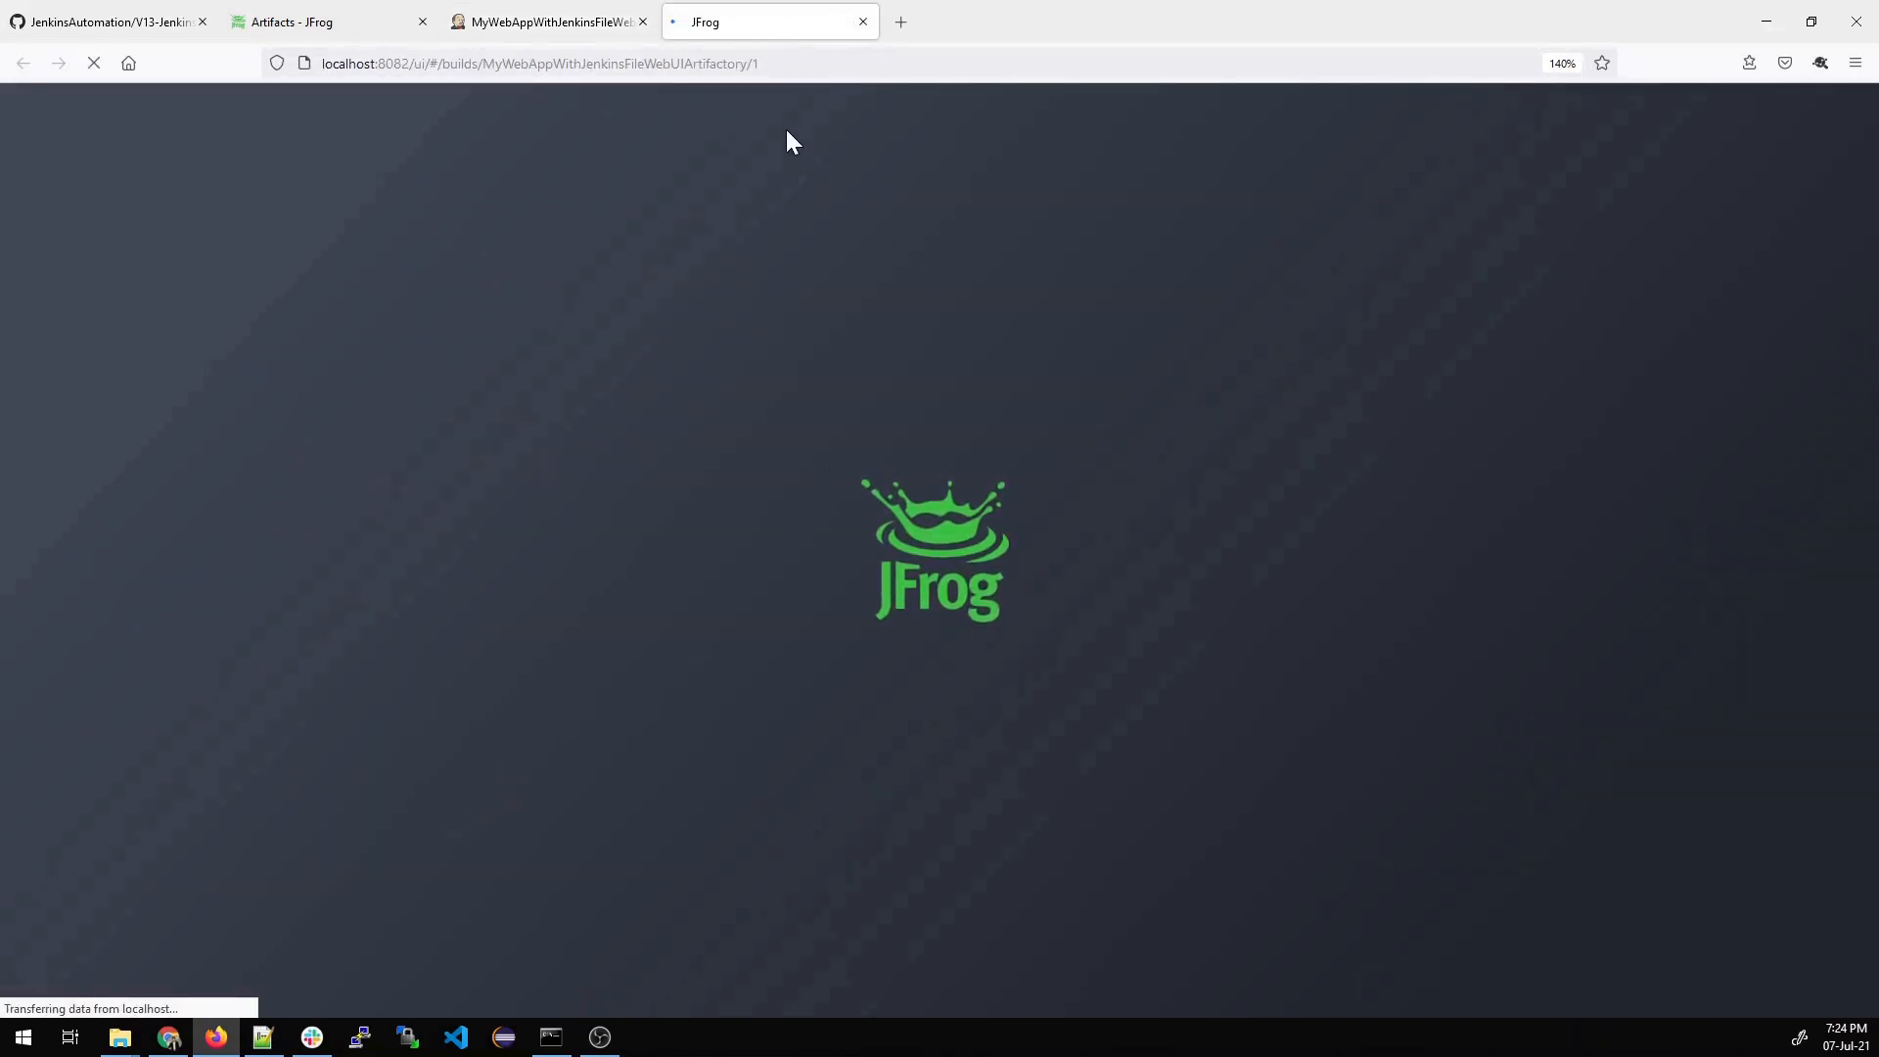
mouse_move(701, 313)
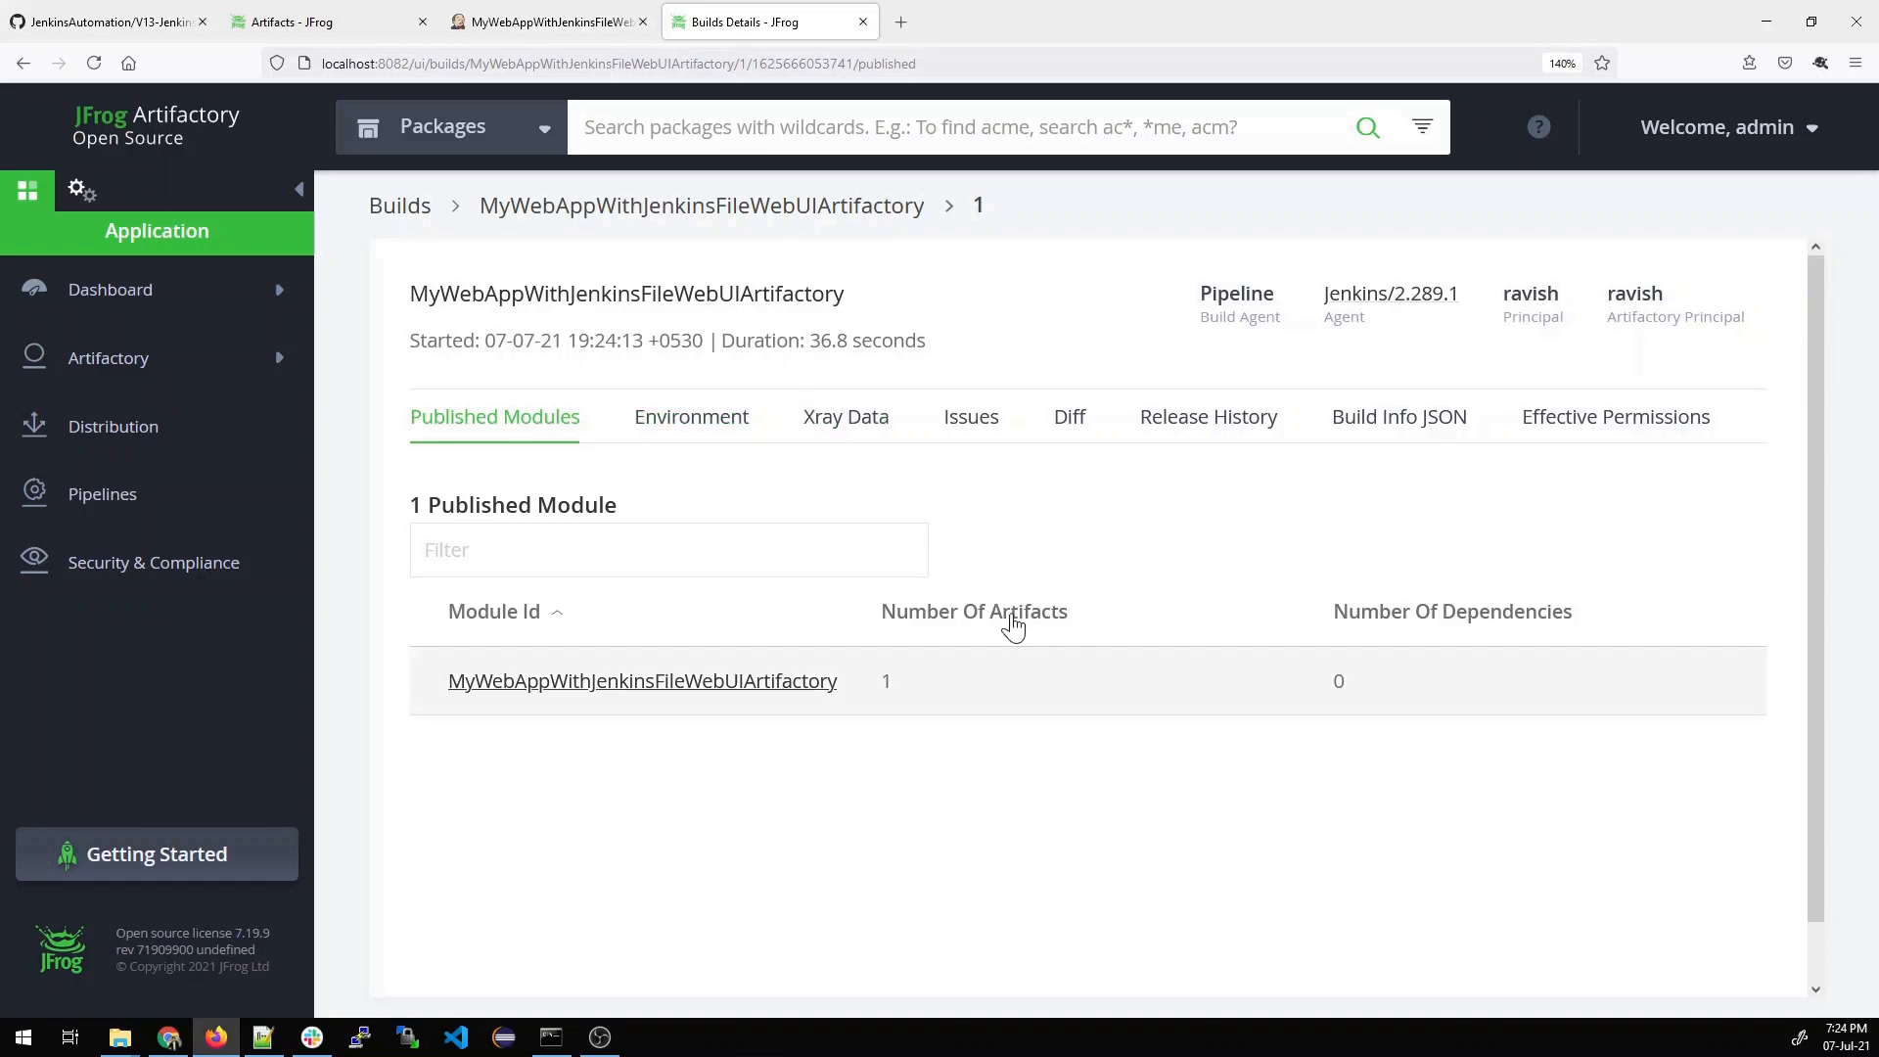
- List the published module's MyWebApp.war artifact in logic-ops-lab-libs-snapshot-local and expand the Artifactory sidebar
click(973, 610)
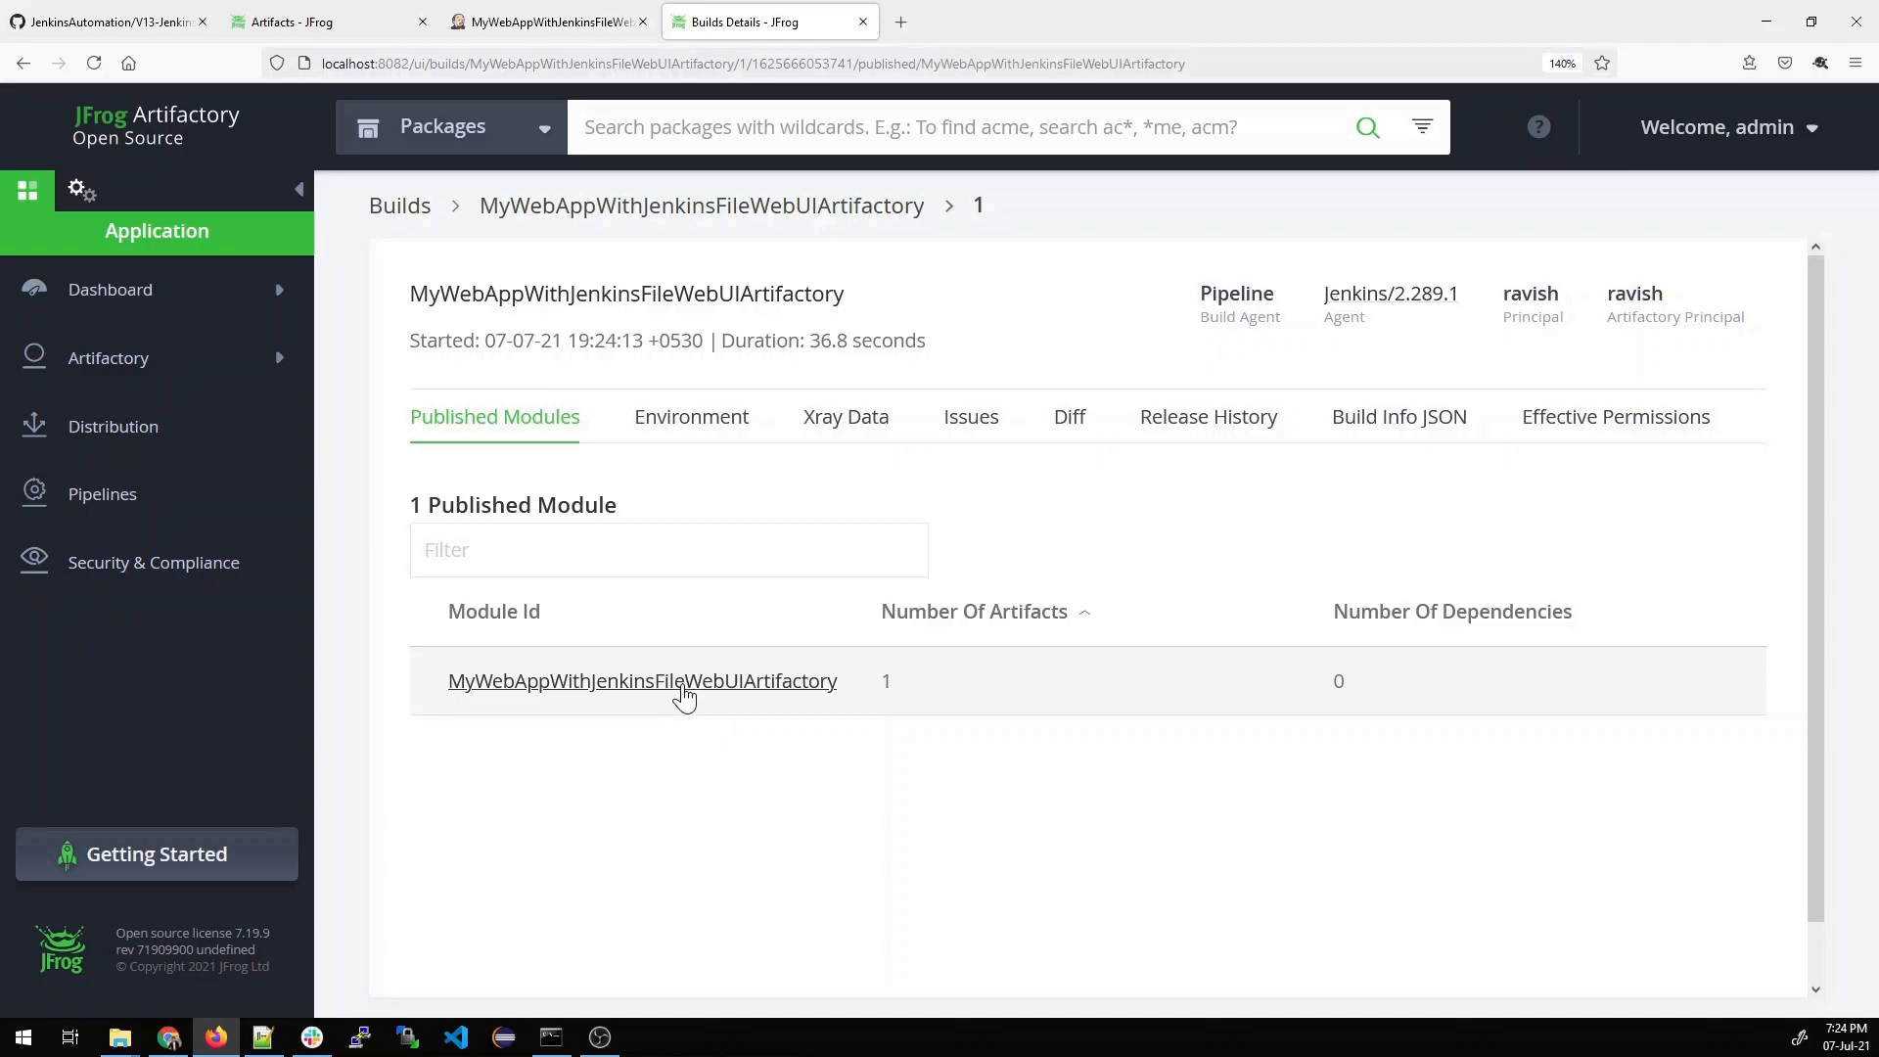
click(642, 681)
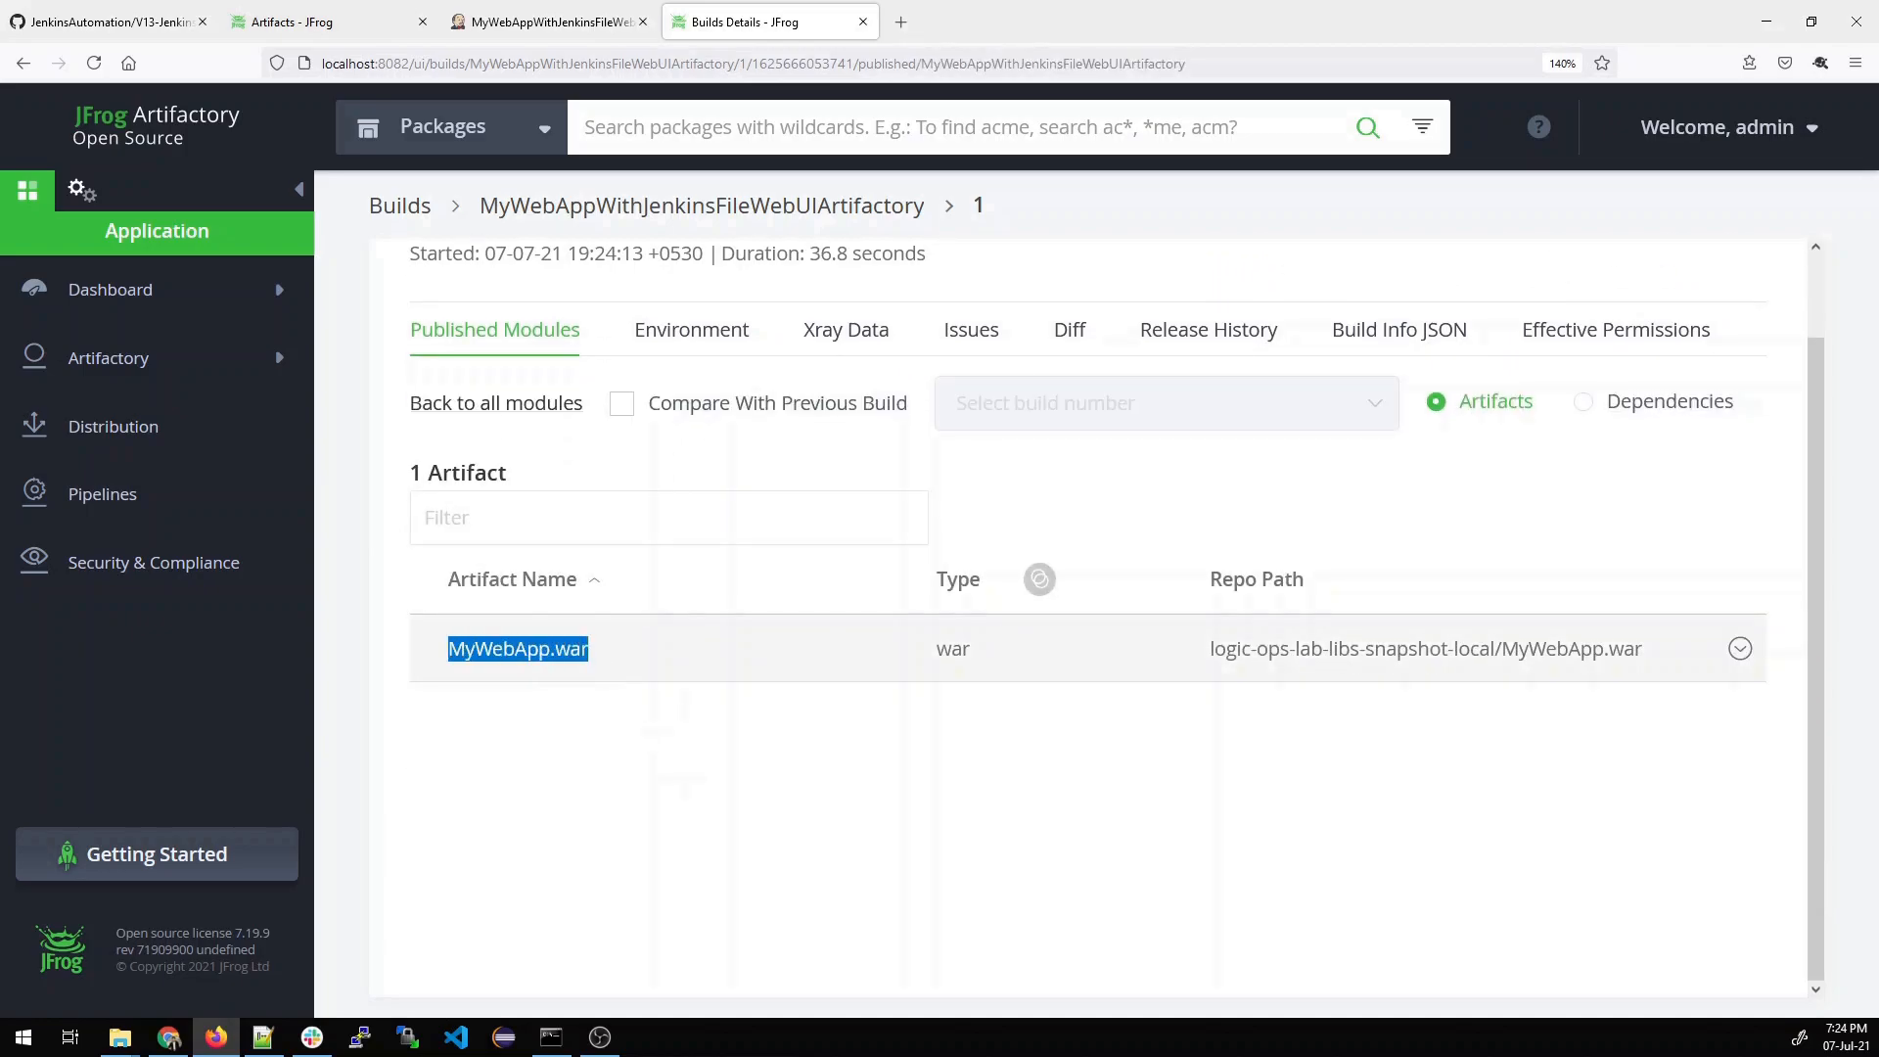
click(587, 757)
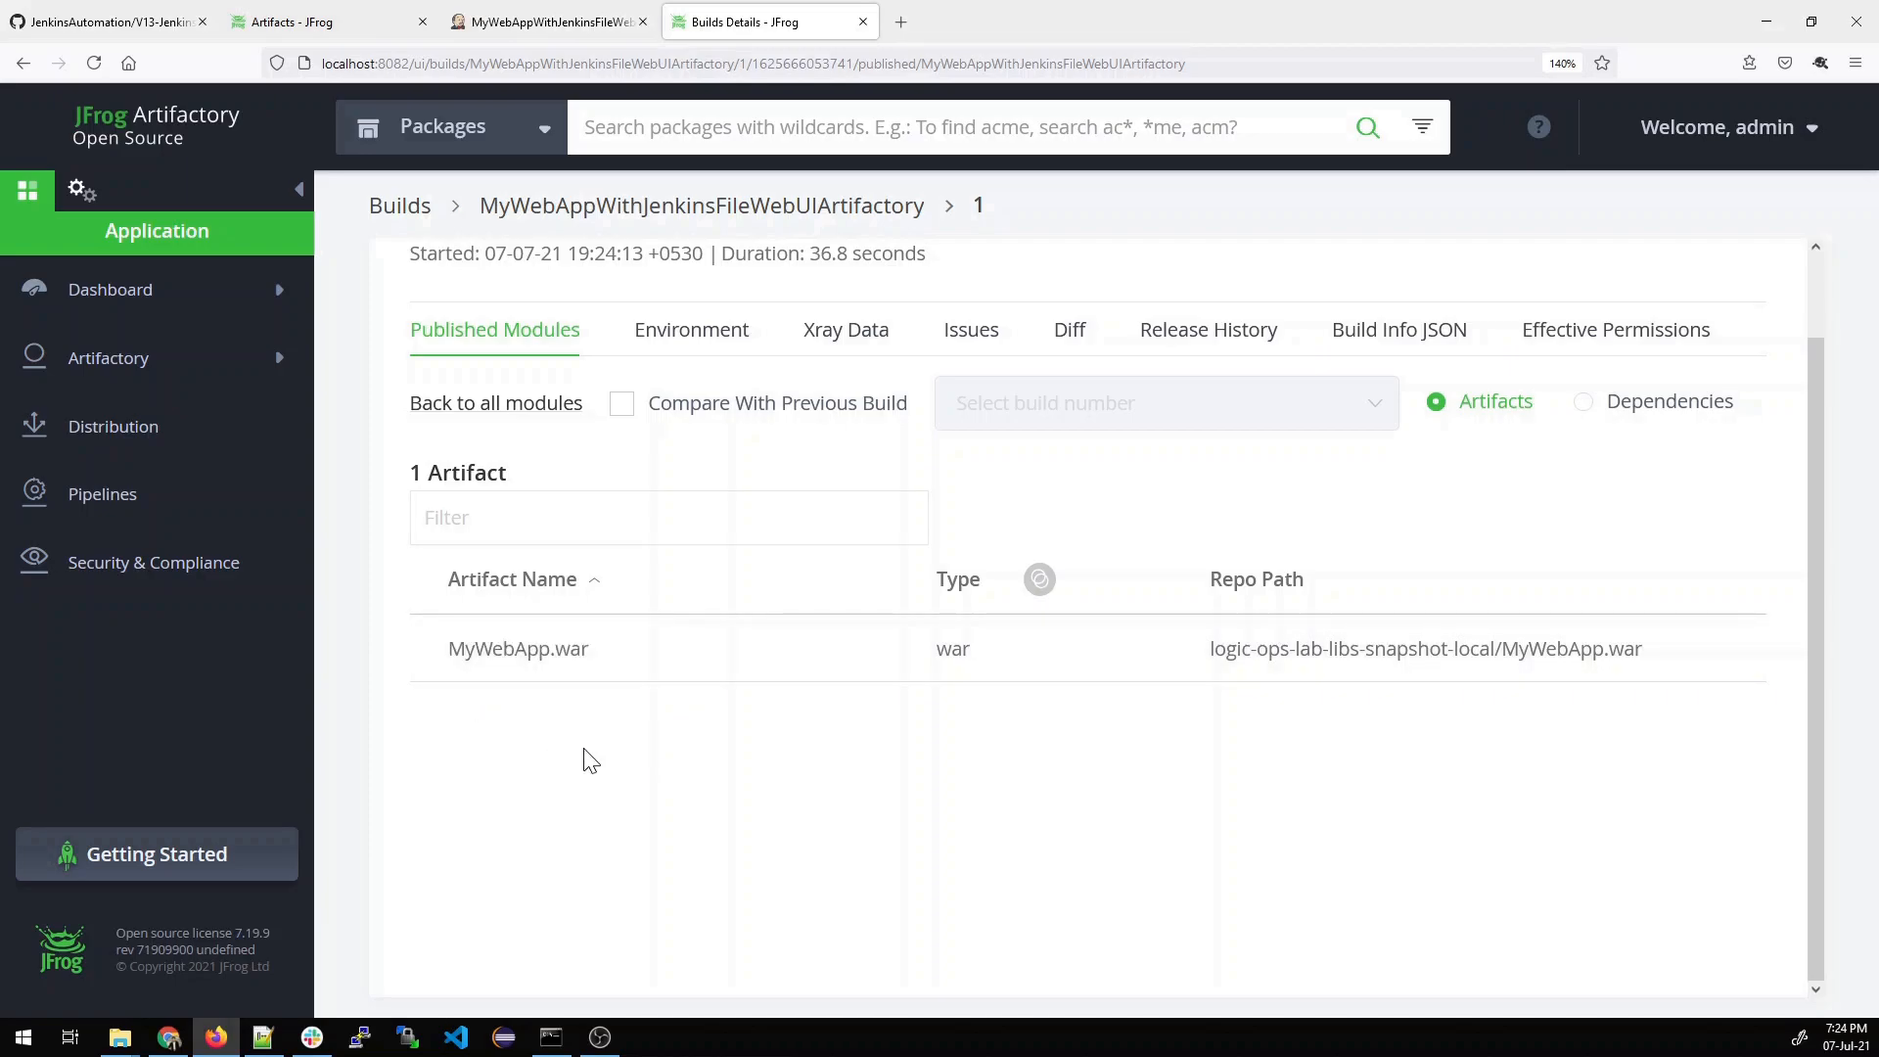
double_click(953, 648)
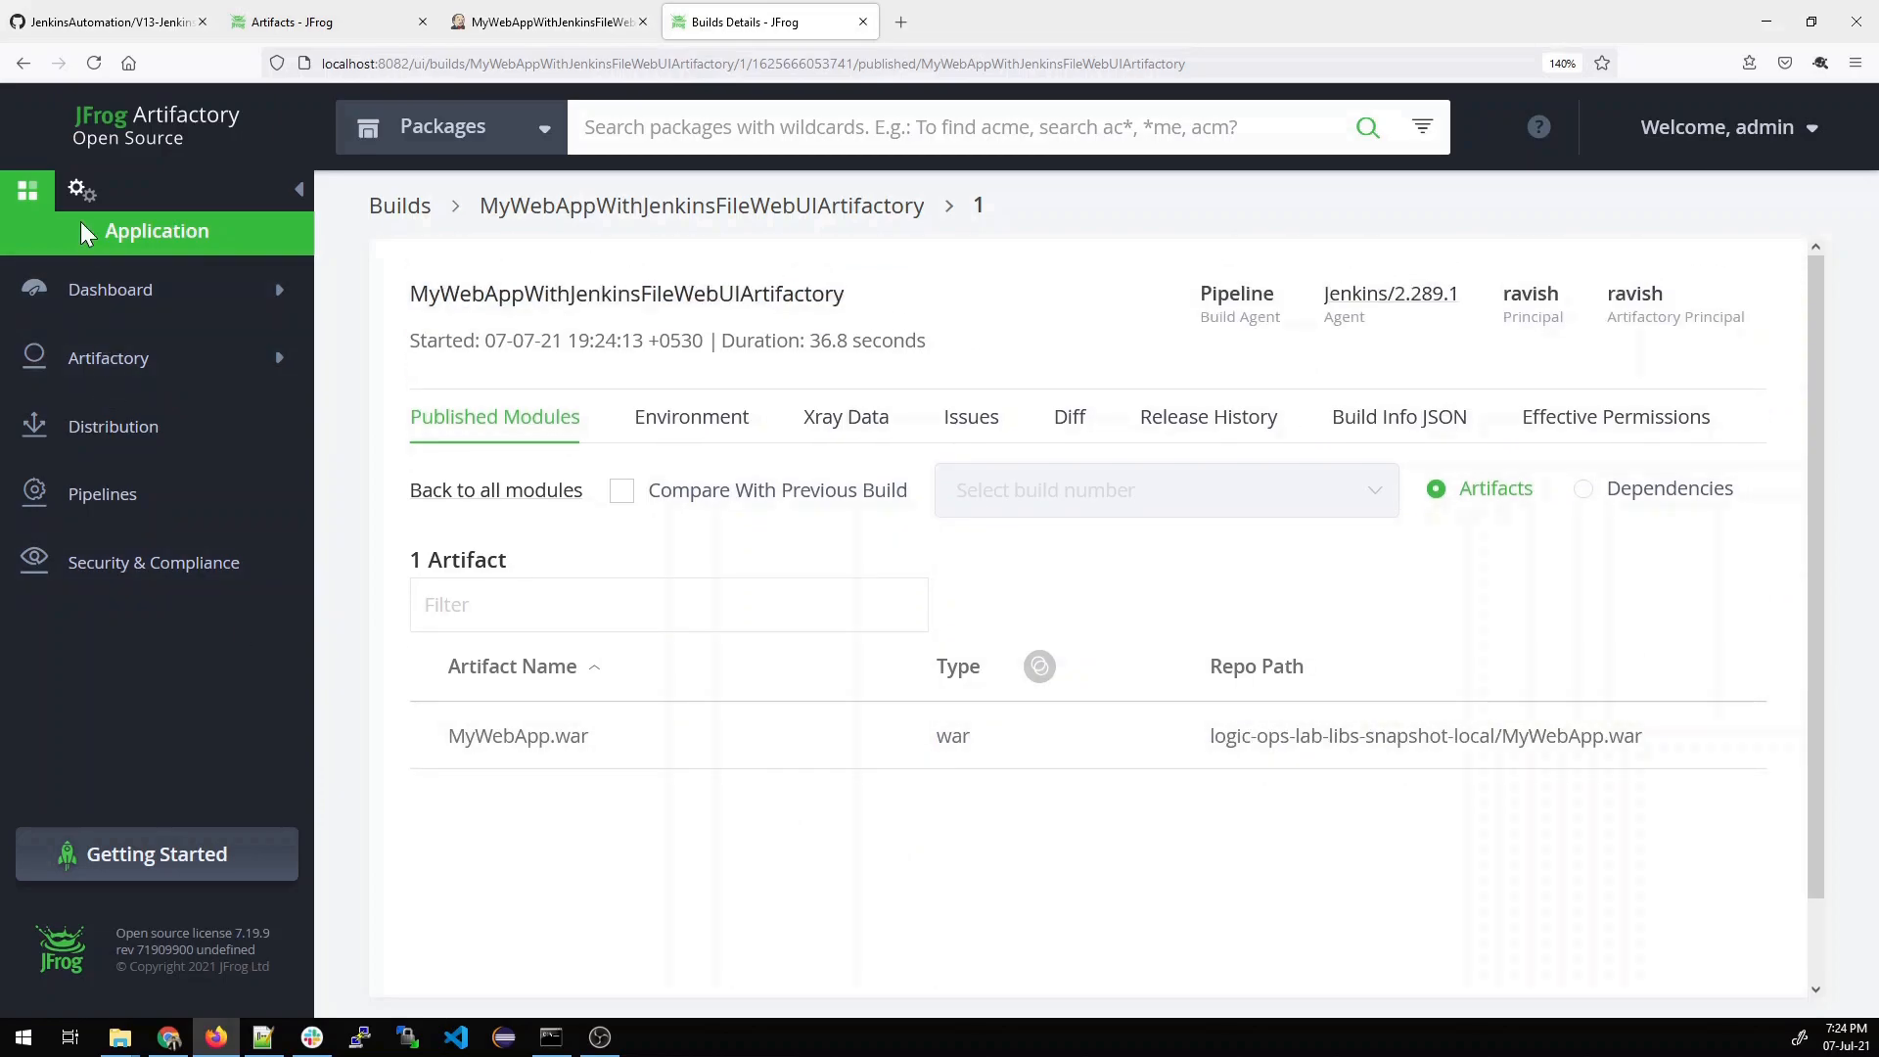
click(108, 357)
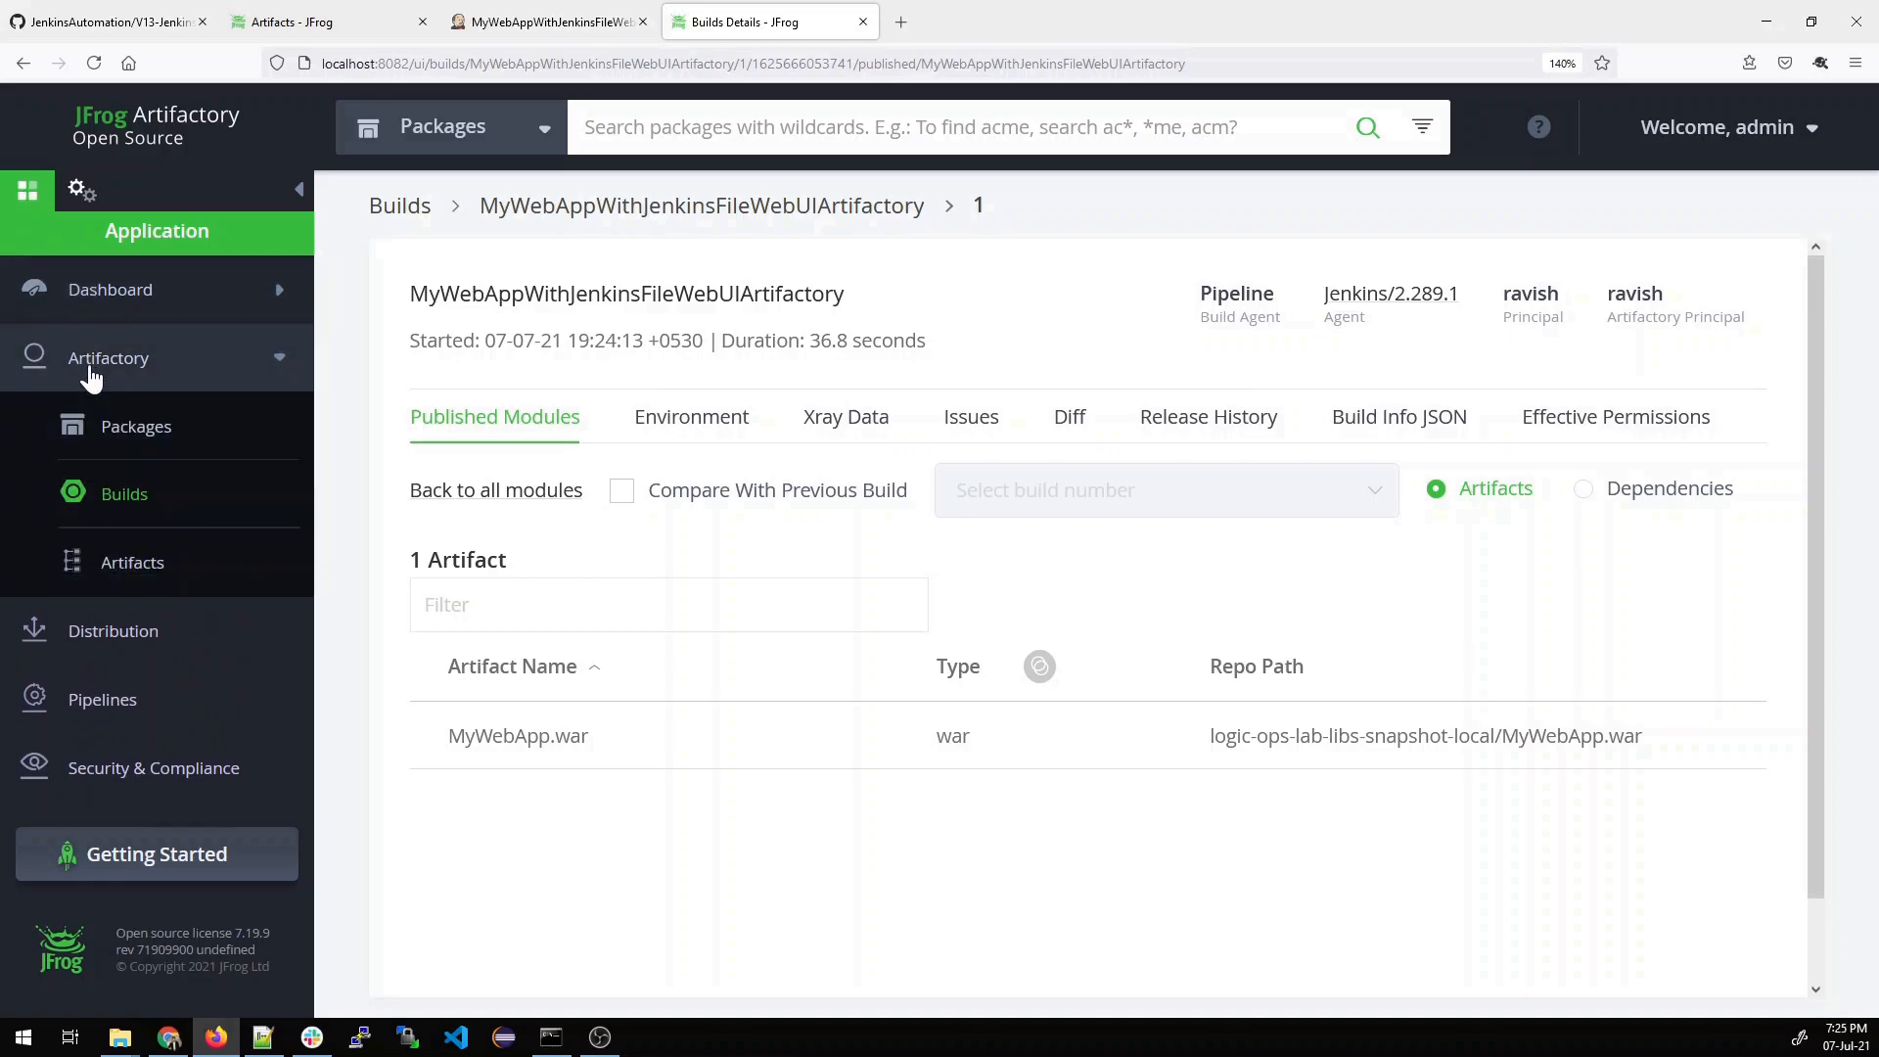
- Browse to MyWebApp.war inside logic-ops-lab-libs-snapshot-local in the Artifacts tree
click(132, 562)
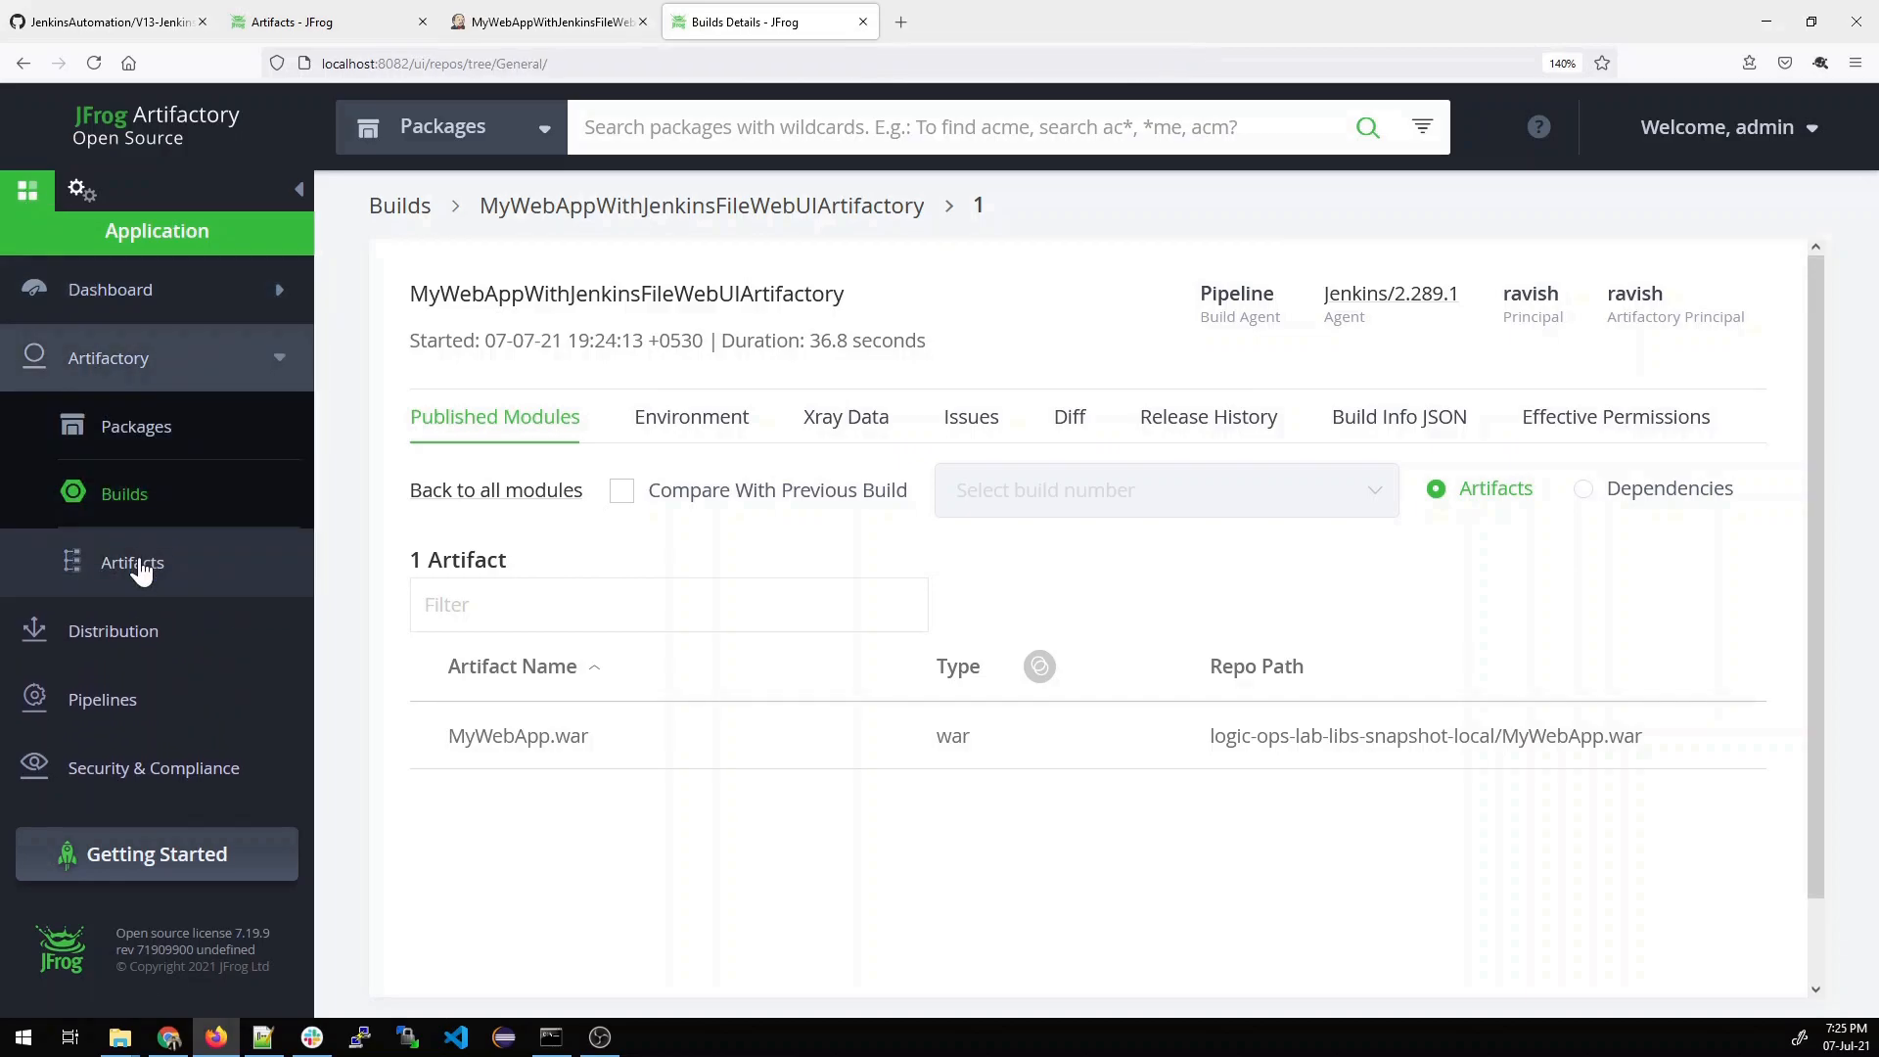
click(131, 564)
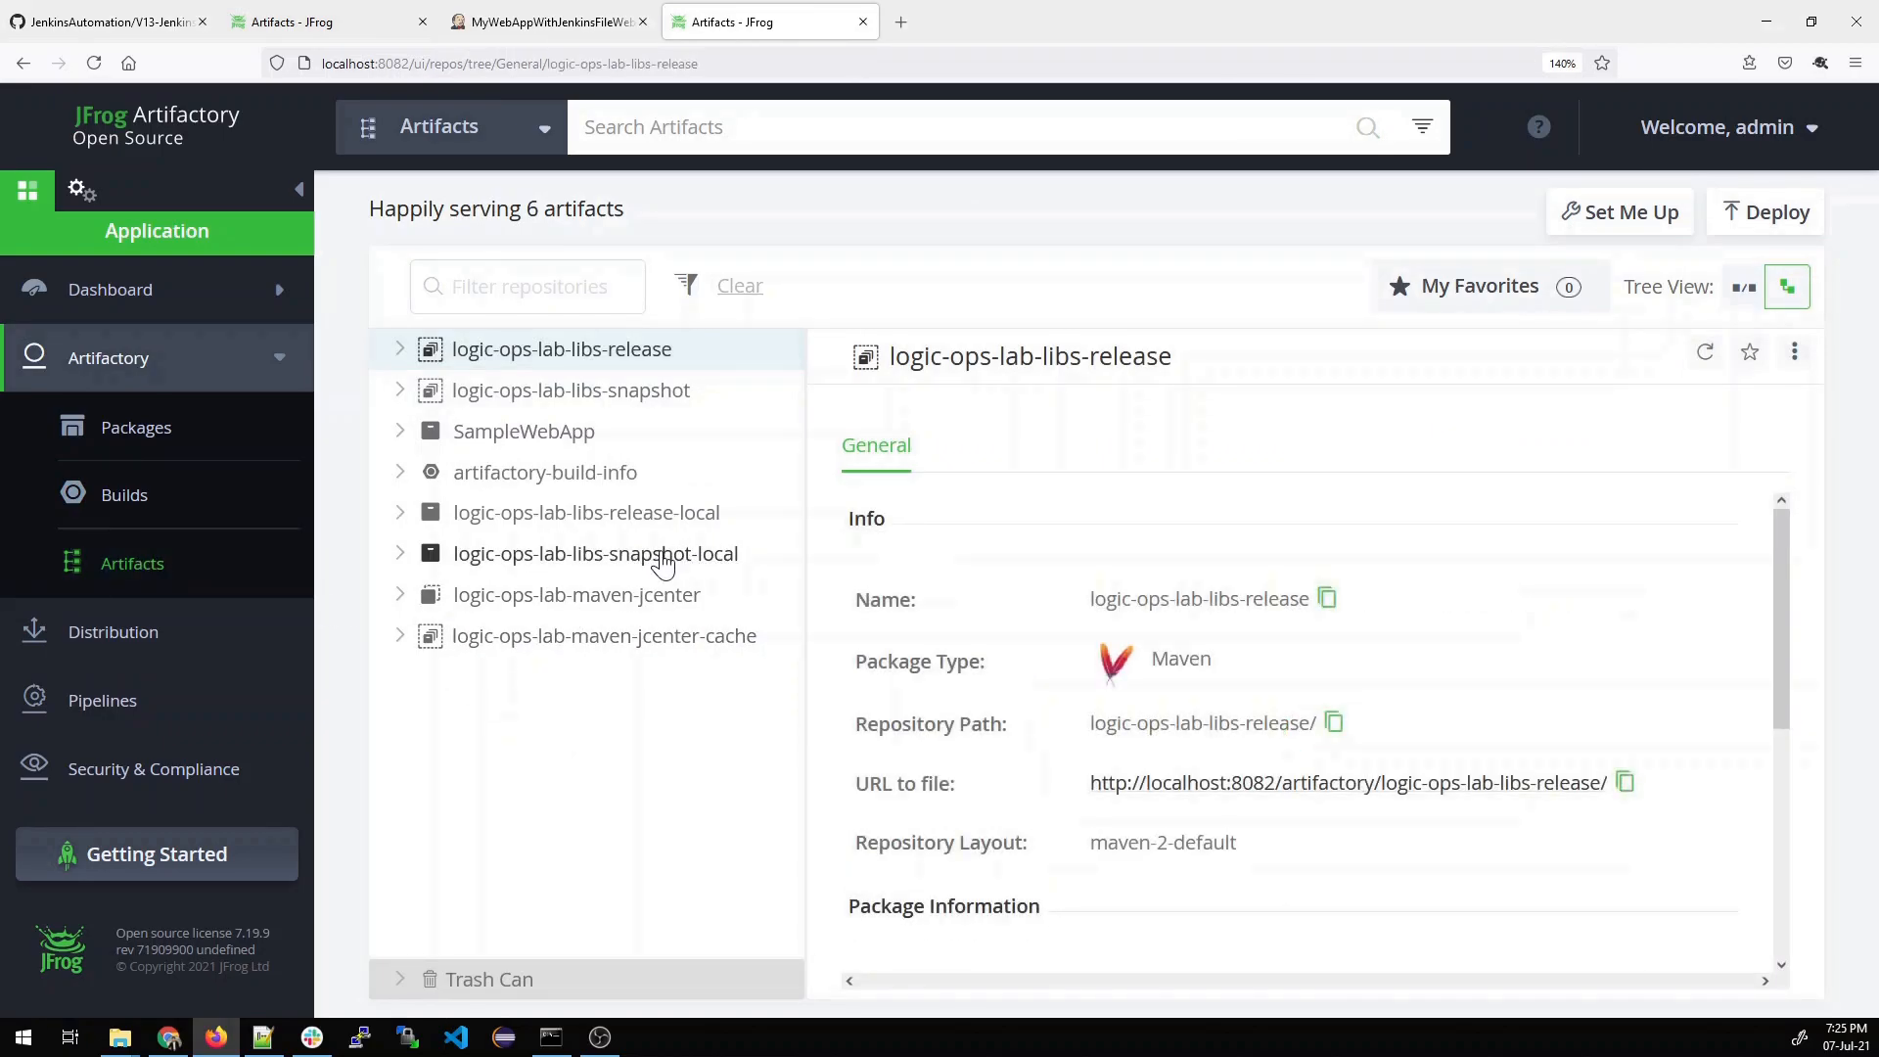
click(404, 552)
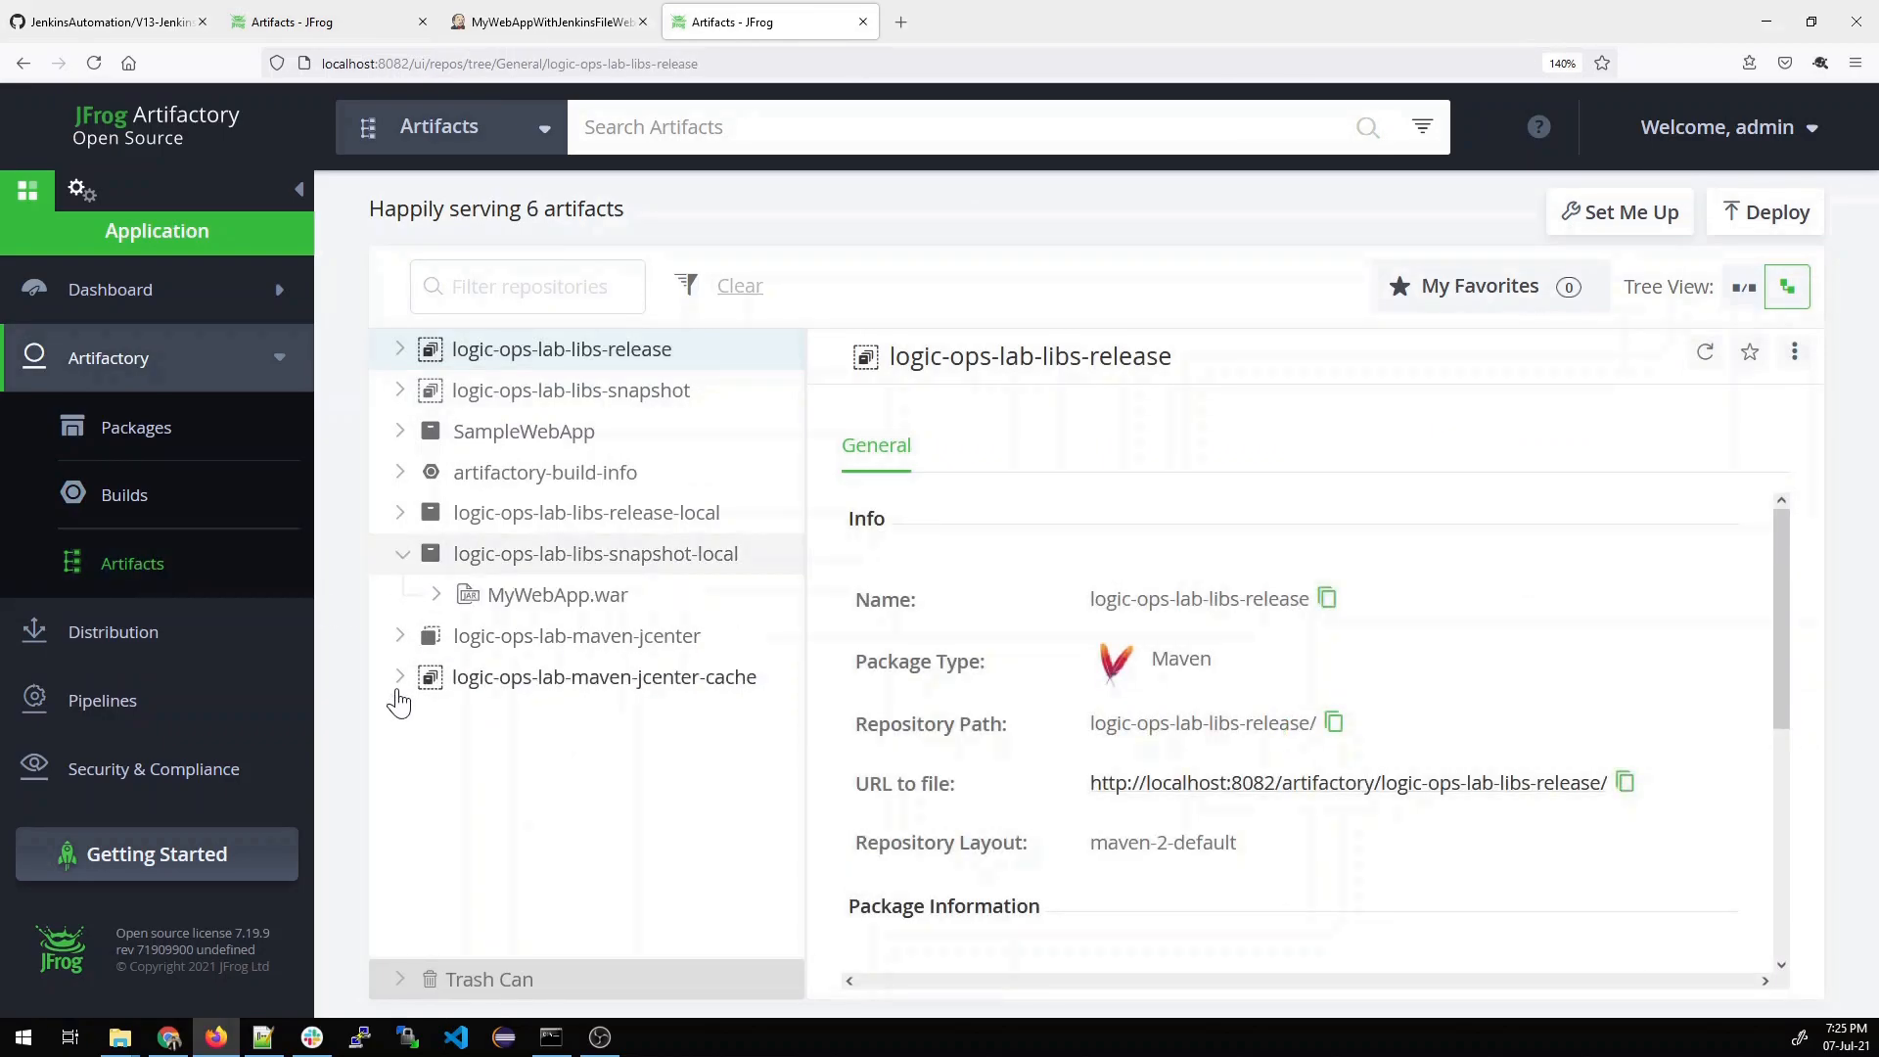
click(556, 595)
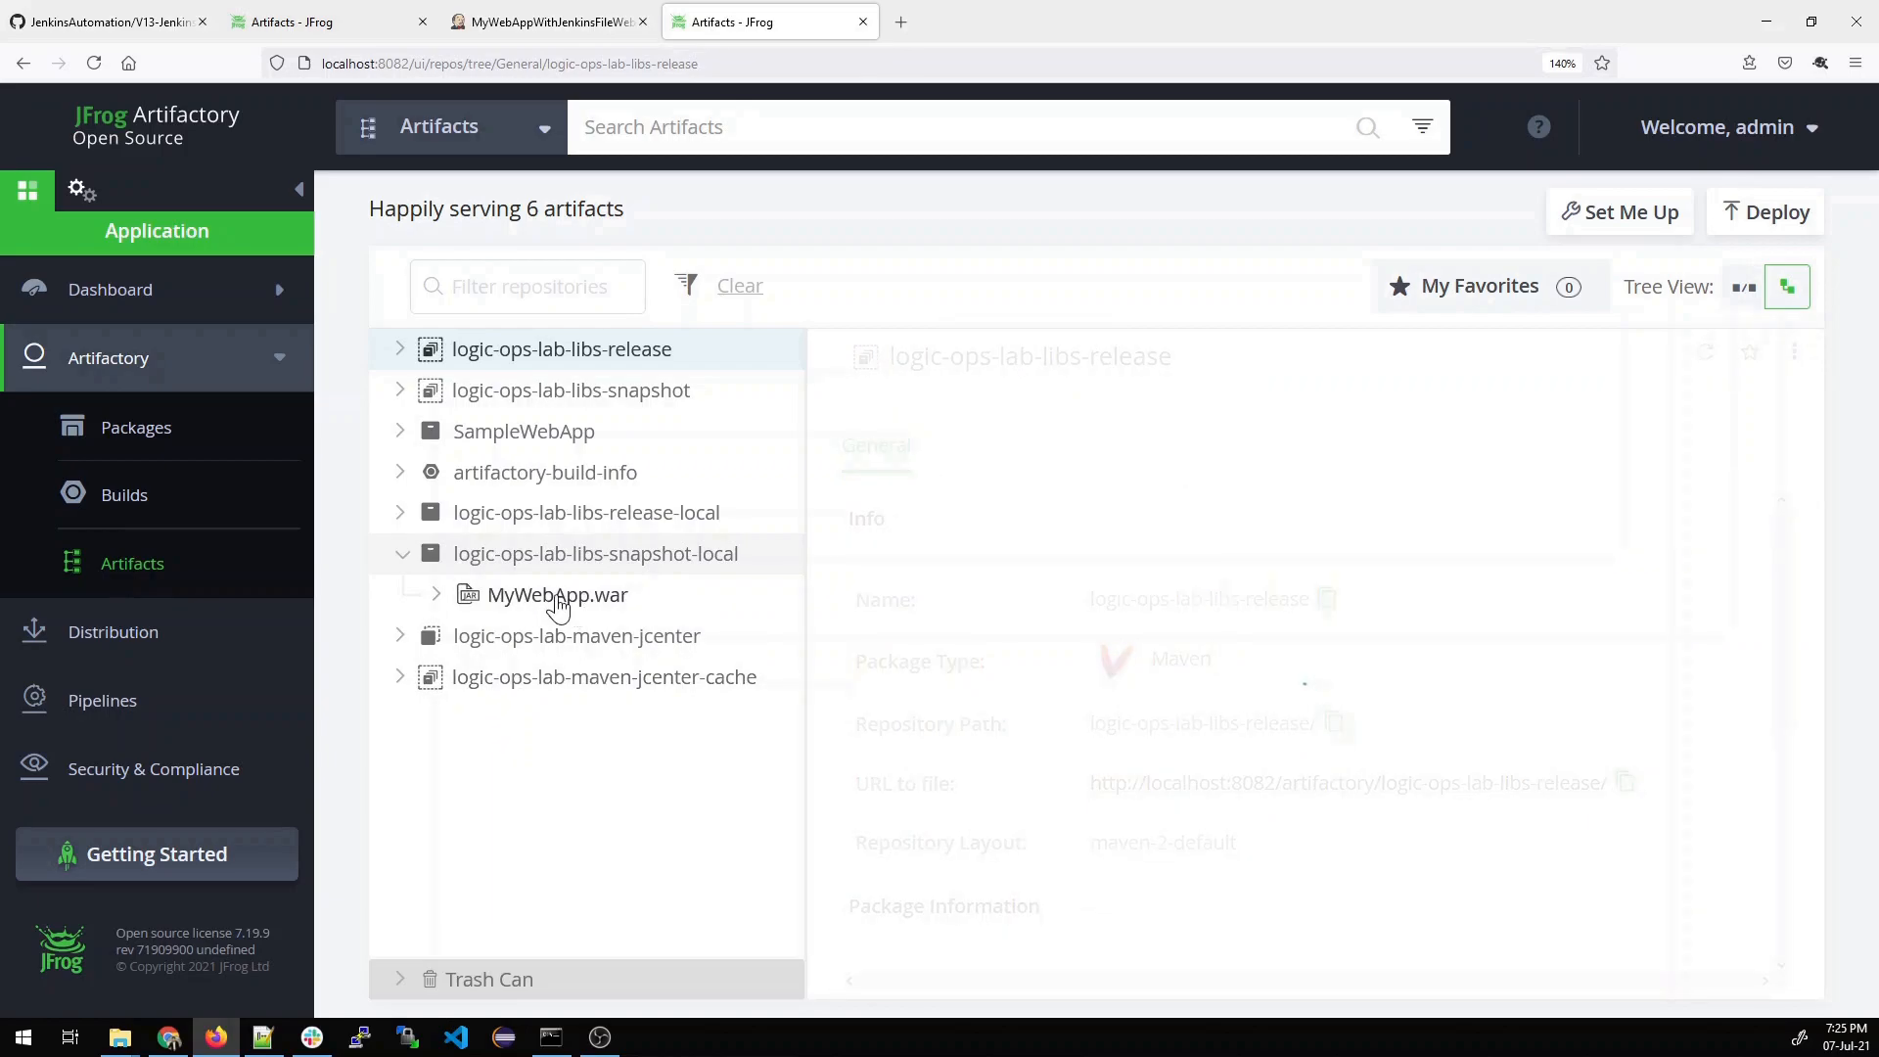
click(558, 595)
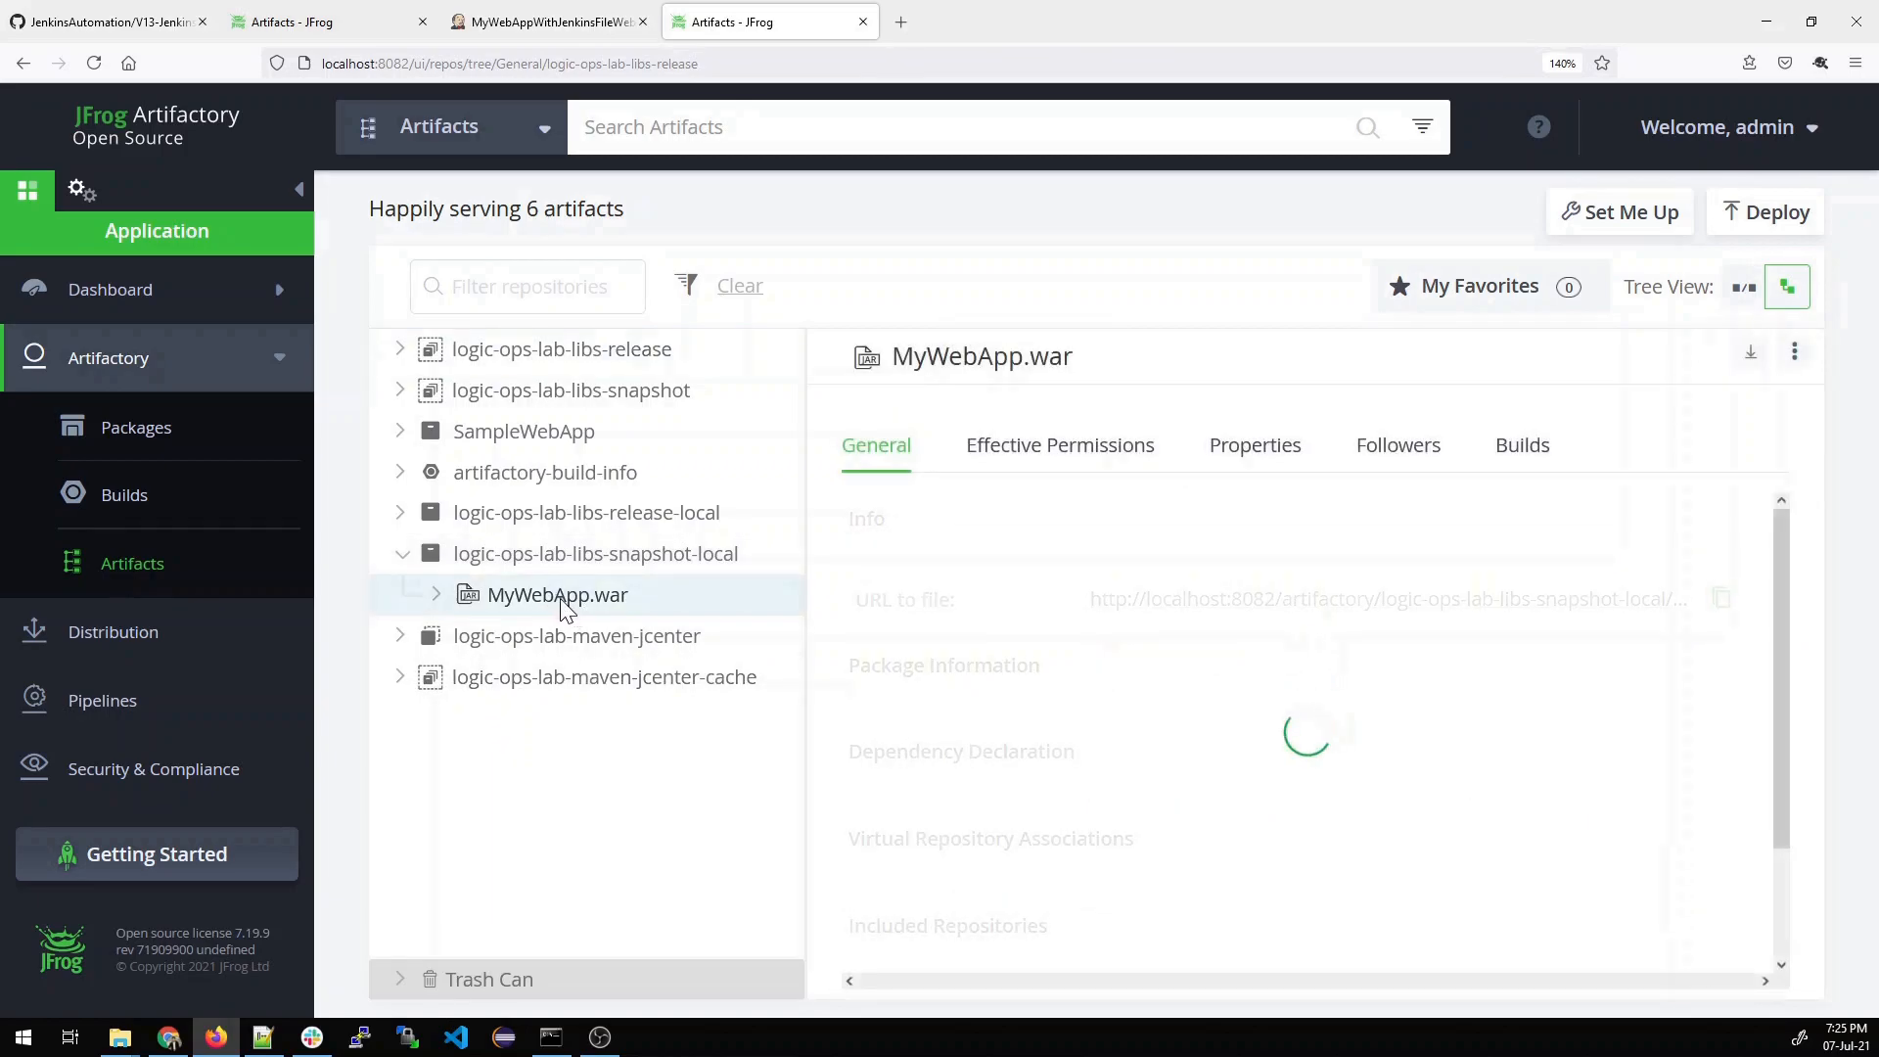
click(556, 595)
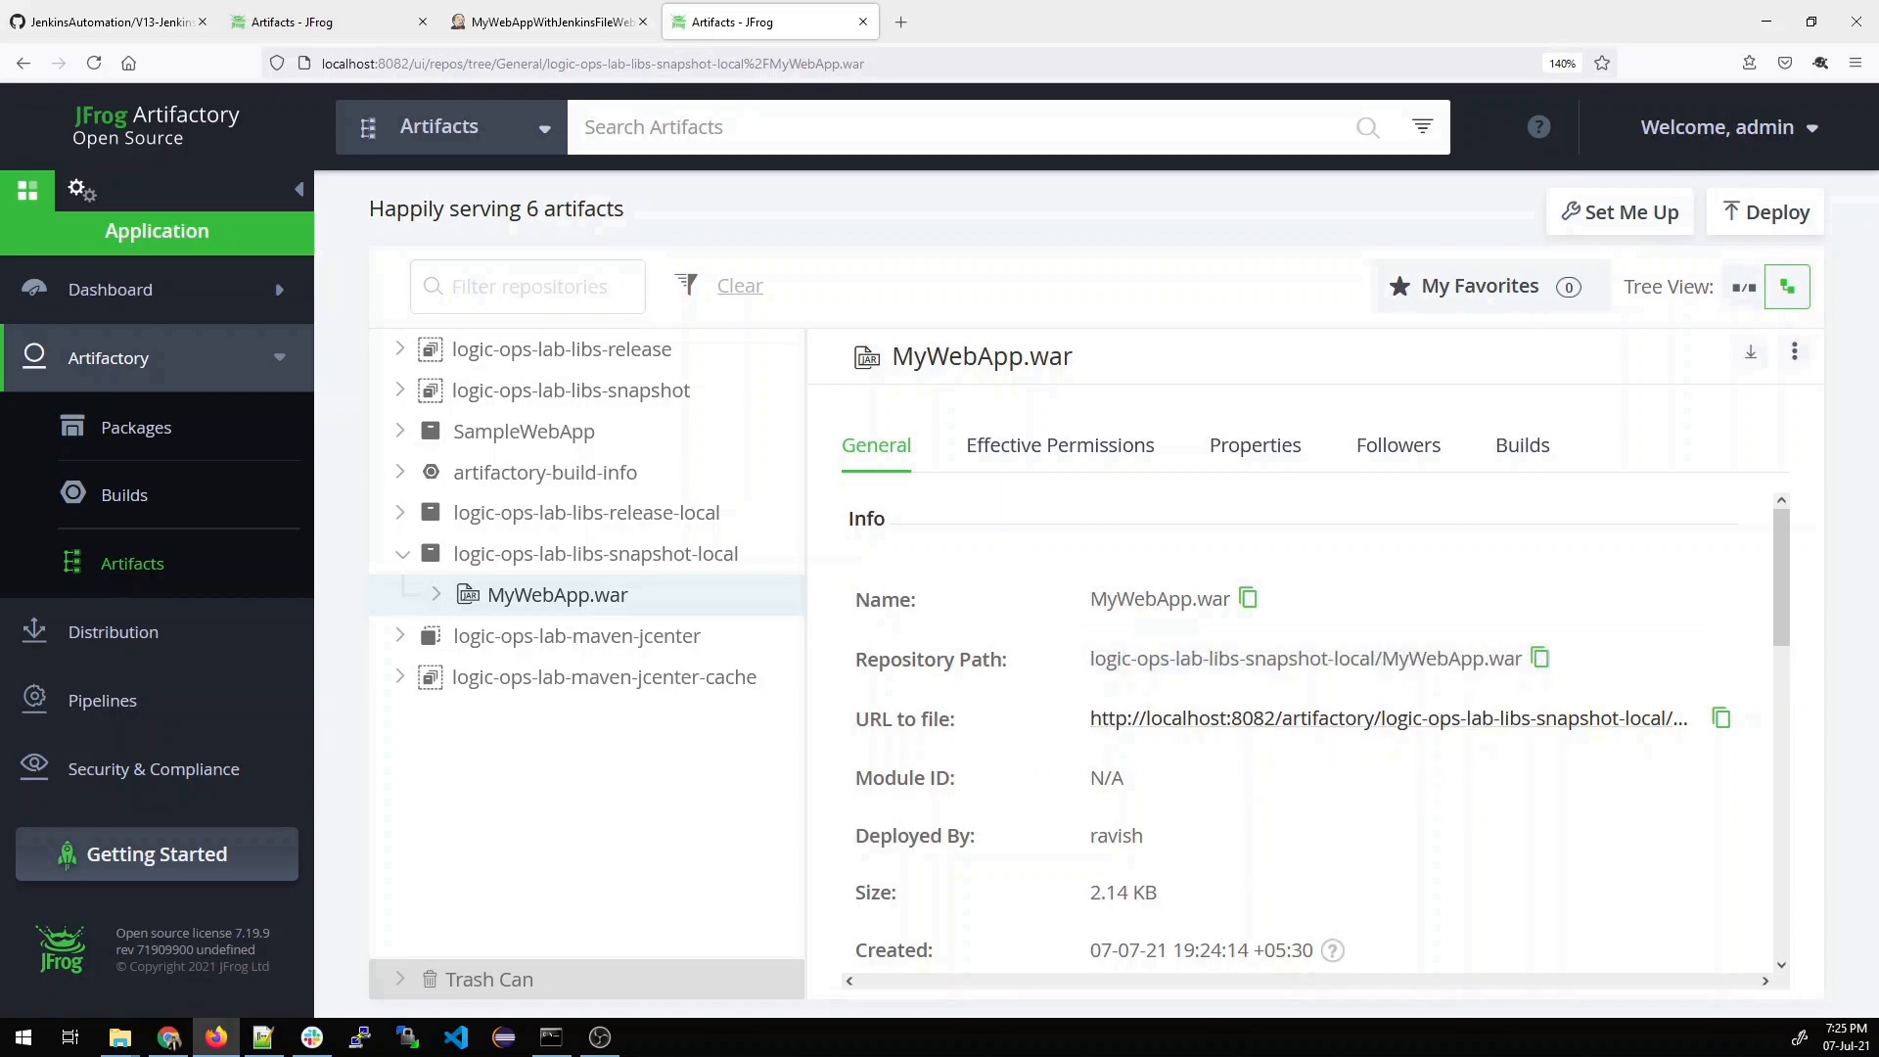
- Select the file's URL and follow the download link
double_click(902, 718)
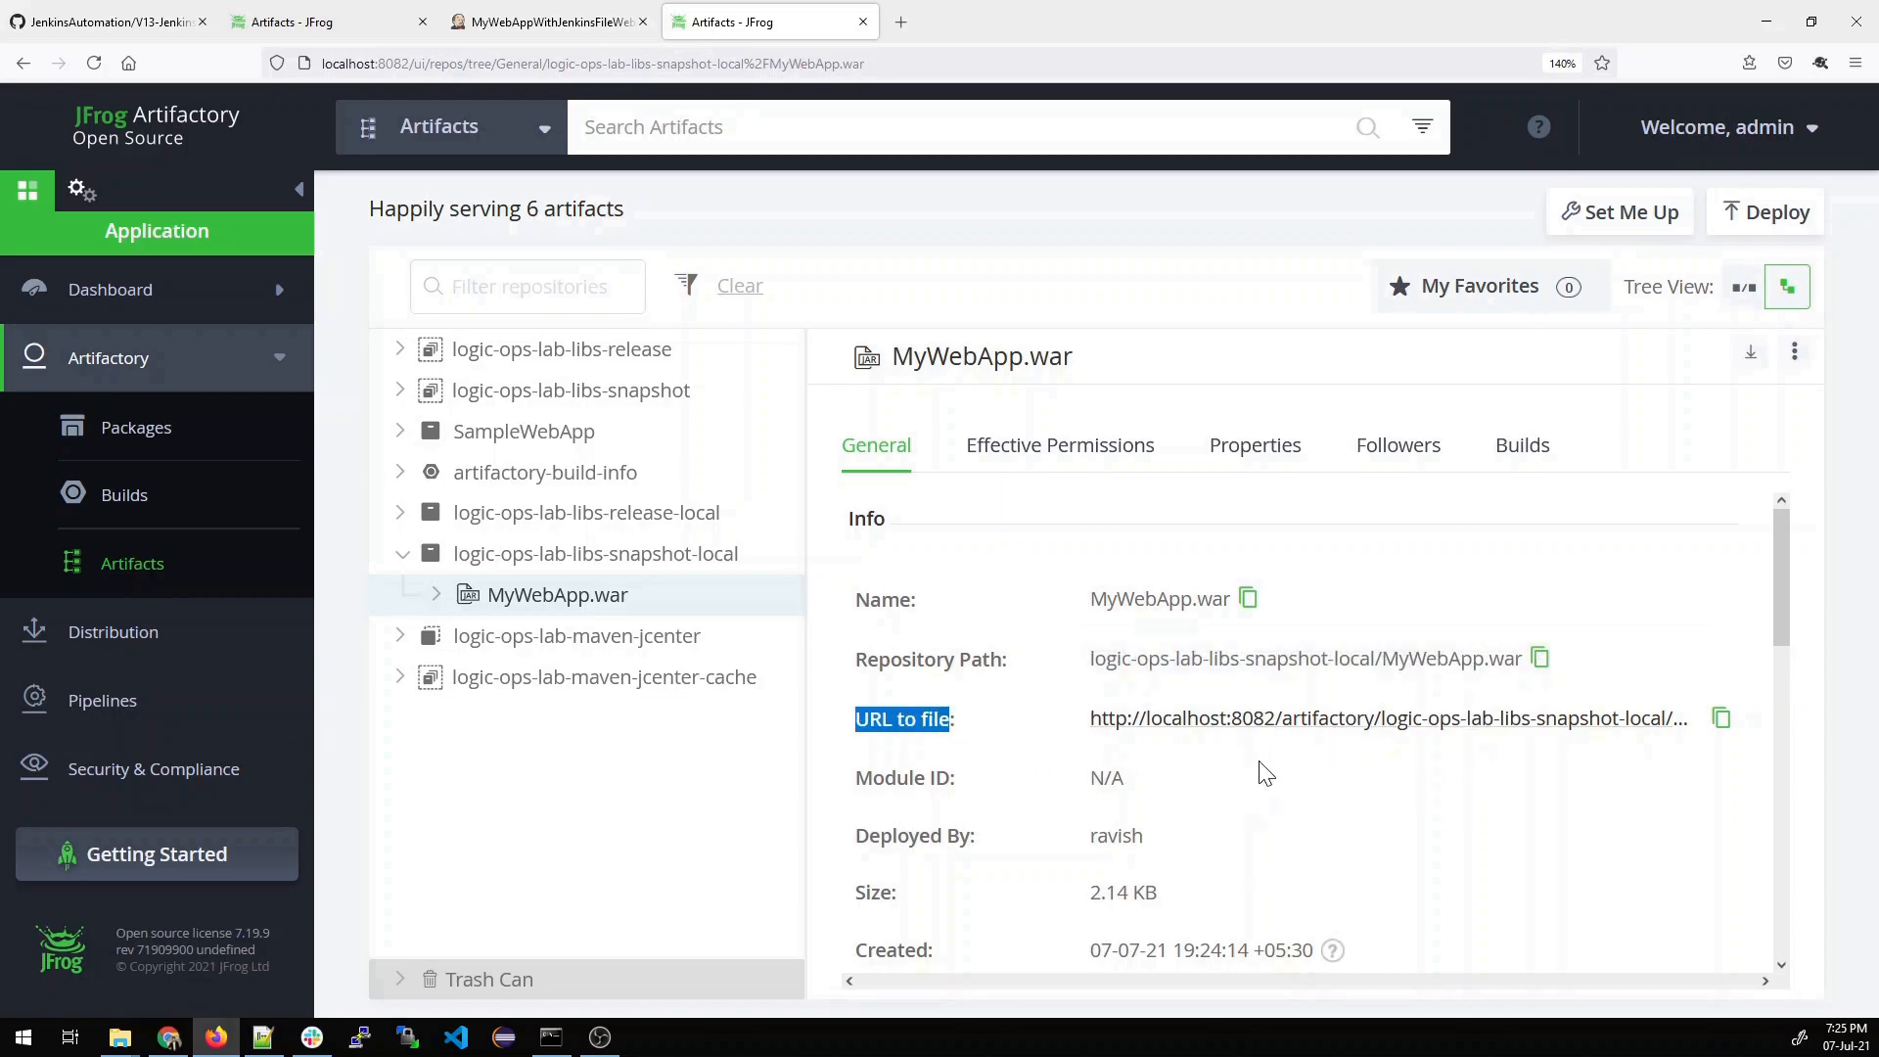
mouse_move(1721, 719)
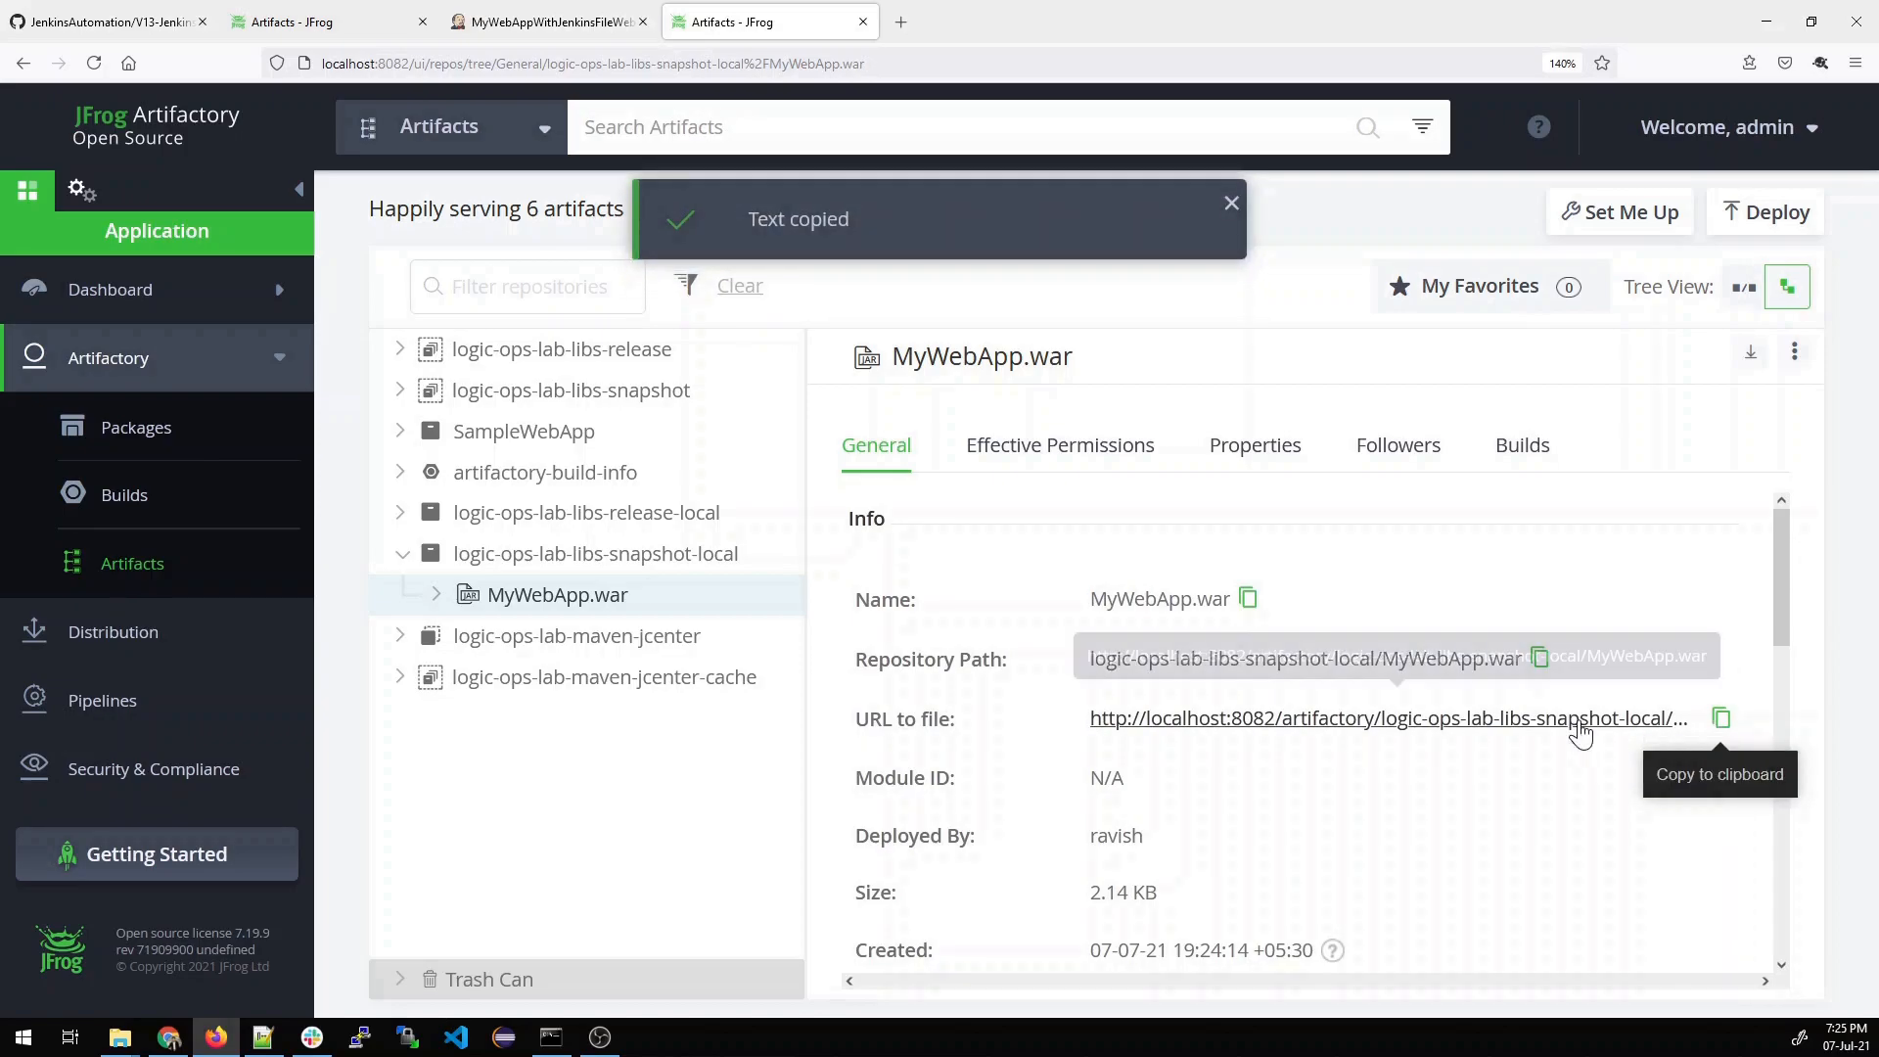
click(1384, 718)
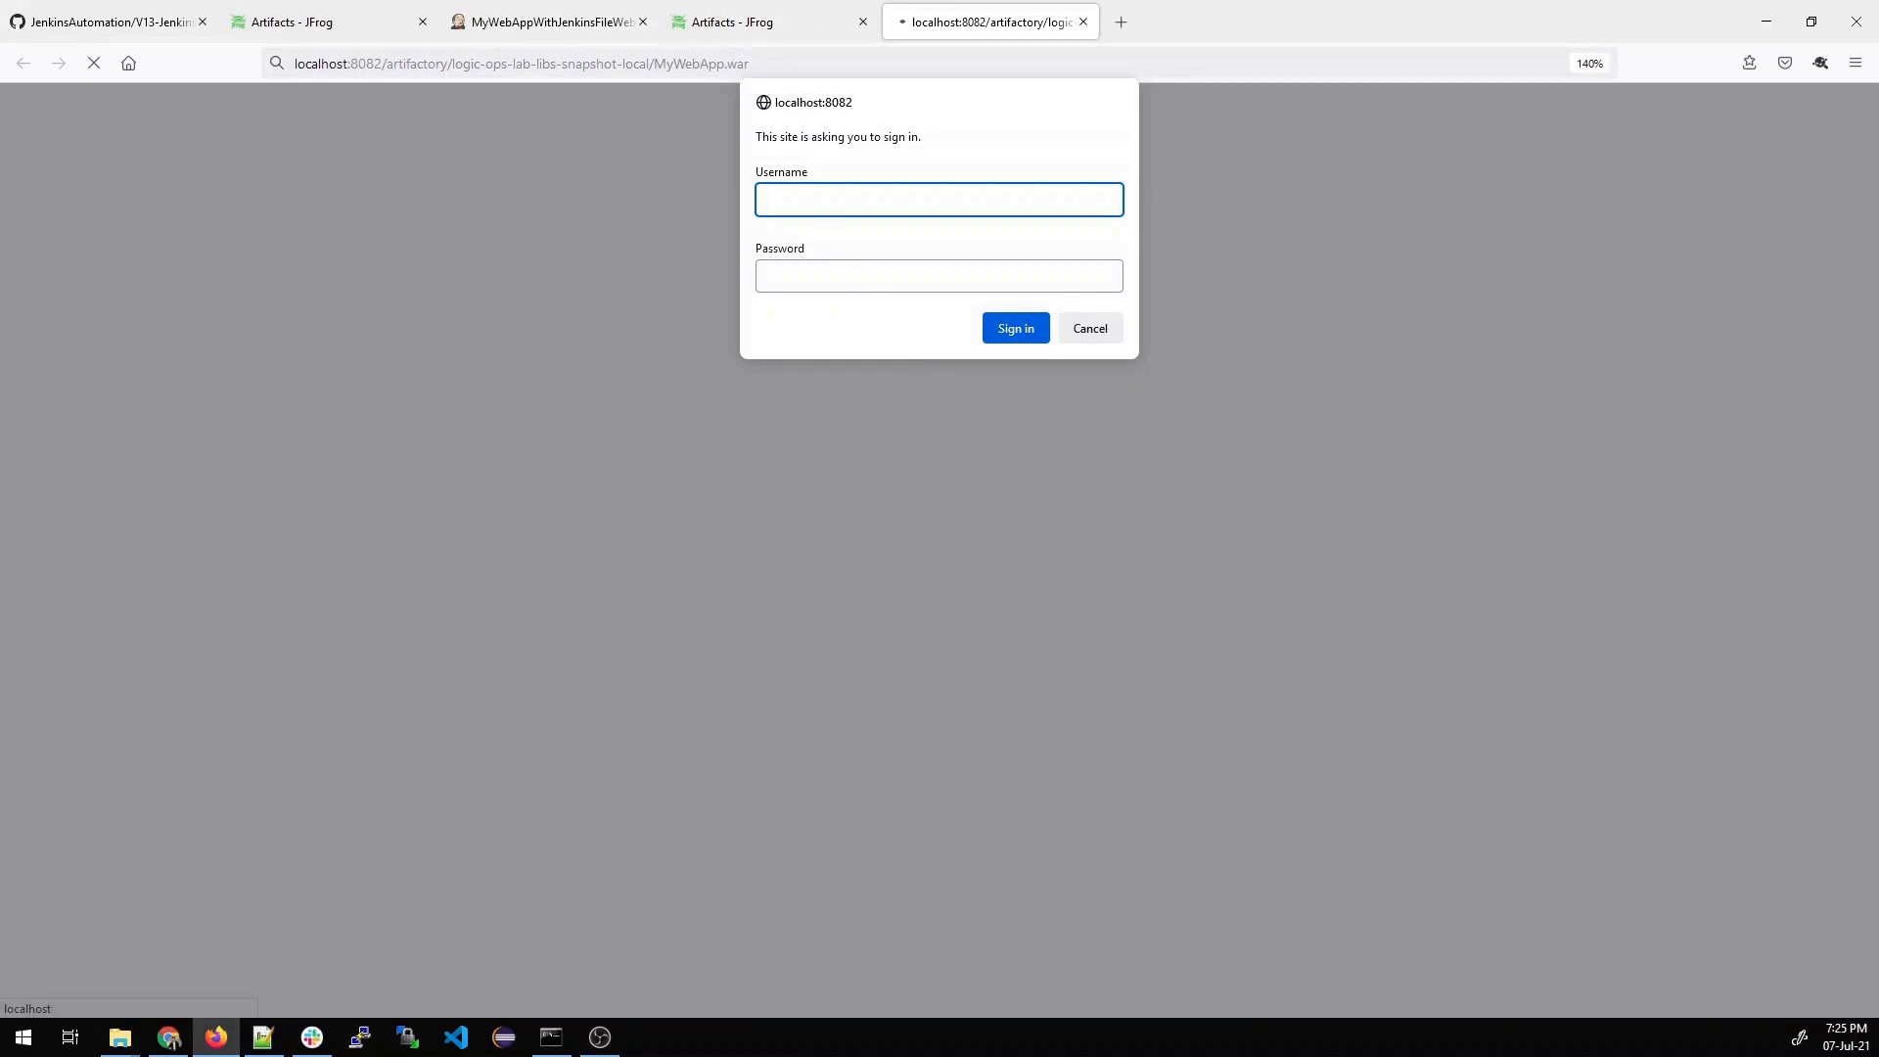
- Sign in as ravi and choose Save File for MyWebApp.war (2.1 KB)
text(ravish)
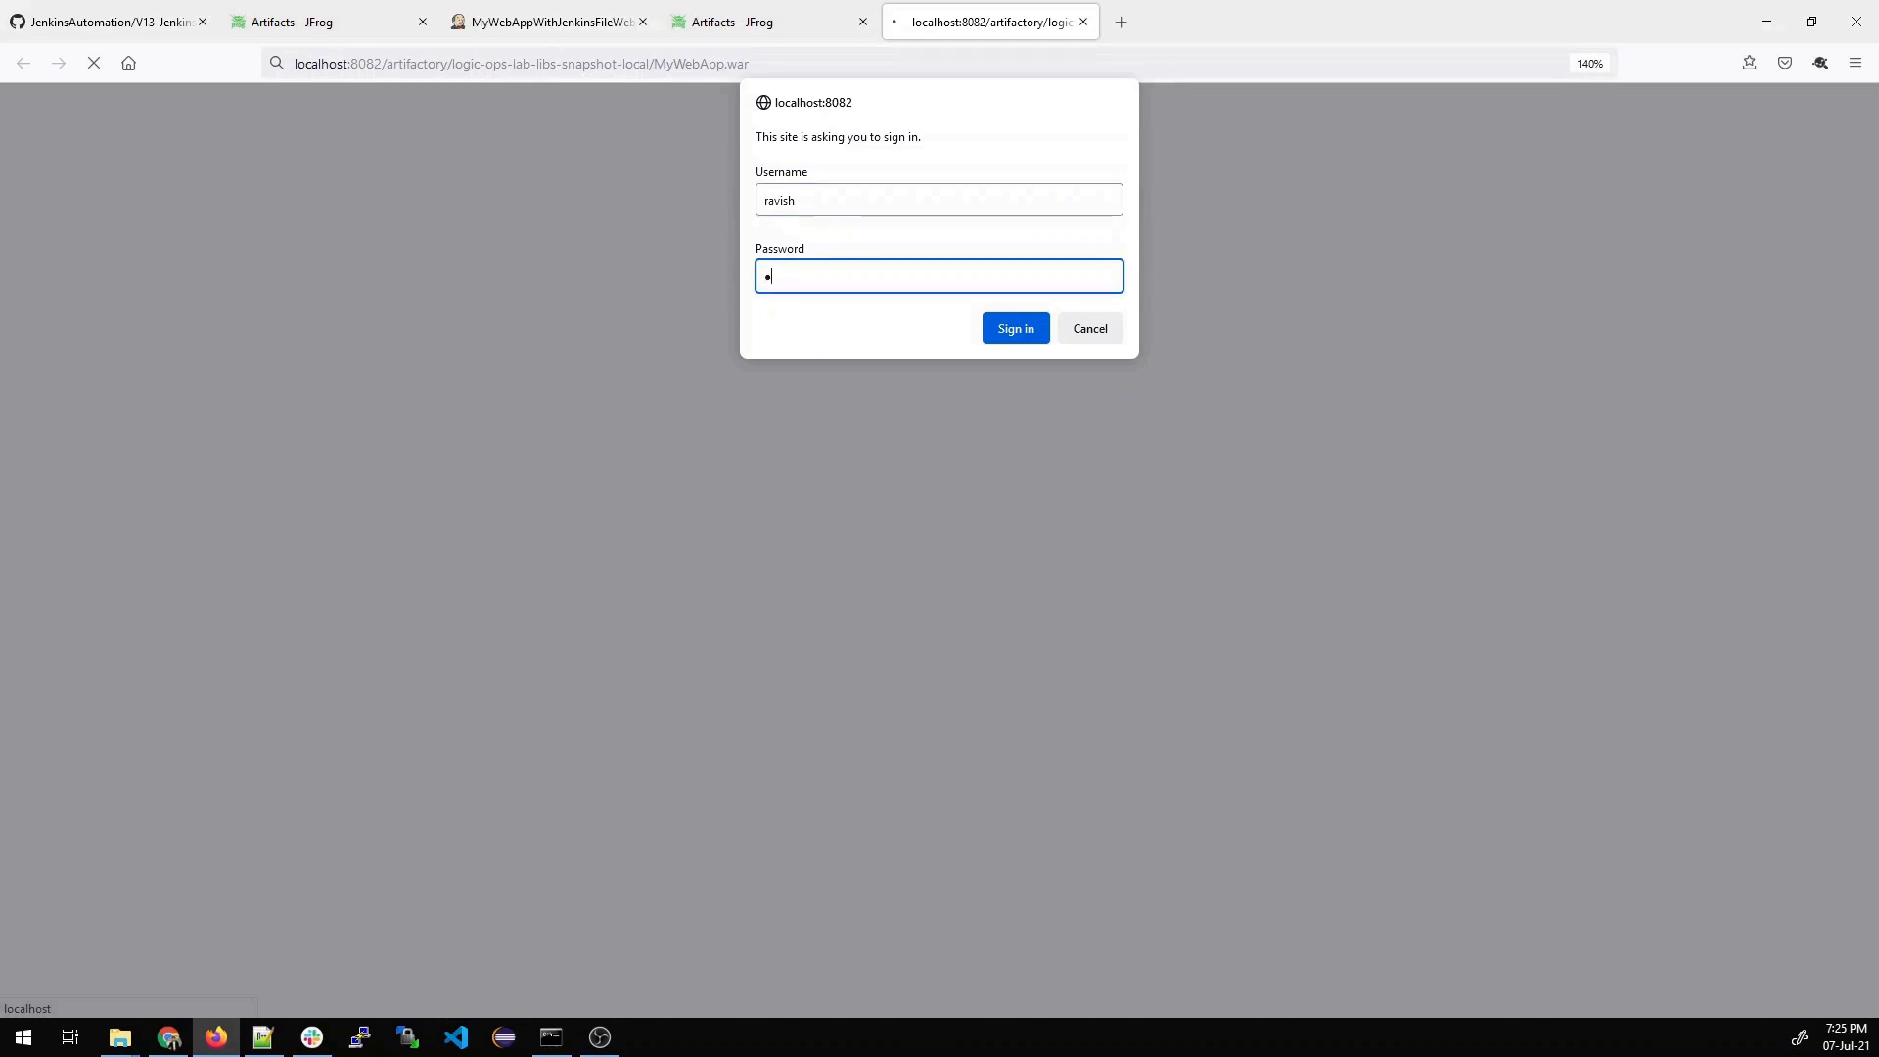
text(password)
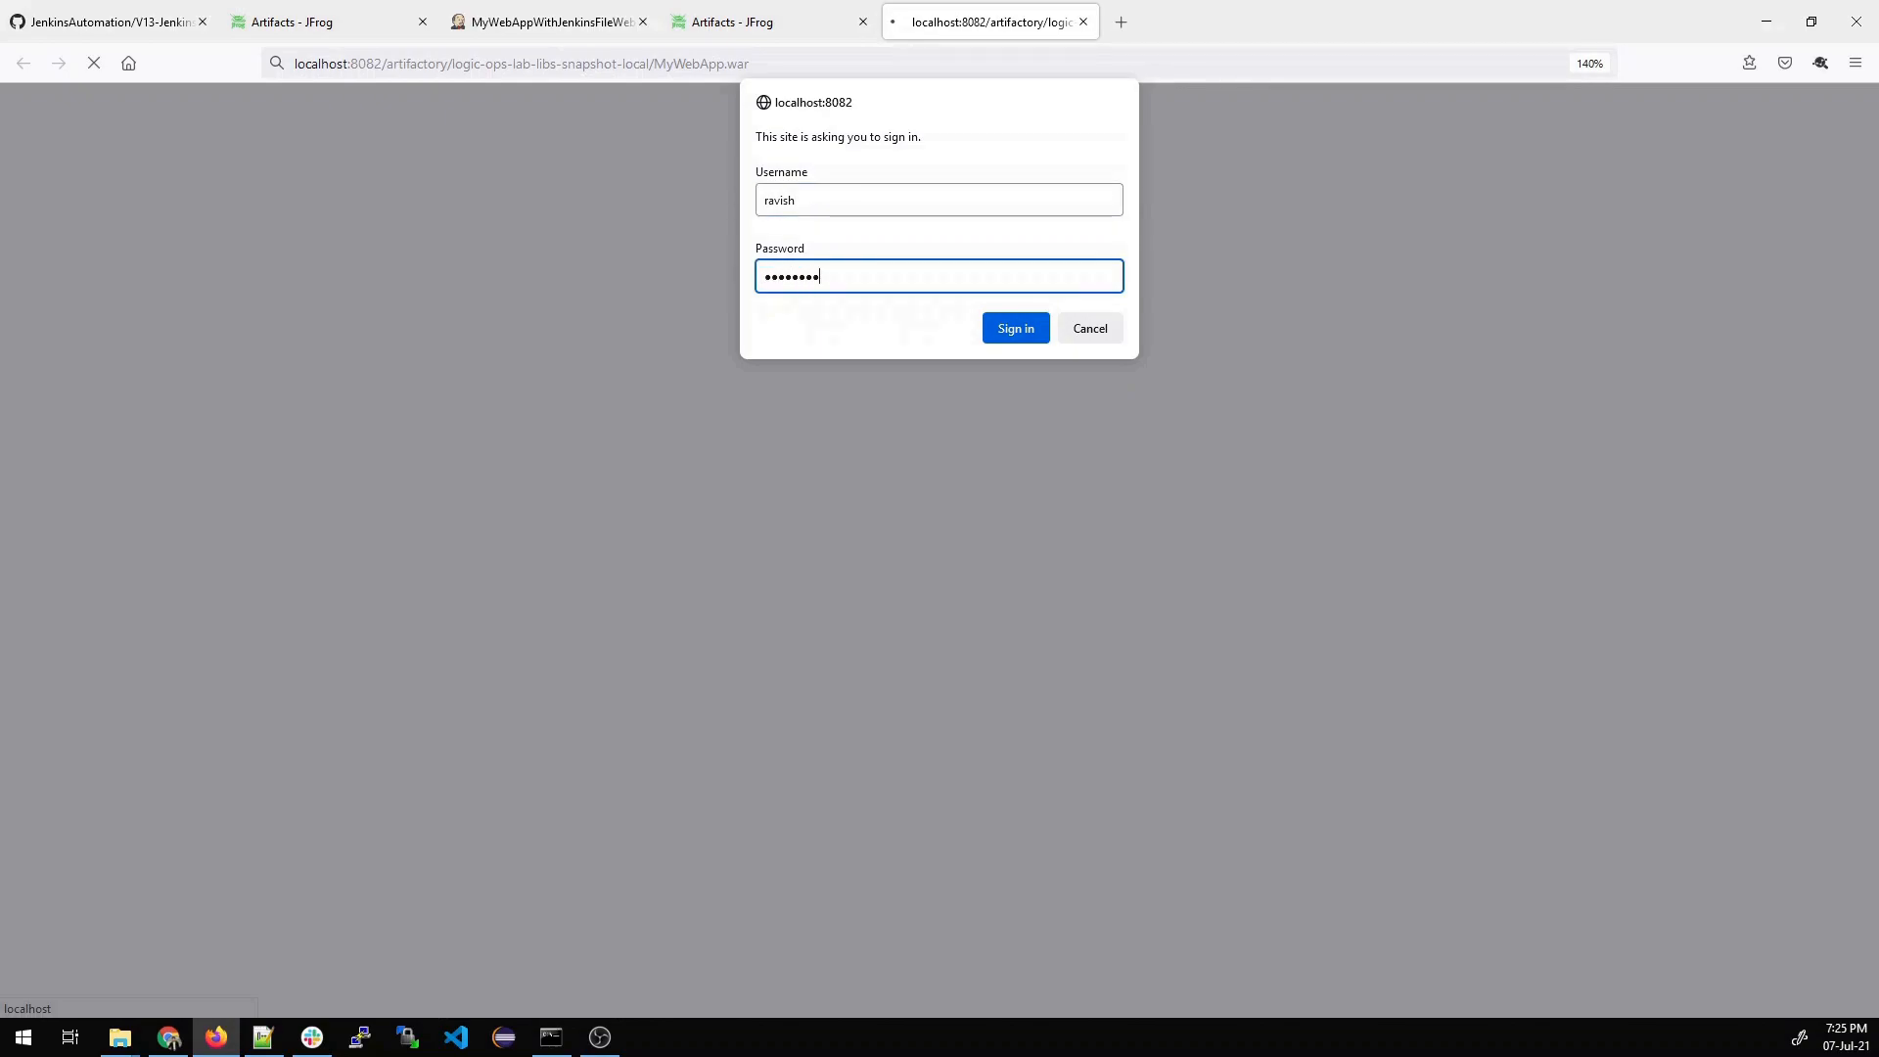
click(1014, 327)
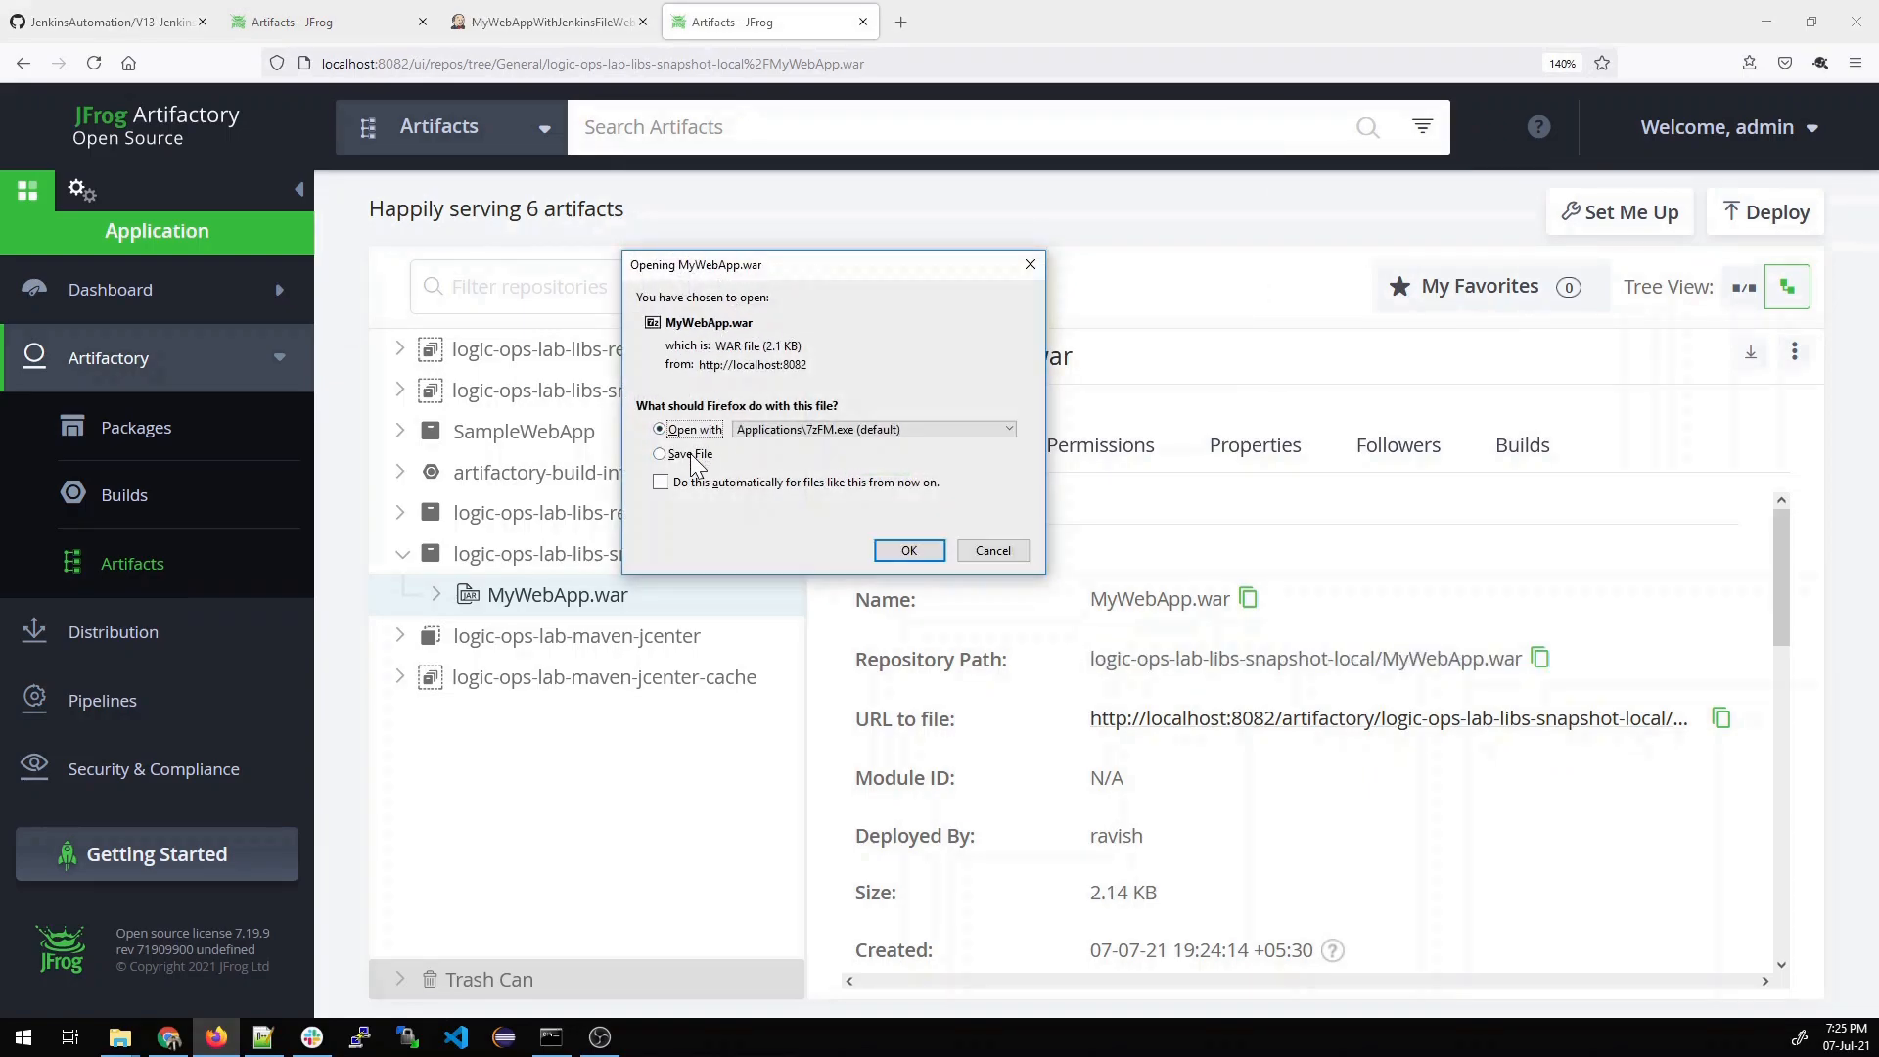
click(659, 452)
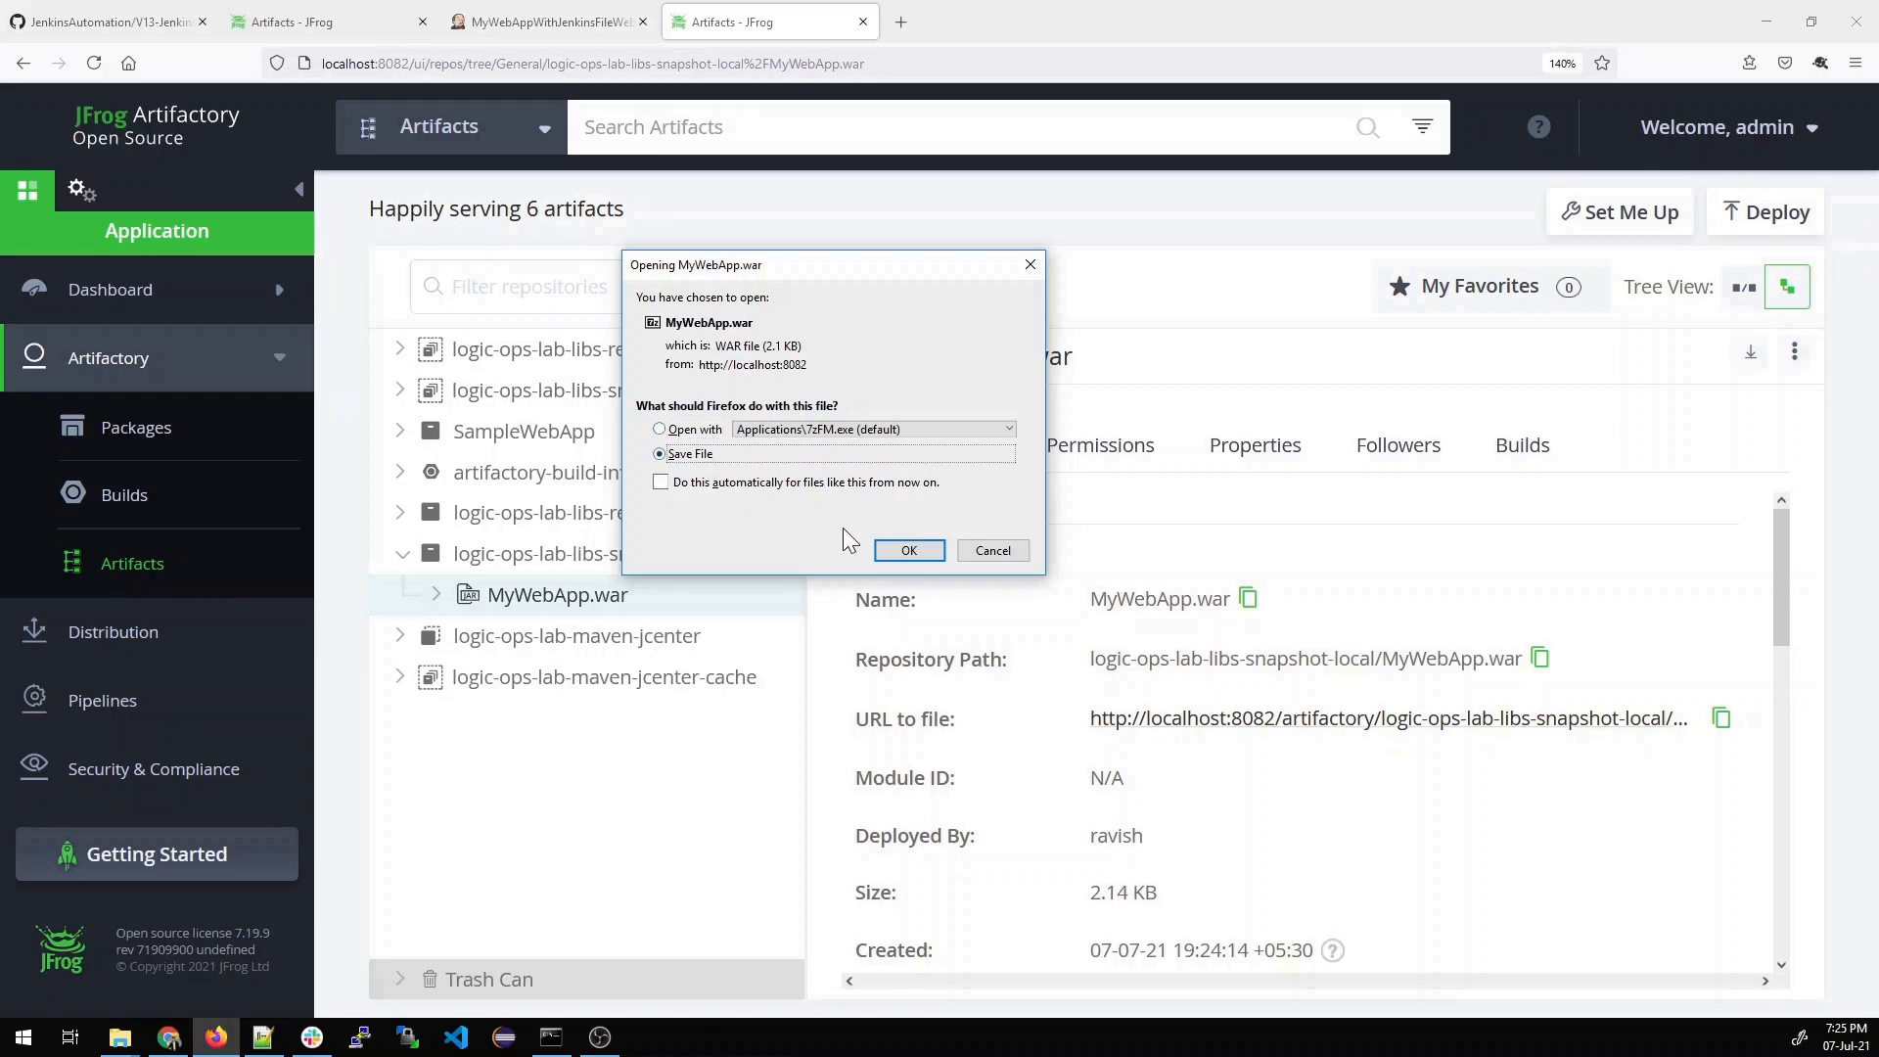
click(990, 551)
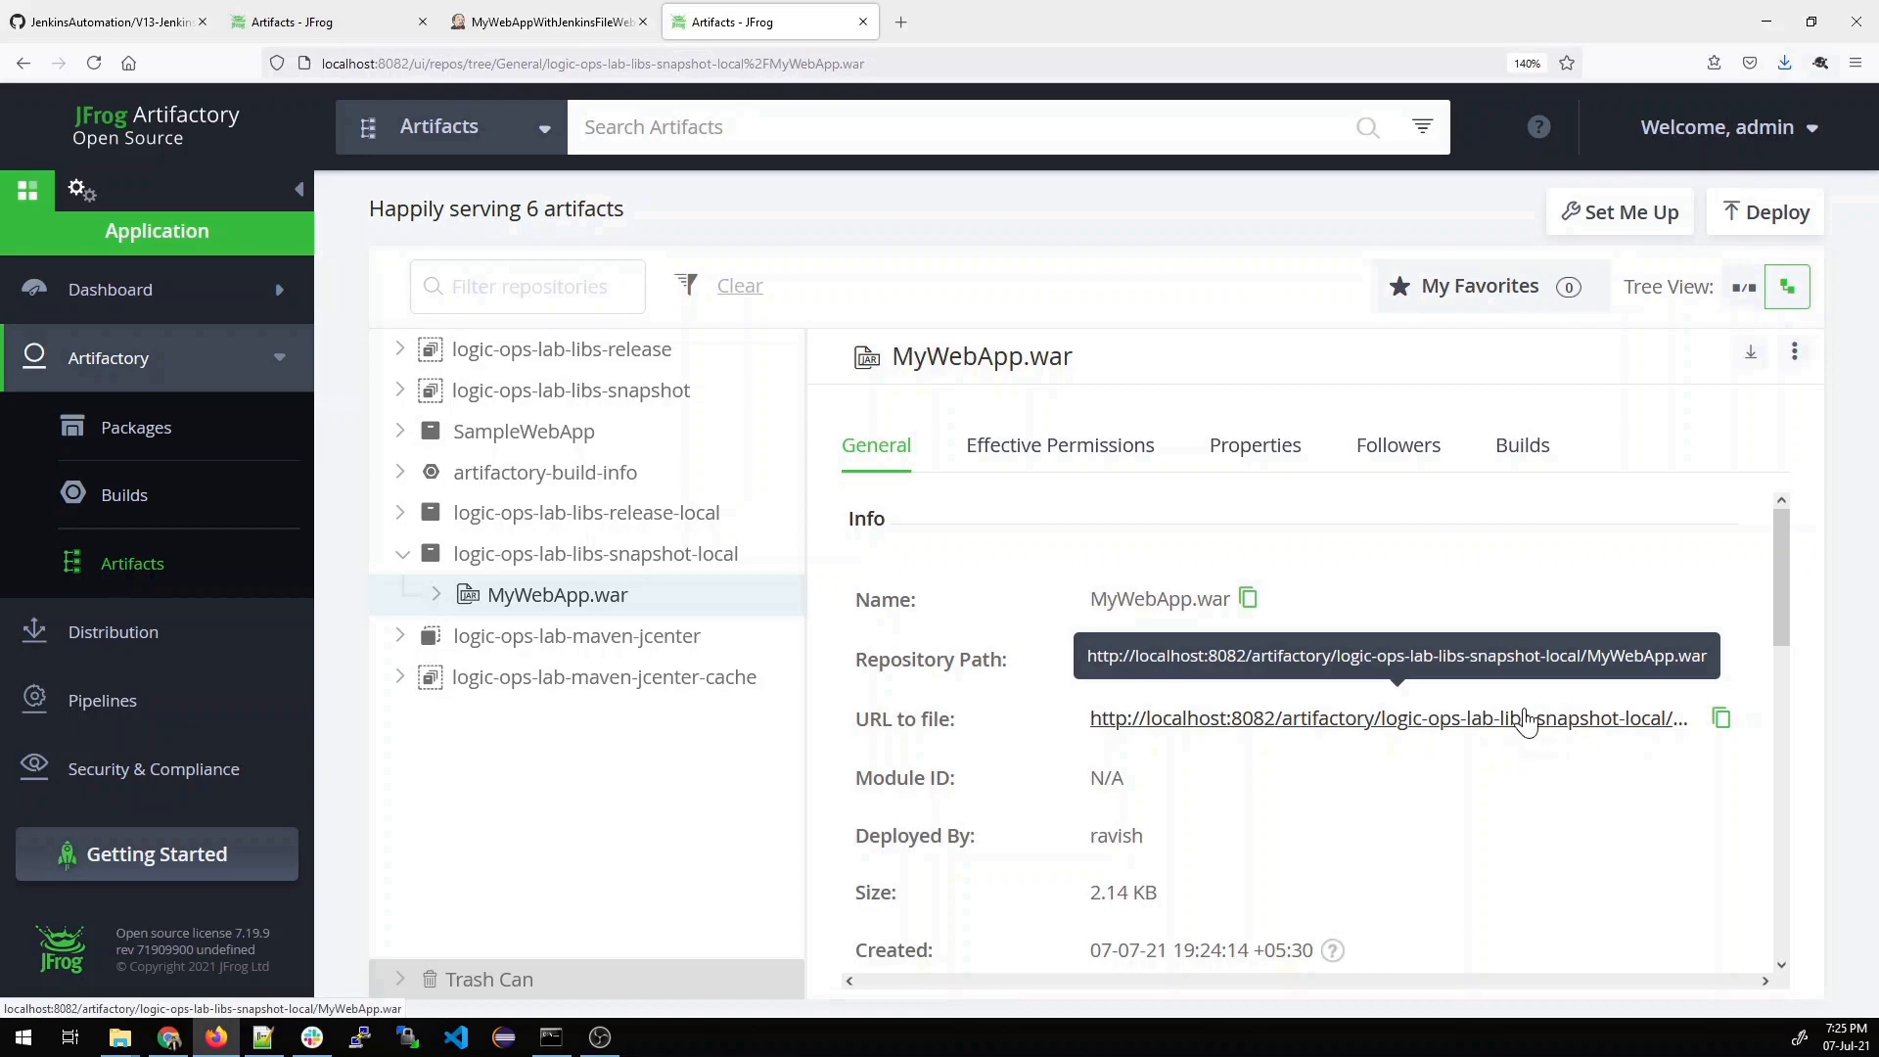
click(900, 22)
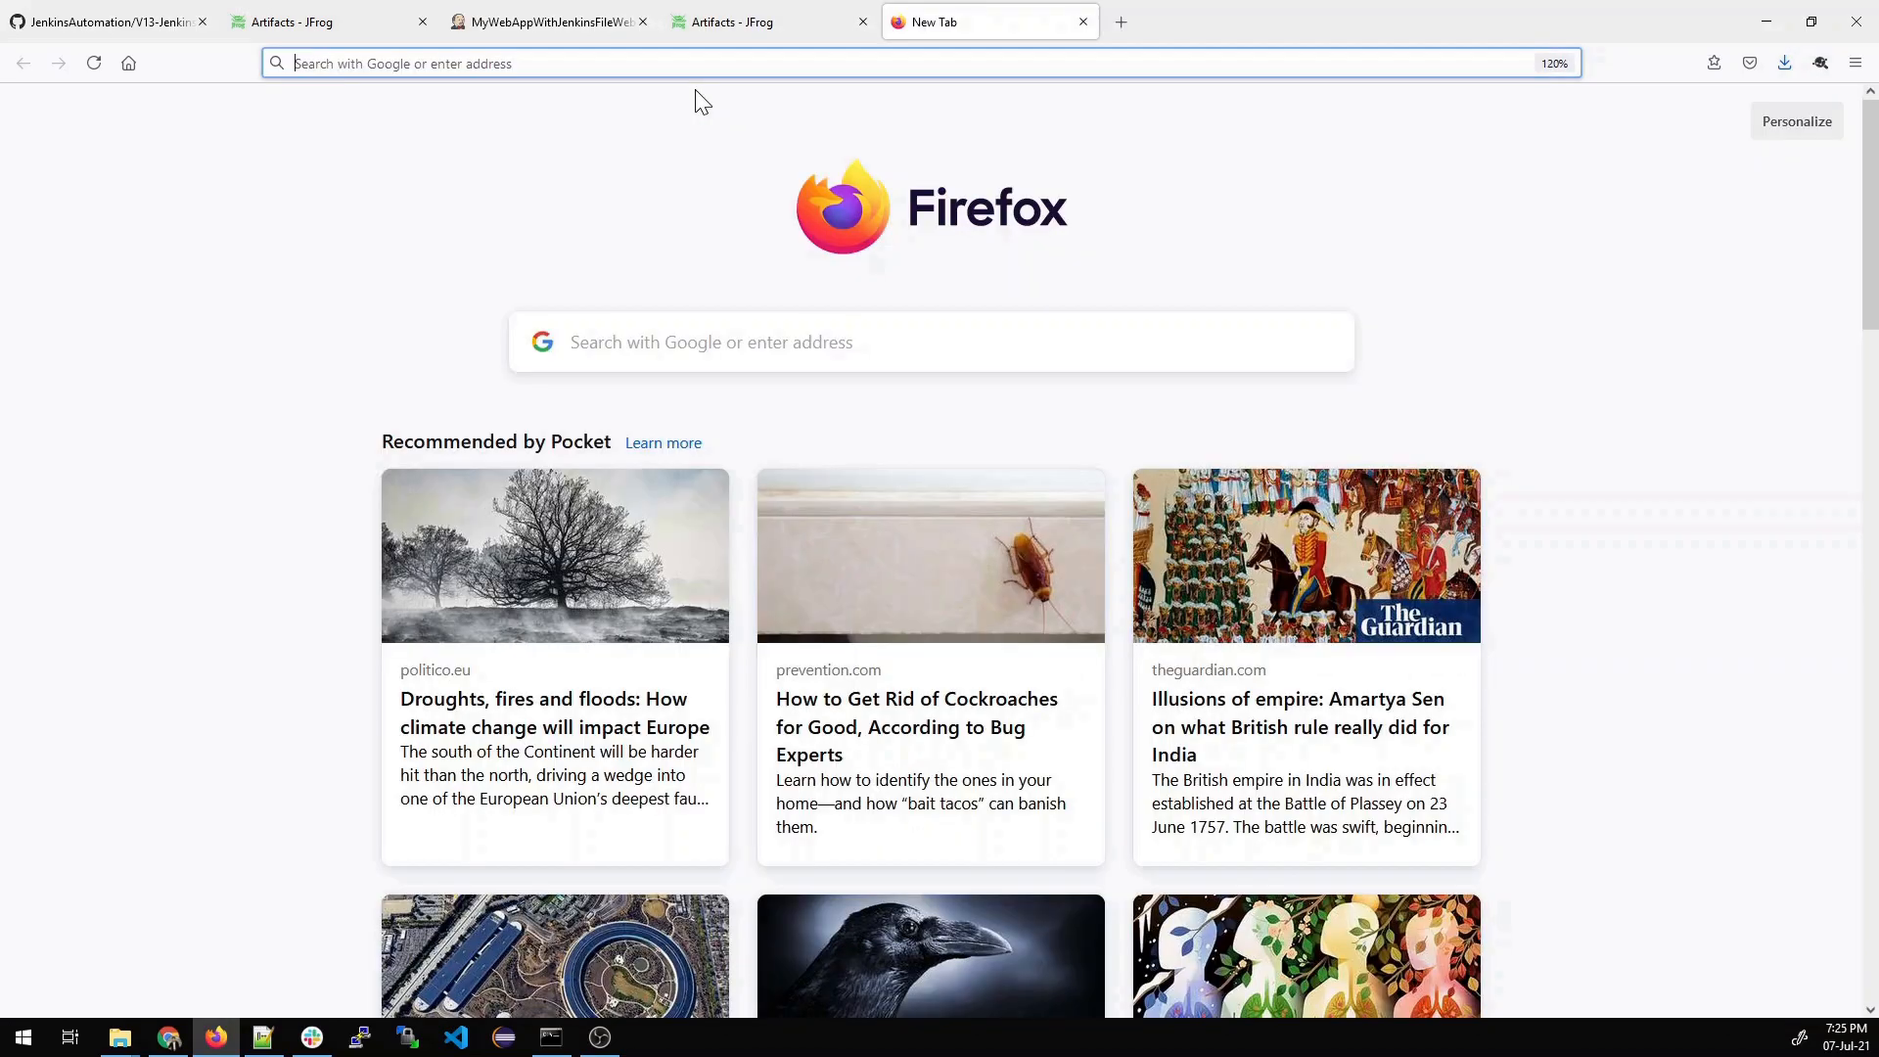
text(http://localhost:8082/artifactory/logic-ops-lab-libs-snapshot-local/MyWebApp.war)
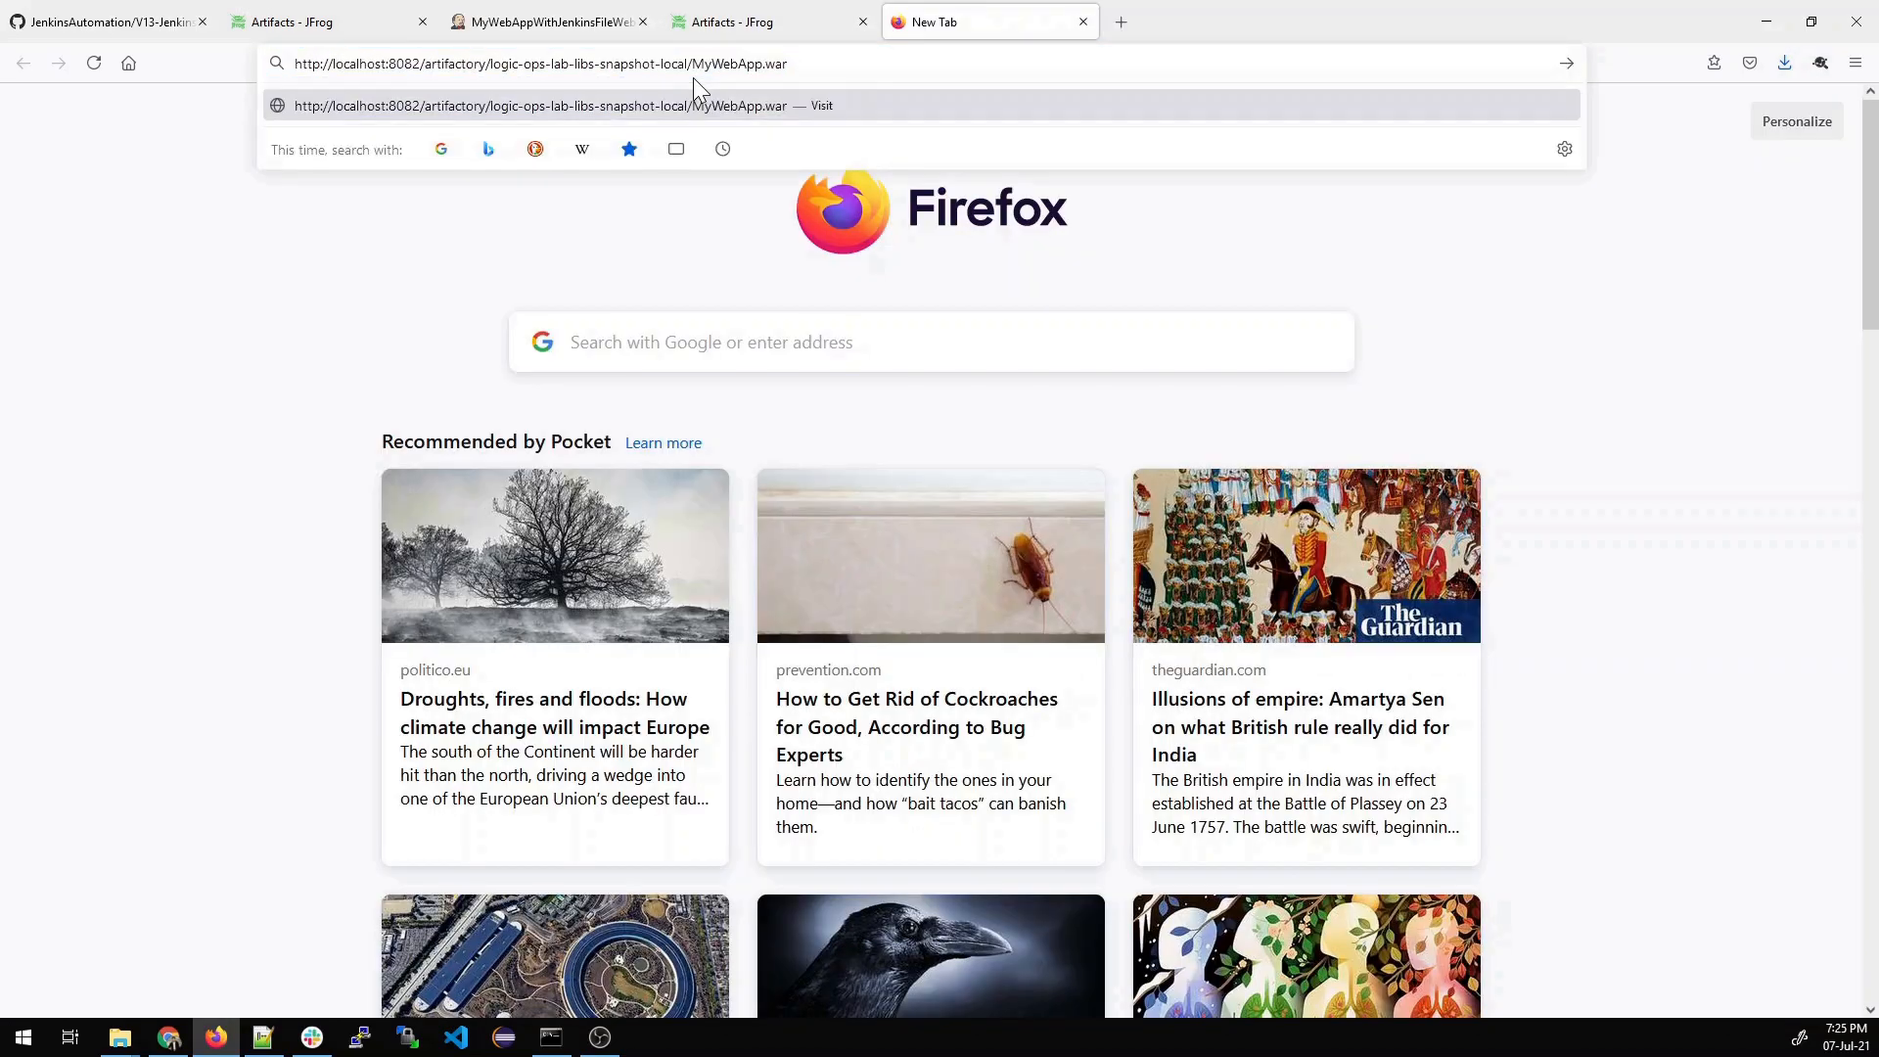
key(Backspace)
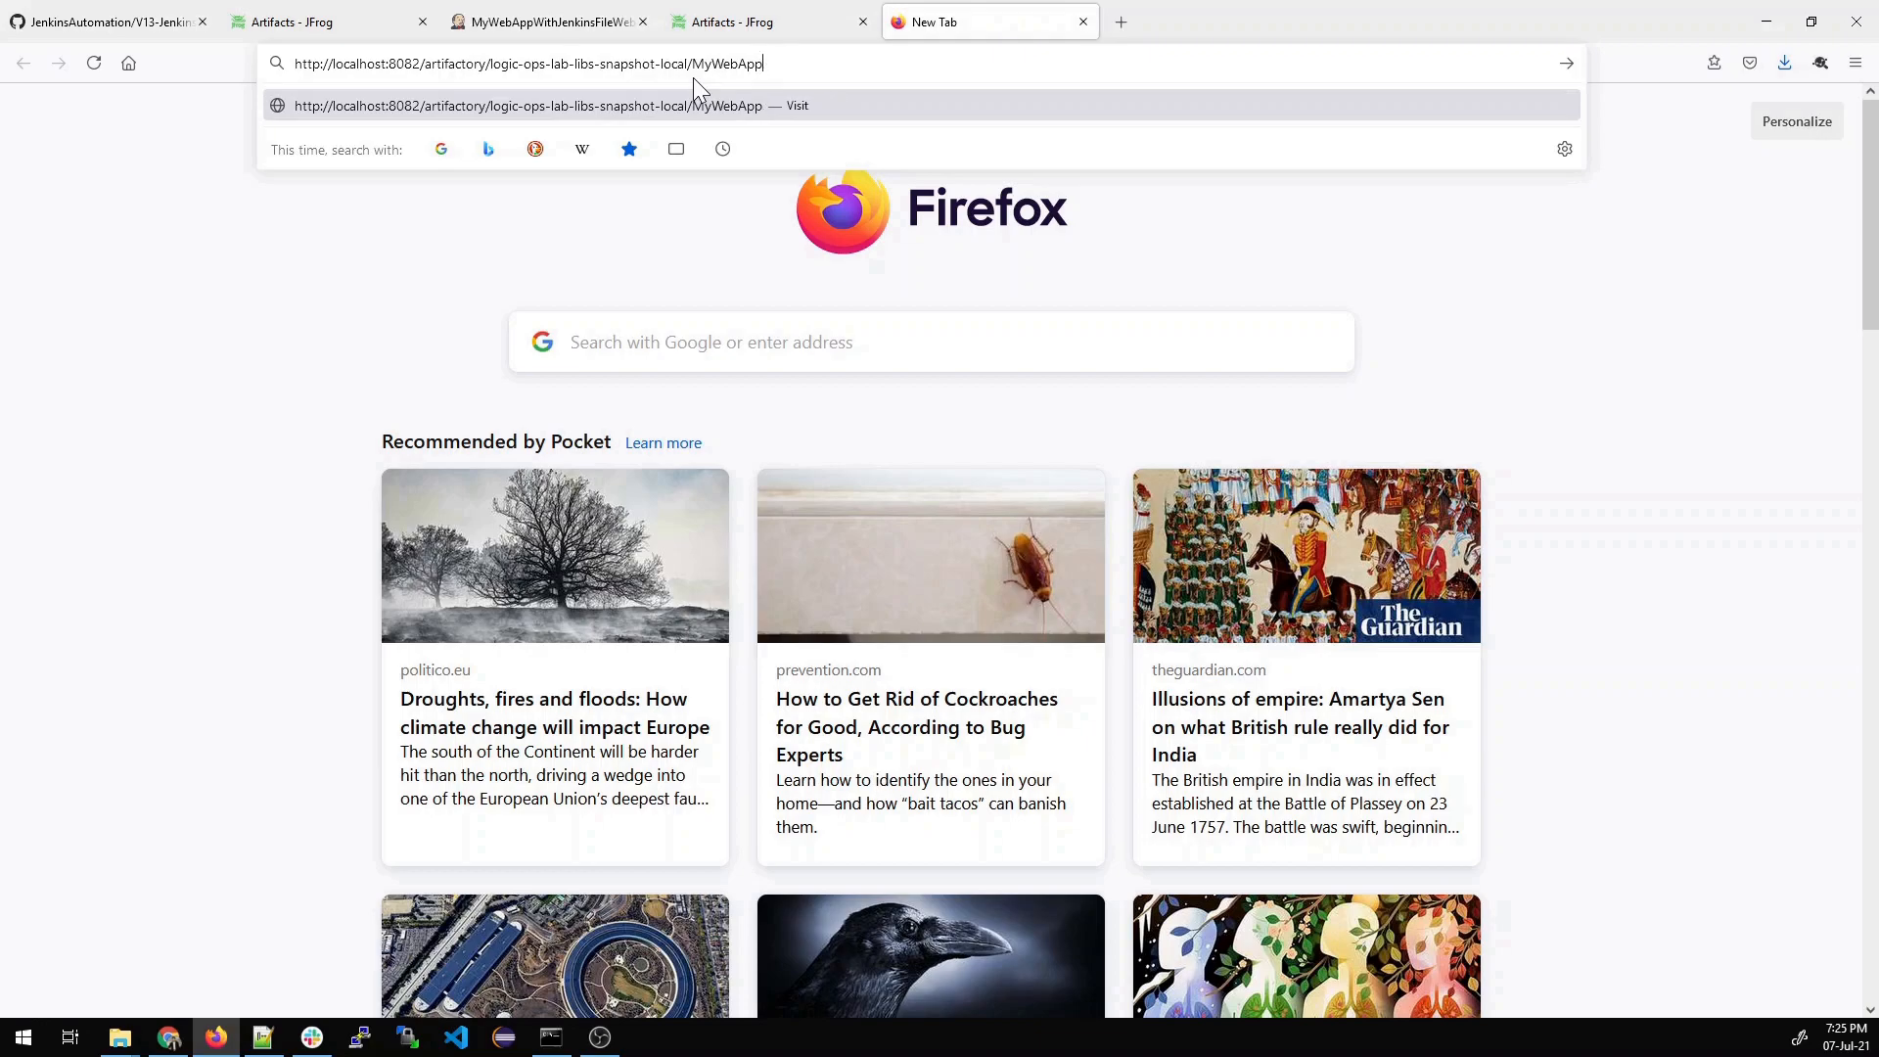
key(Backspace)
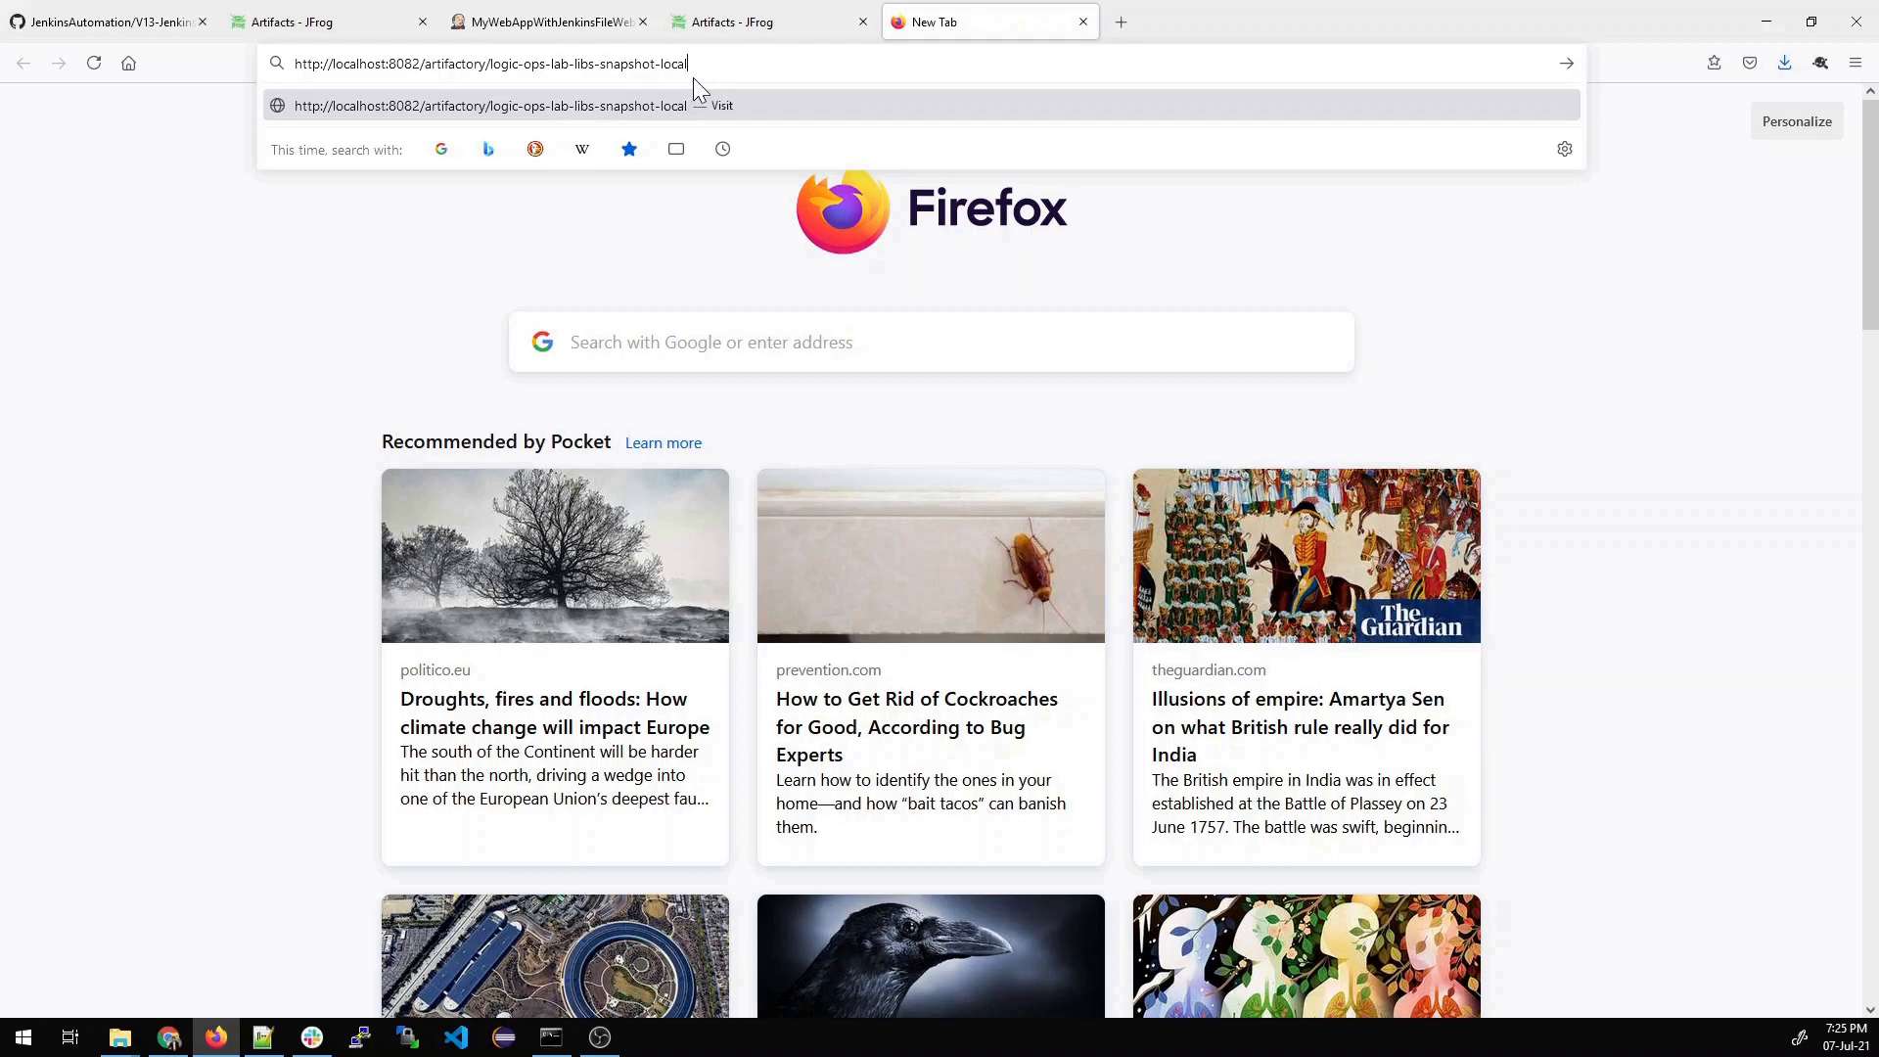
key(Return)
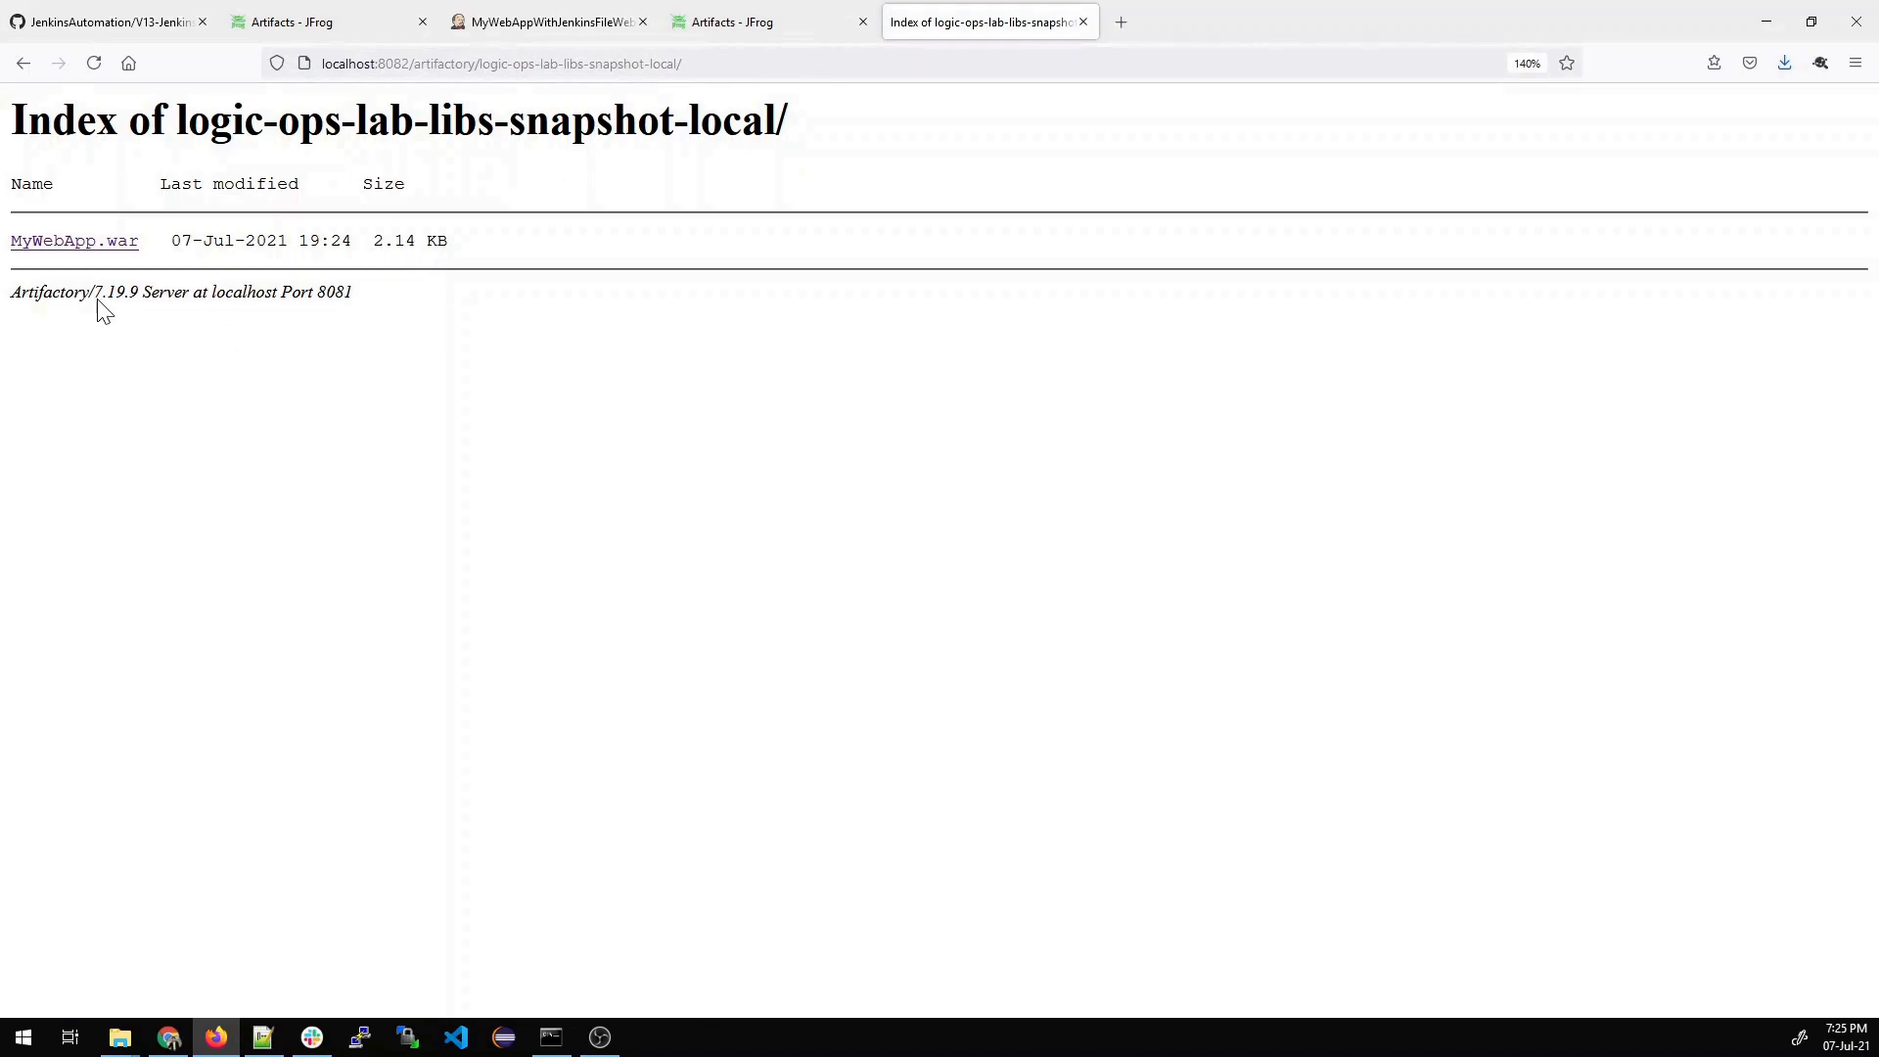
mouse_move(108, 249)
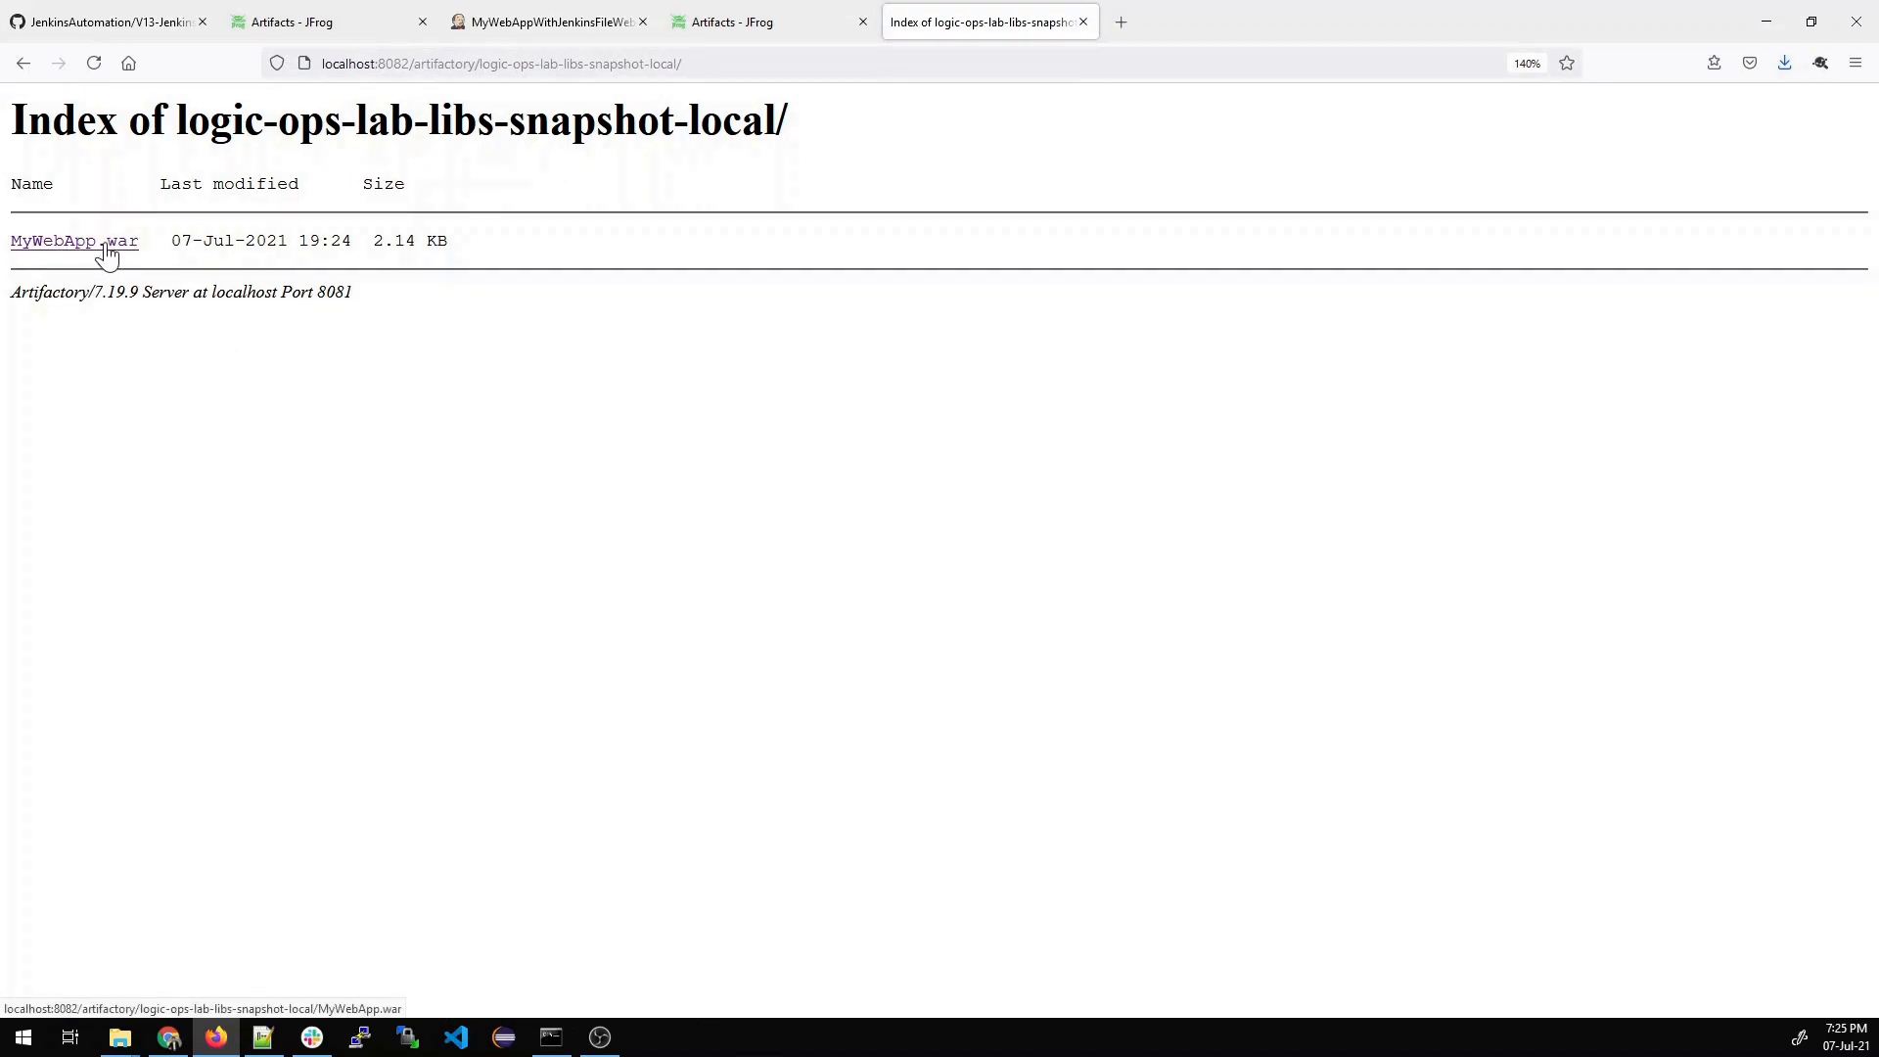
- Check MyWebApp.war's link options in the listing, then return to the Artifactory details tab
right_click(72, 241)
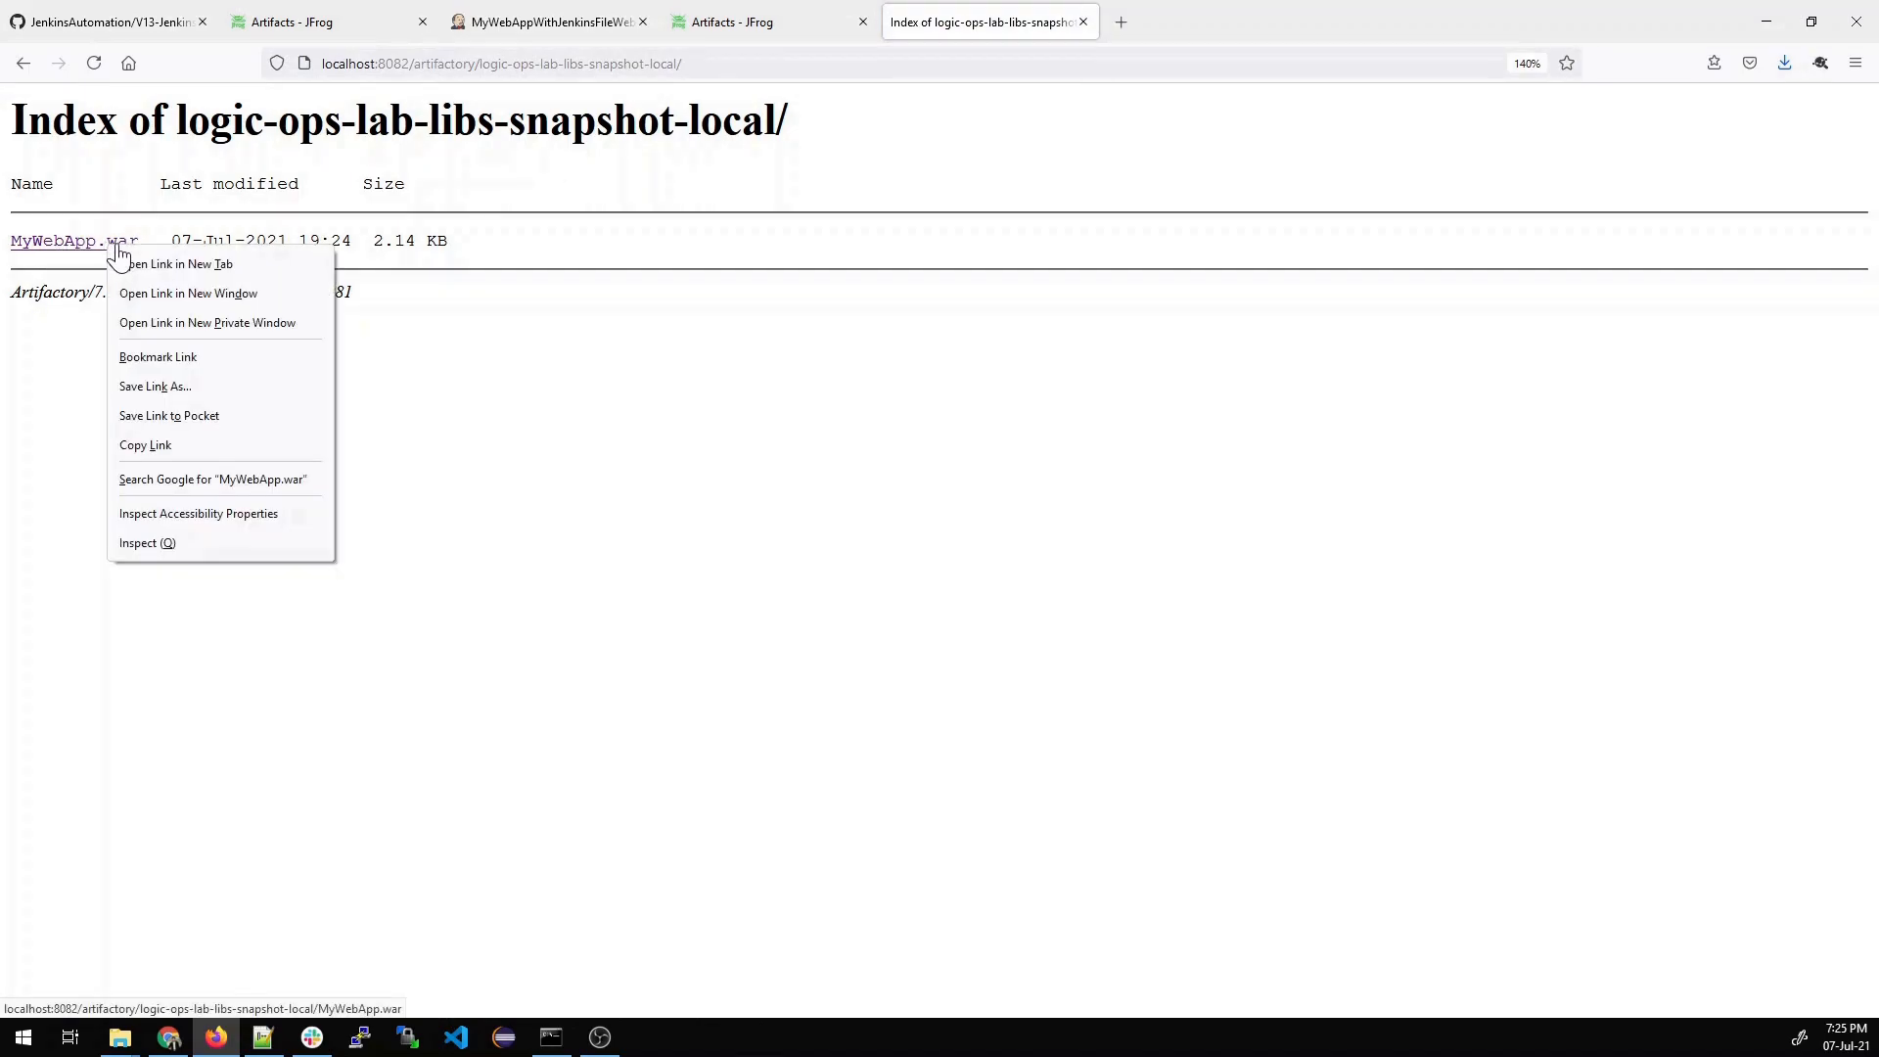
mouse_move(499, 466)
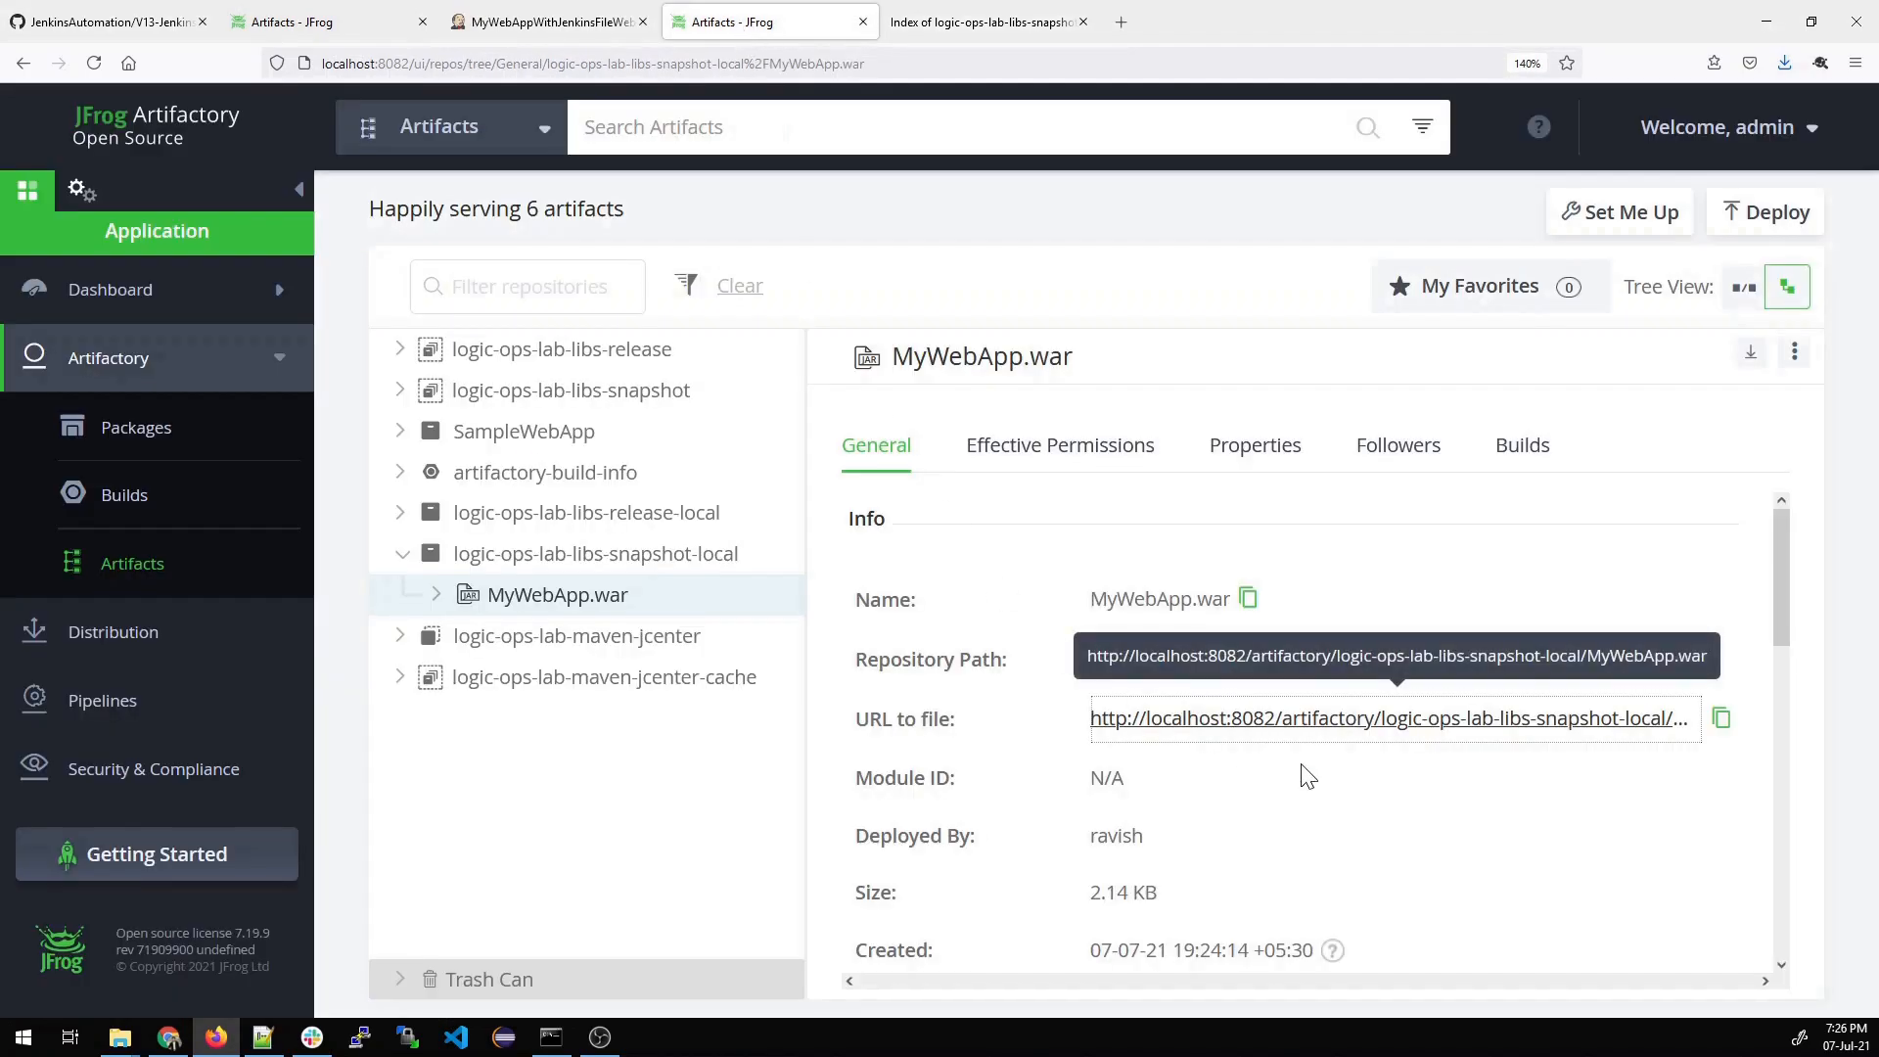
mouse_move(1547, 734)
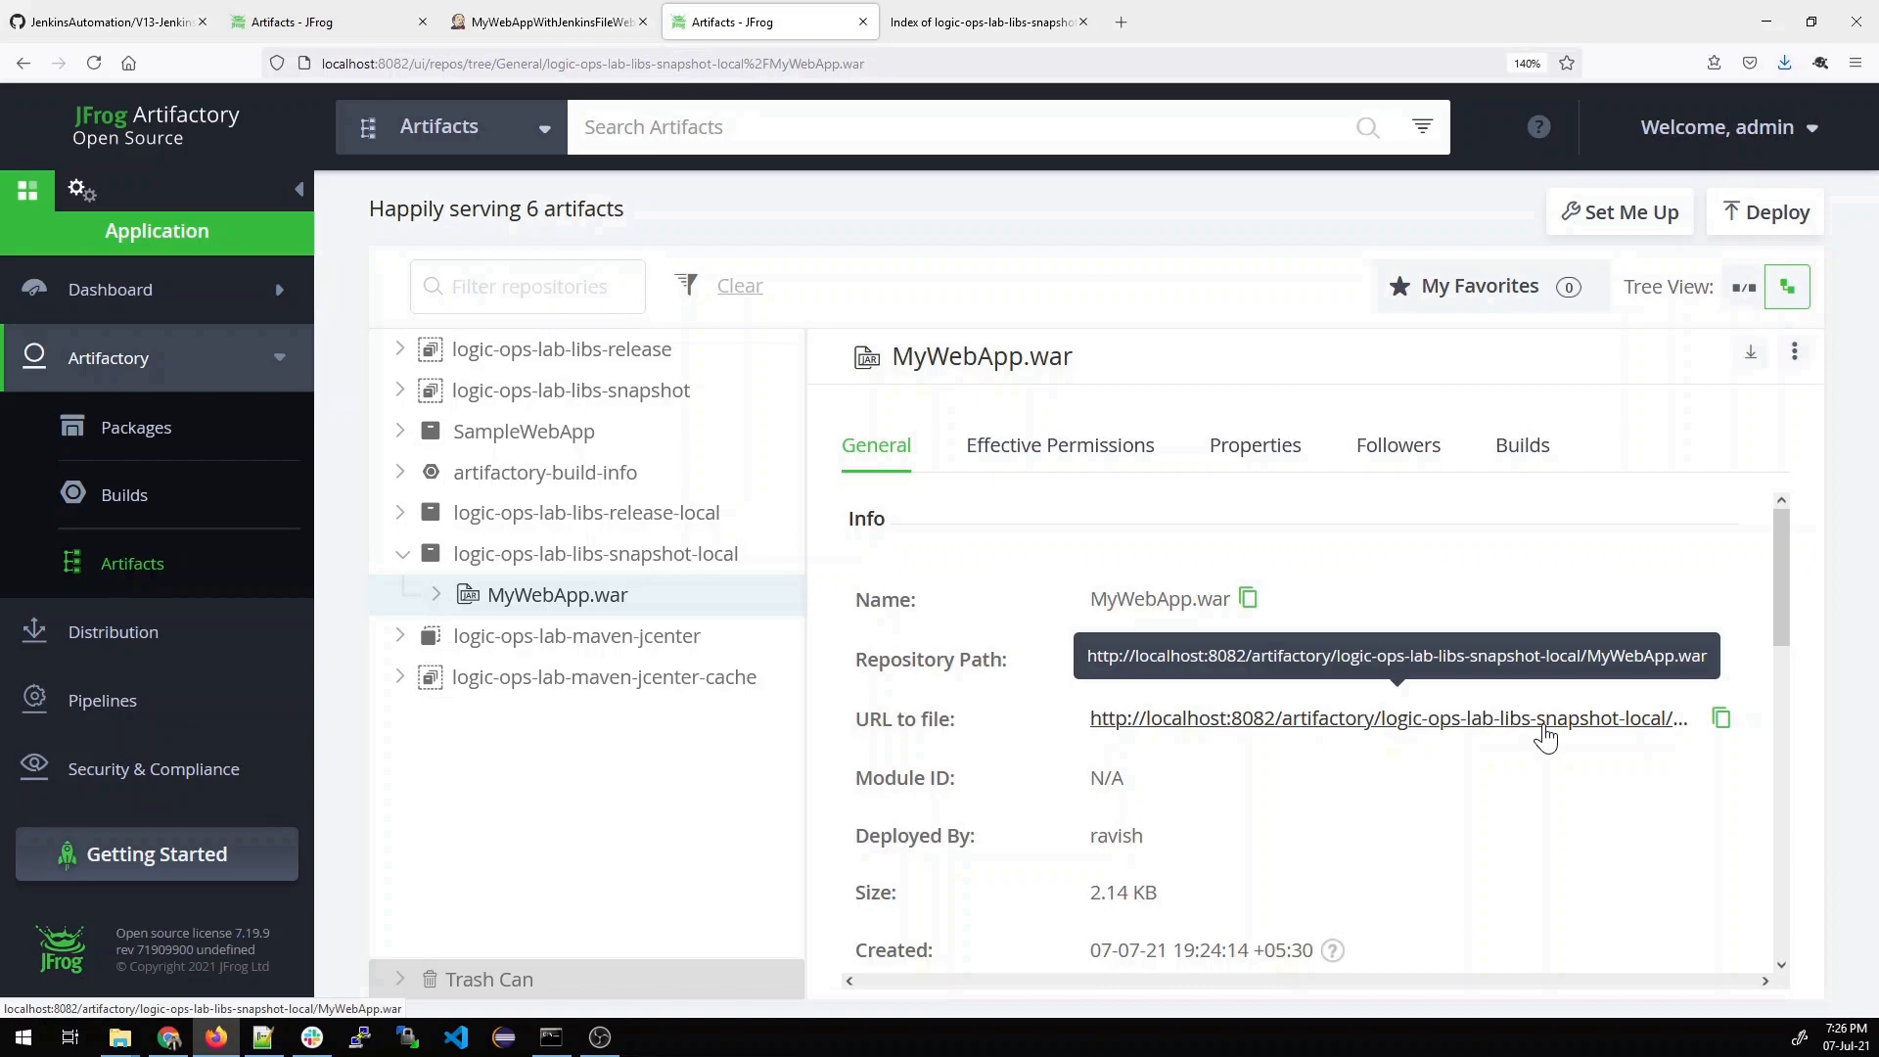
click(983, 22)
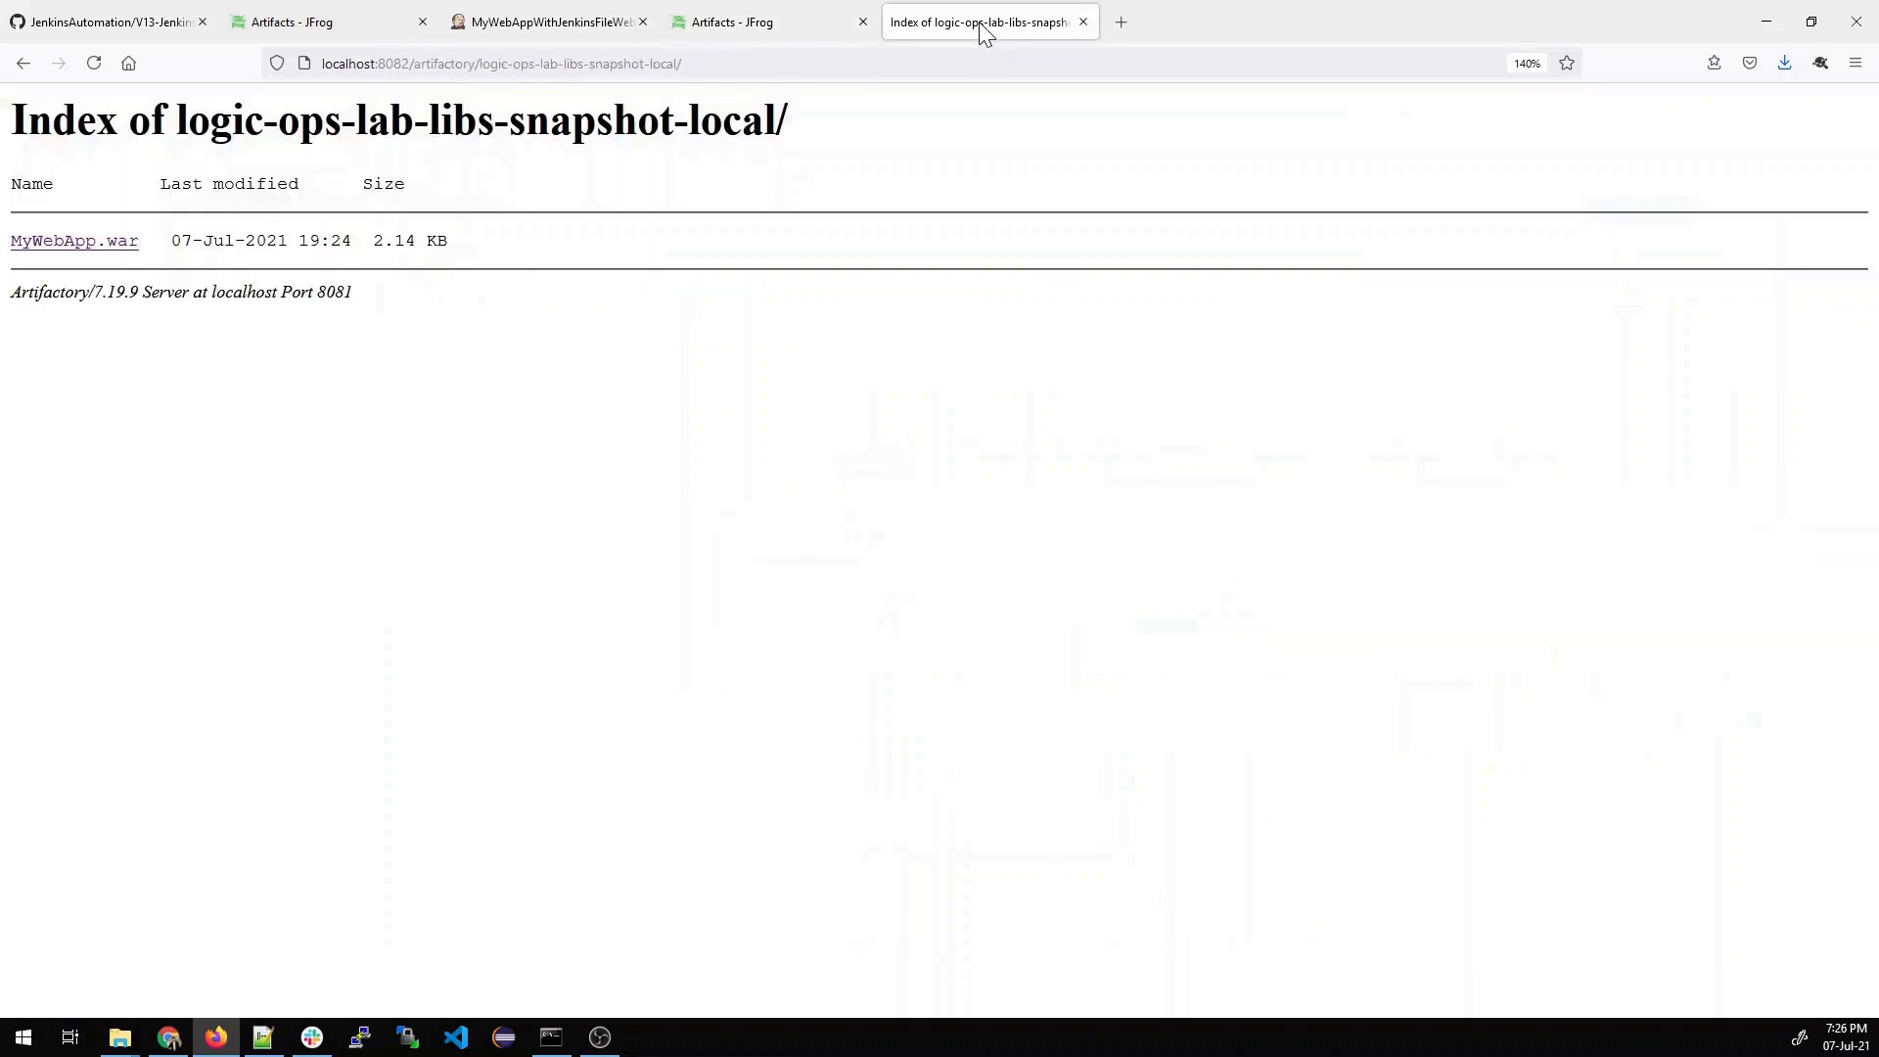
click(767, 21)
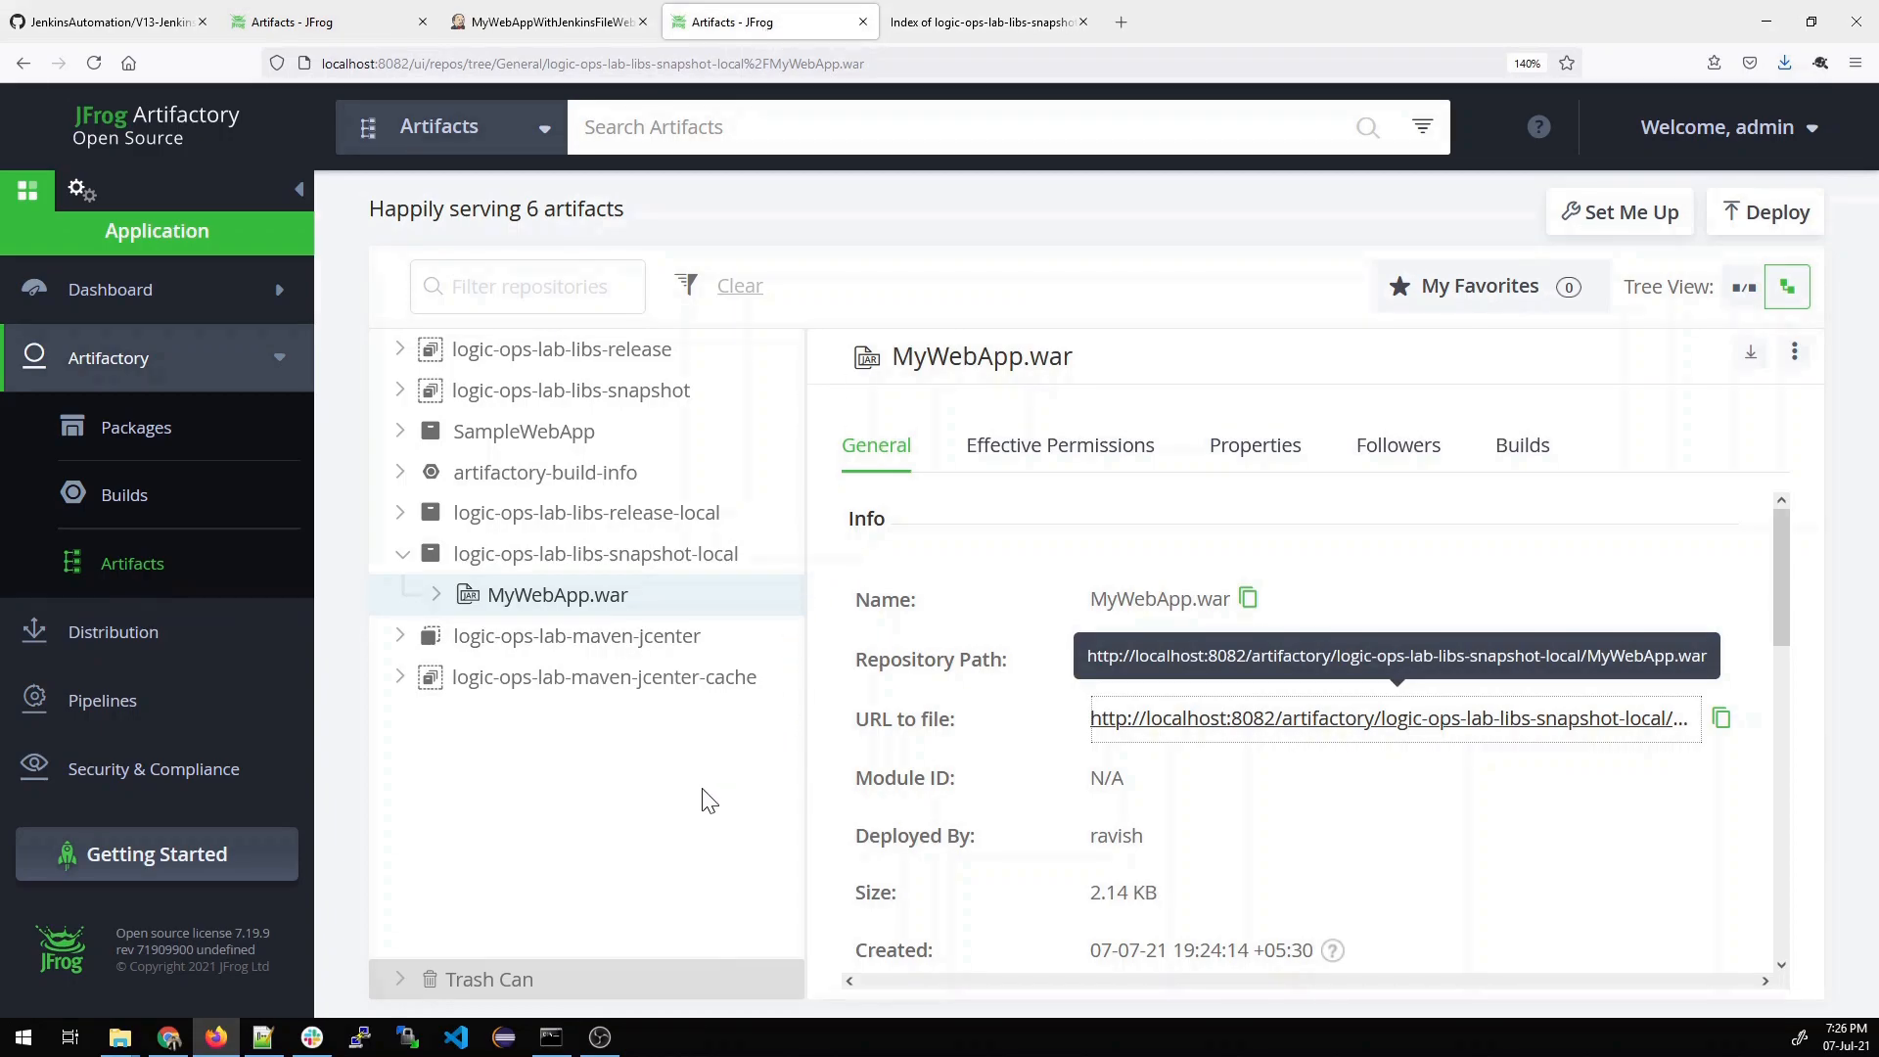
mouse_move(711, 800)
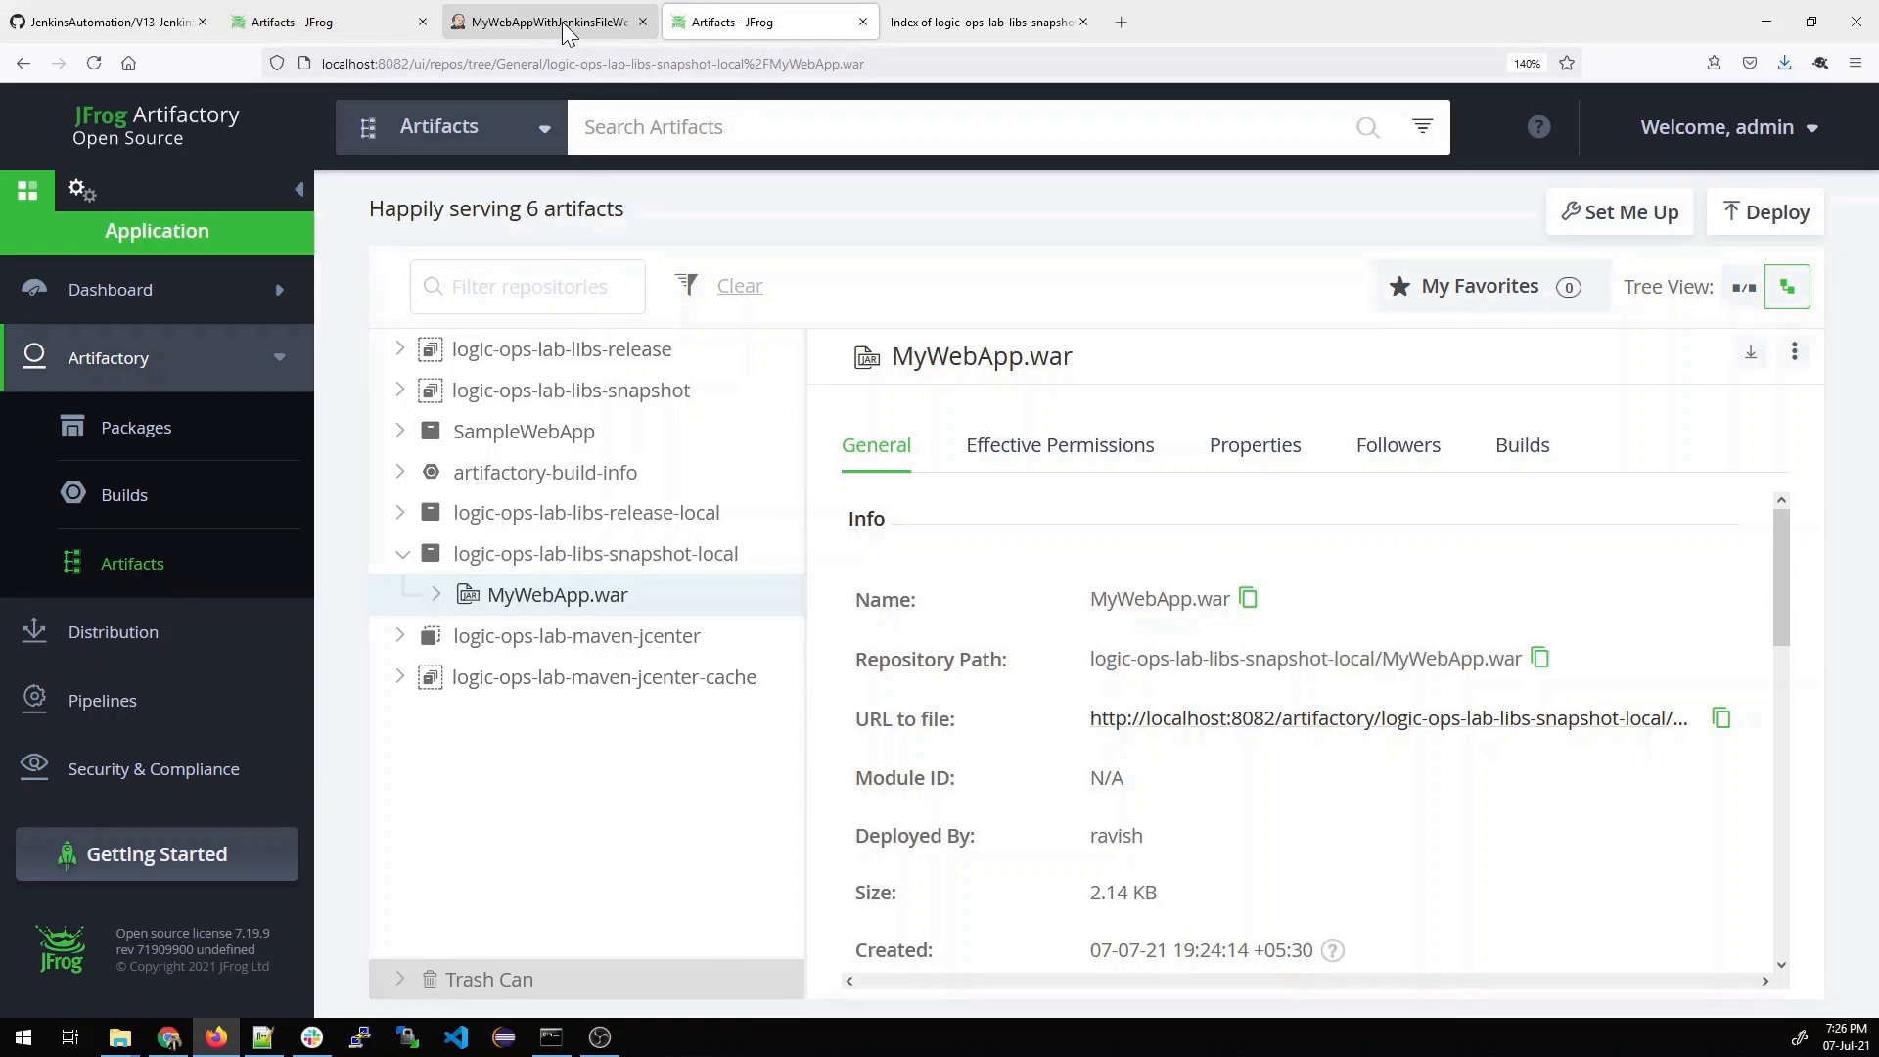
- Show build 1 in Blue Ocean with every stage through Publish build info passed
click(548, 22)
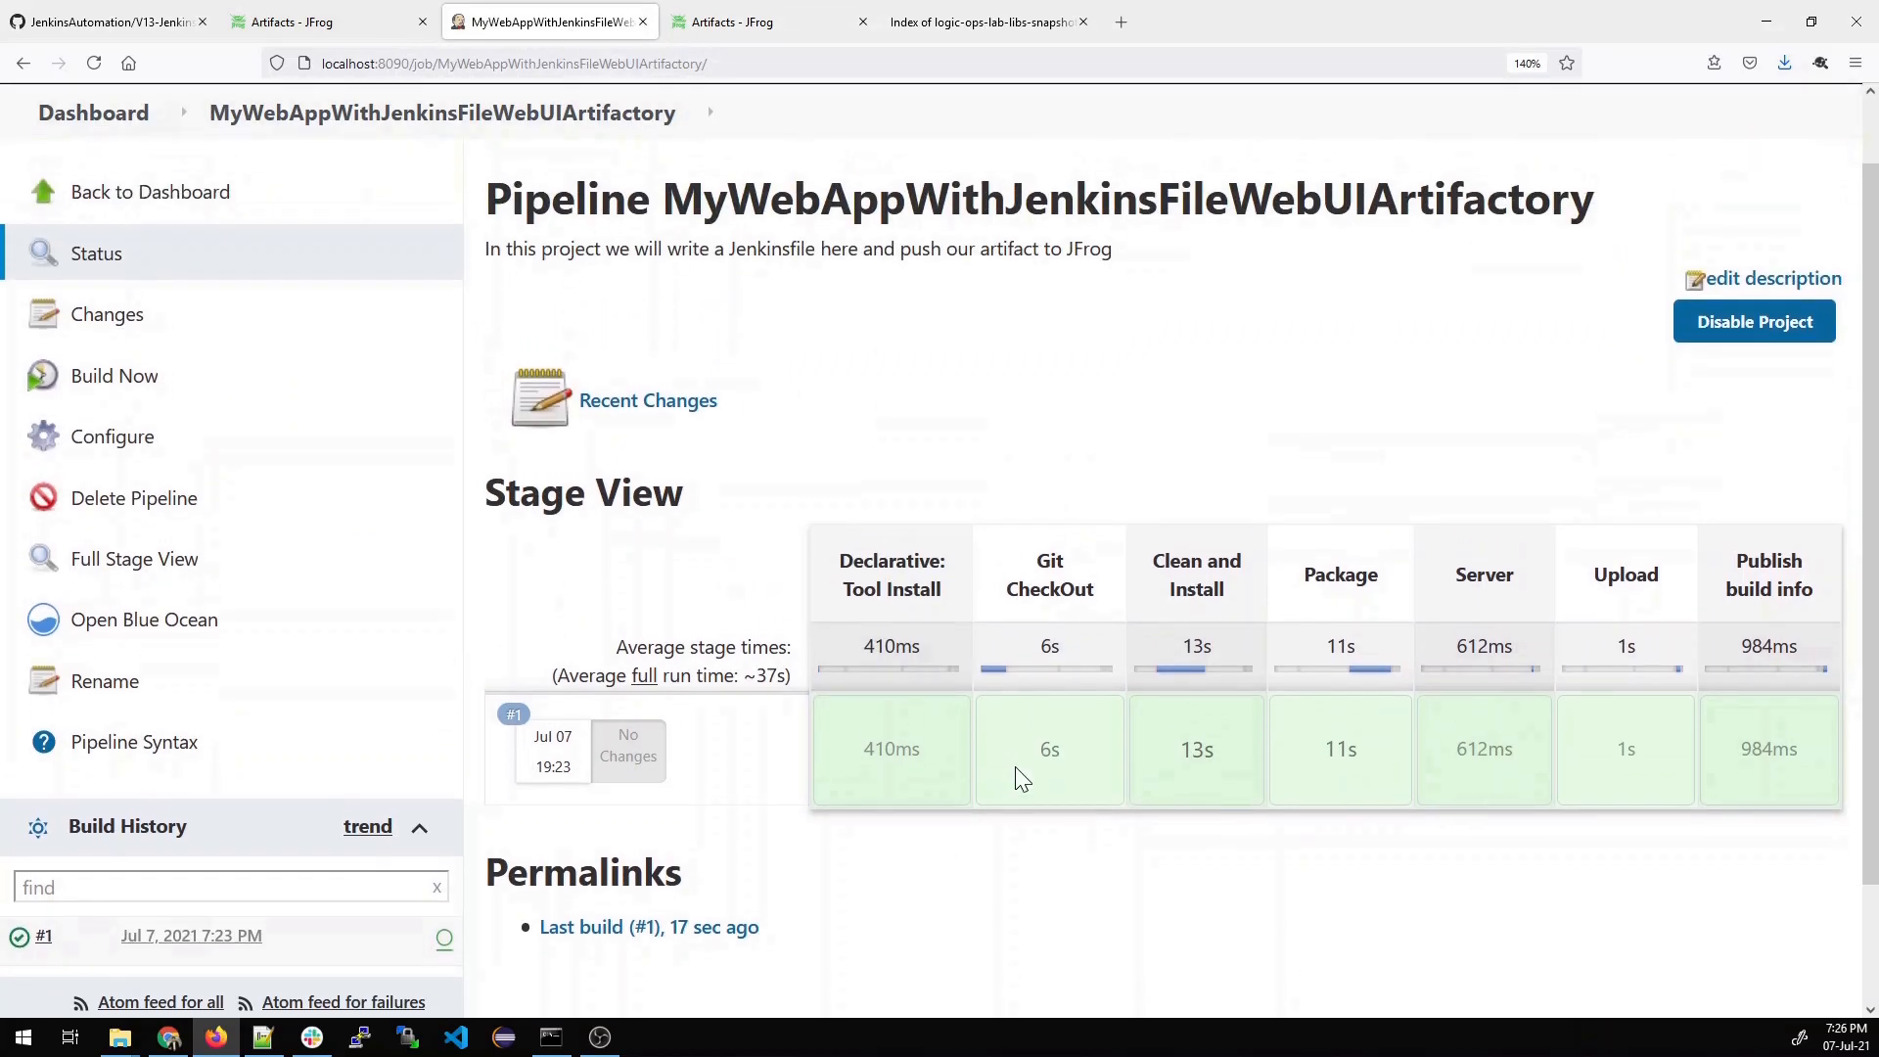
click(145, 624)
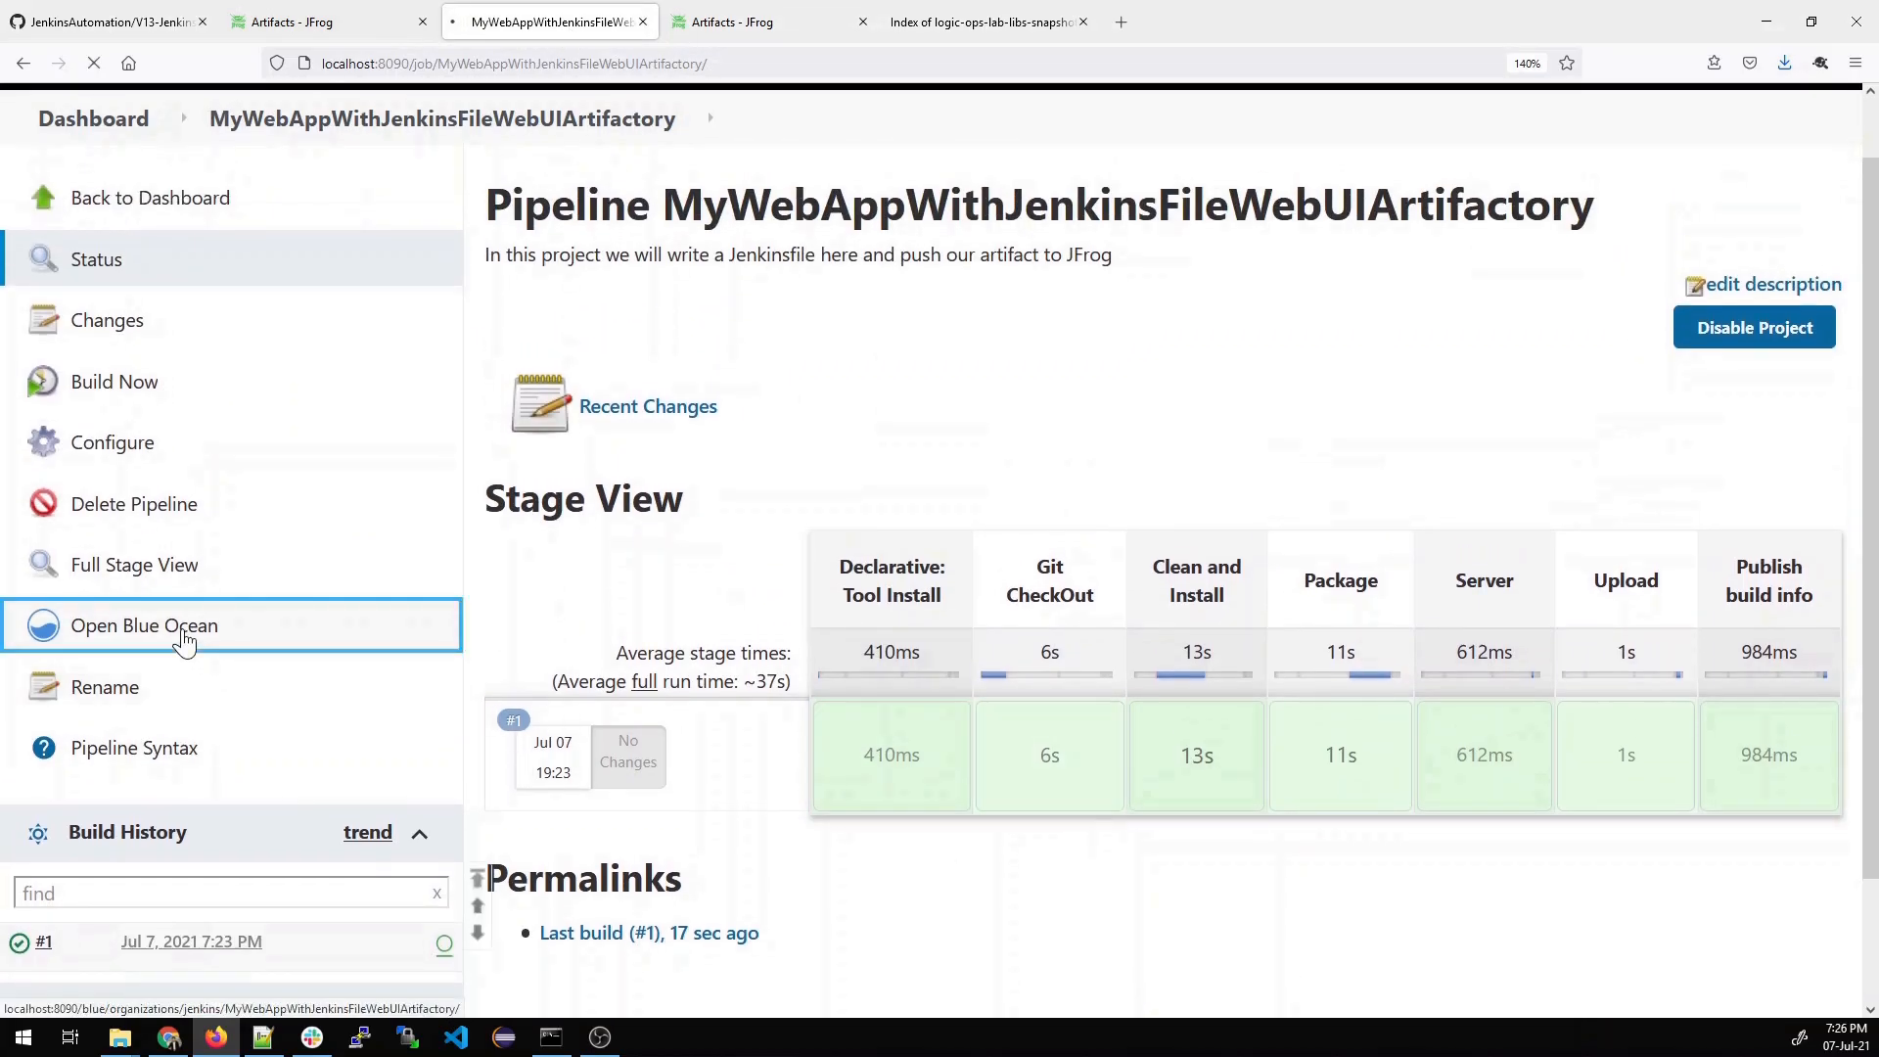
click(145, 624)
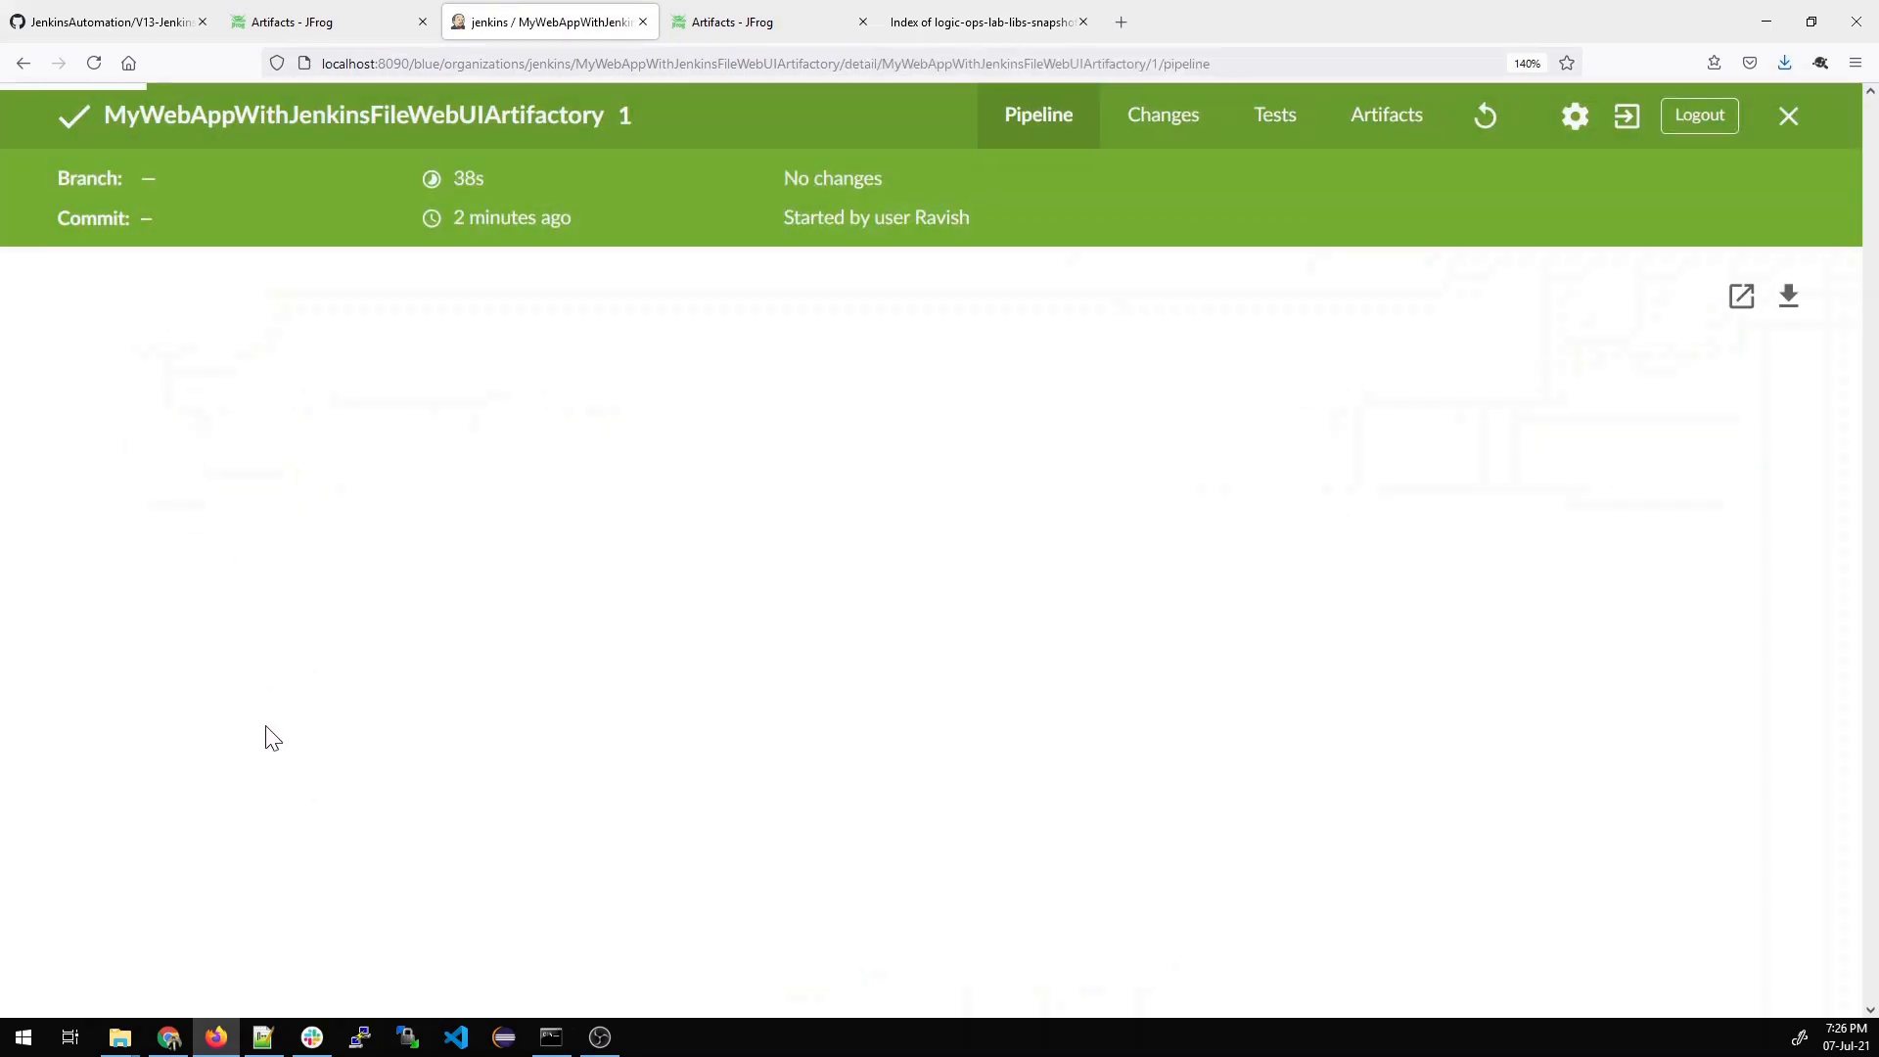
click(1339, 354)
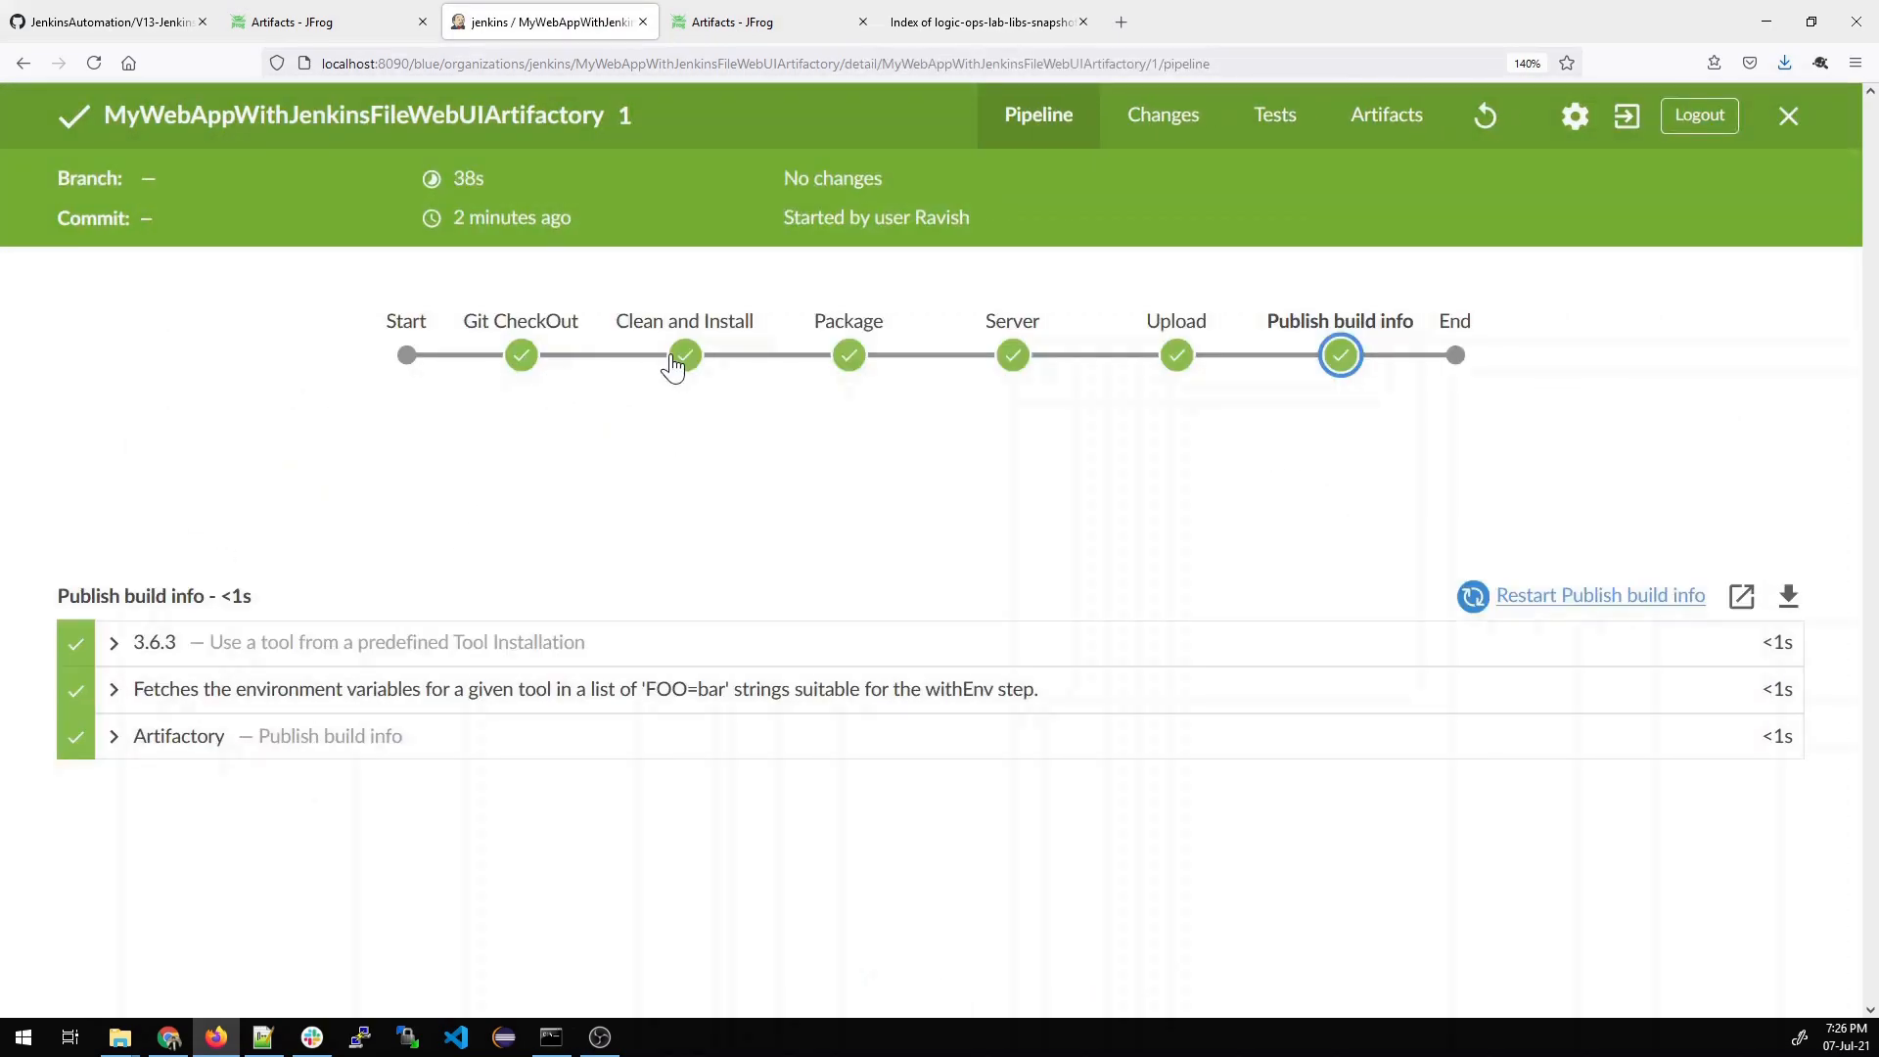
mouse_move(1053, 380)
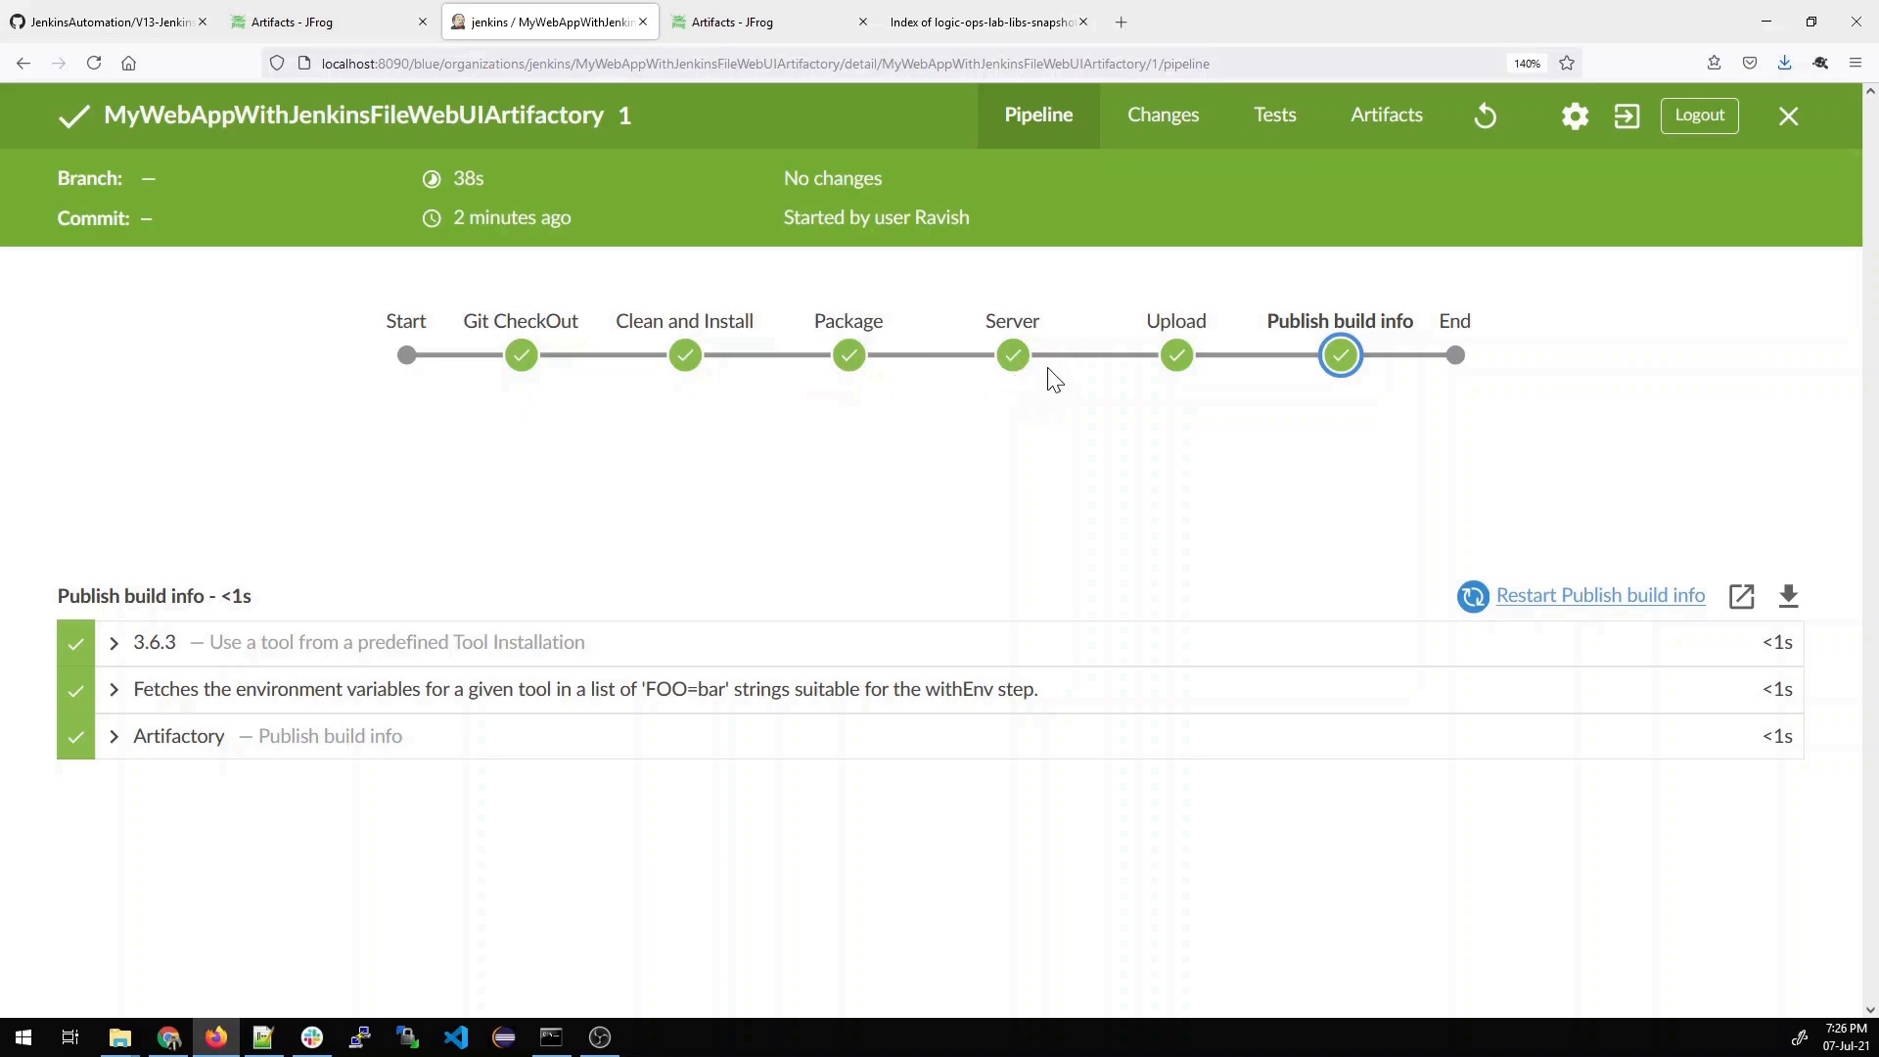
mouse_move(1302, 484)
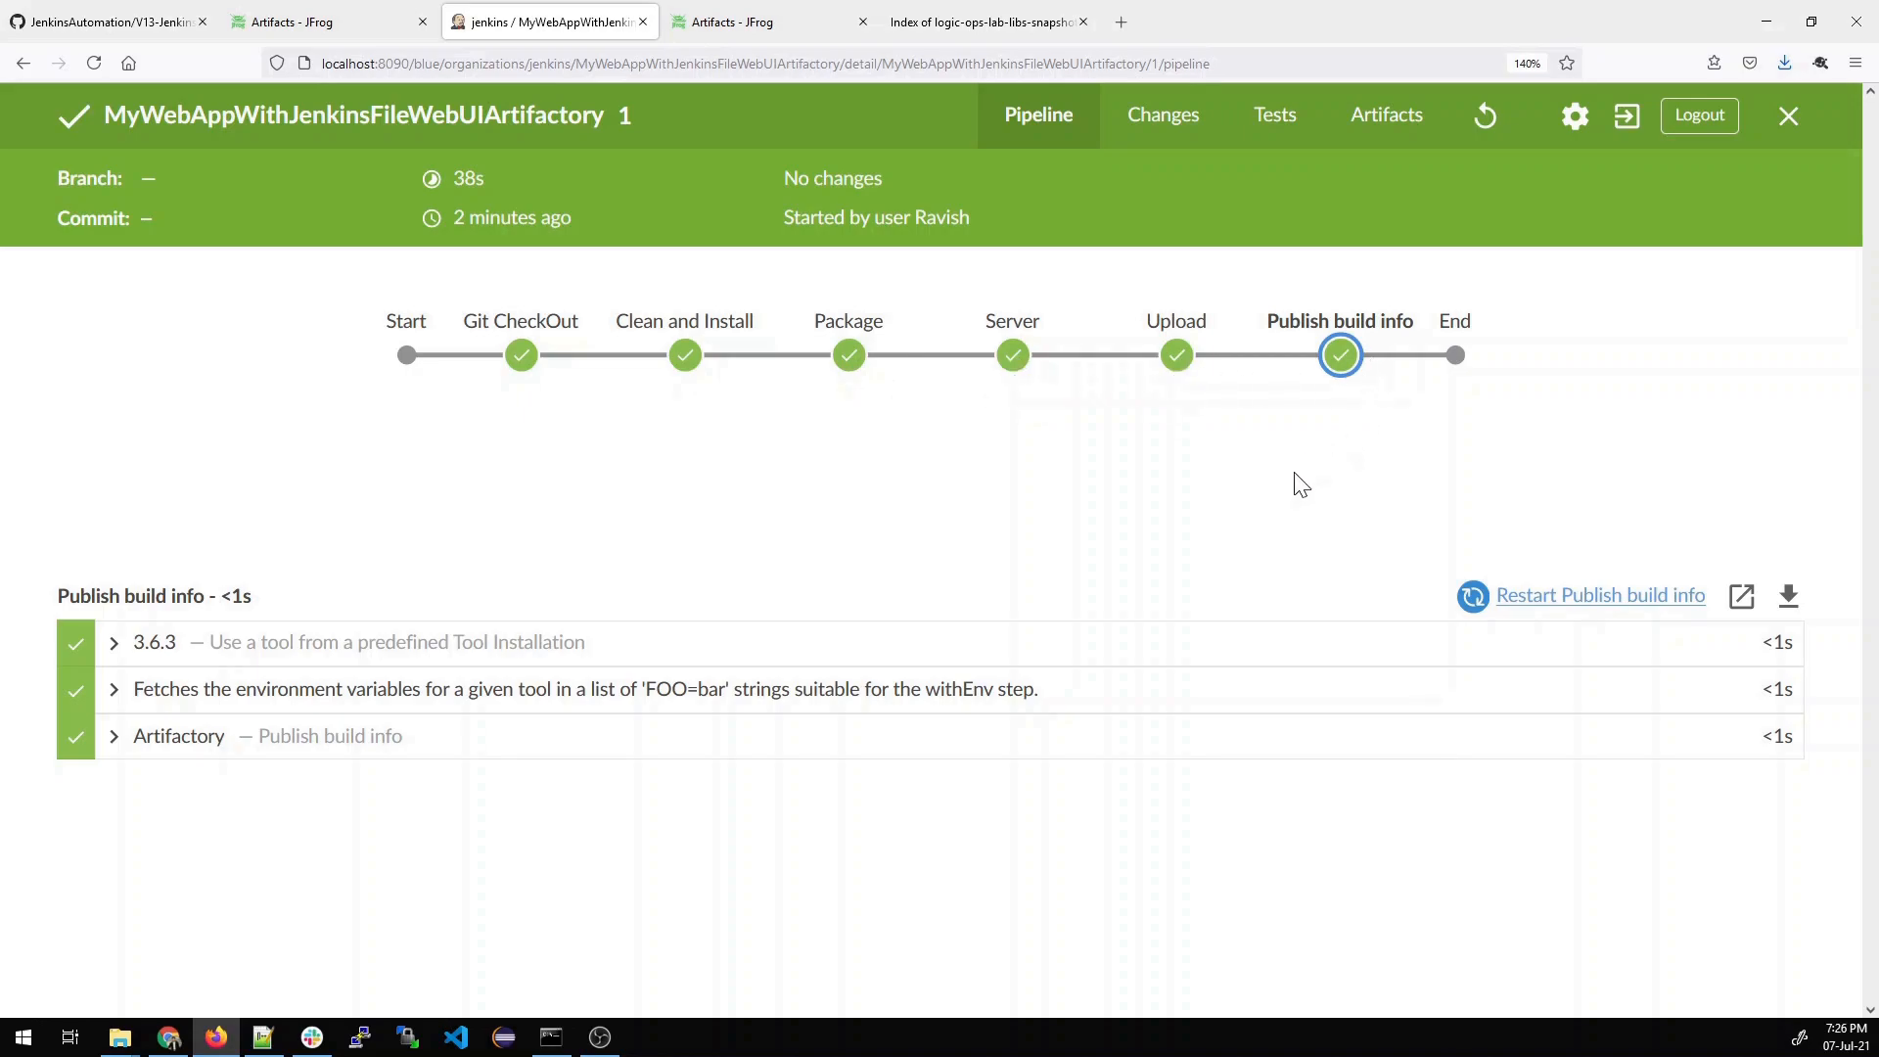